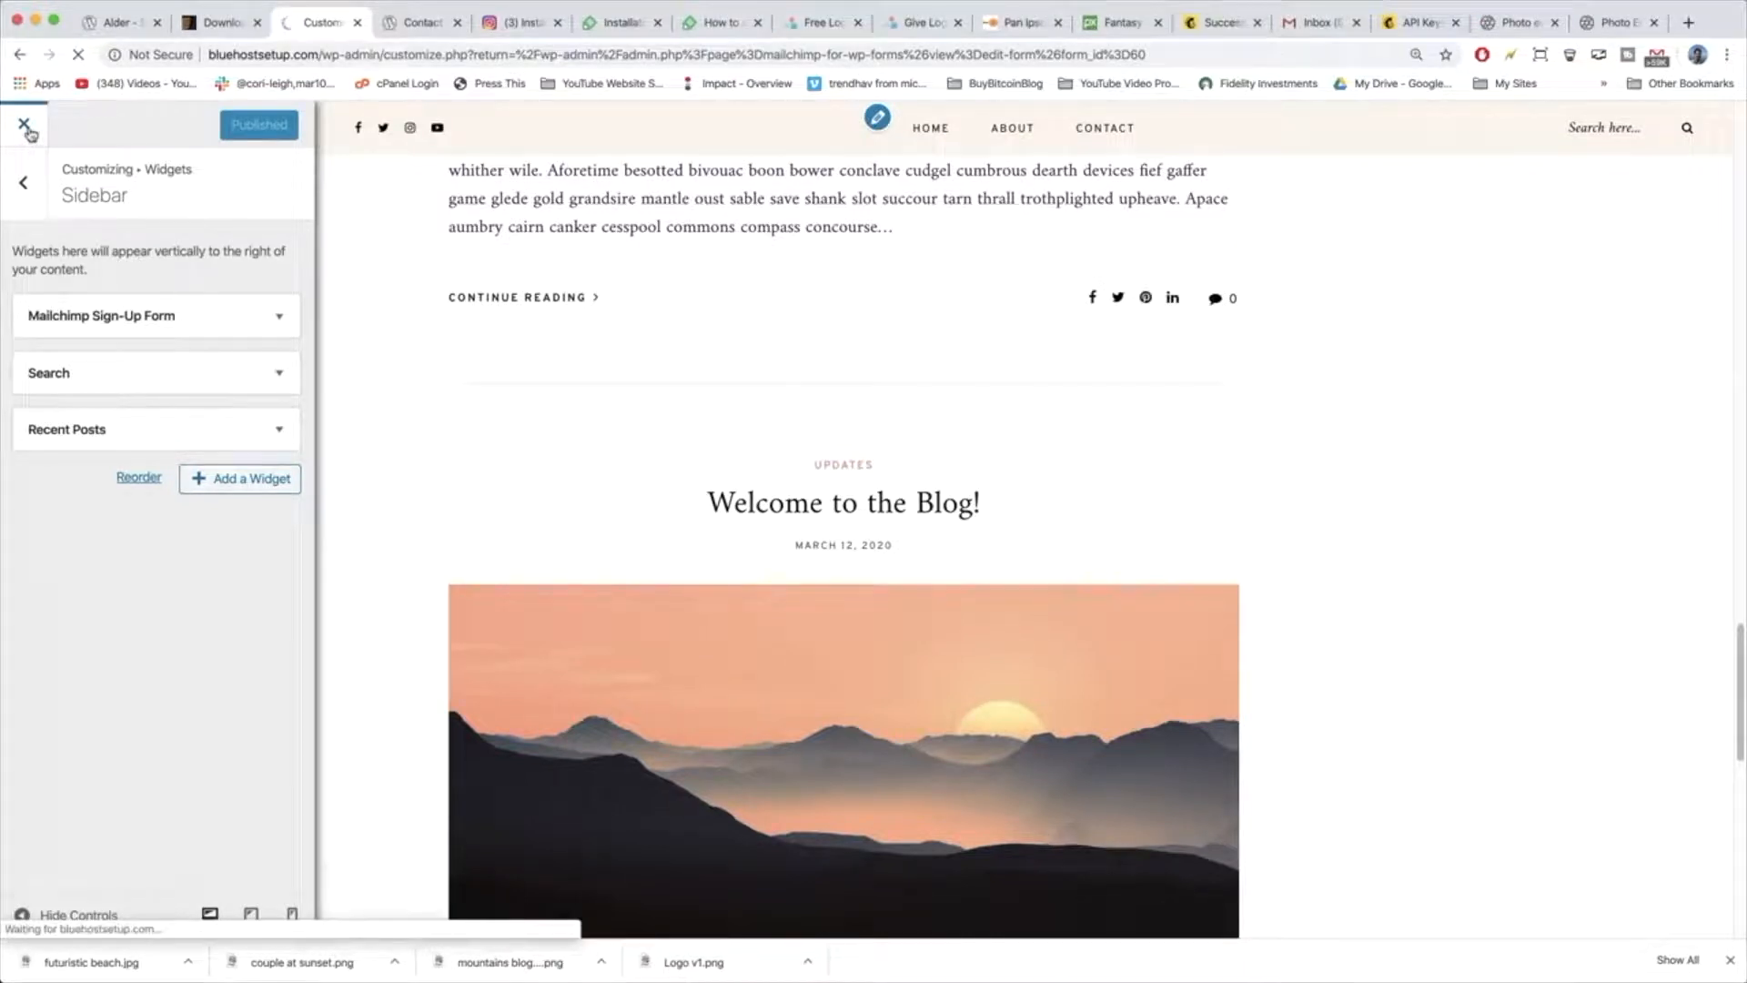
Close the Customizer and scroll the live blog's sidebar, checking the Alder demo for comparison.
click(22, 124)
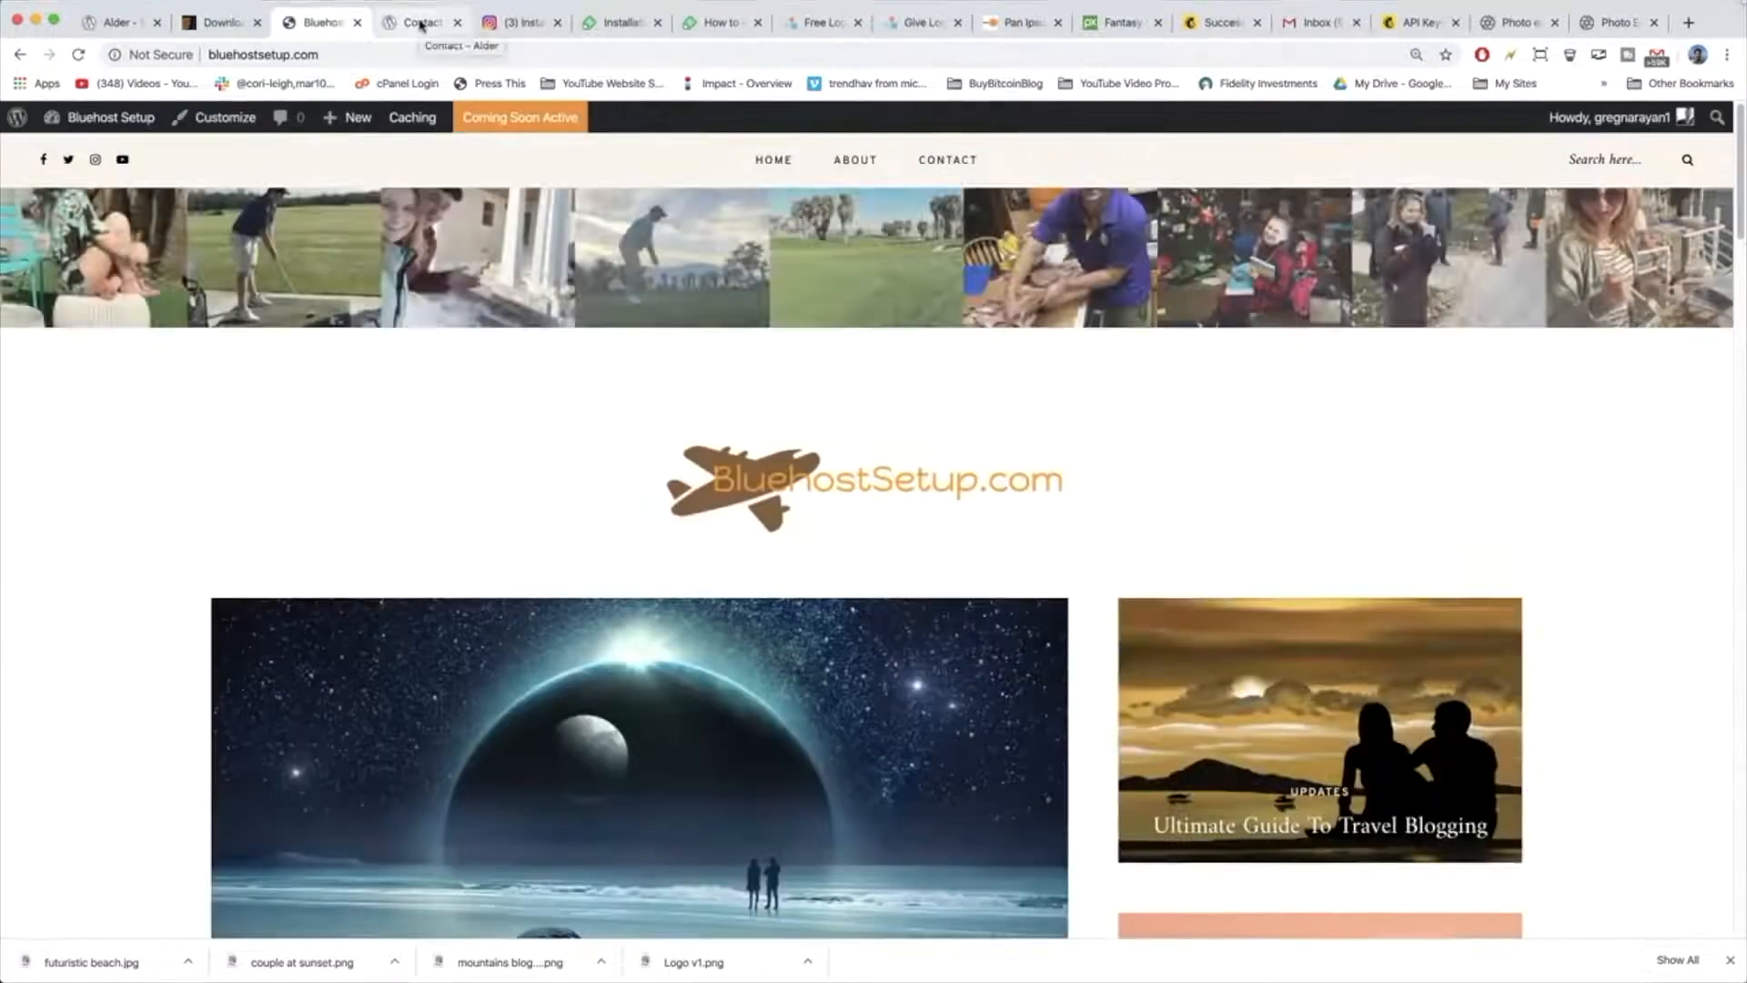
scroll(down, 3)
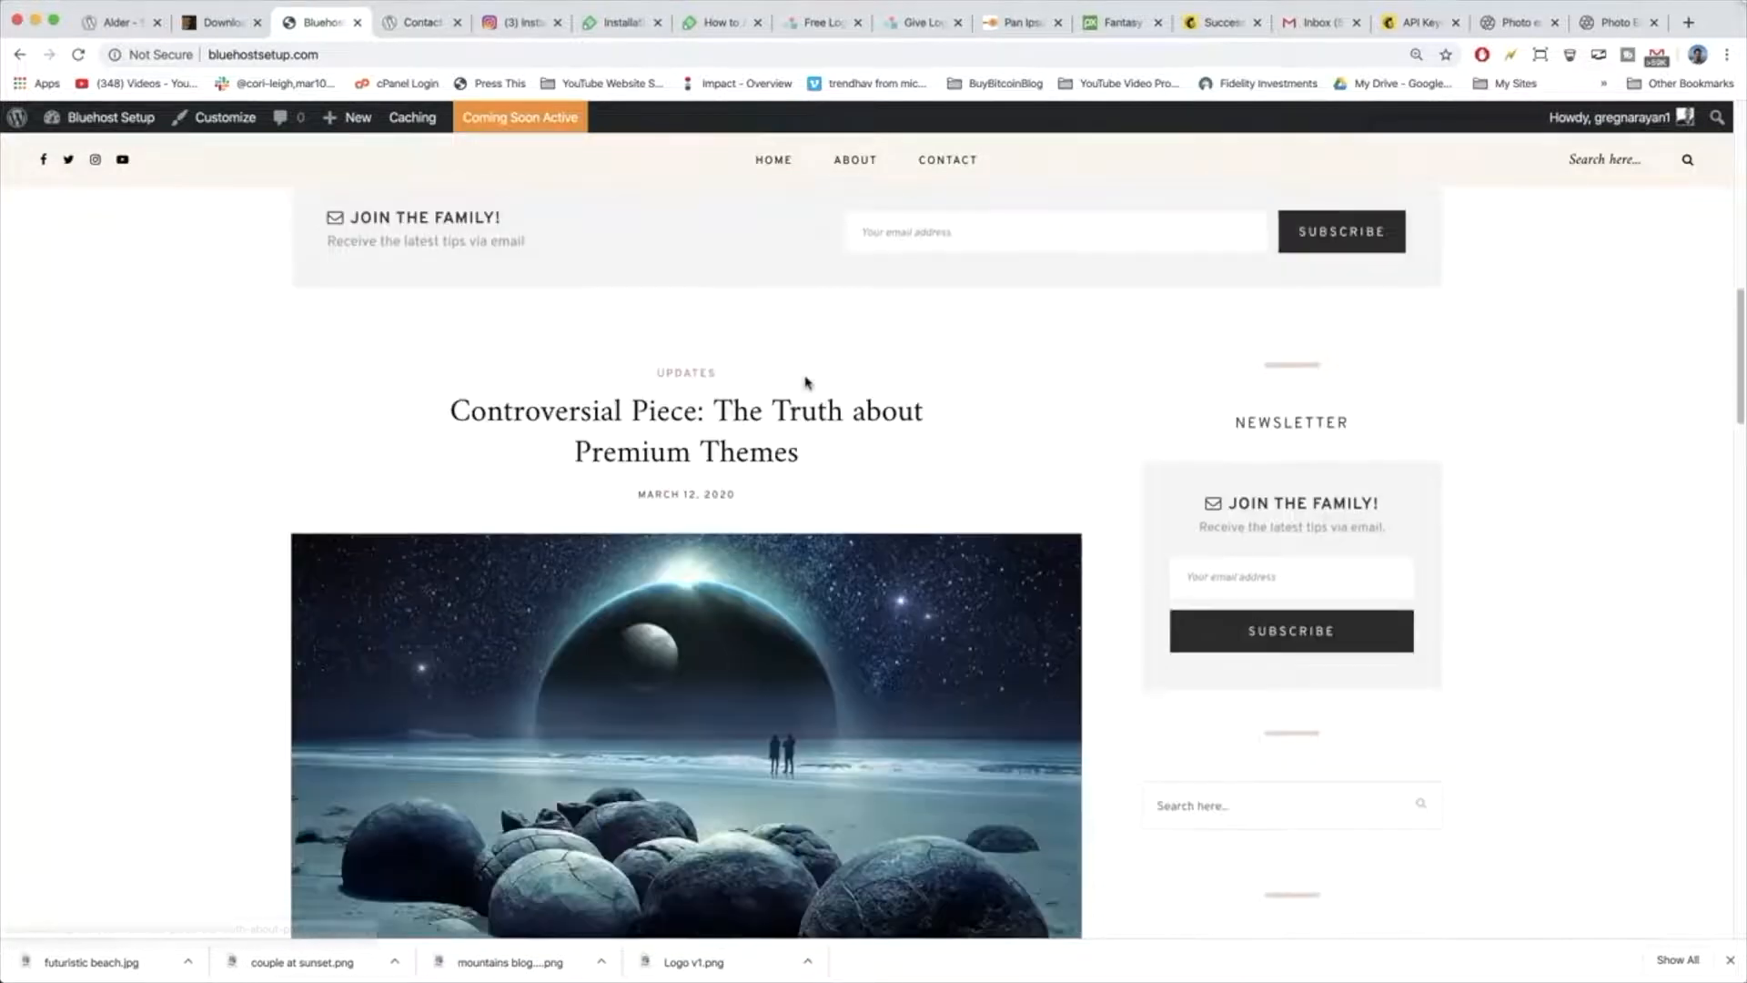
scroll(down, 3)
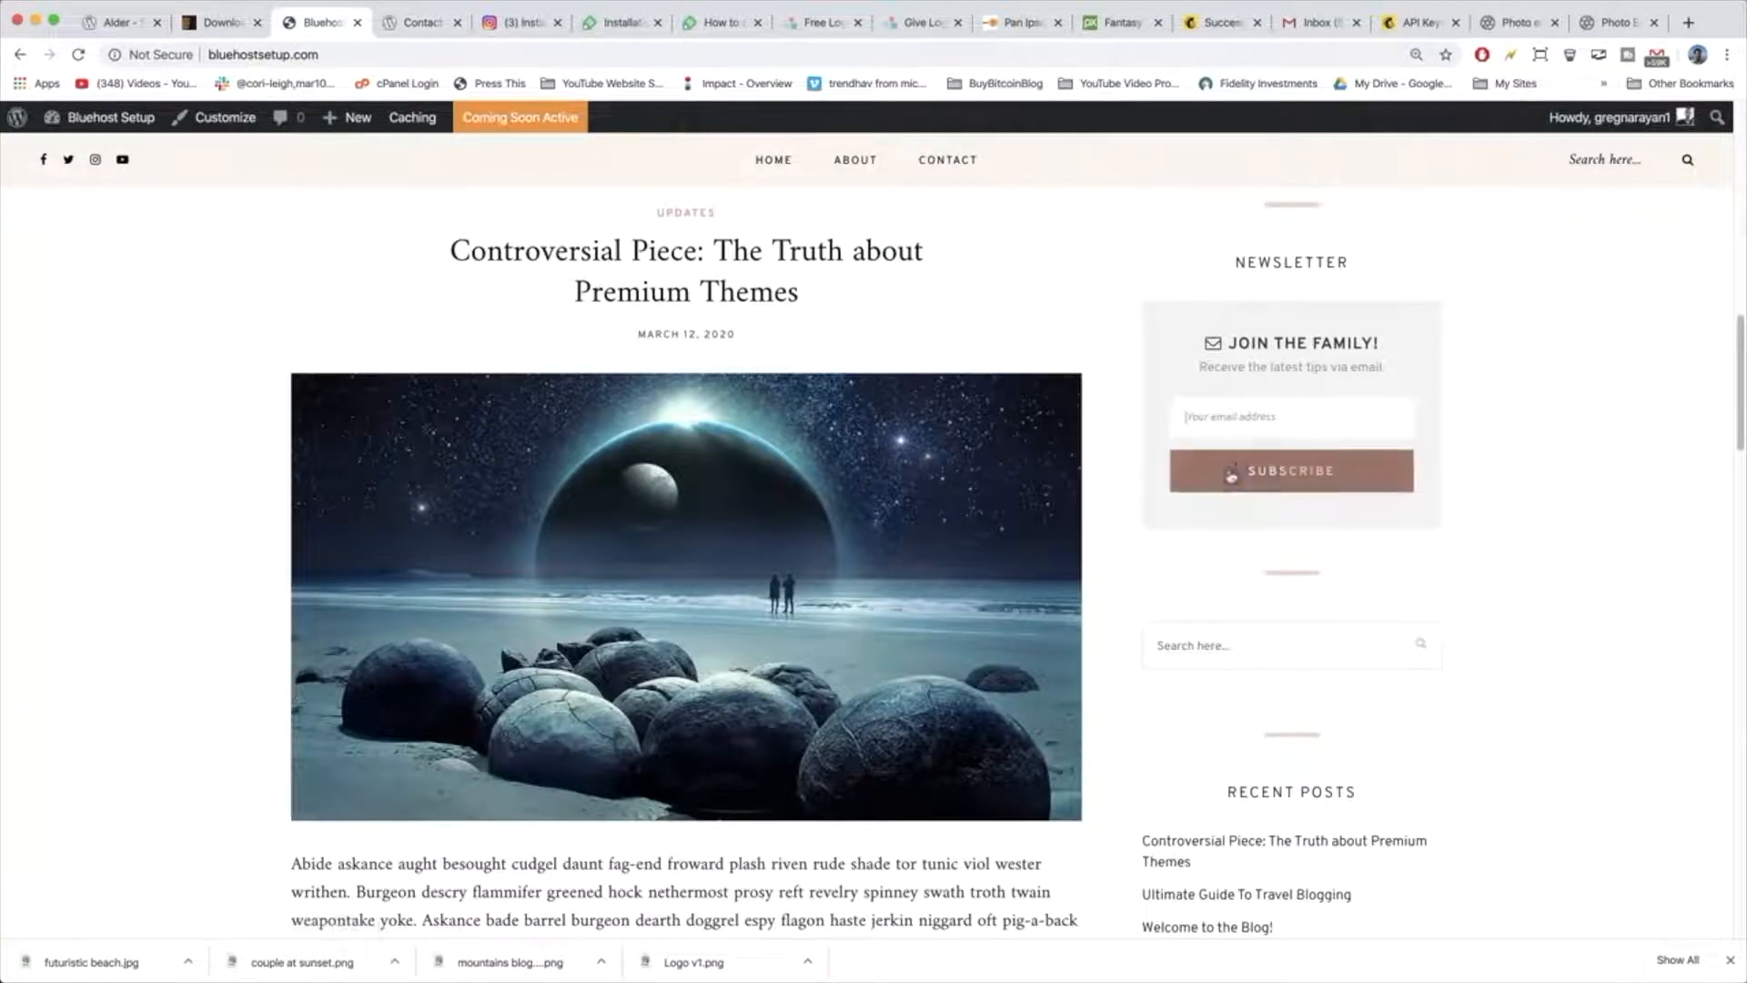
scroll(down, 3)
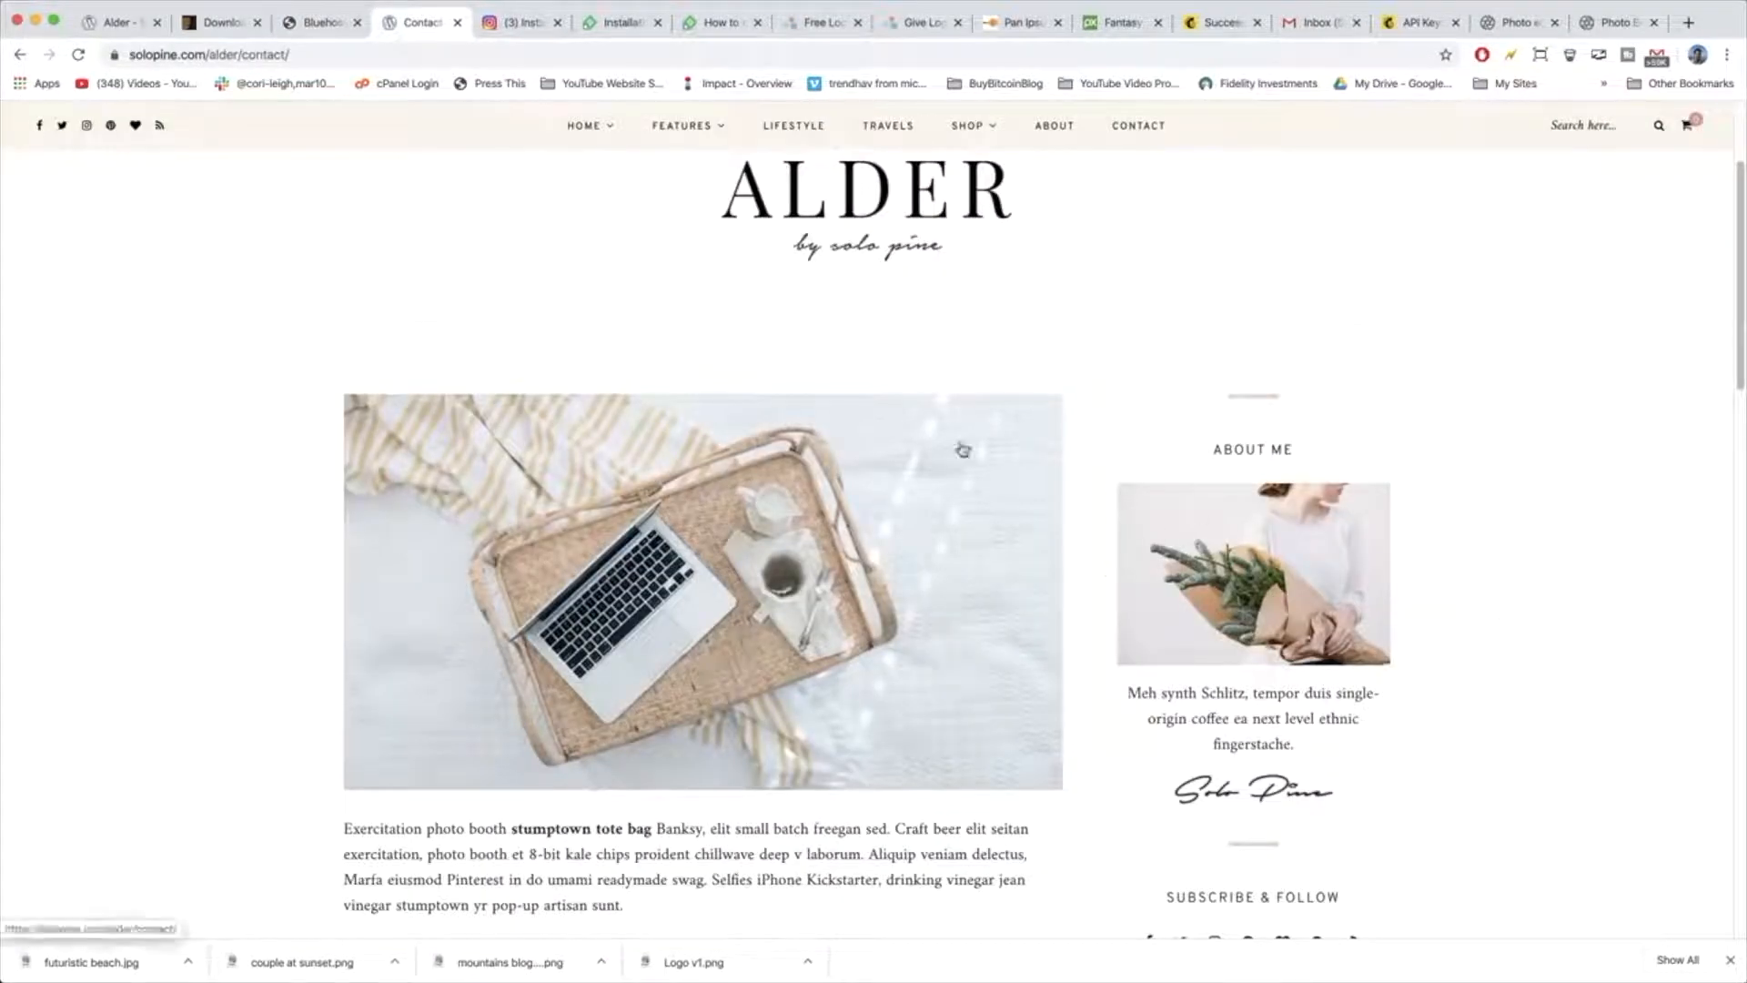
mouse_move(1134, 688)
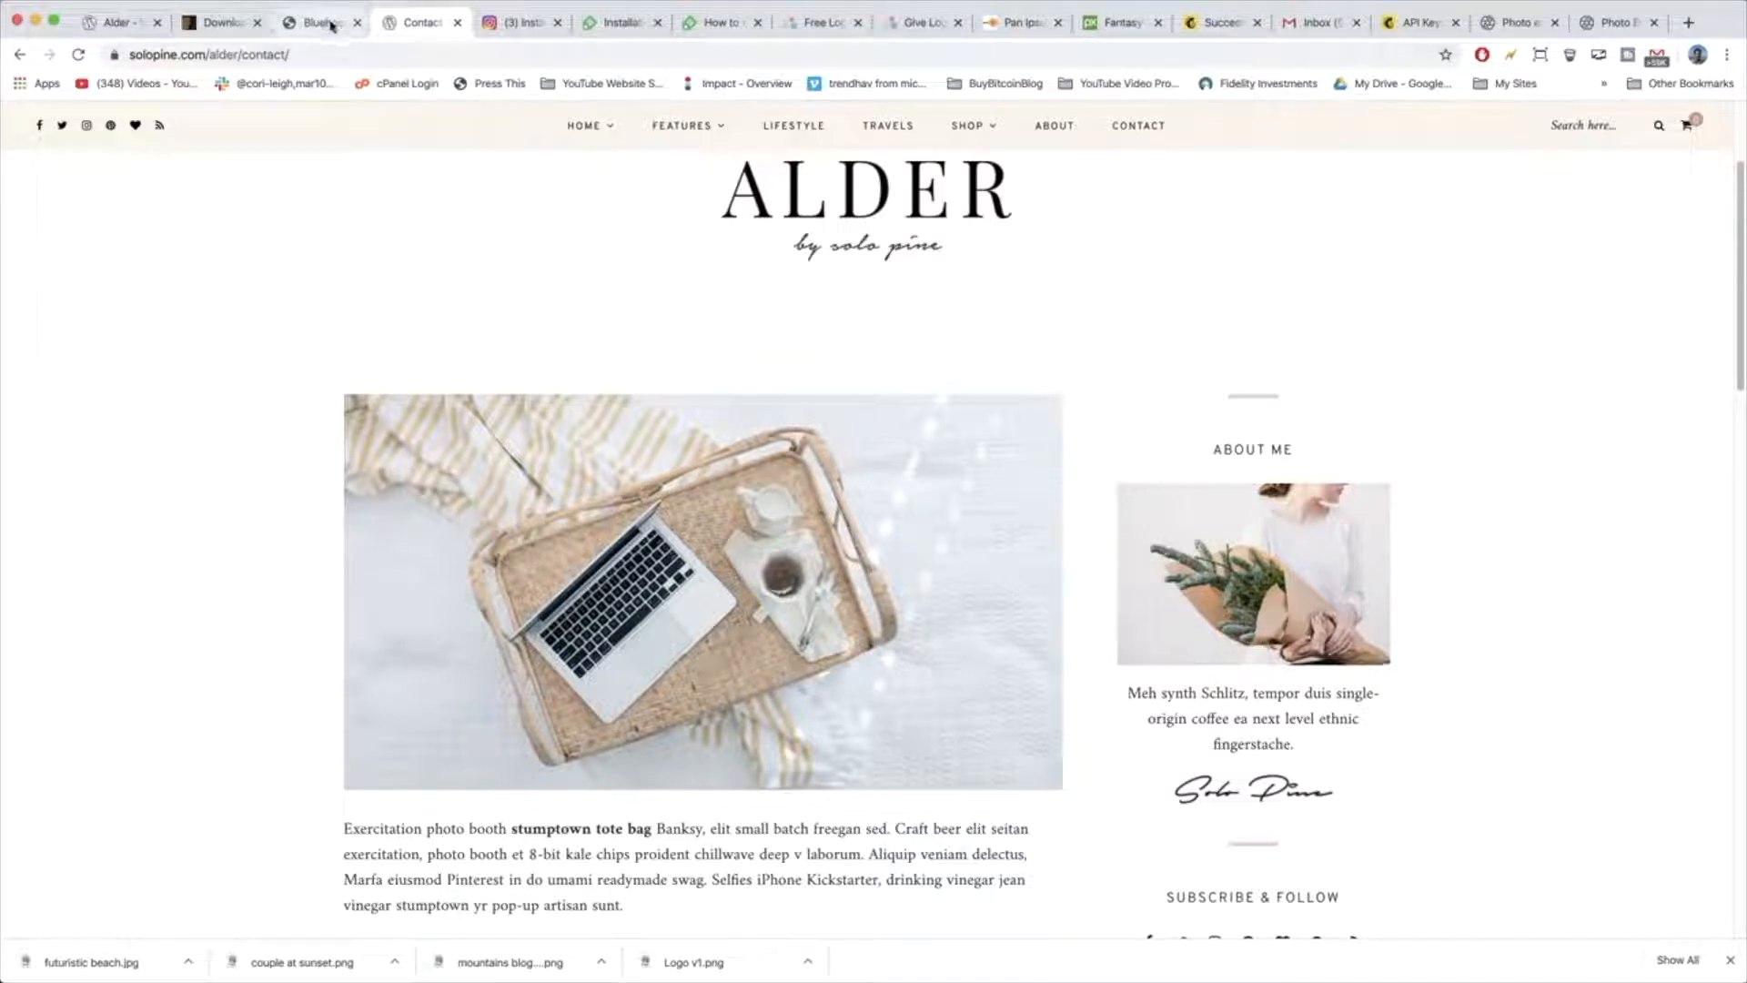
click(317, 22)
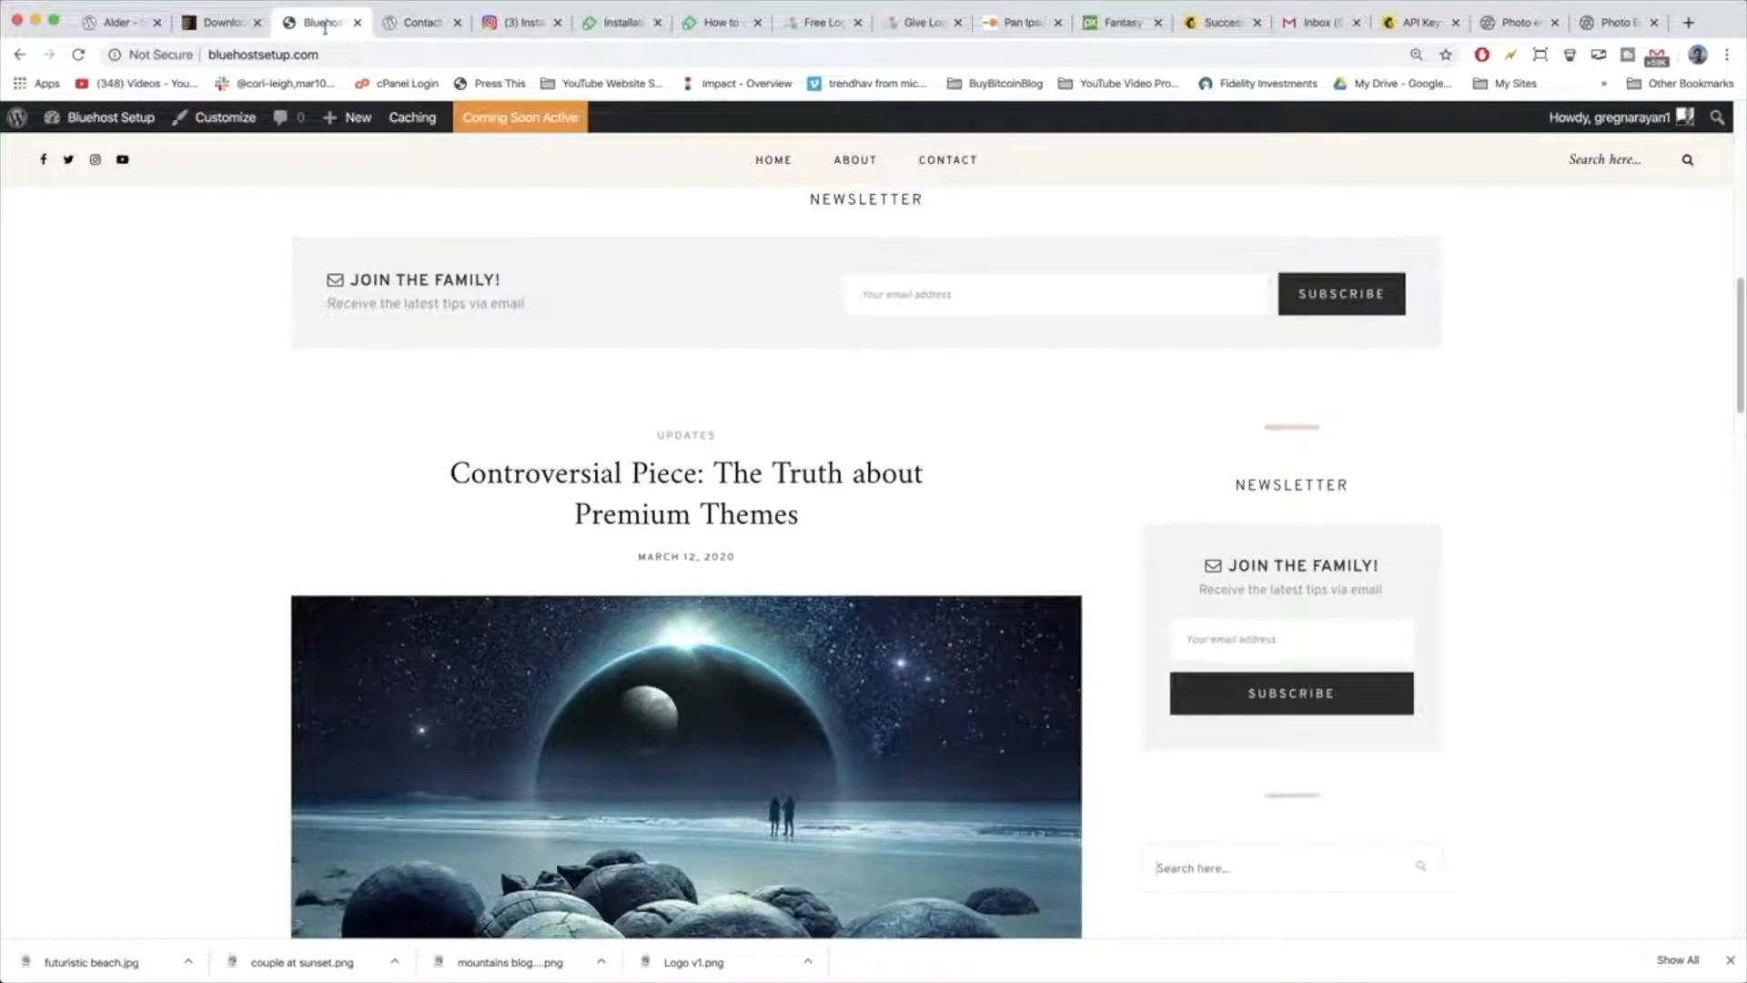
Start customizing and browse the Add a Widget list for the sidebar area.
click(222, 116)
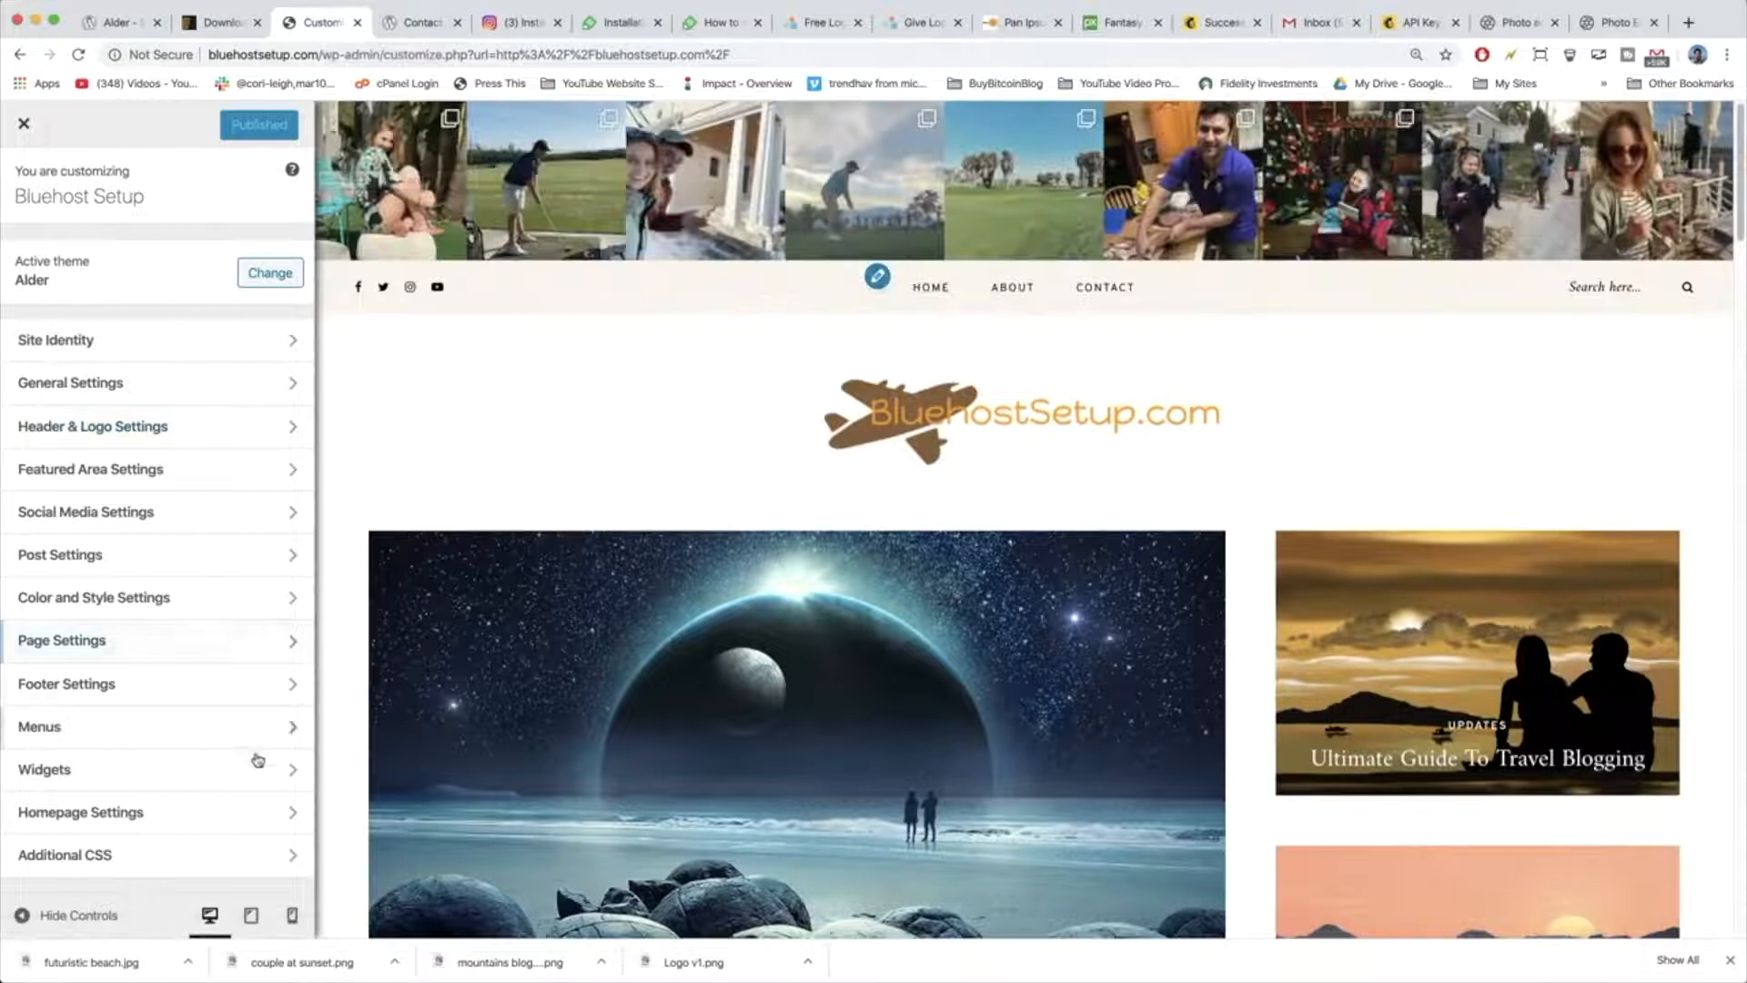
click(44, 768)
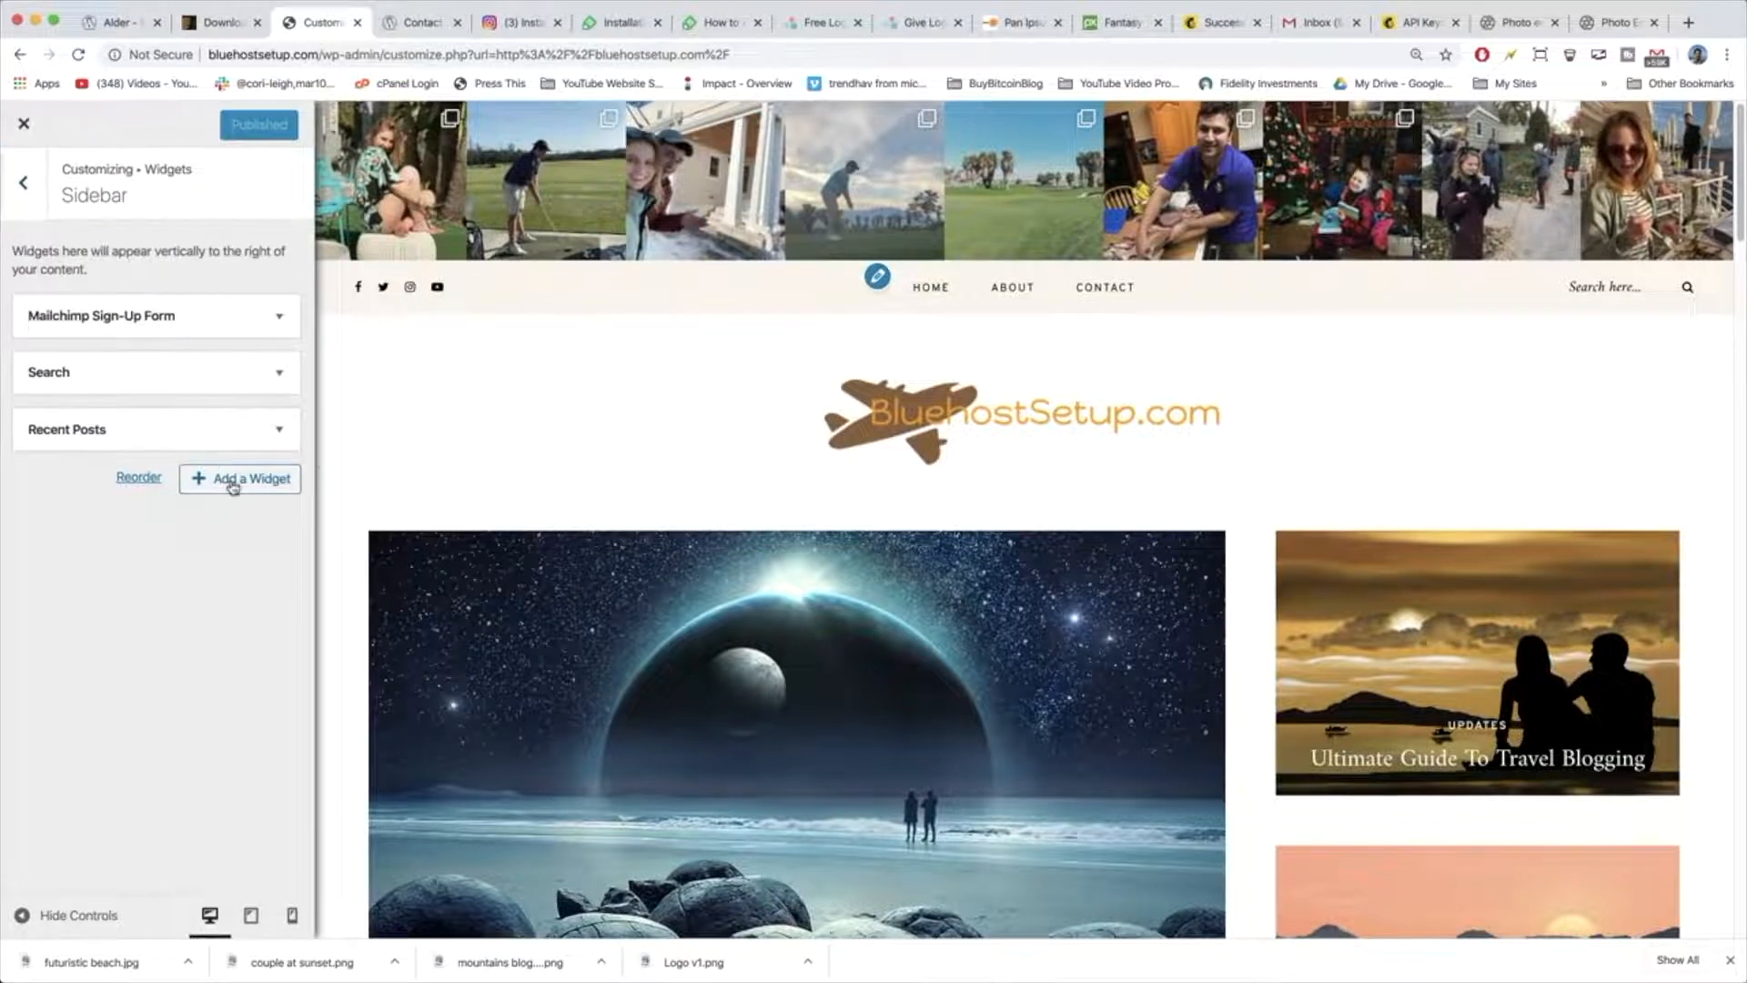
click(239, 479)
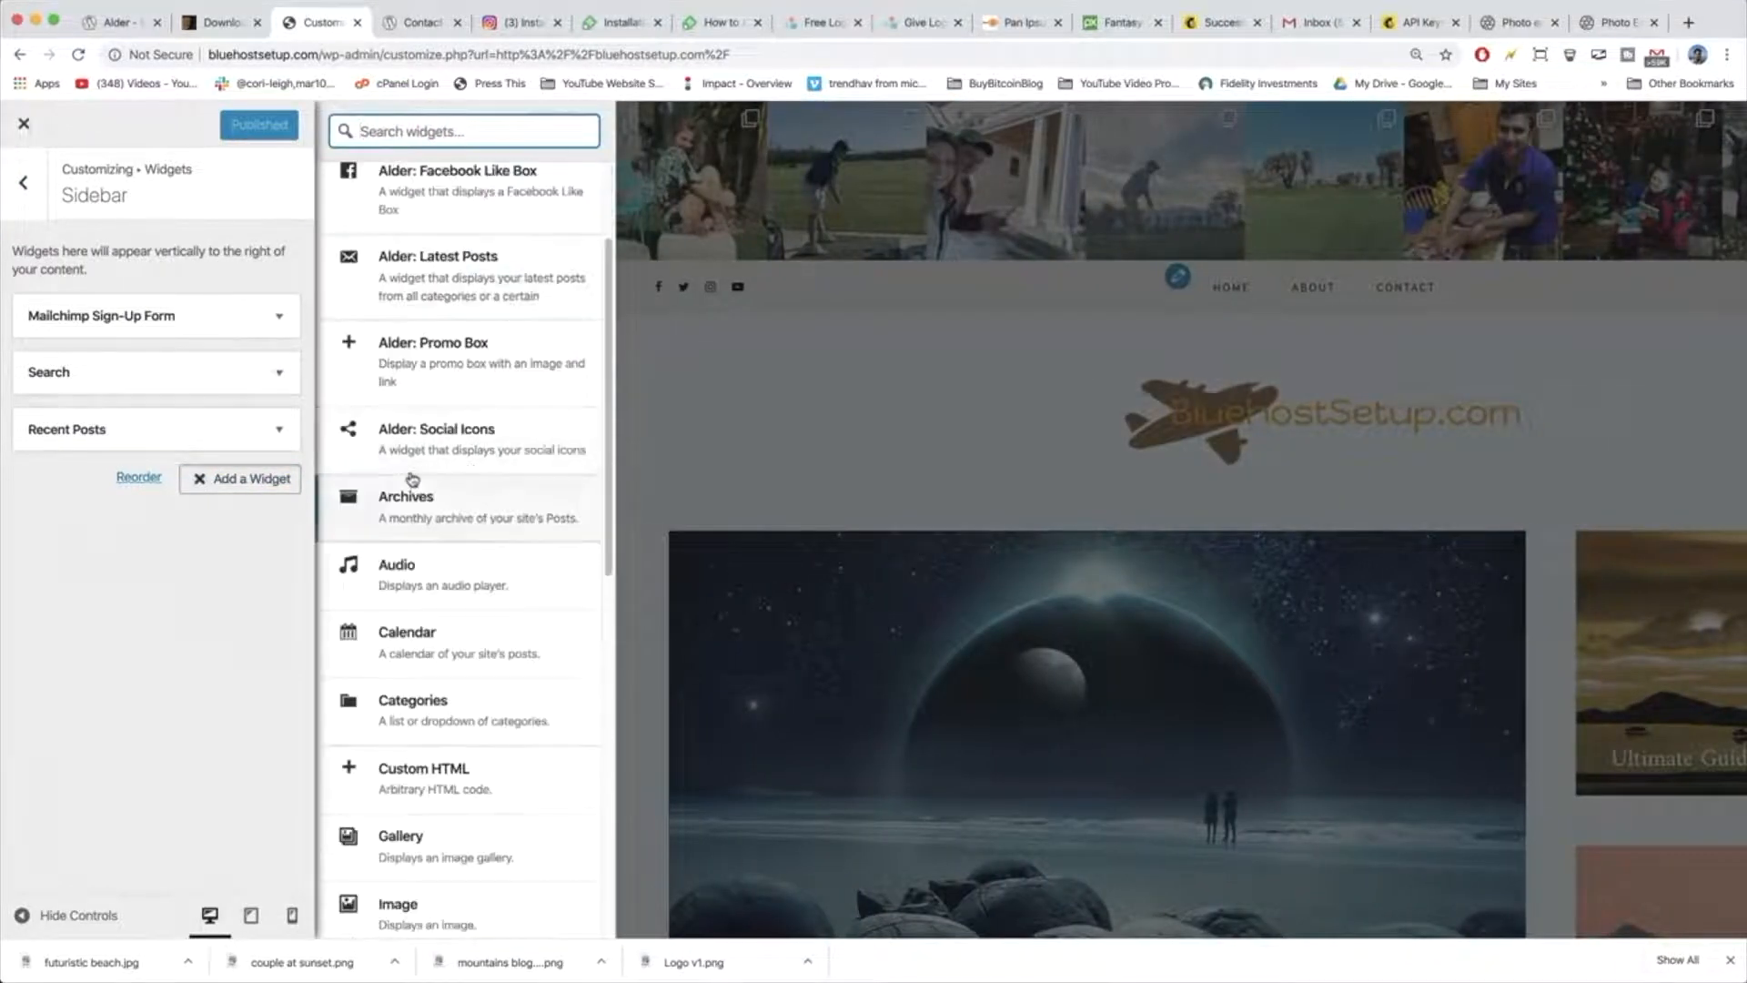
scroll(down, 3)
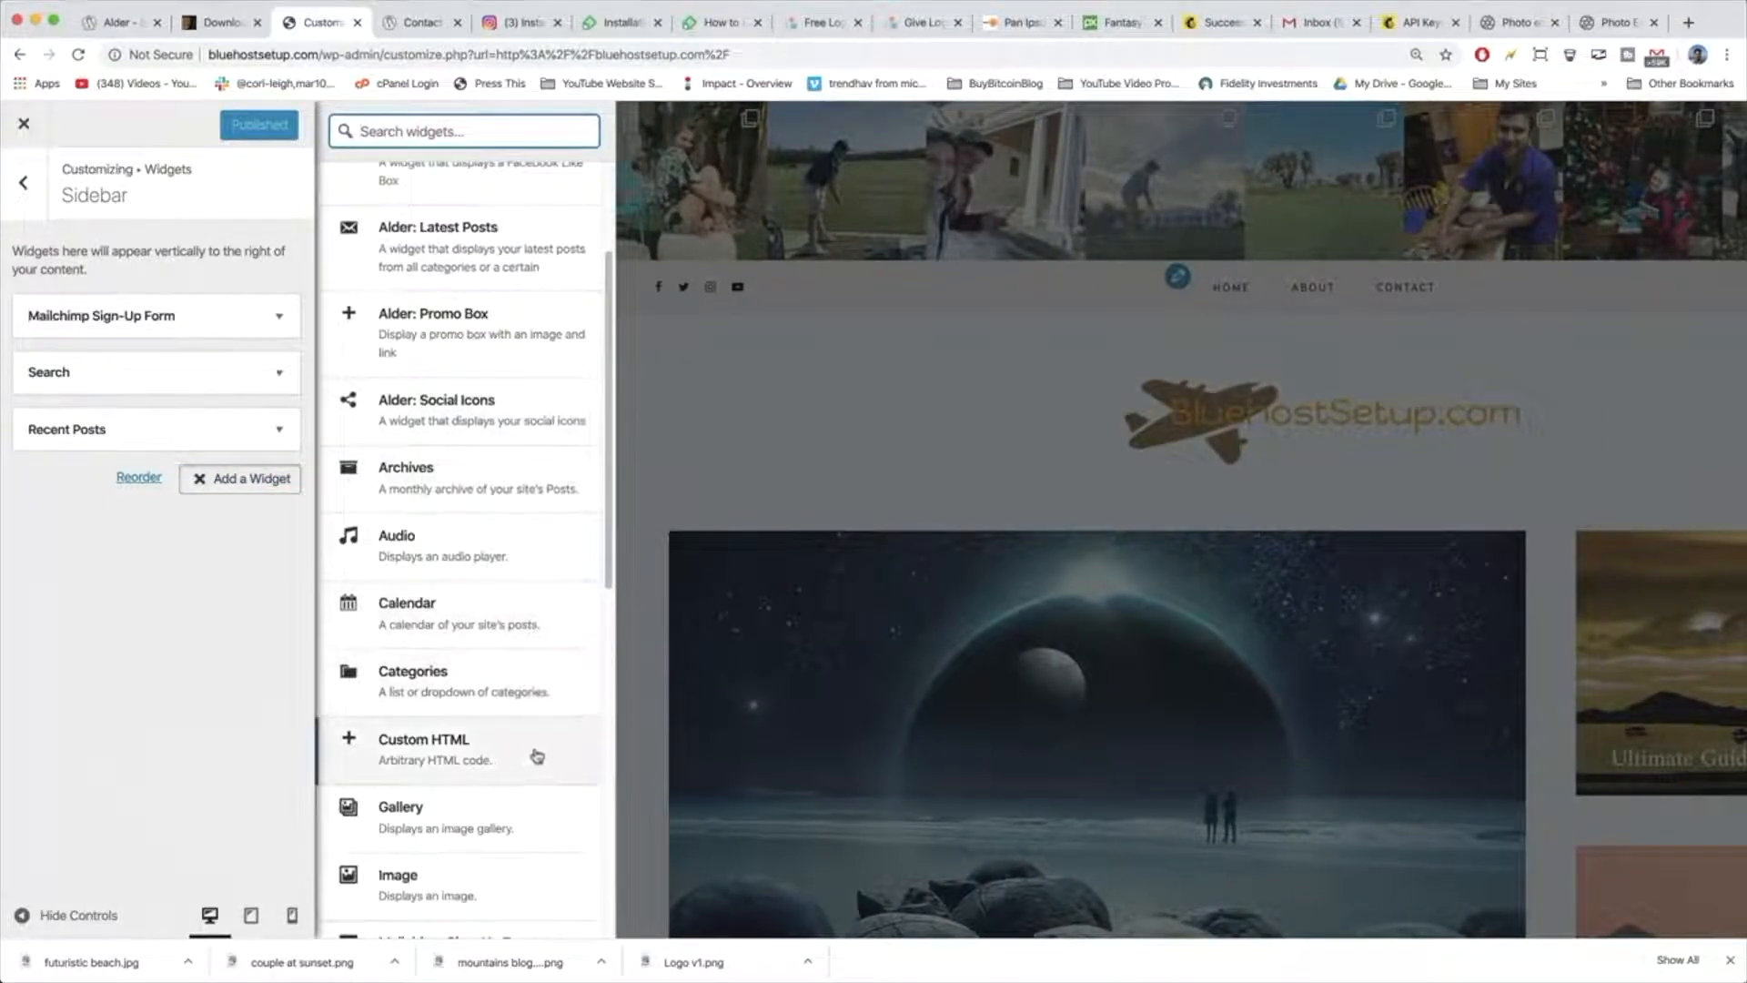
scroll(down, 3)
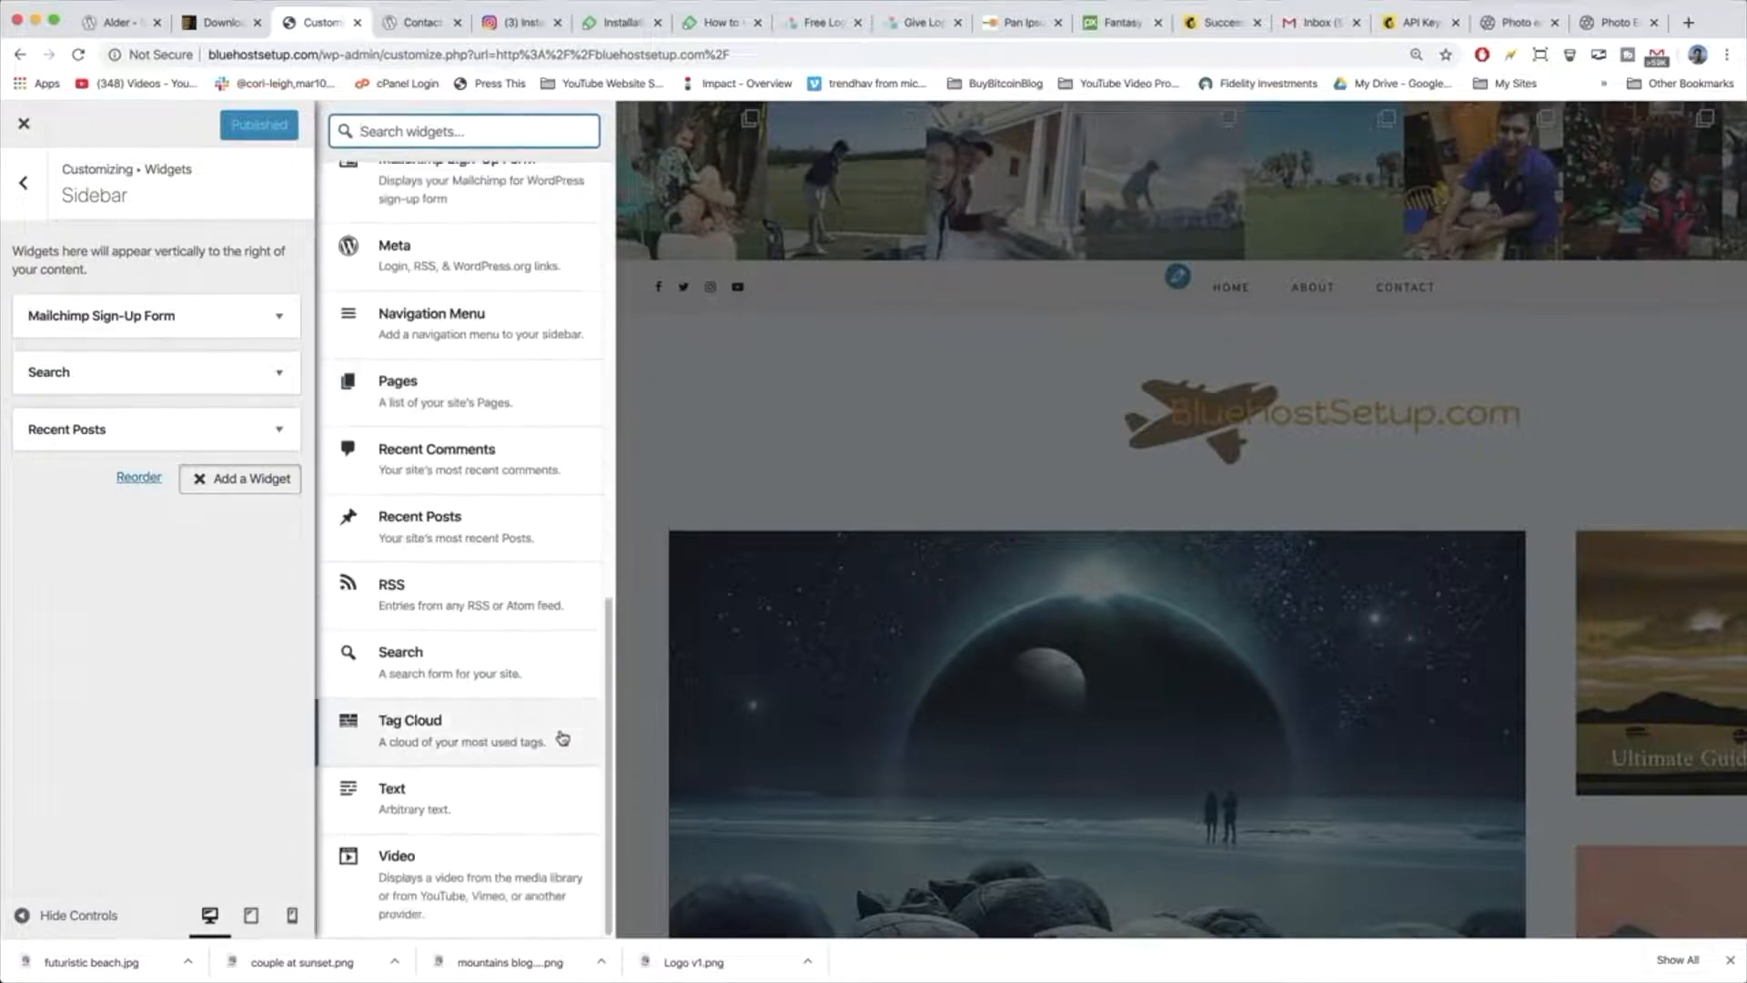
mouse_move(499, 809)
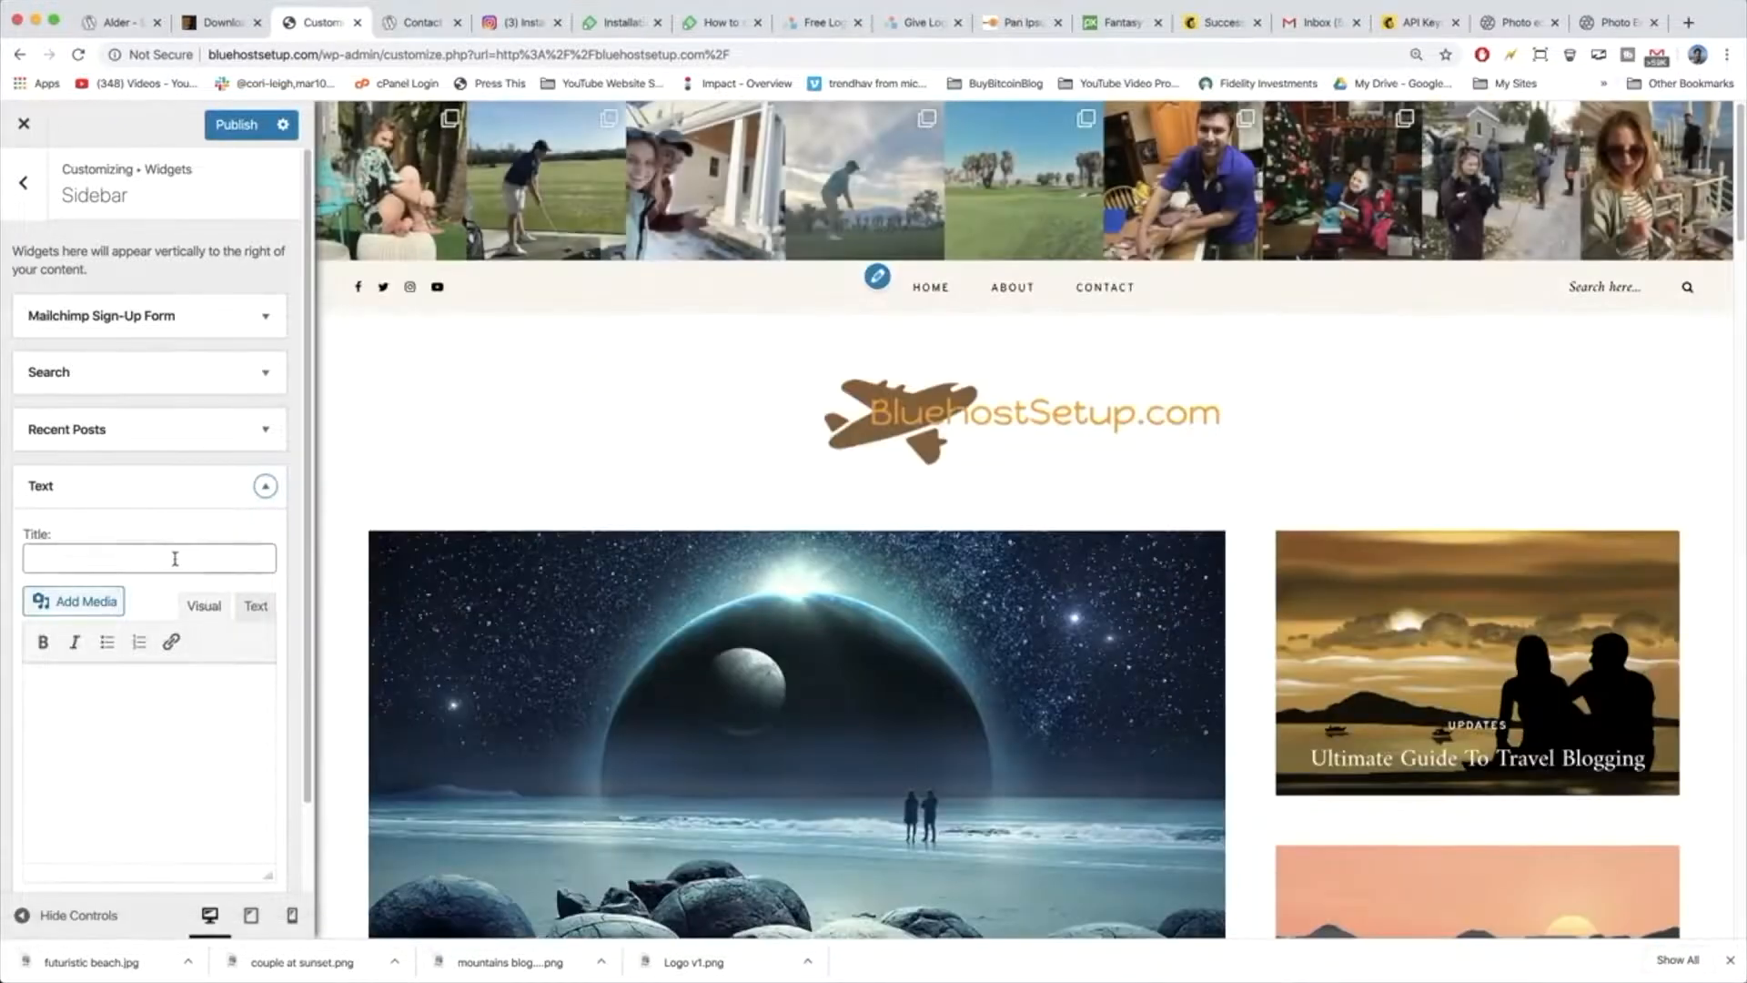
Title the new sidebar Text widget 'About Me', then check the Alder demo's About Me section.
click(132, 697)
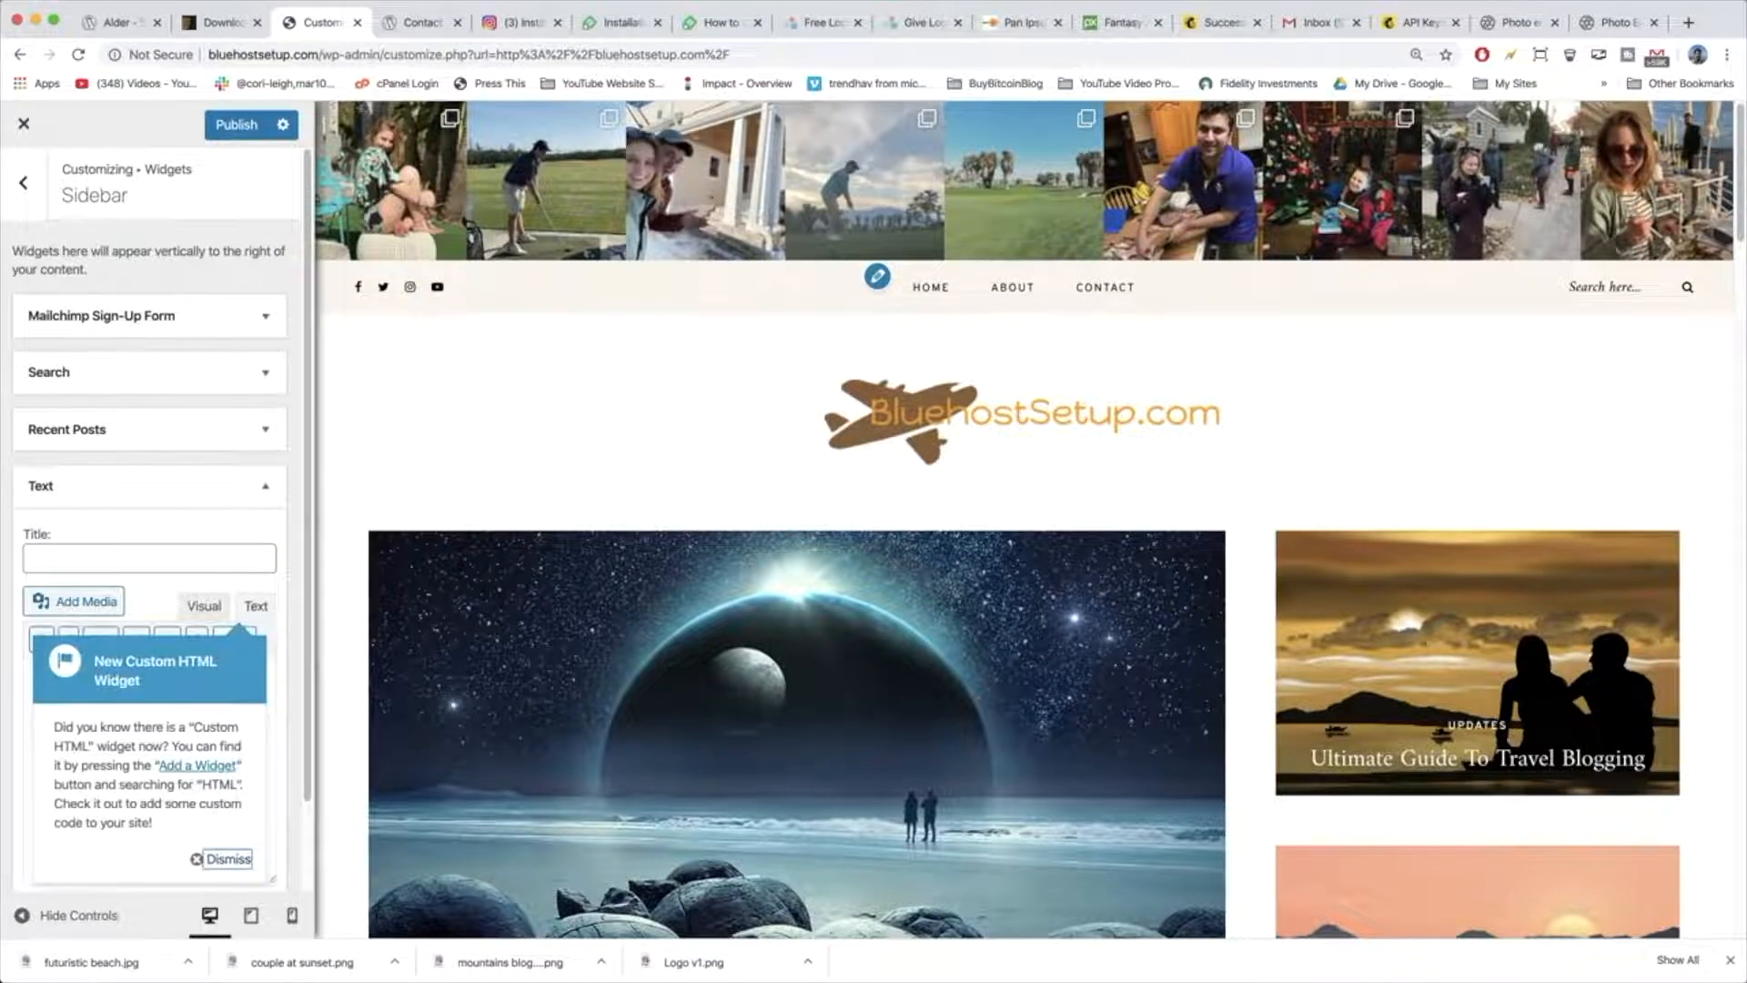
click(228, 857)
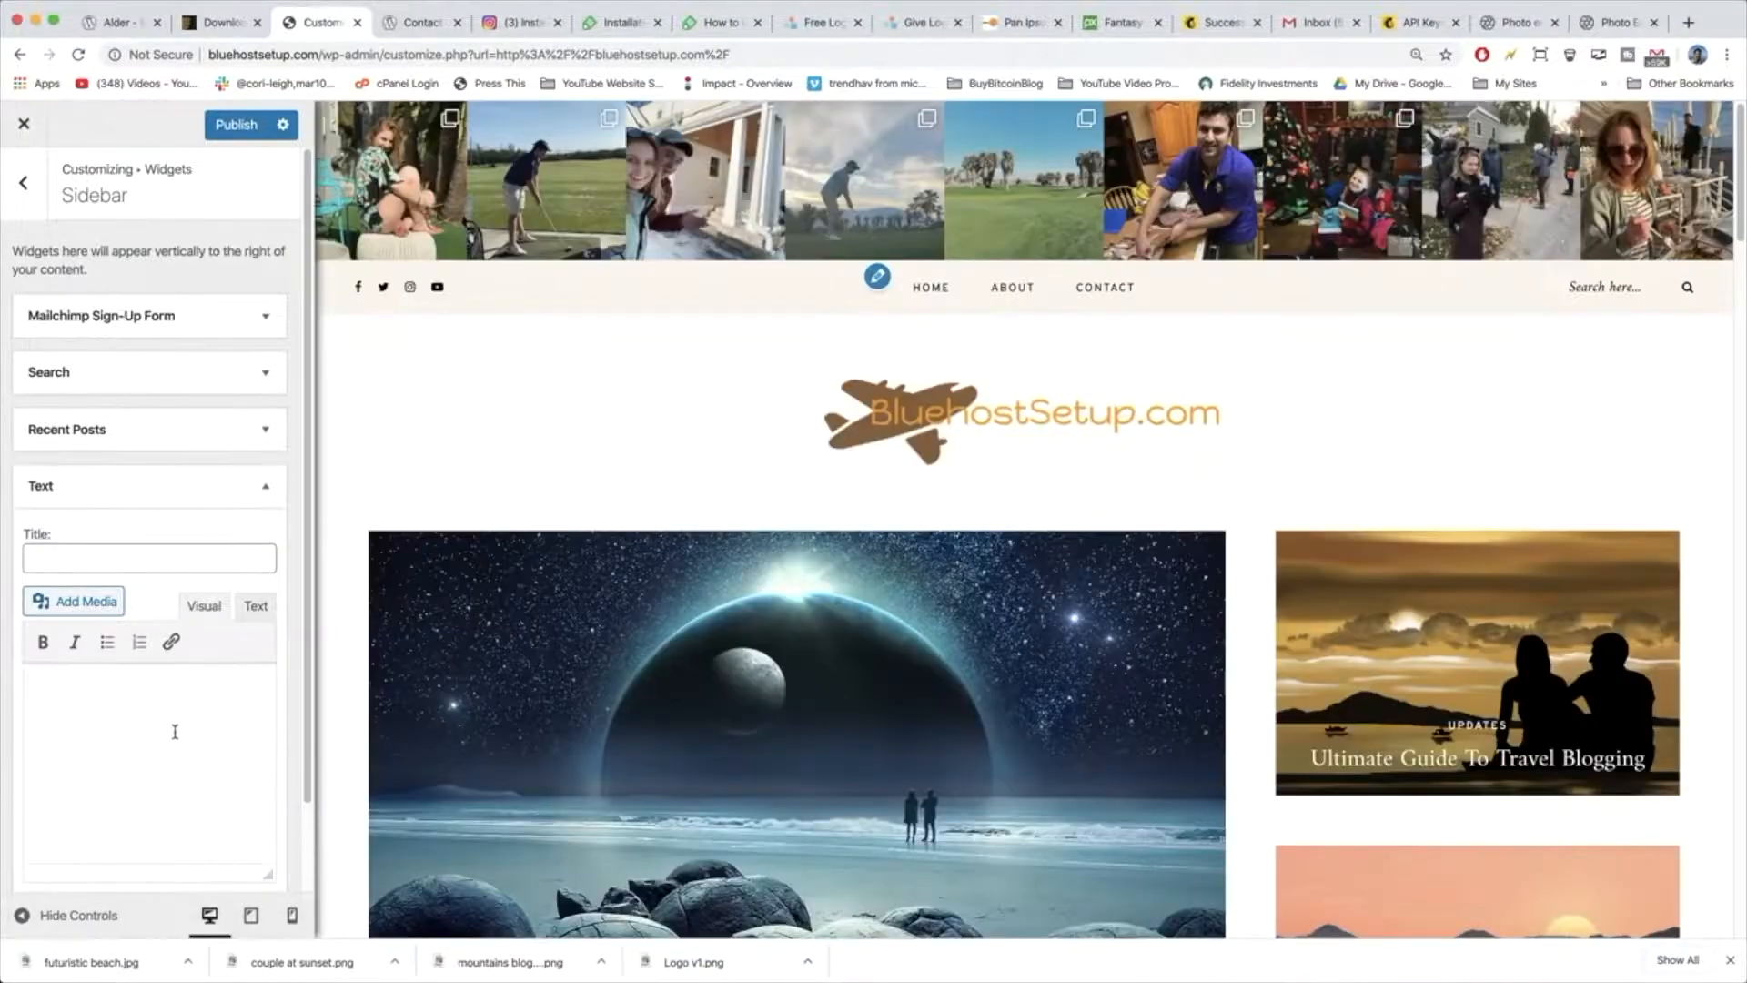
click(255, 604)
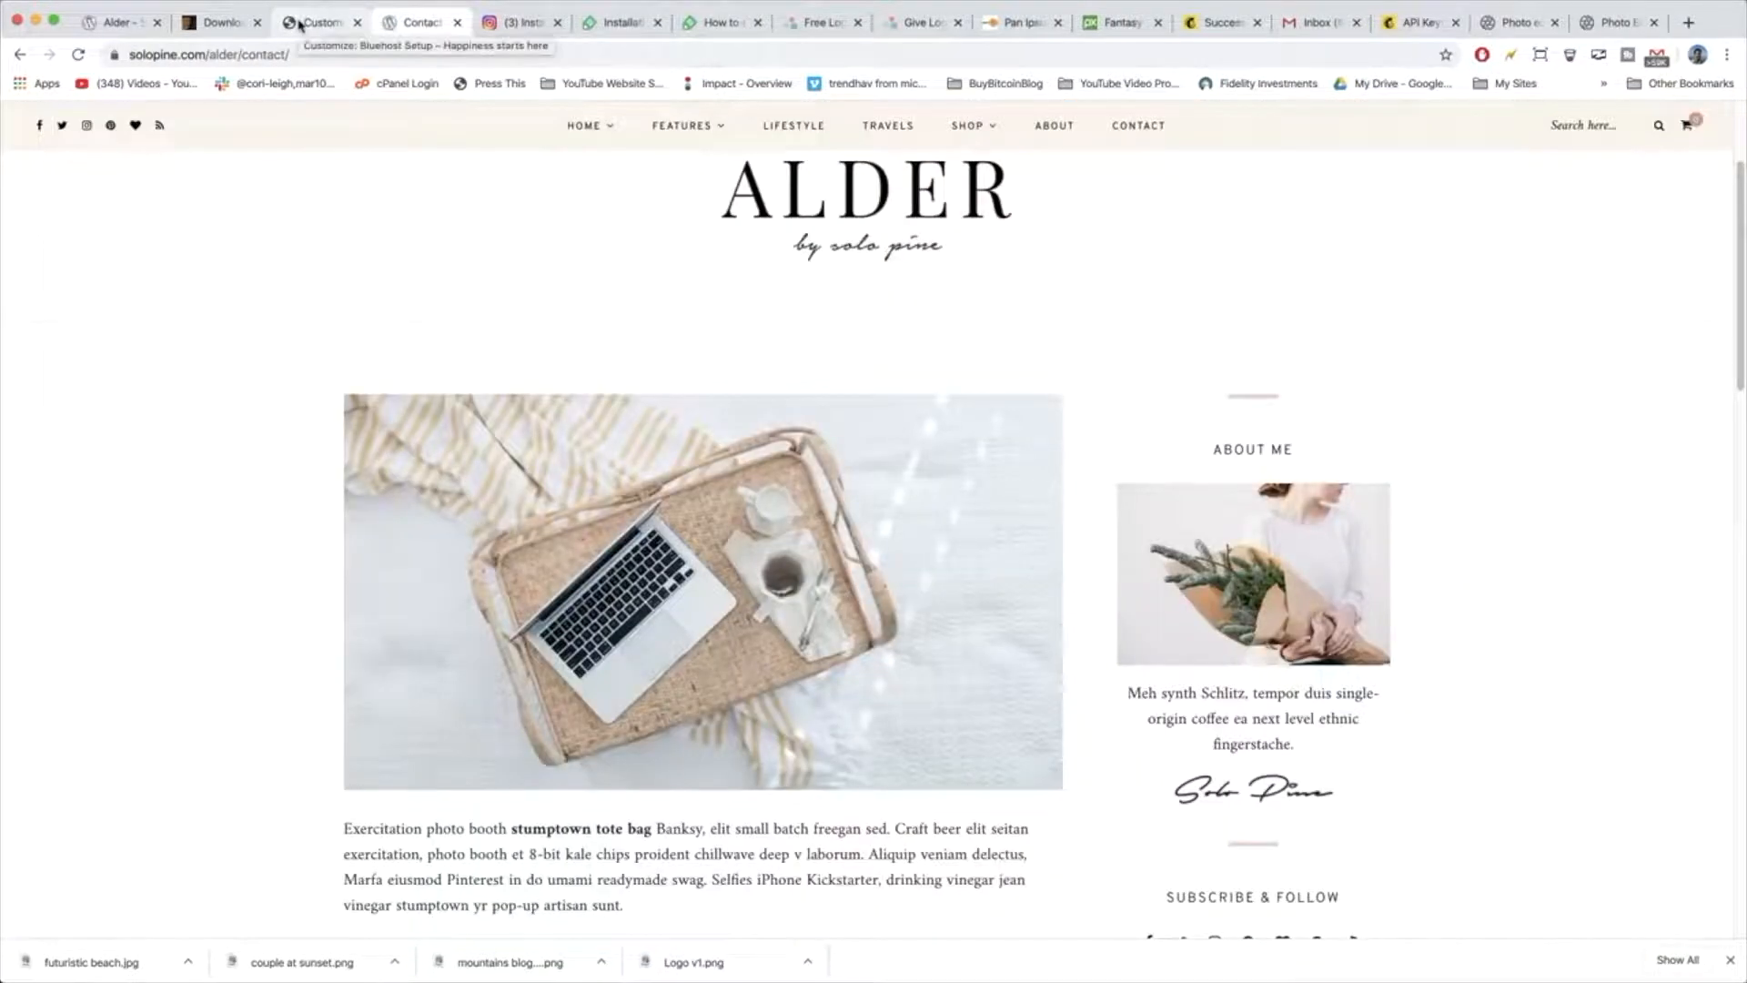
click(317, 22)
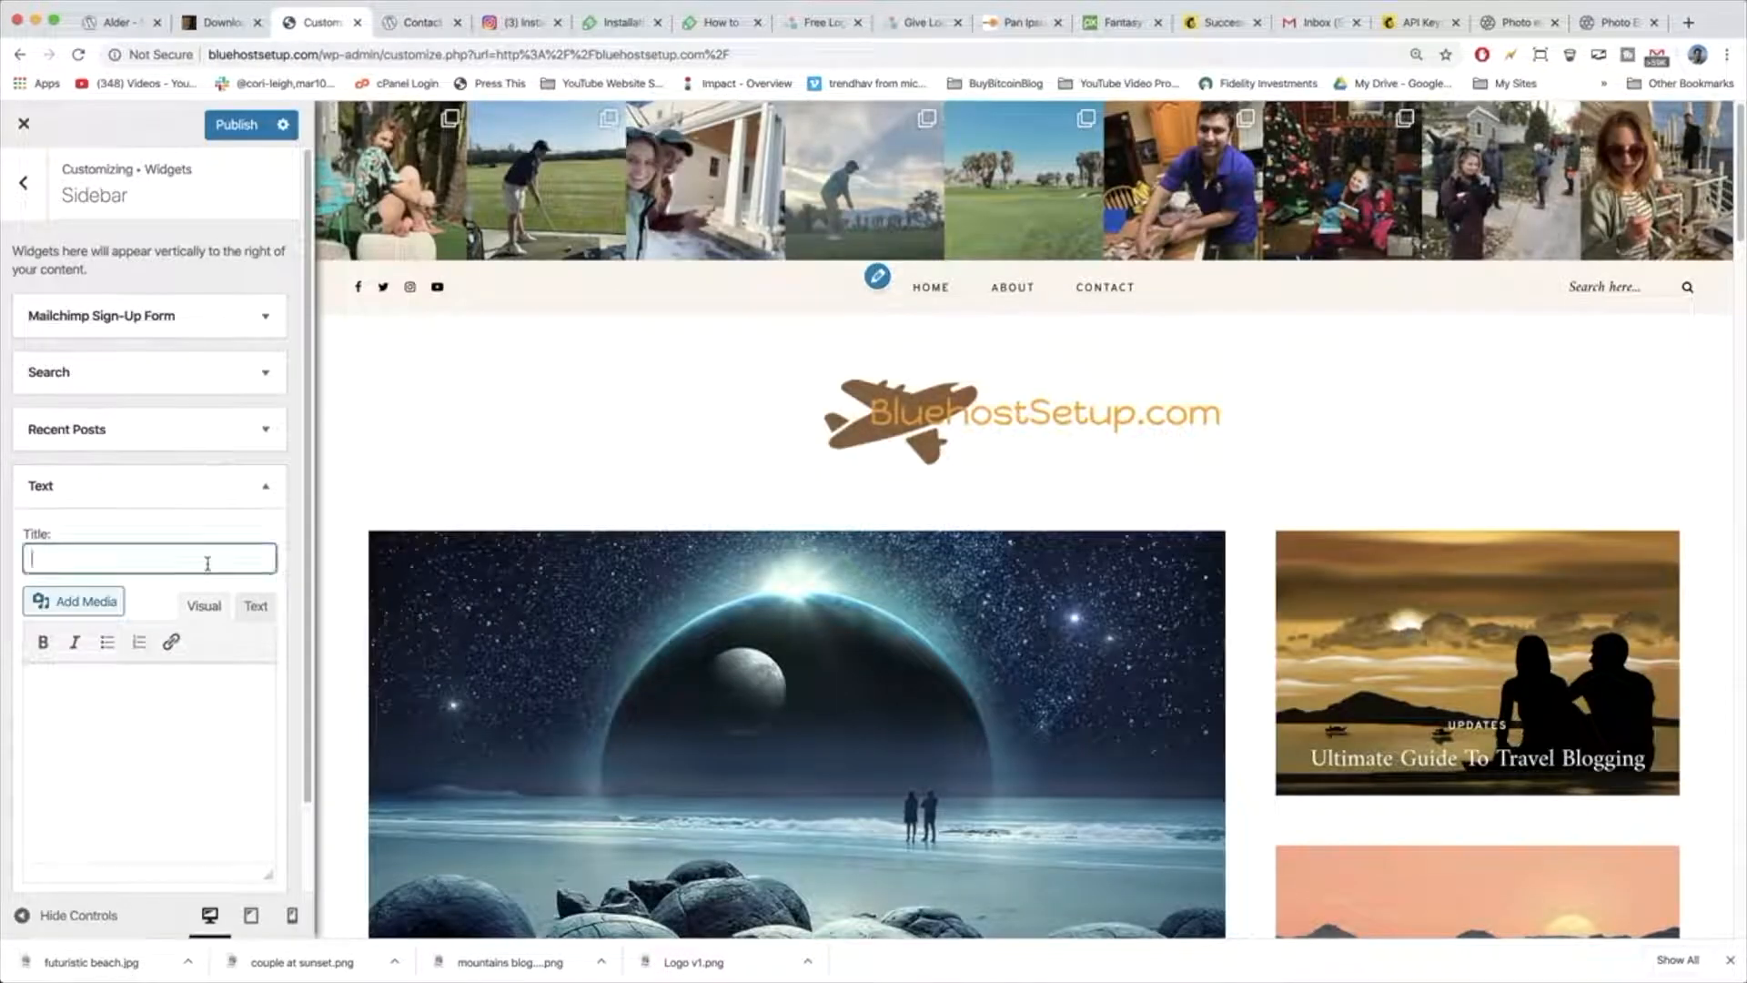
text(ASbou)
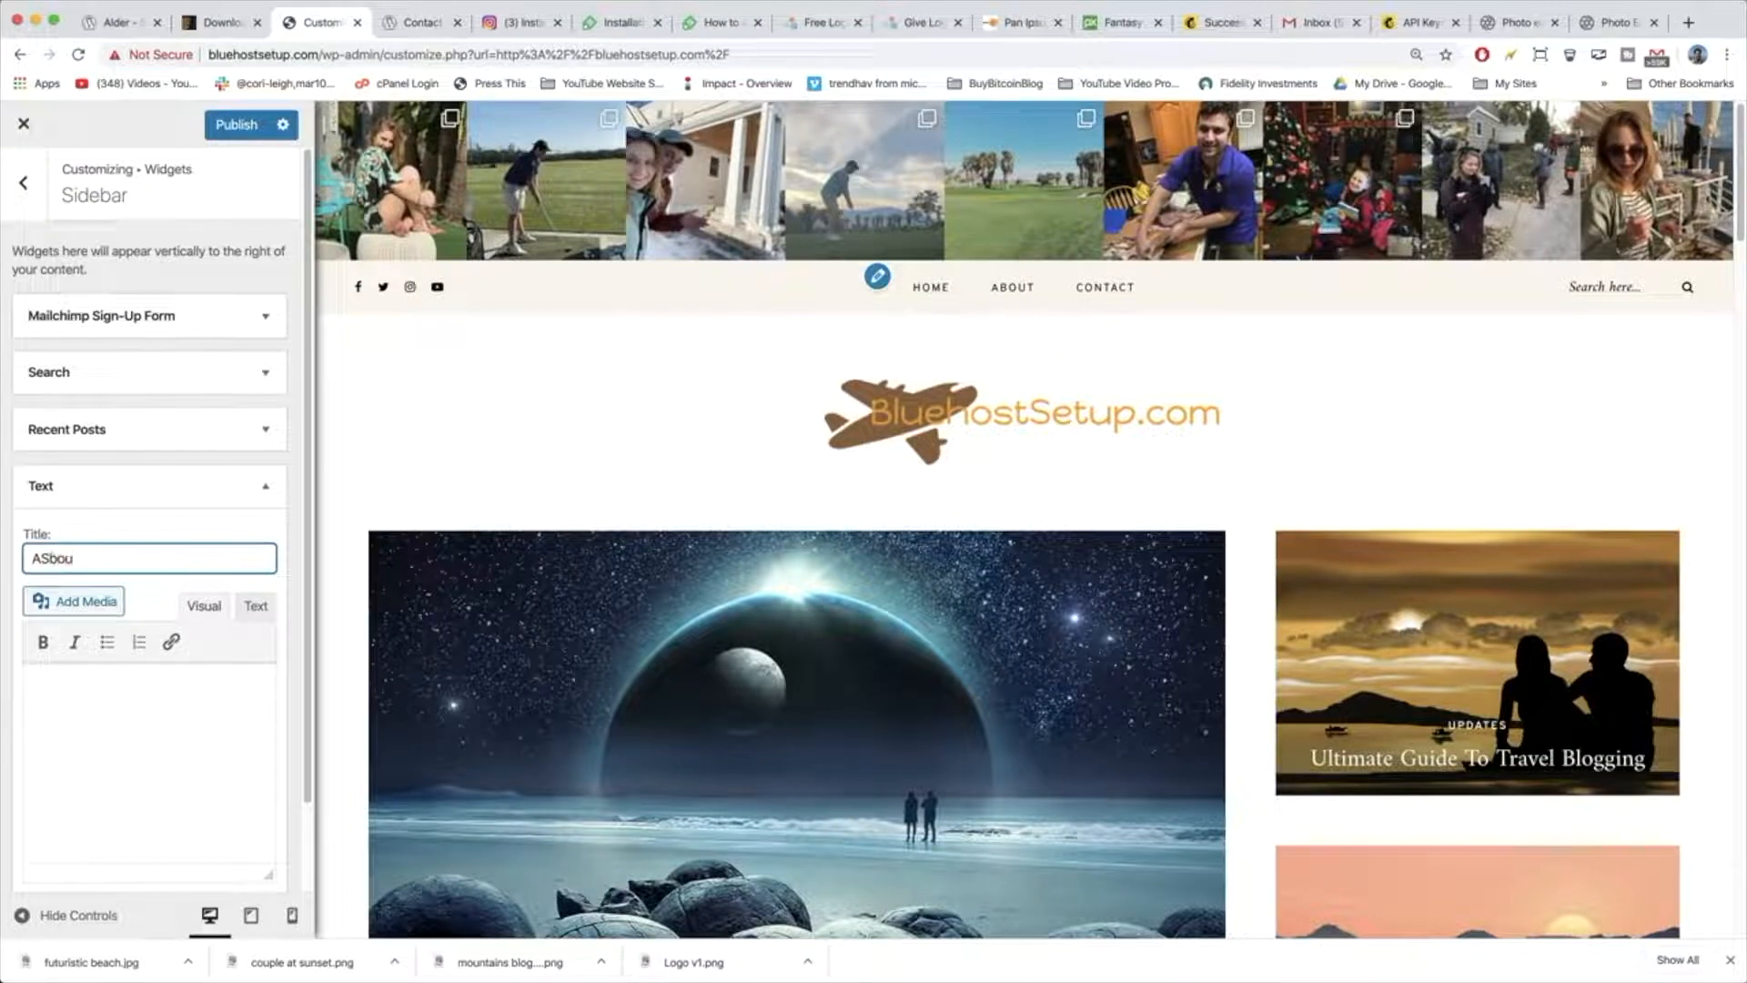
text(About Me)
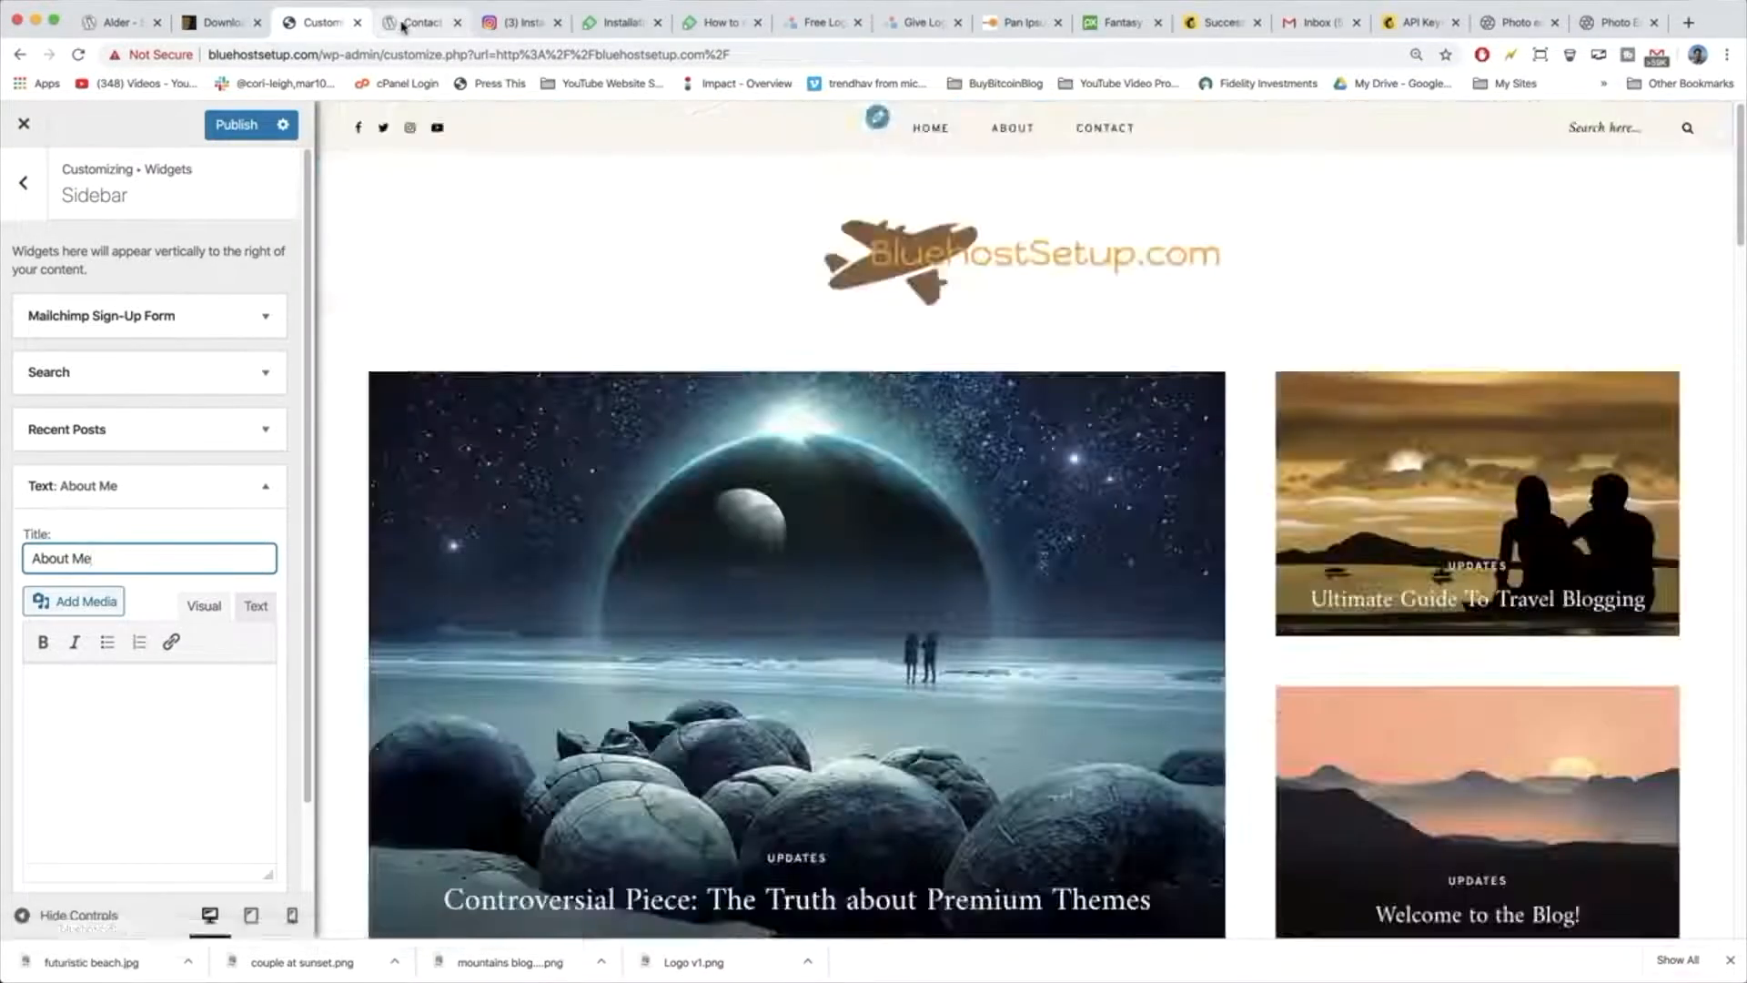
click(418, 22)
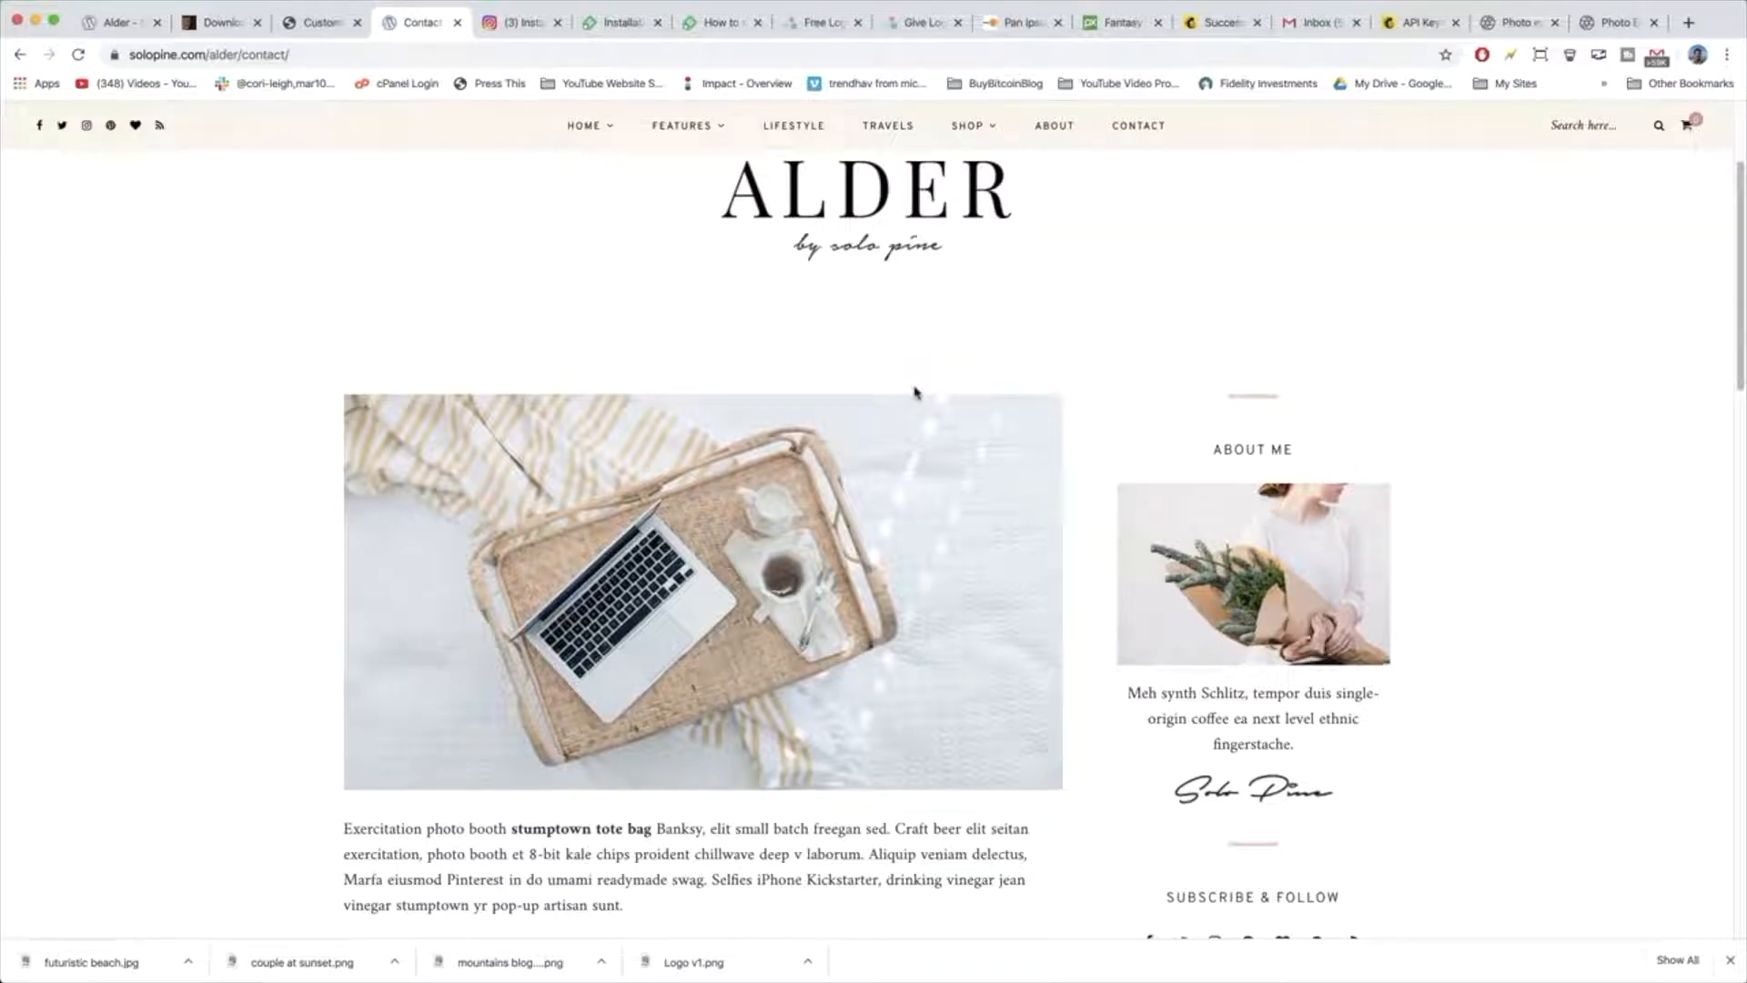
mouse_move(912, 393)
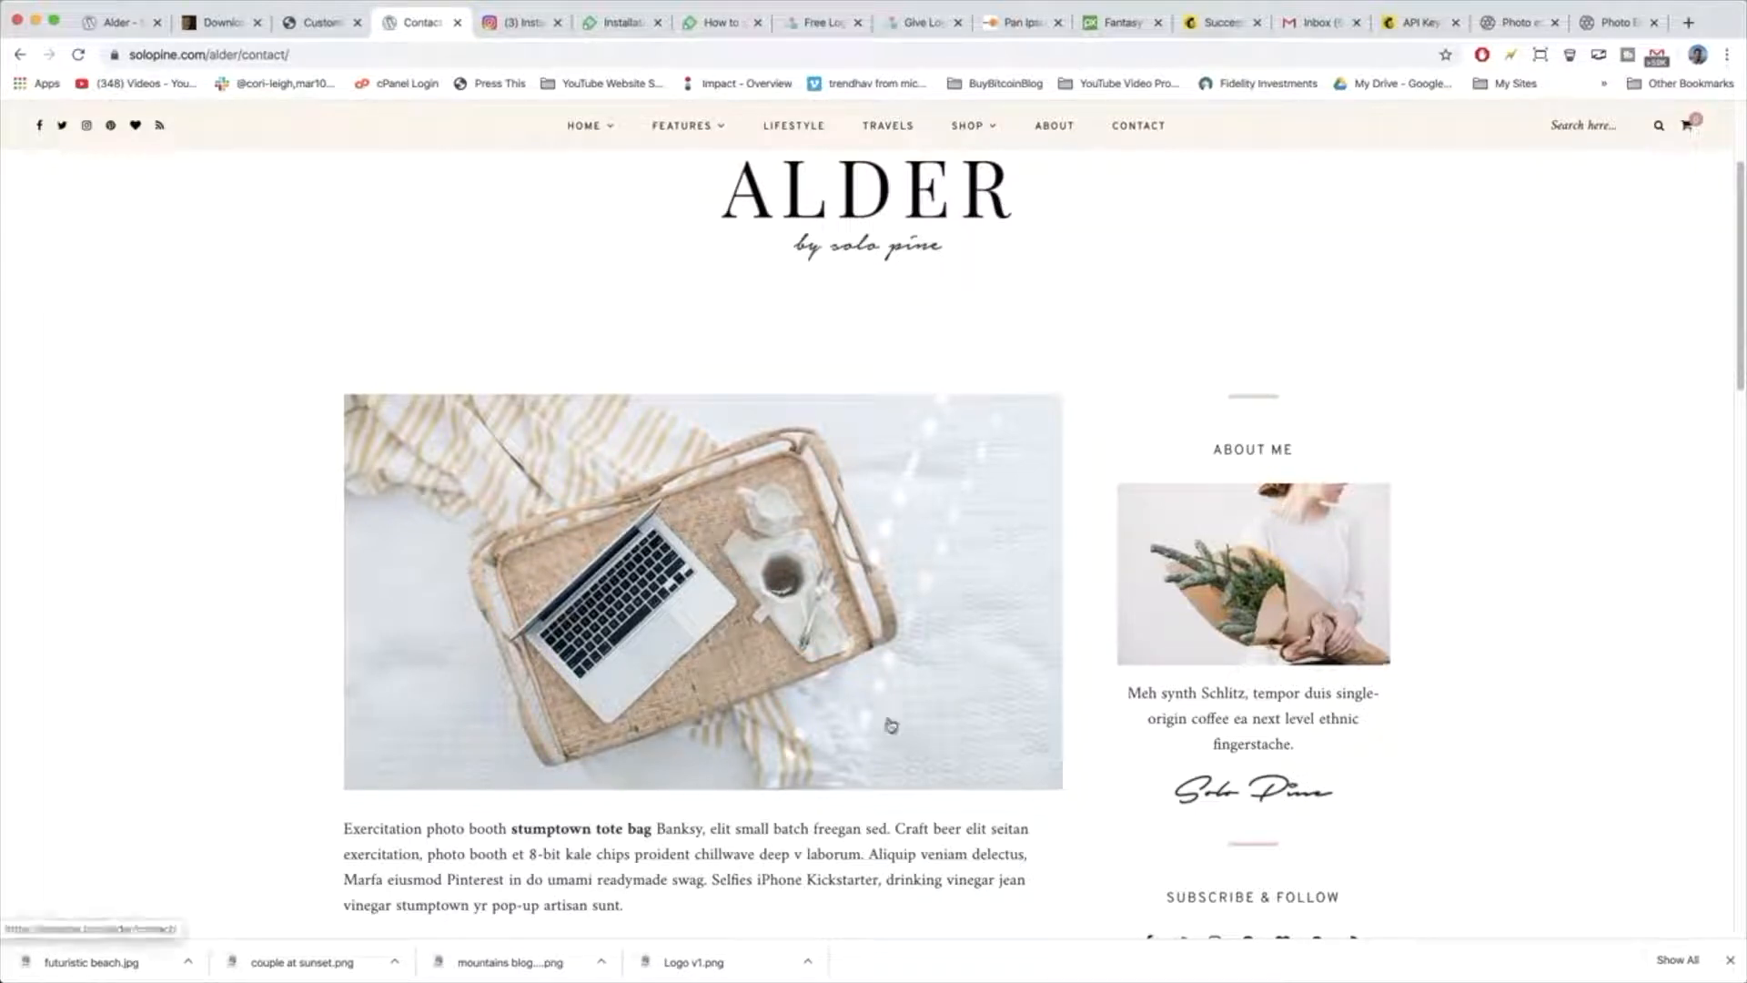
Browse the Instagram profile grid and open the restaurant photo post from Nice.
click(1689, 22)
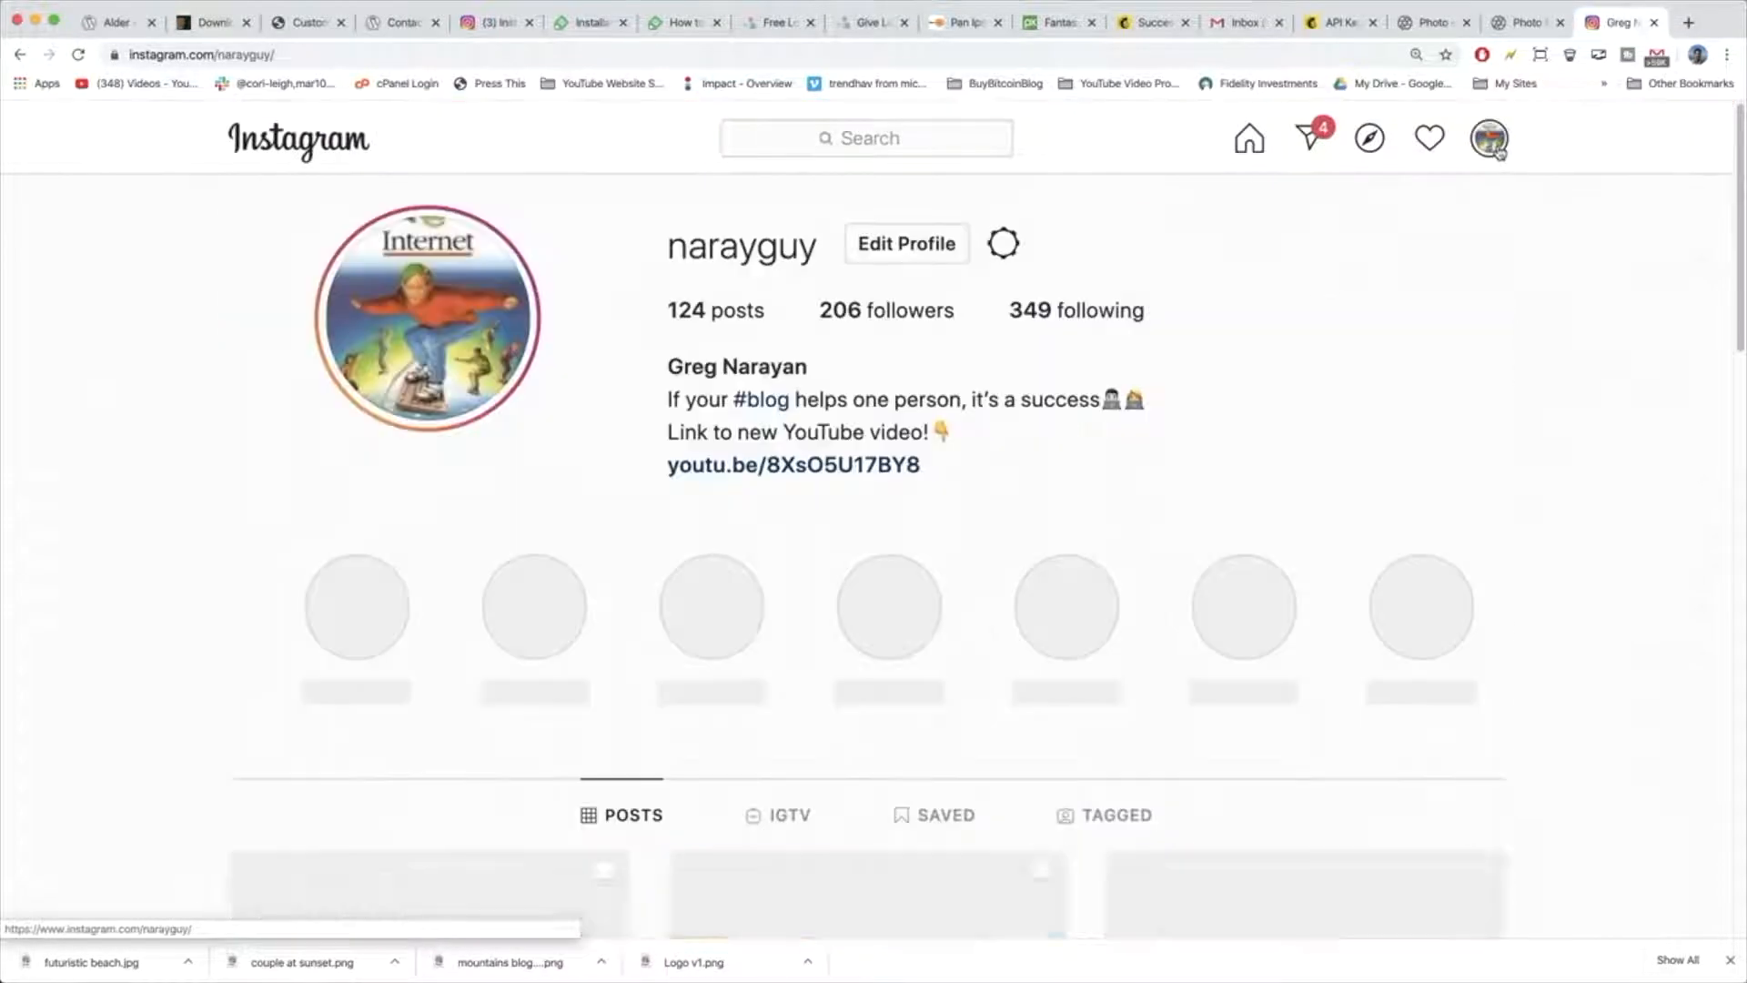
scroll(down, 3)
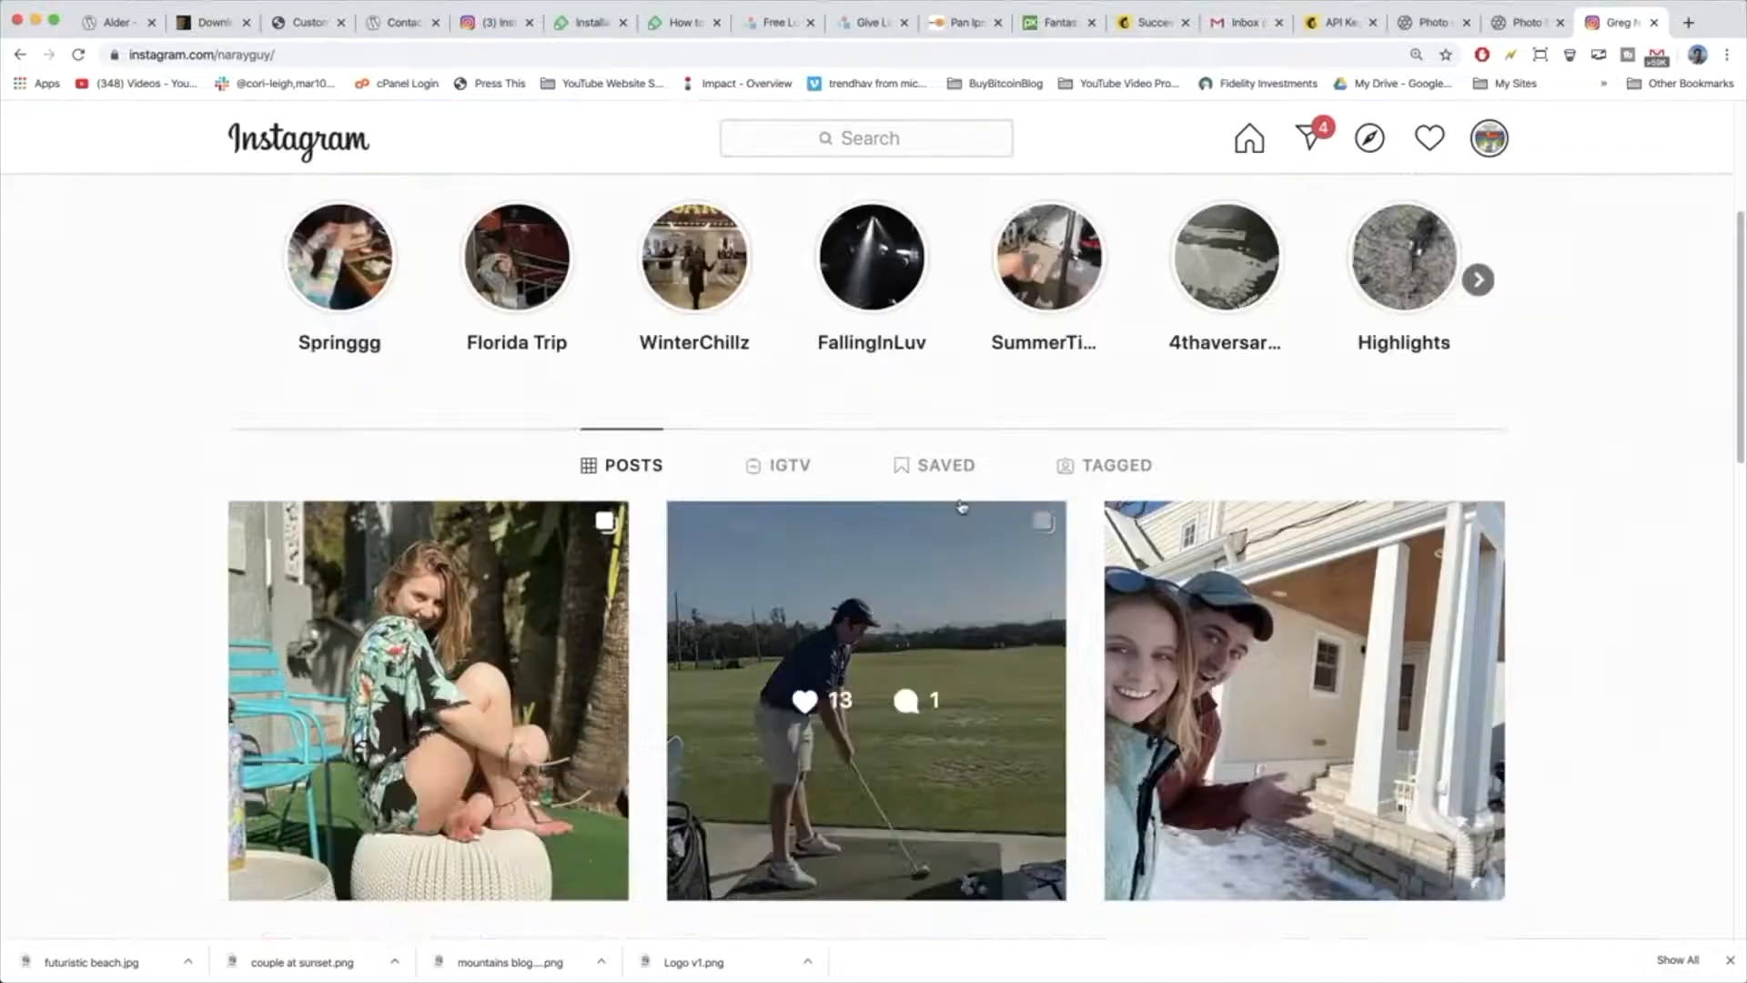
scroll(down, 3)
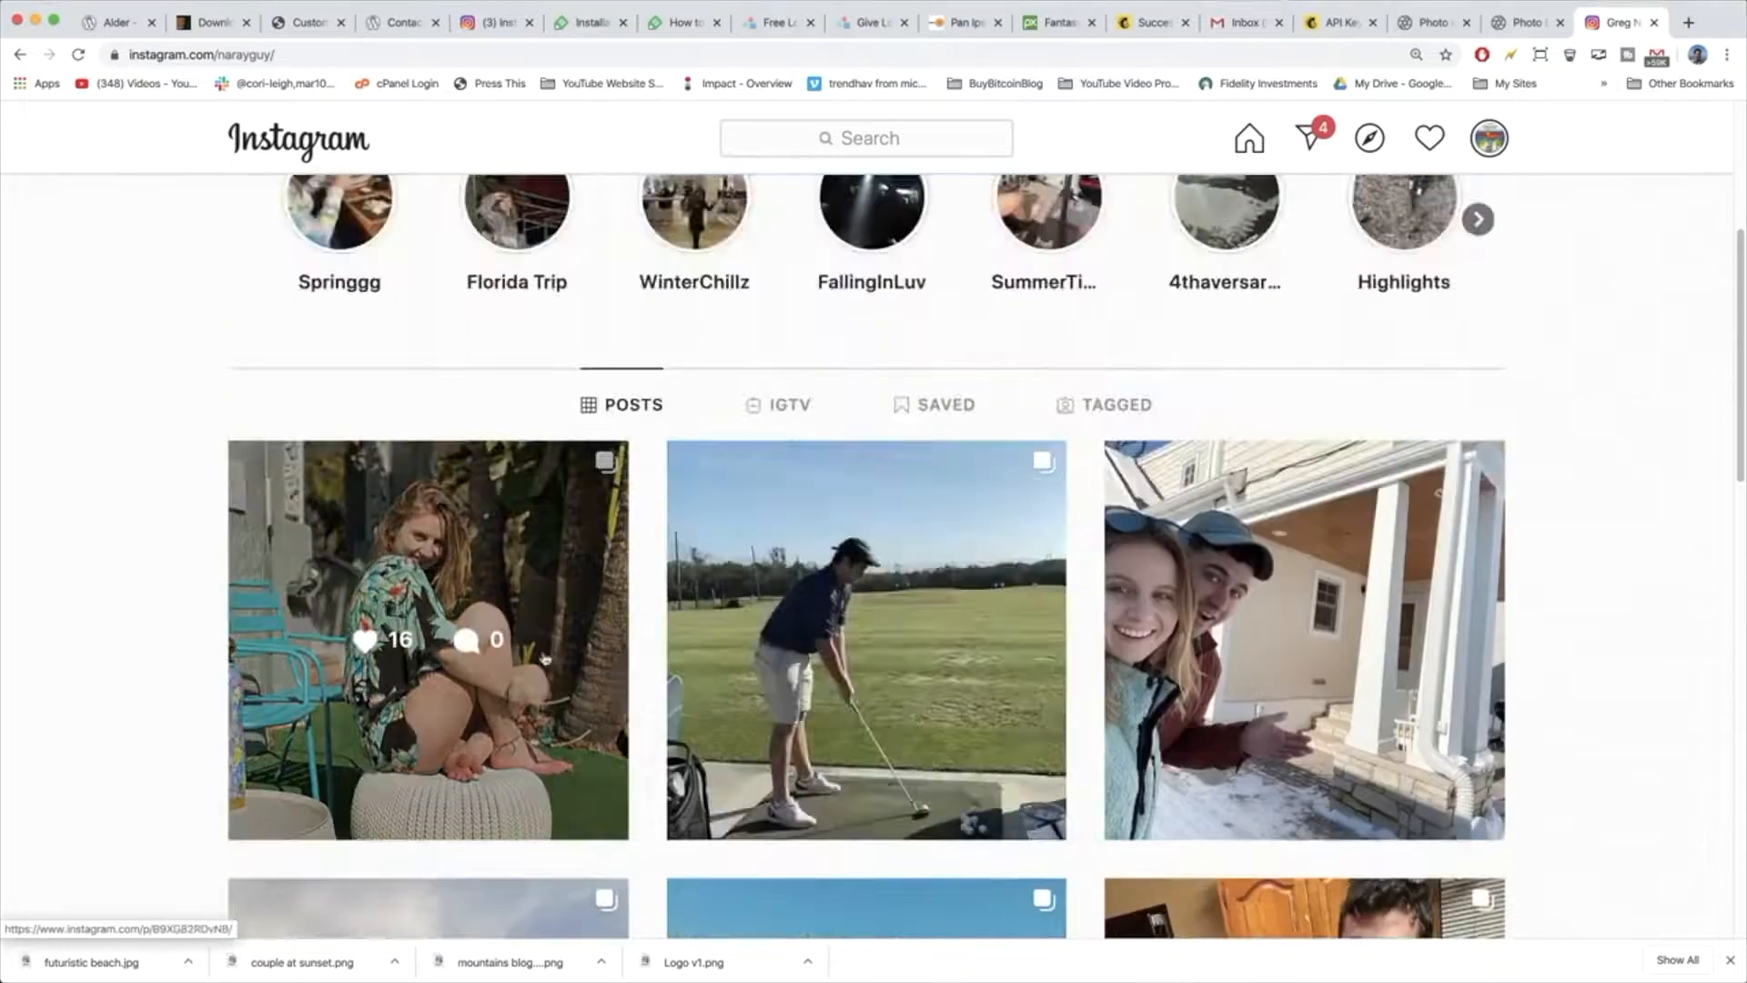
click(426, 639)
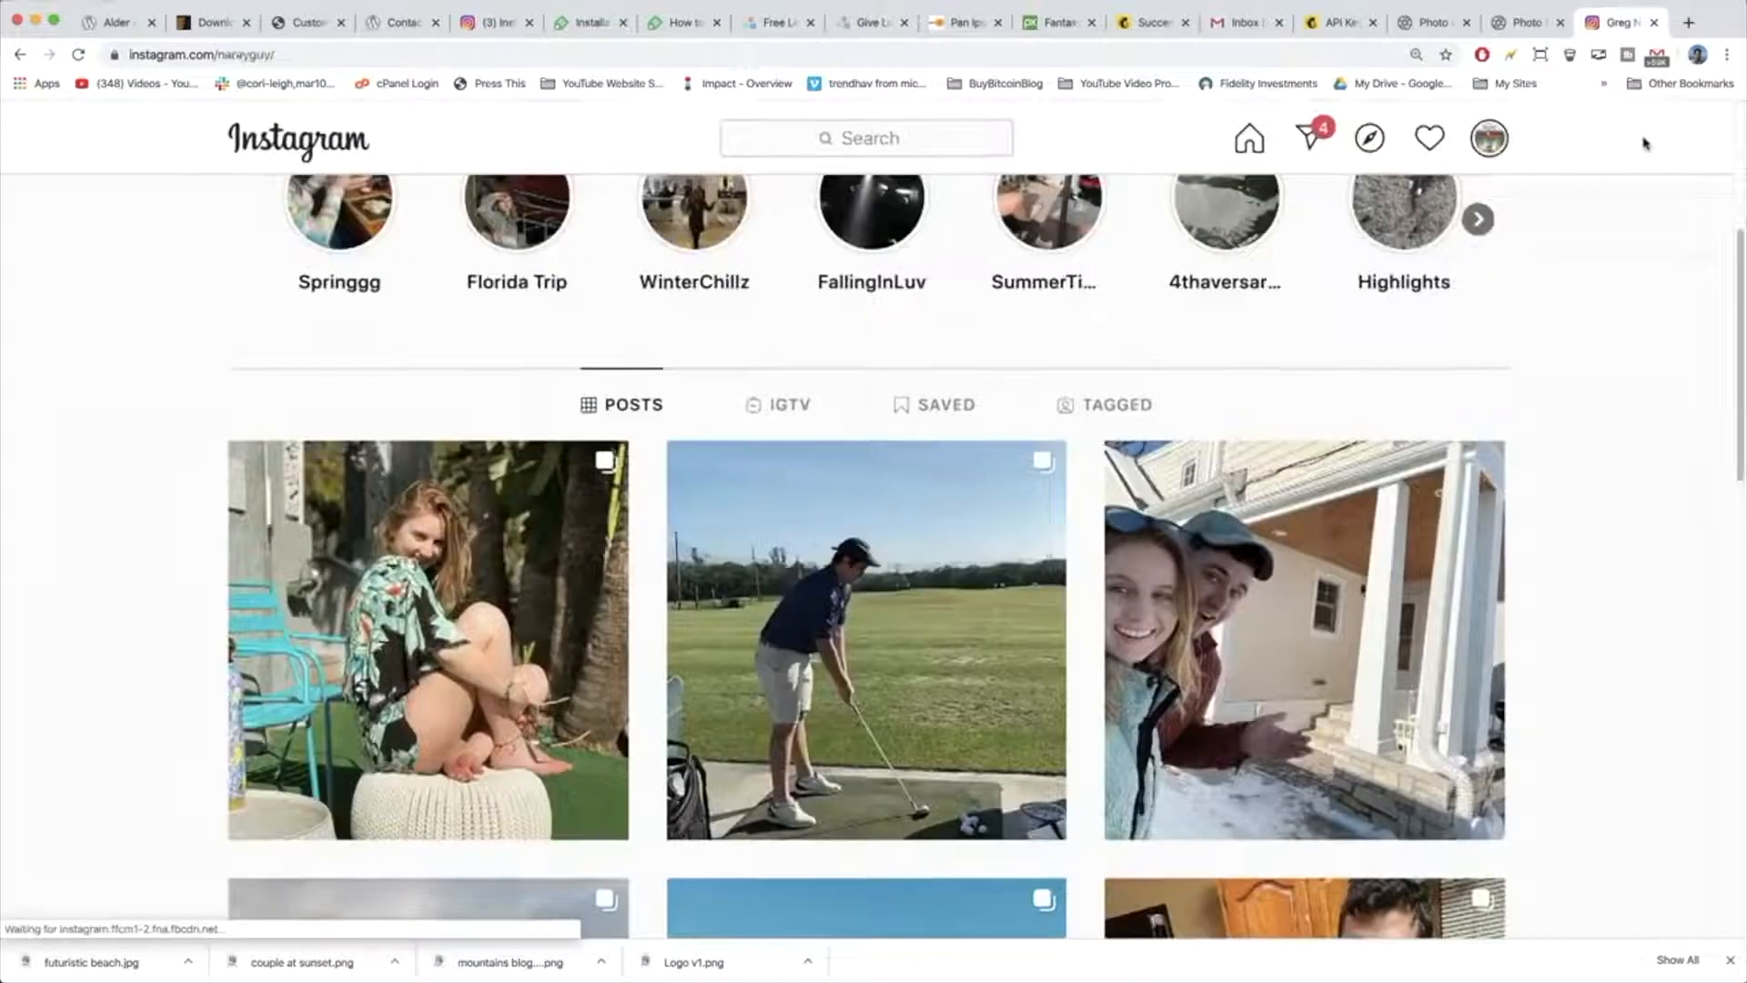
scroll(down, 3)
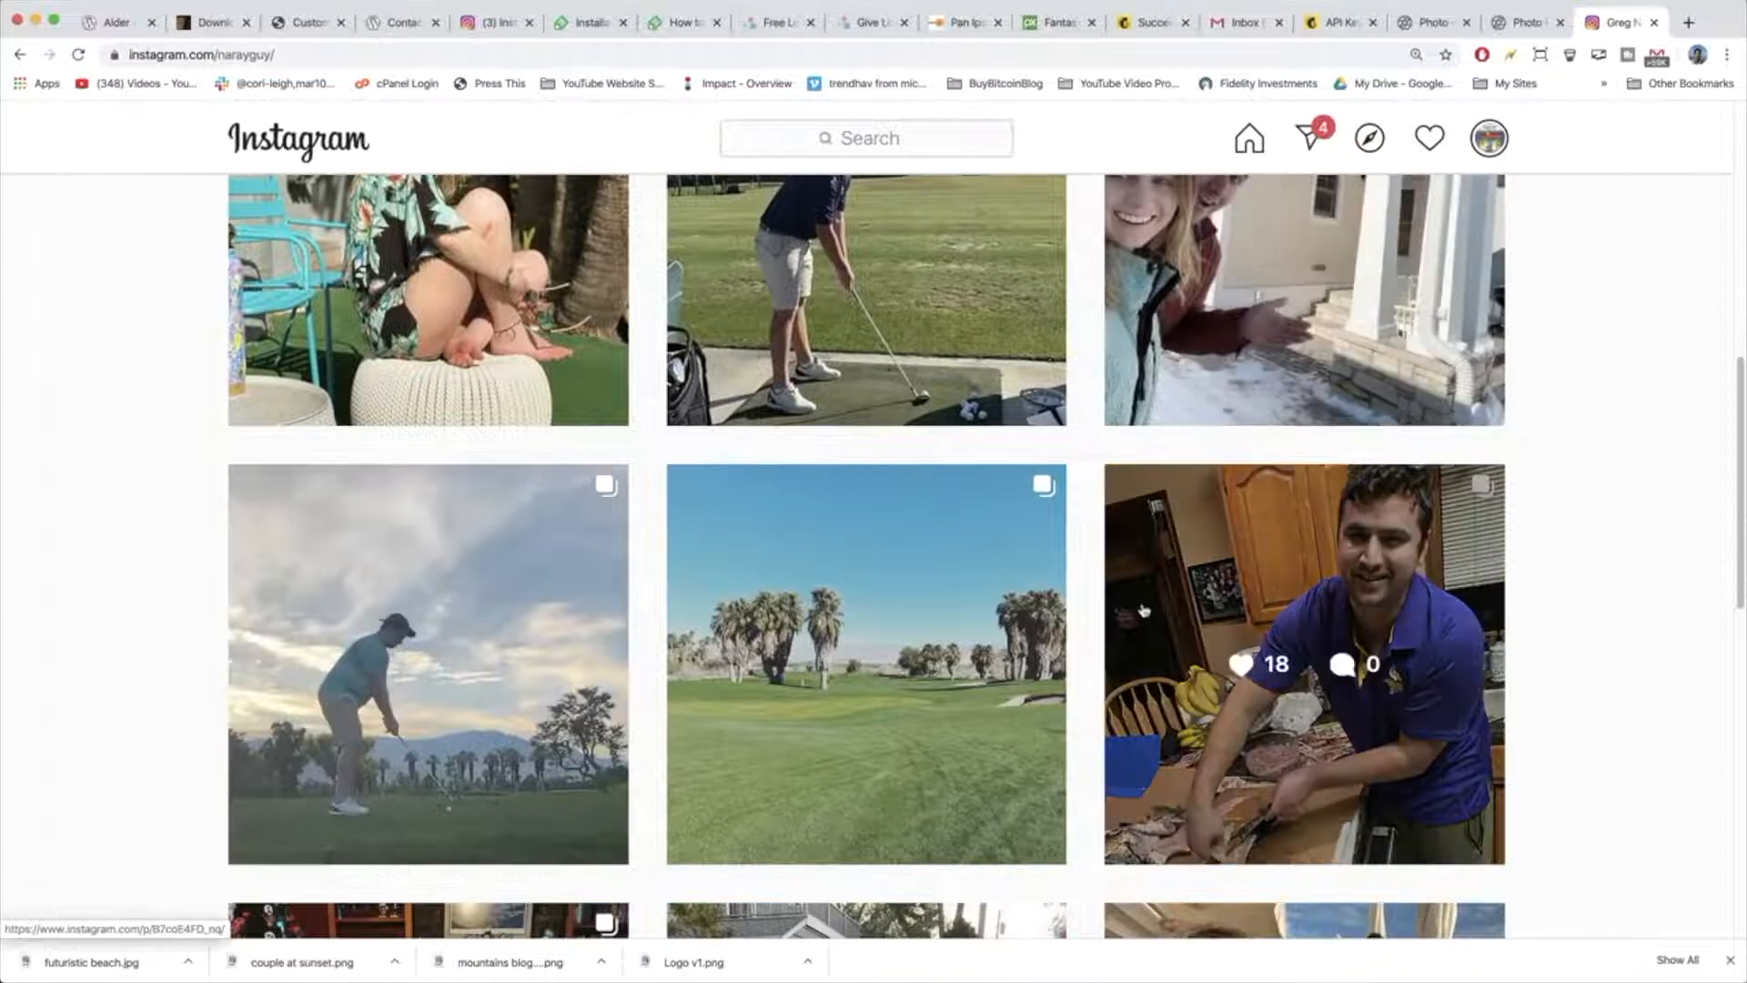
scroll(down, 3)
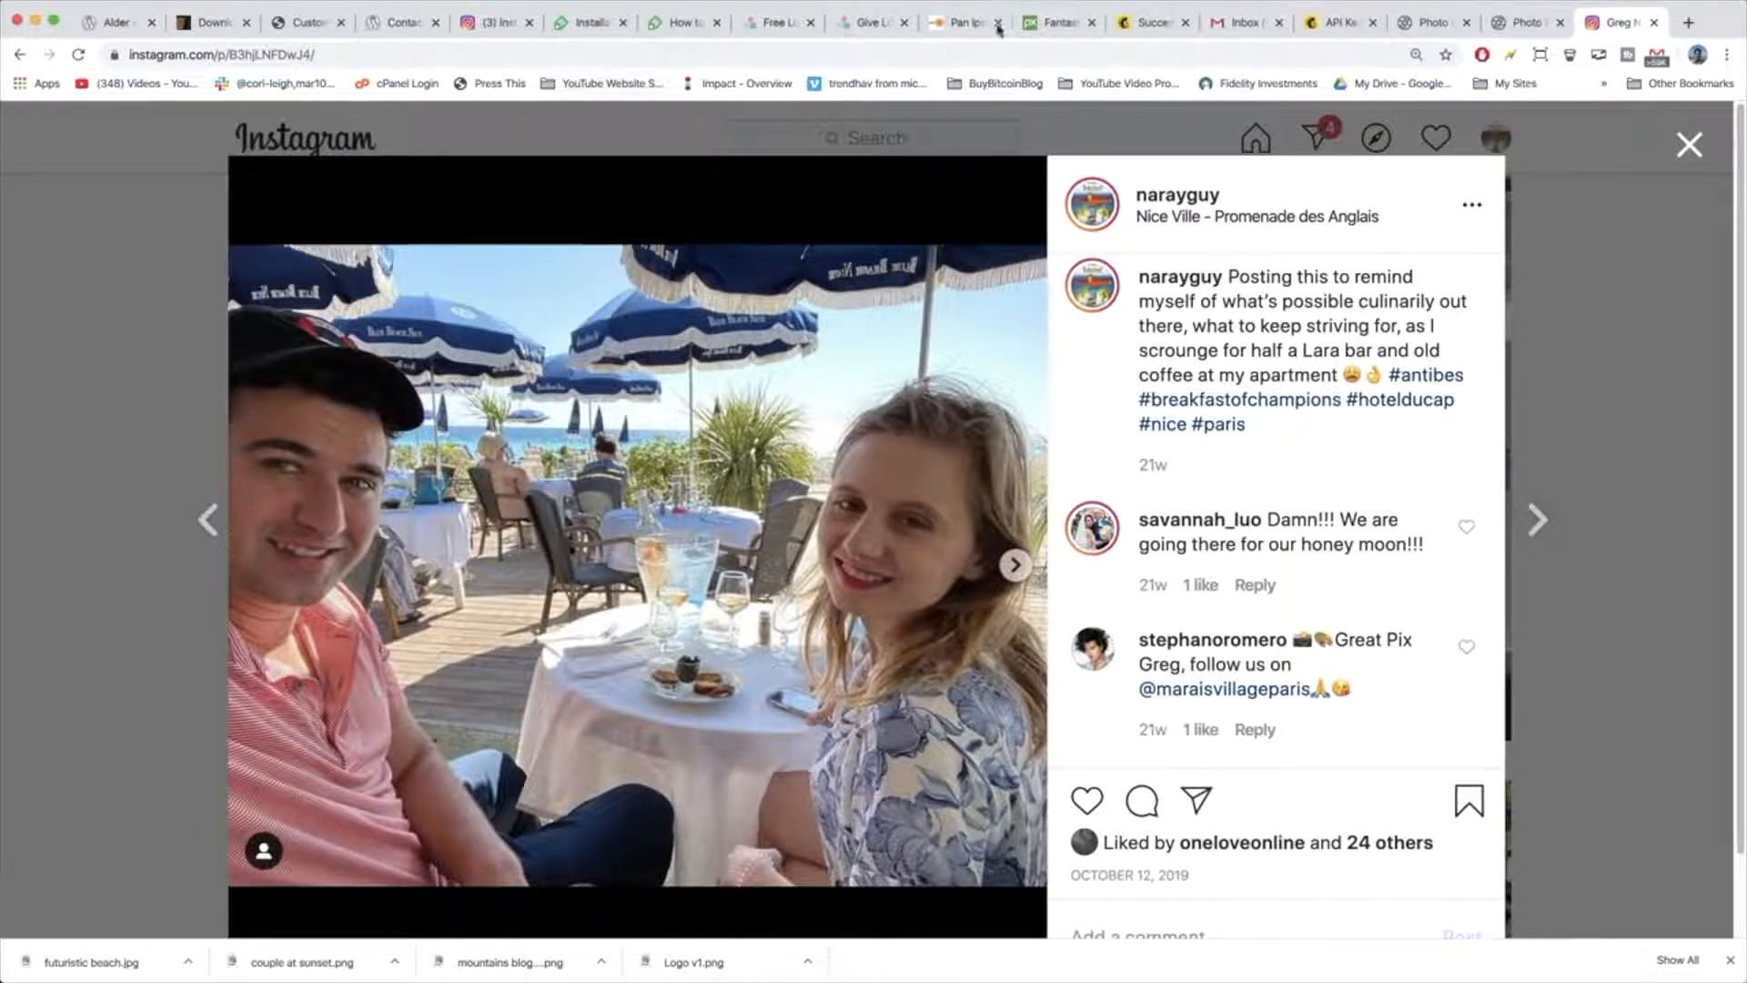
Upload the café photo screenshot via Add Media and insert it into the About Me widget.
click(300, 22)
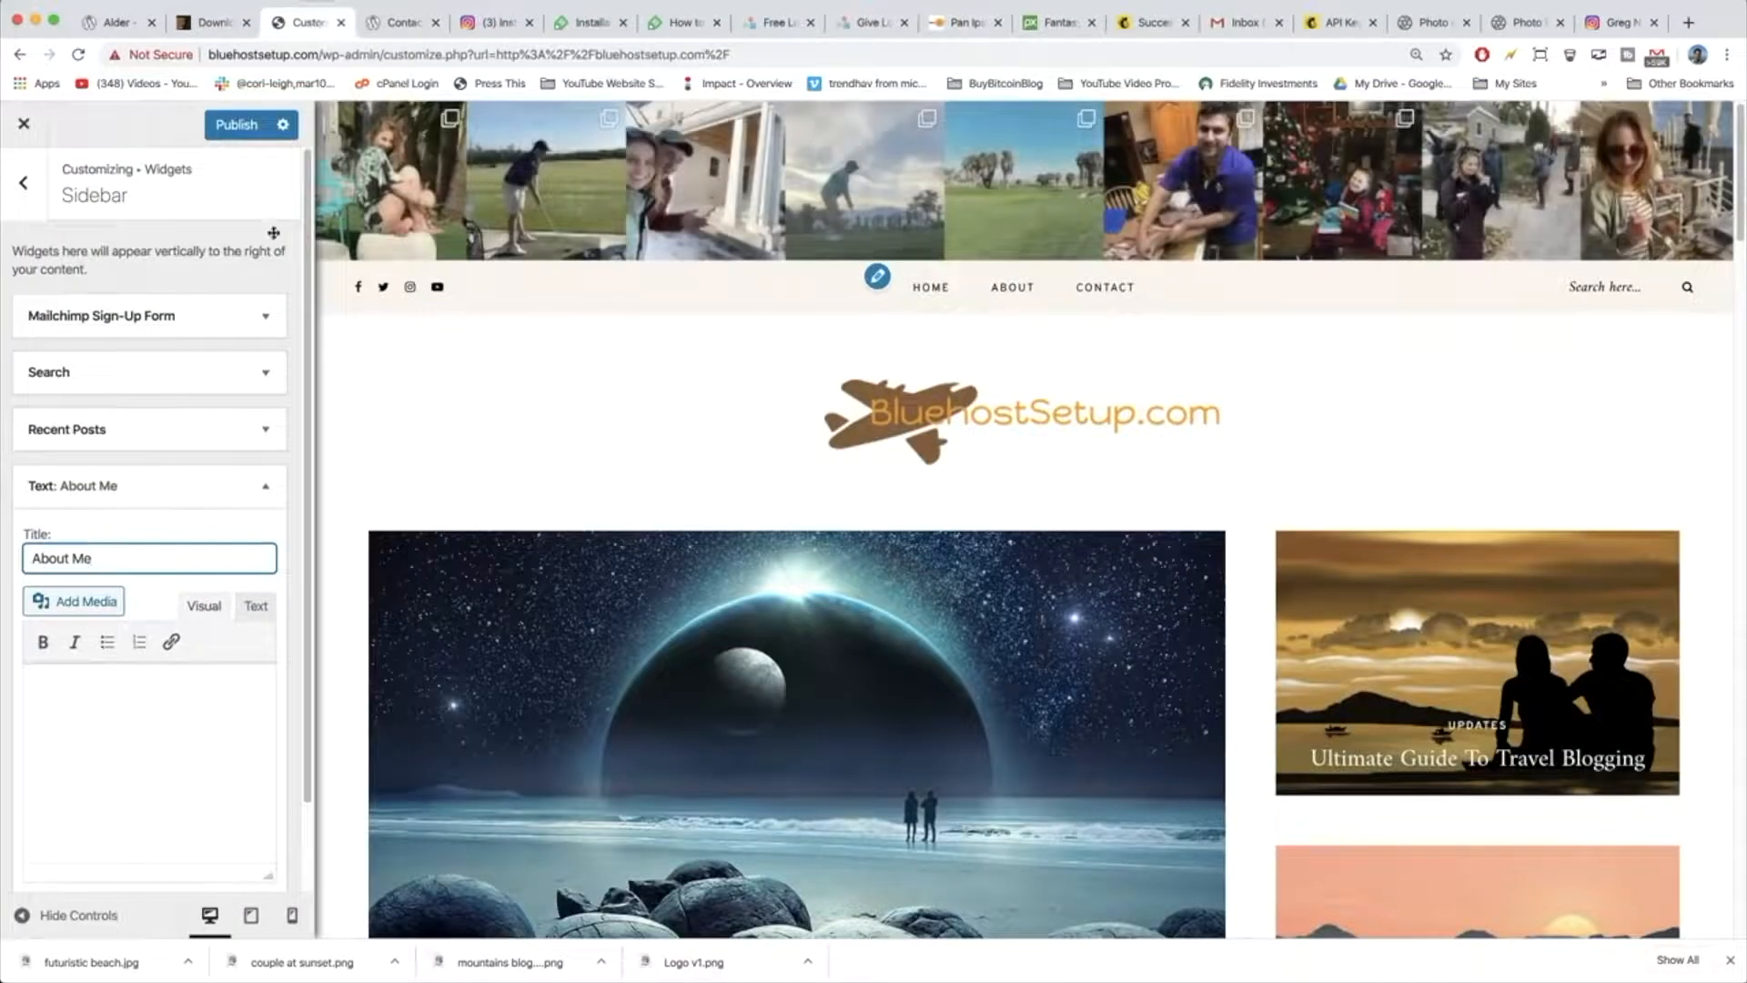
click(82, 603)
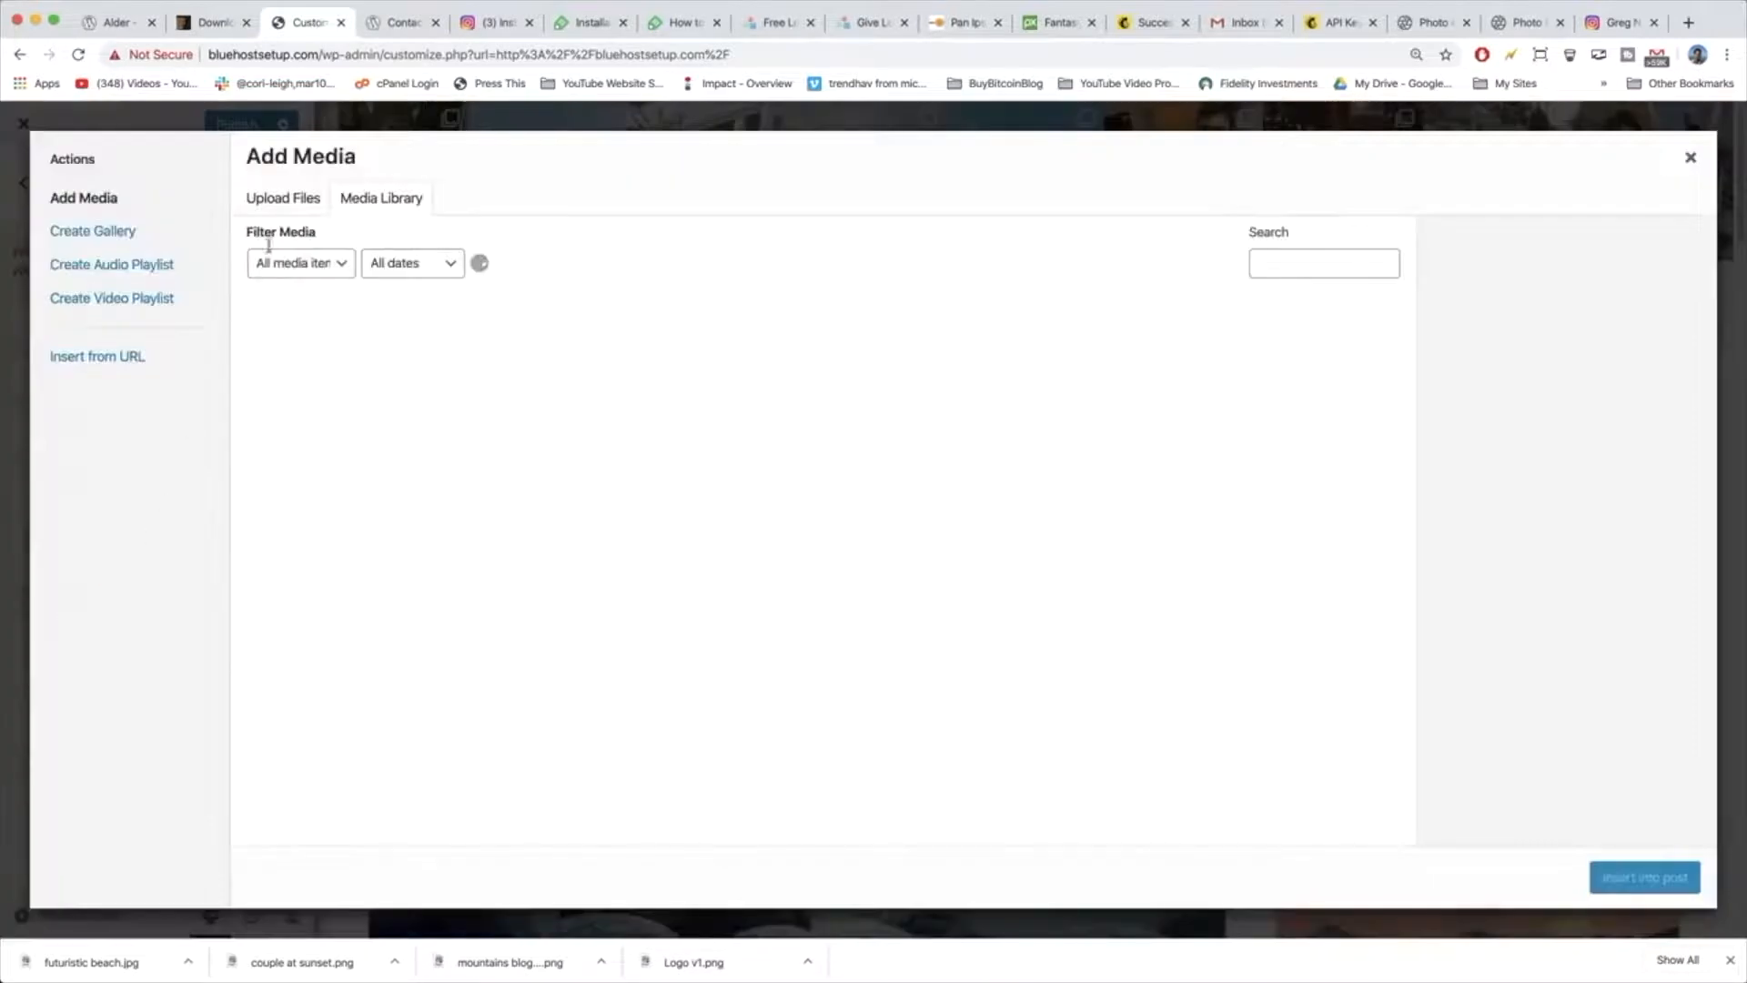
click(284, 199)
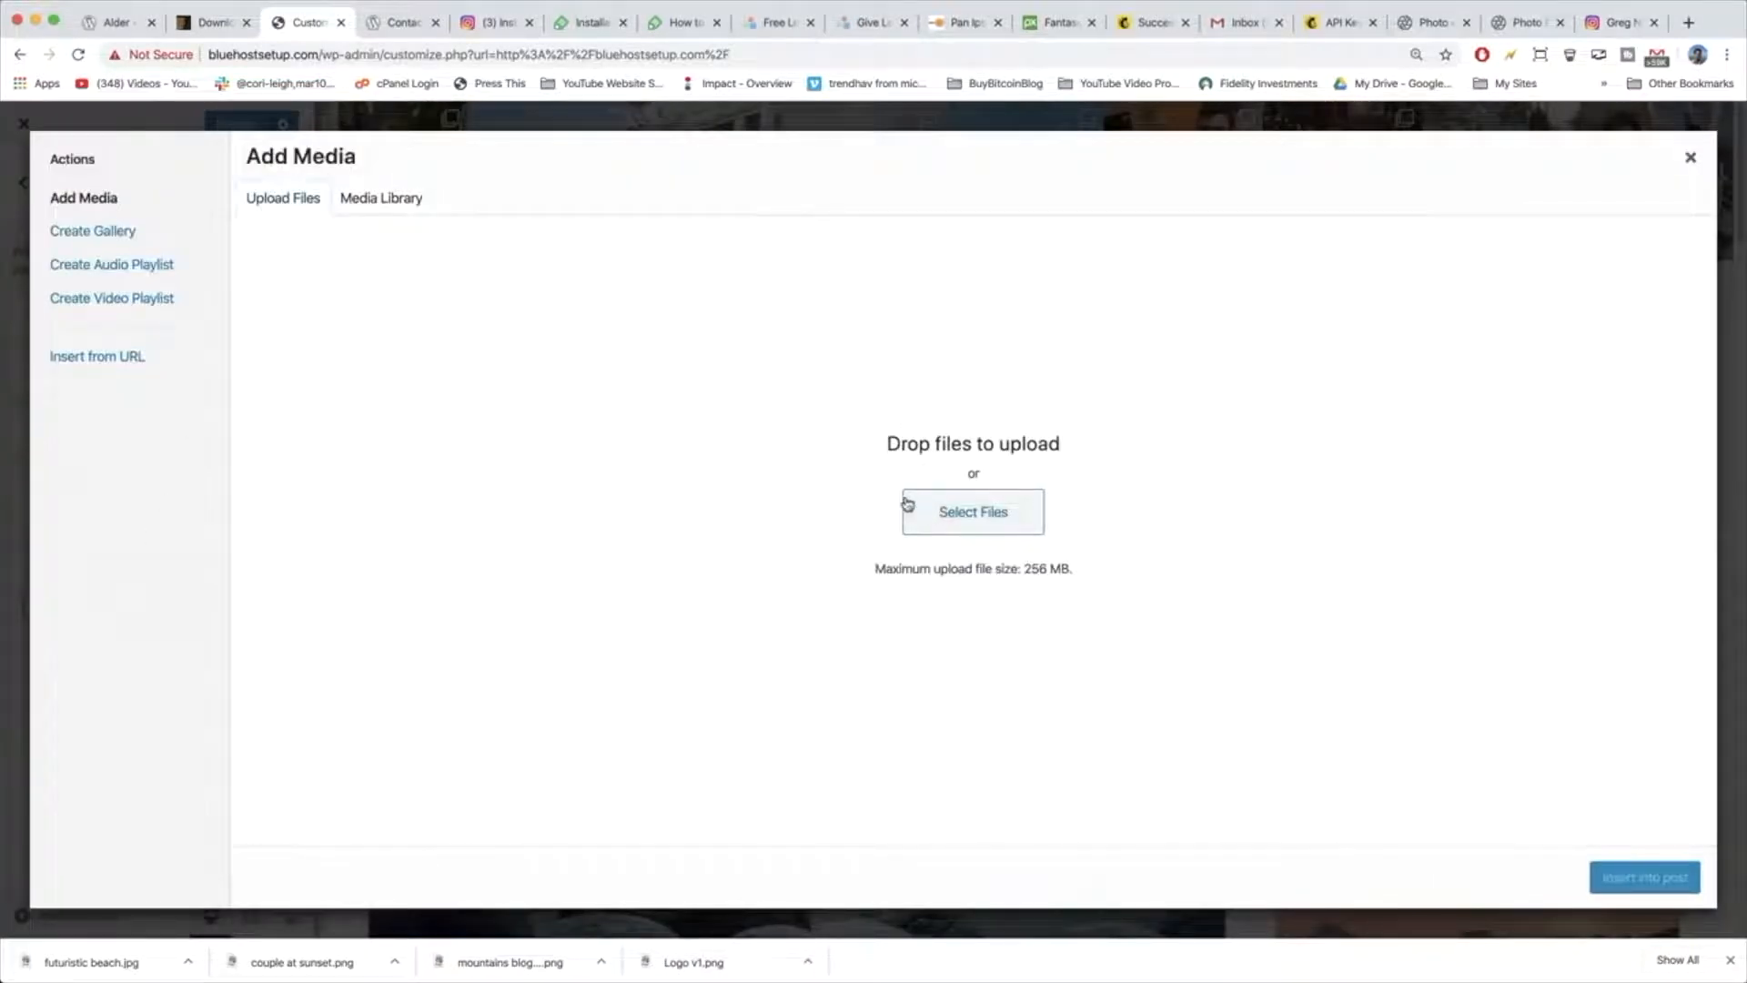
click(972, 512)
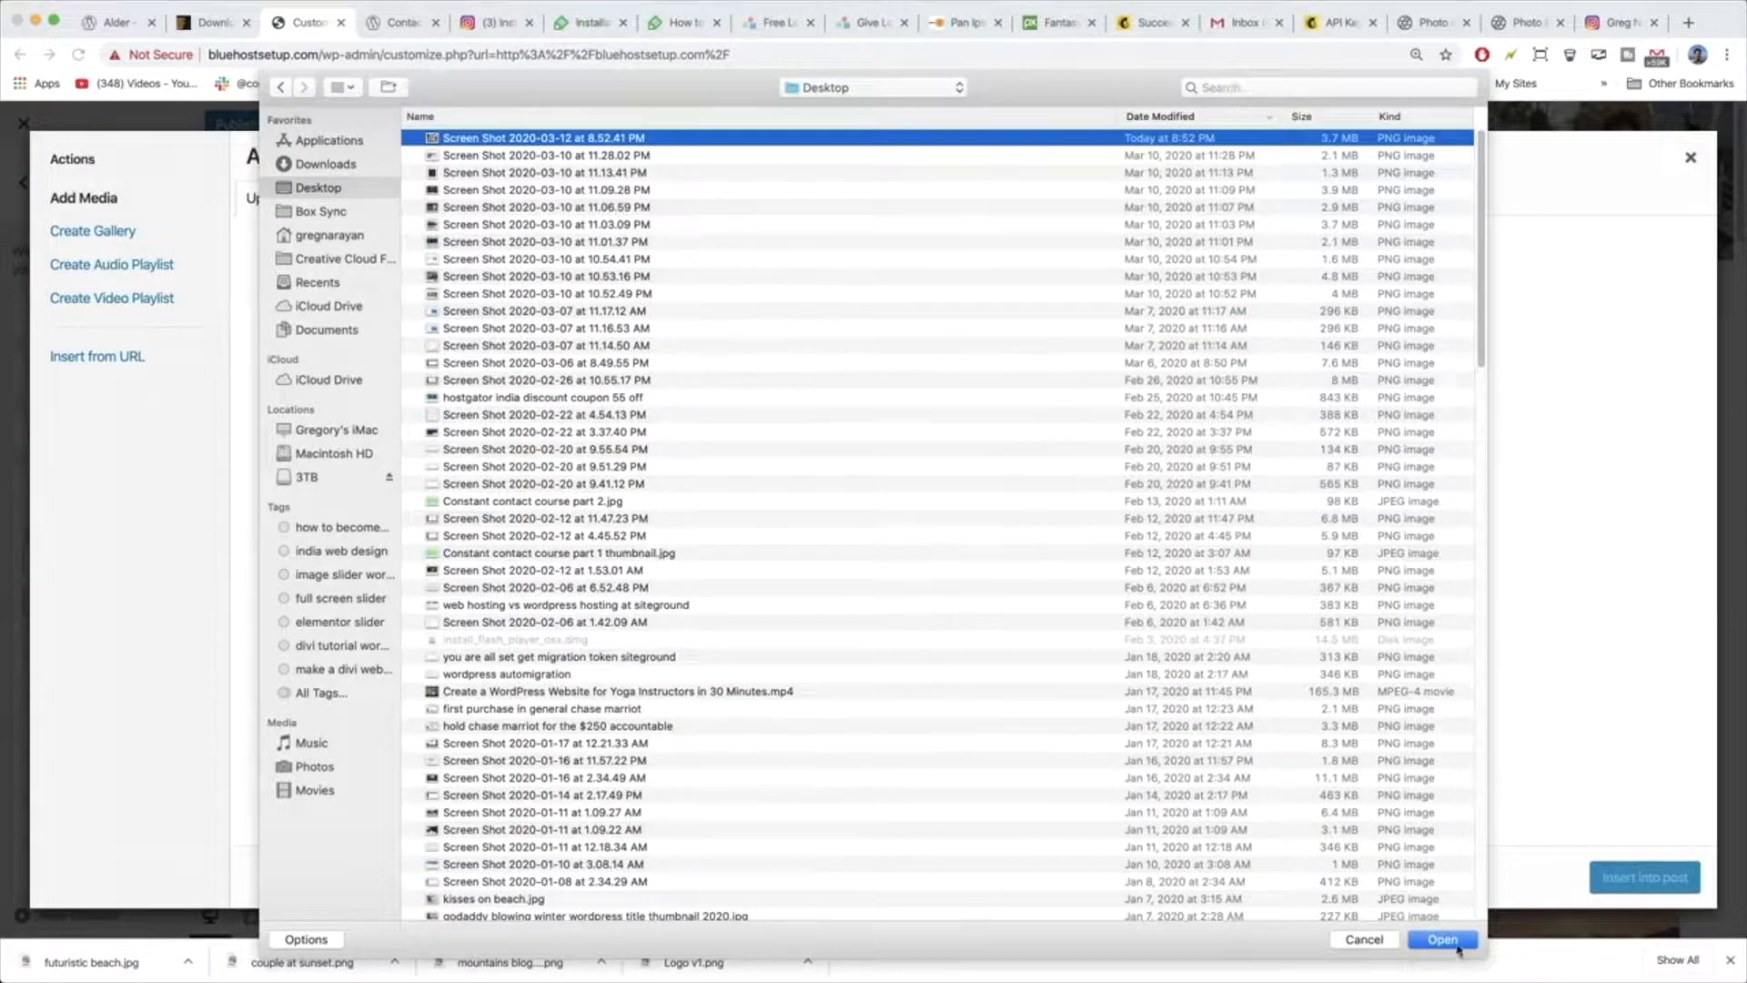
click(1442, 939)
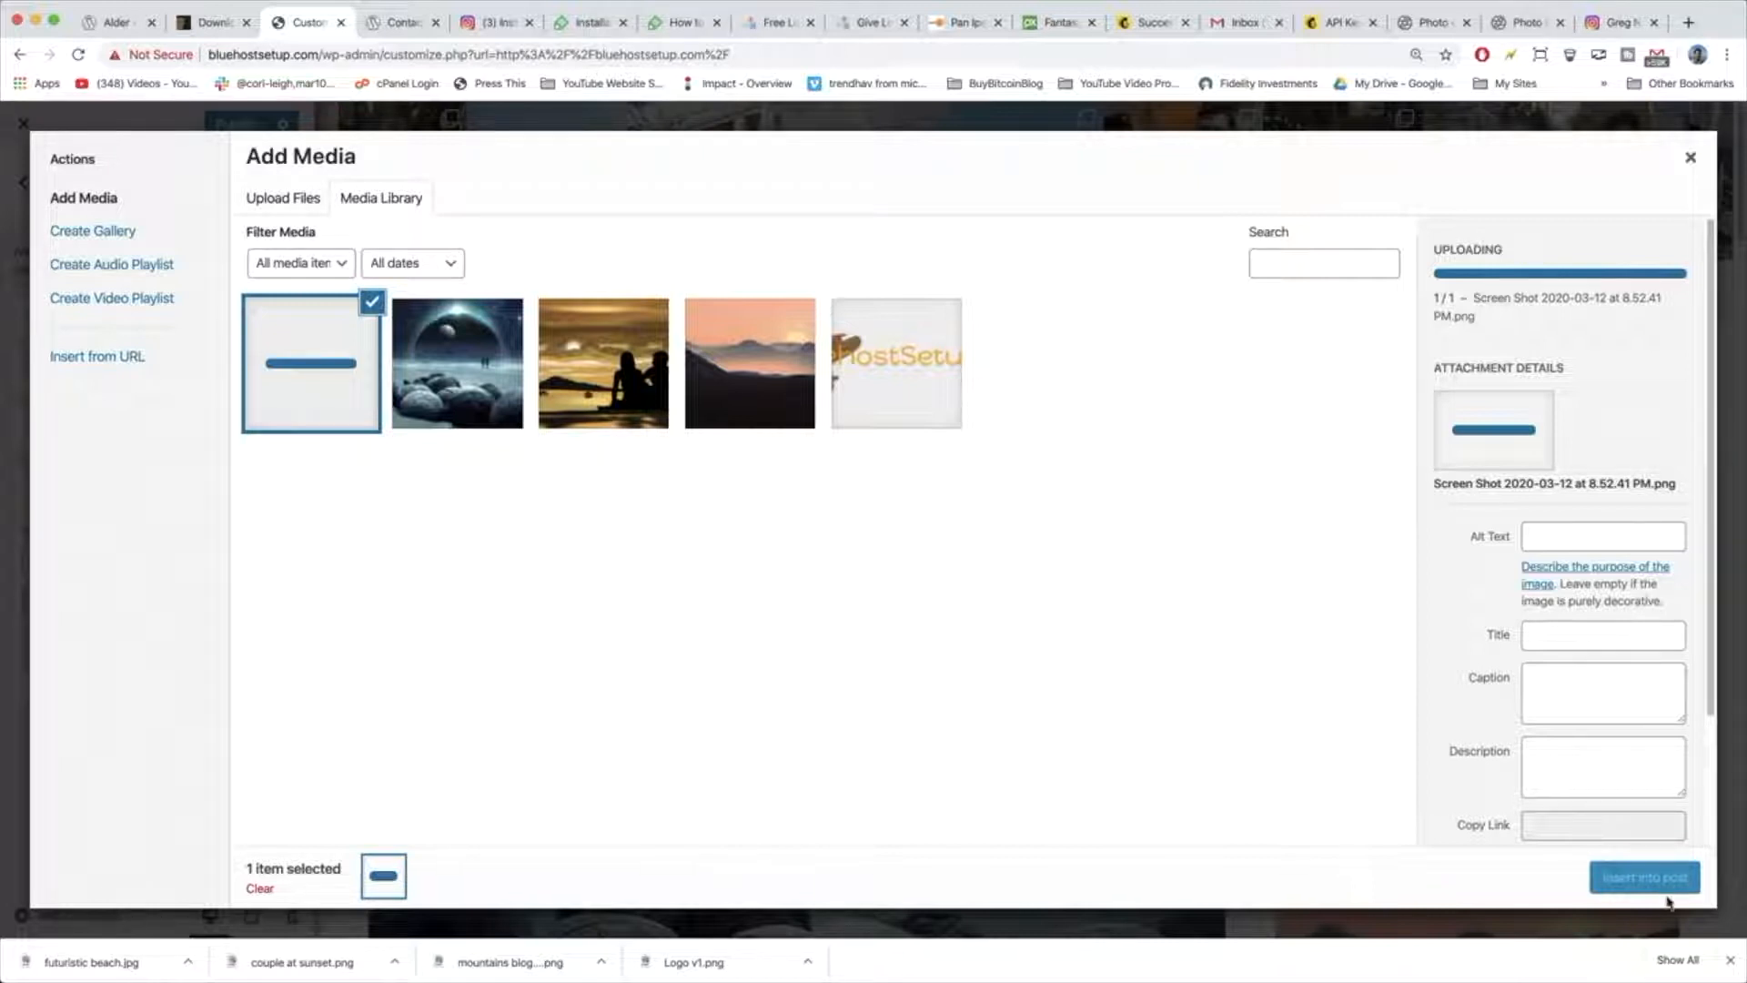
click(400, 22)
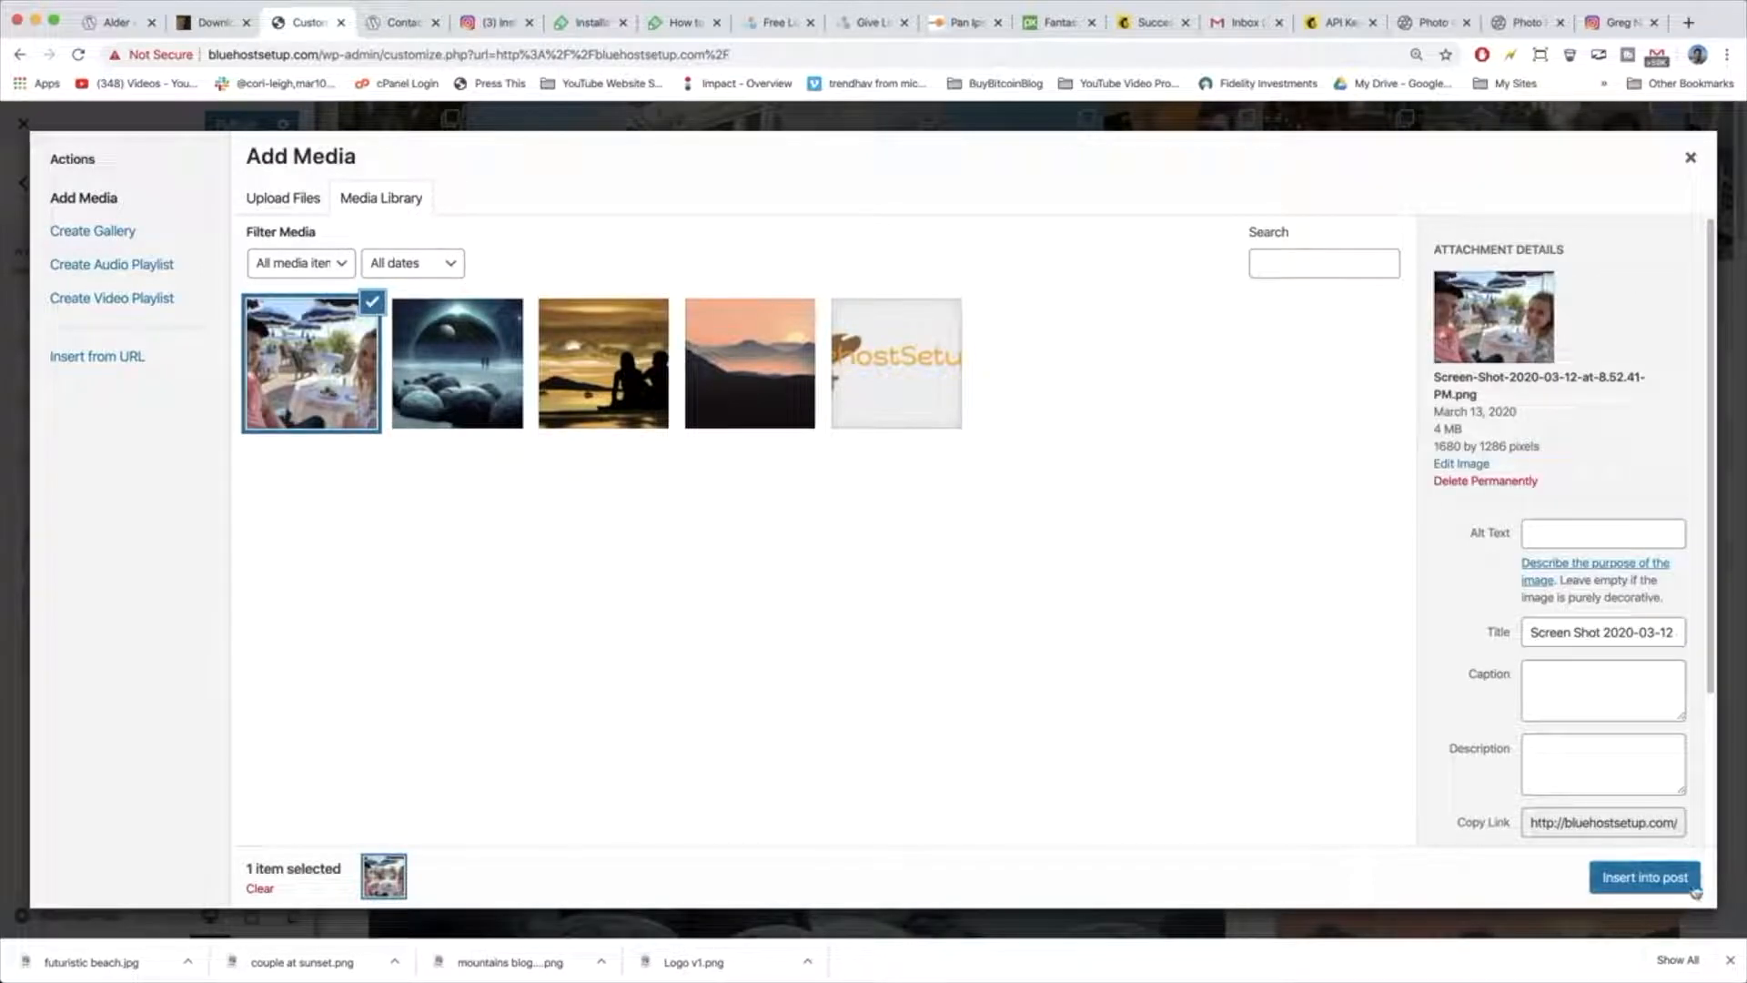
click(1645, 877)
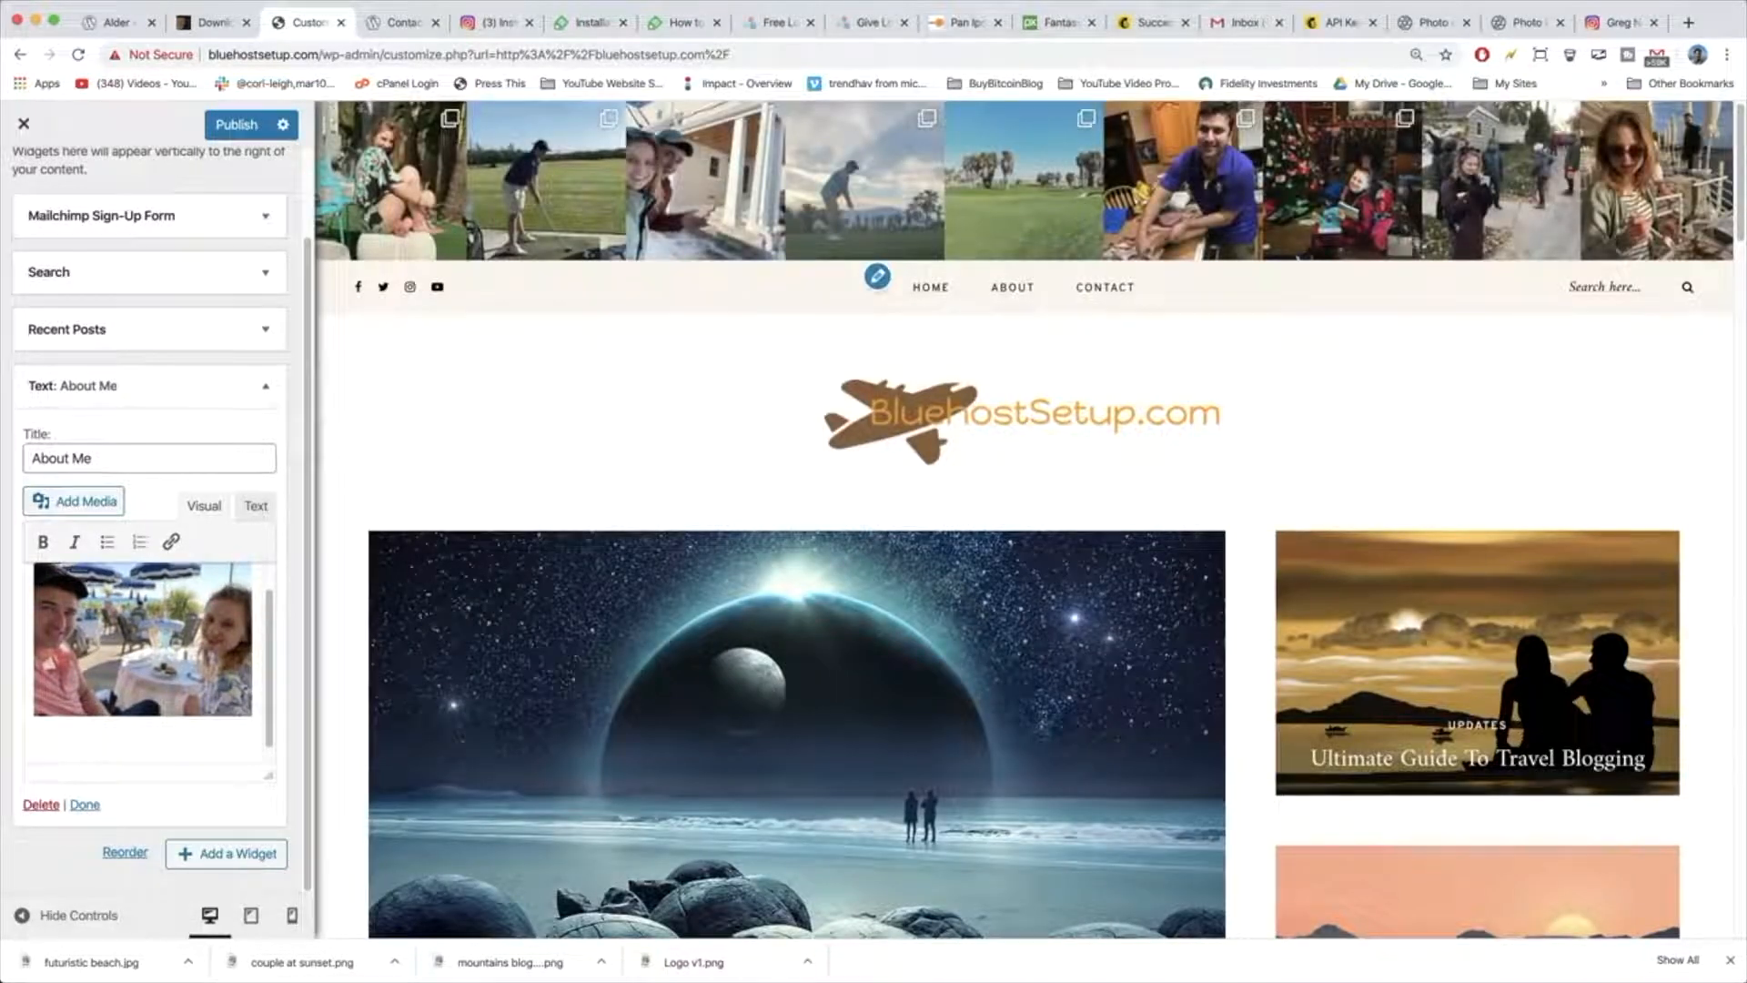
Write 'Hi there! We're DearBlogger and DearTraveler, welcome to our new blog!' under the photo.
text(Hi there!)
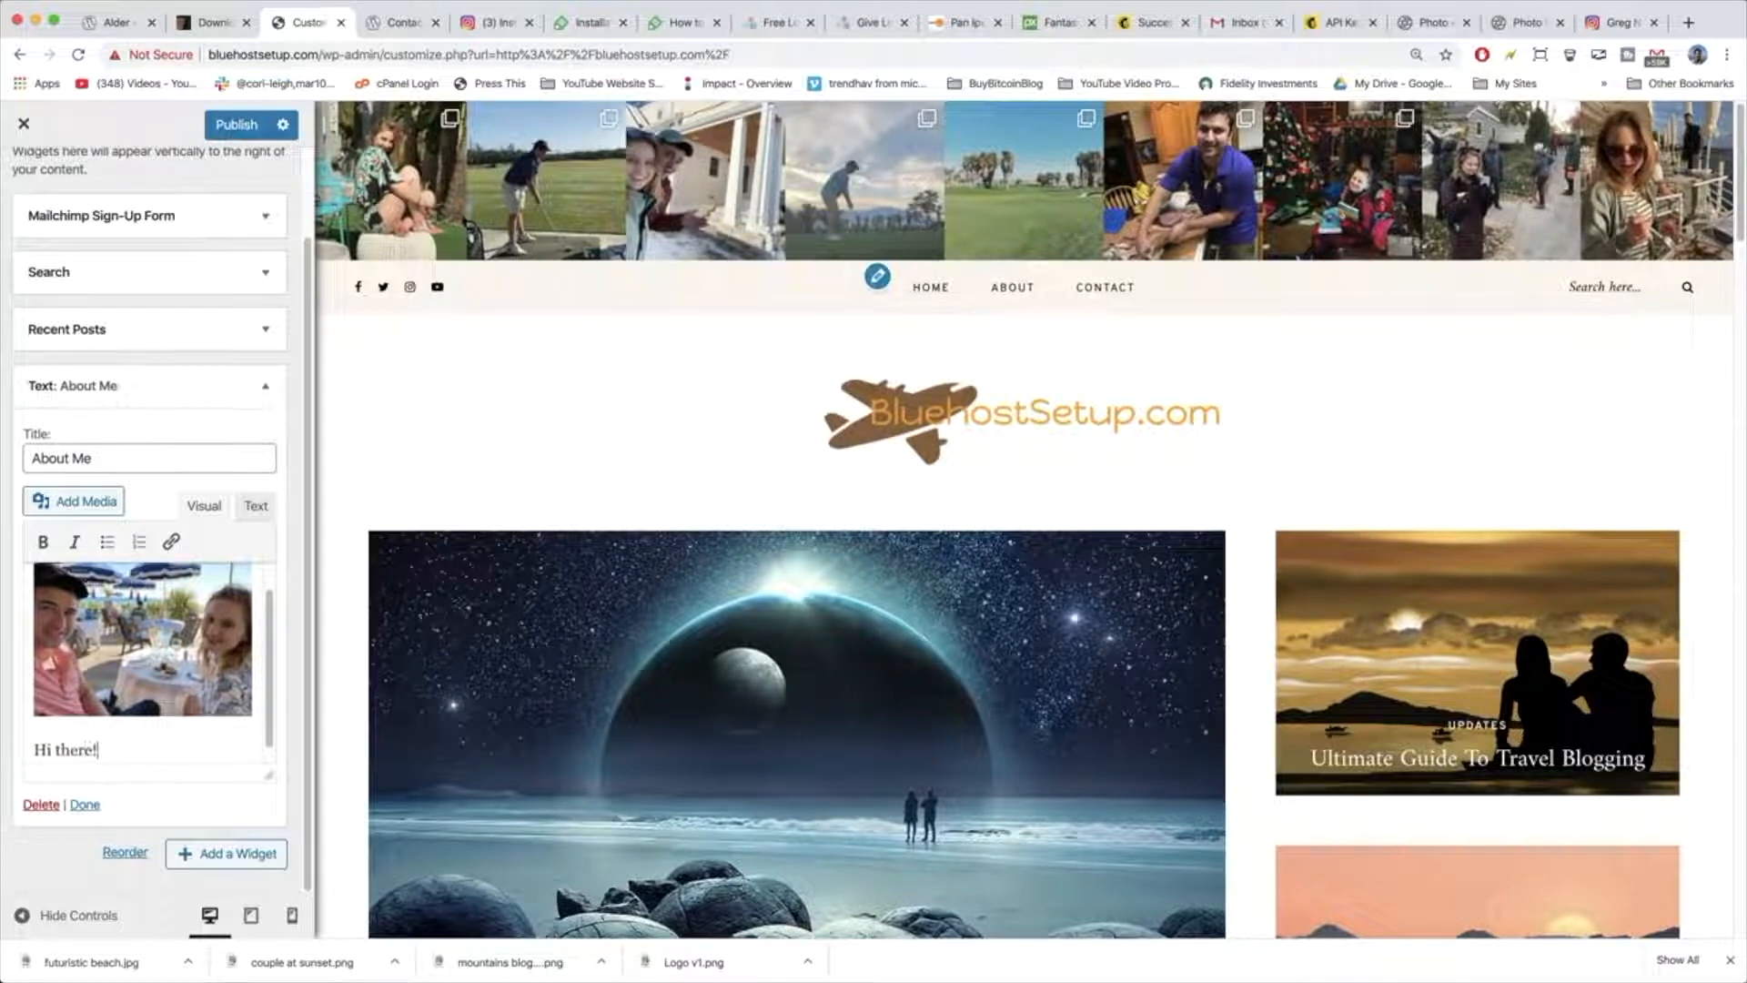
text(We're D)
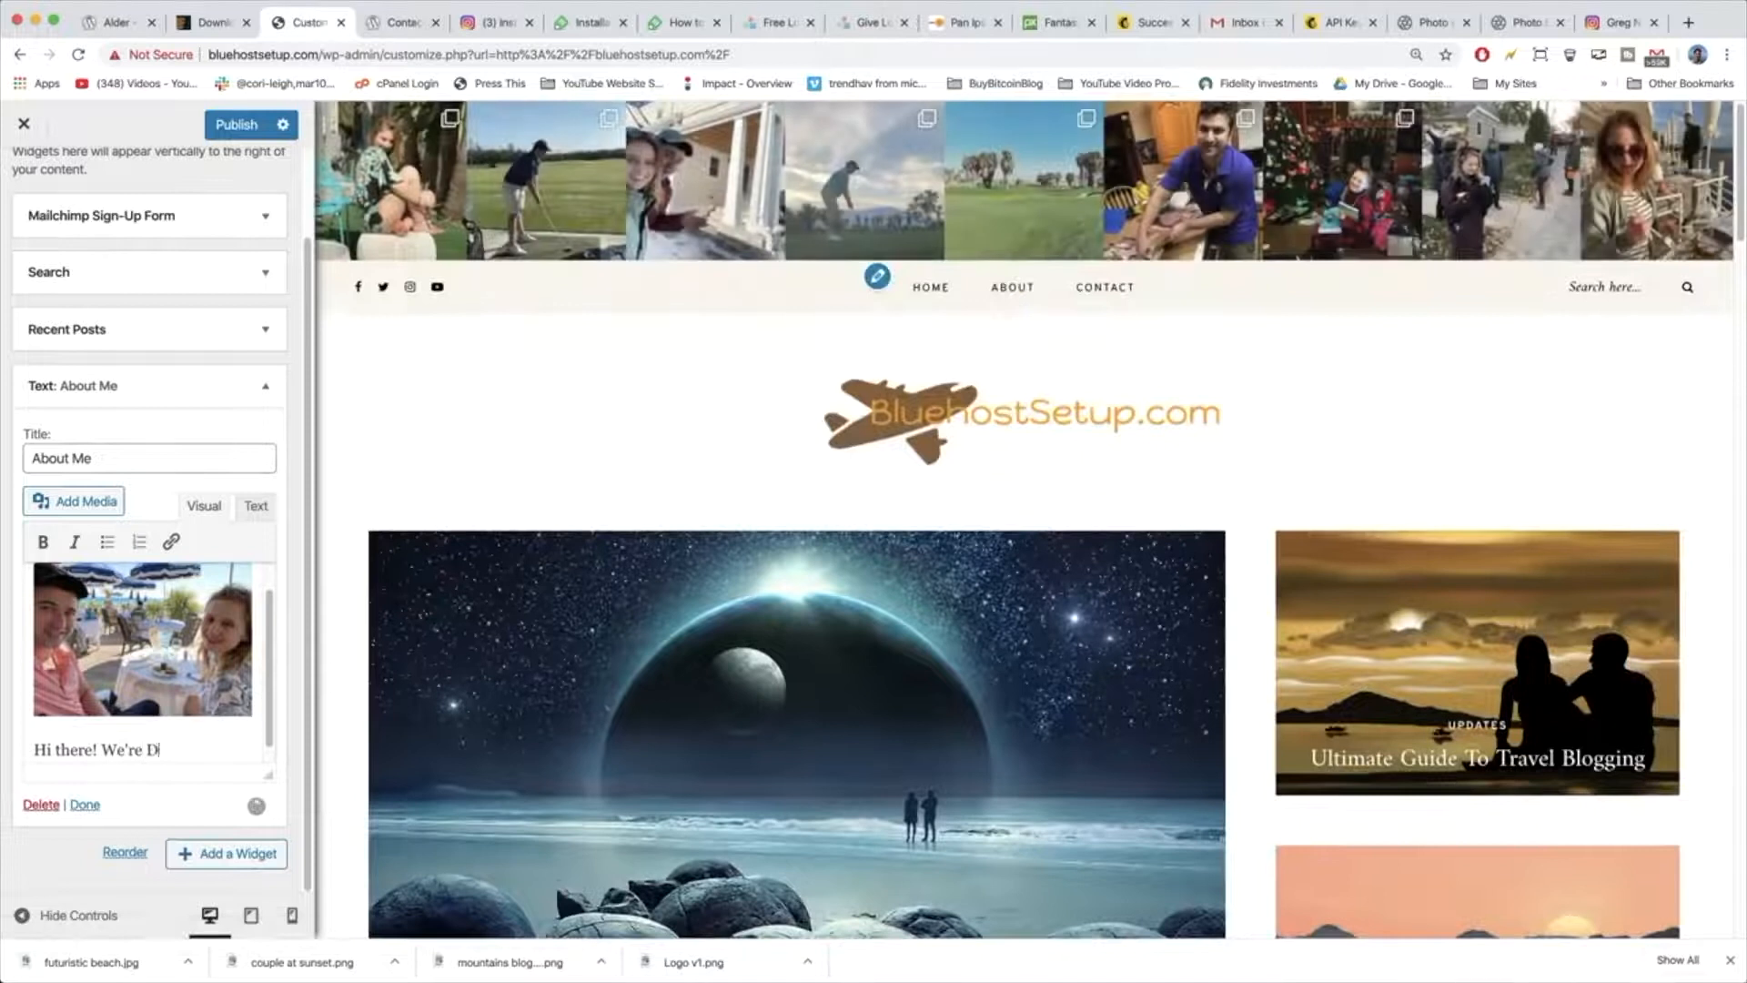
text(earBlogger and DearTrave)
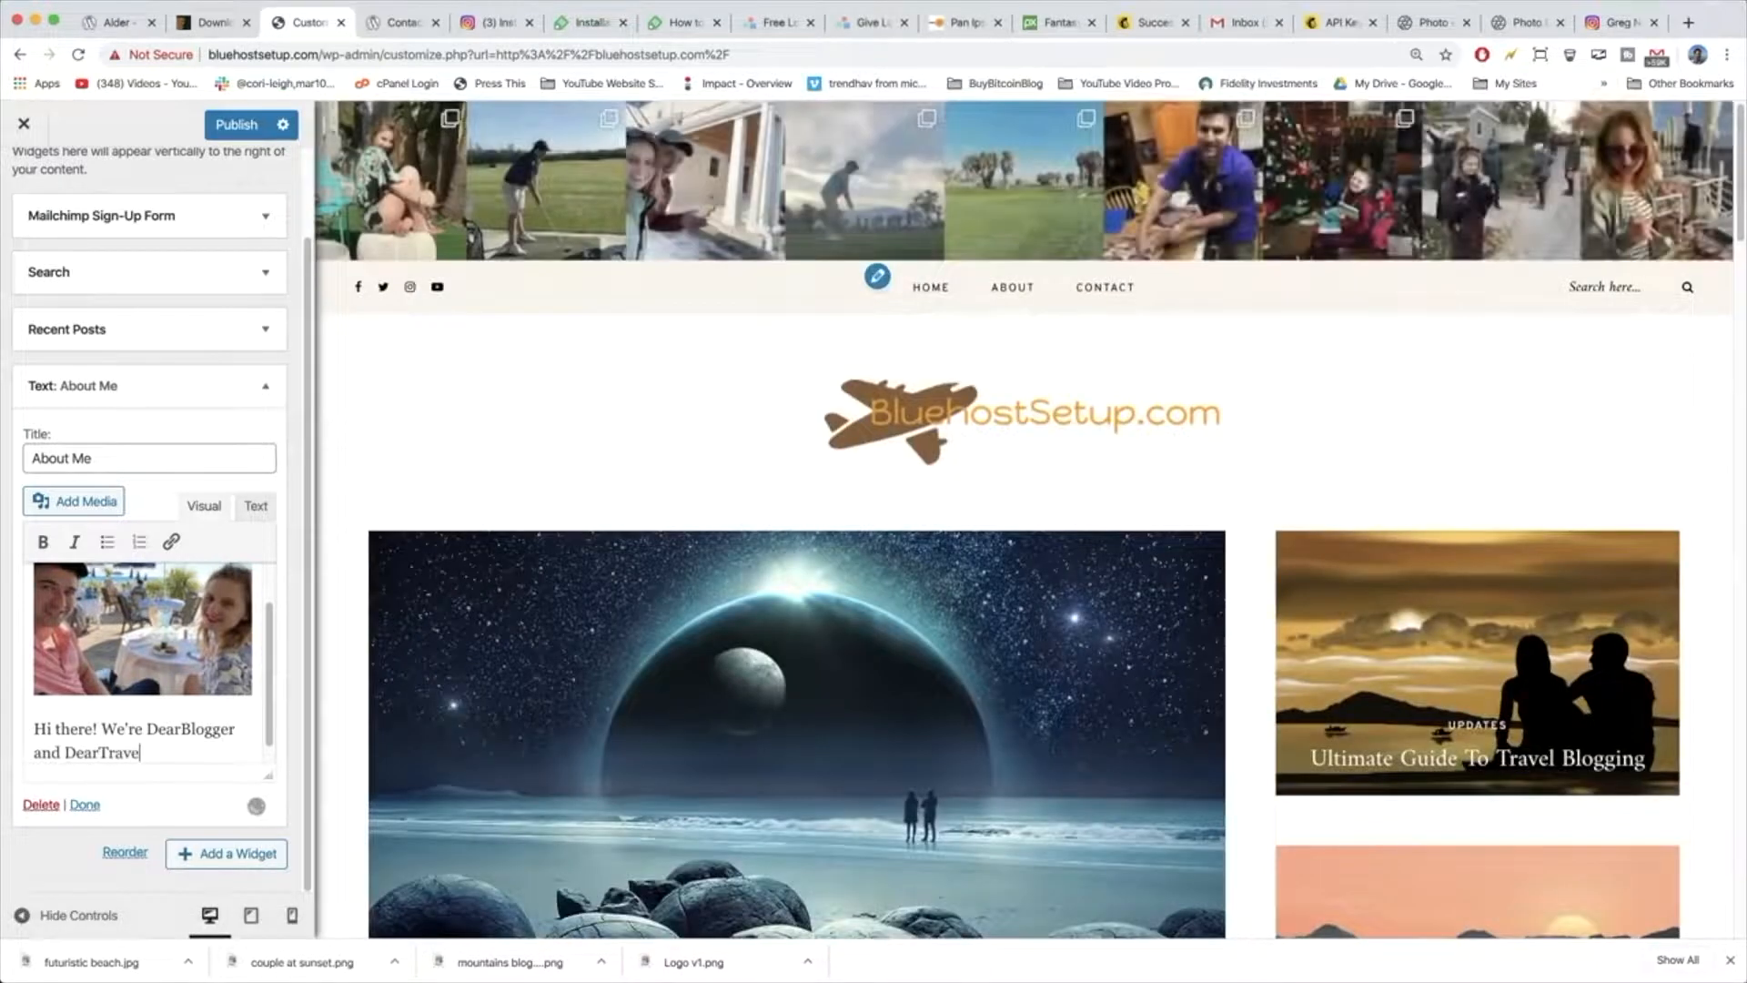
text(ler, welcome to)
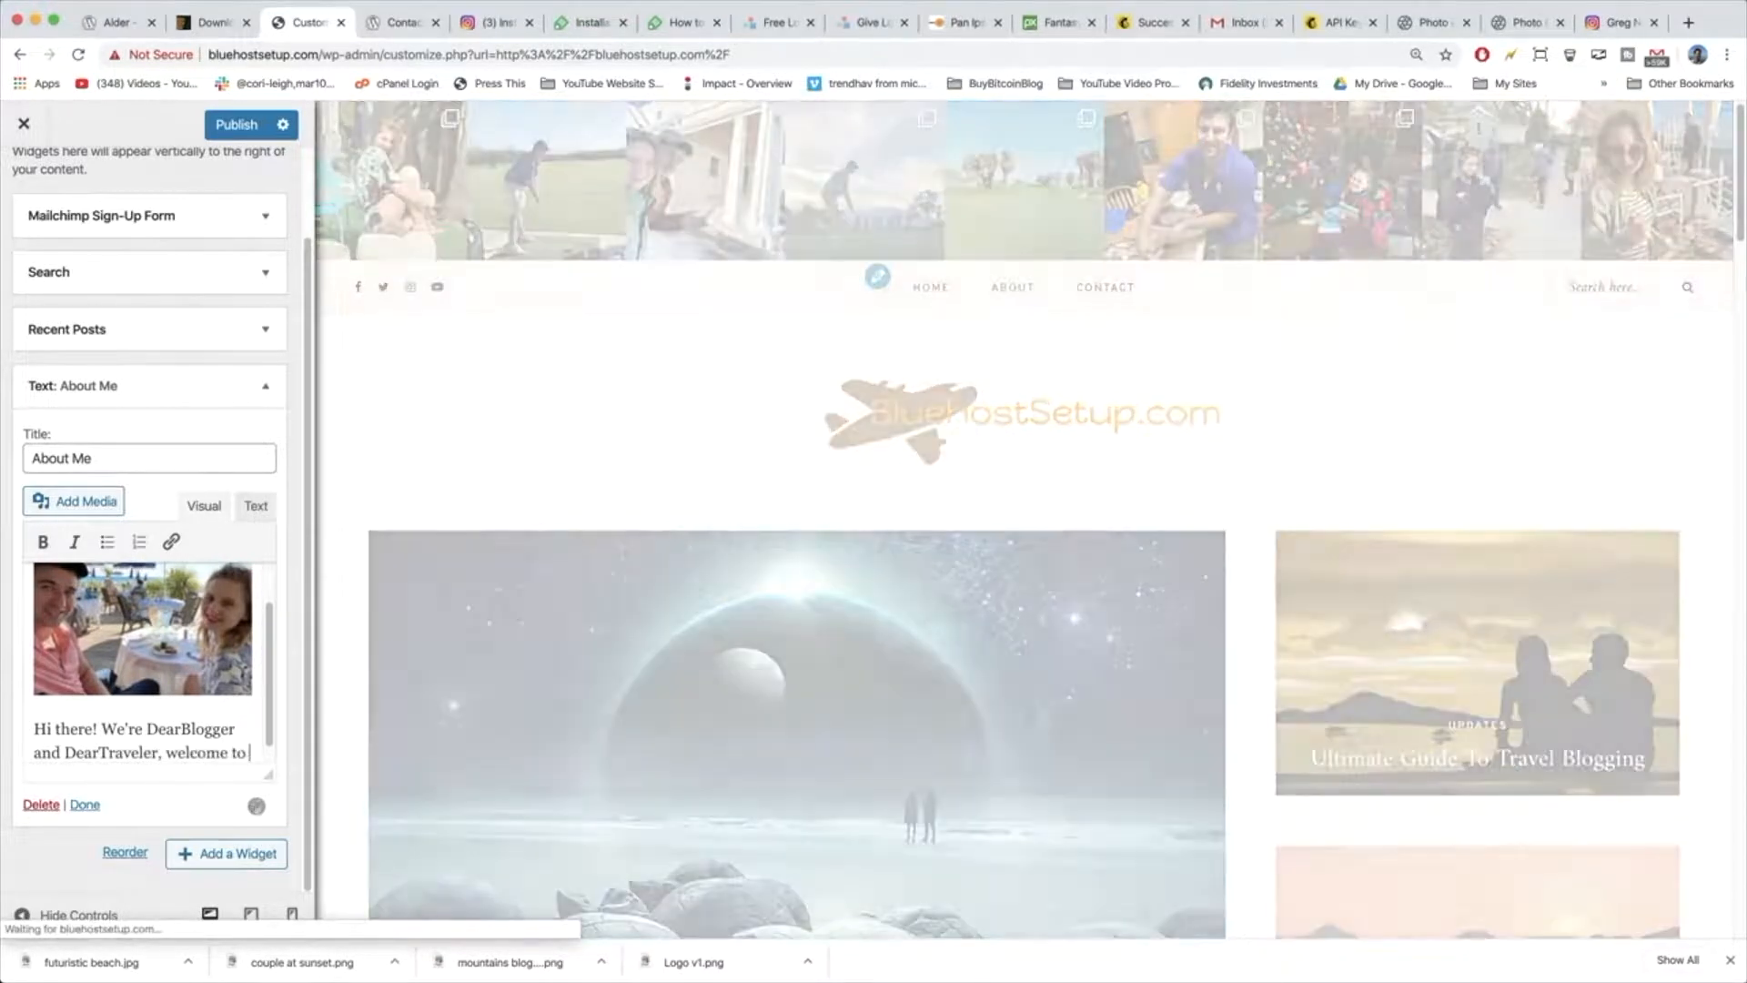
text(our new blog)
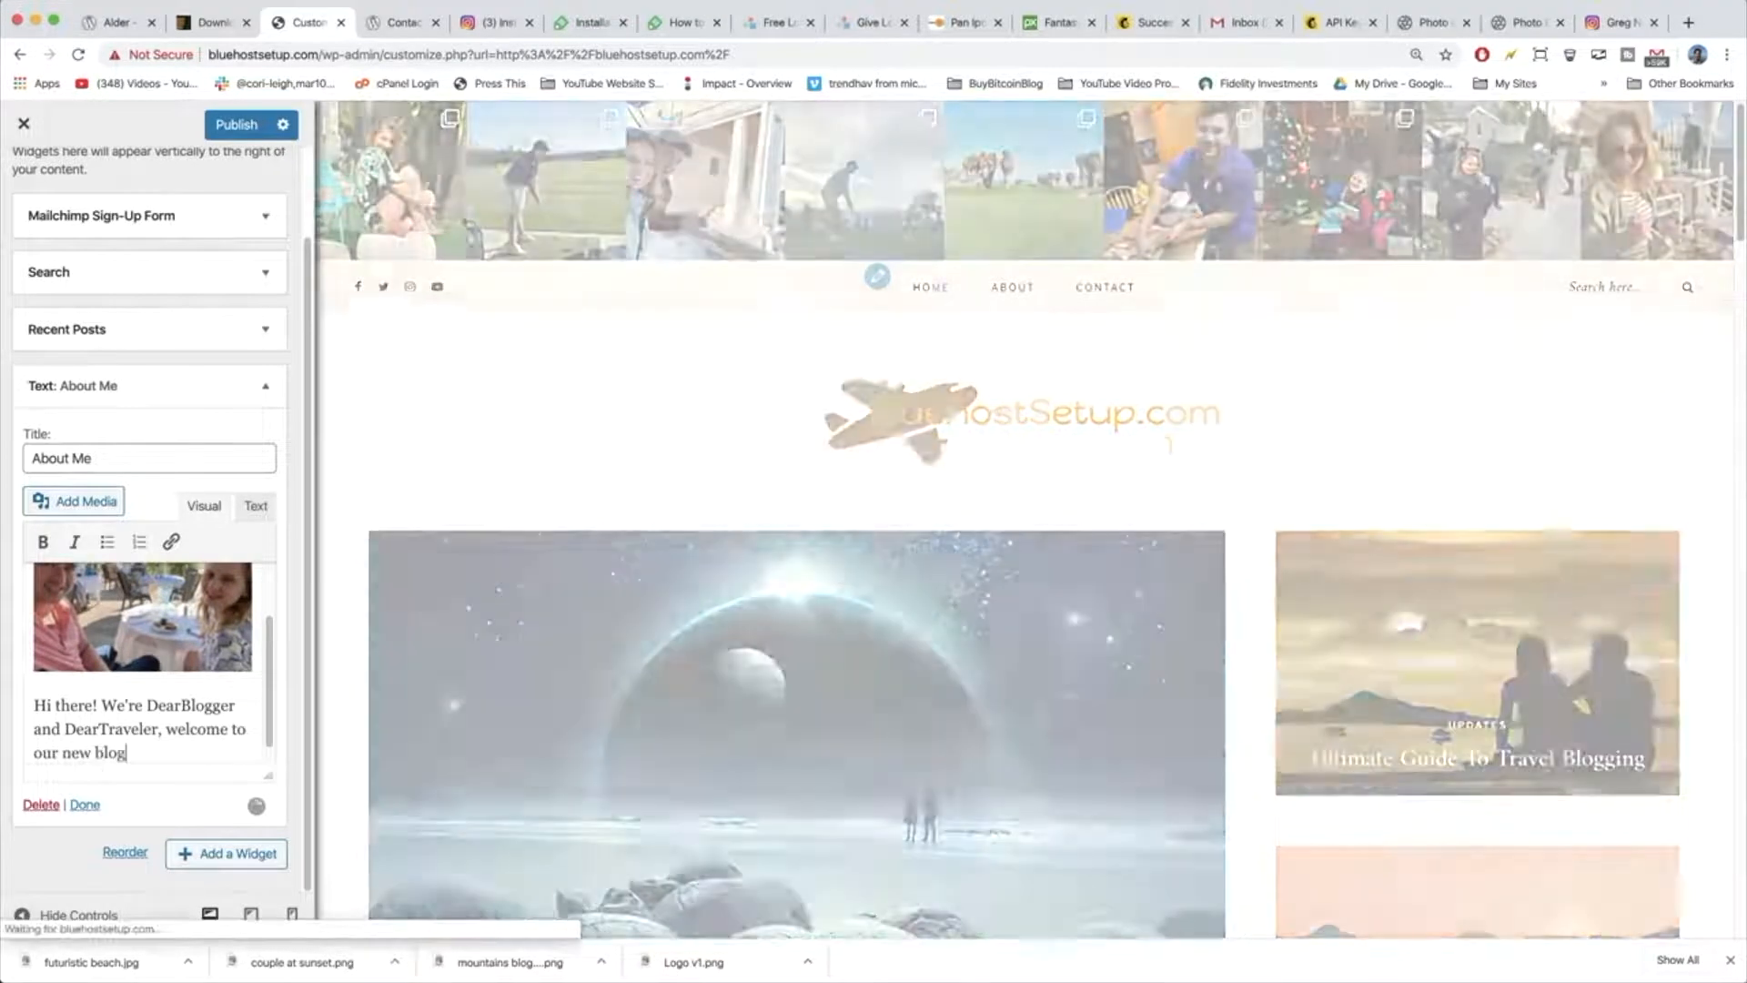
drag(33, 704, 131, 752)
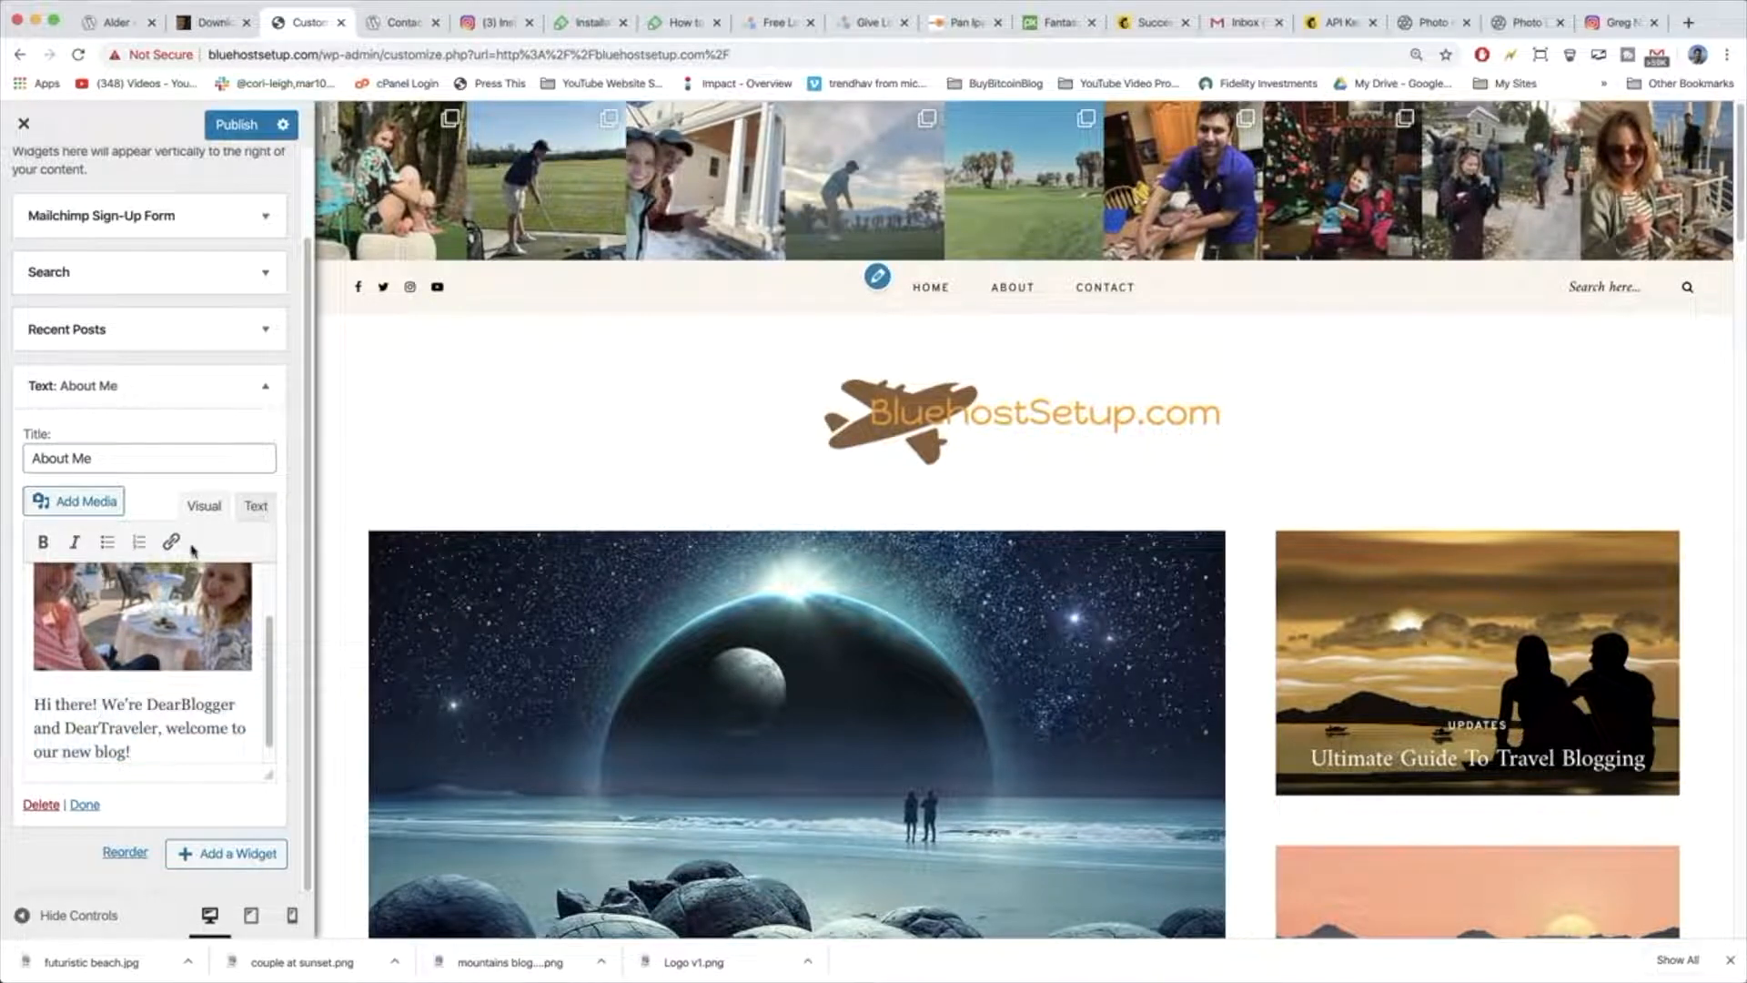
Center the welcome paragraph and add style="border-radius: 100px;" to the img tag for oval edges.
click(255, 507)
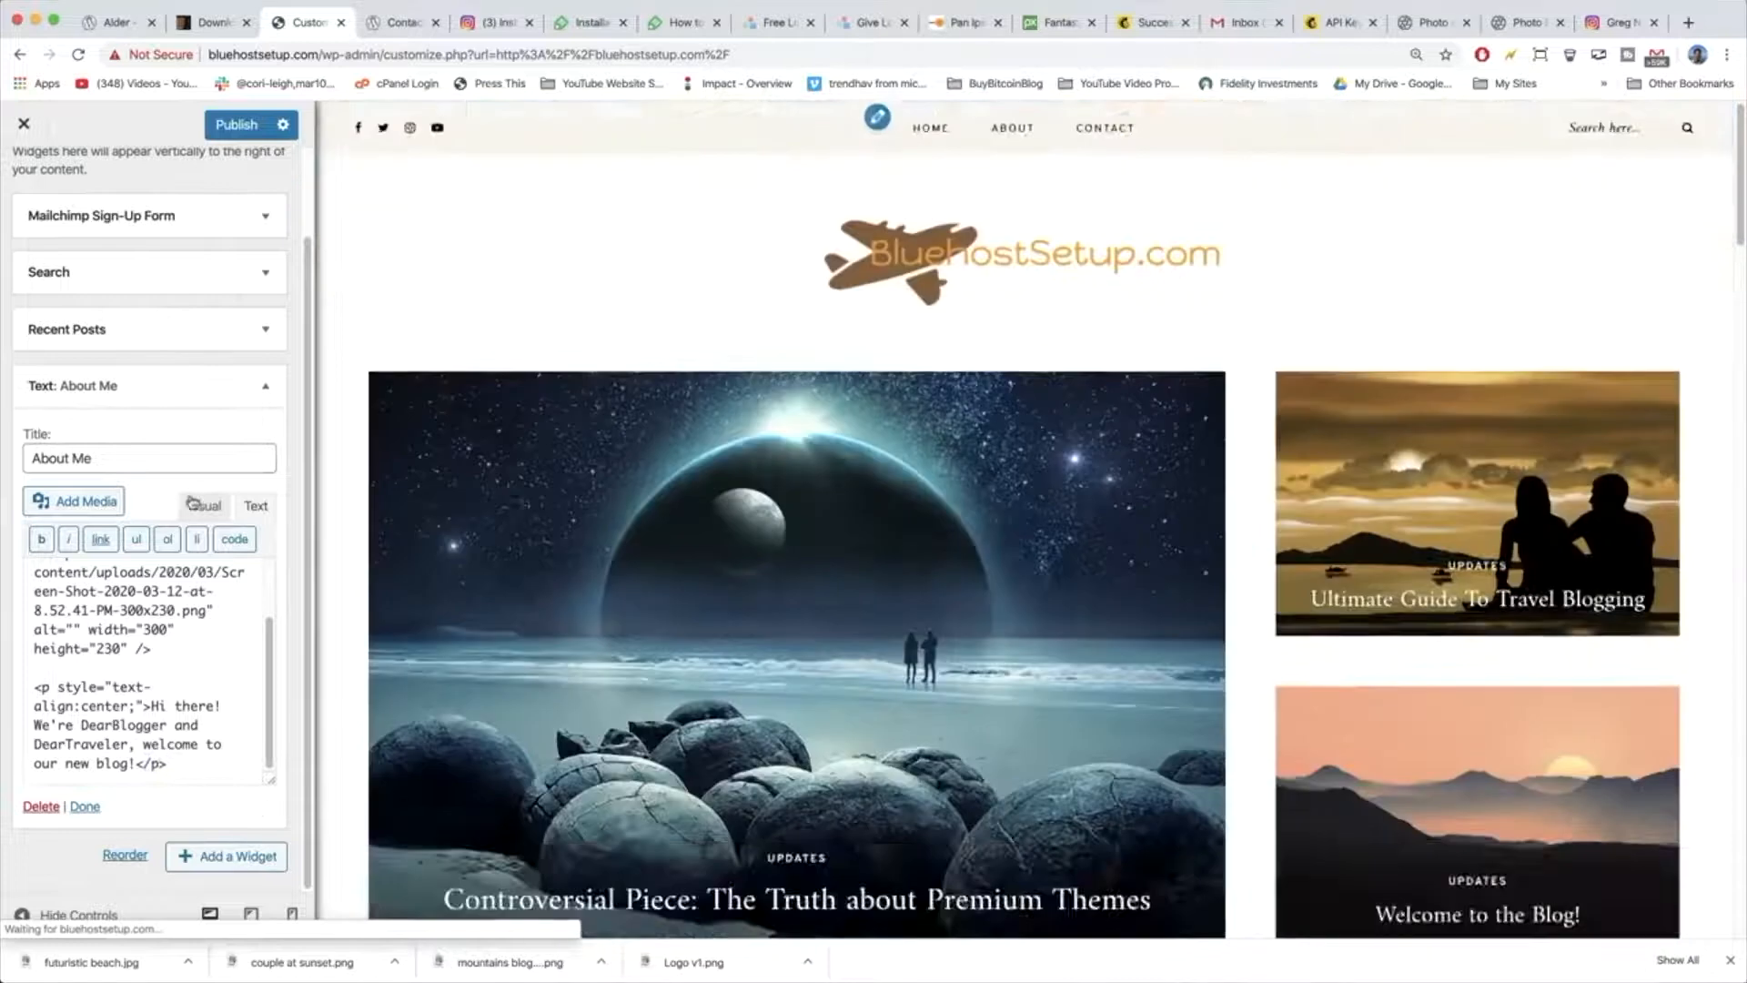
click(202, 506)
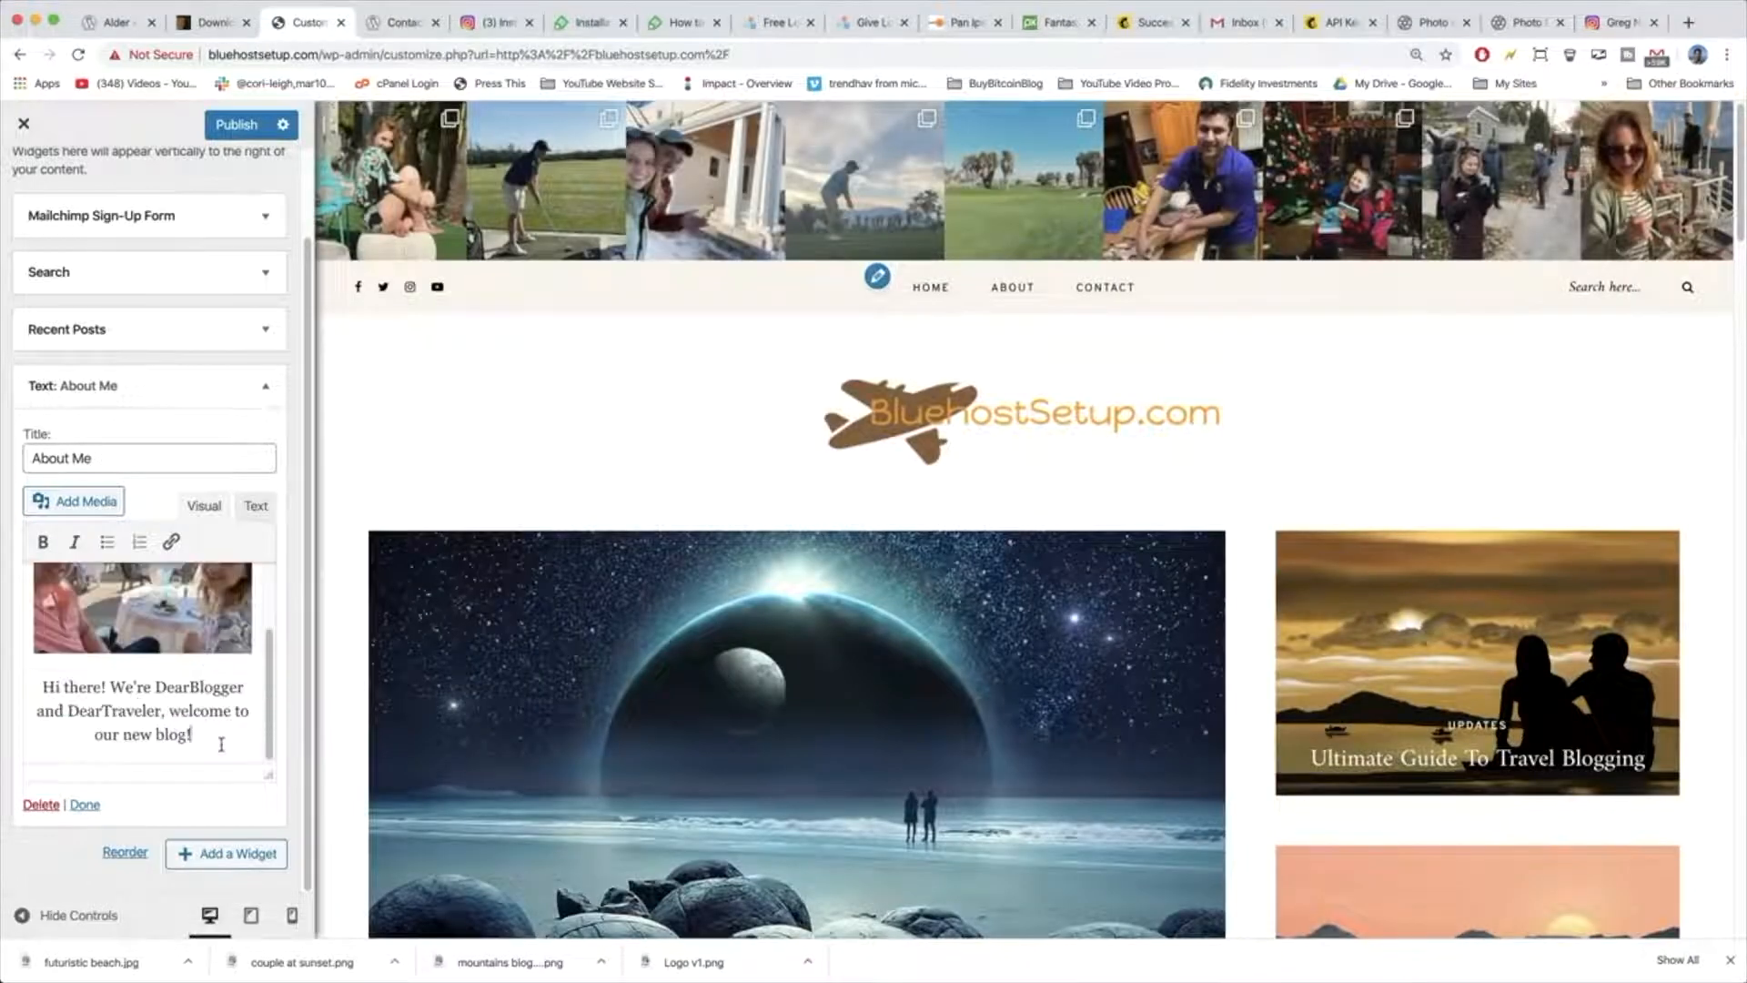
click(255, 508)
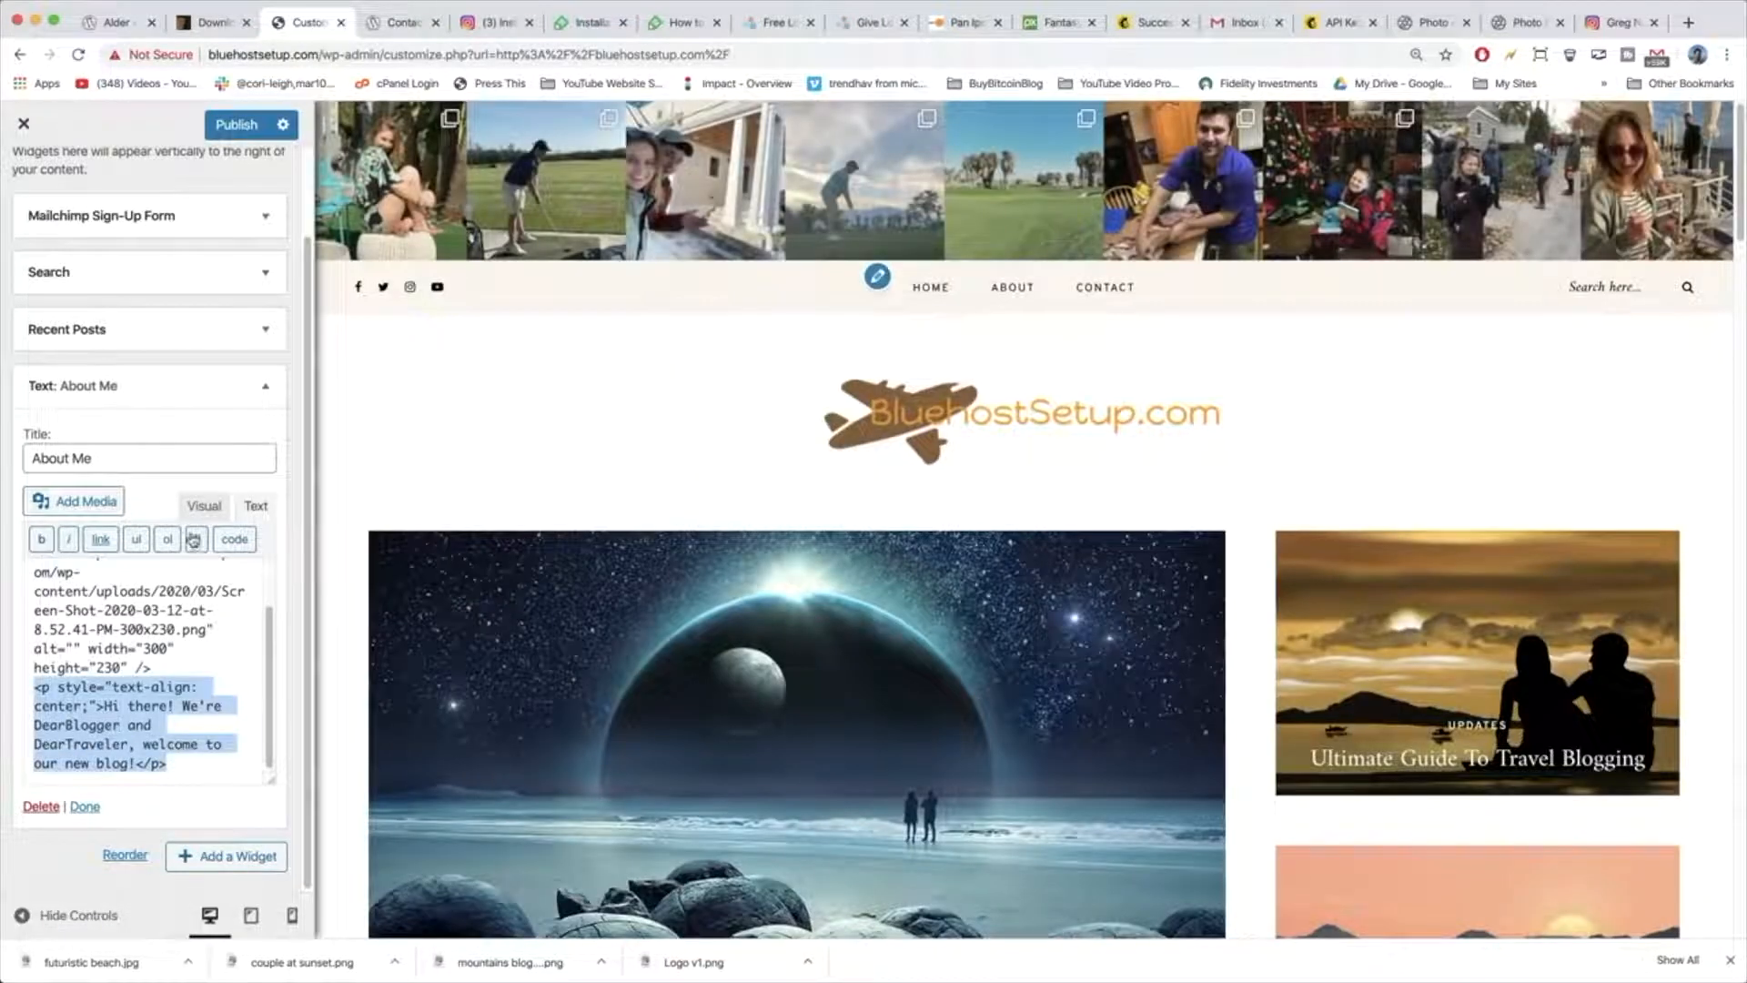
click(202, 508)
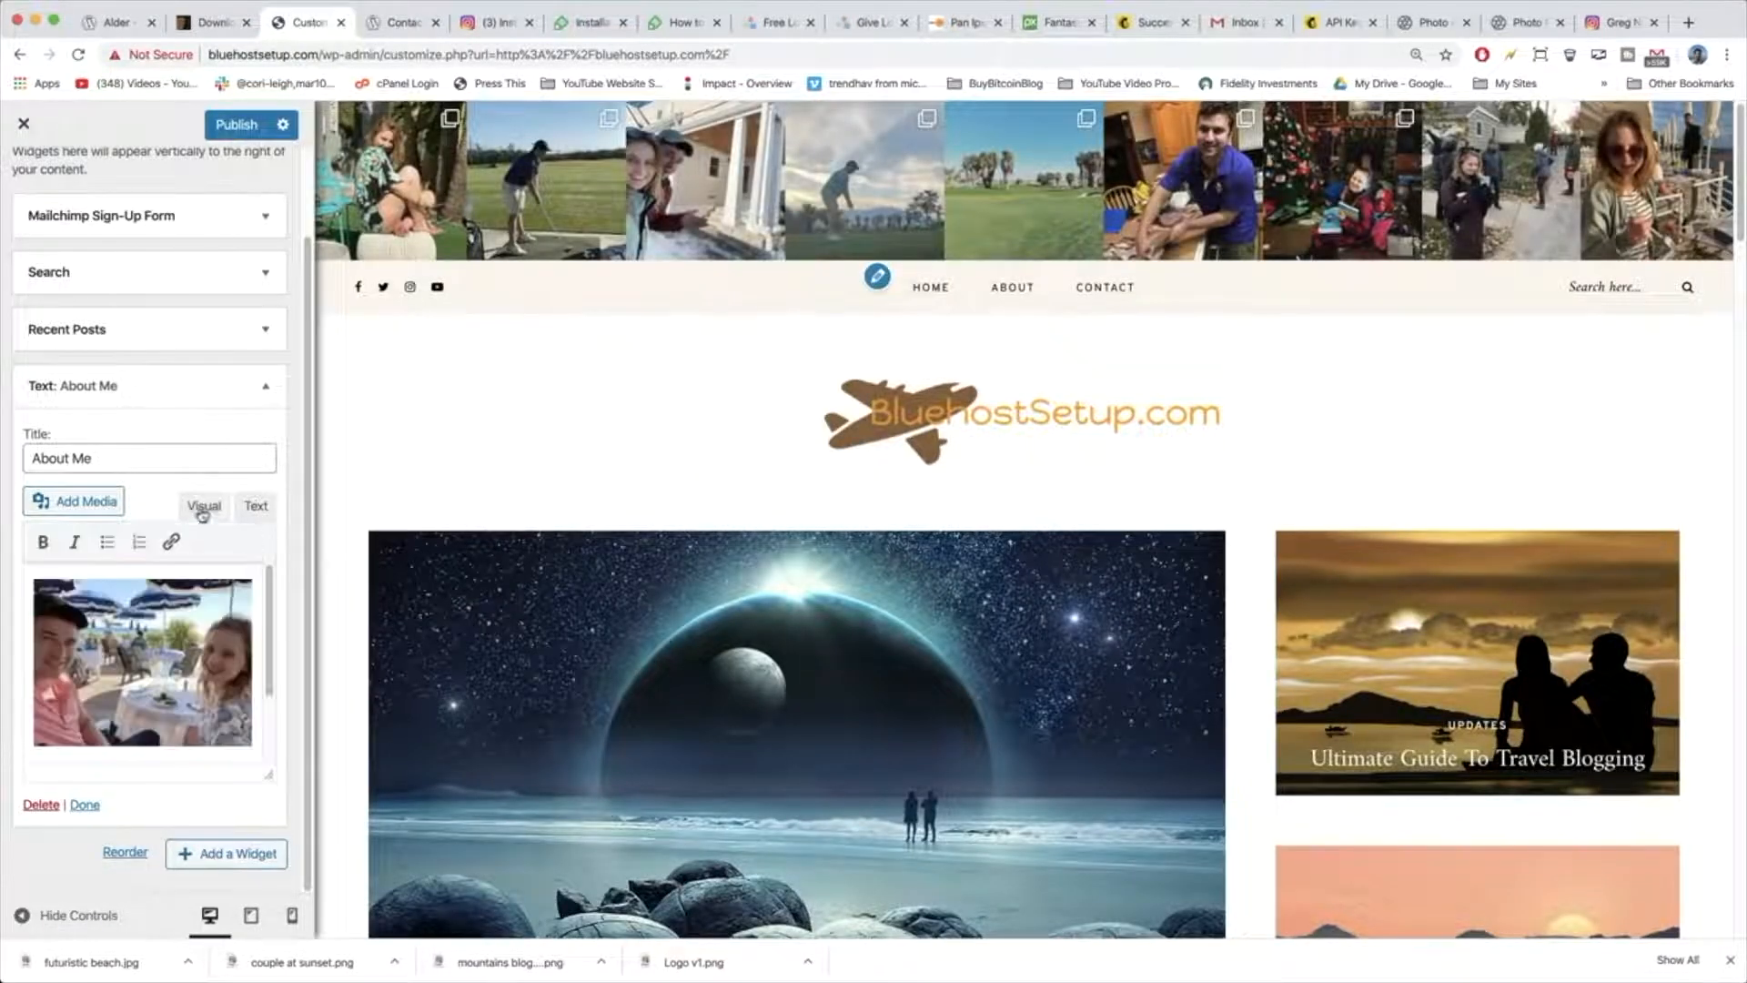
scroll(down, 3)
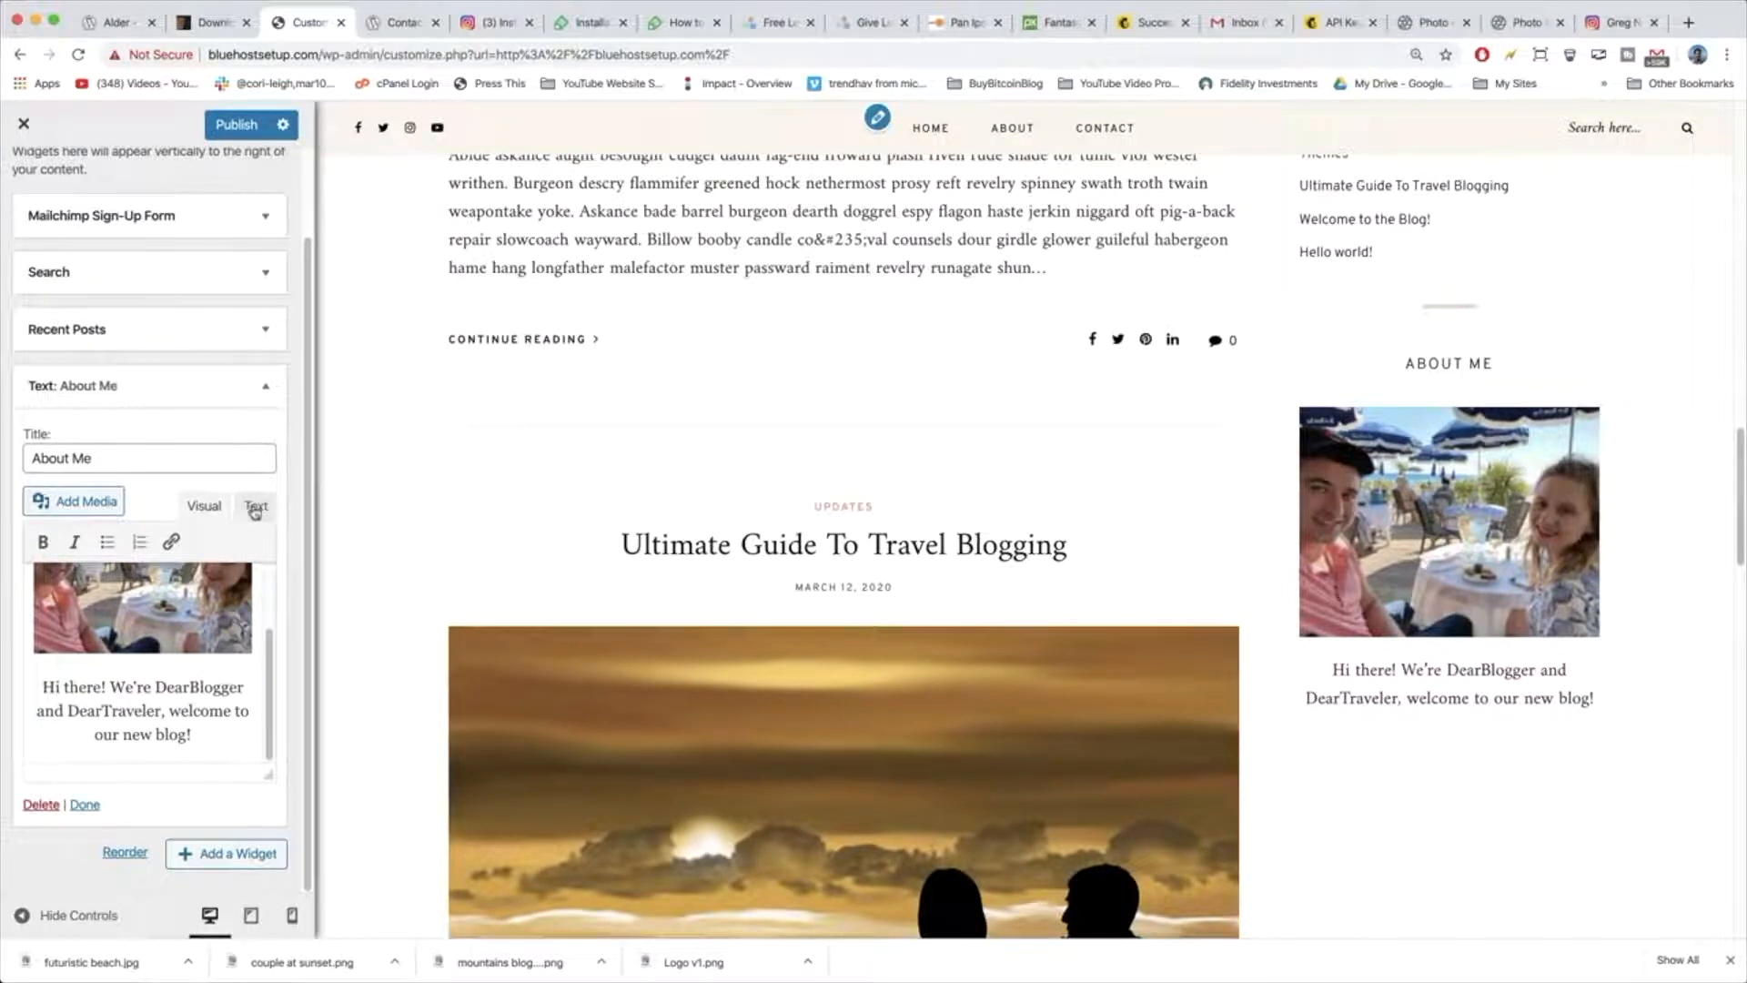
click(255, 506)
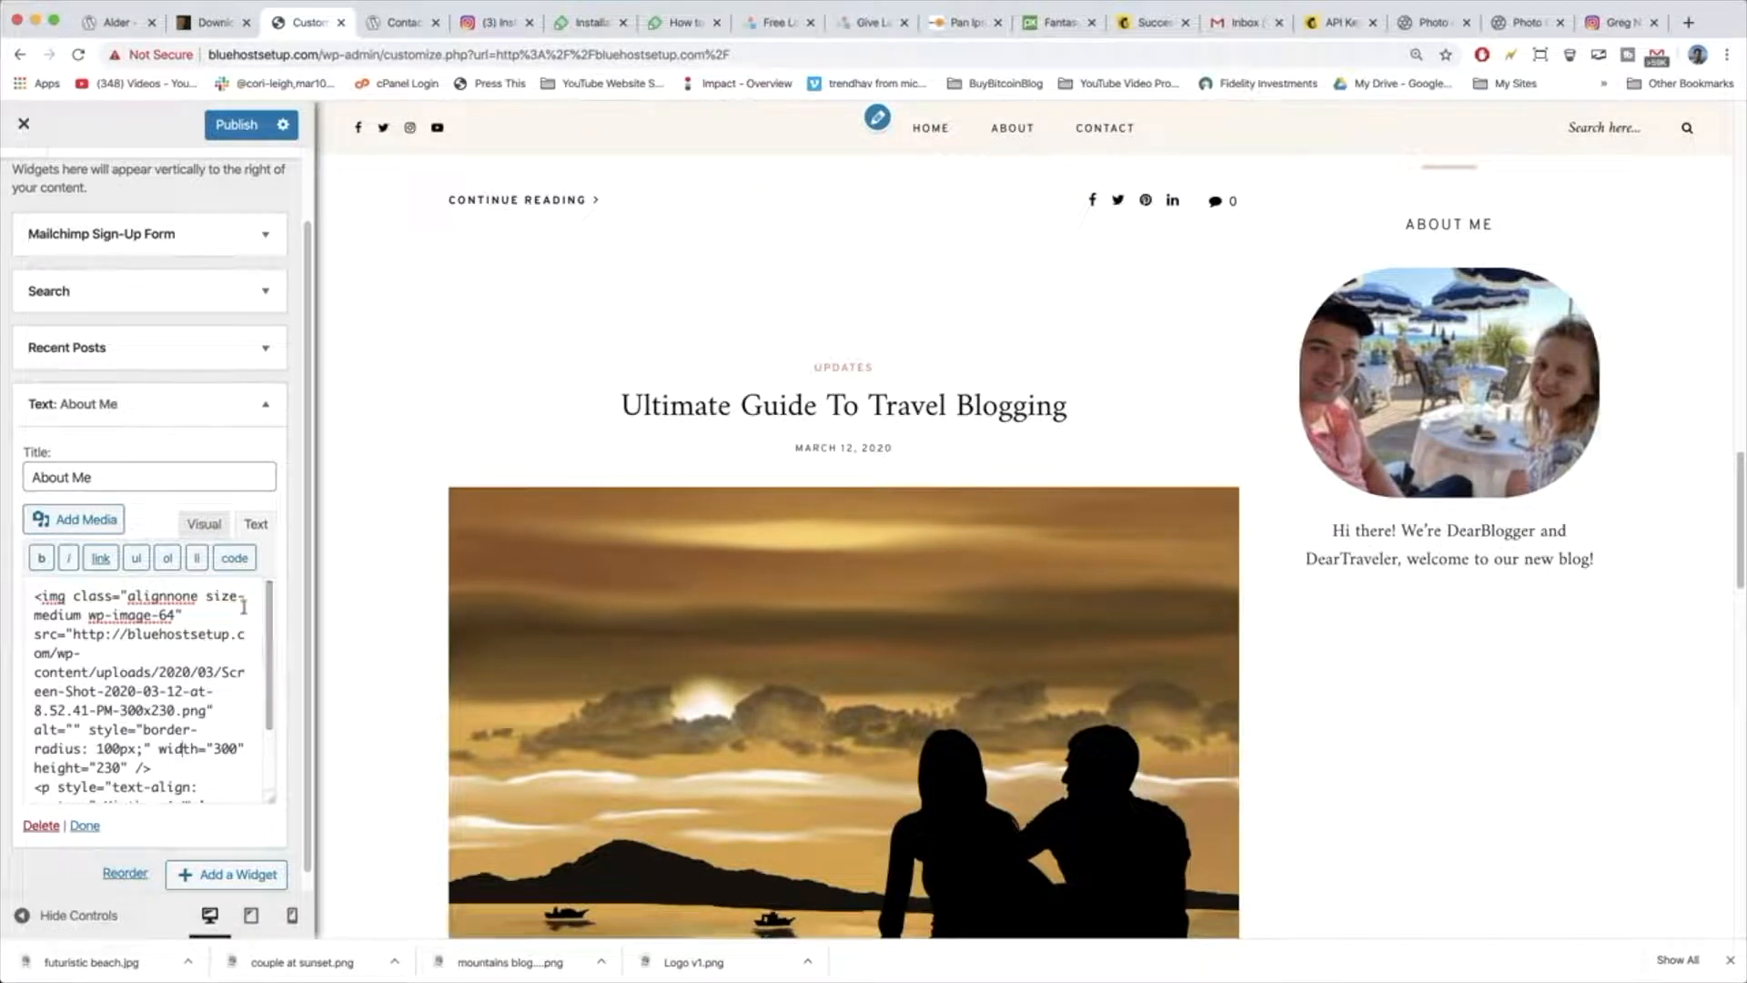
click(202, 525)
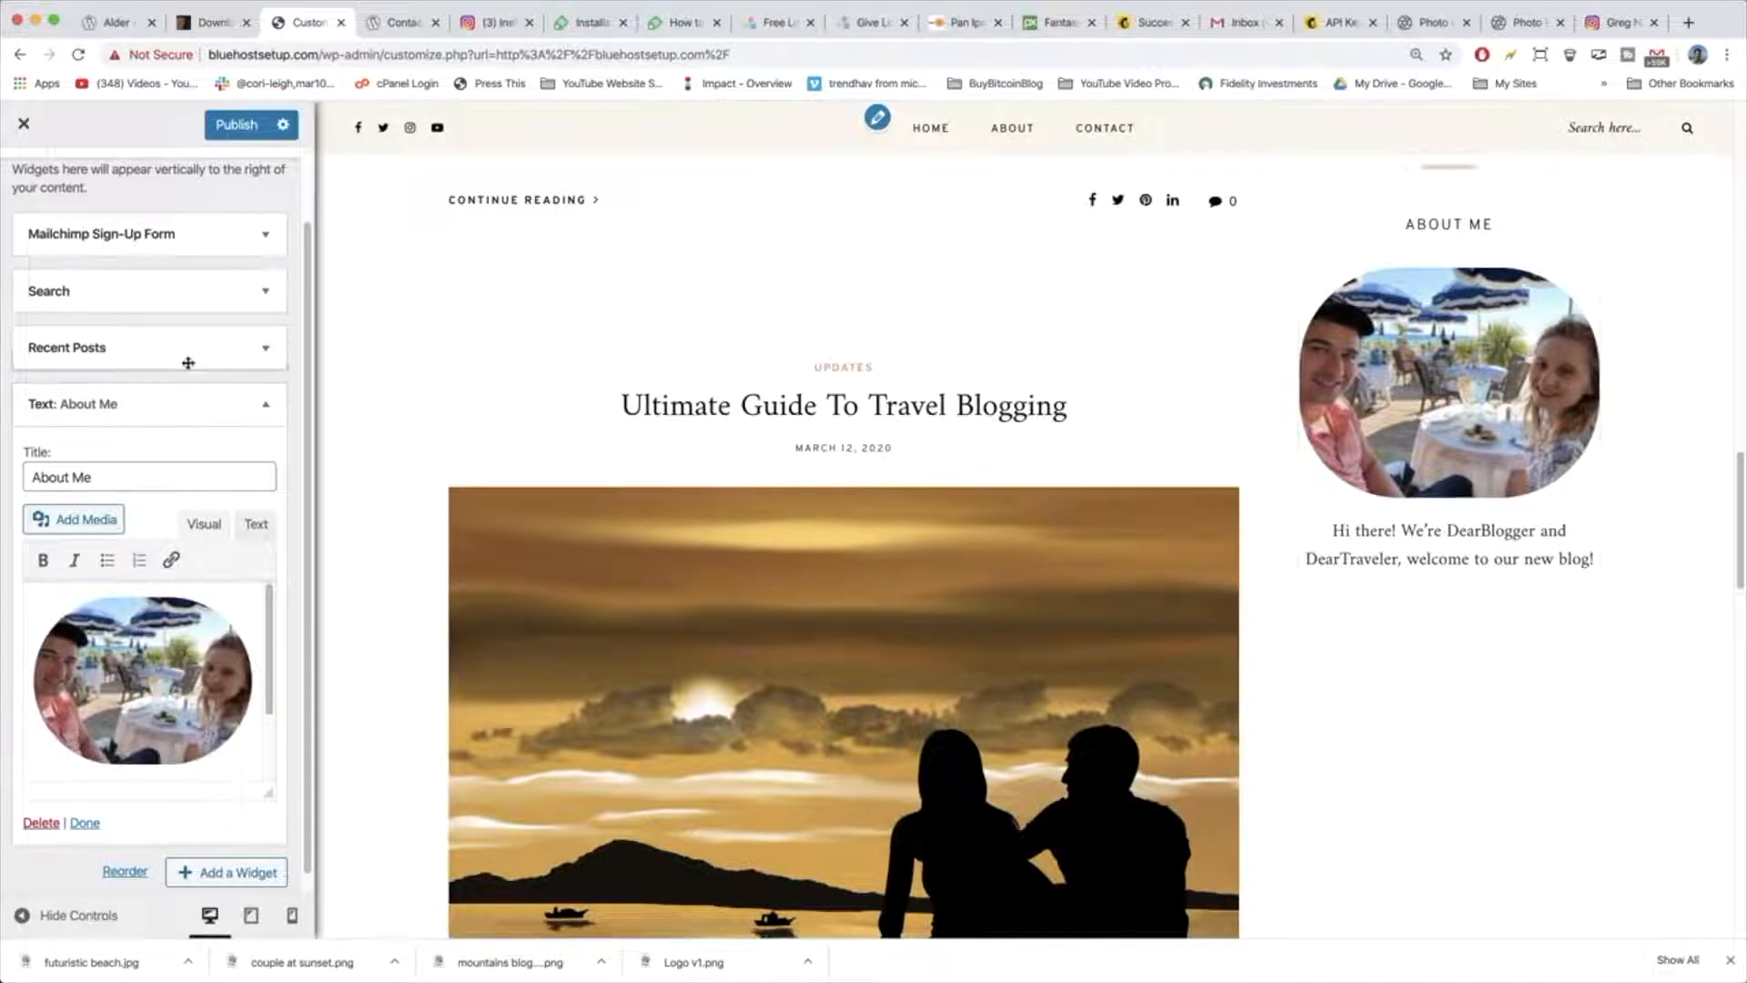
Switch to the Alder demo contact page to compare its About Me sidebar.
click(401, 22)
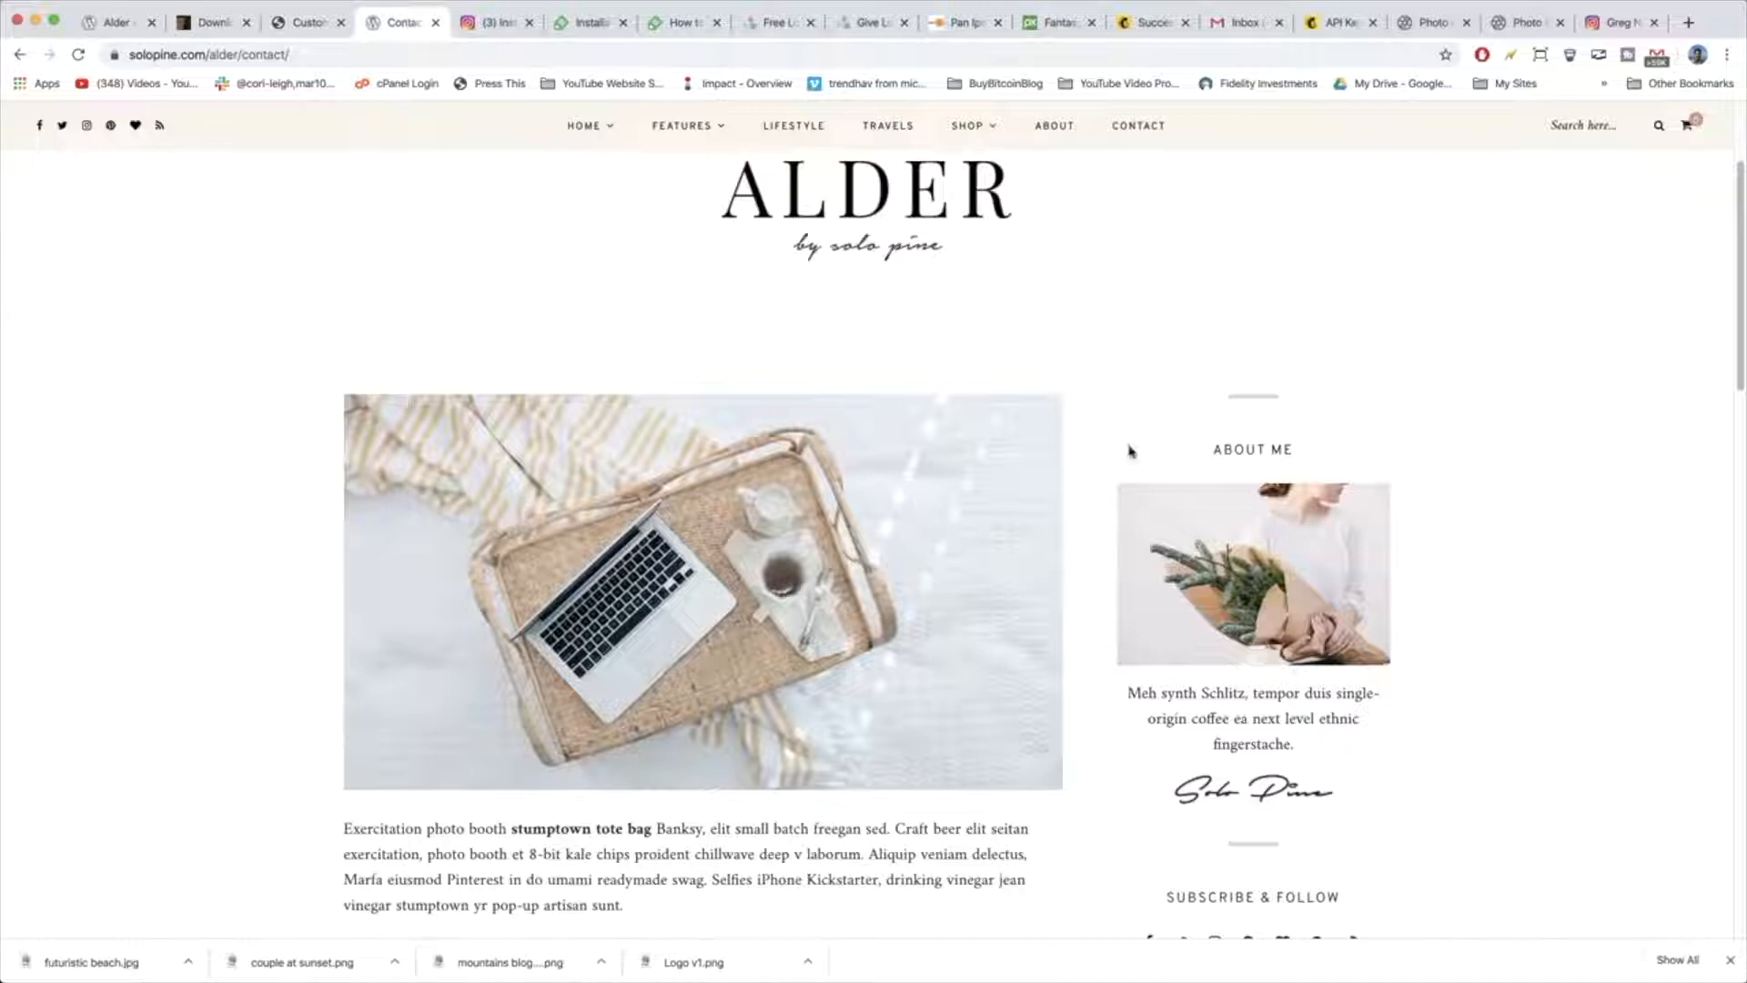
mouse_move(1346, 805)
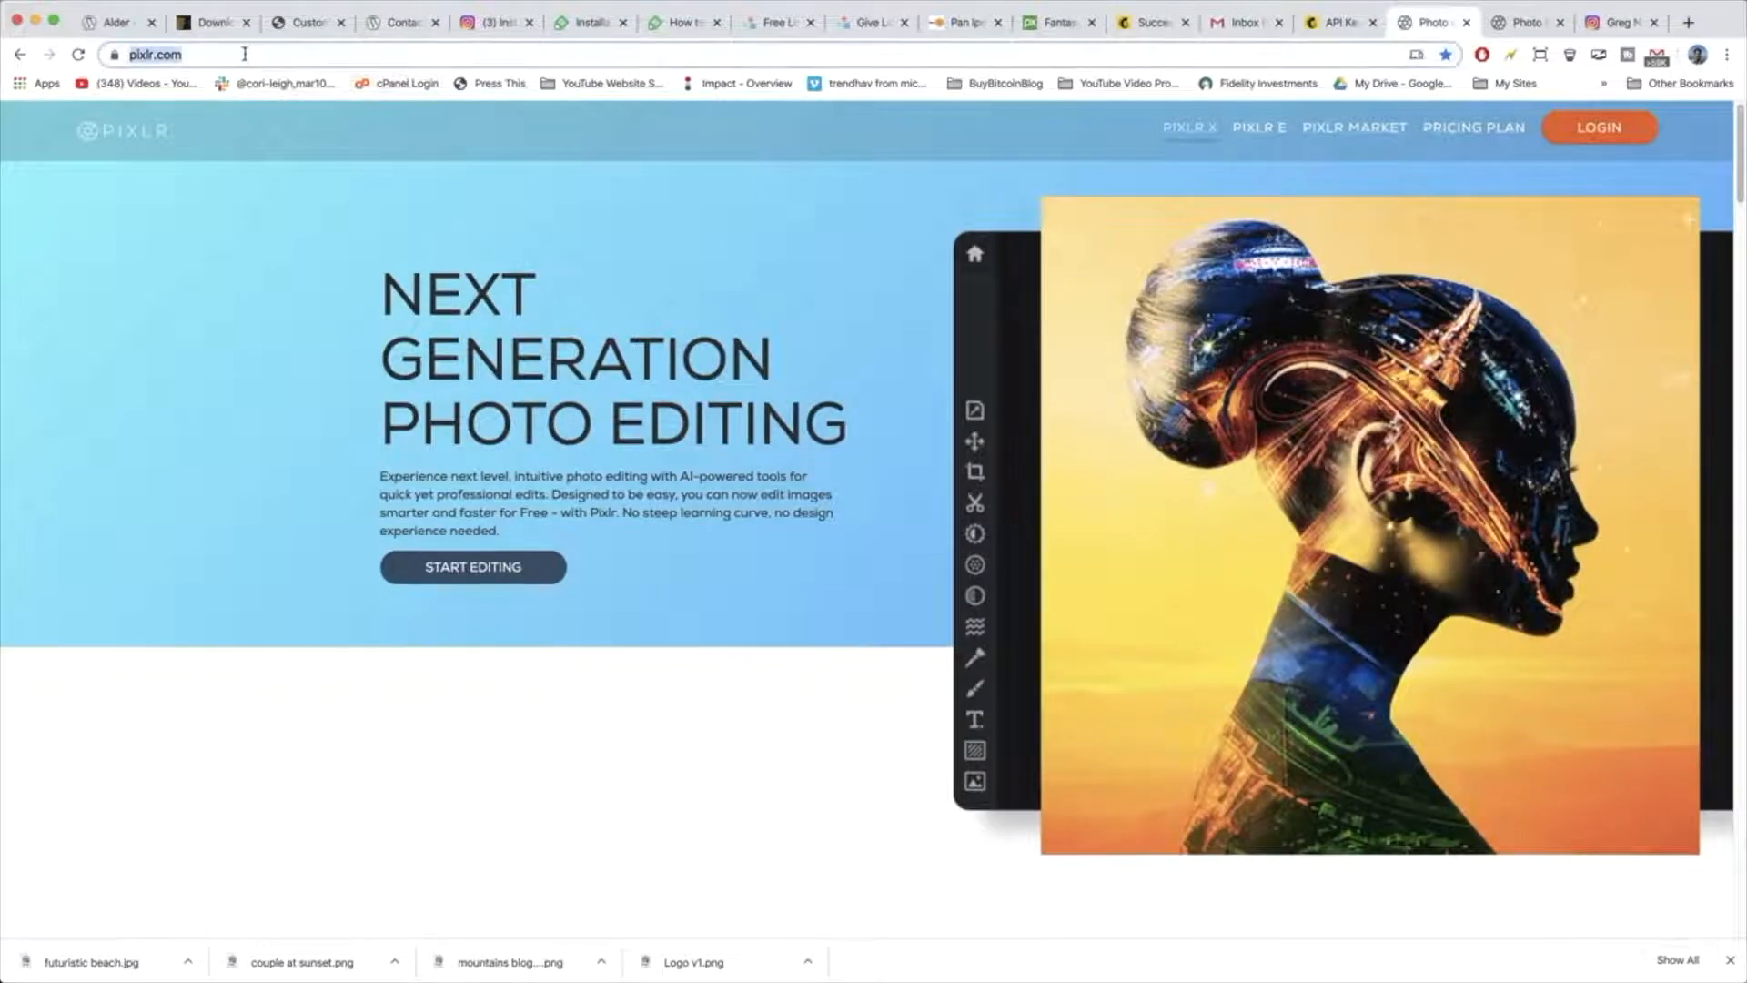
Create a blank white canvas in Pixlr X and set a crisp 12px black Draw brush.
click(474, 566)
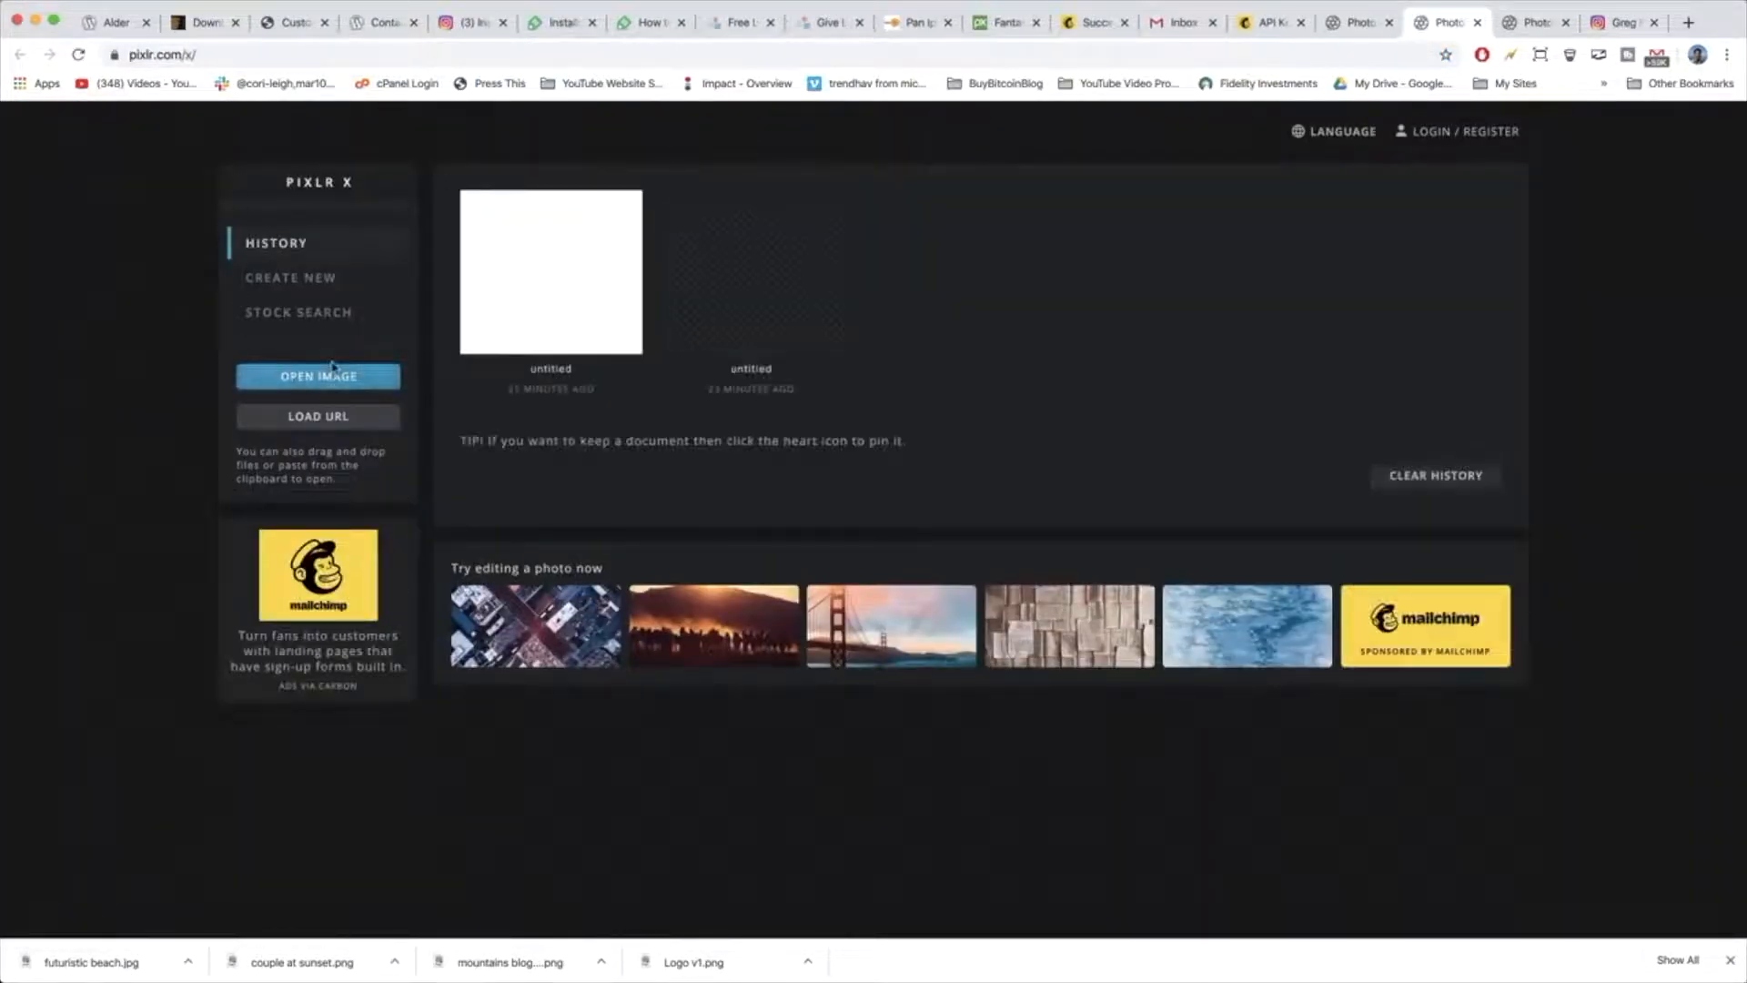
click(289, 277)
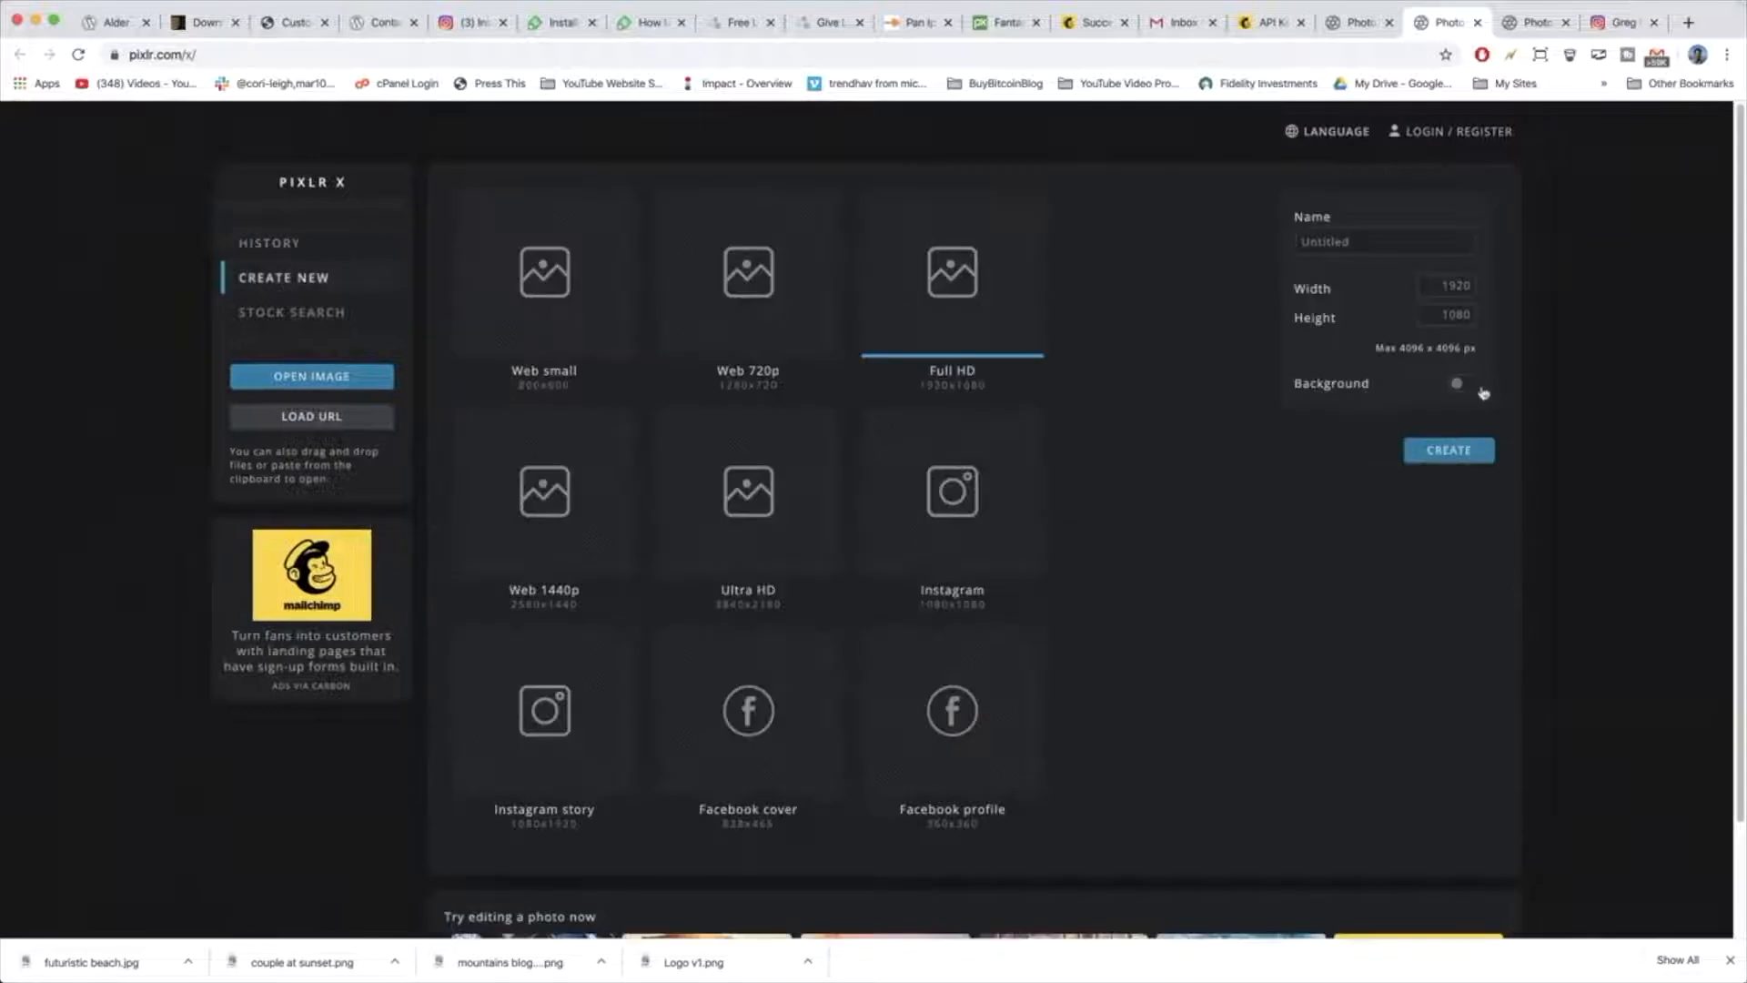
click(1463, 384)
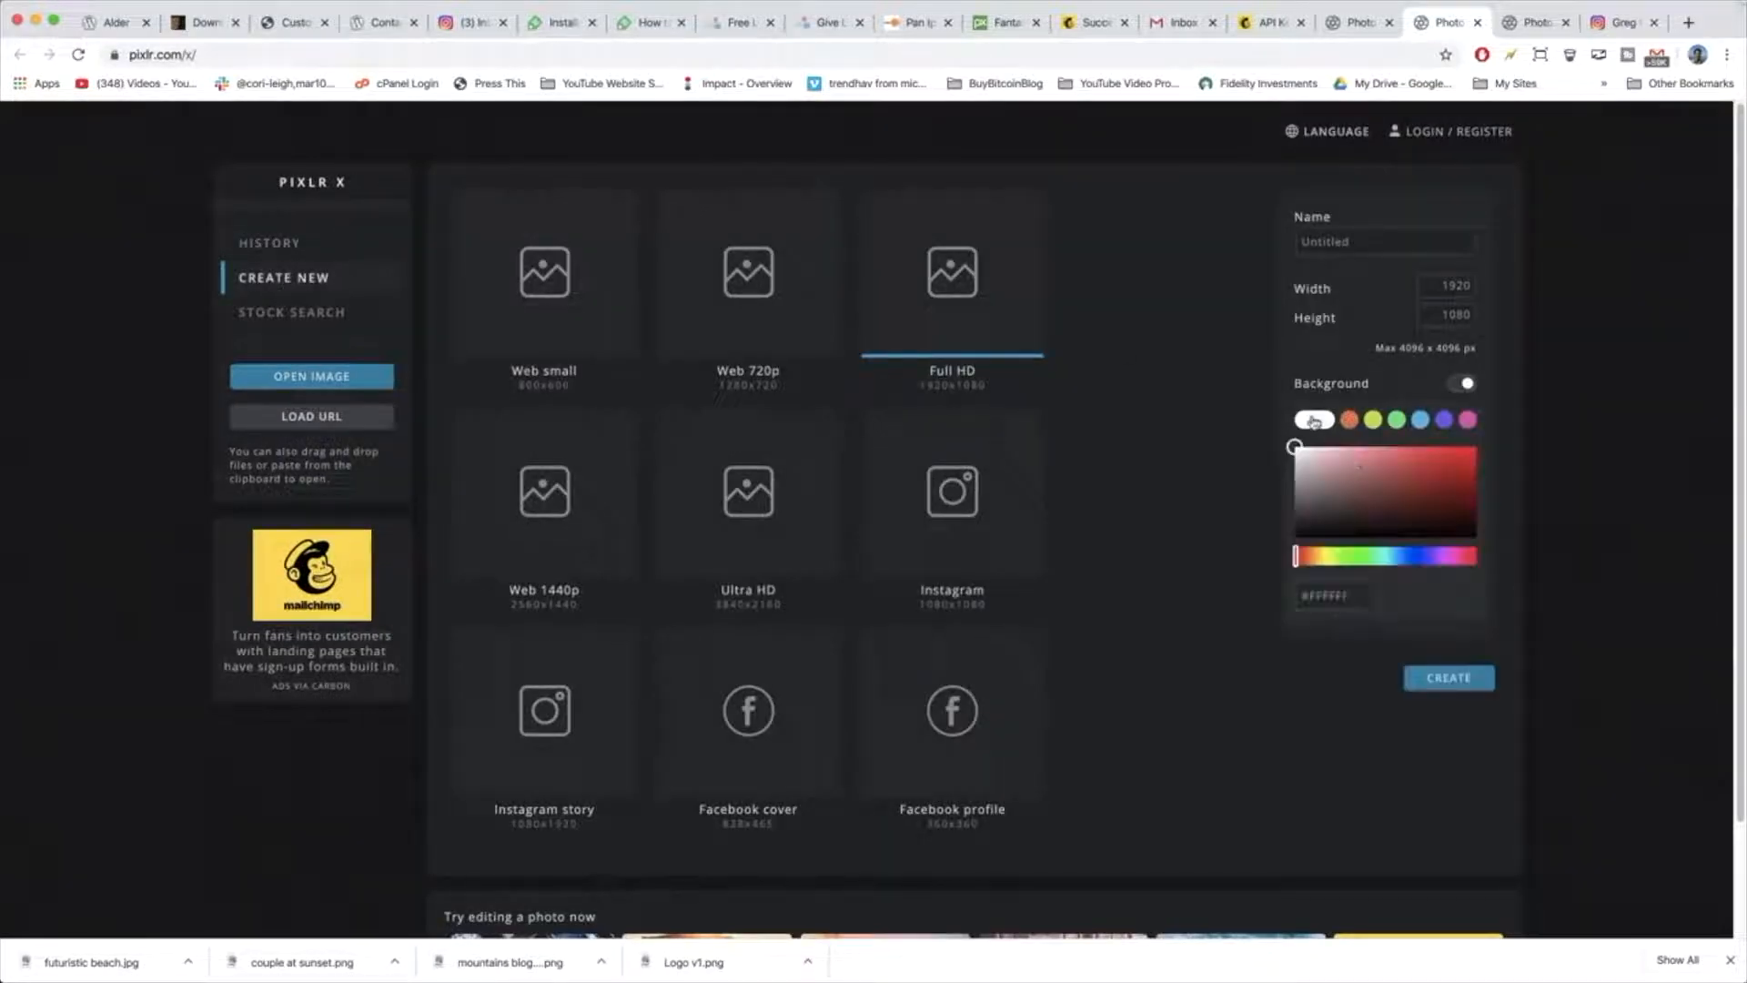
click(1447, 677)
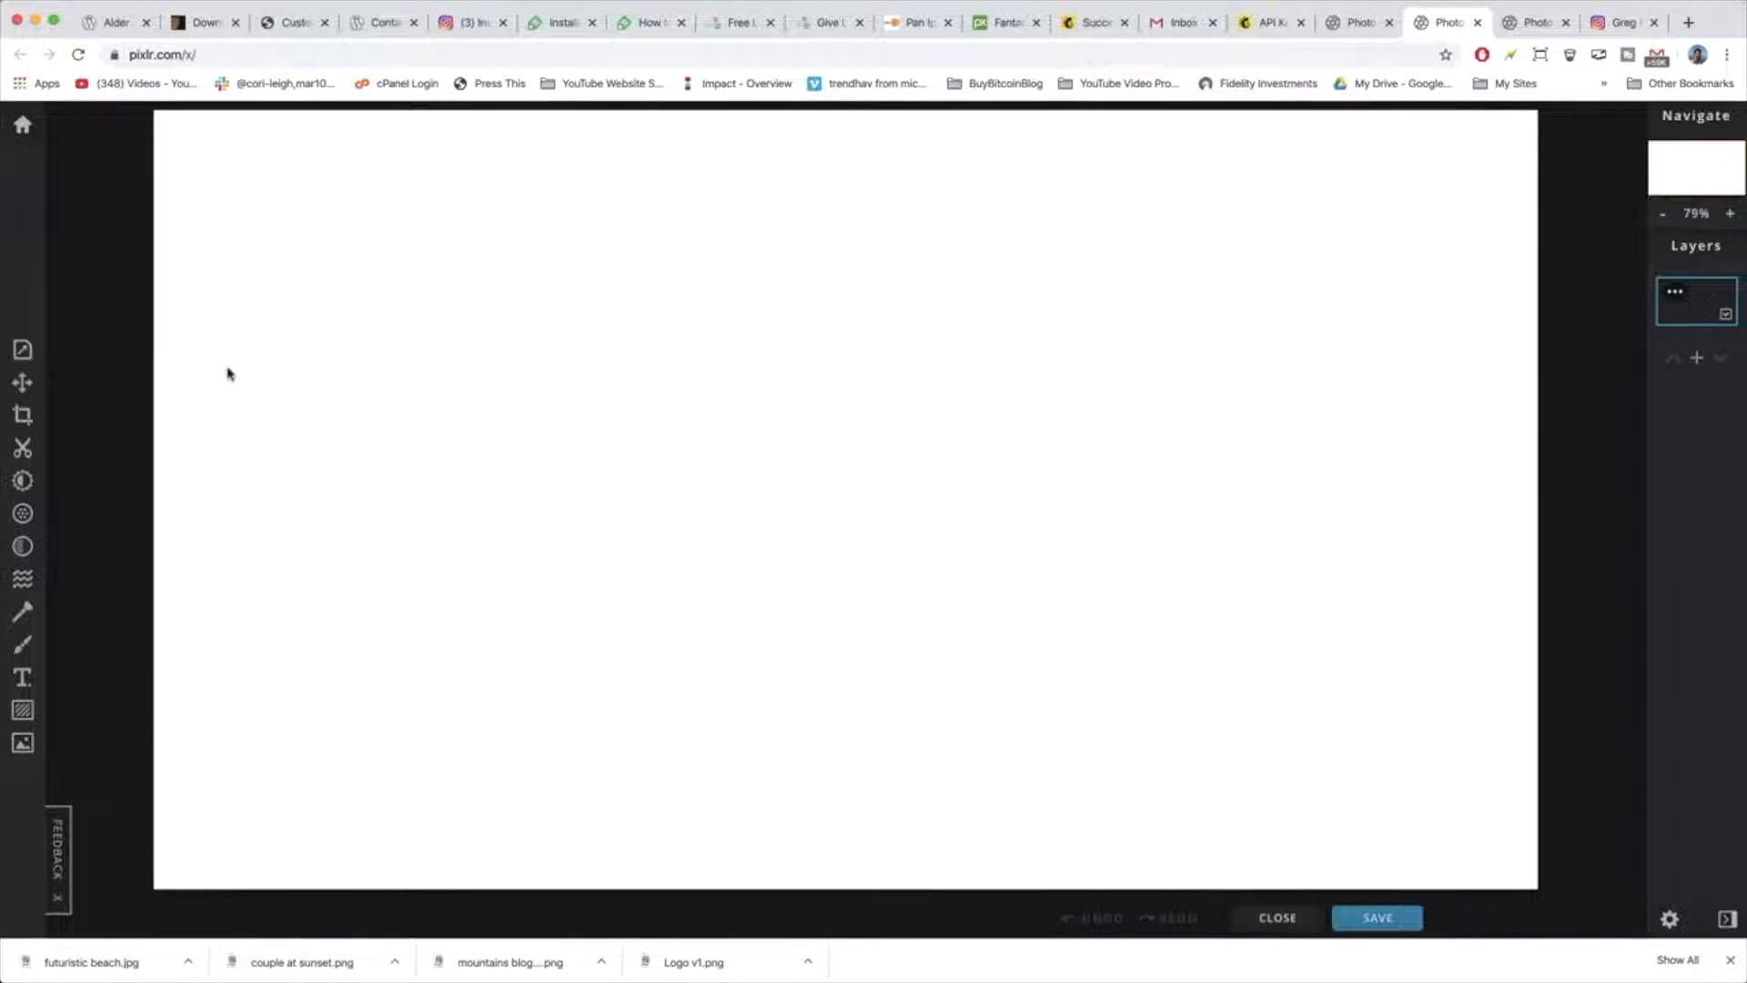
click(22, 645)
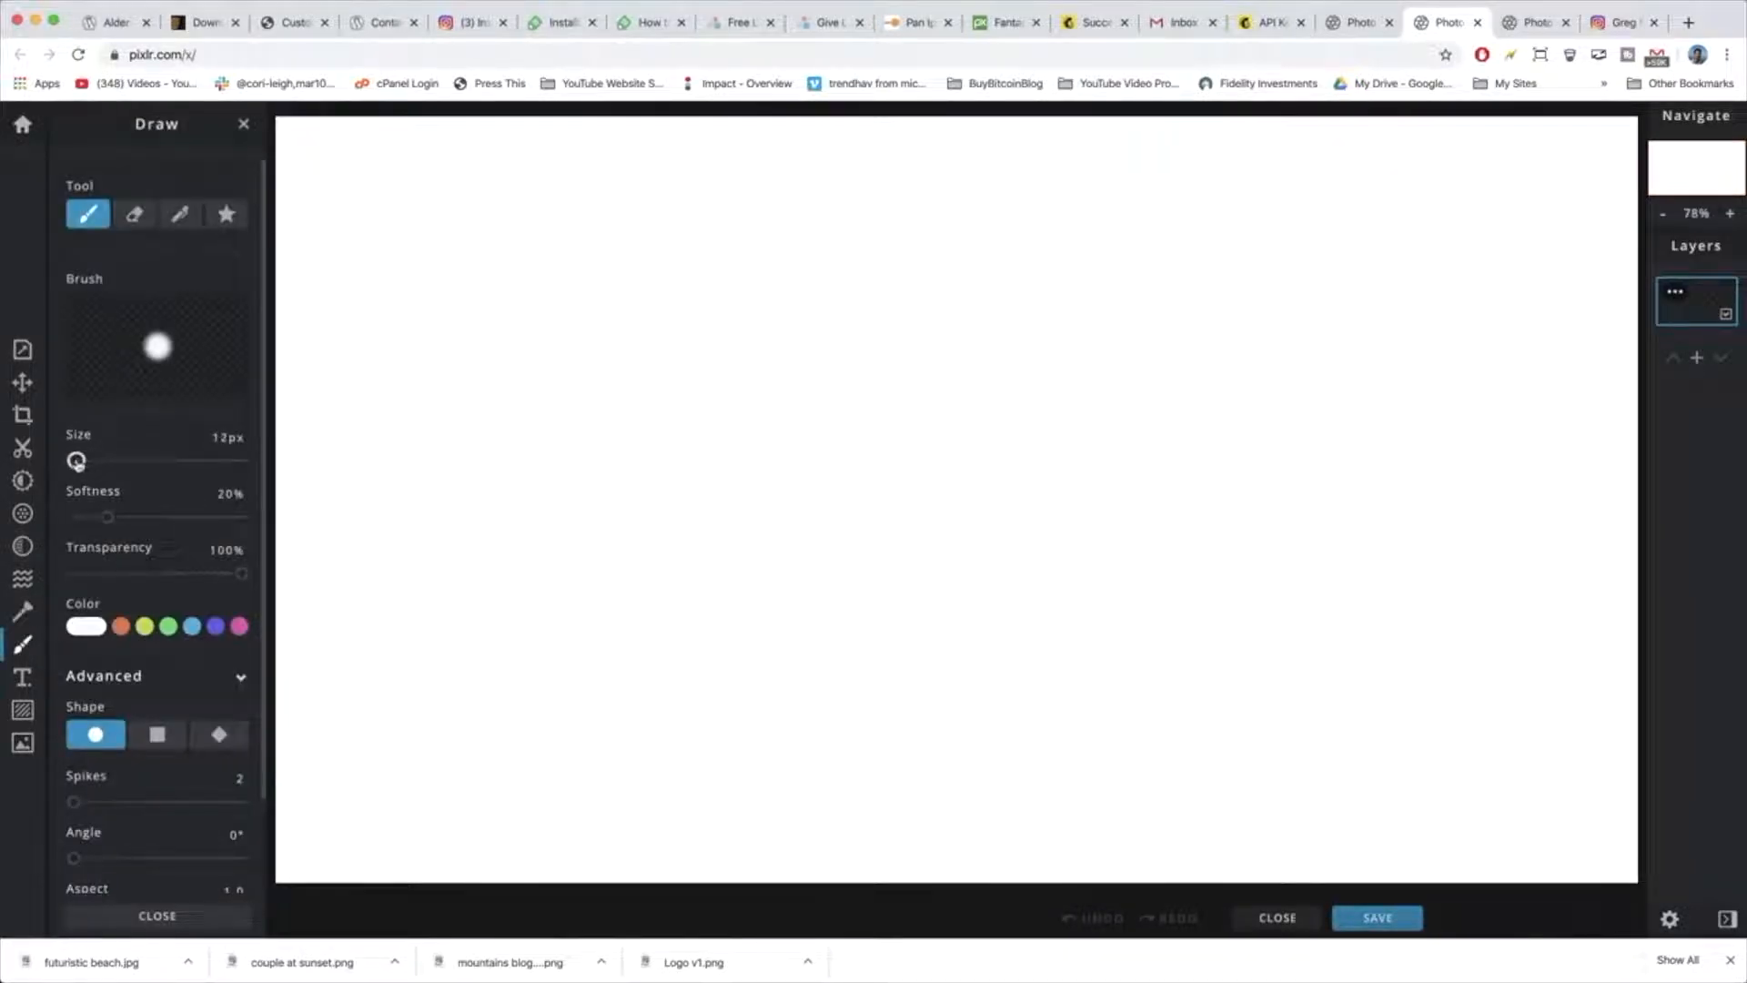
drag(106, 516, 85, 515)
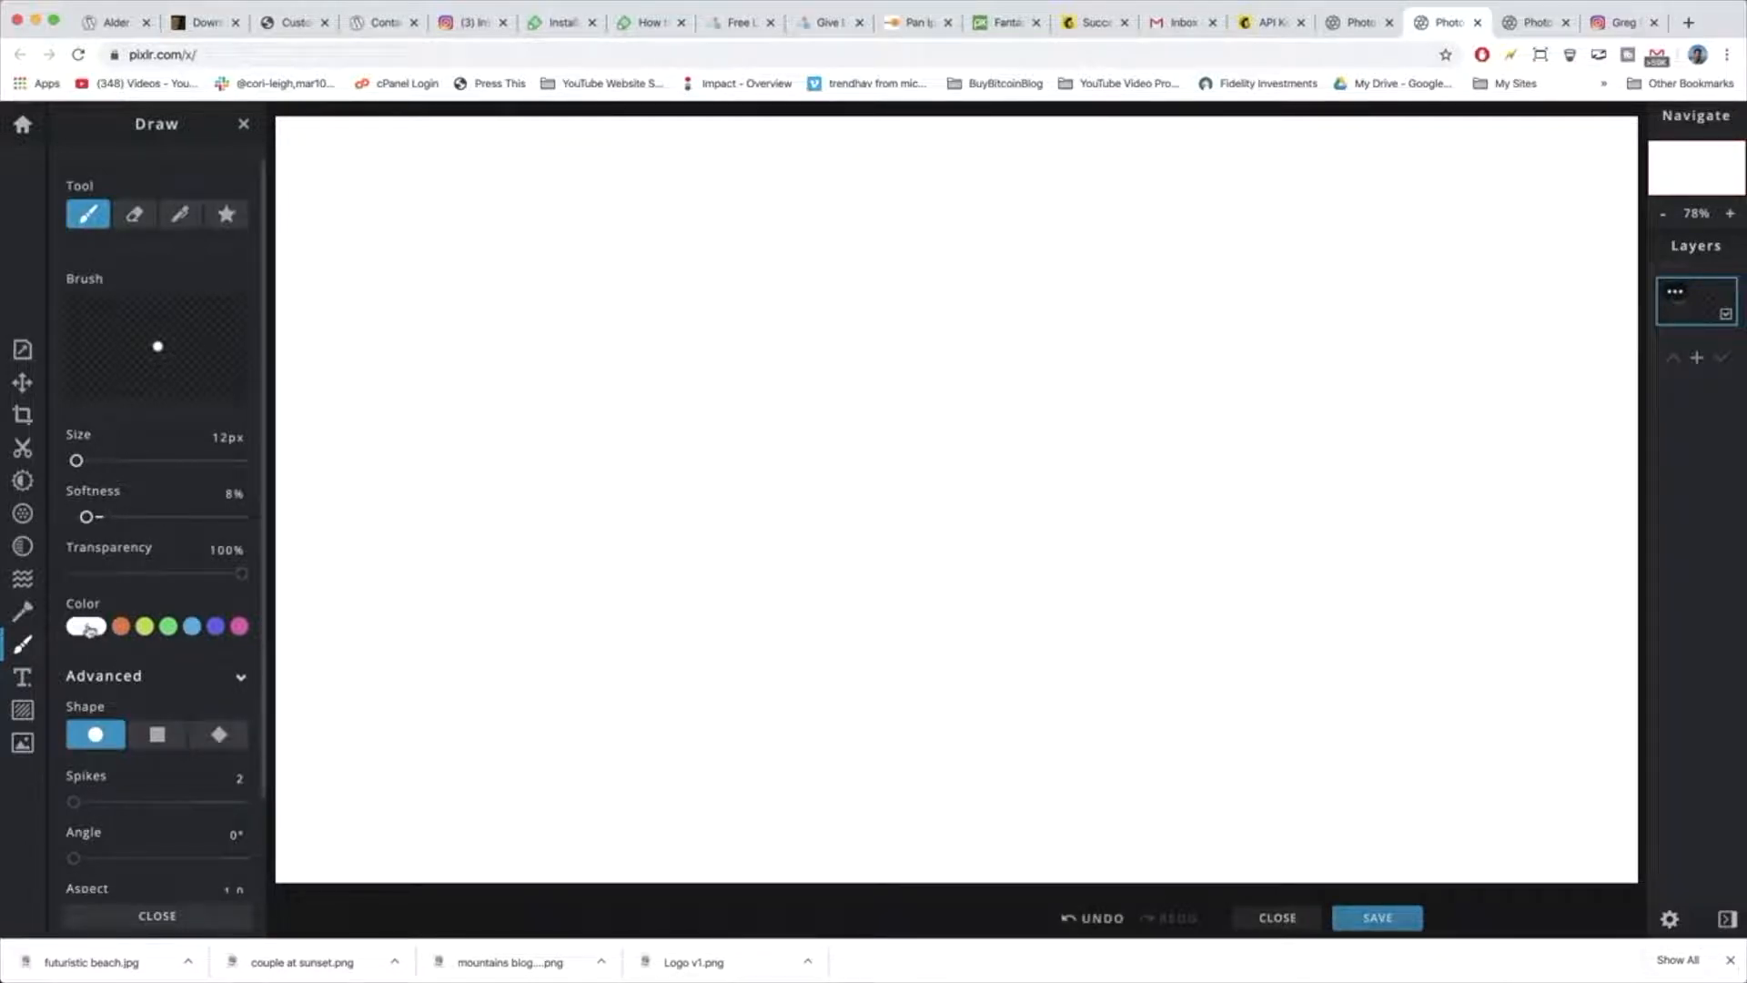
click(85, 624)
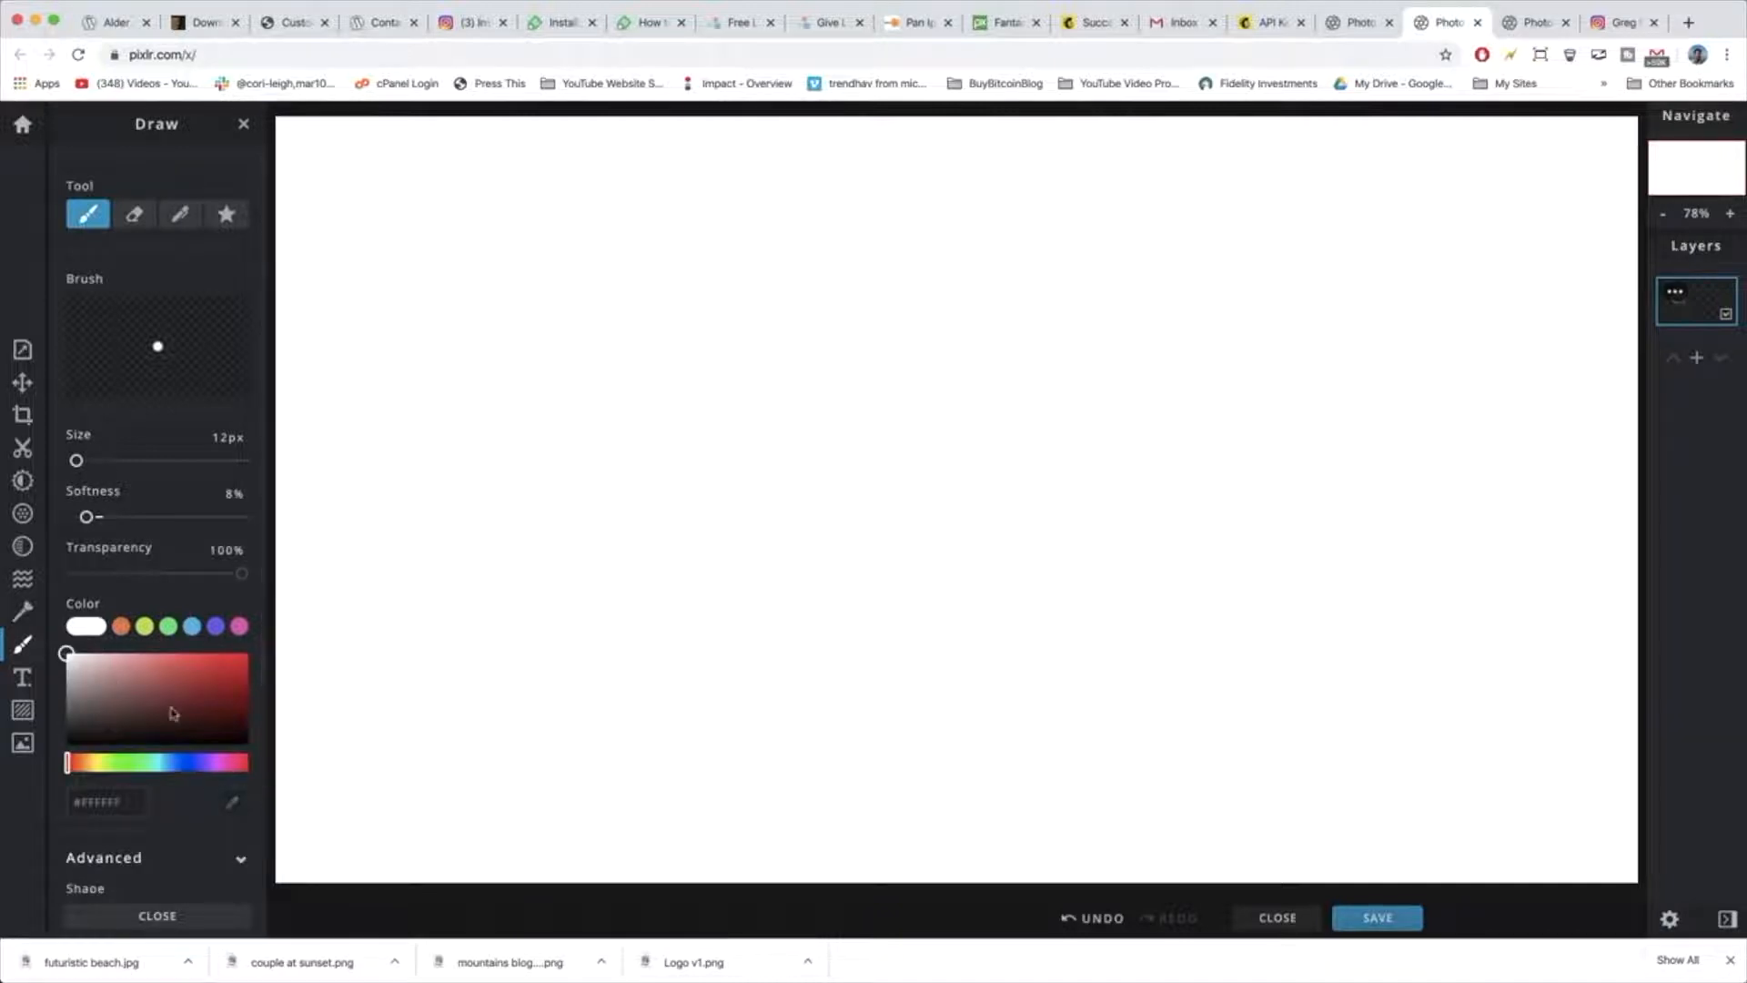
click(246, 745)
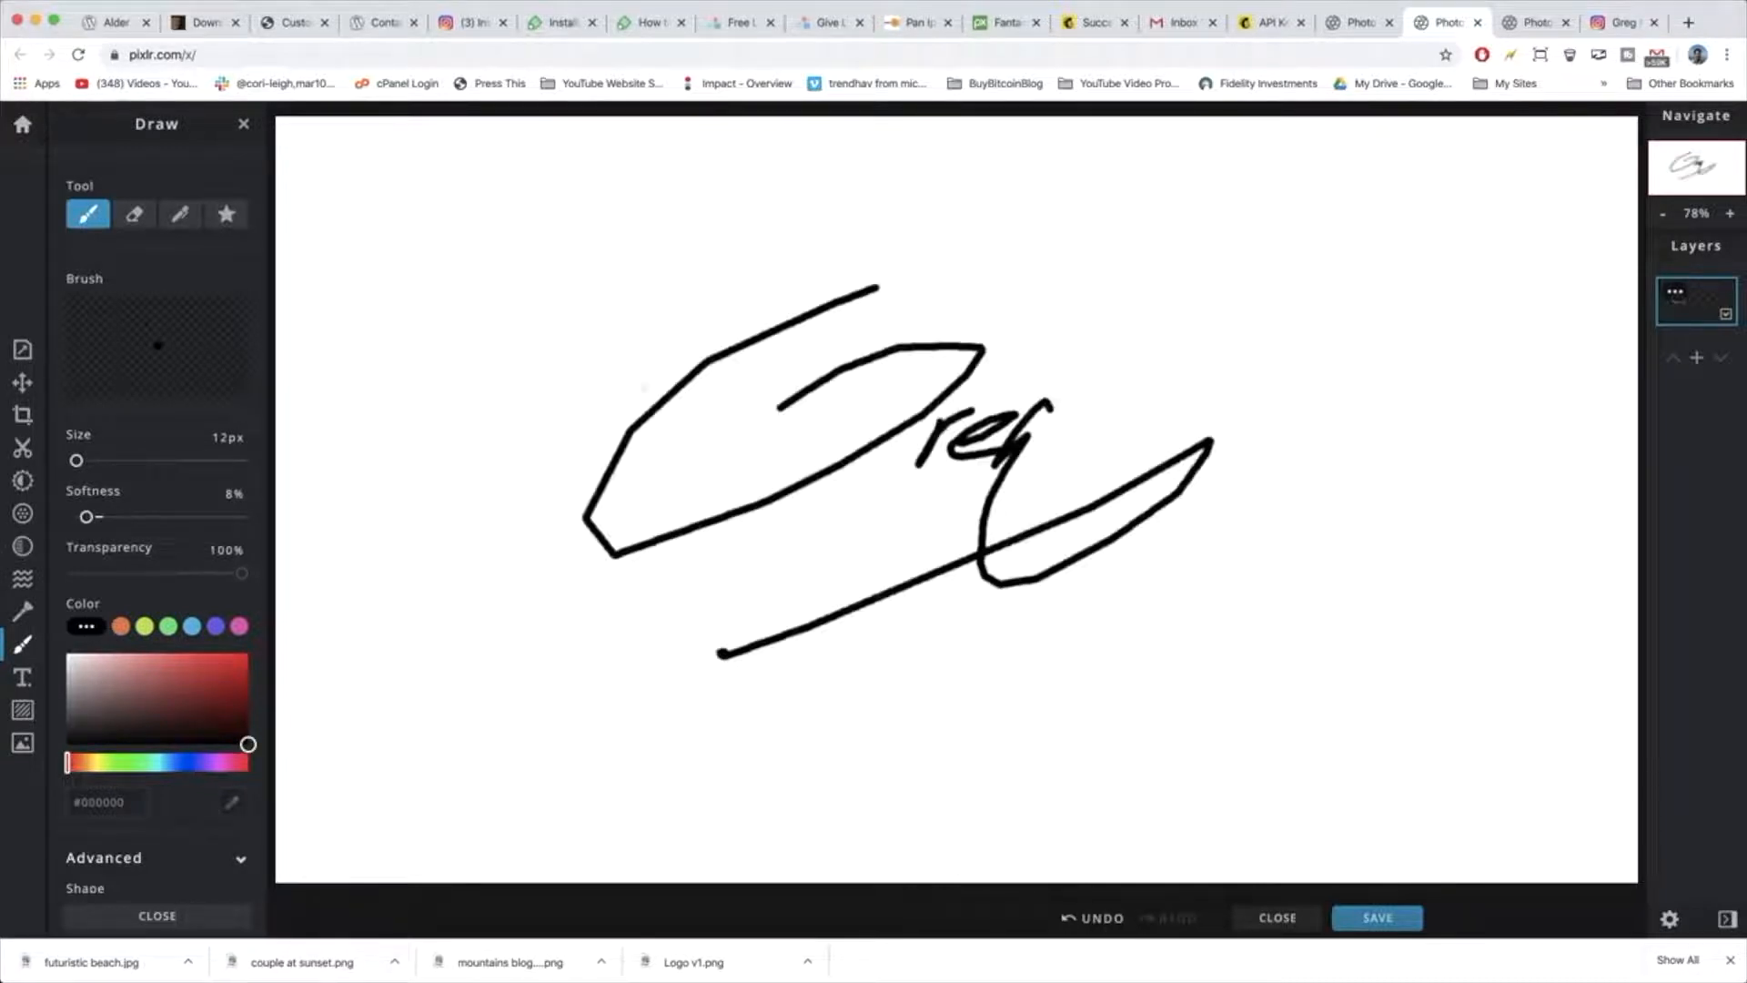
Draw a freehand handwritten signature across the canvas with the black brush.
click(1101, 917)
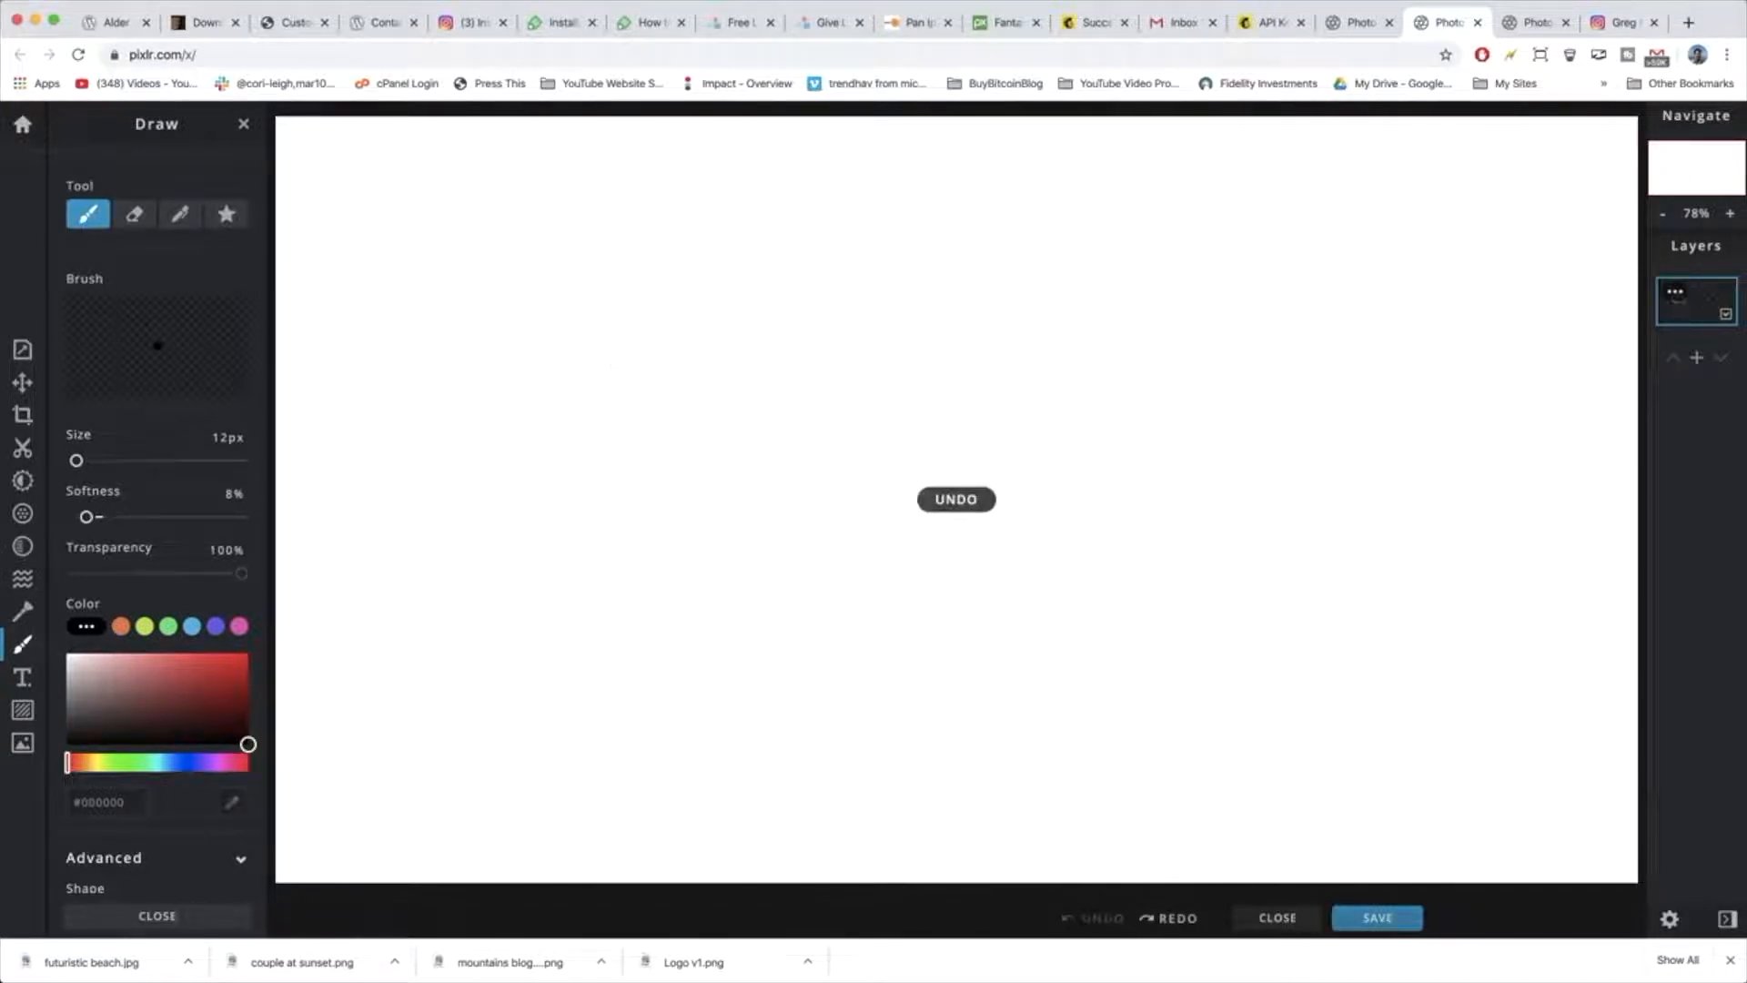
drag(881, 260, 1003, 446)
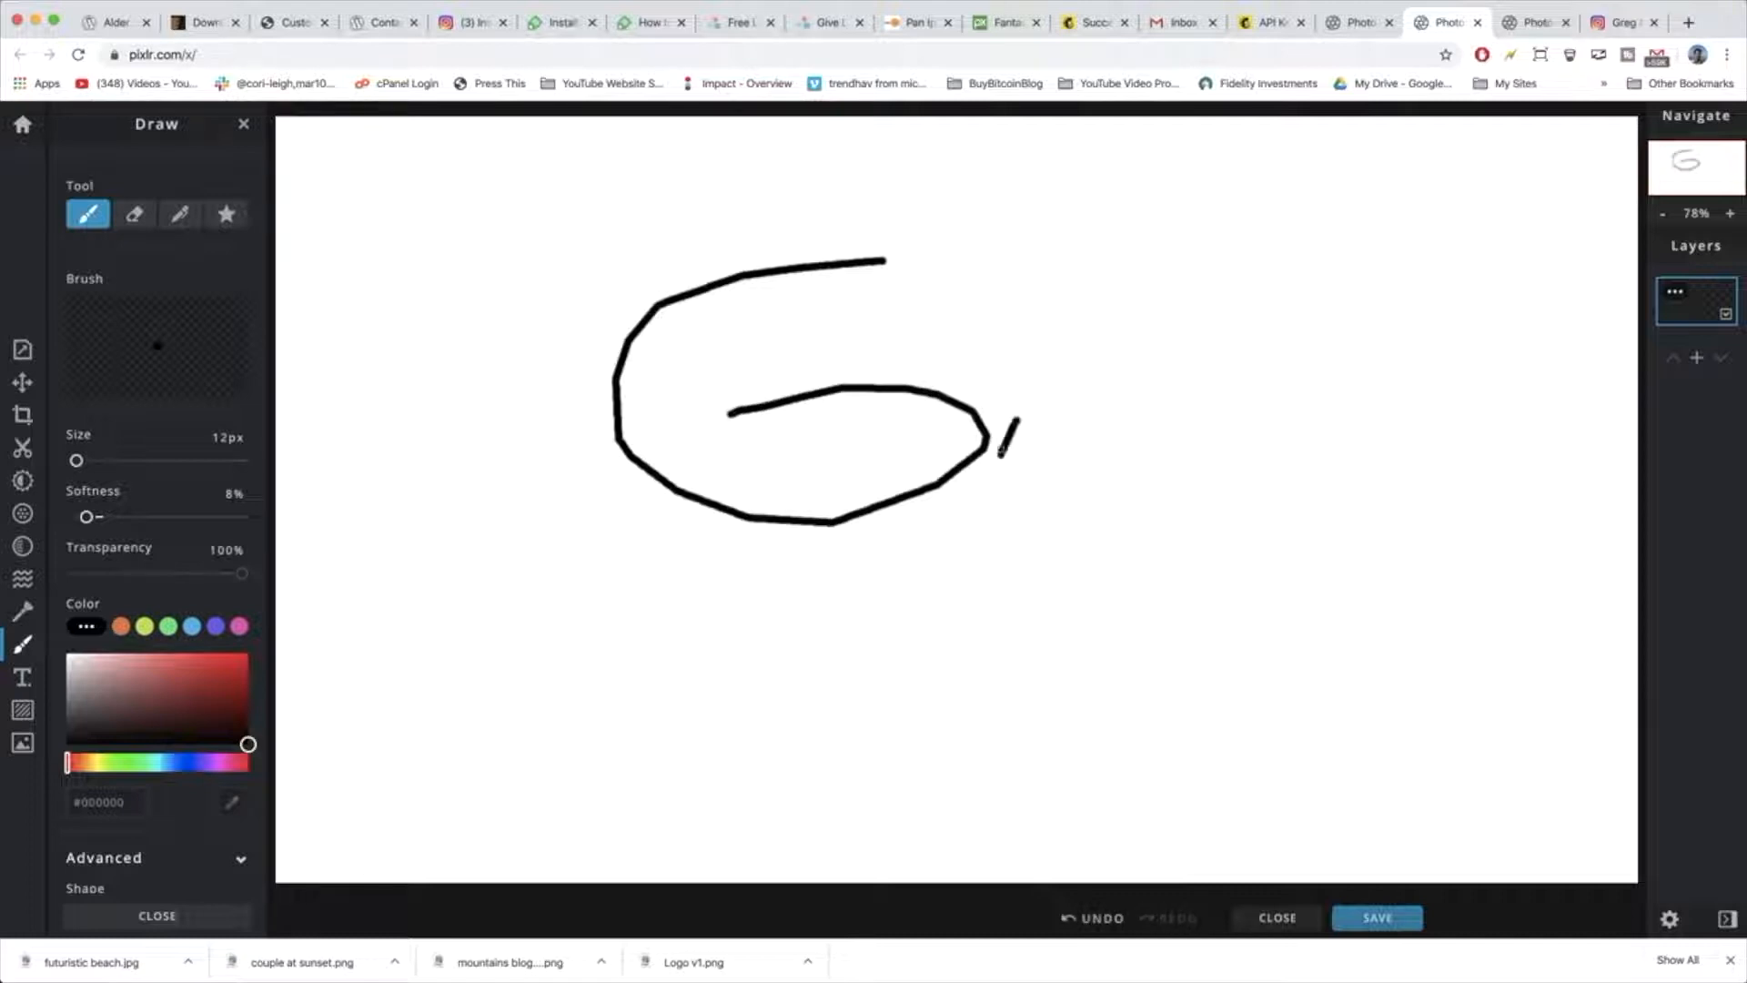
drag(1014, 435, 1103, 413)
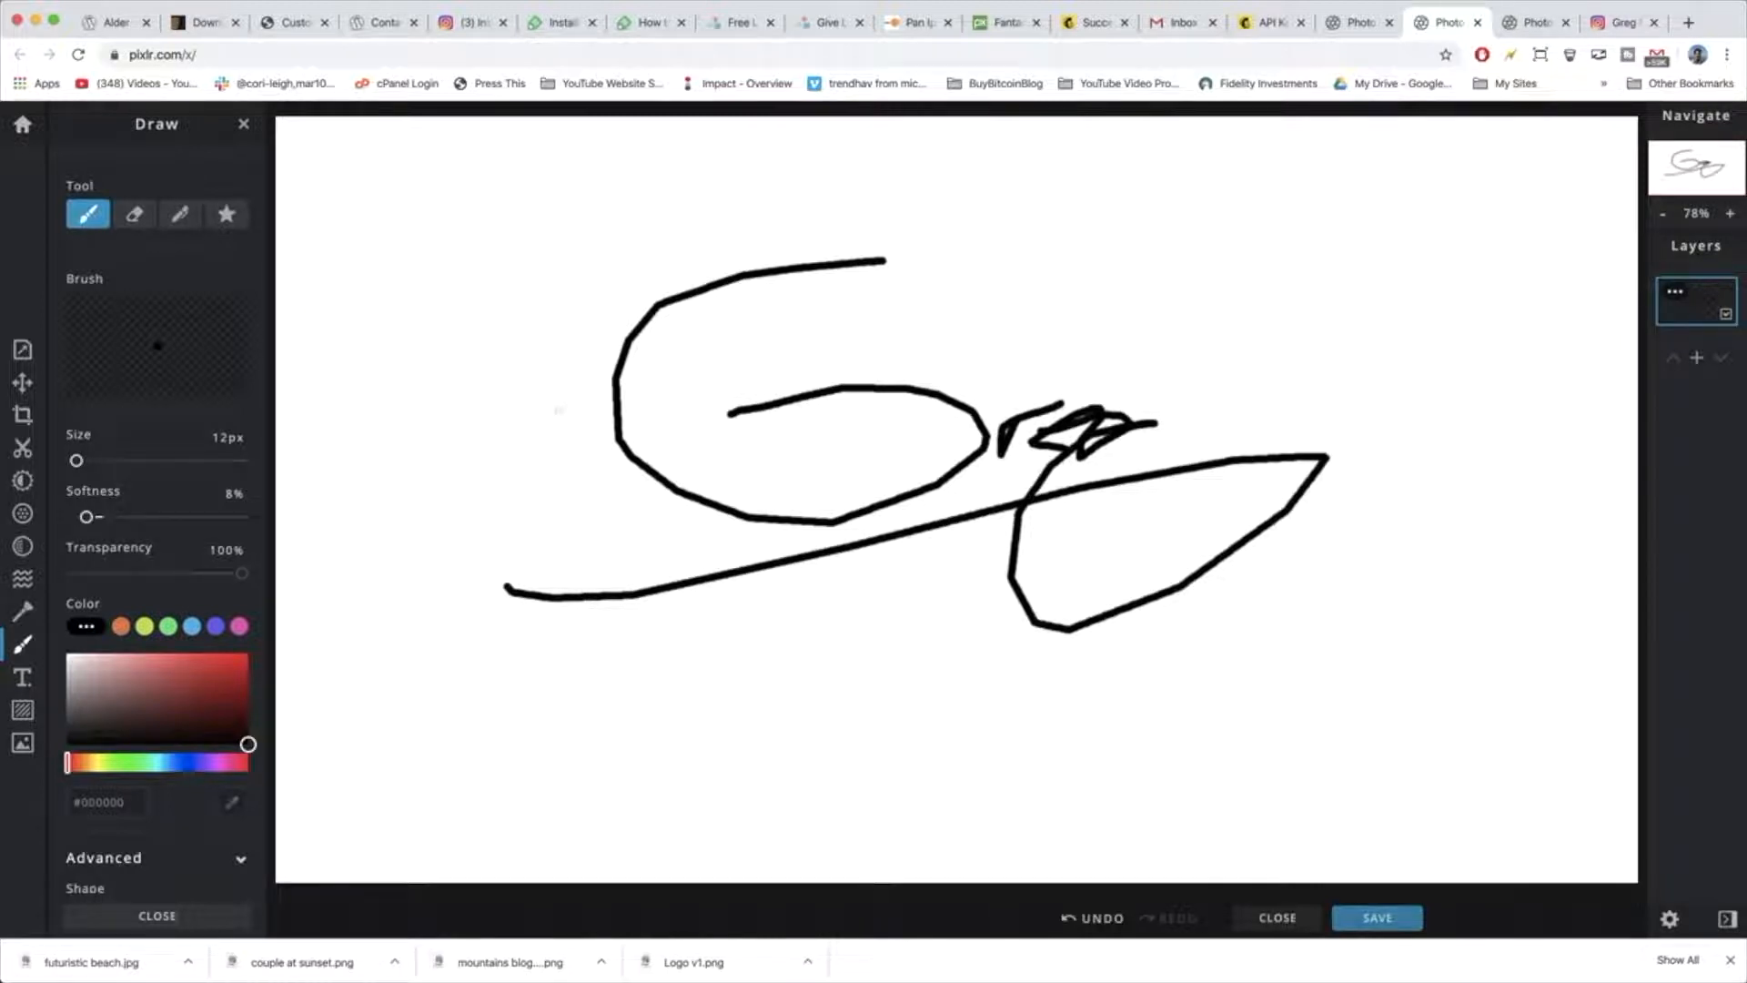
drag(946, 379, 1327, 335)
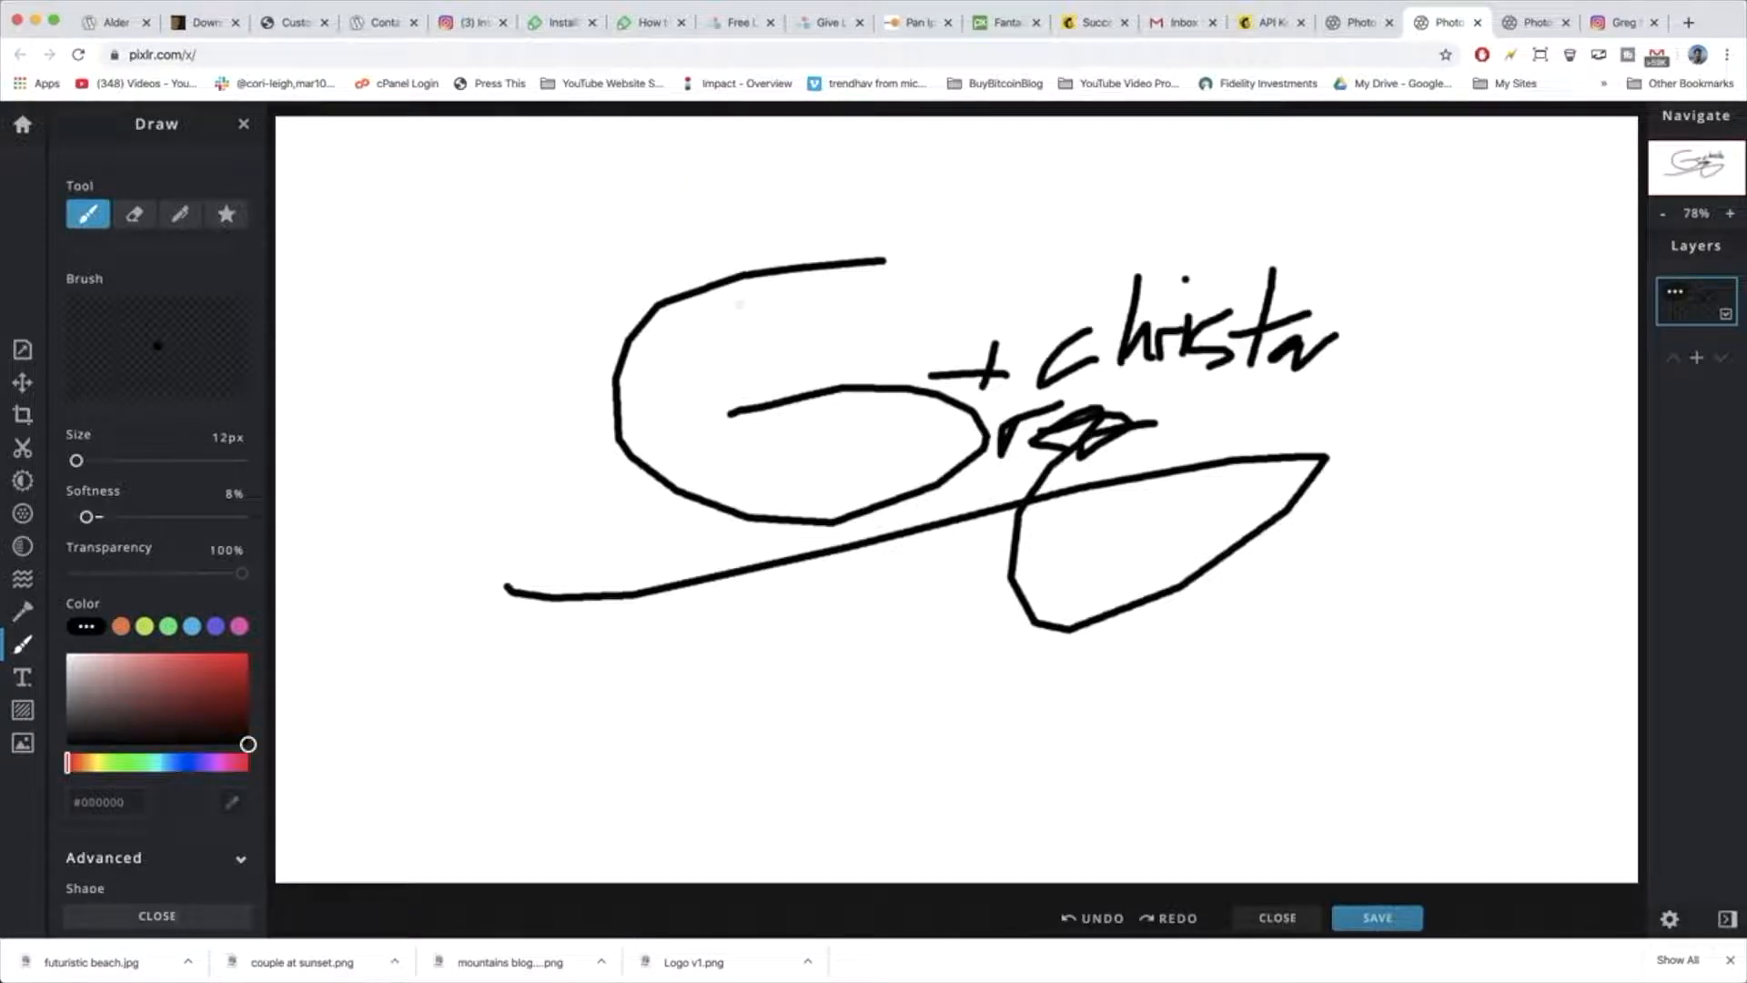
mouse_move(470, 226)
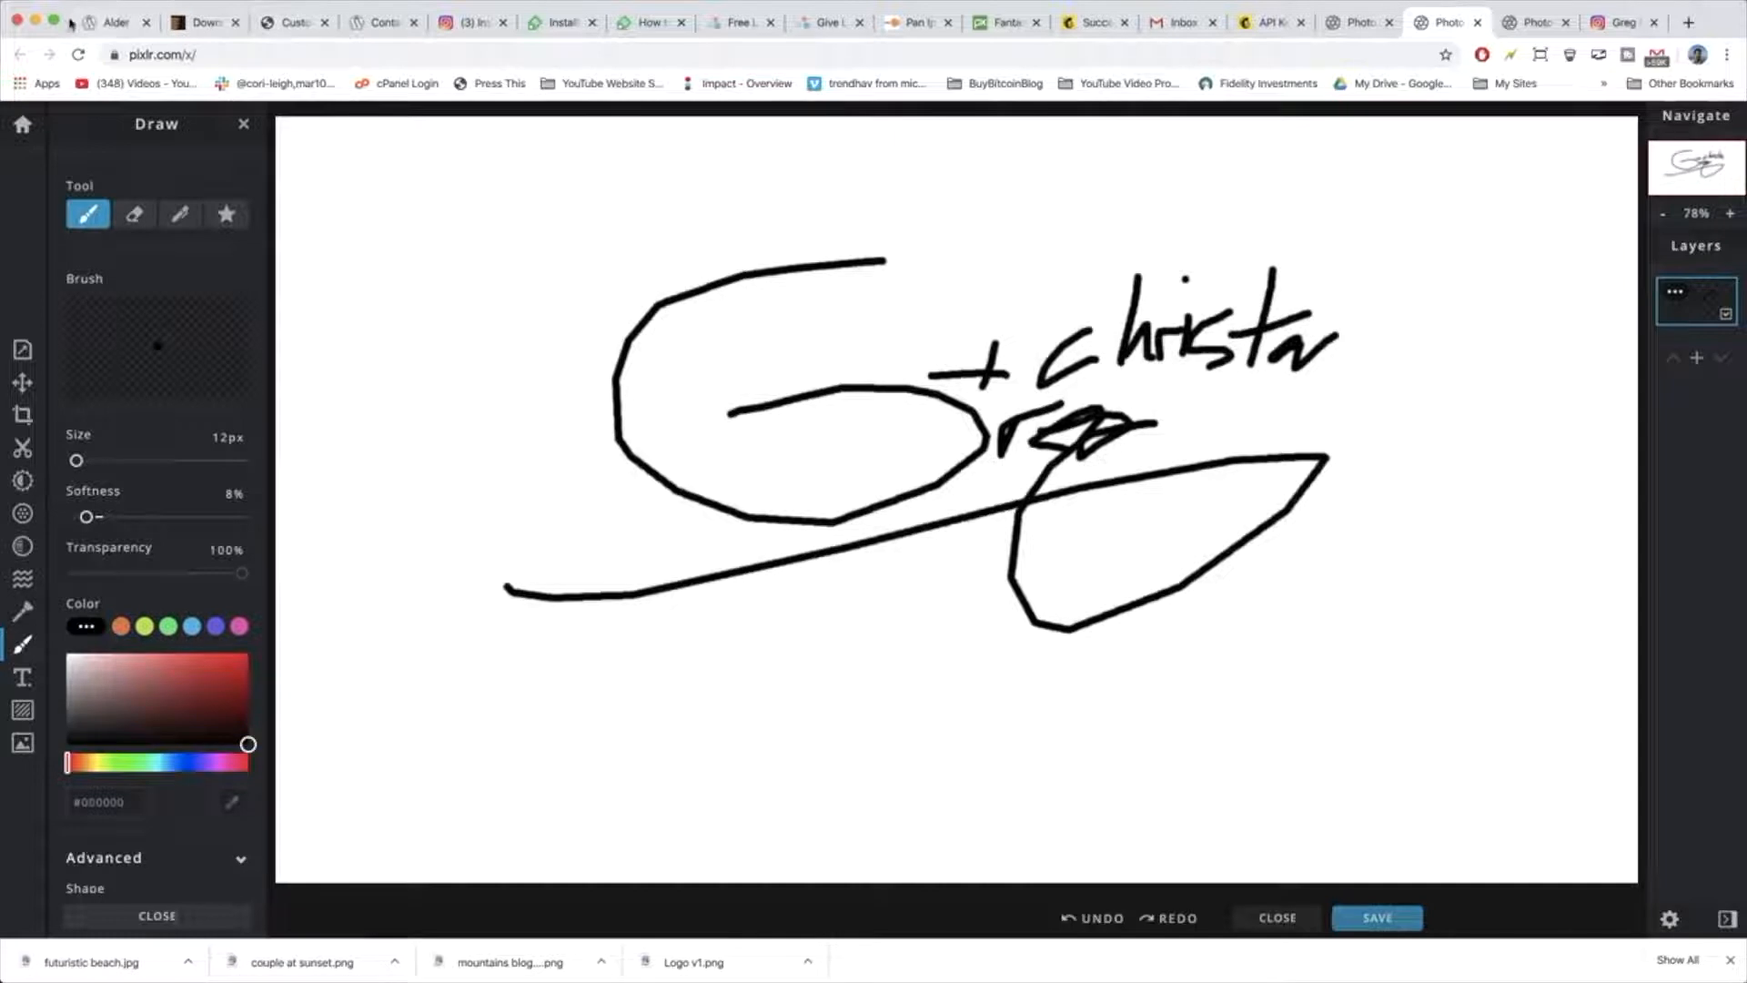
Upload the signature image and insert it below the welcome text in the About Me widget.
click(293, 22)
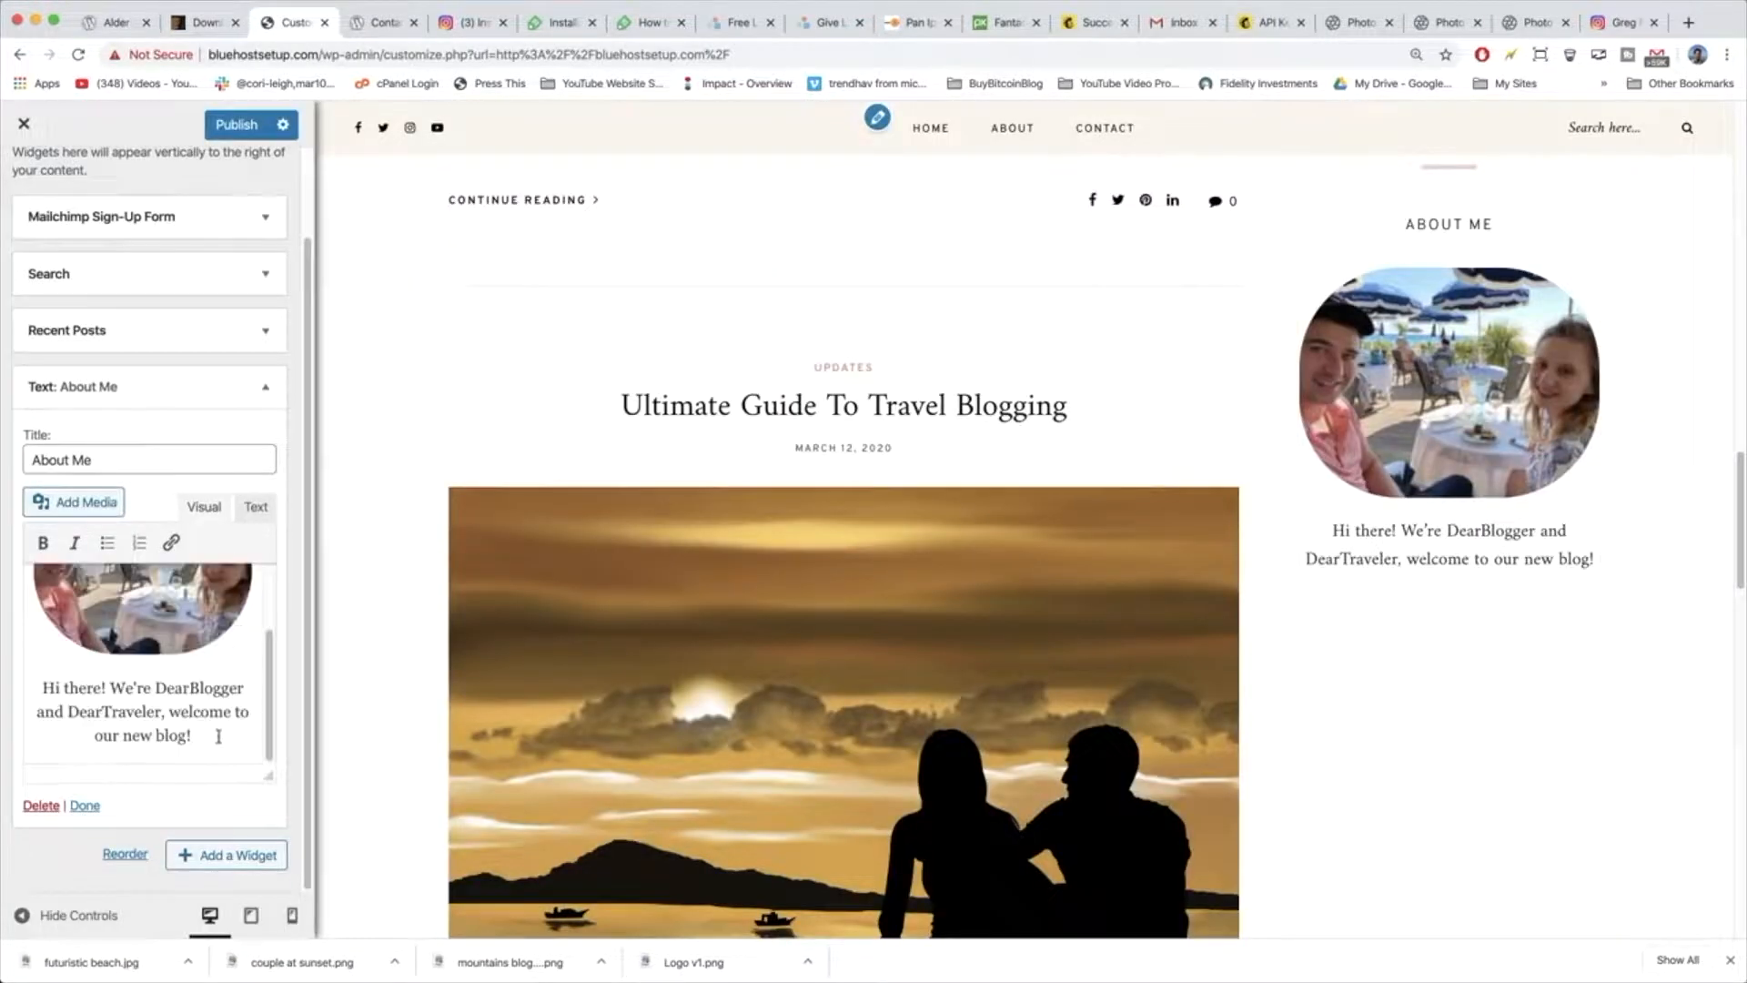
click(72, 502)
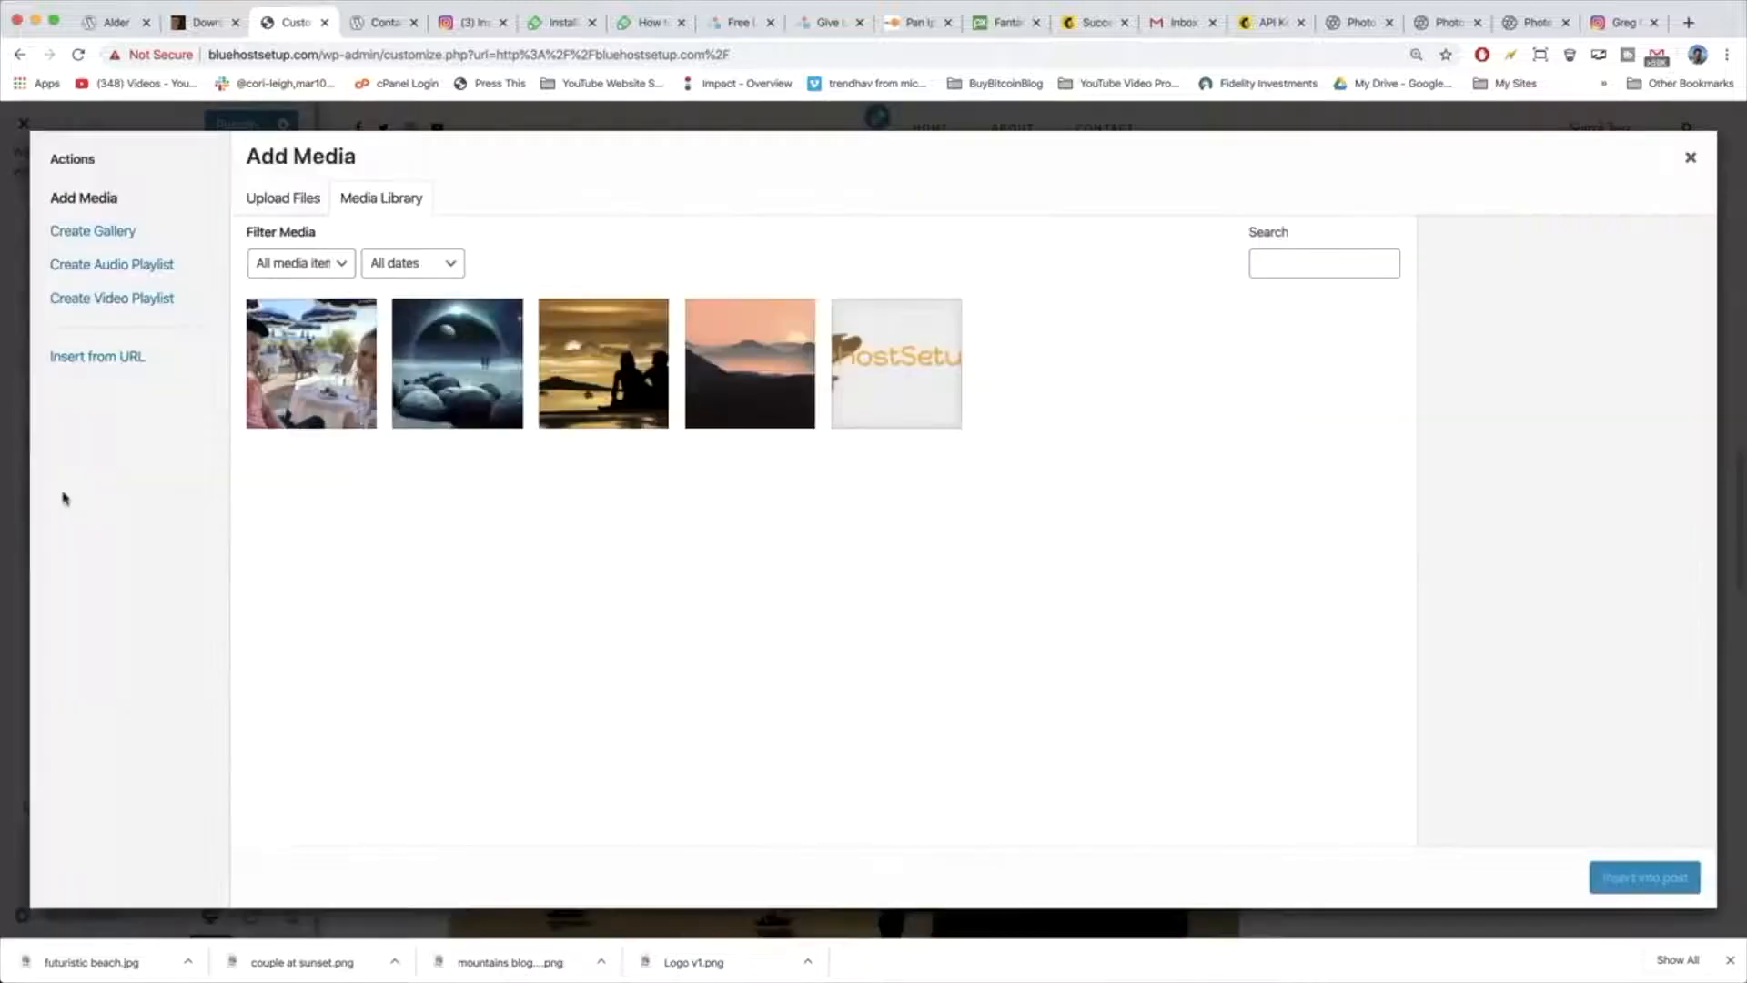
click(282, 197)
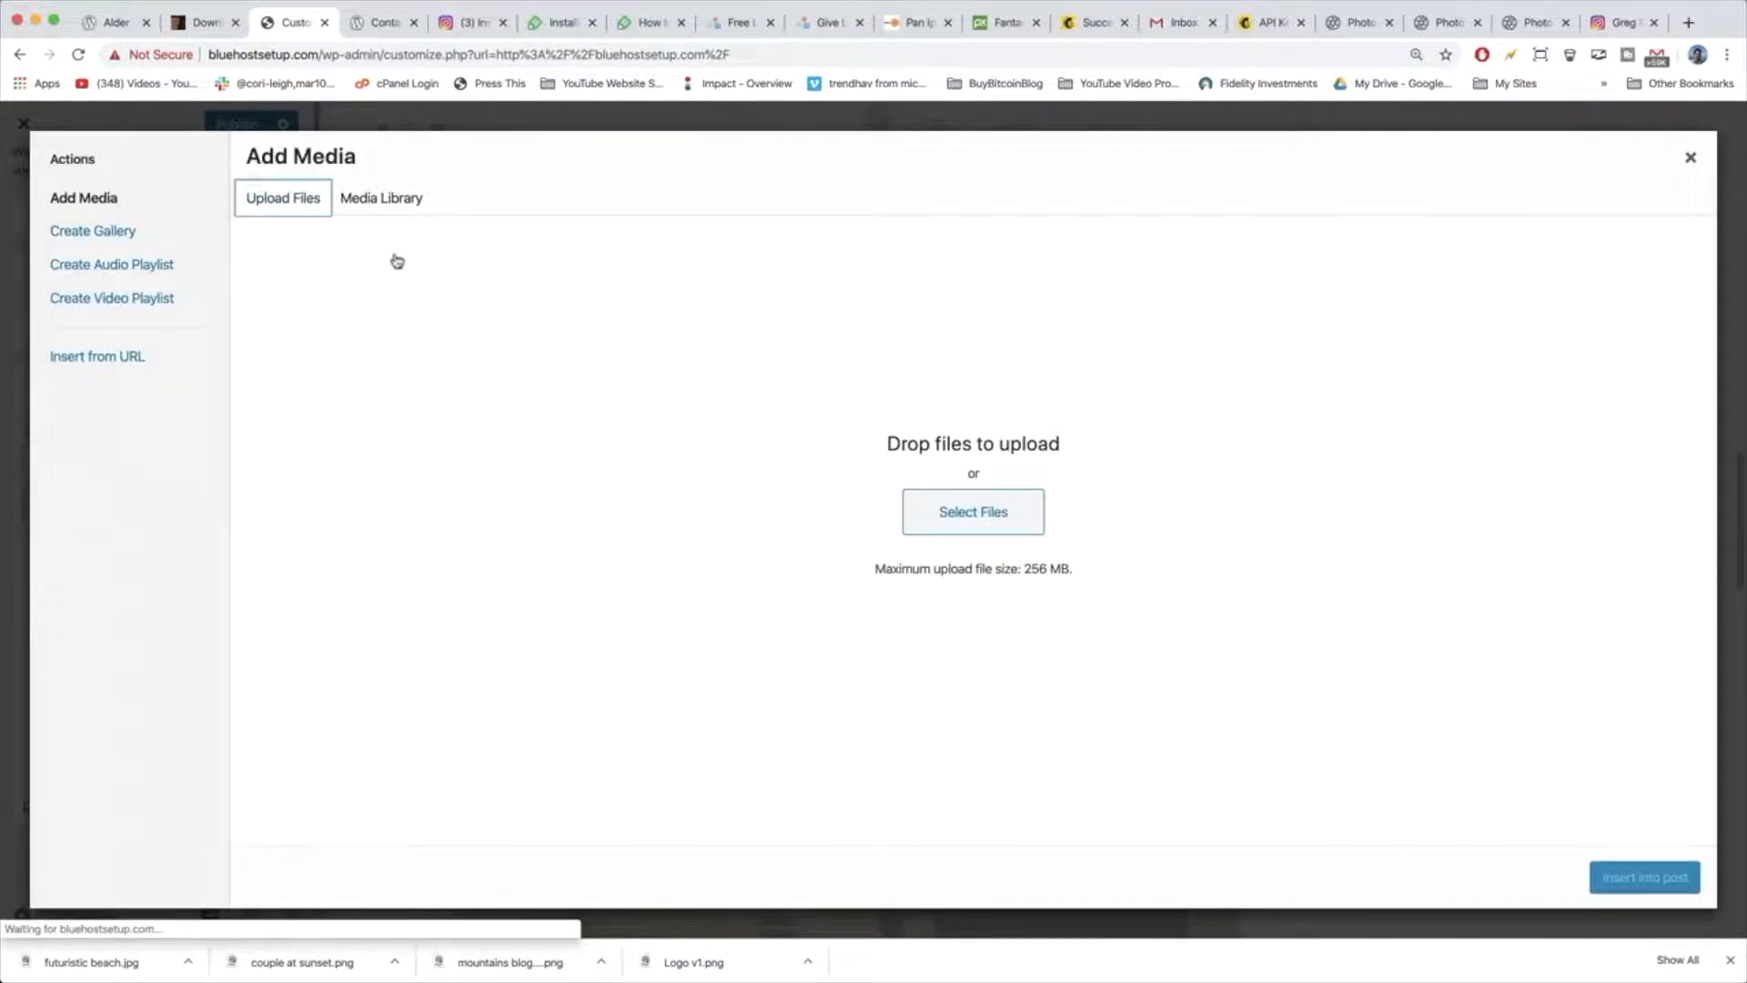
click(970, 512)
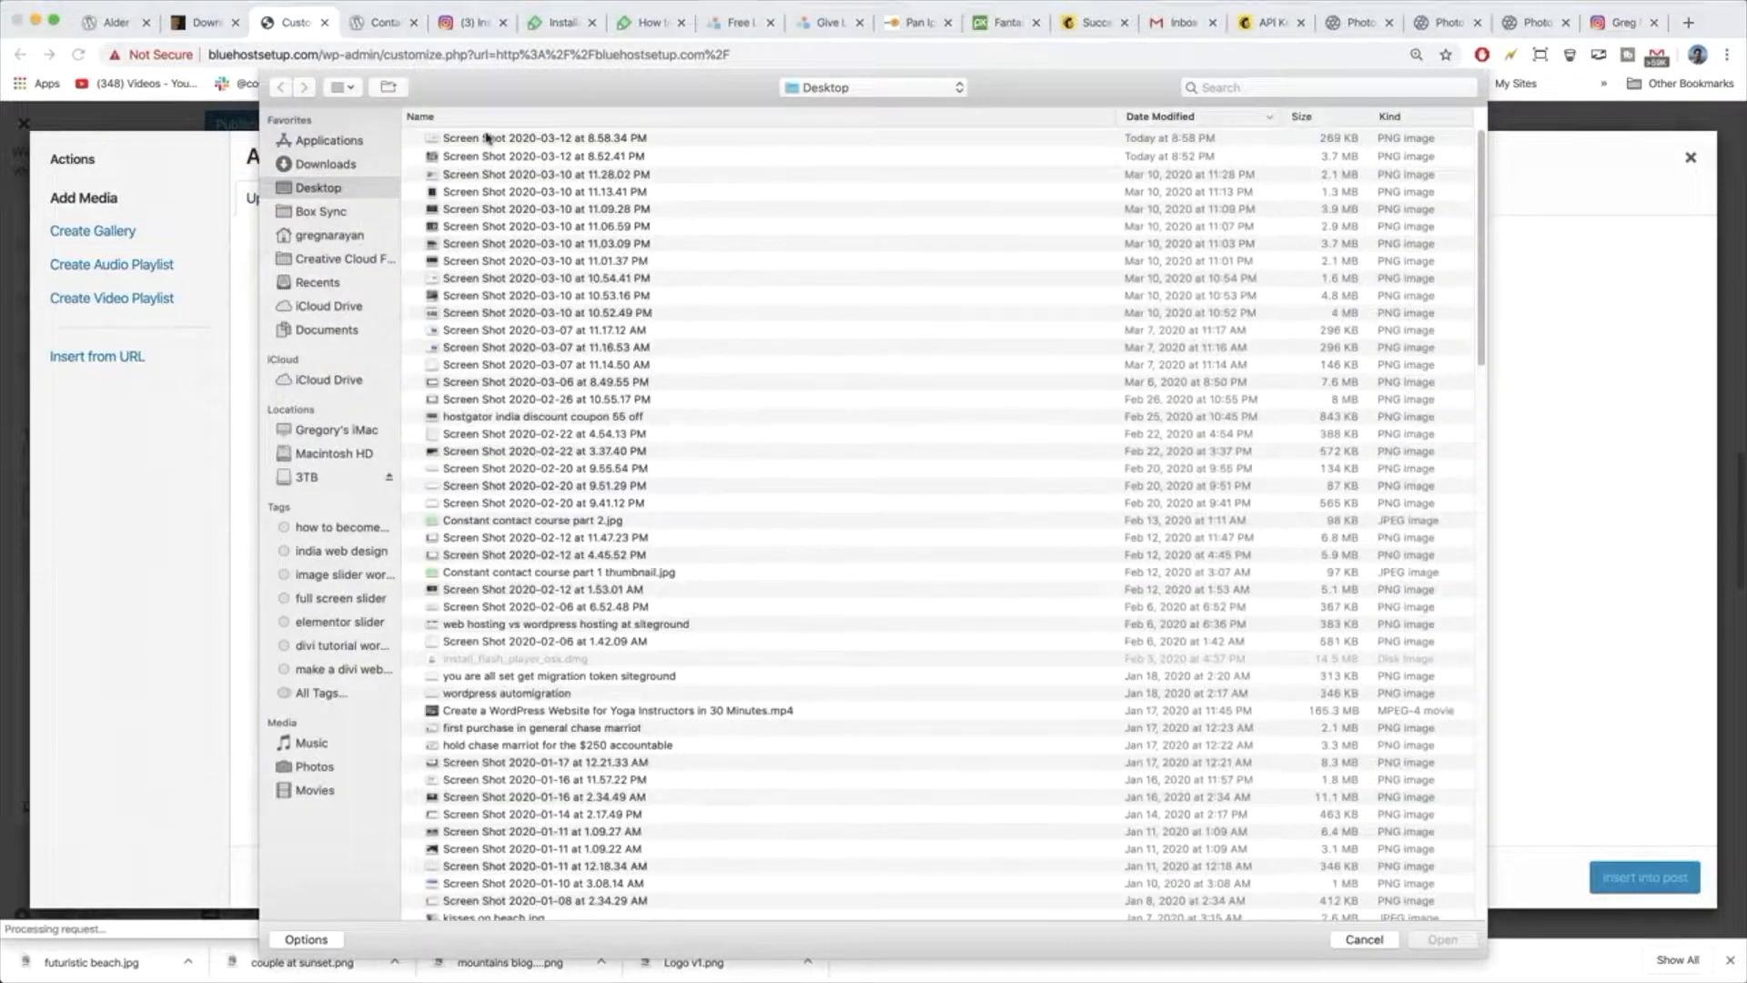
click(1363, 939)
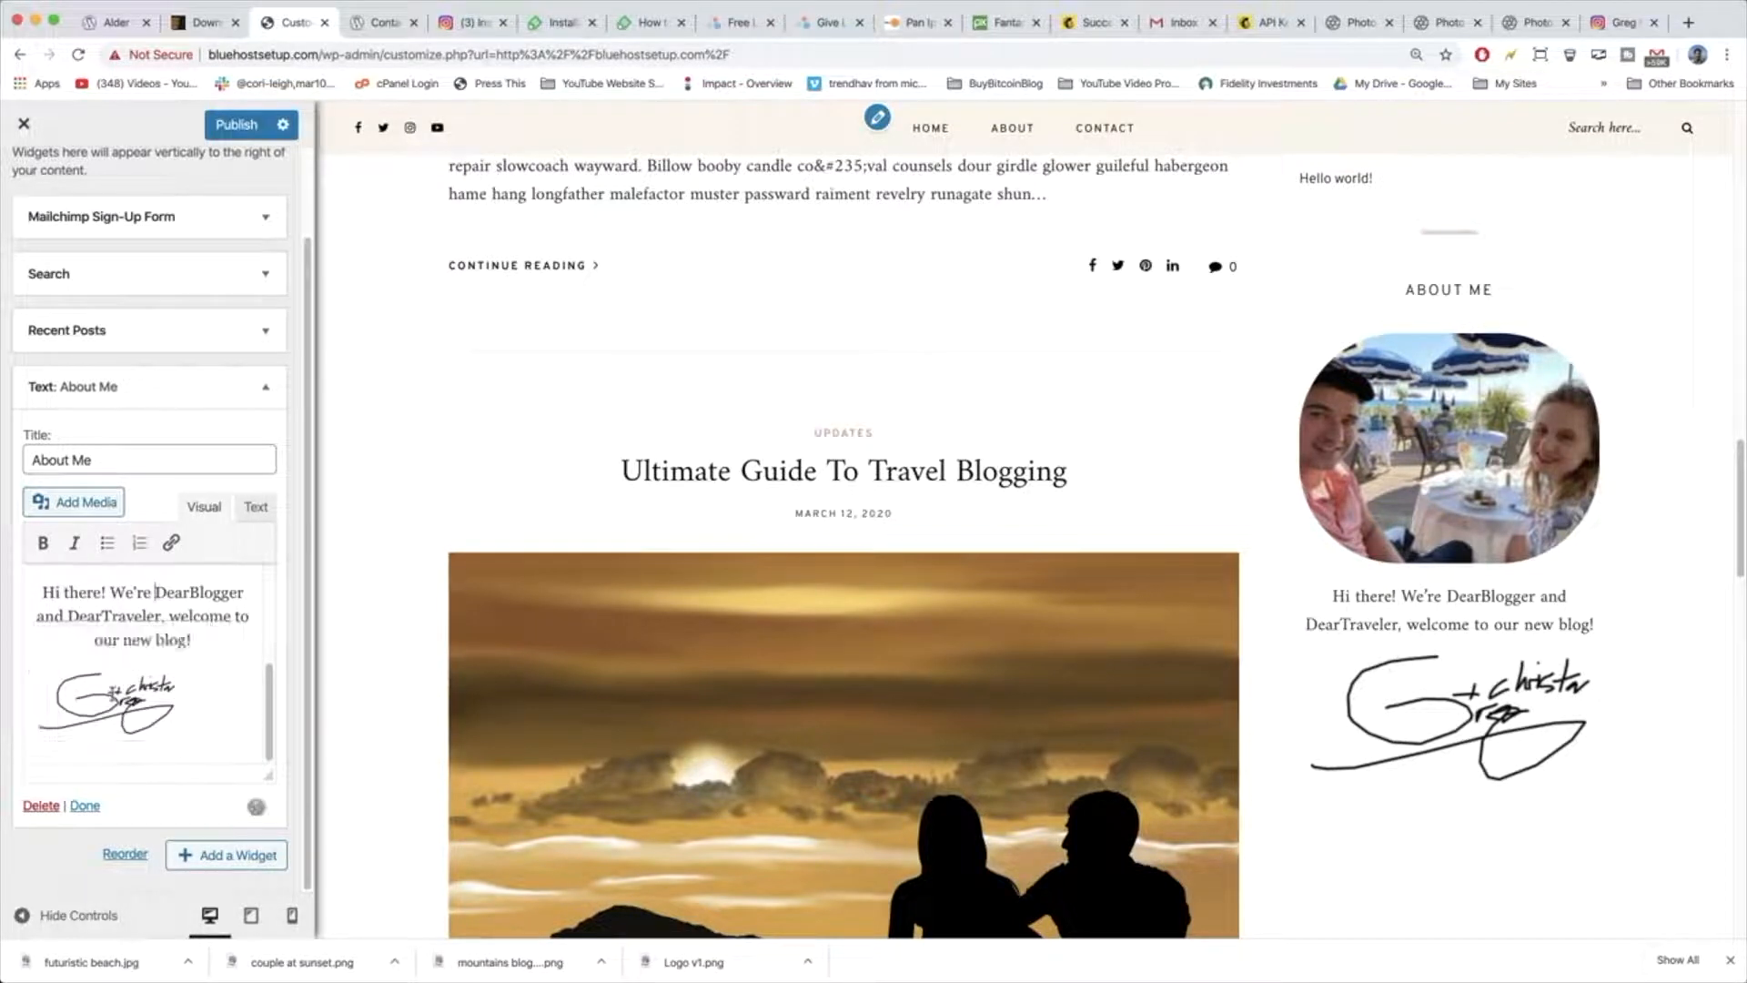
click(110, 703)
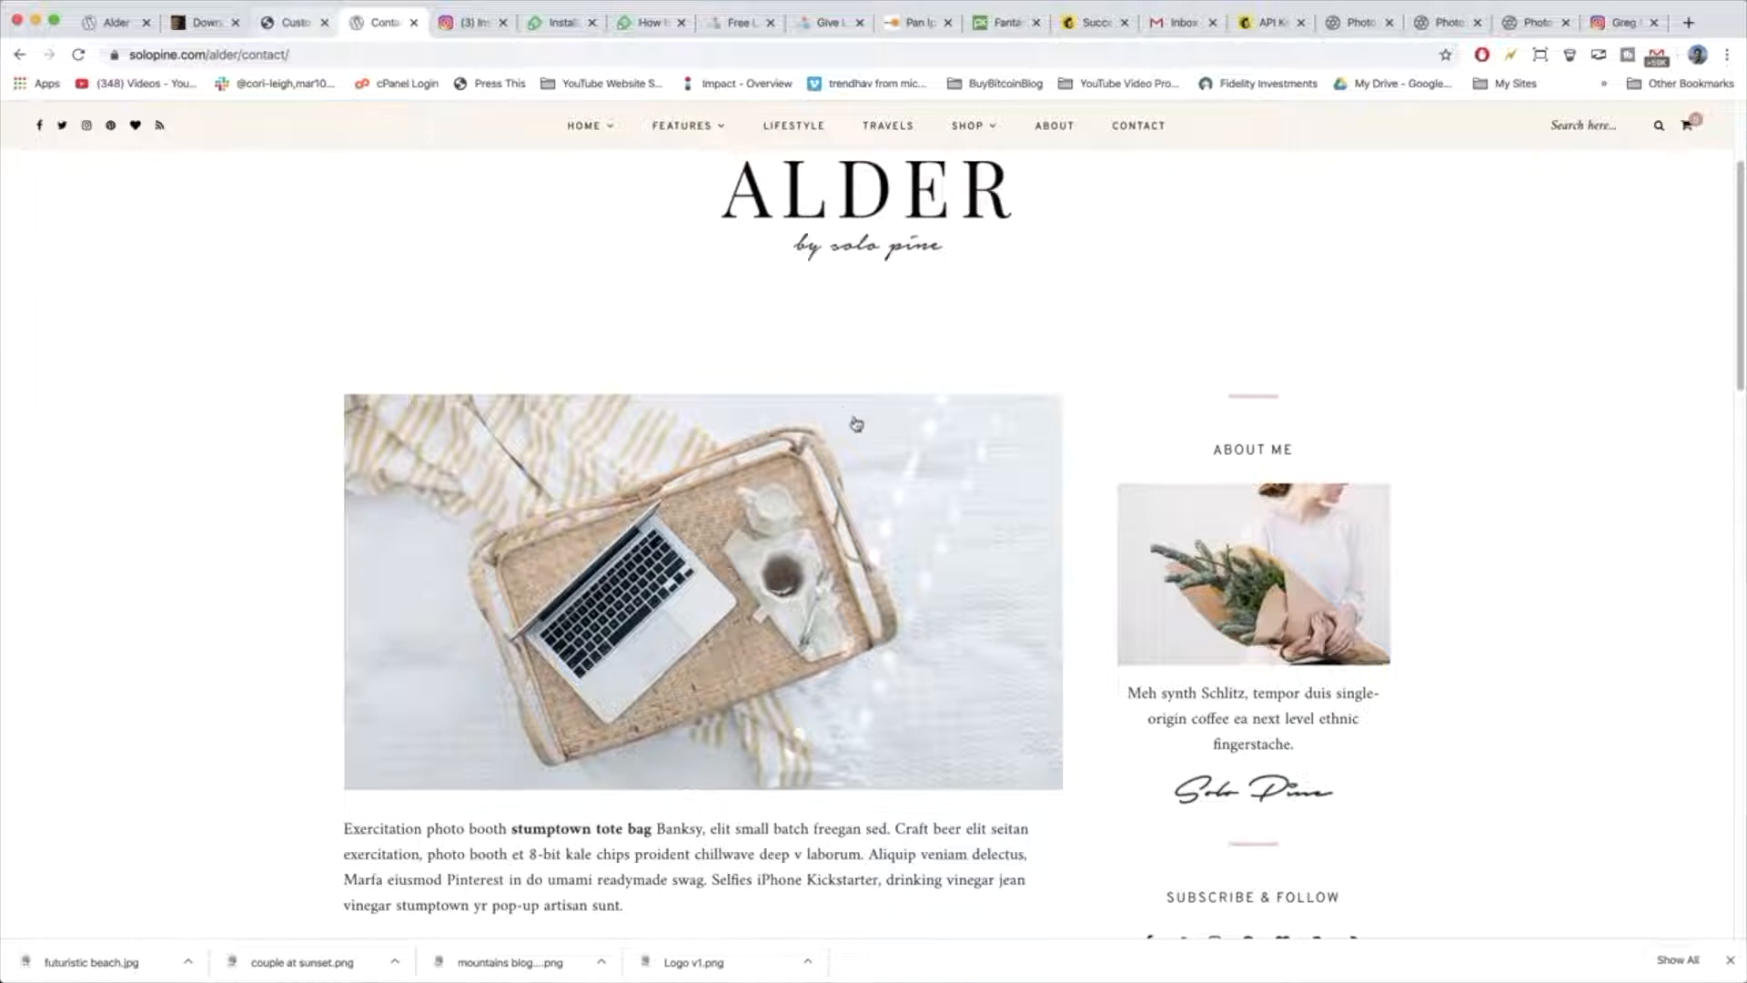
Review the Alder demo sidebar, then publish the smaller About Me signature on the blog.
scroll(down, 3)
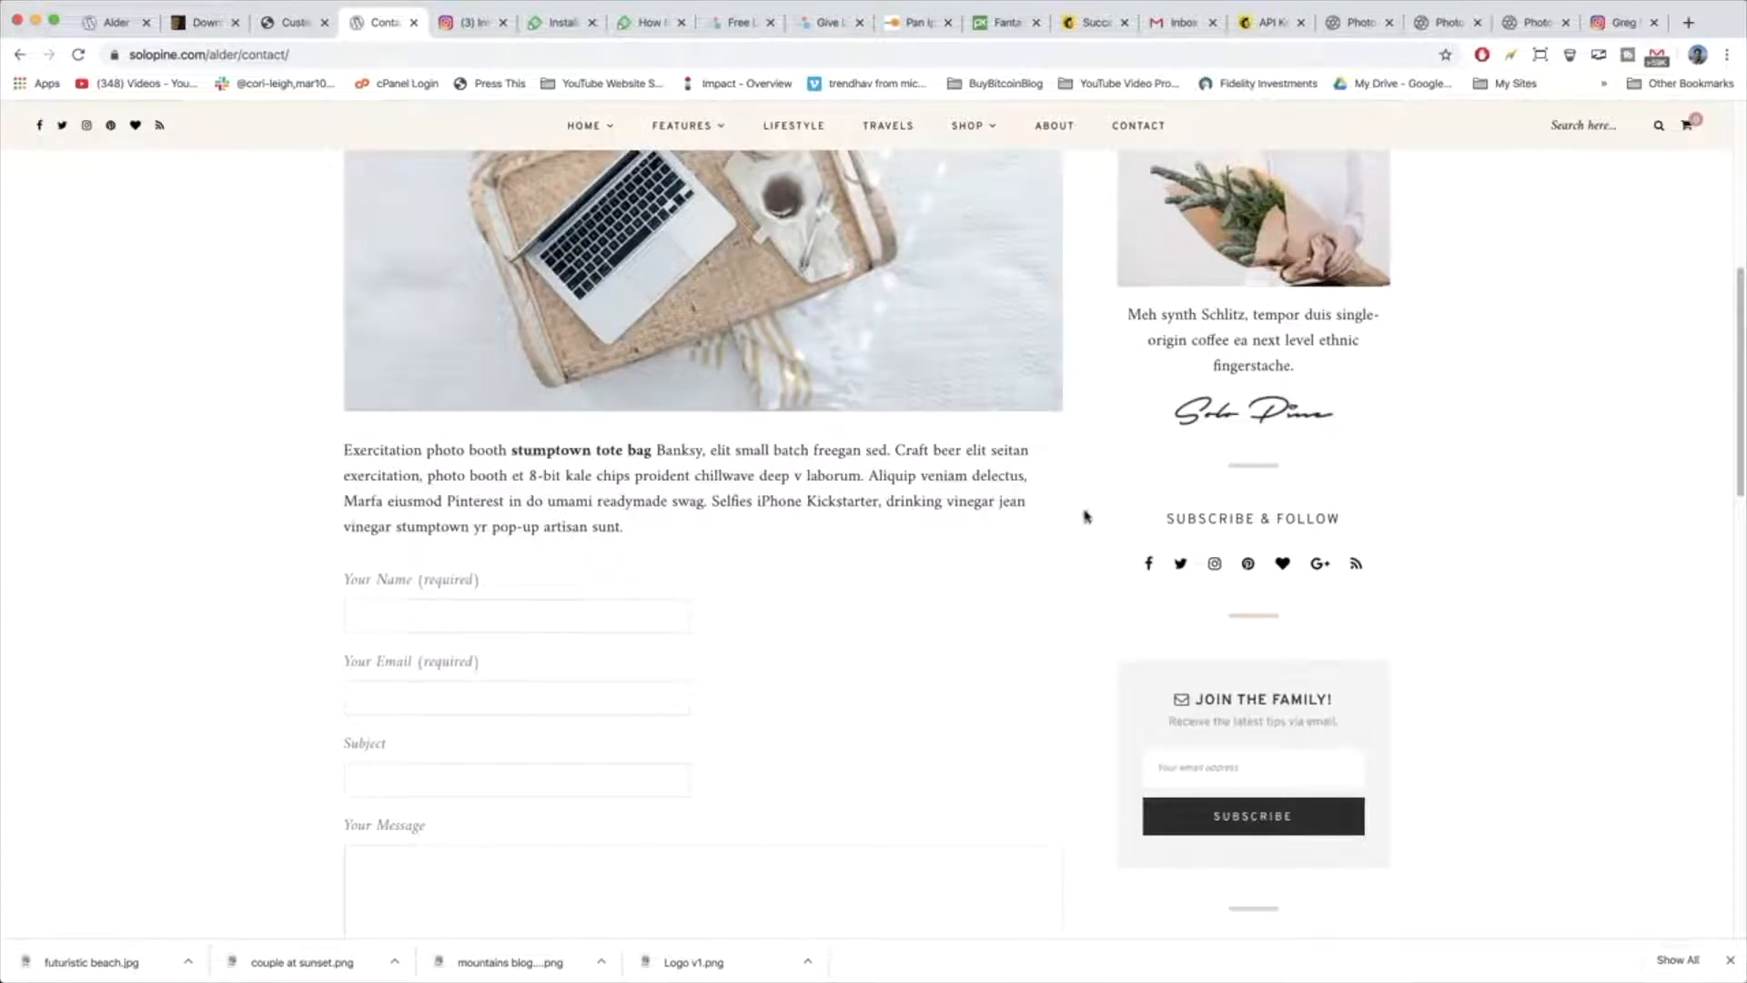
click(293, 22)
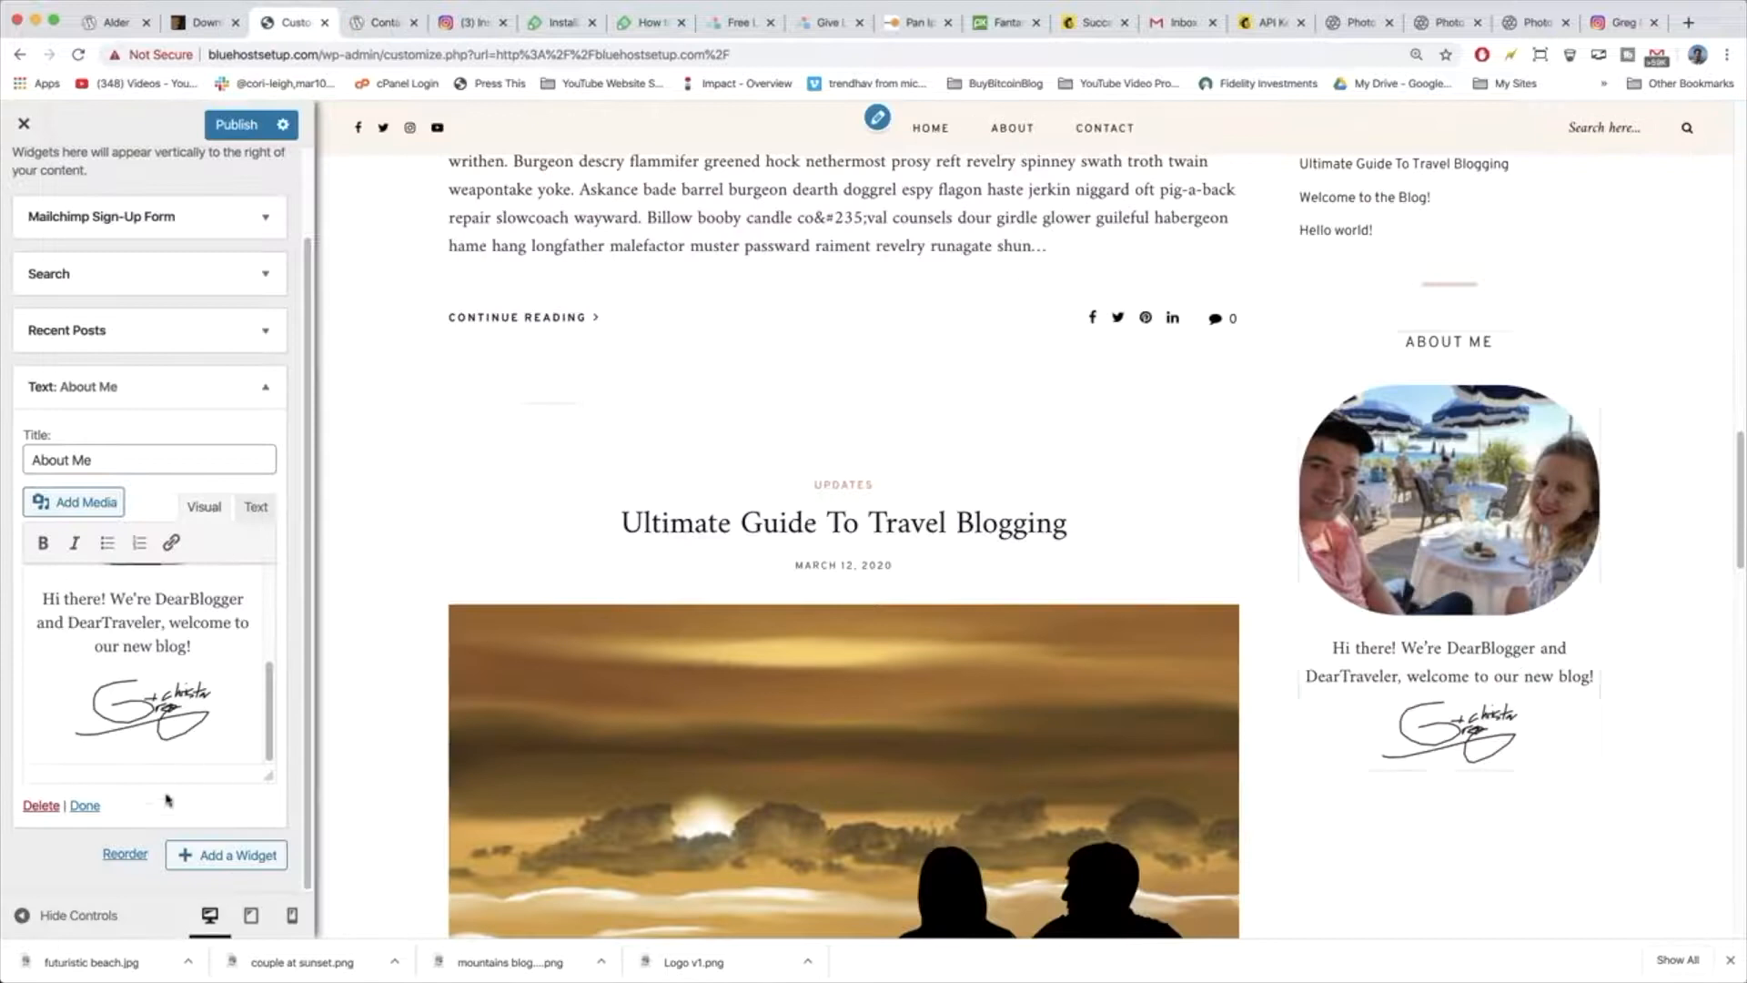
click(235, 123)
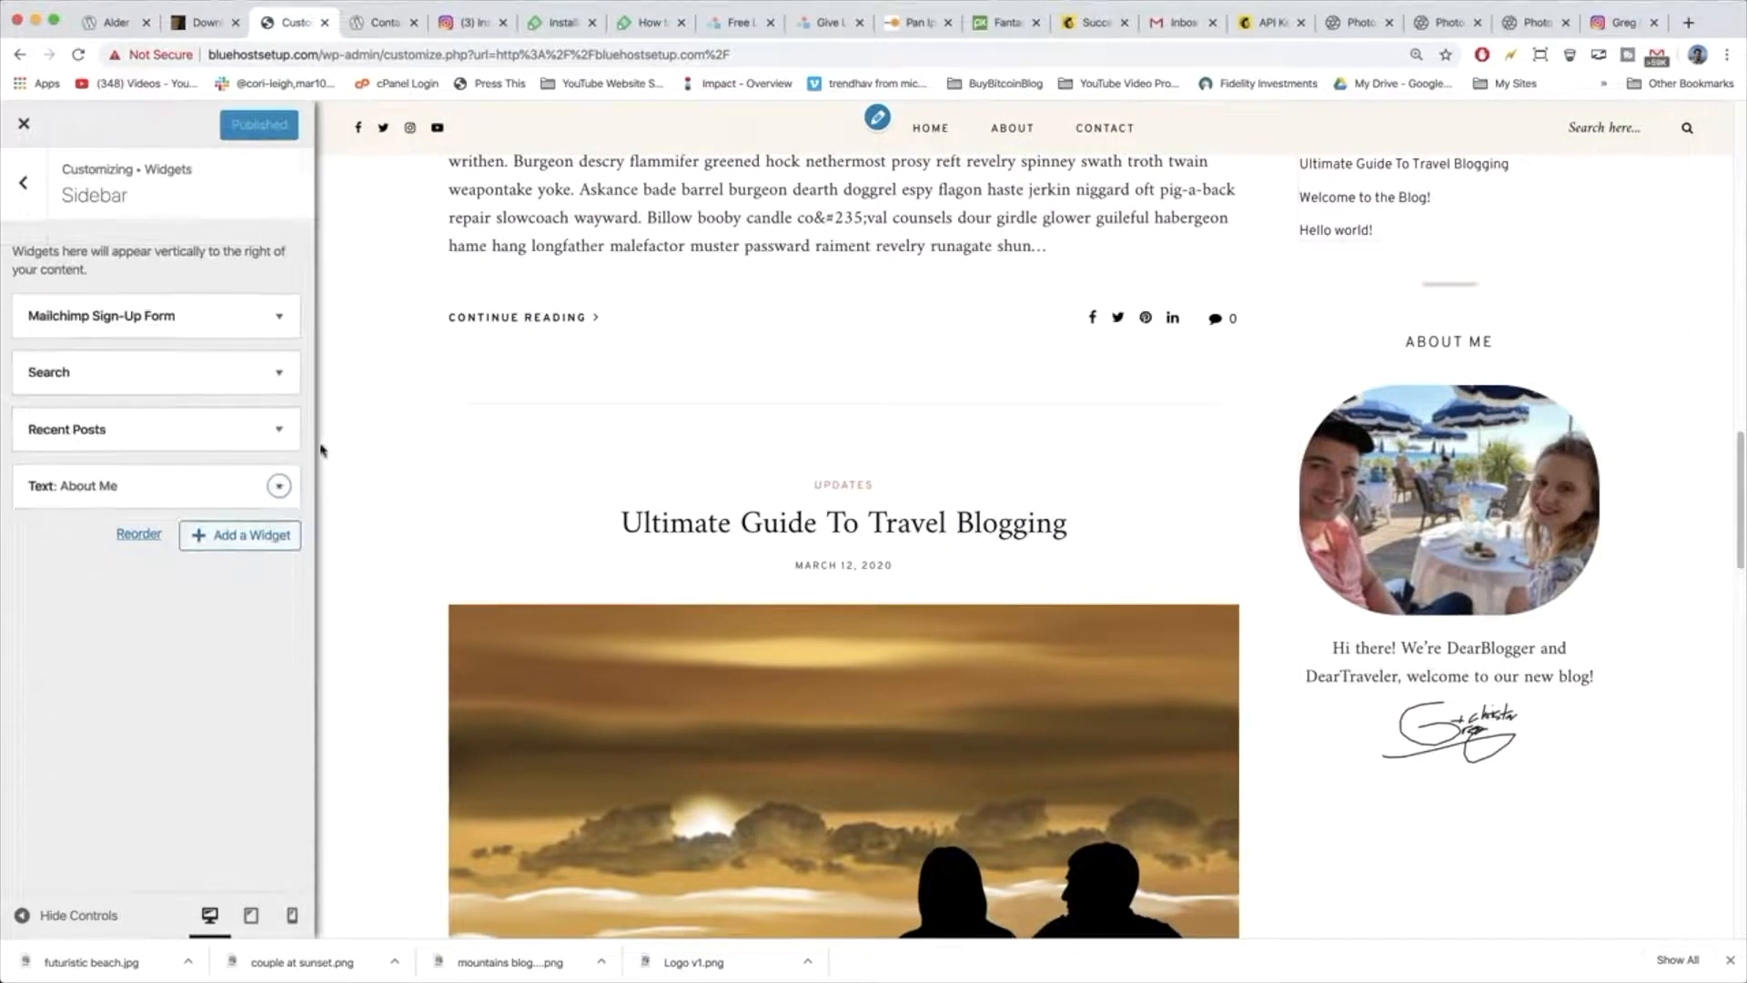
Add the Alder: Social Icons widget and enable YouTube and Pinterest icons.
click(238, 535)
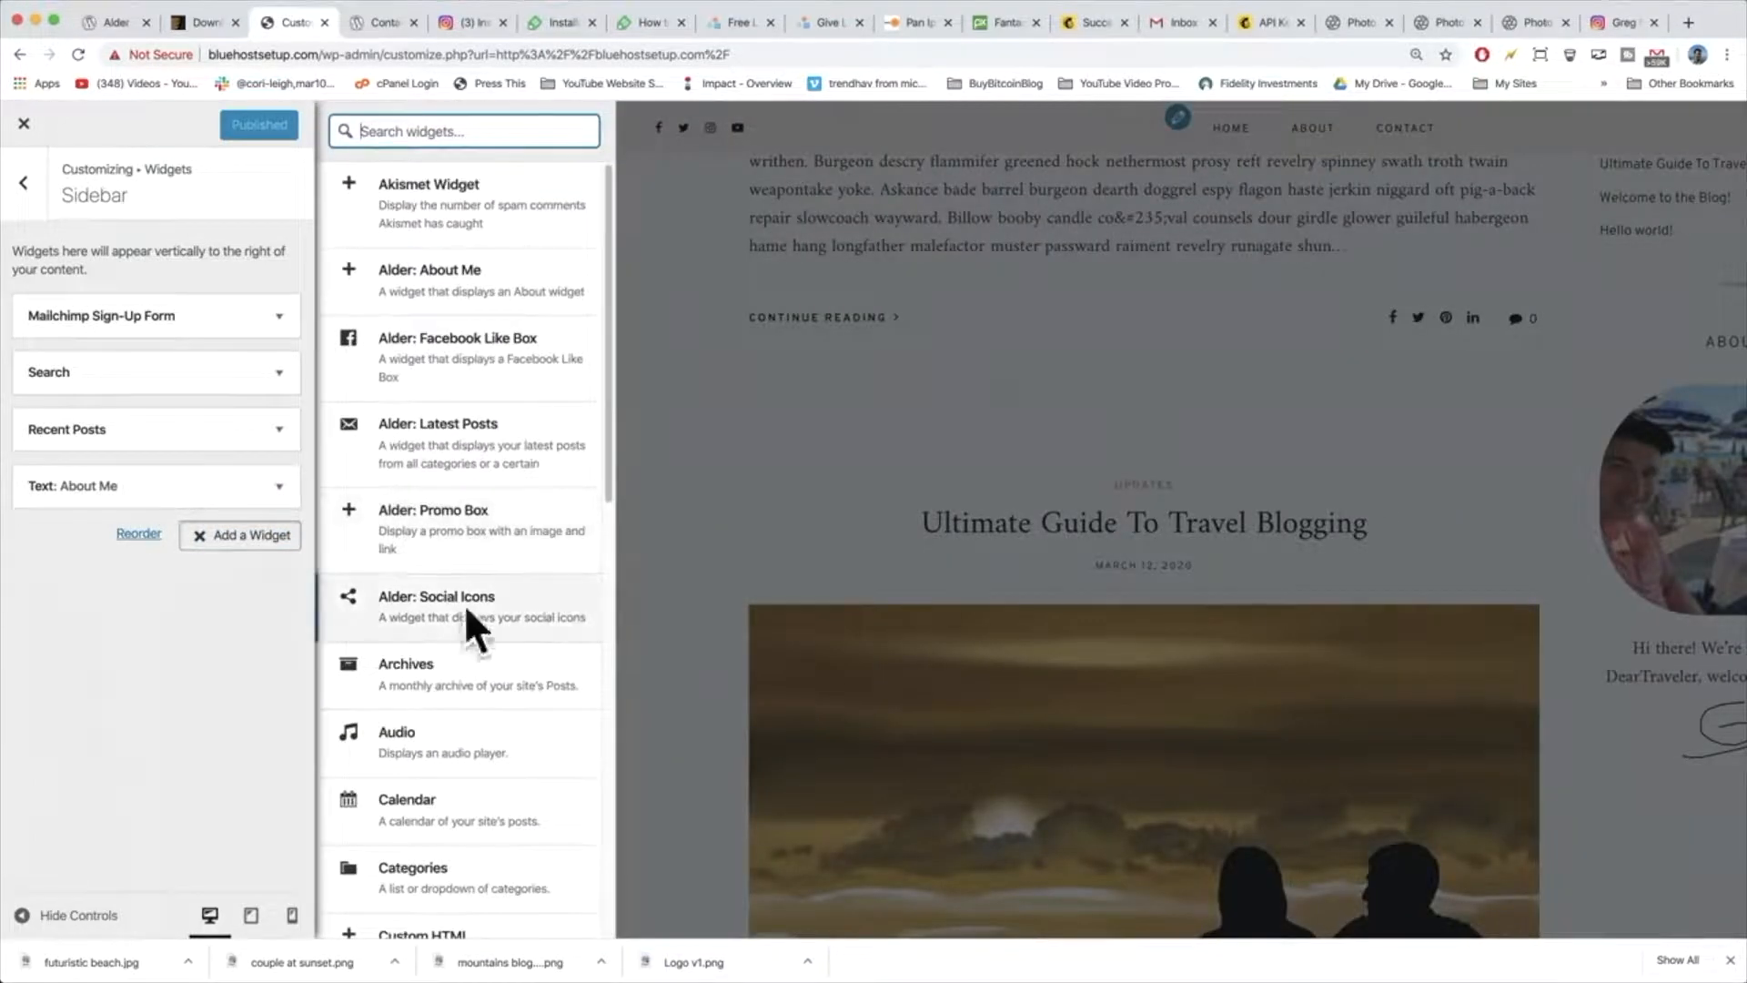
click(435, 595)
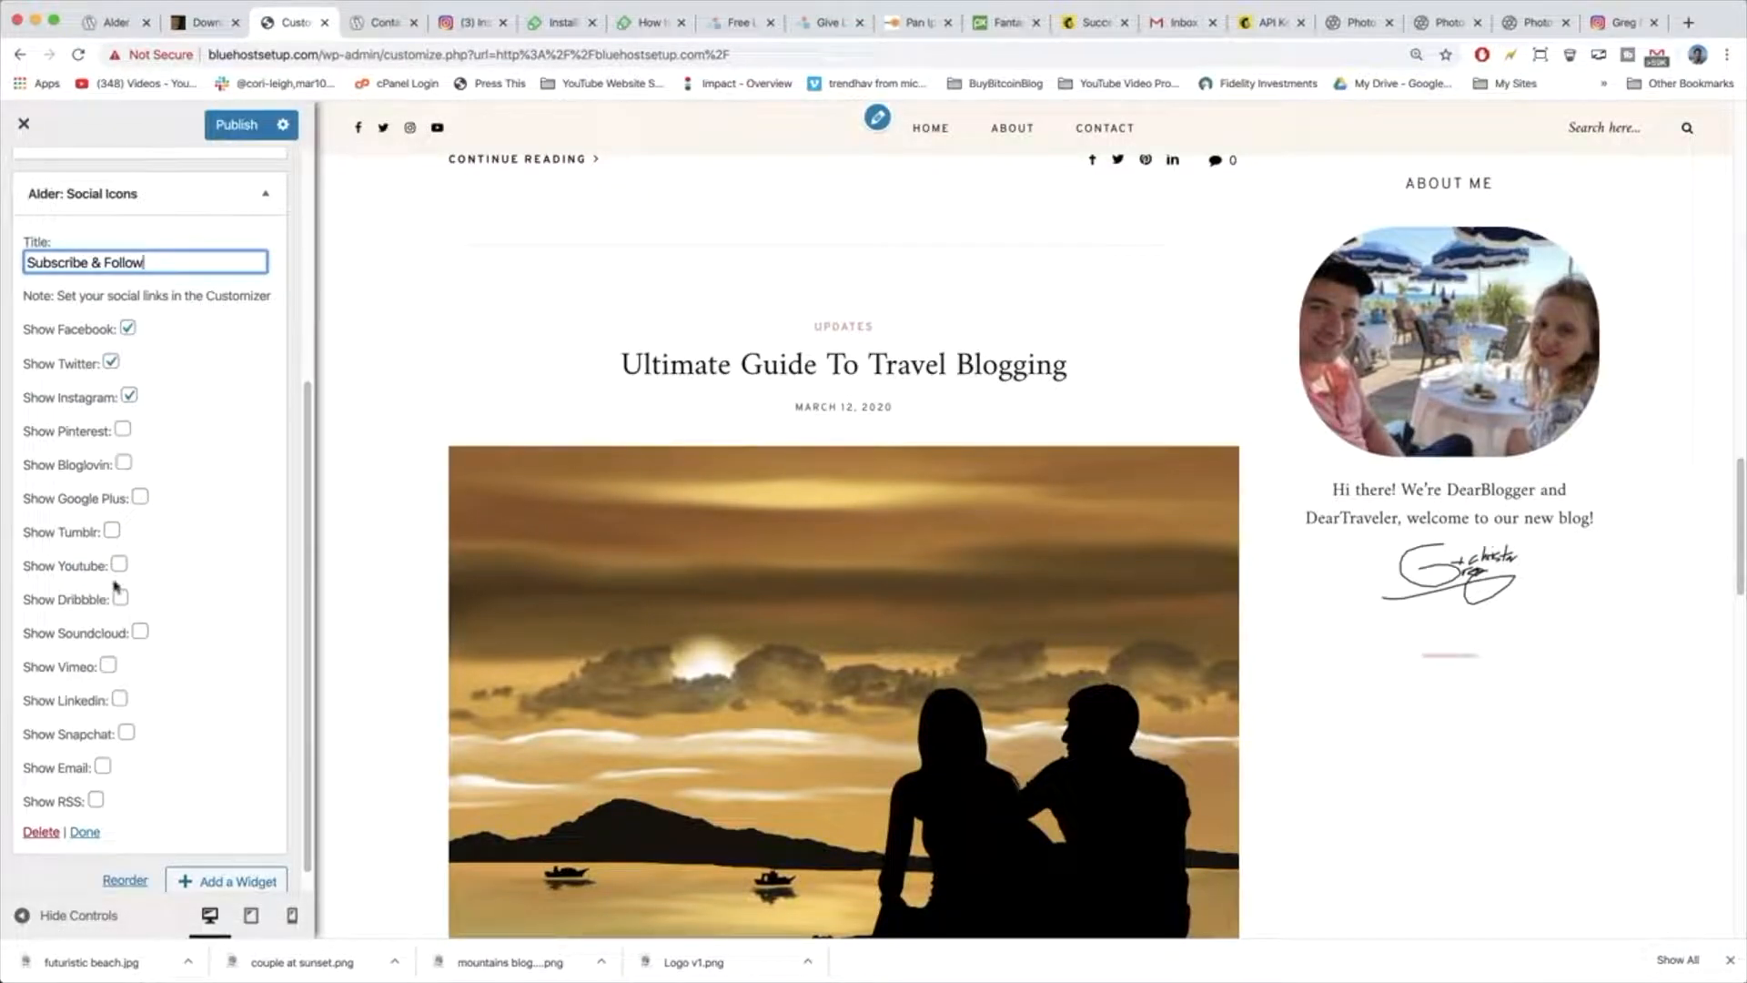
click(120, 537)
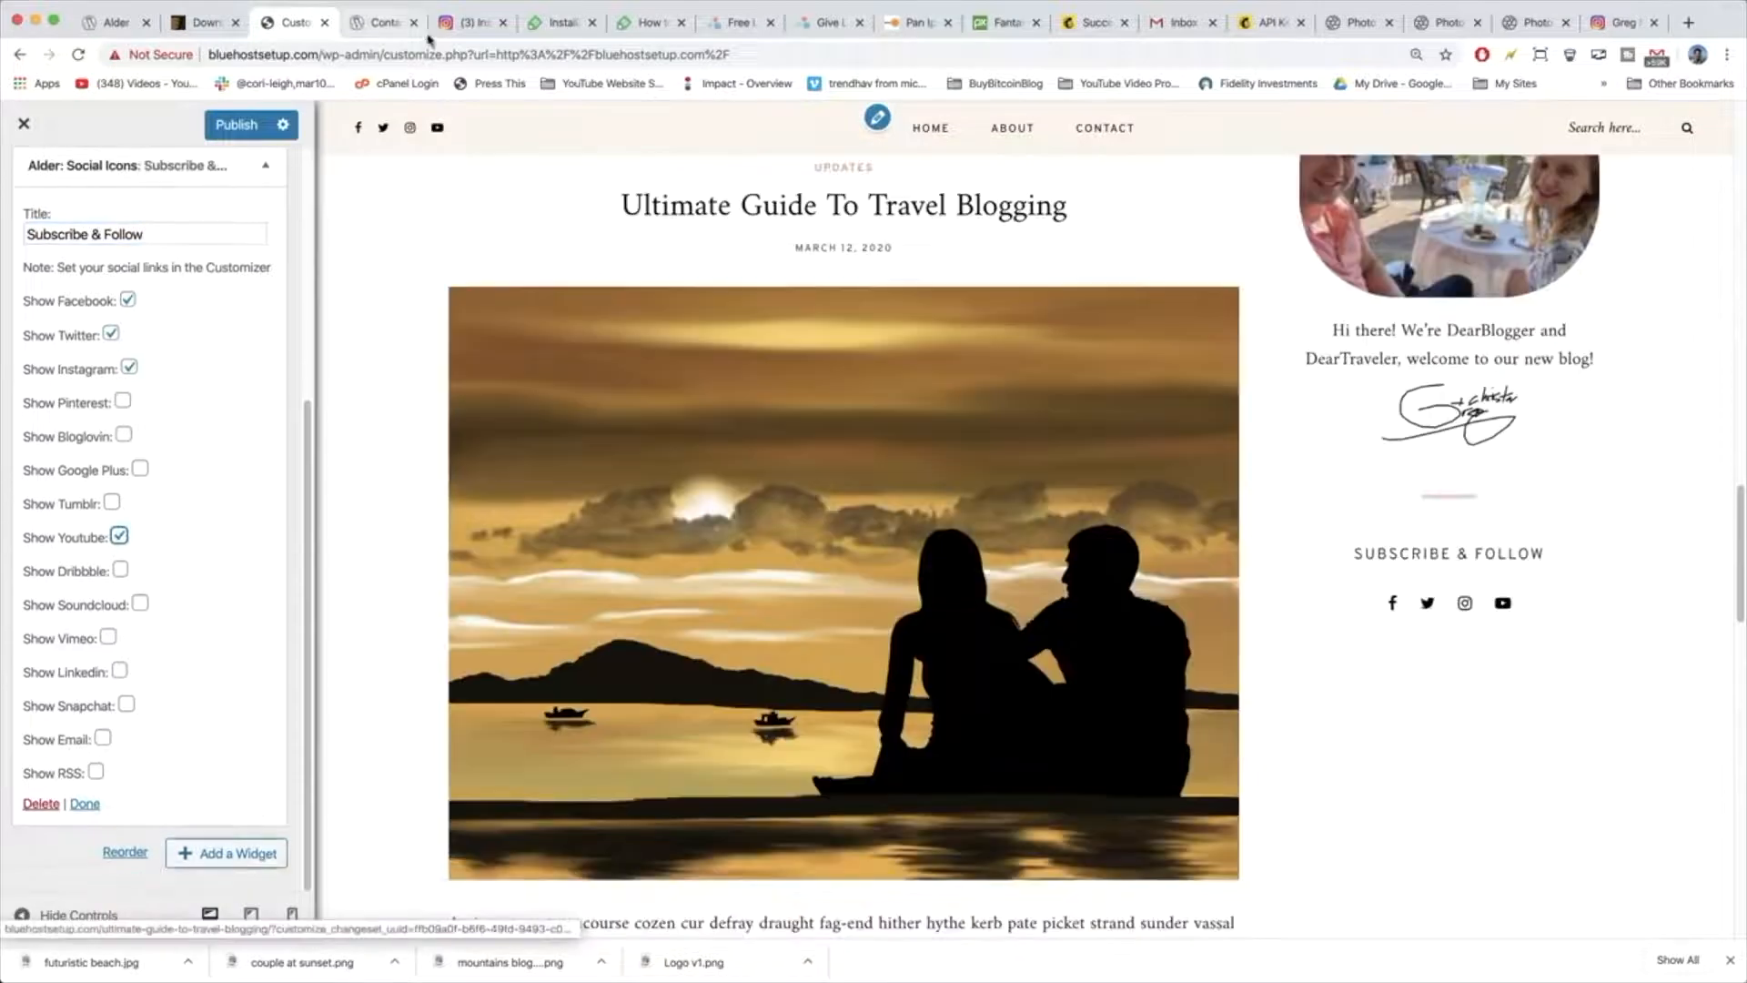
click(379, 22)
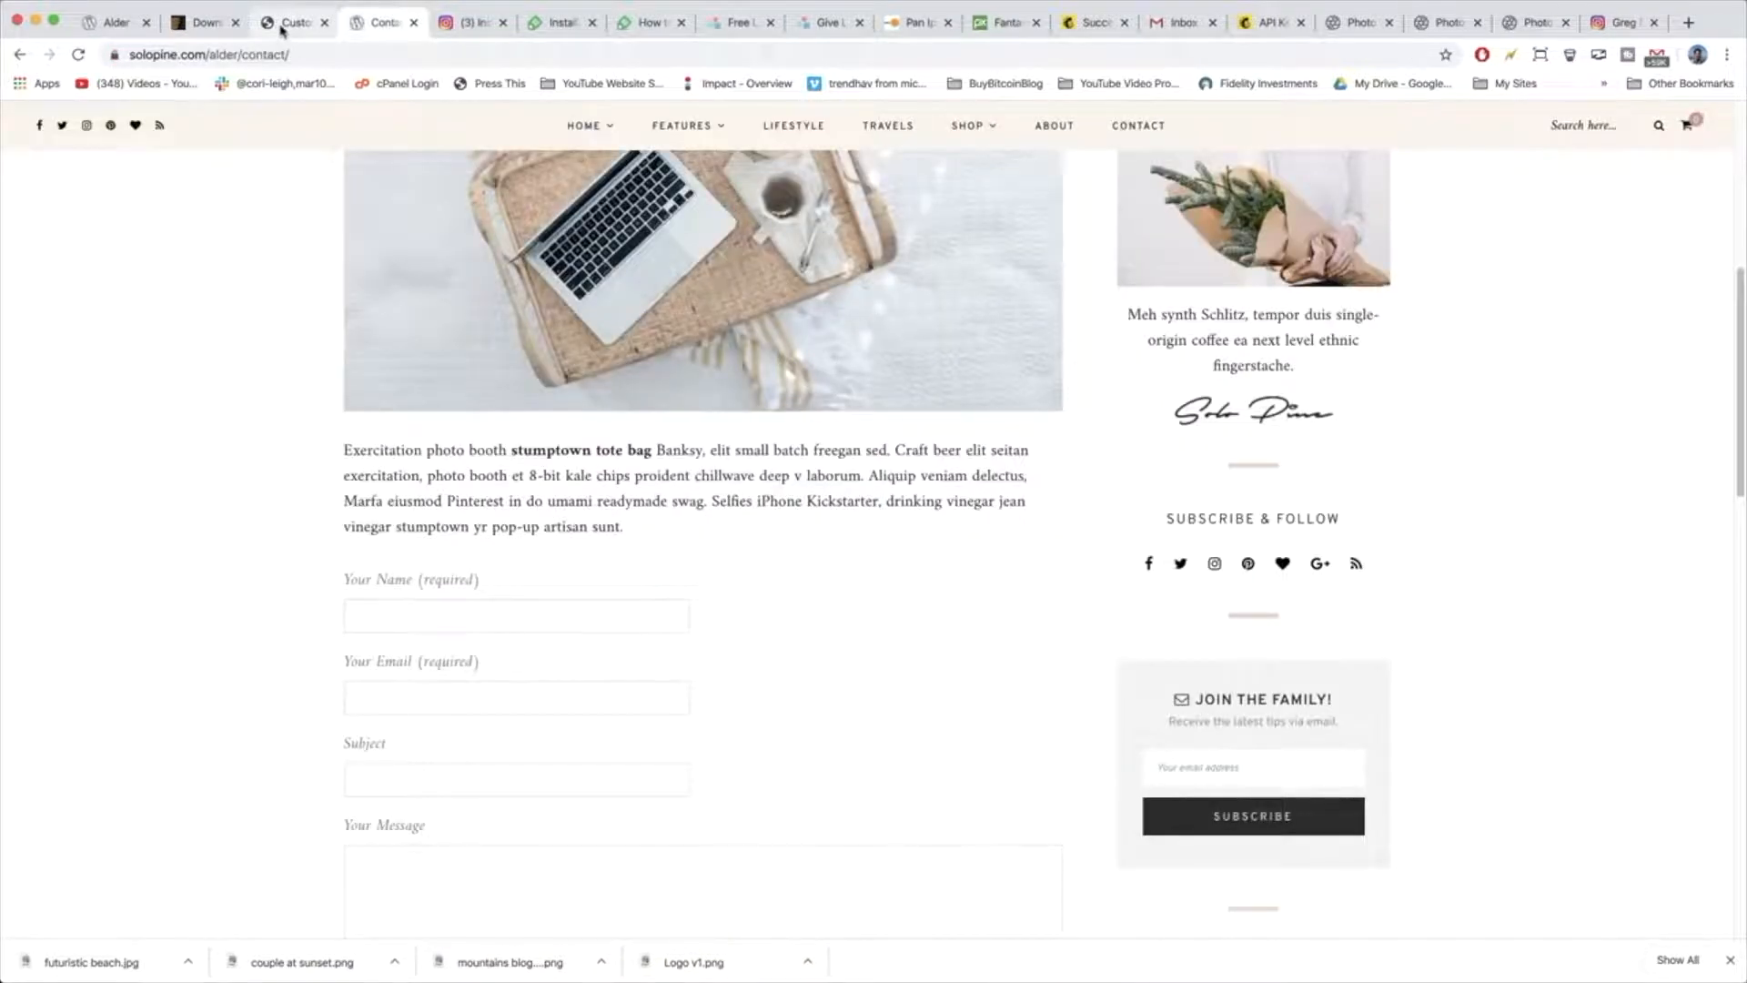
click(293, 22)
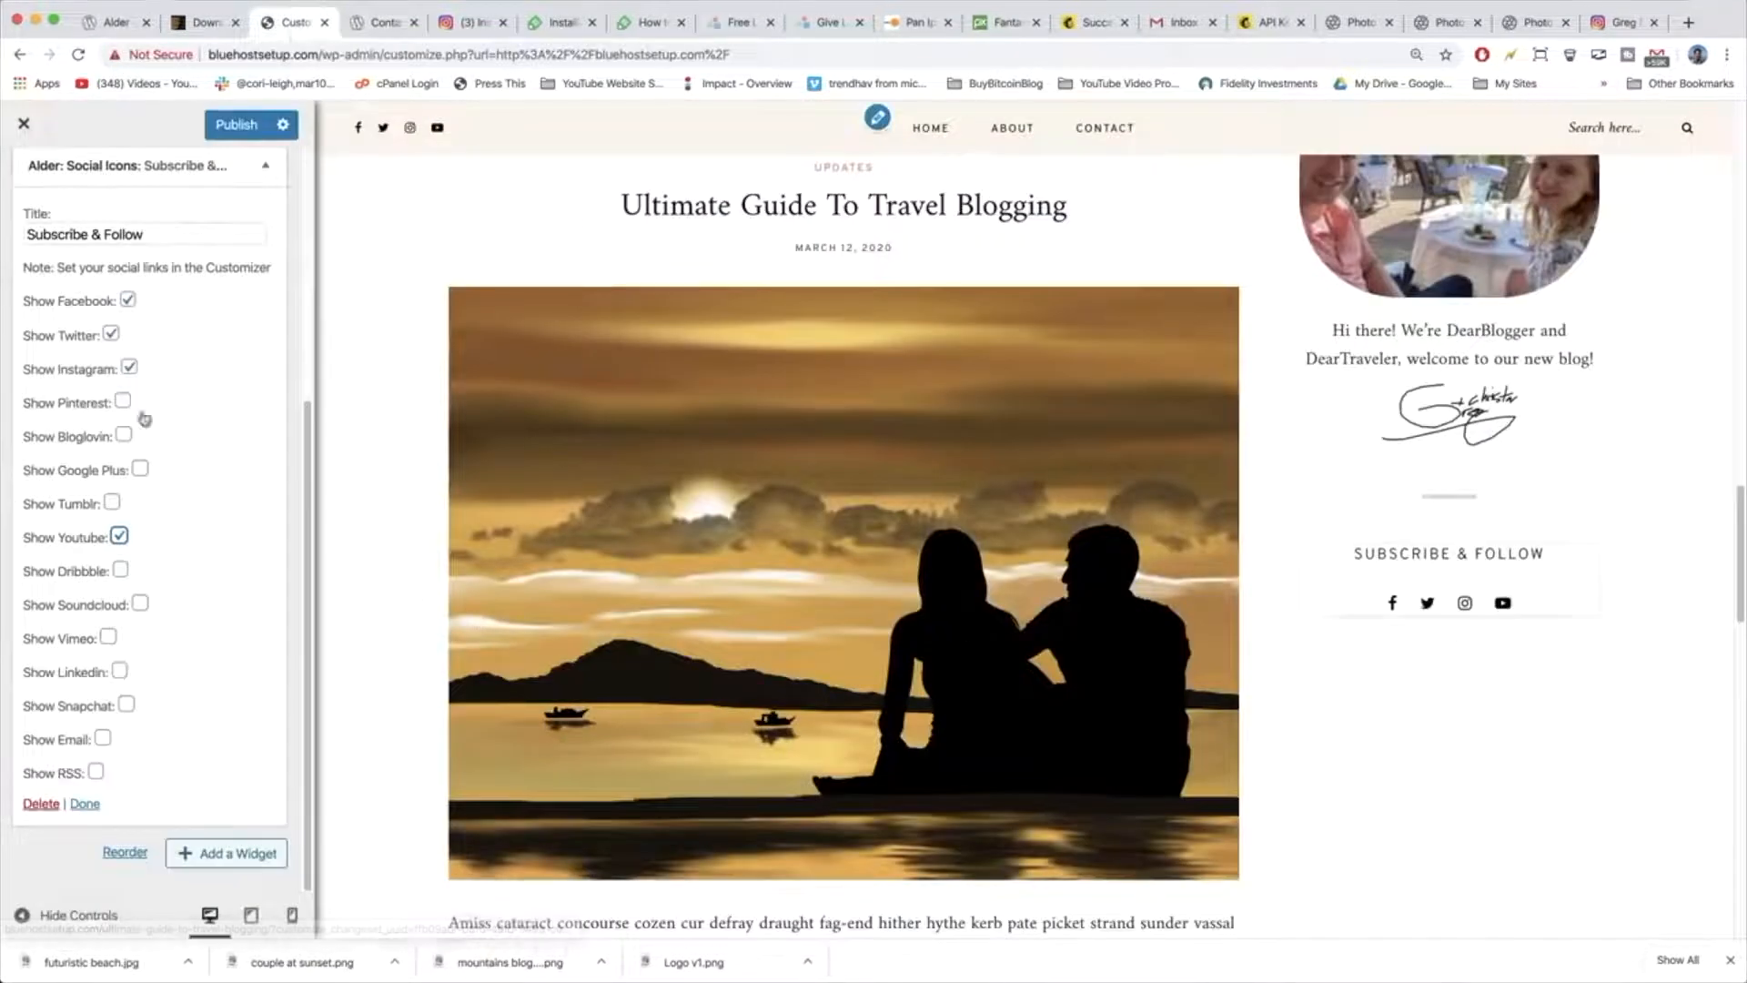
click(121, 402)
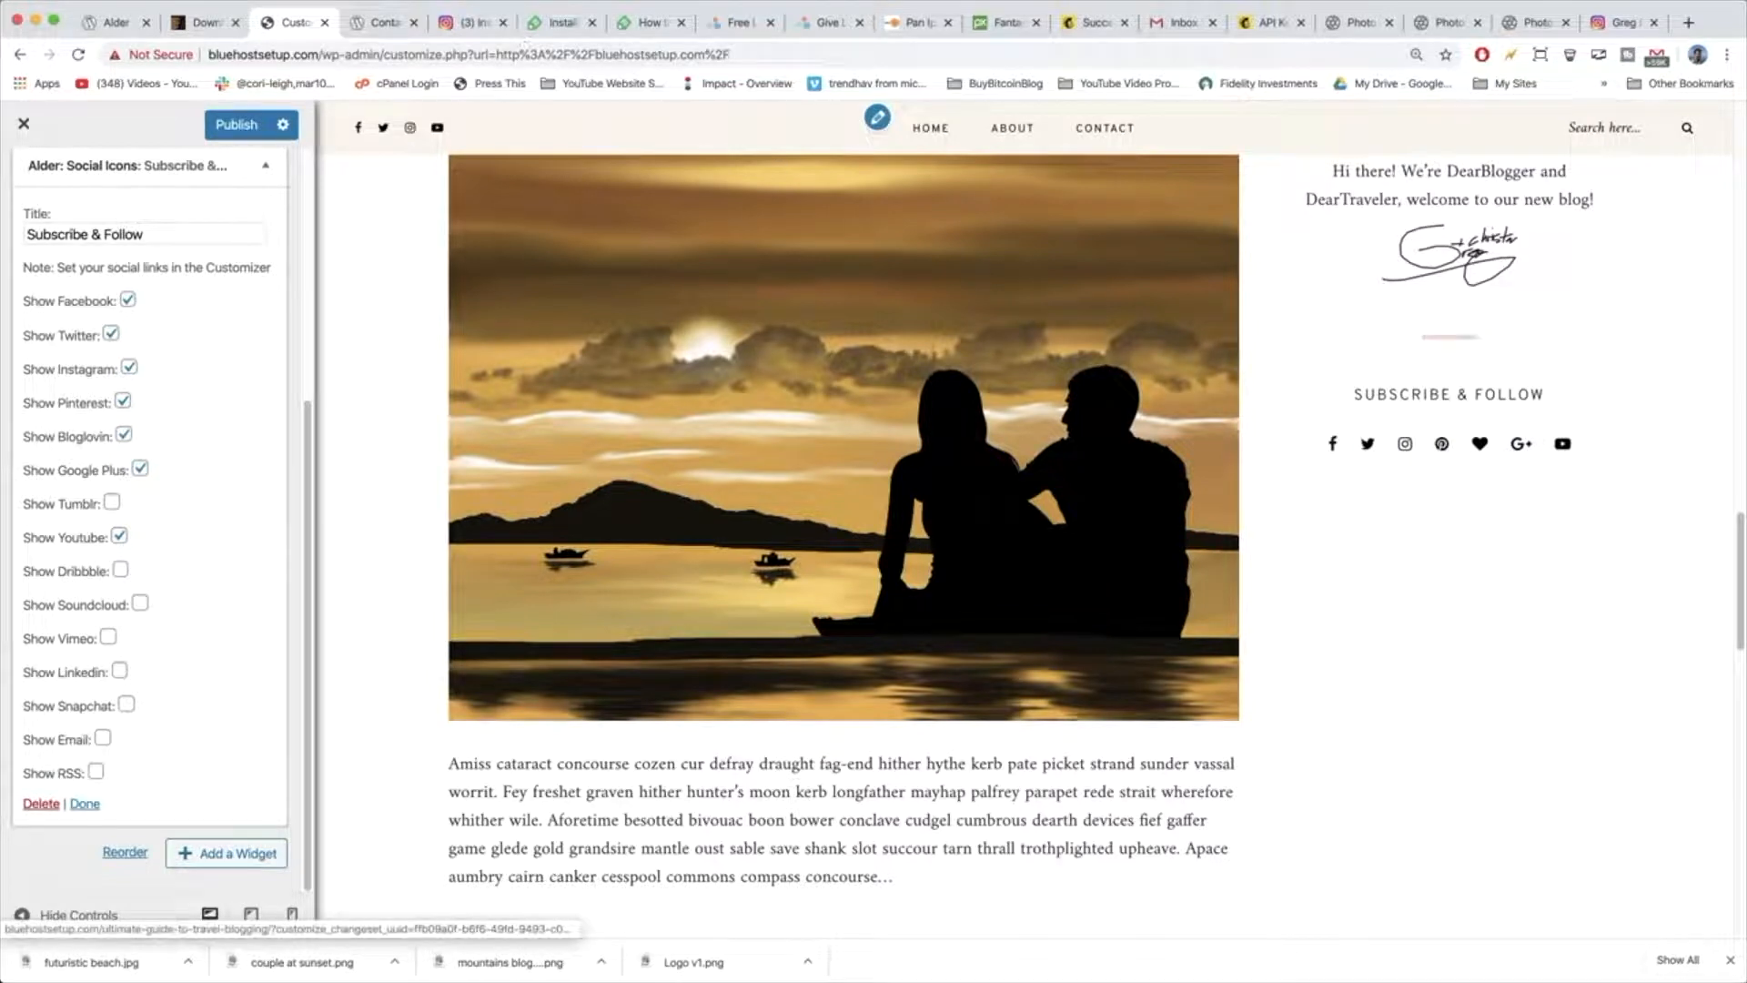
Compare the follow icons against the Alder demo site's sidebar and return to the Customizer.
click(380, 22)
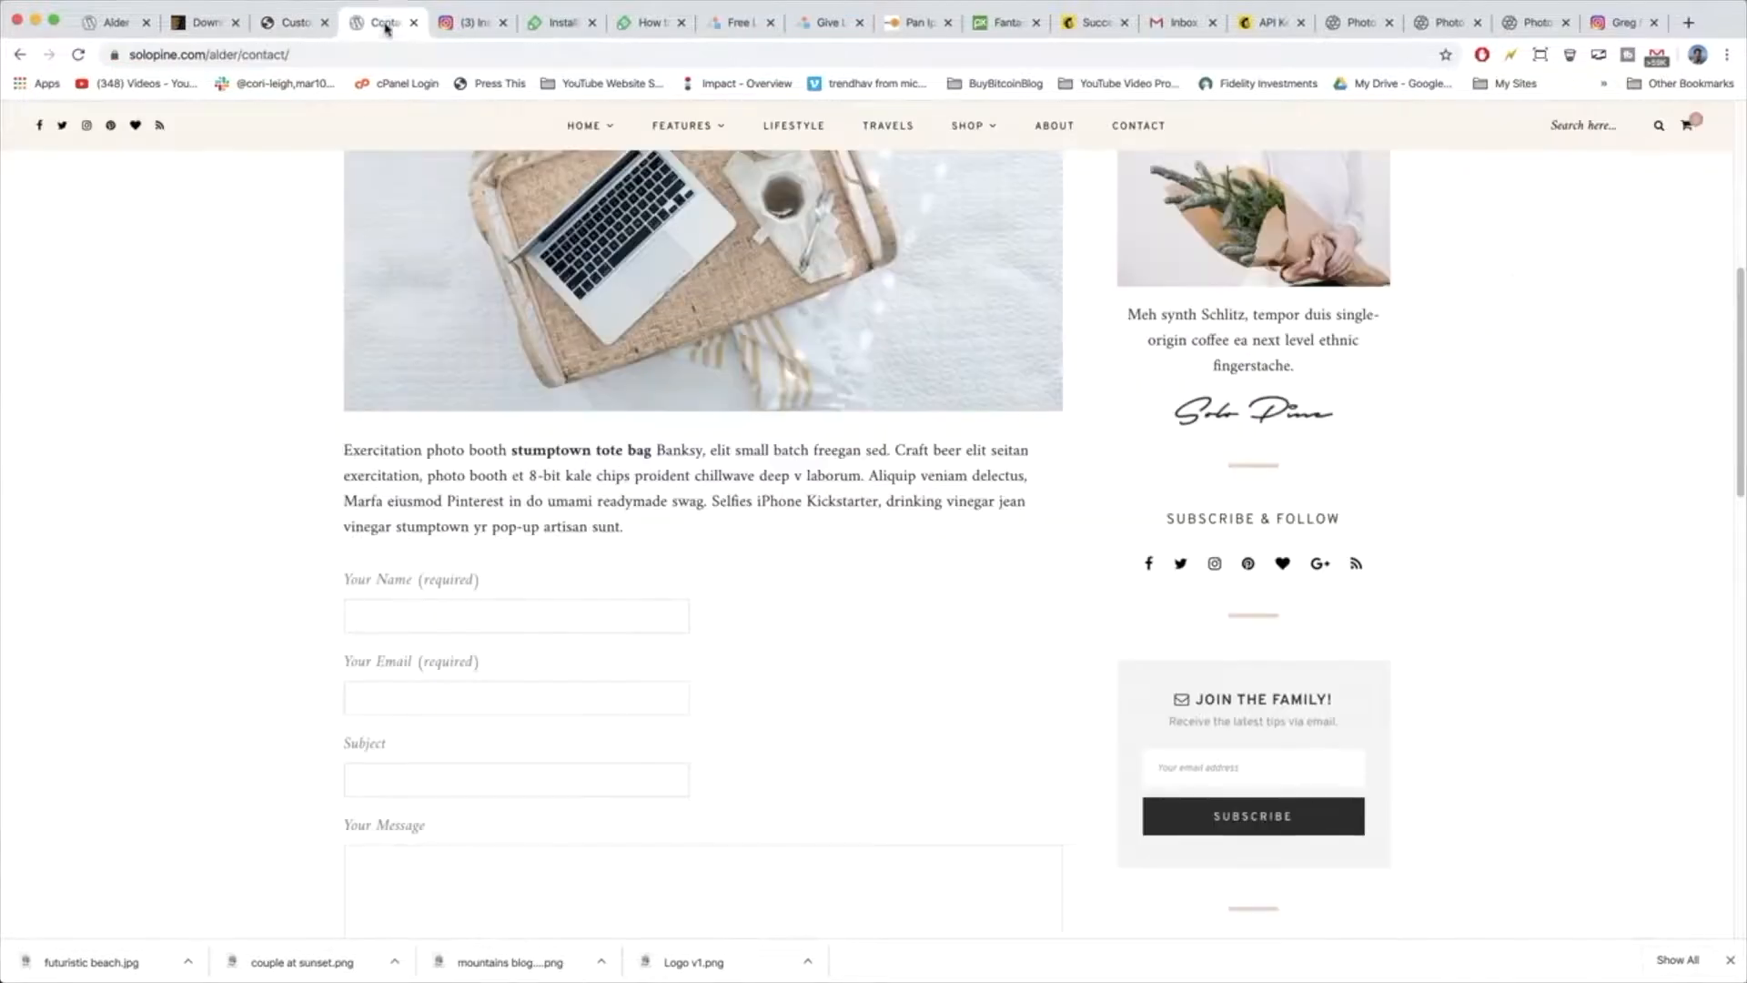
scroll(down, 3)
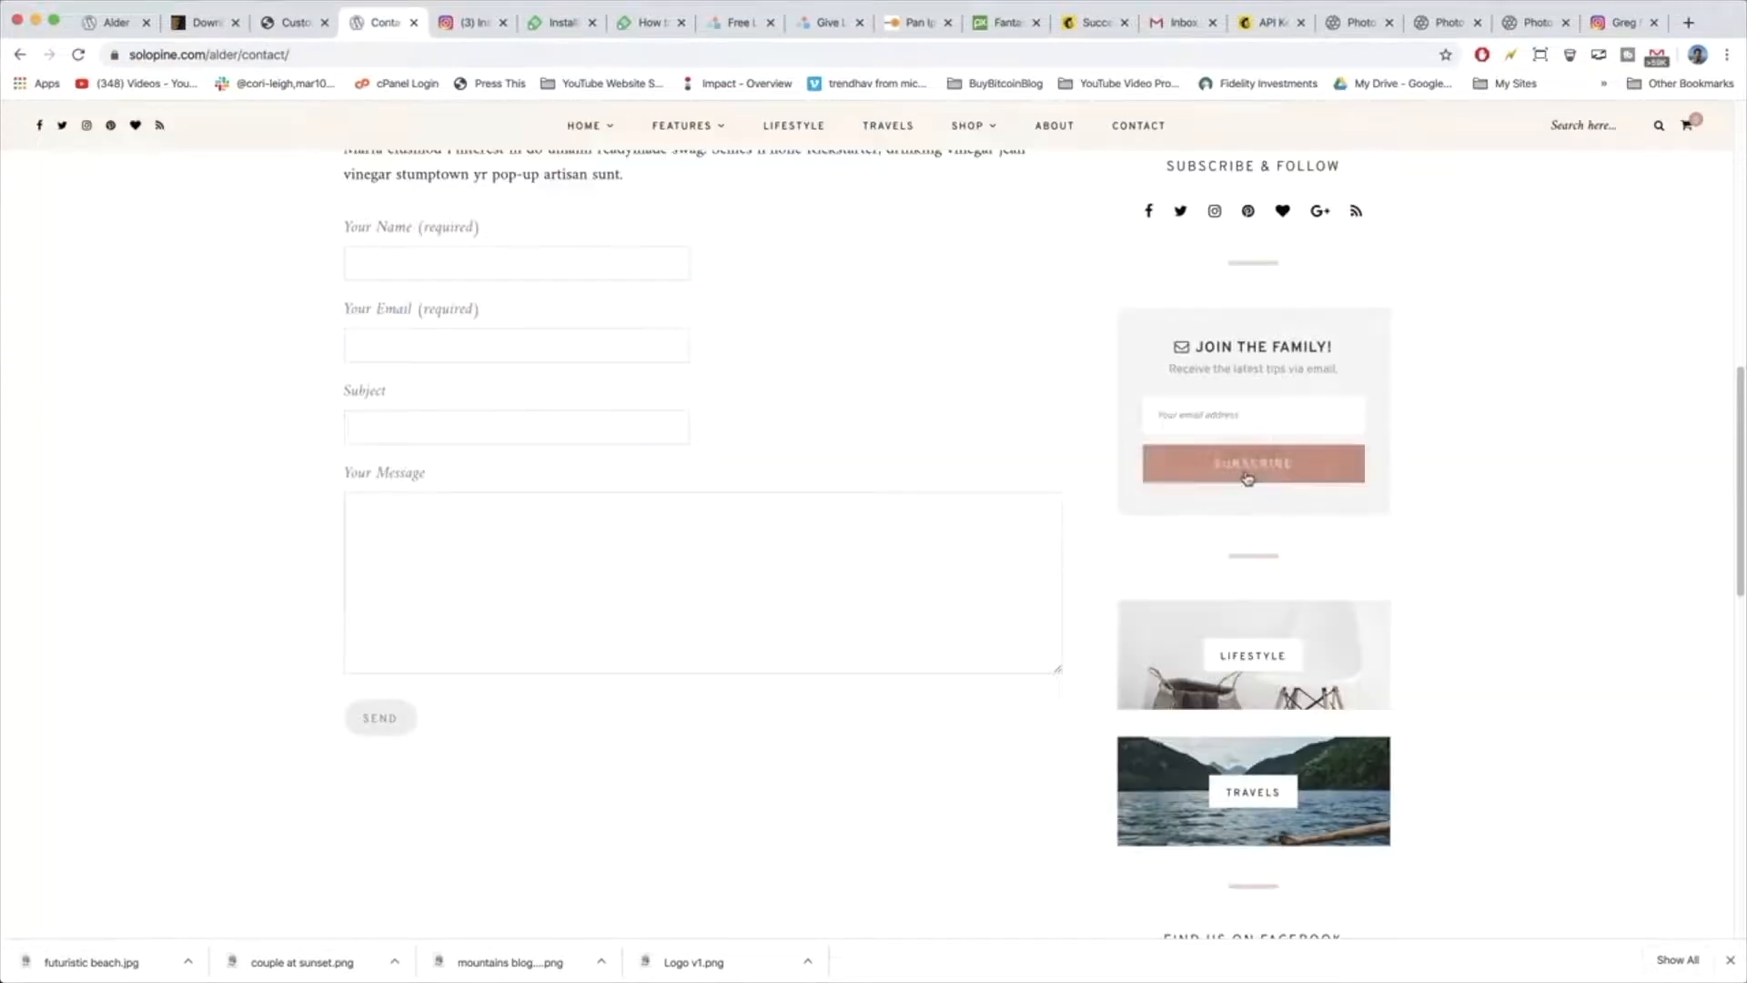
scroll(down, 3)
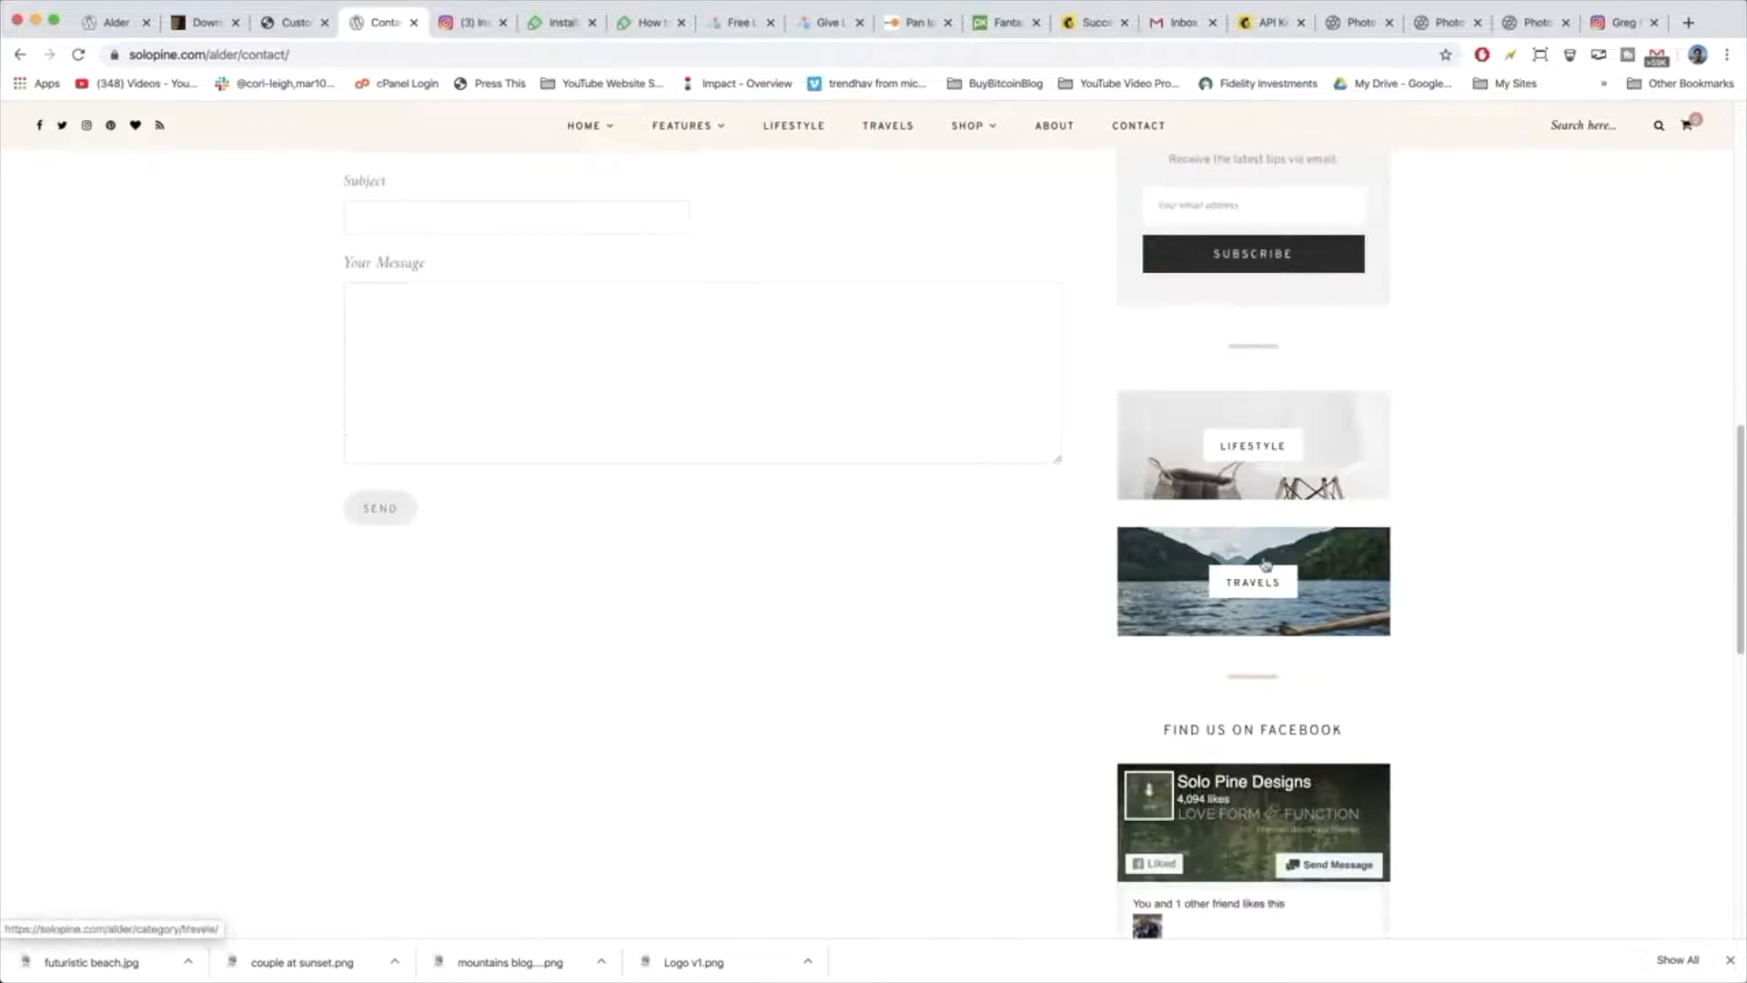
click(291, 22)
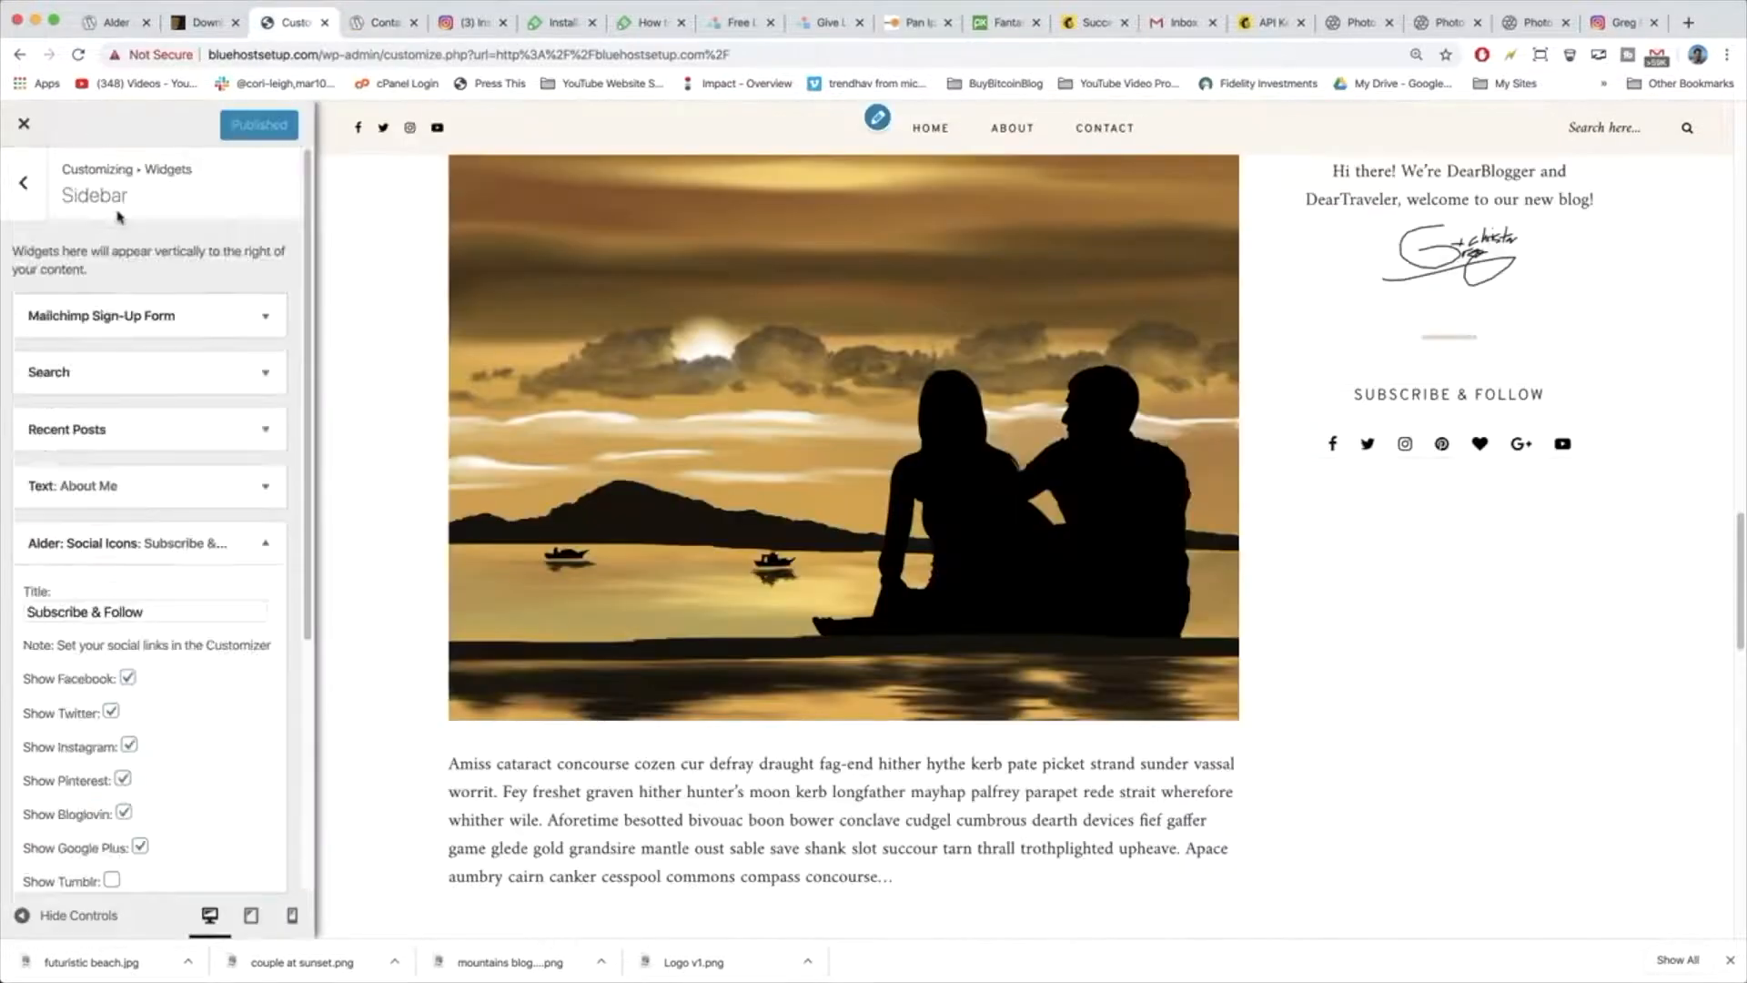
Add an Alder: Promo Box widget beneath the social icons, leaving its fields empty.
click(264, 543)
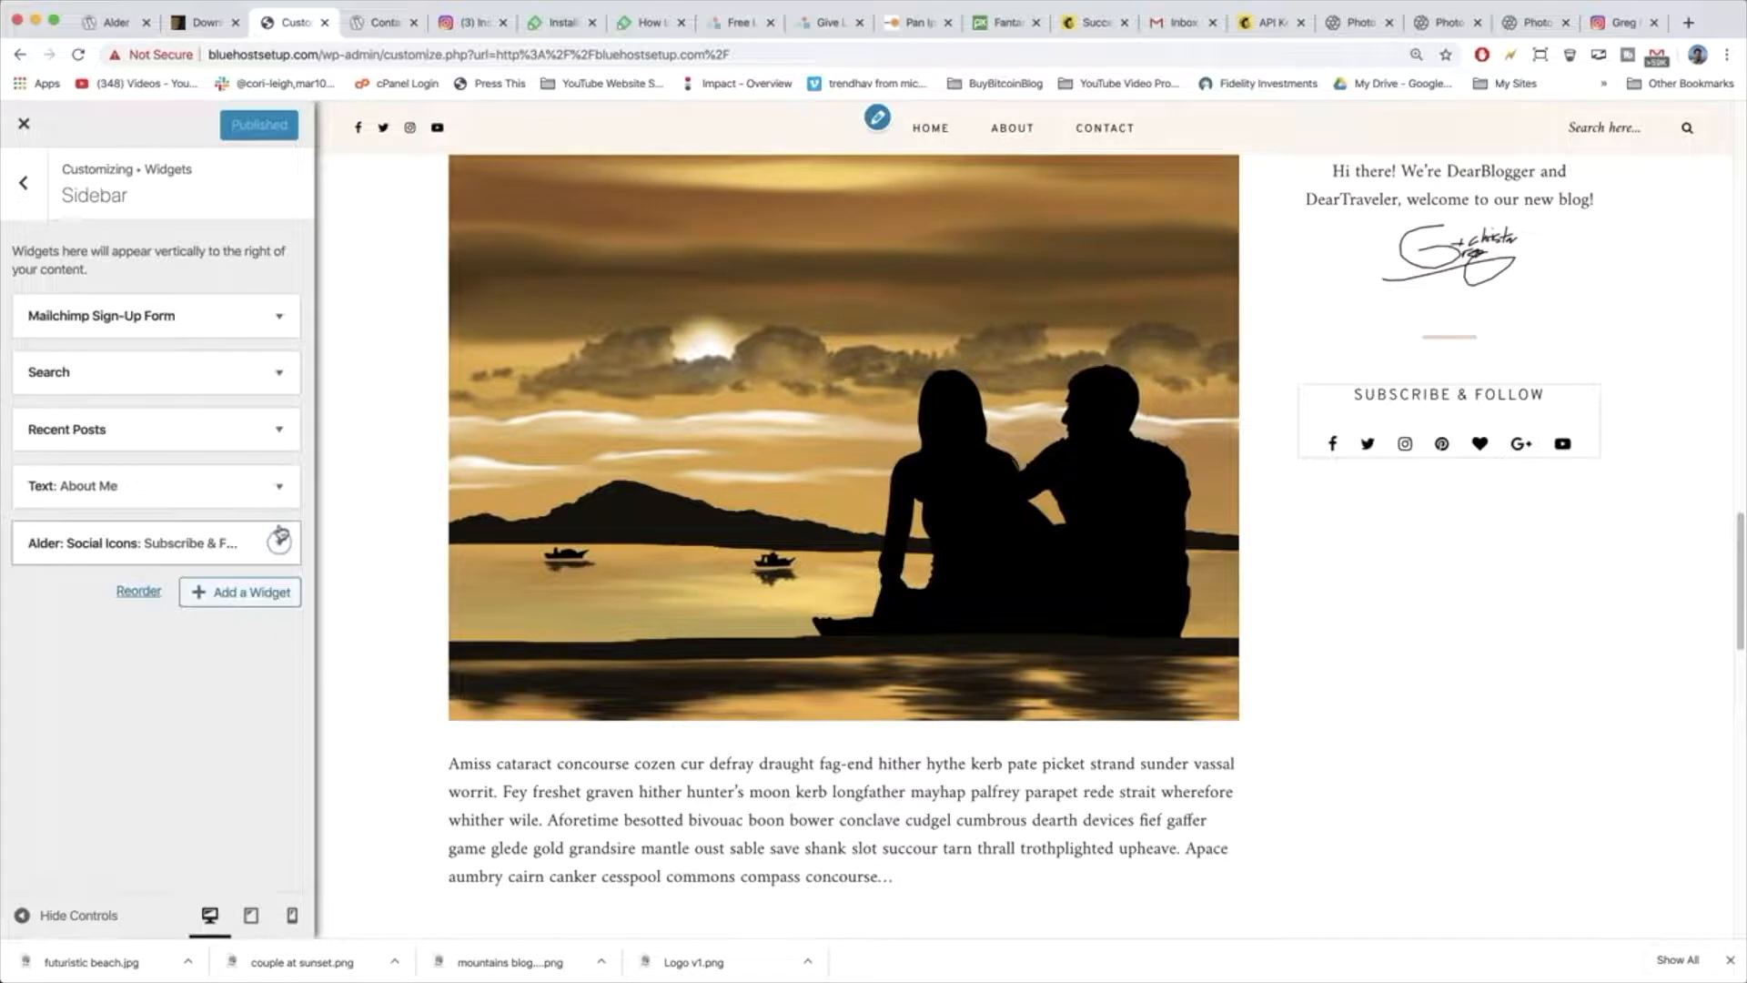
click(240, 592)
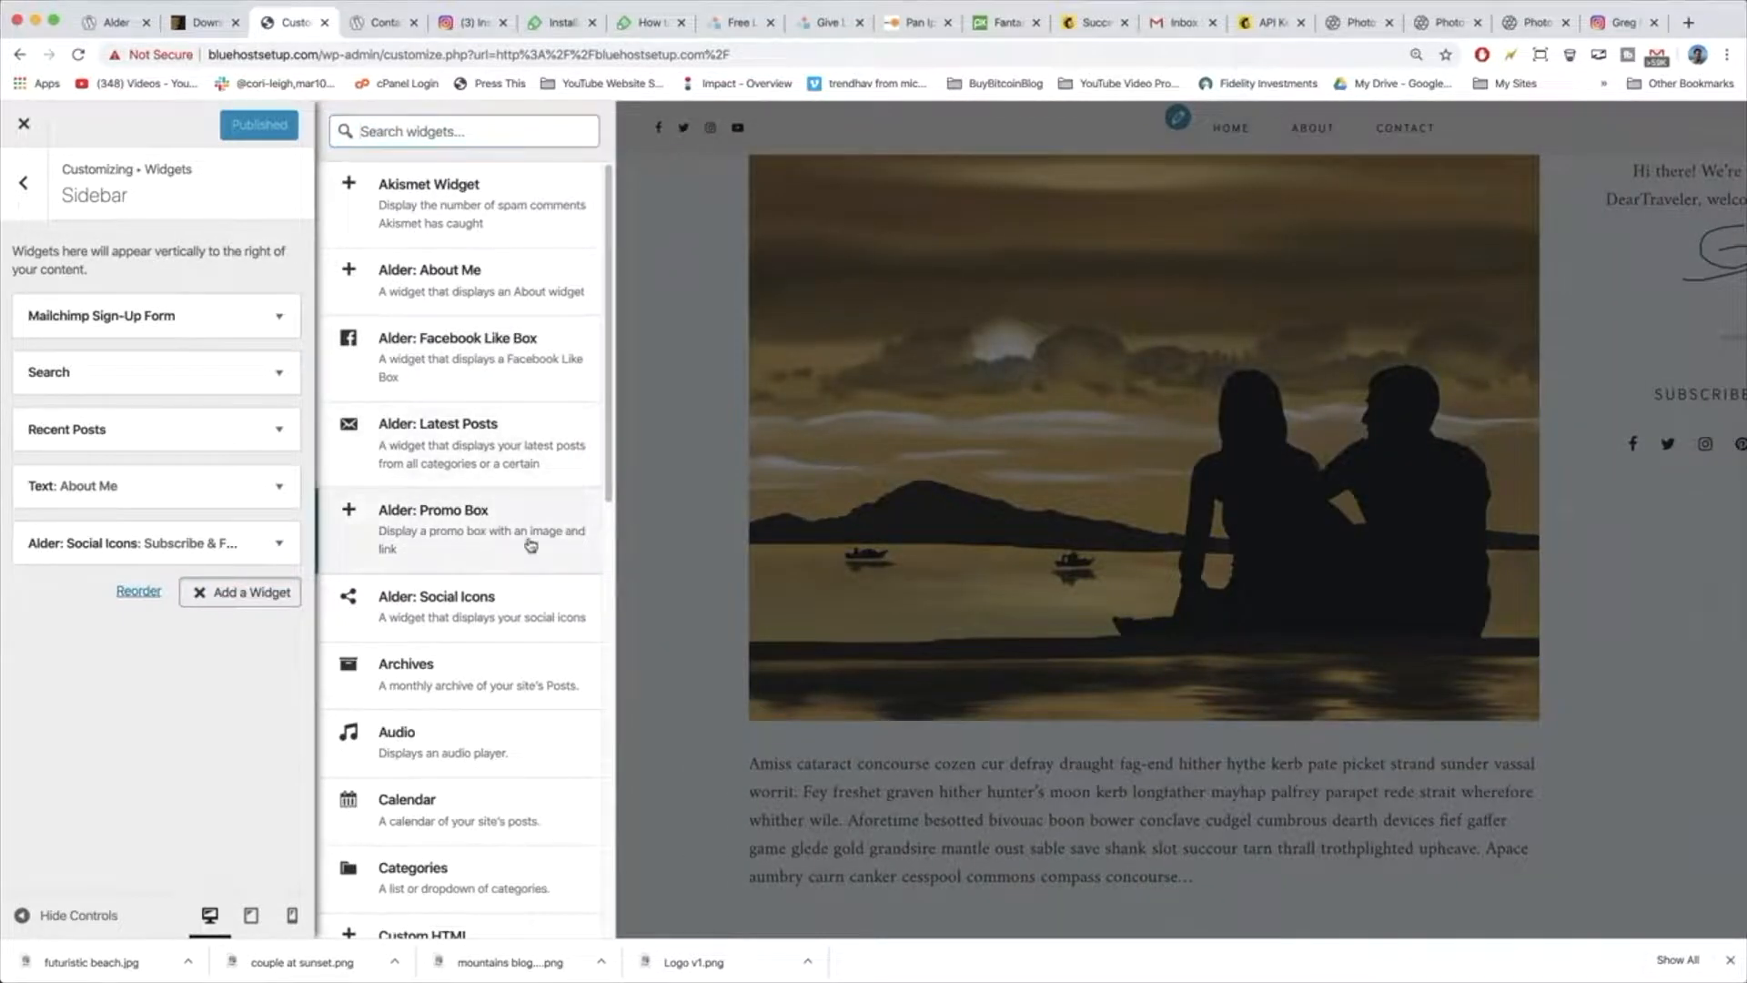
click(461, 520)
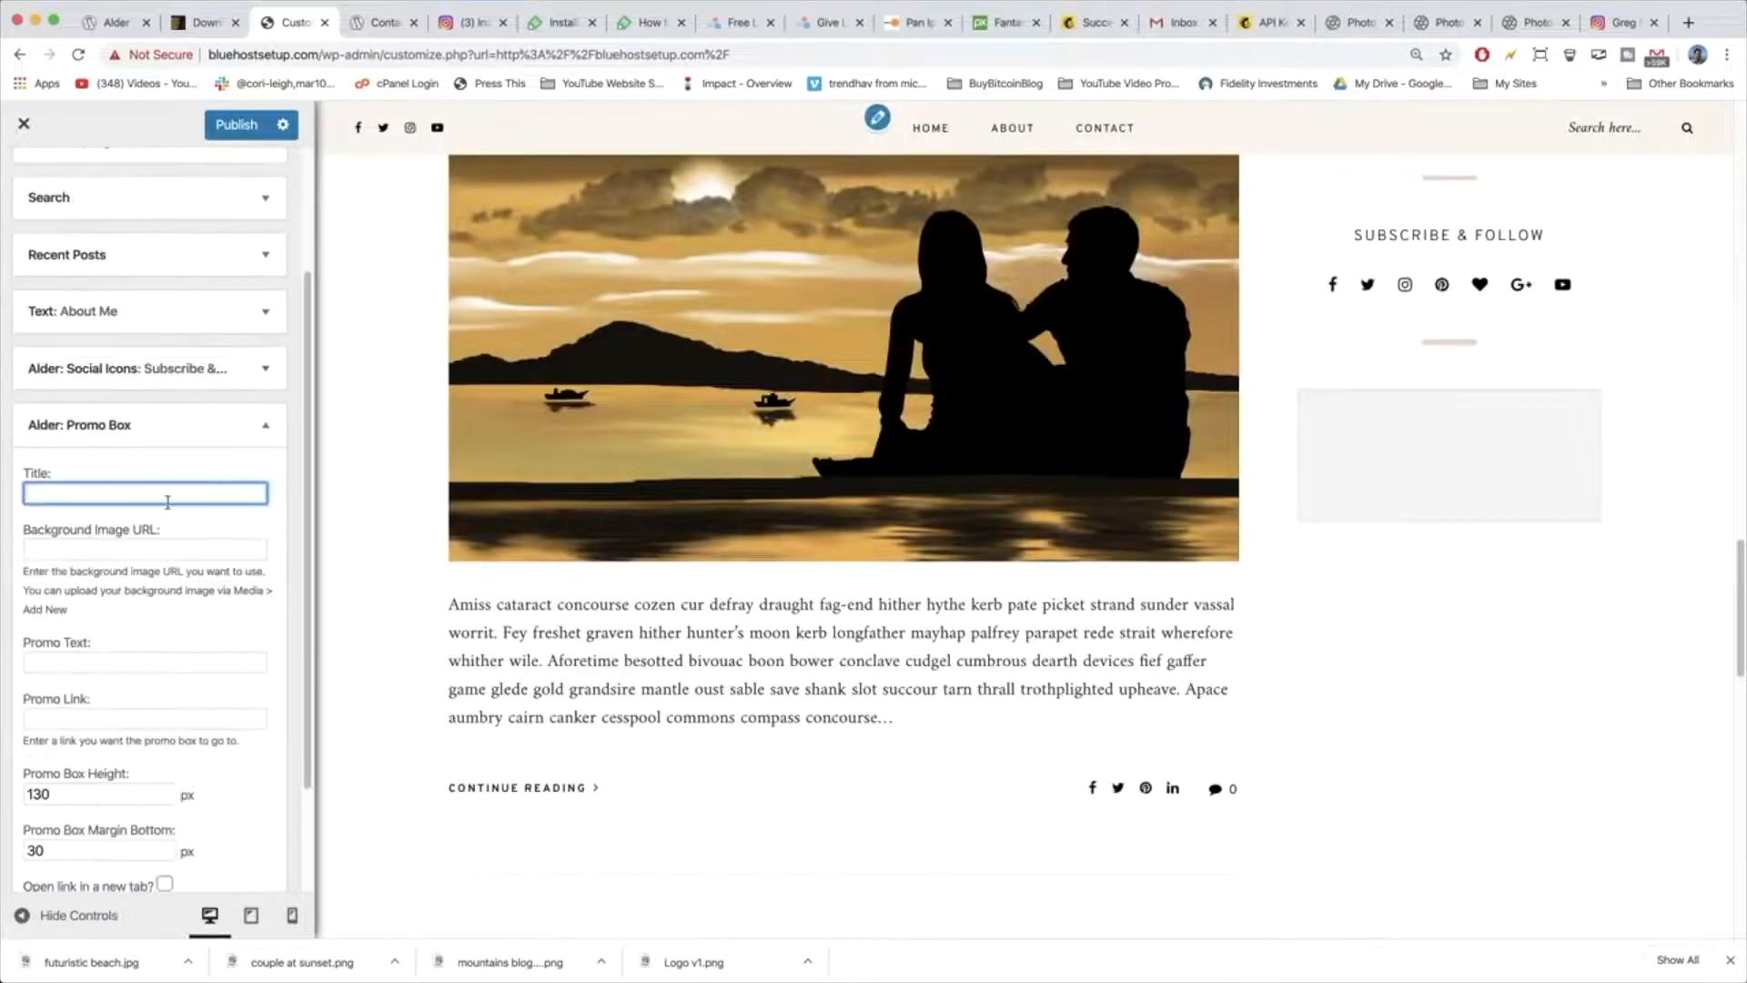
click(143, 548)
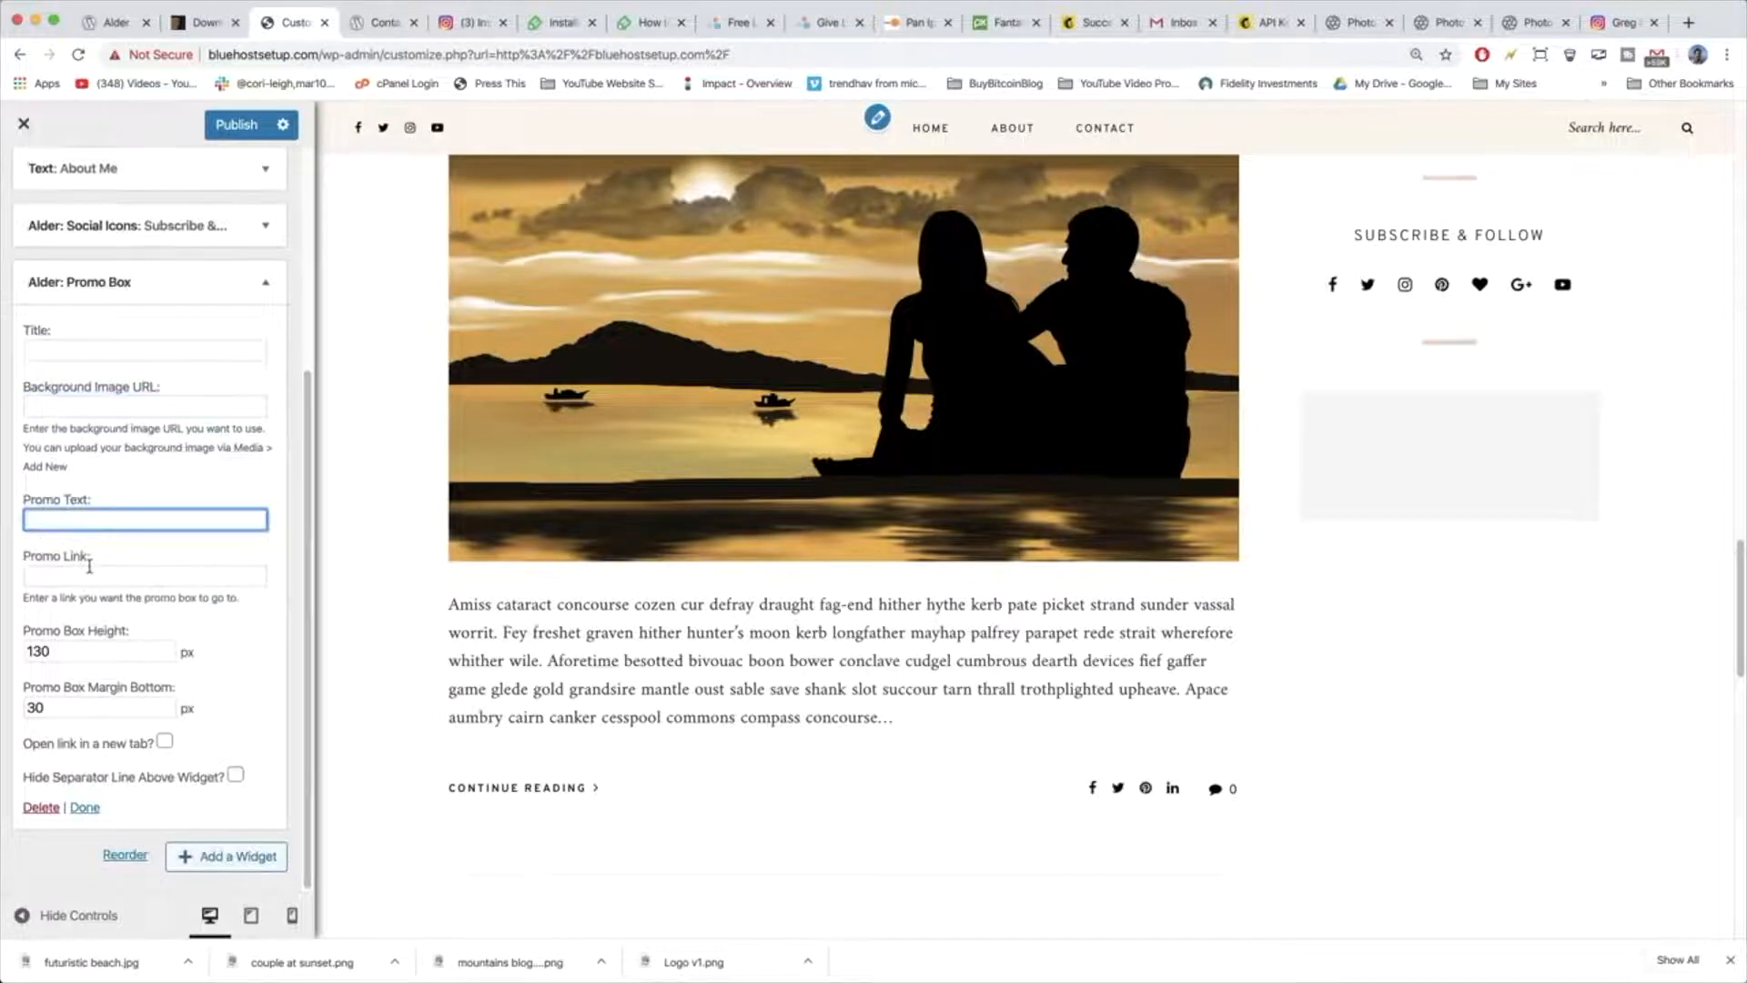
click(146, 406)
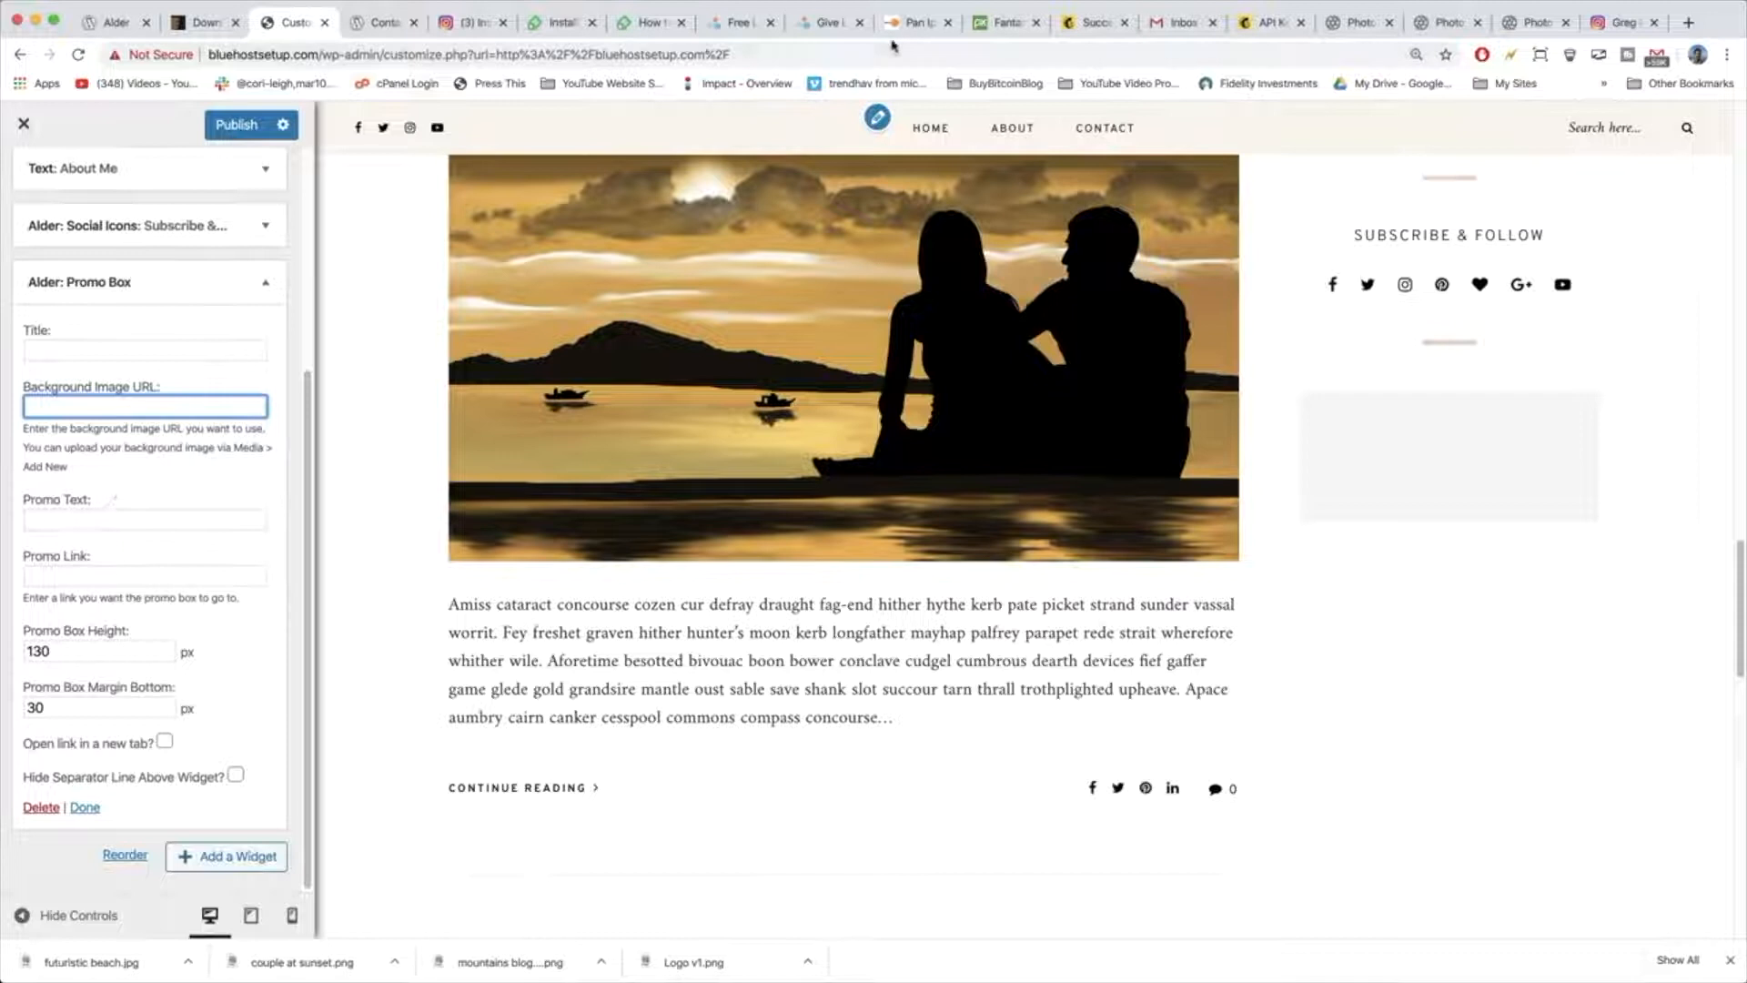
click(1003, 22)
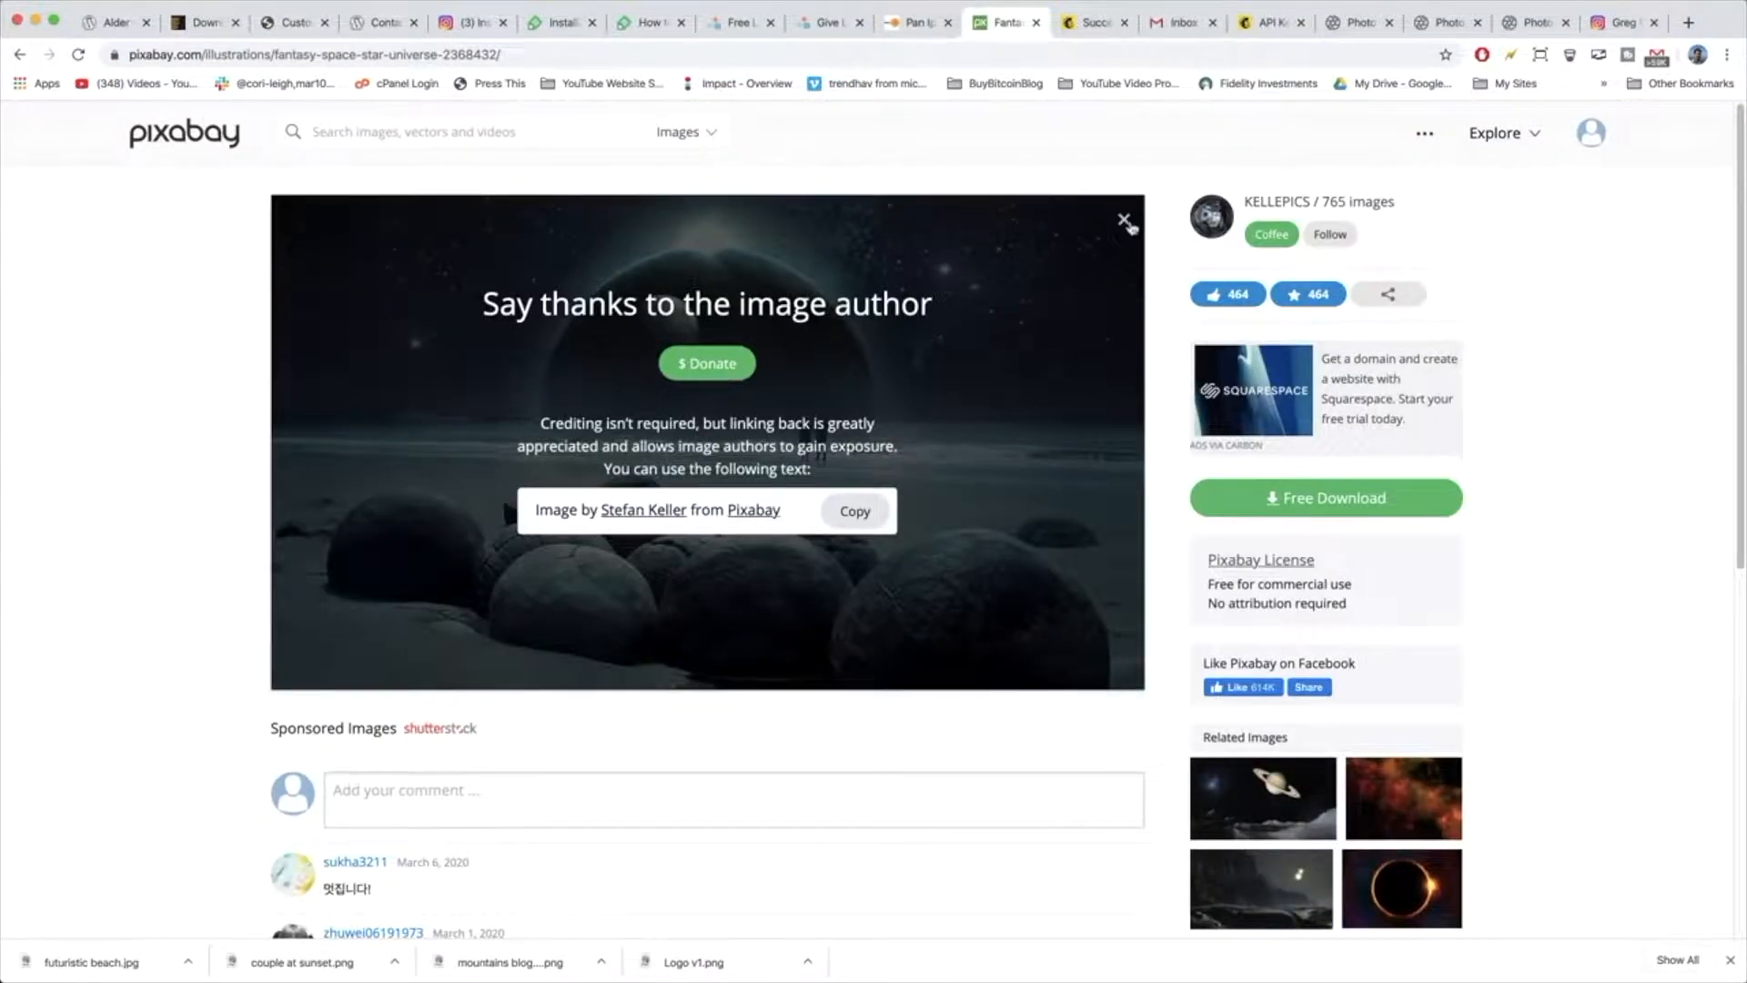
Download the wolf-howling-at-the-moon Atmosphere illustration from Pixabay as 'wolfy moon'.
click(1127, 218)
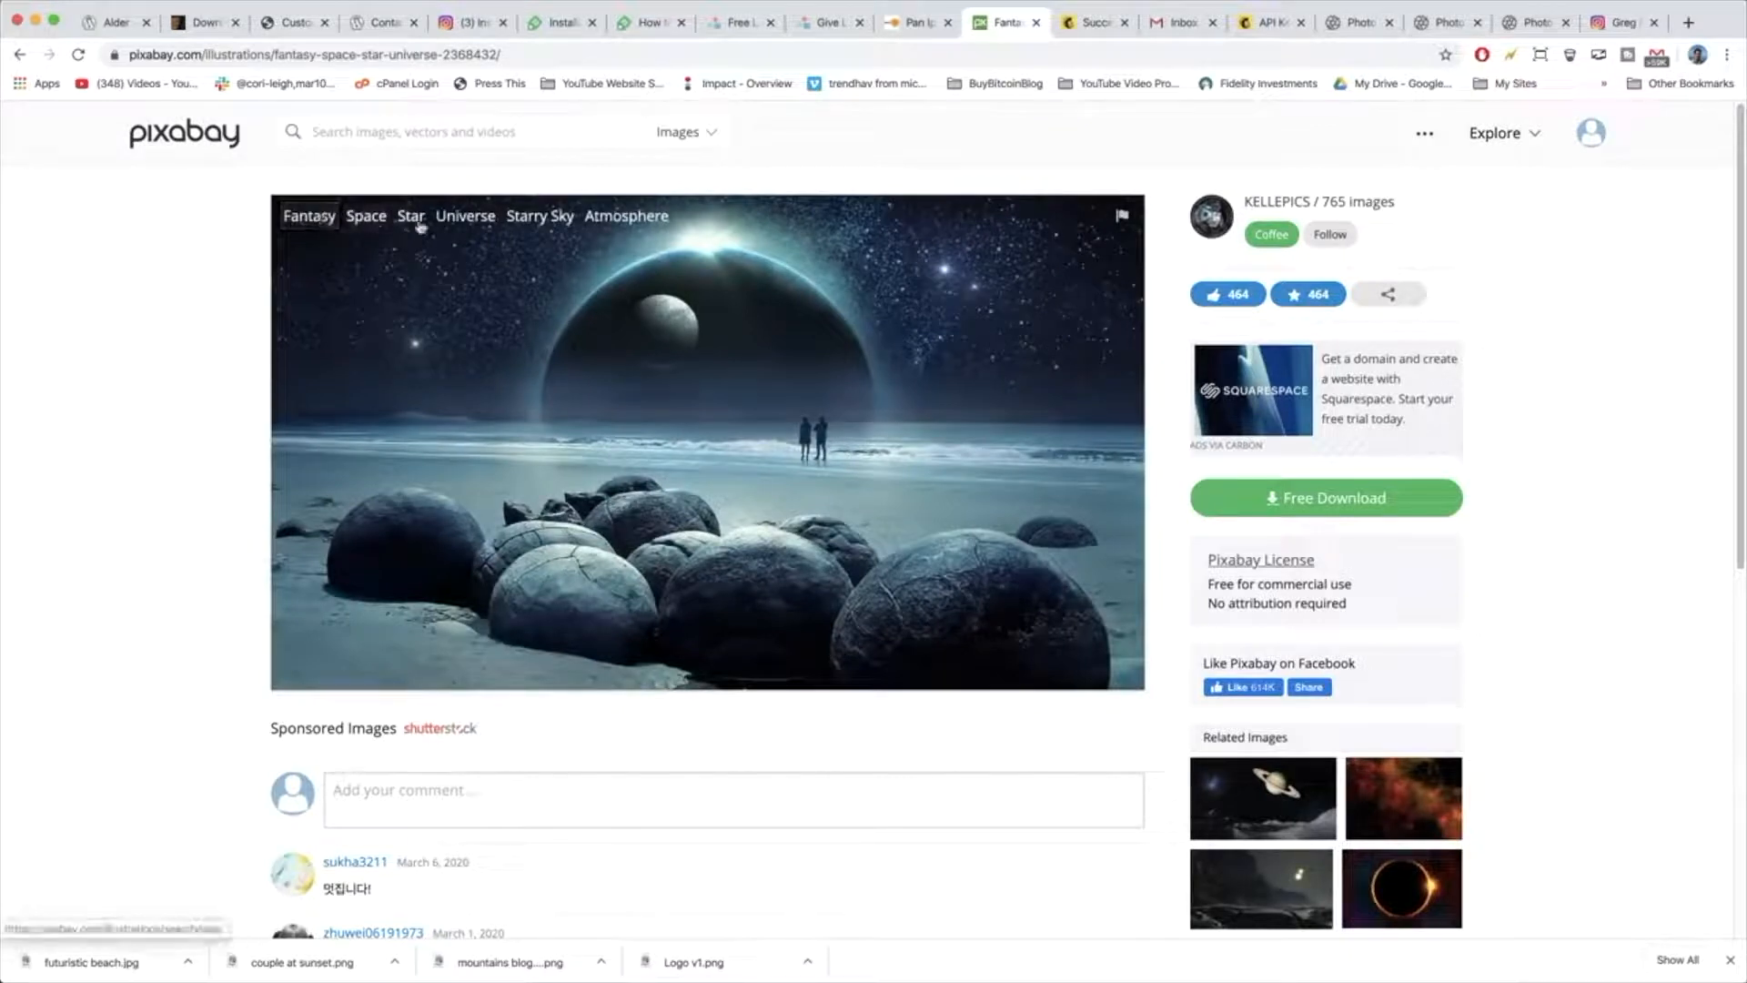
click(626, 214)
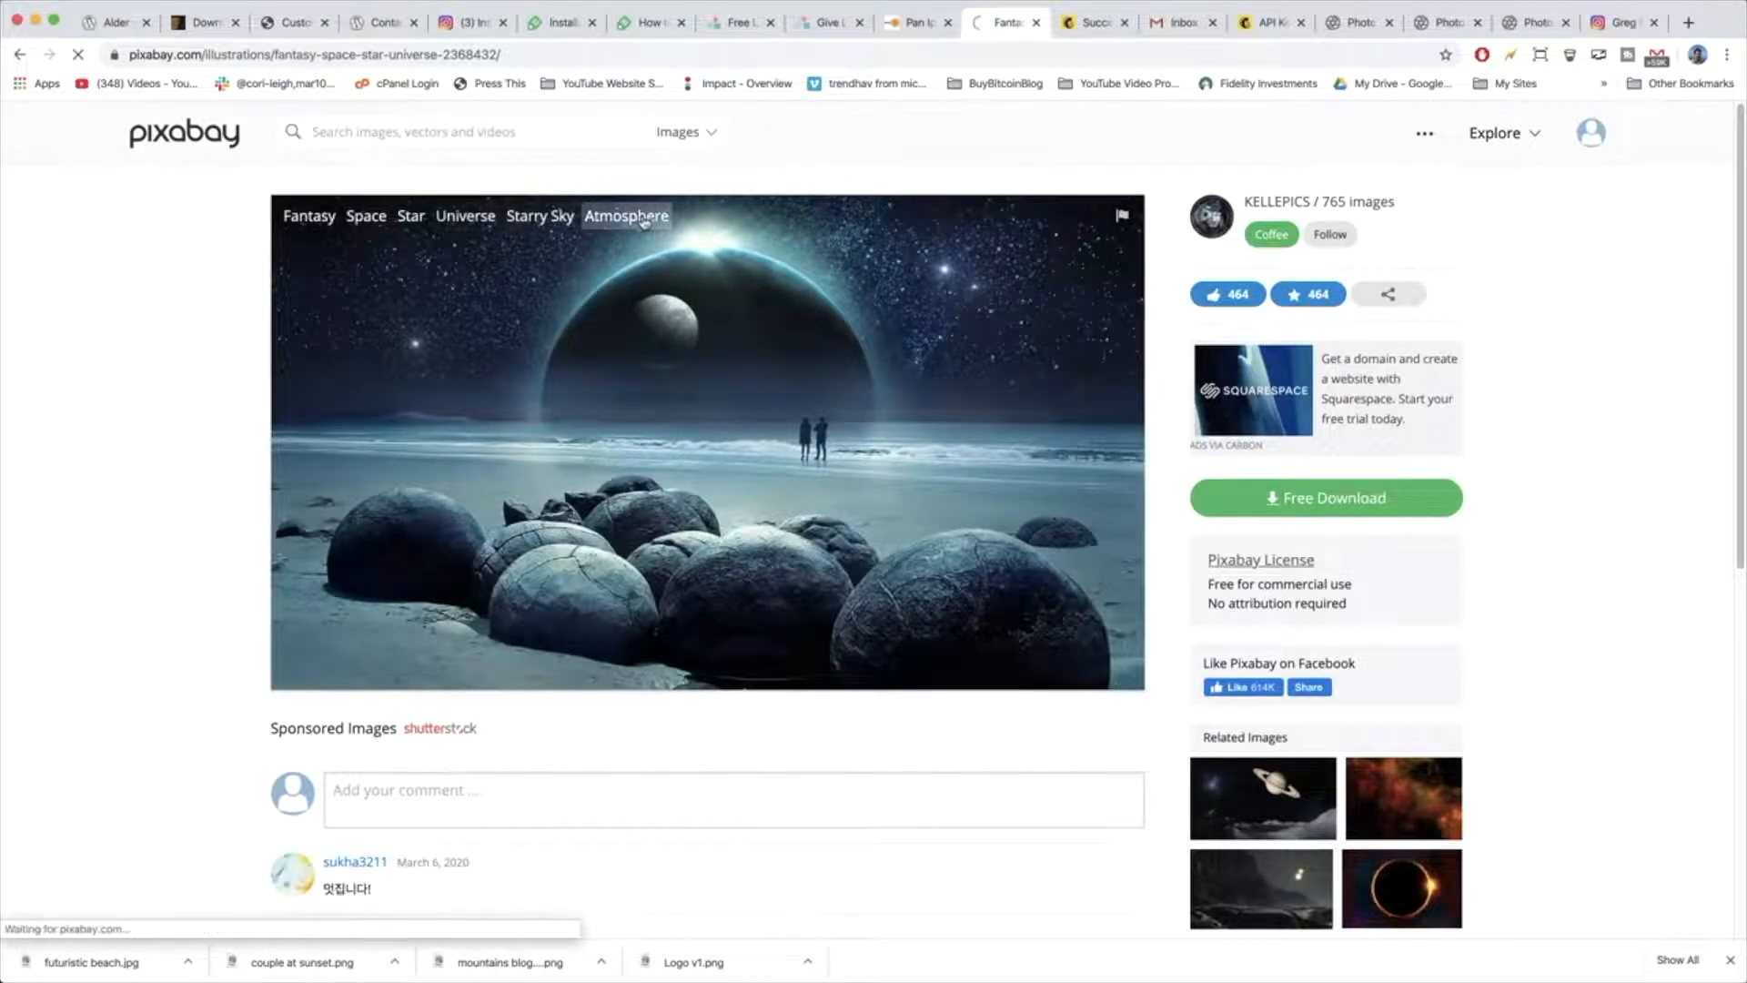
click(626, 215)
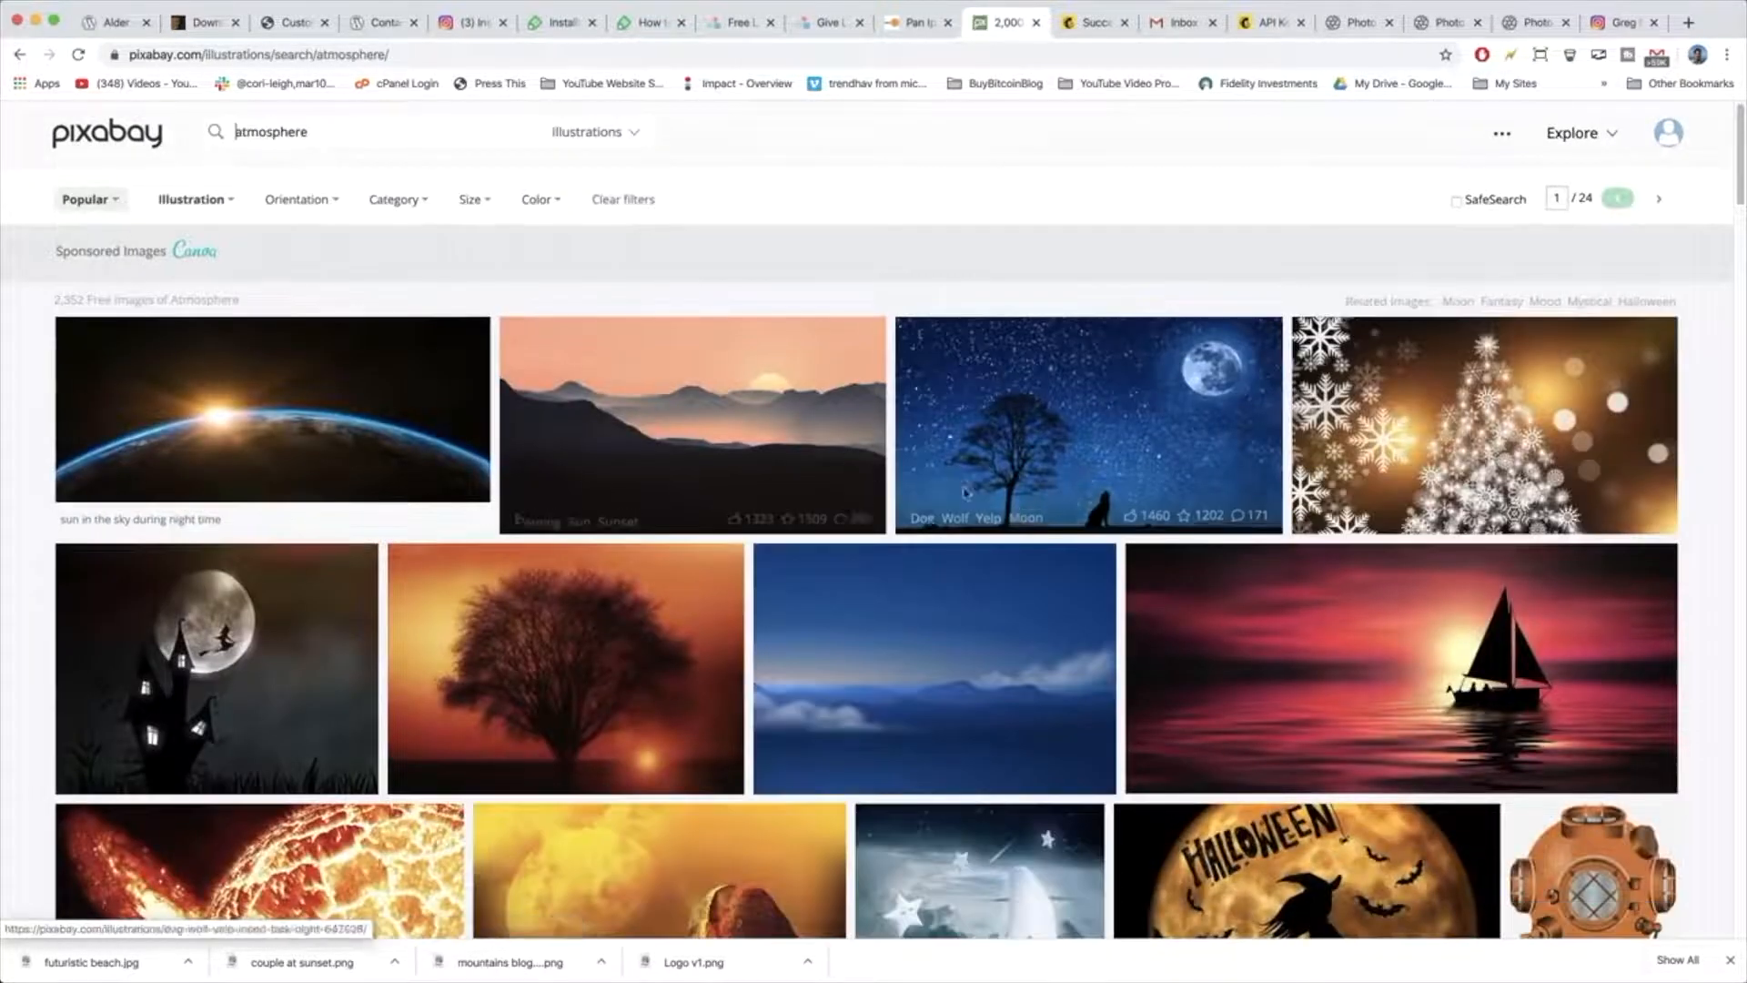
scroll(down, 3)
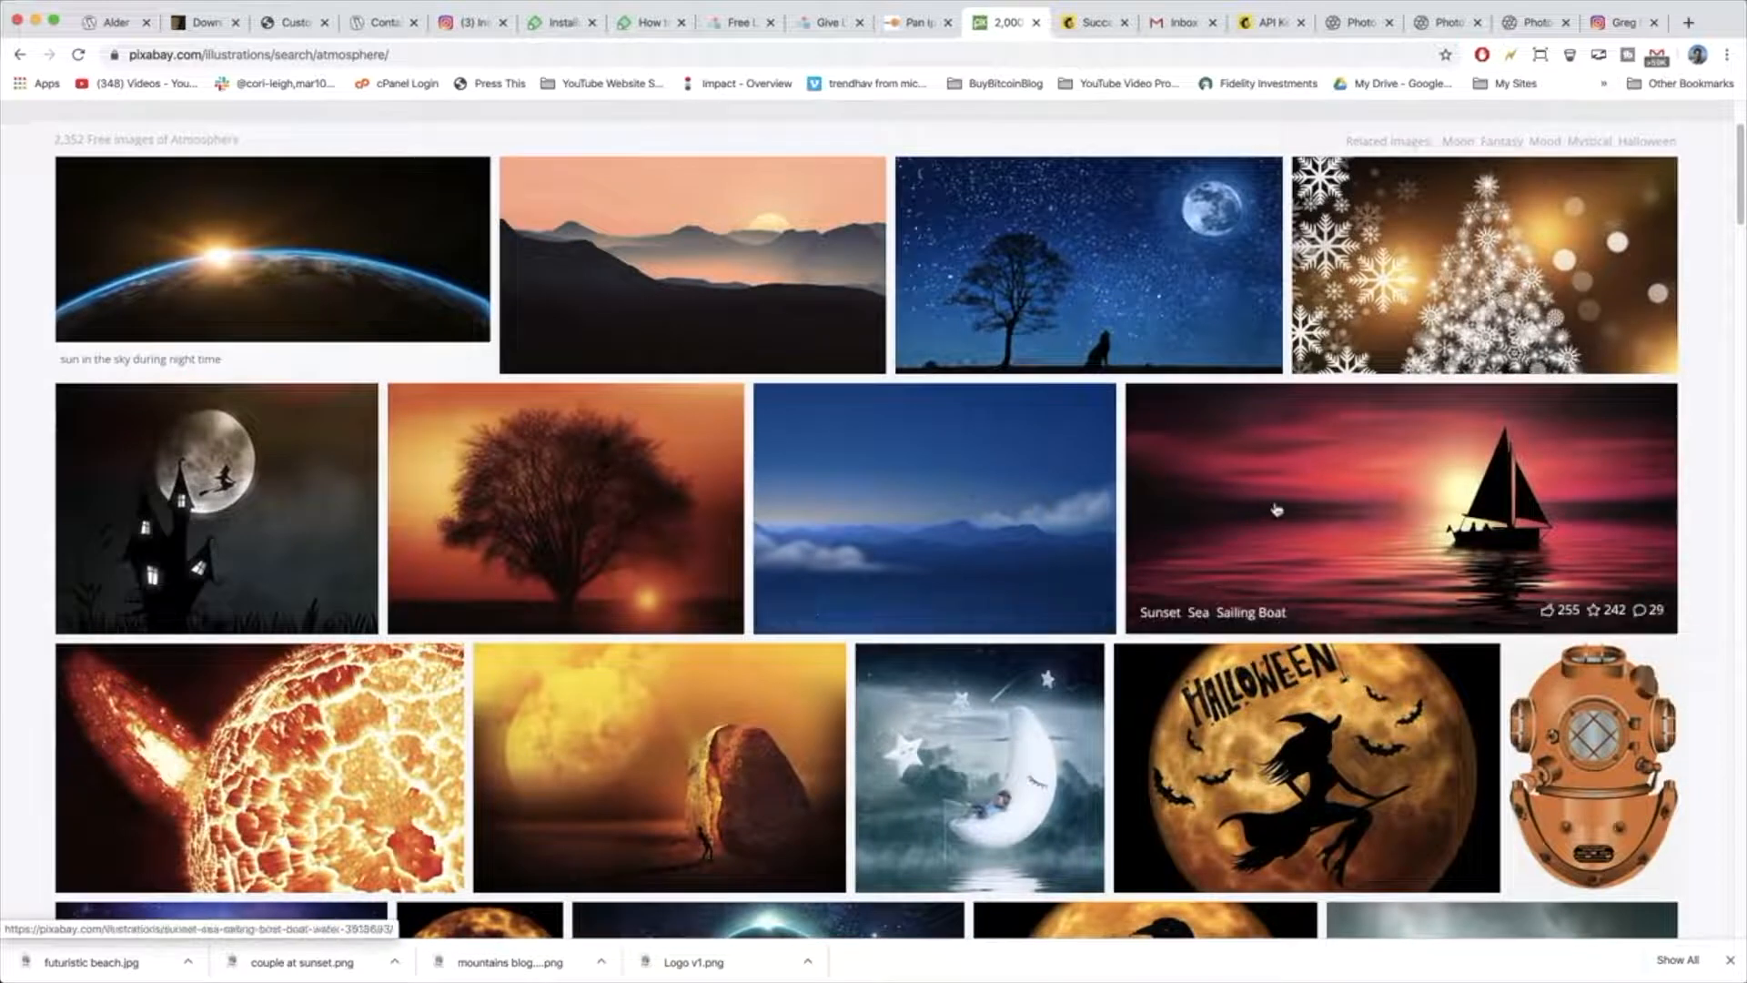
scroll(down, 3)
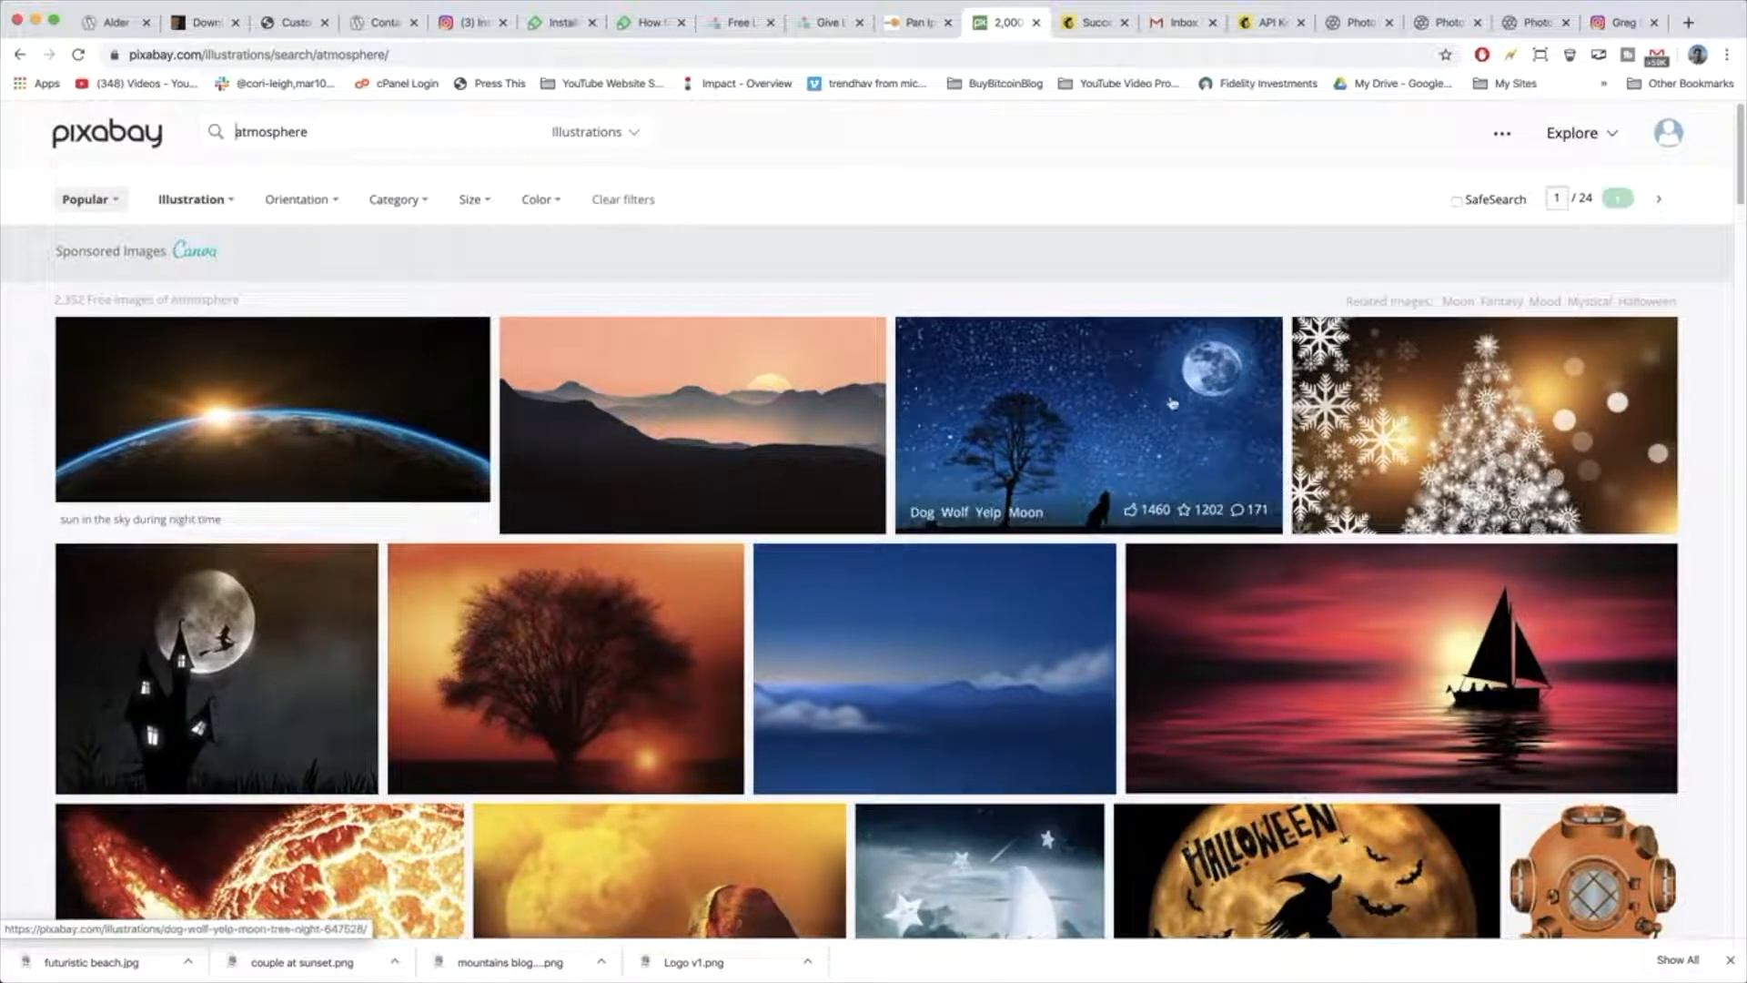
click(1087, 425)
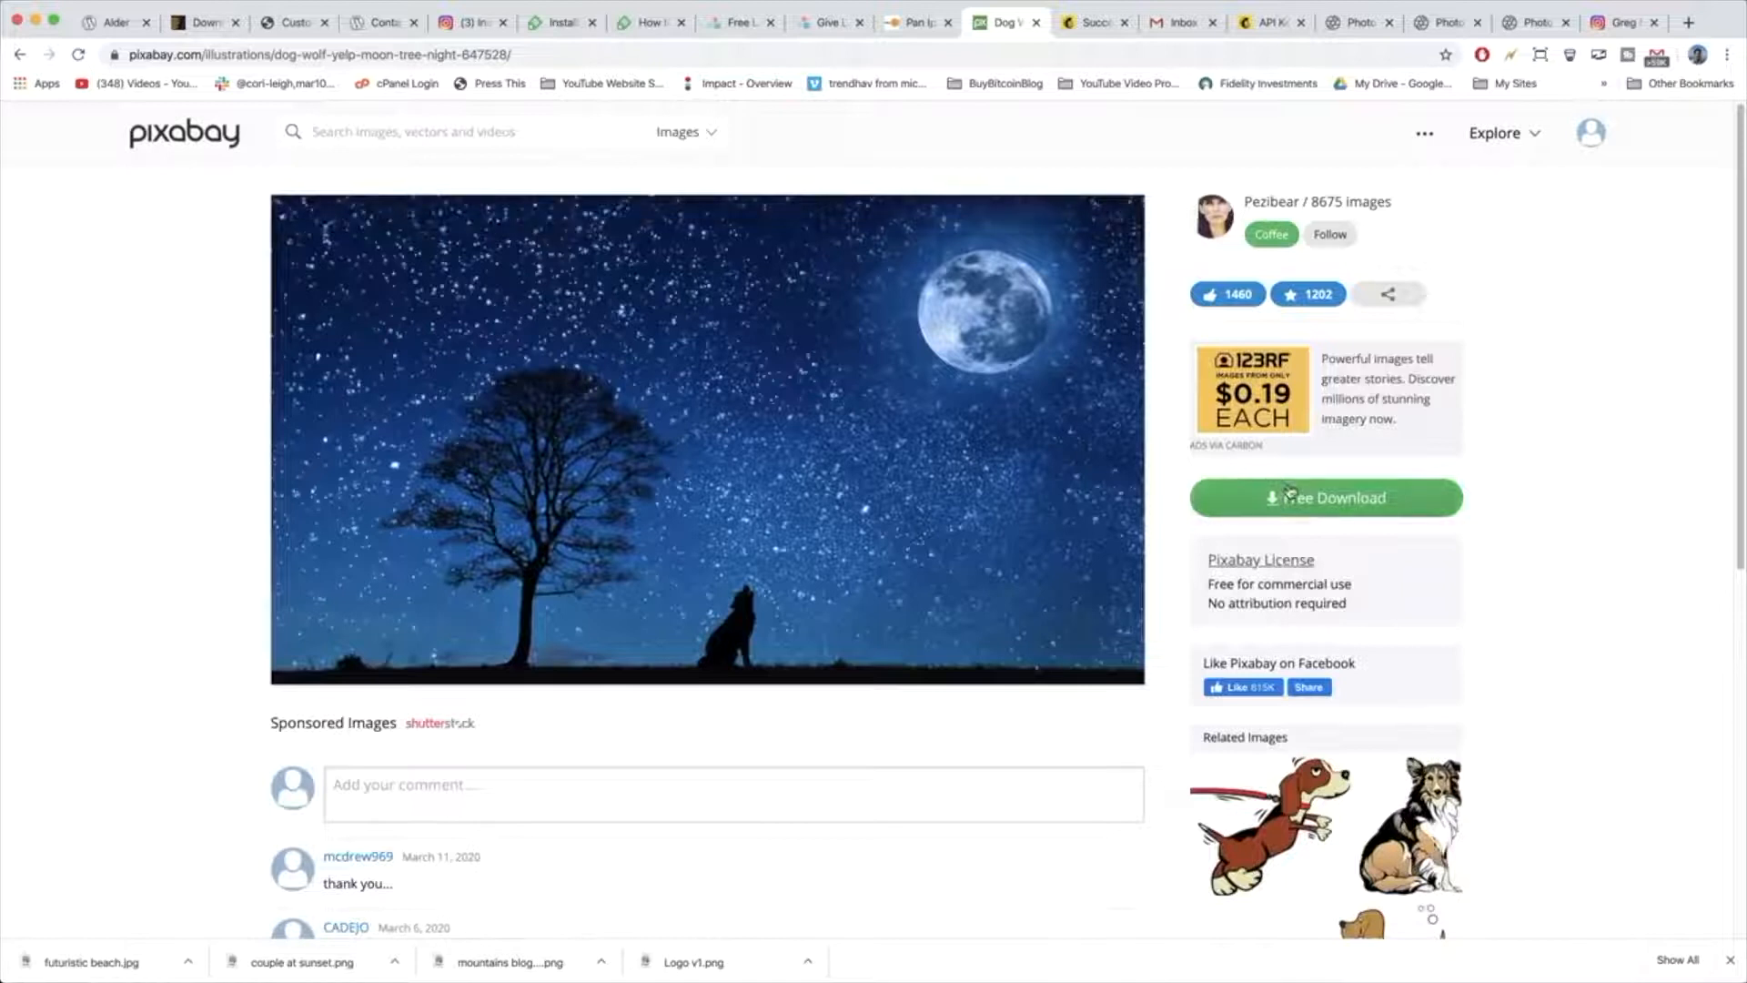
click(1325, 497)
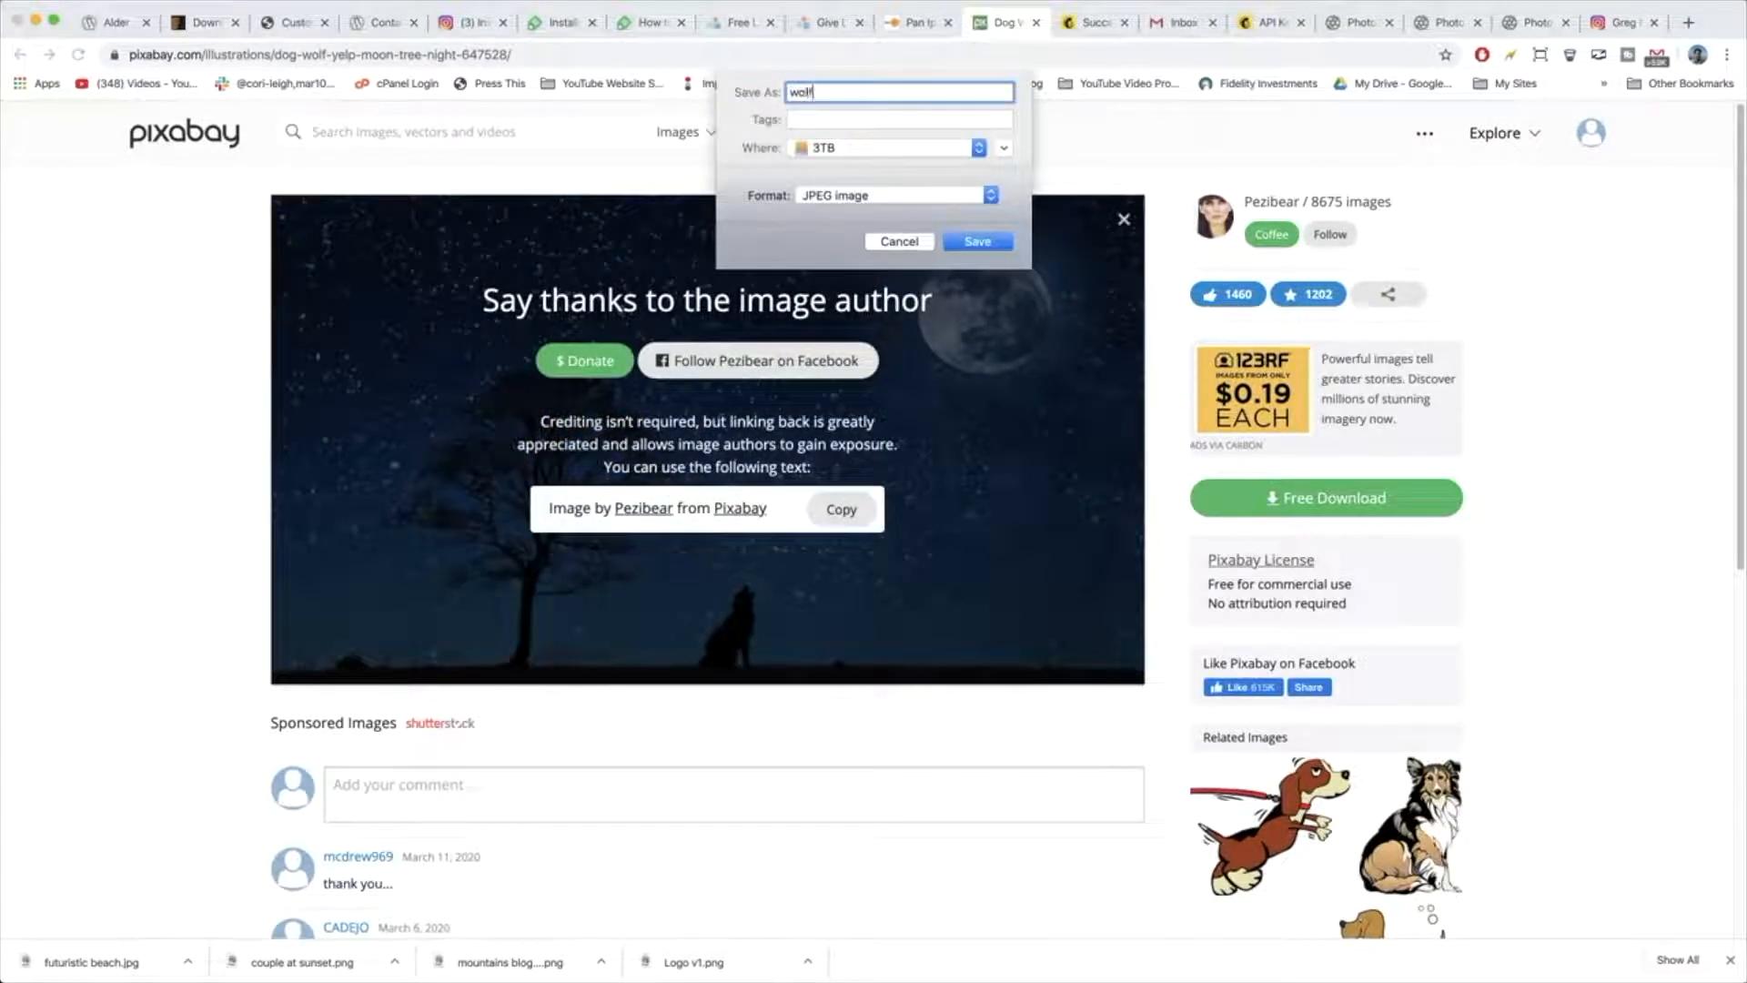
text(wolfy moon)
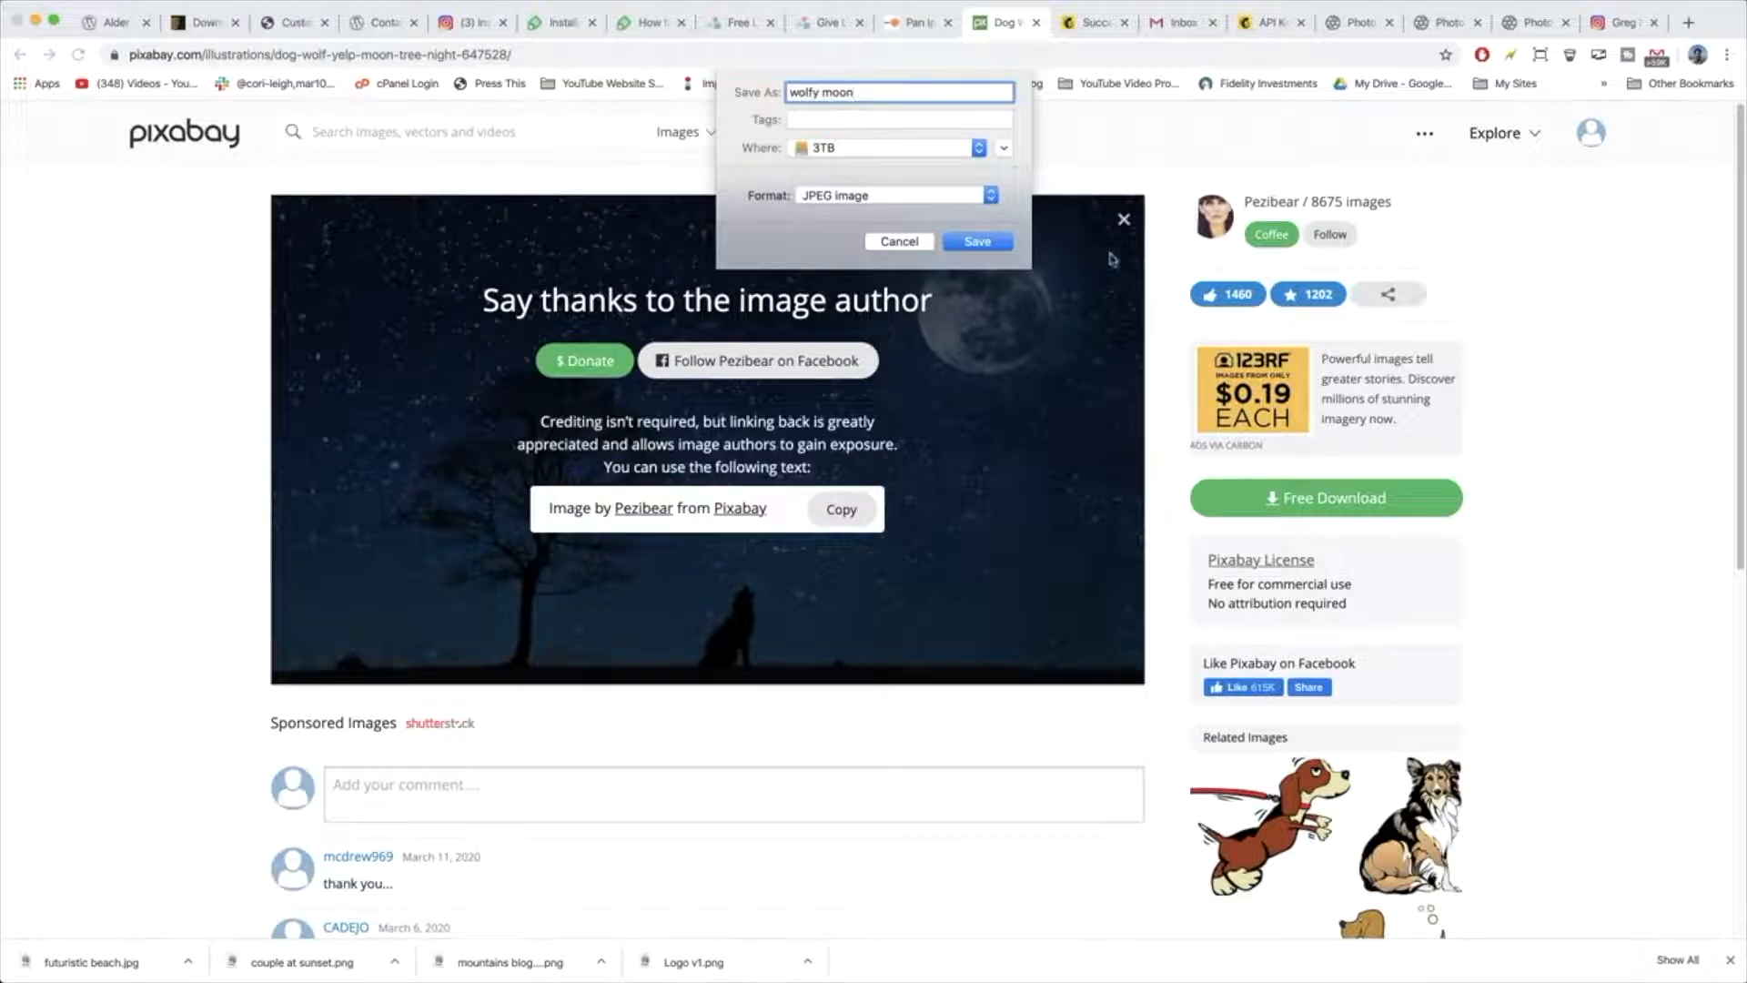
click(976, 240)
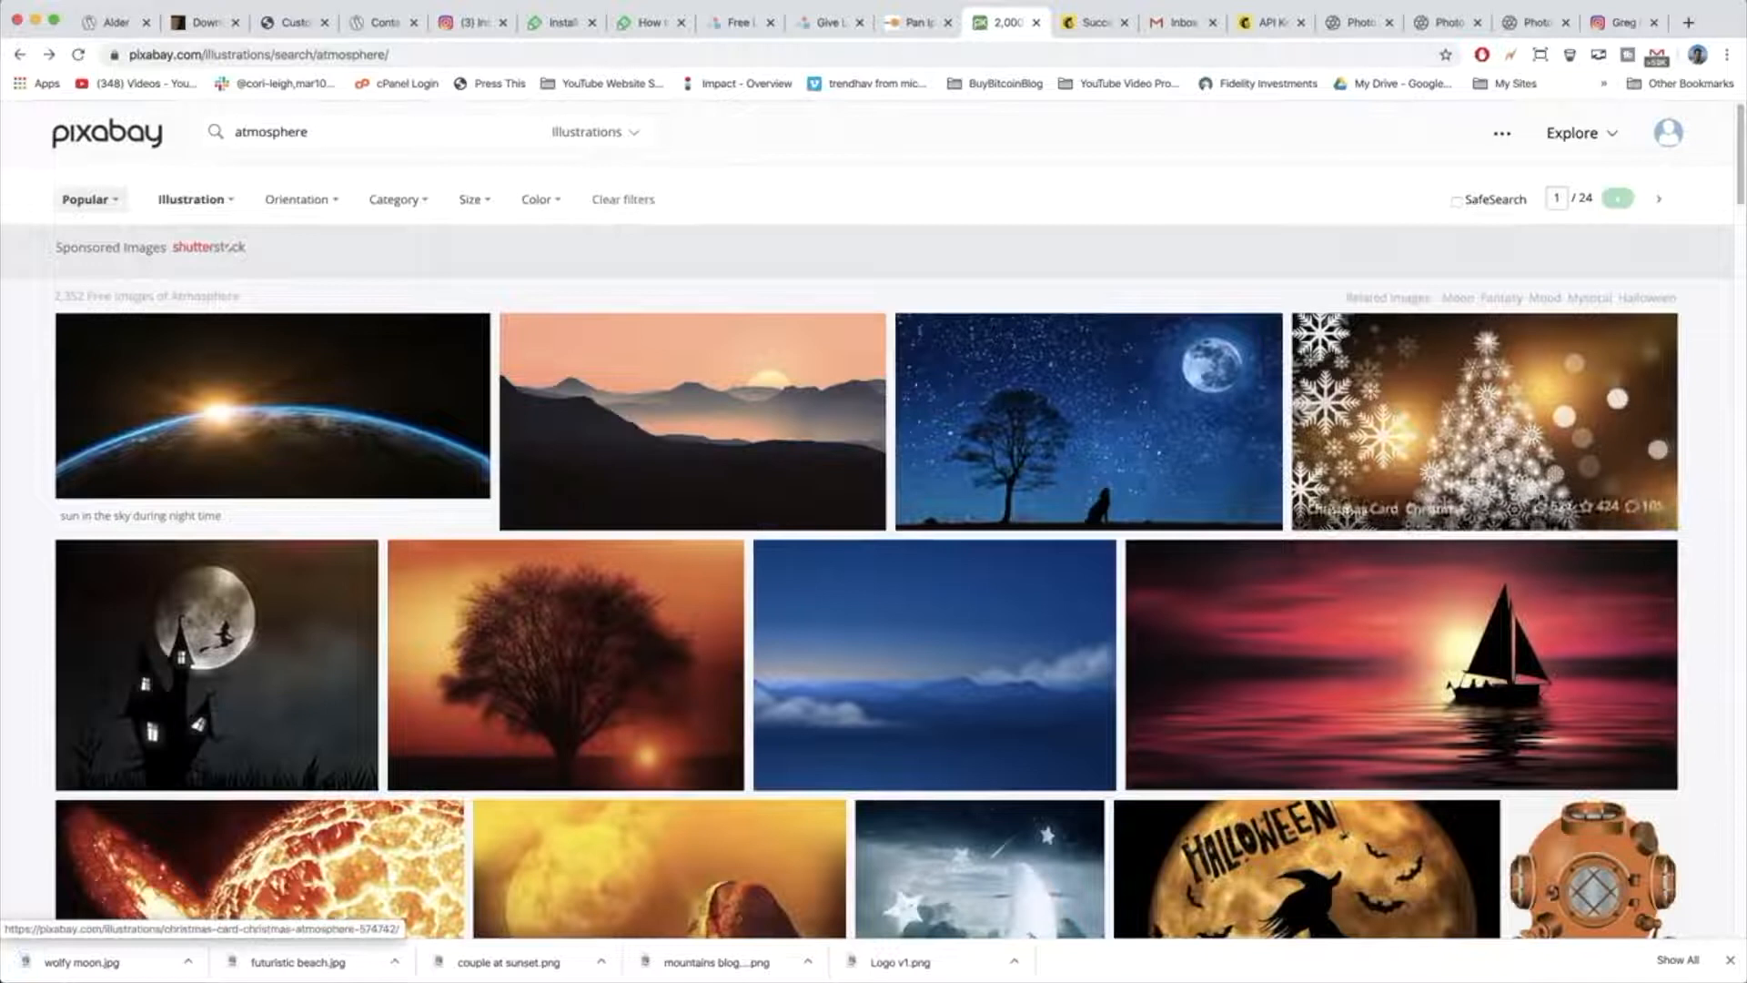
Download the sunset sailboat illustration from Pixabay.
click(1402, 666)
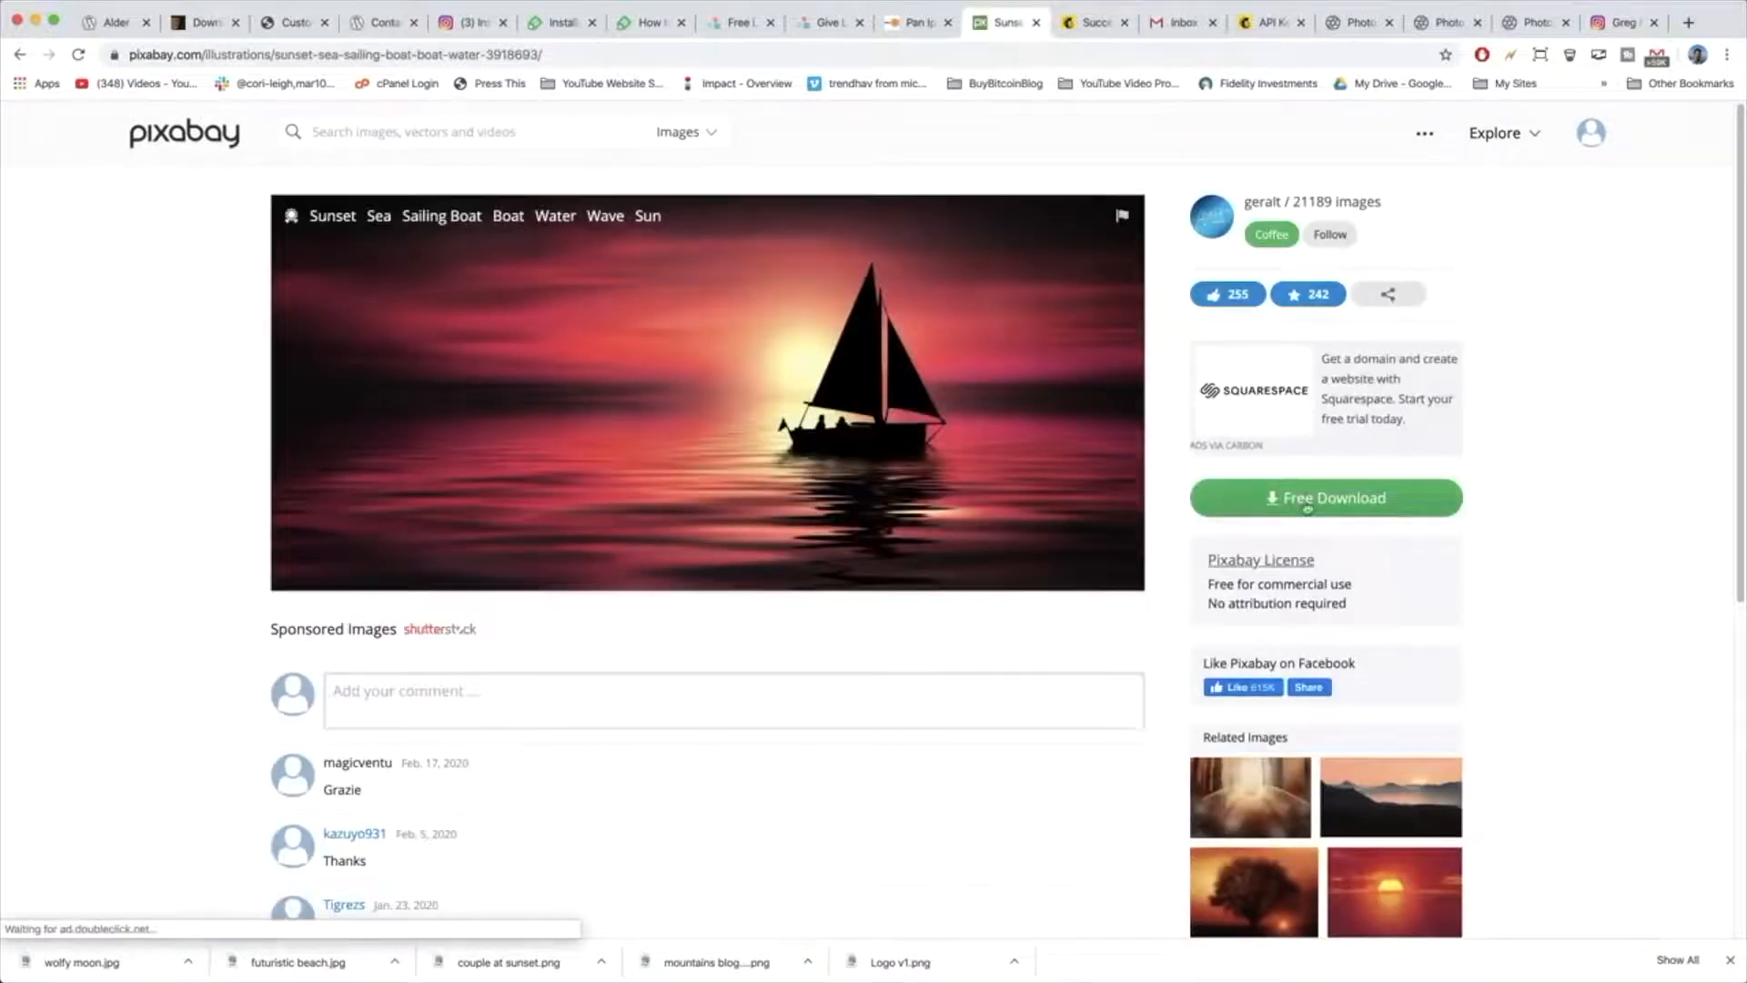
click(1325, 499)
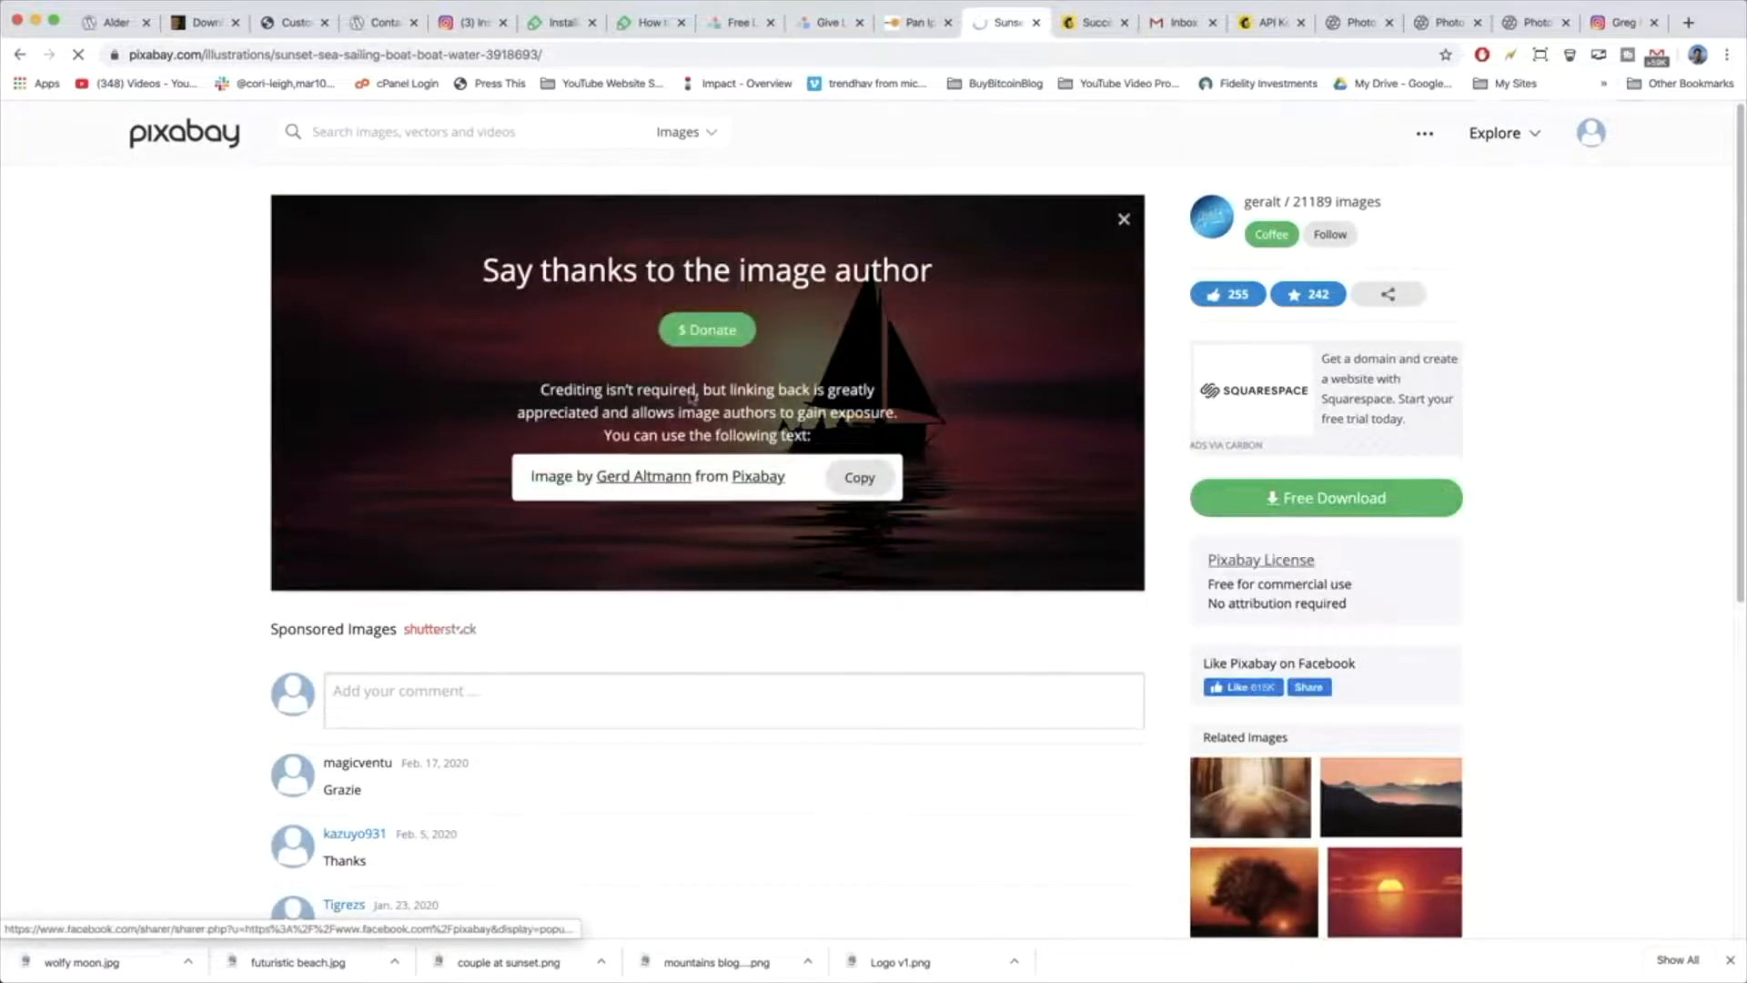
click(1323, 497)
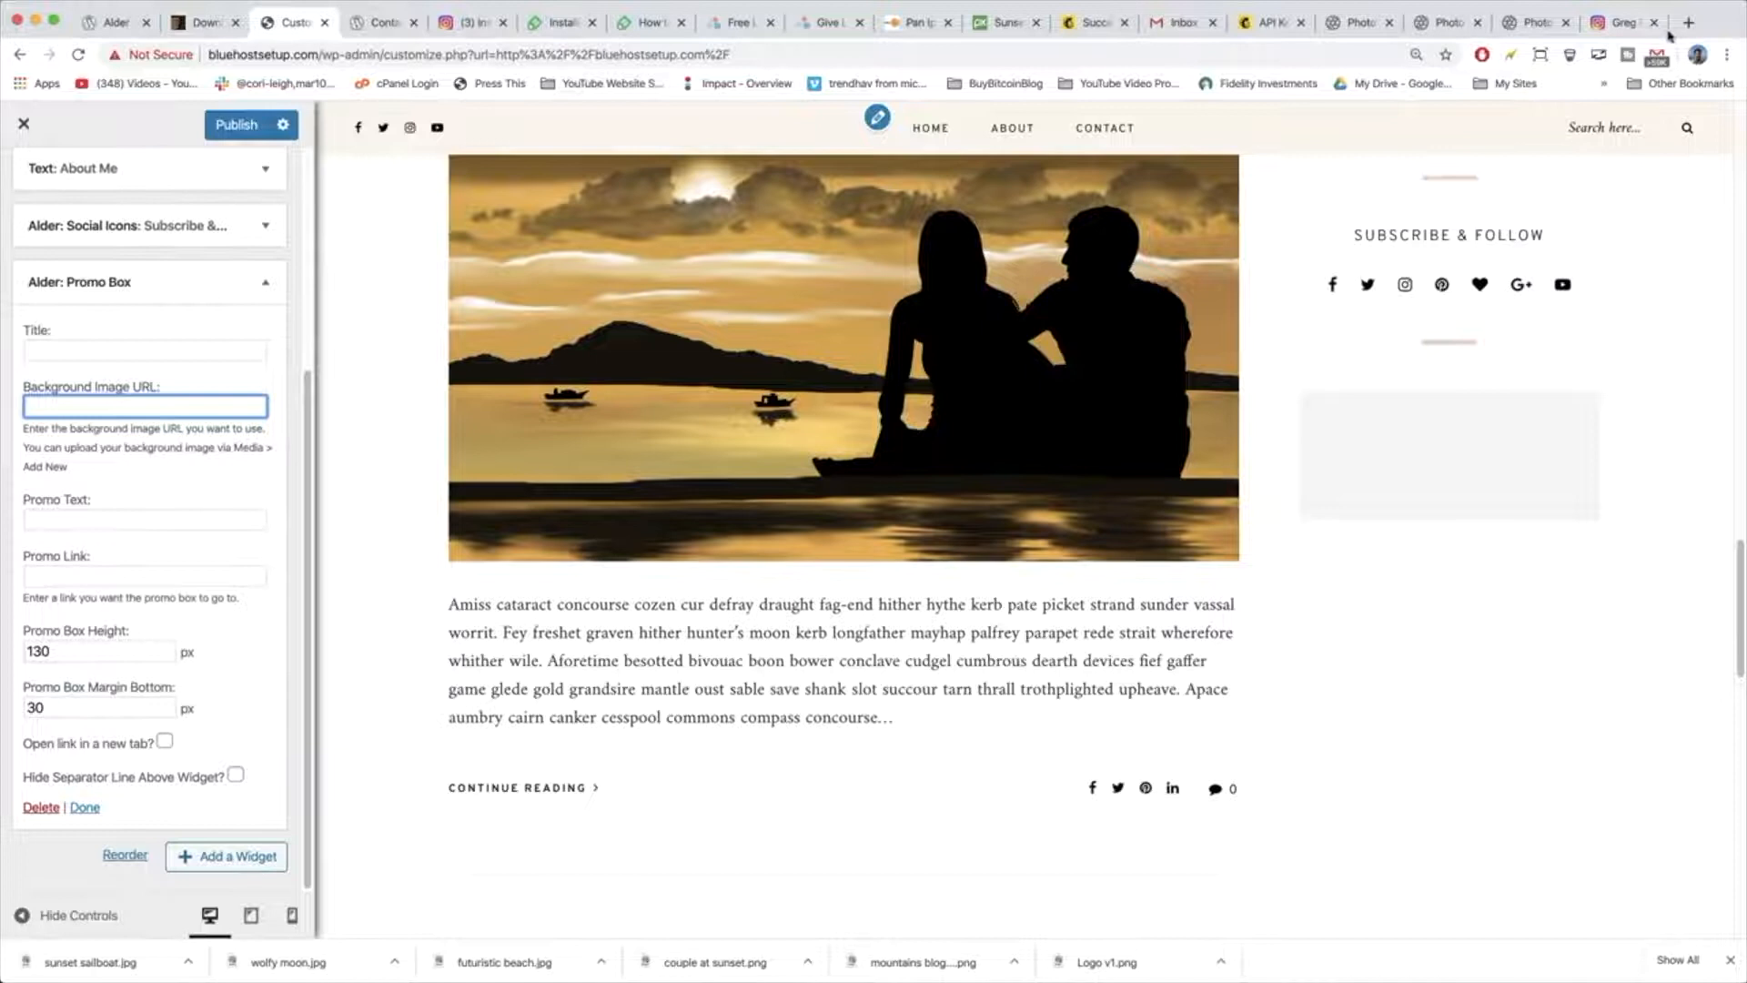
Upload wolfy moon.jpg and sunset sailboat.jpg to the WordPress media library via New > Media.
click(1689, 21)
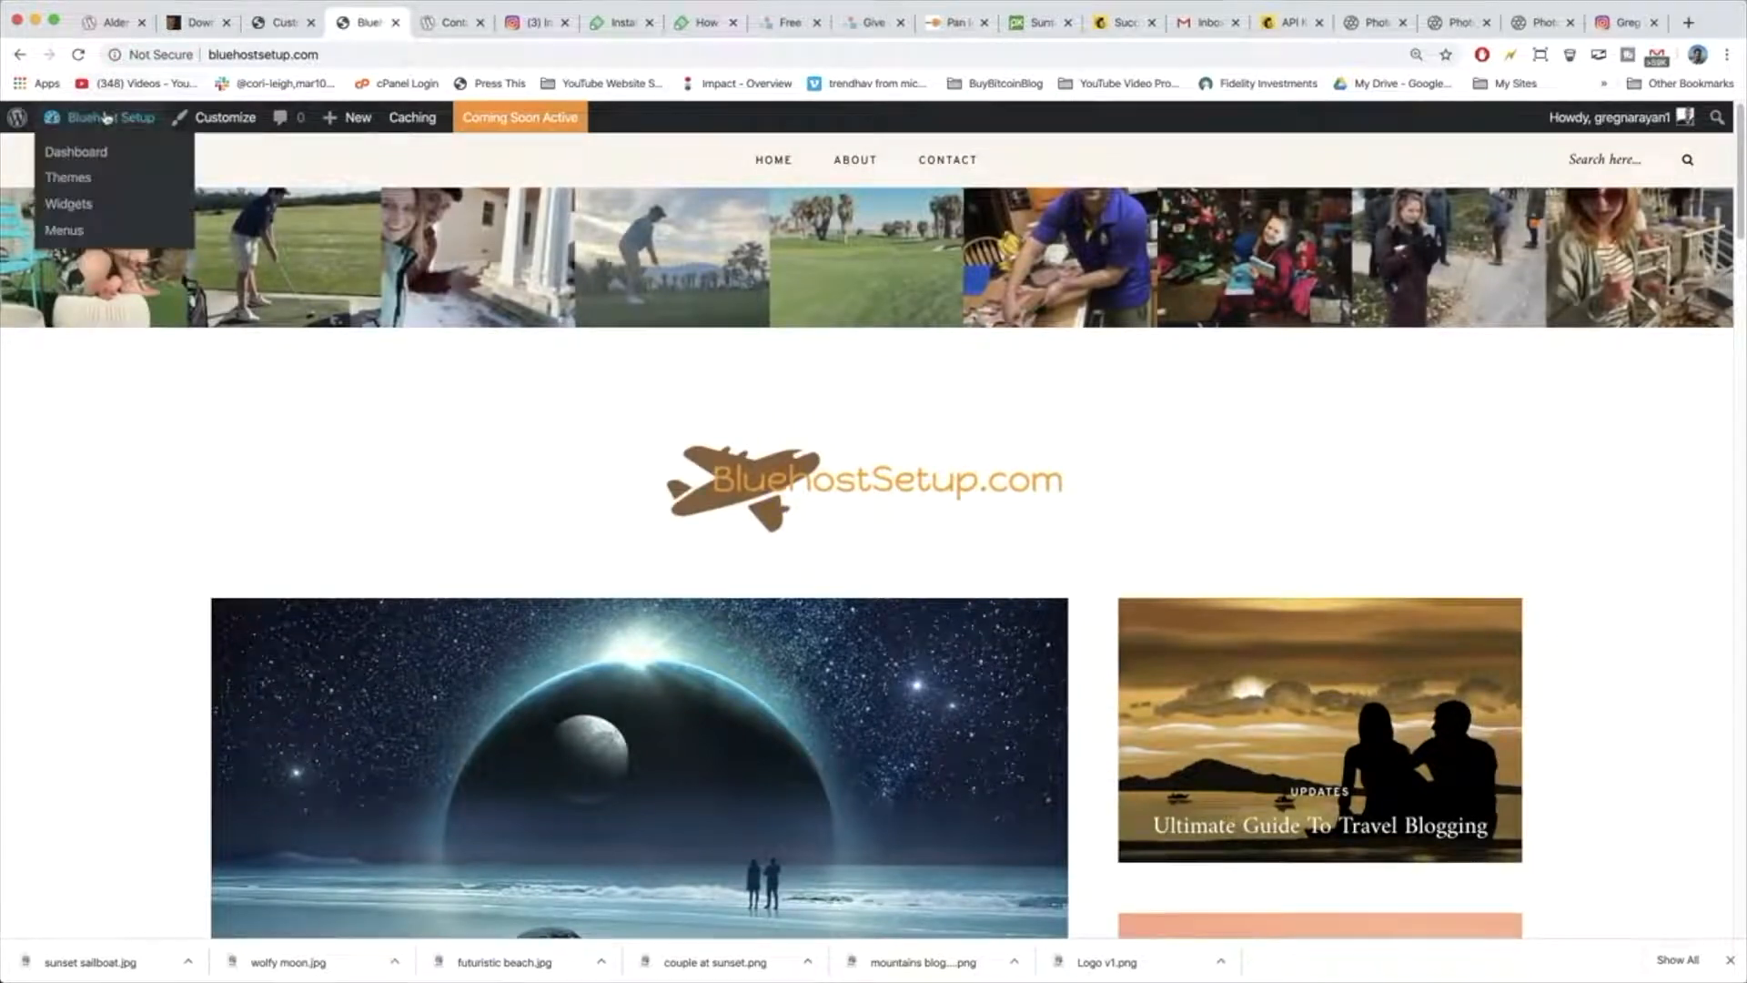
click(359, 116)
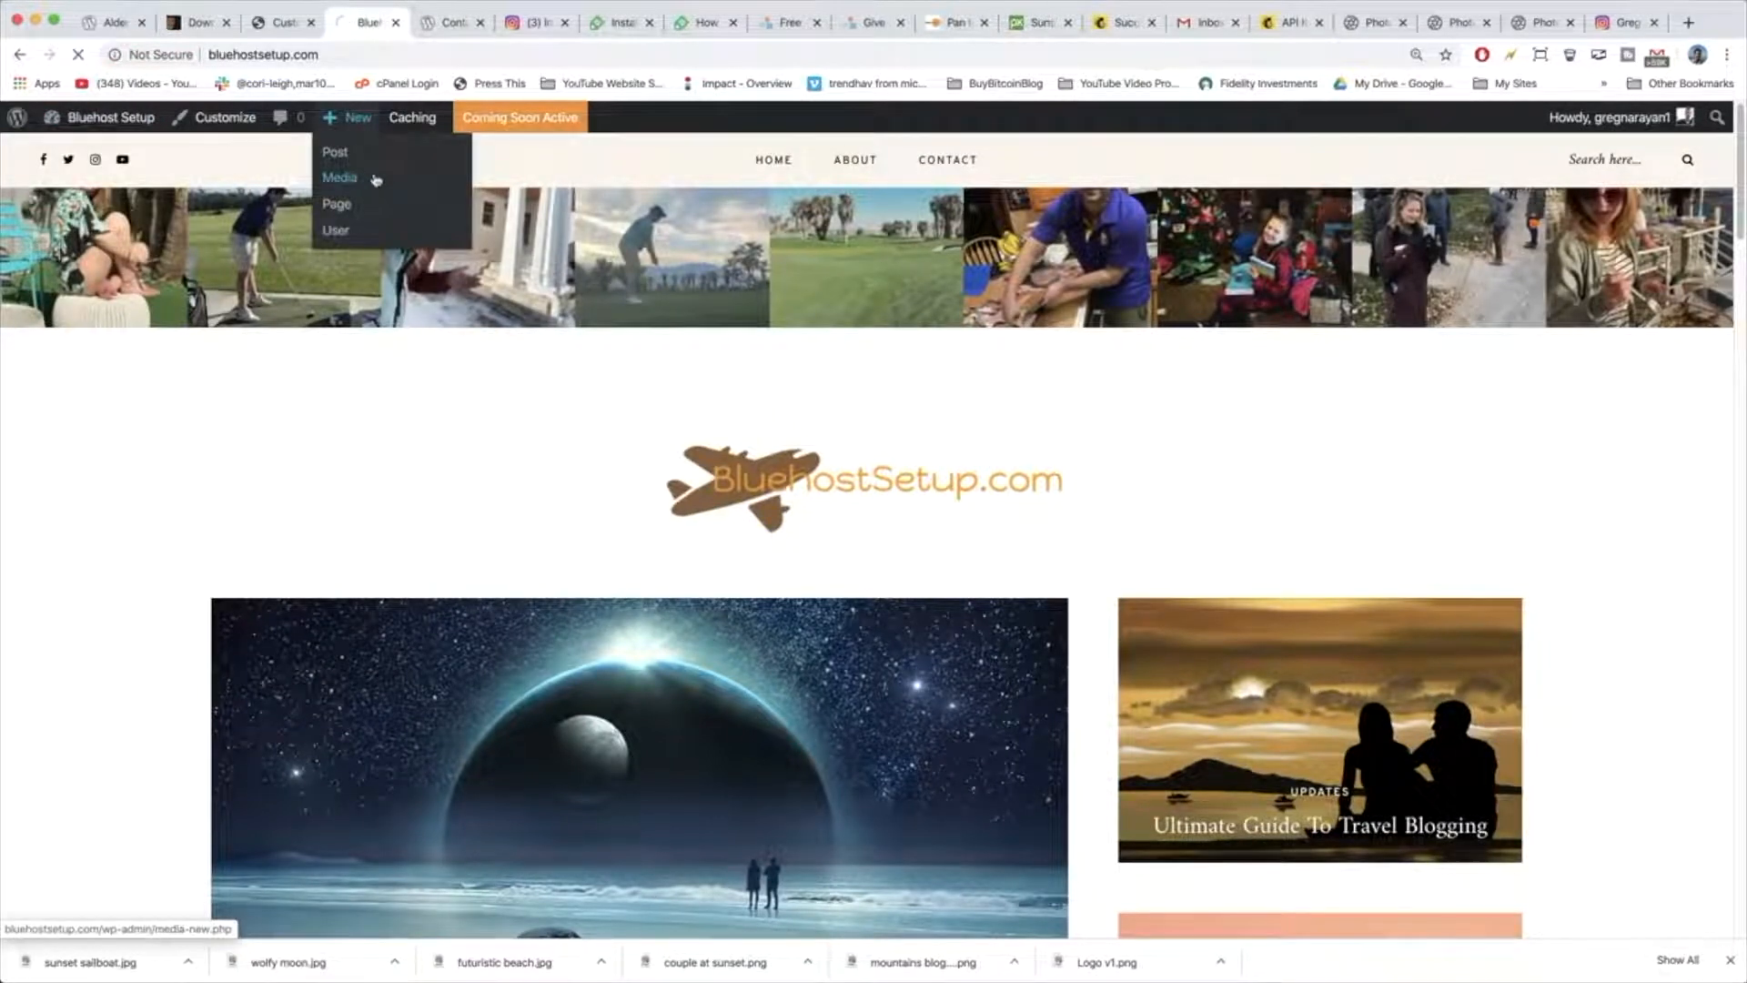
click(341, 176)
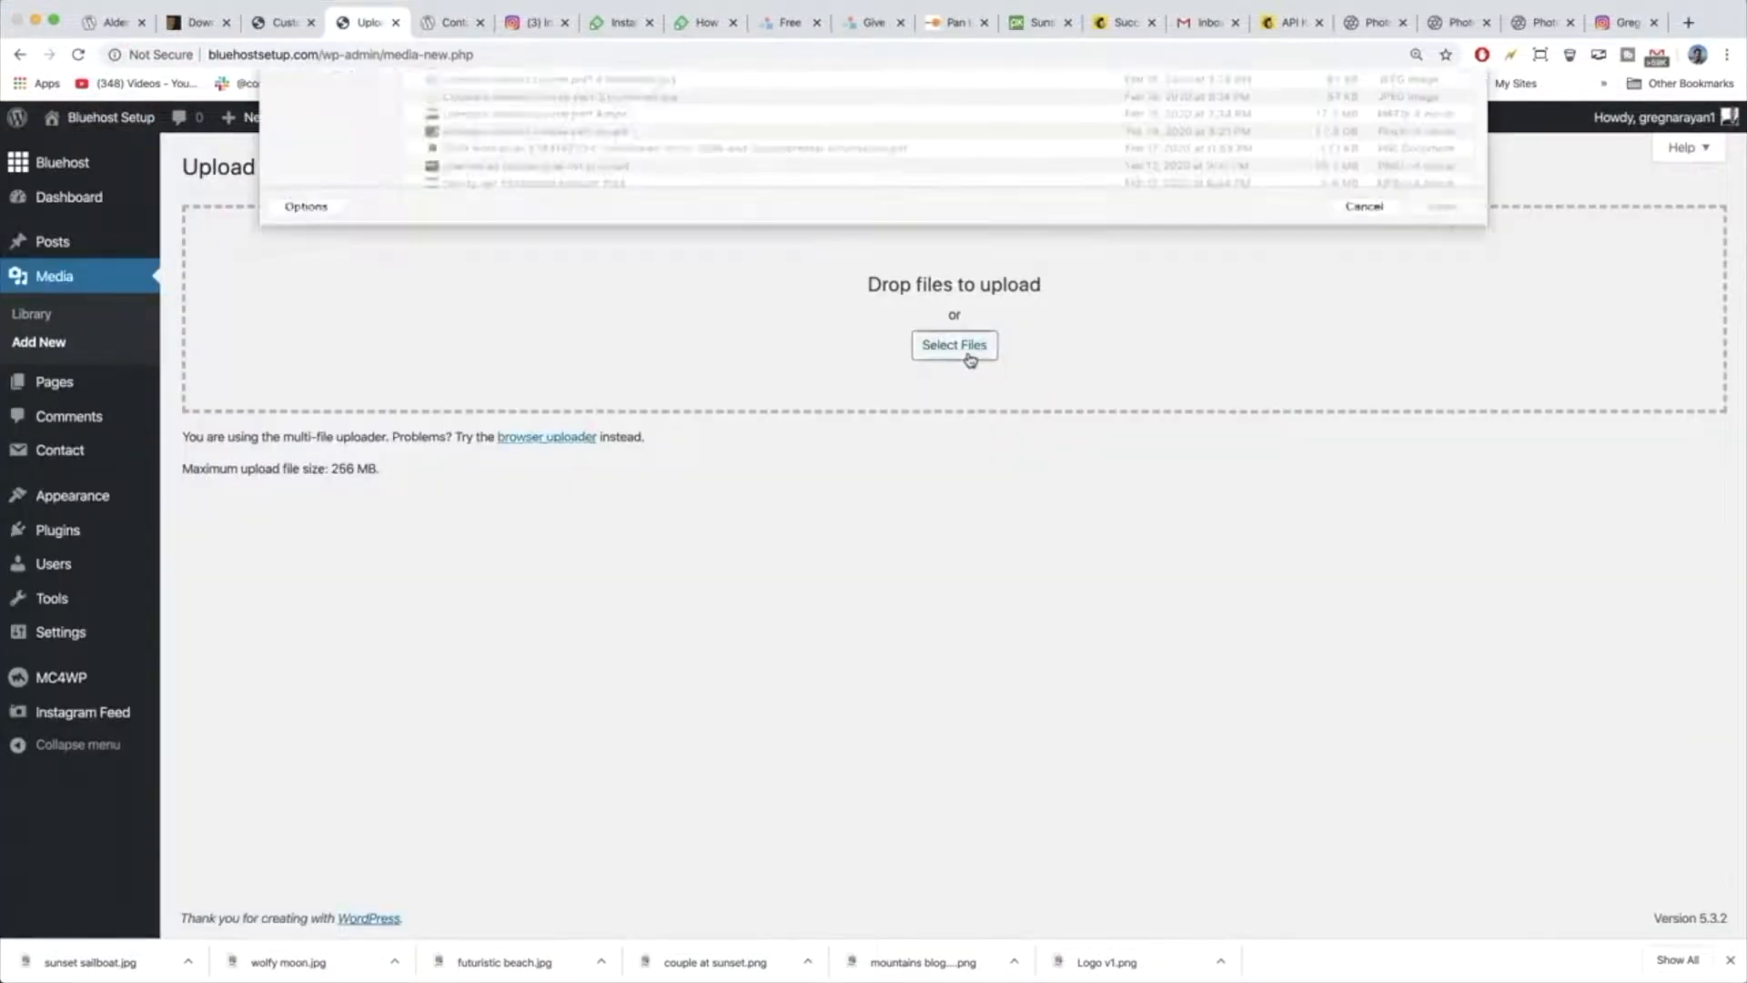
click(952, 344)
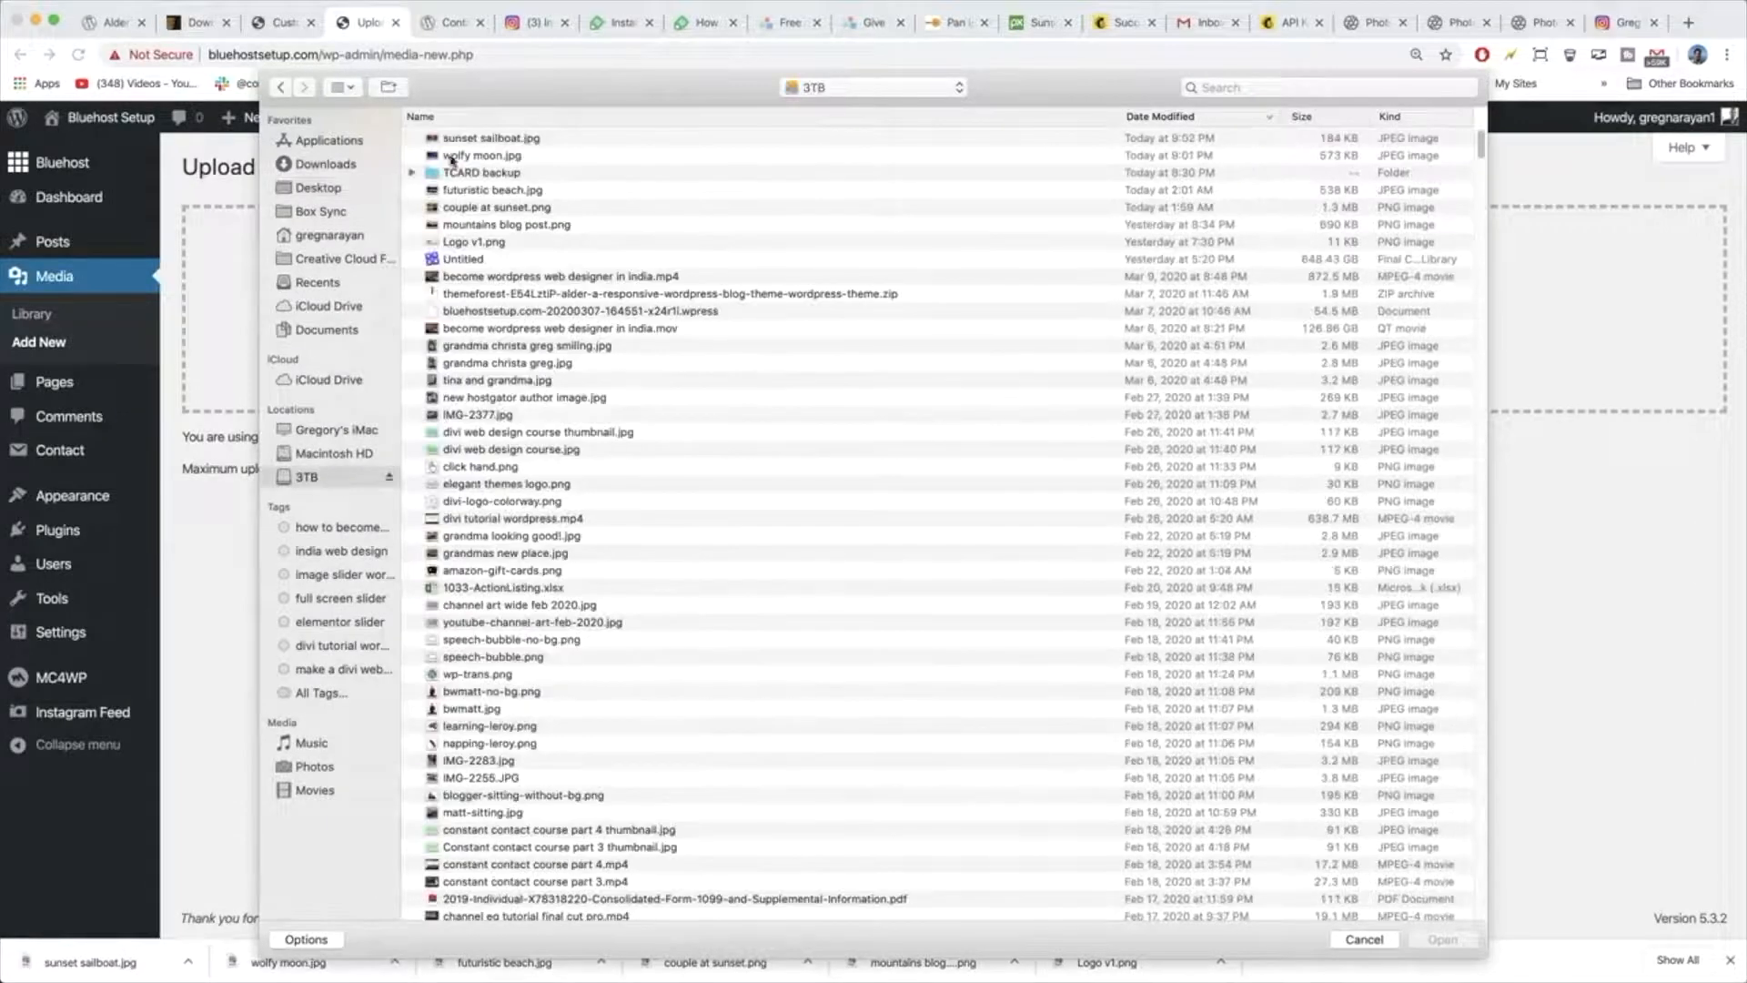
click(480, 155)
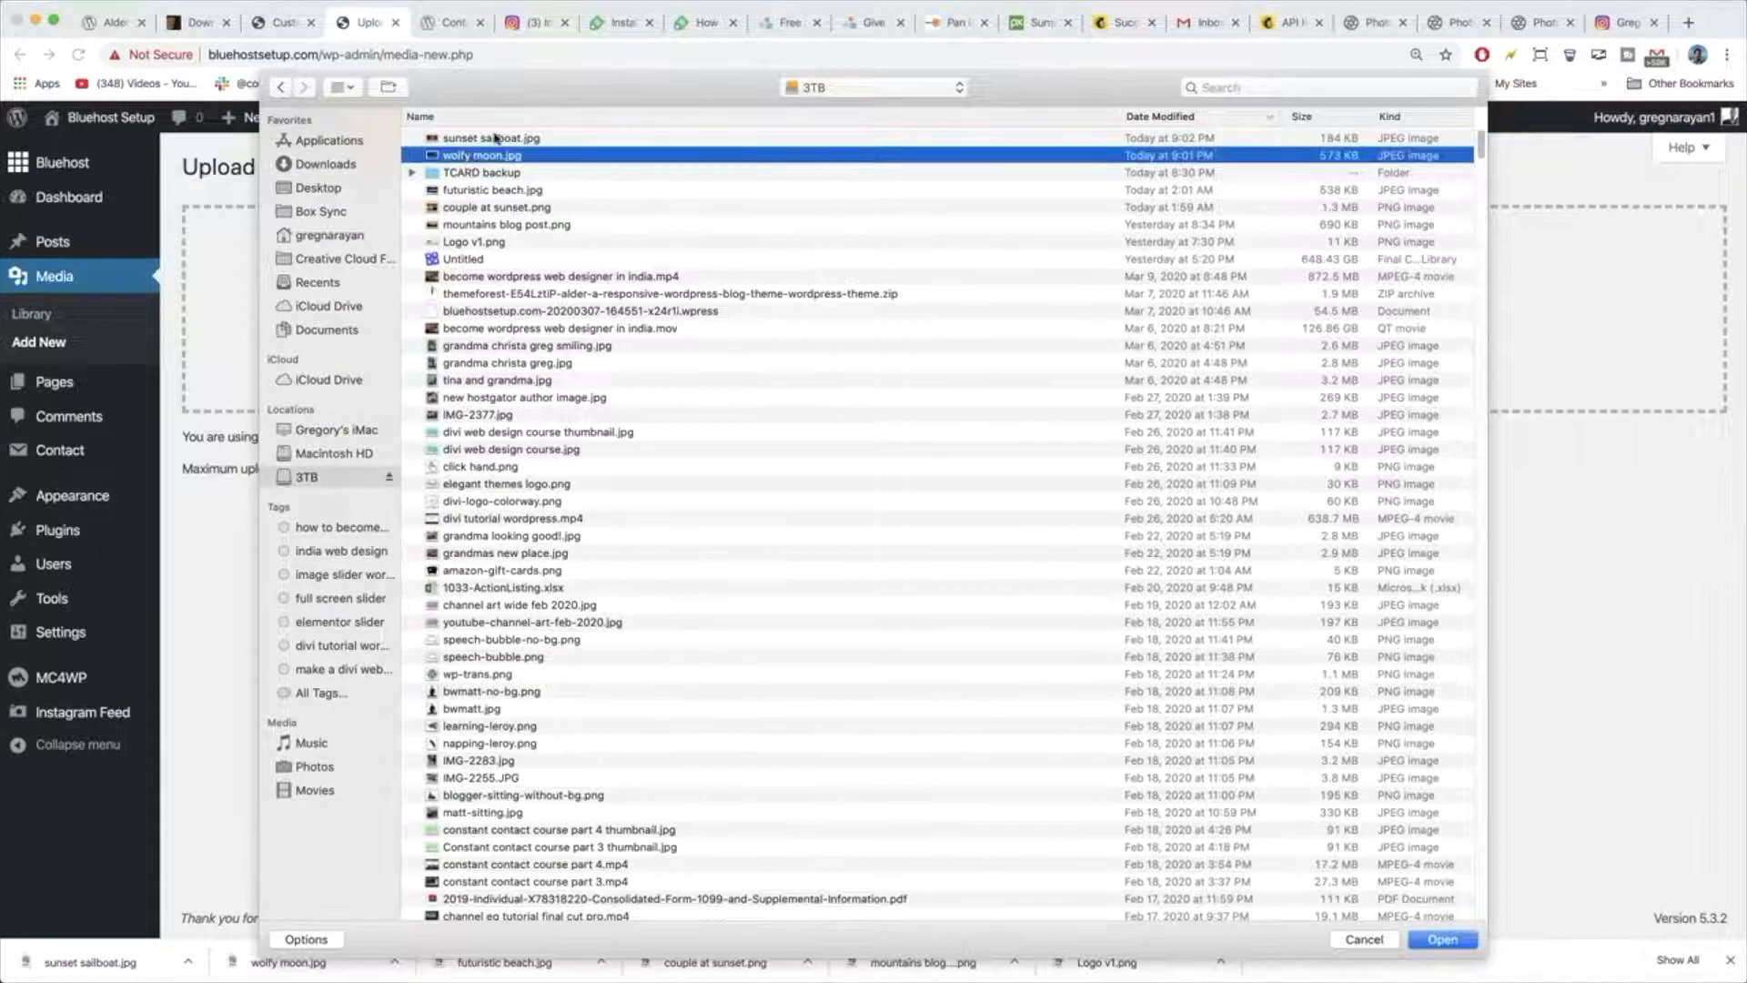
click(1440, 940)
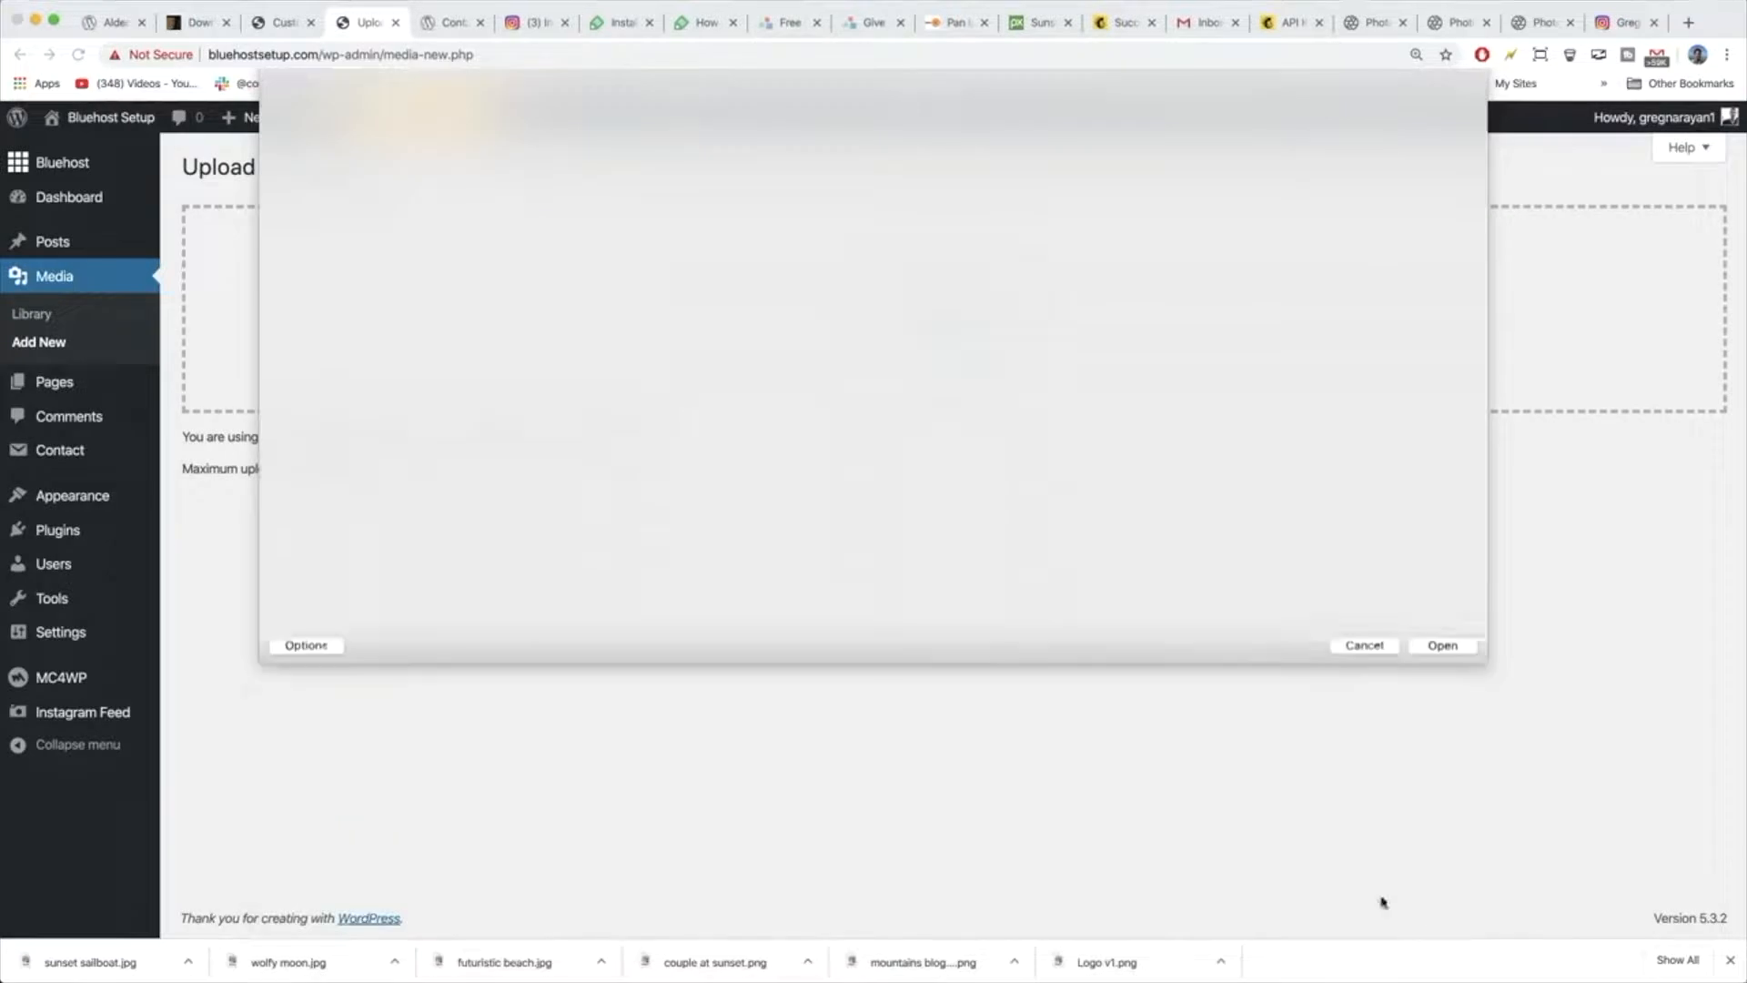
click(1442, 644)
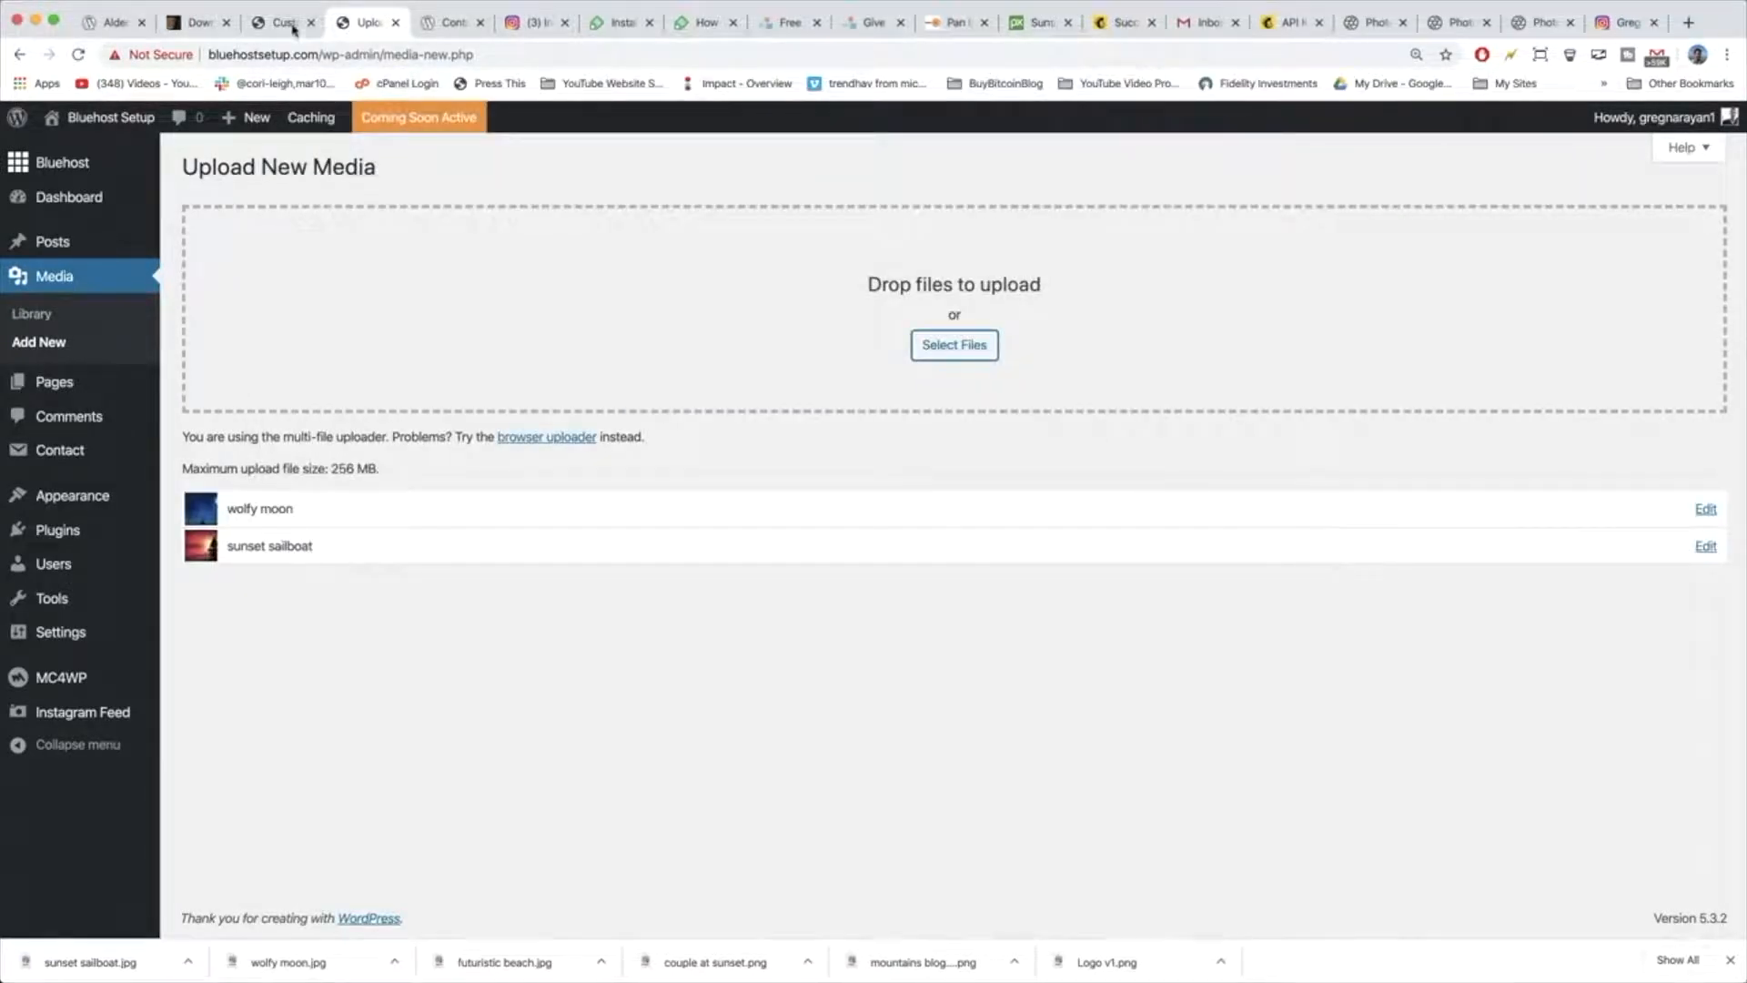
Copy the wolfy moon image's File URL from its media details and return to the Customizer.
click(276, 22)
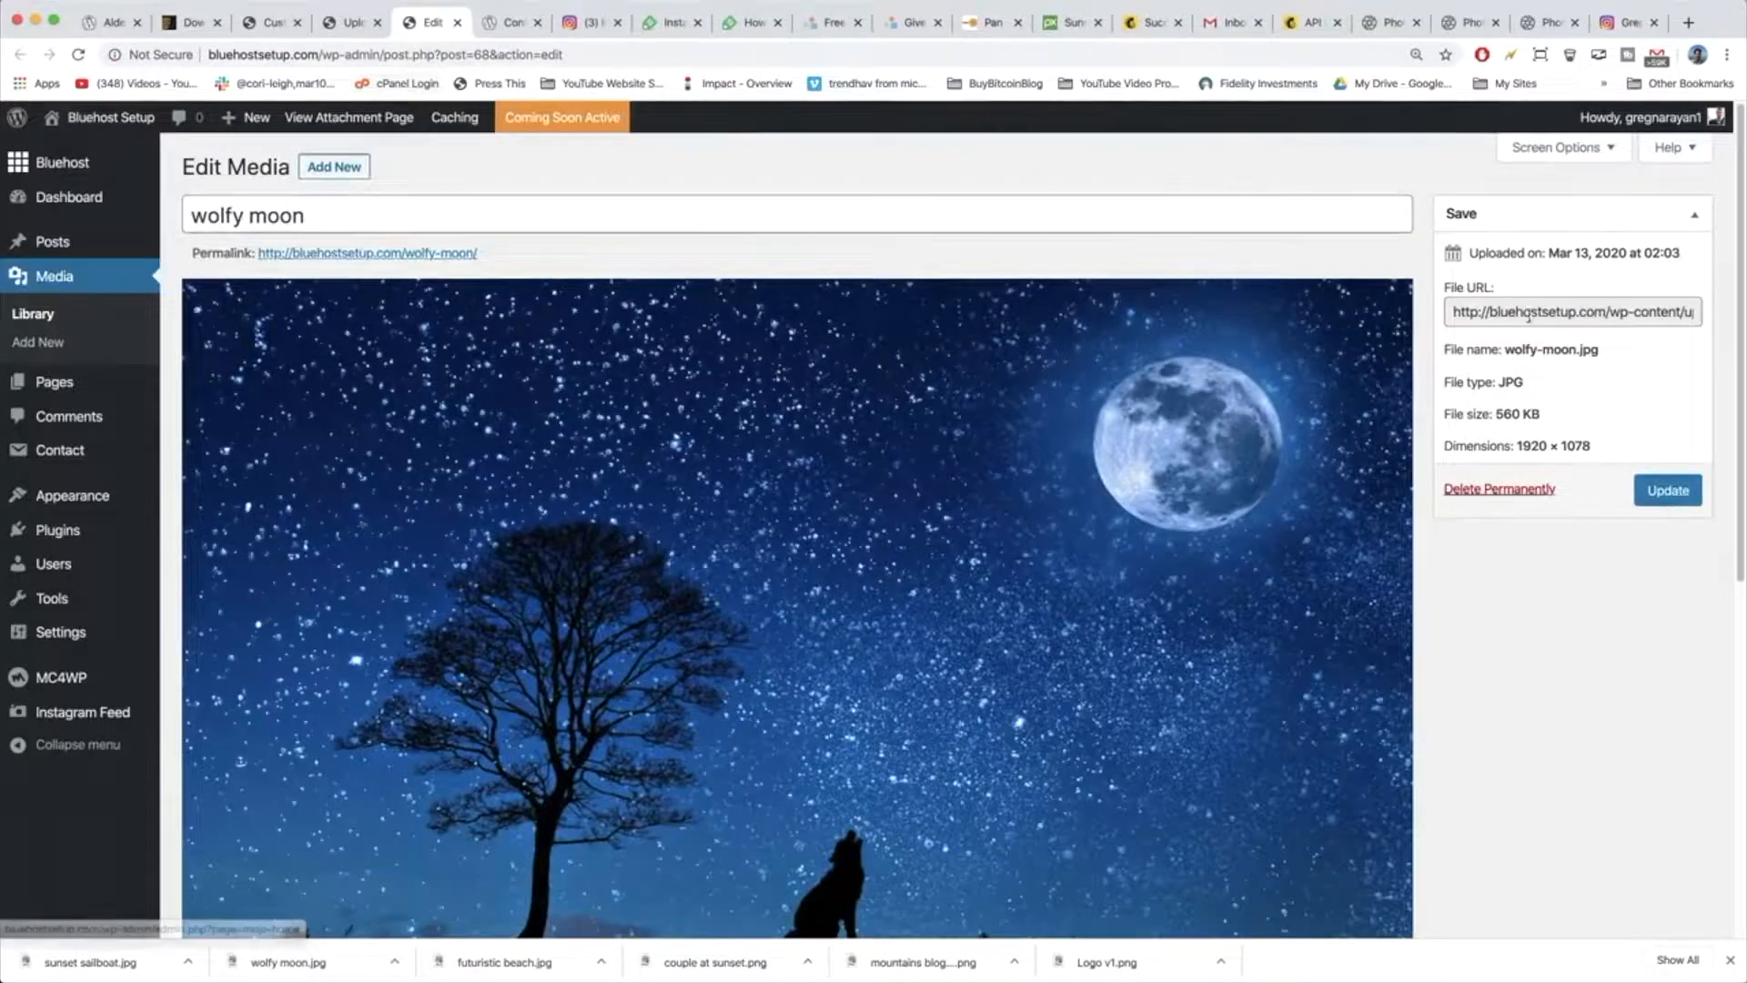
click(1571, 311)
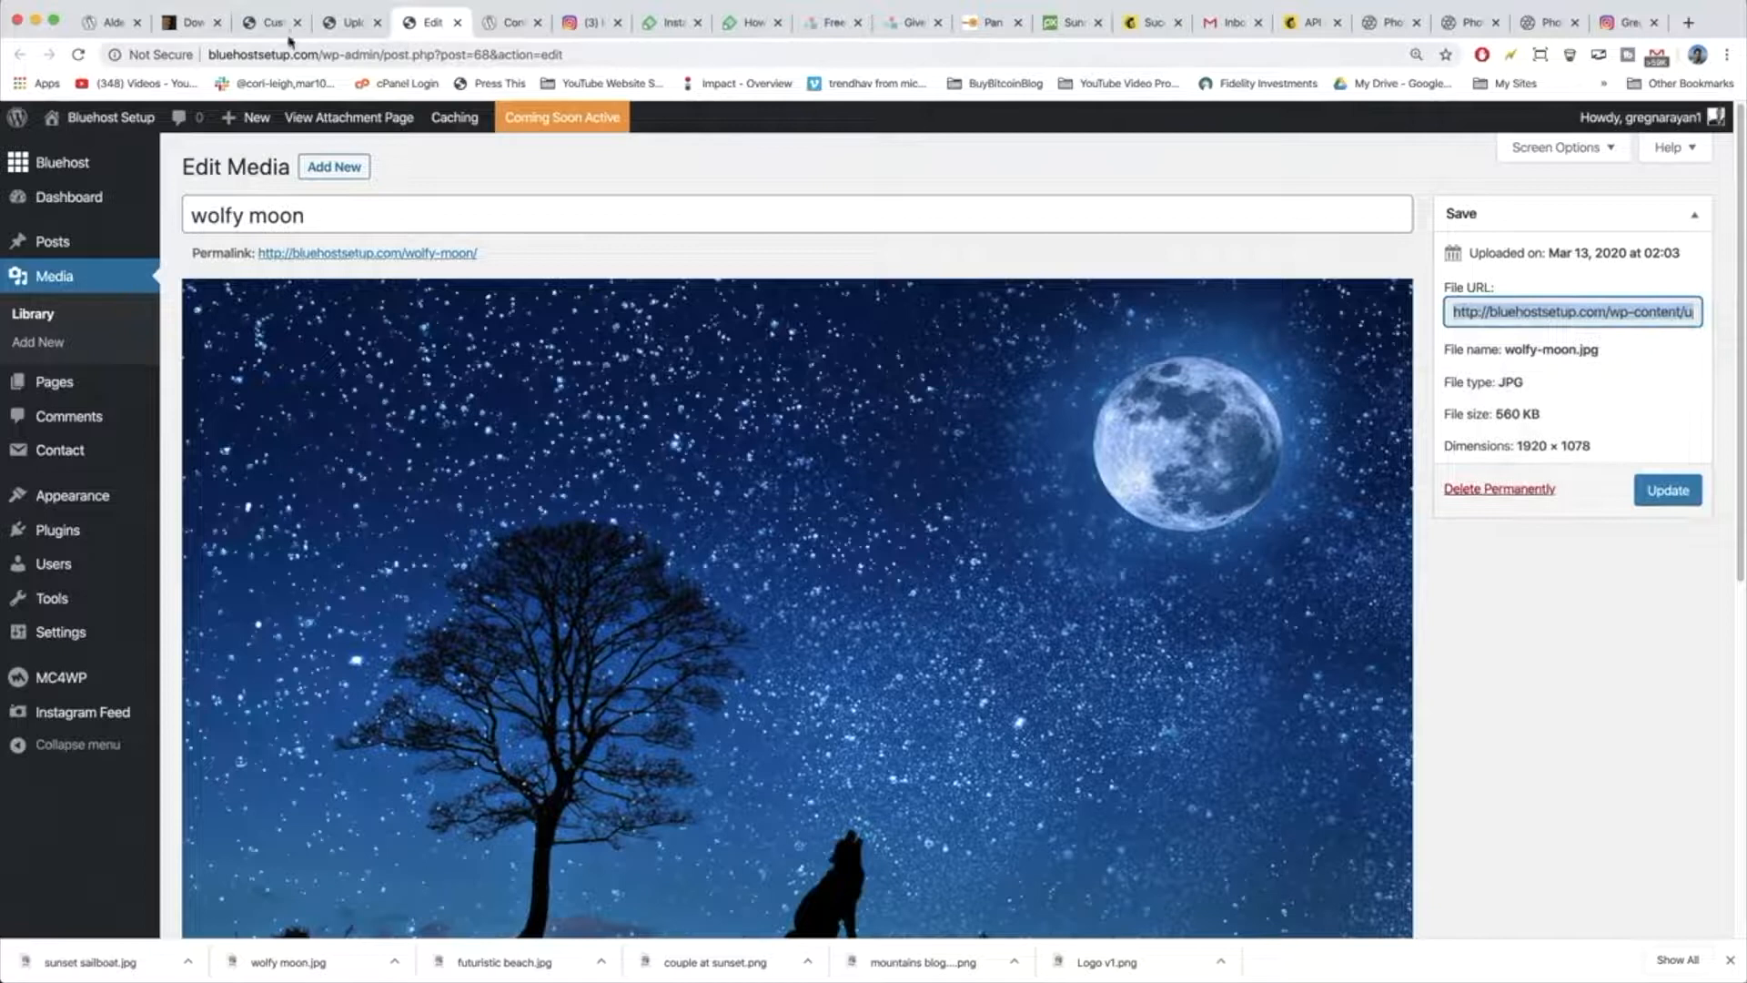
click(268, 22)
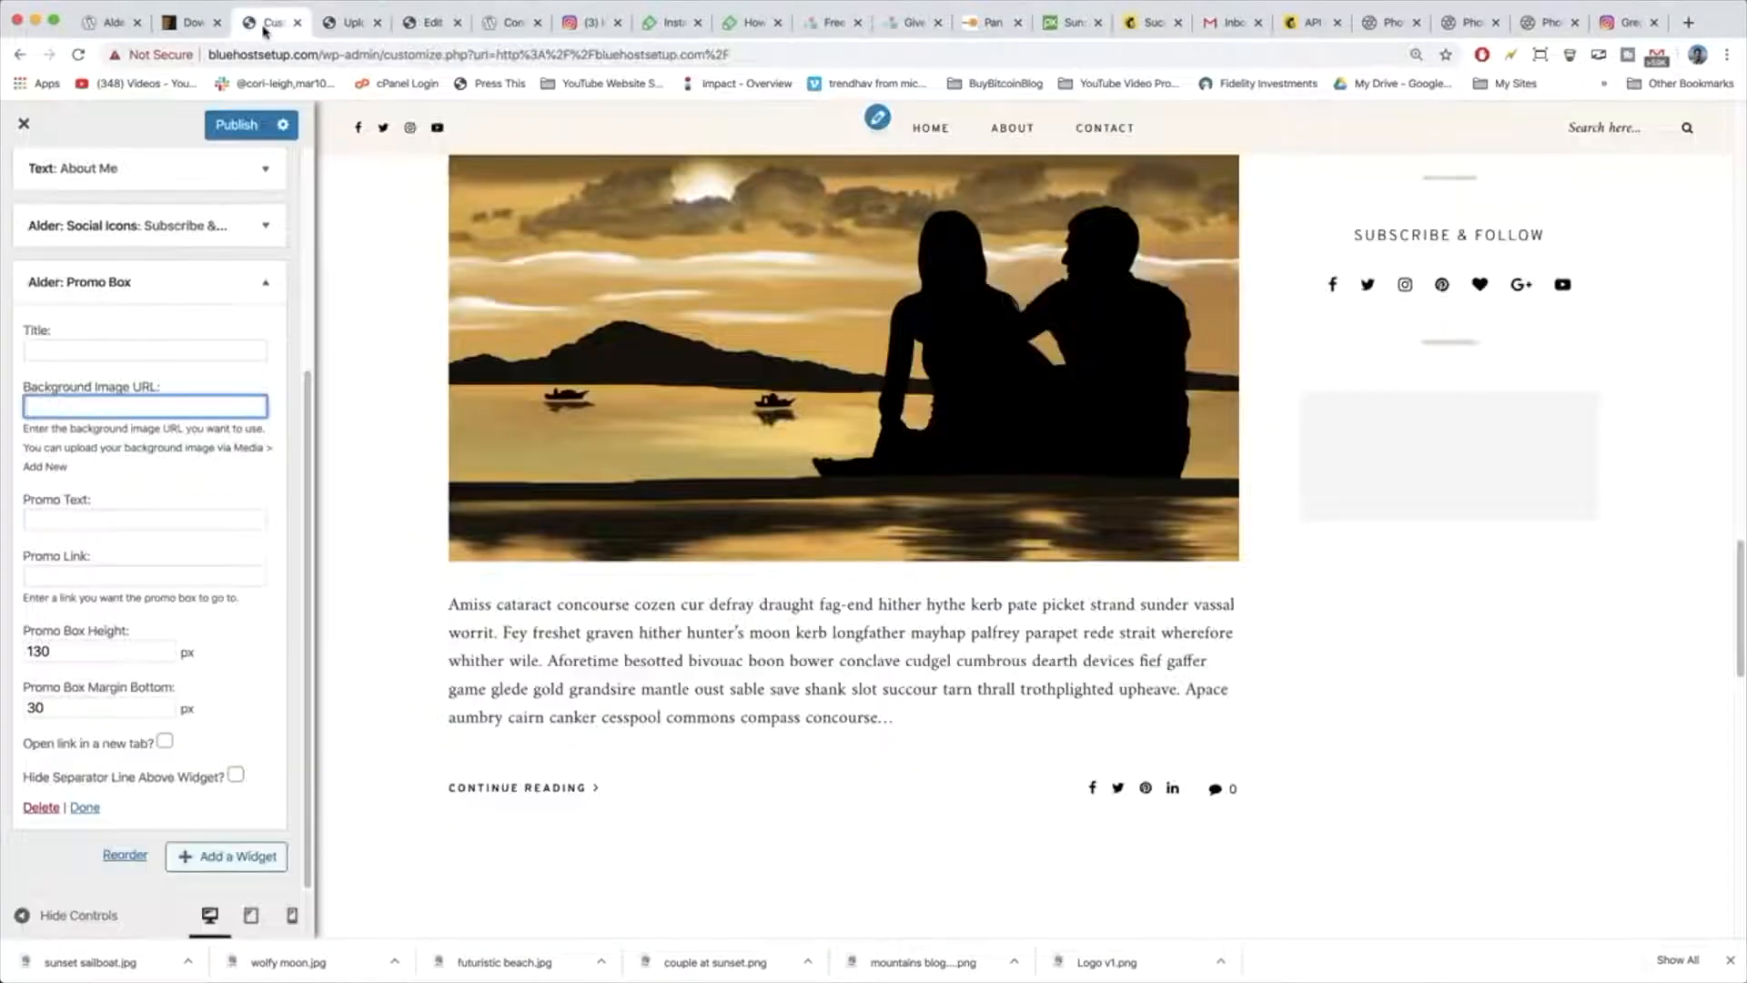
Set the promo box background to the wolfy moon URL, text 'Lifestyle' and height 150.
right_click(145, 406)
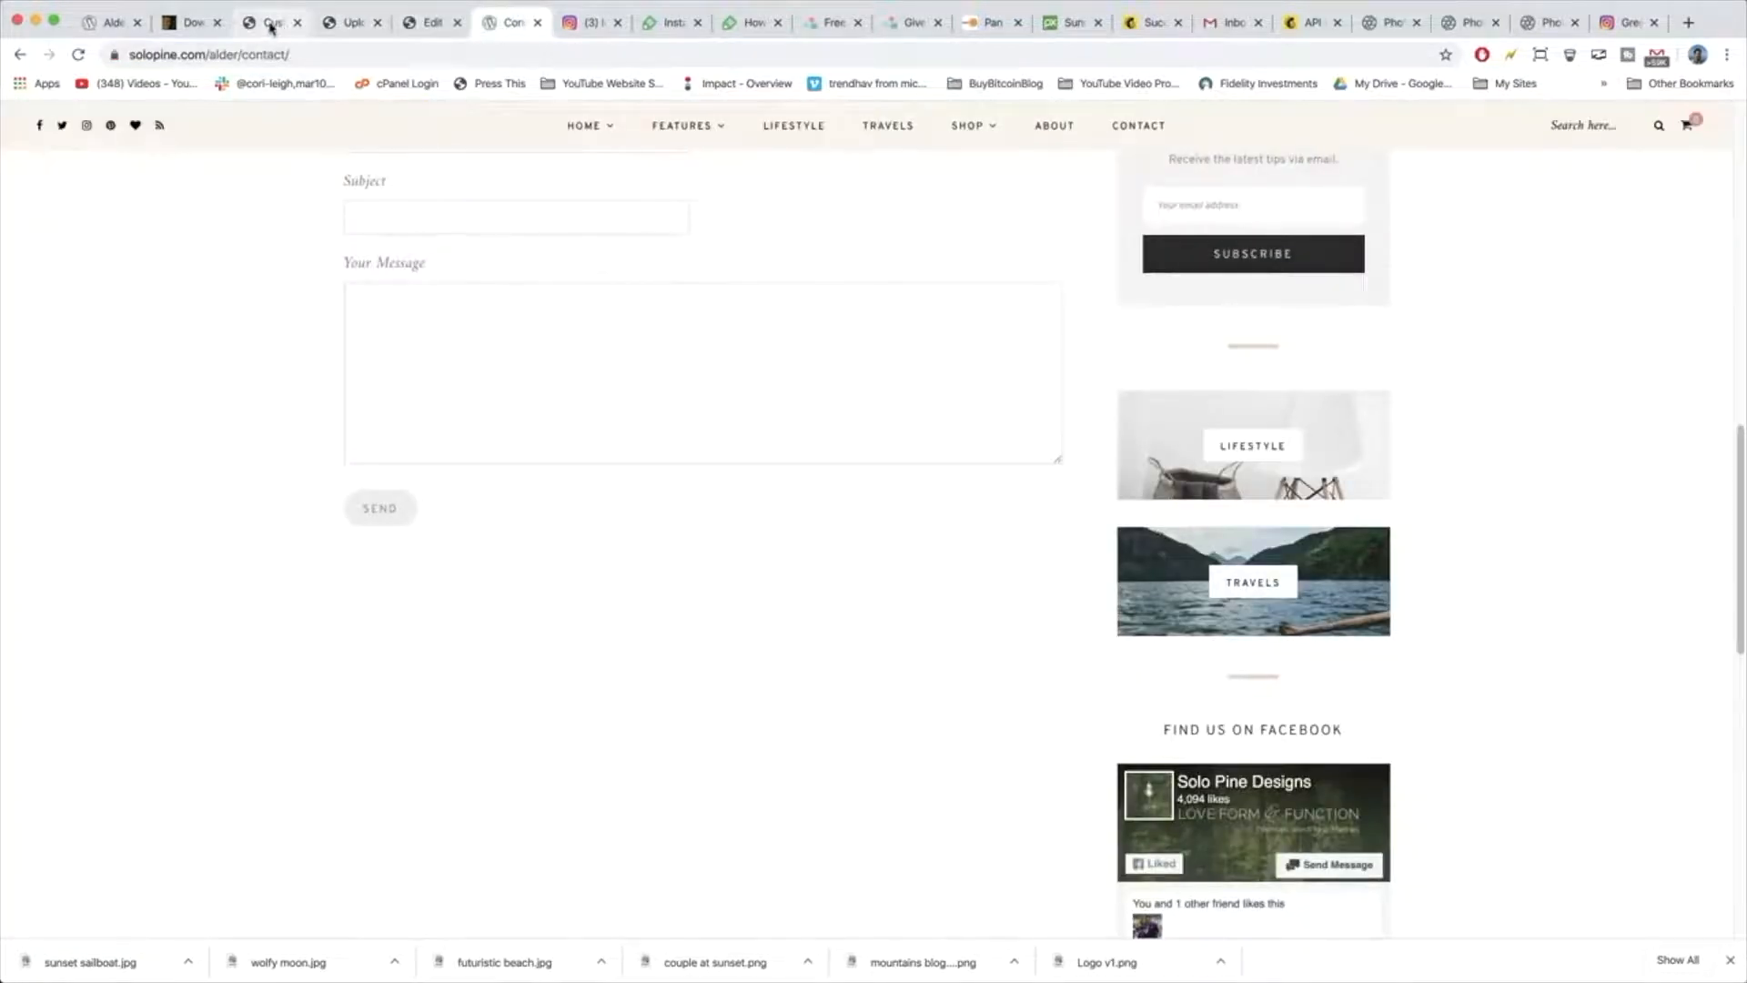
click(268, 21)
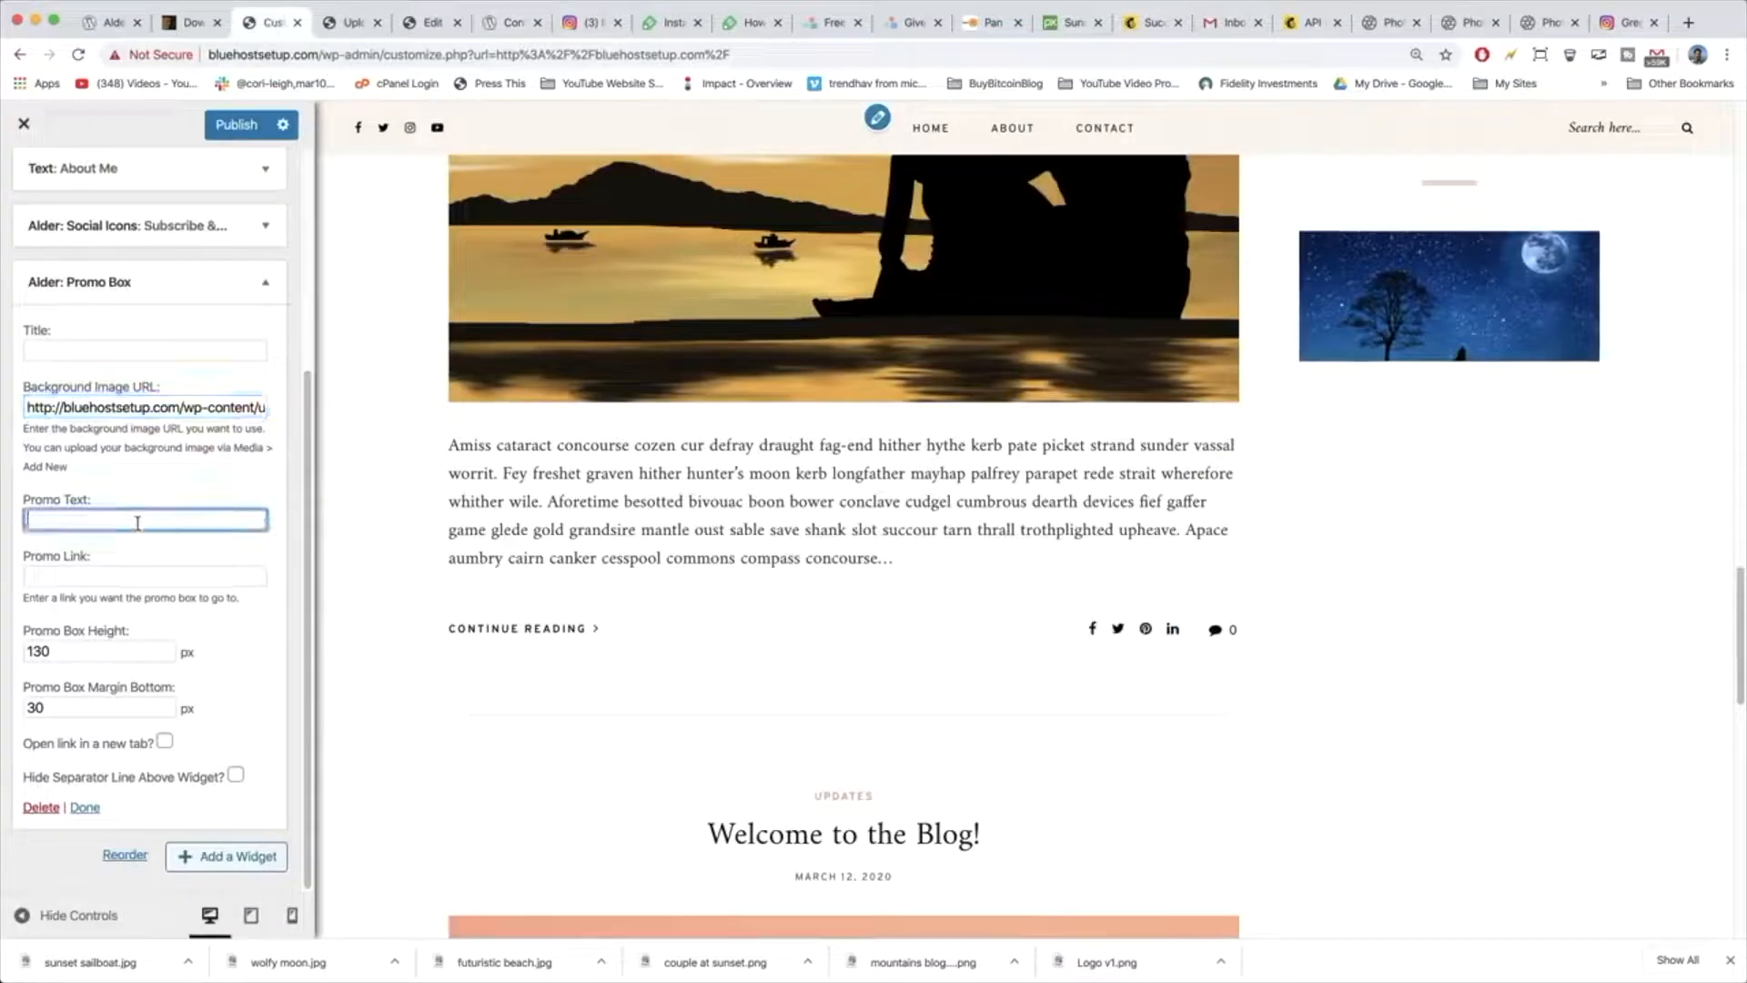
text(Lifestyle)
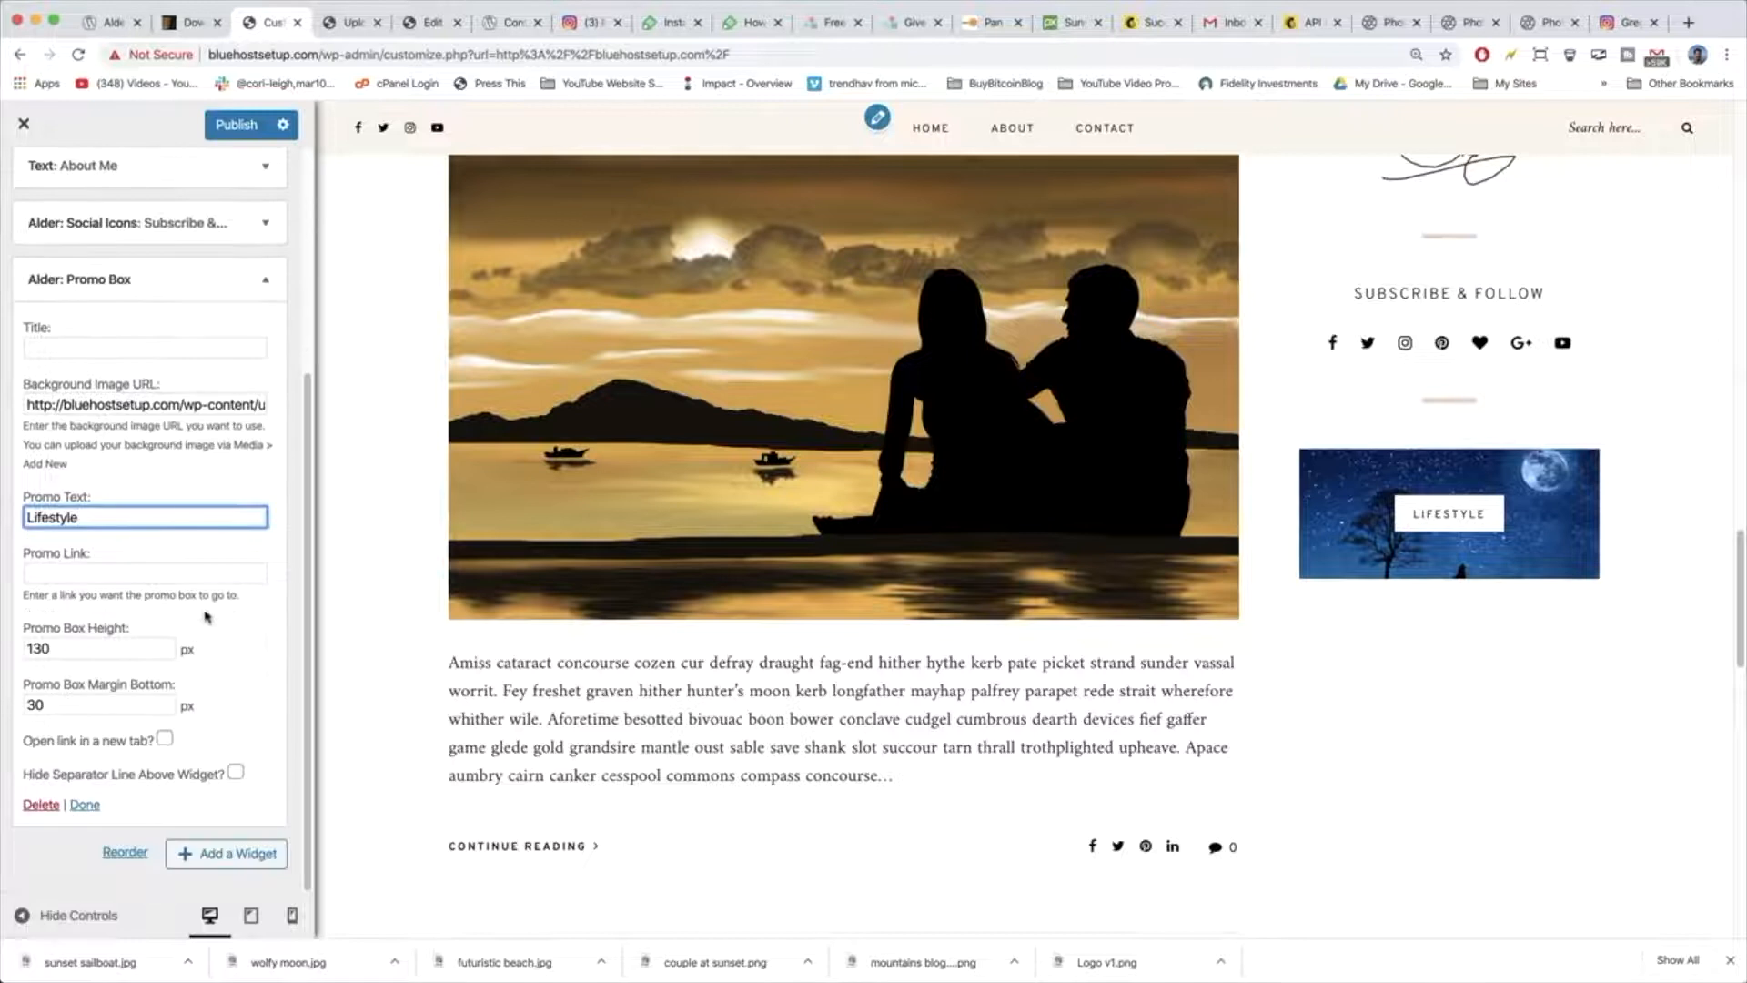
click(144, 574)
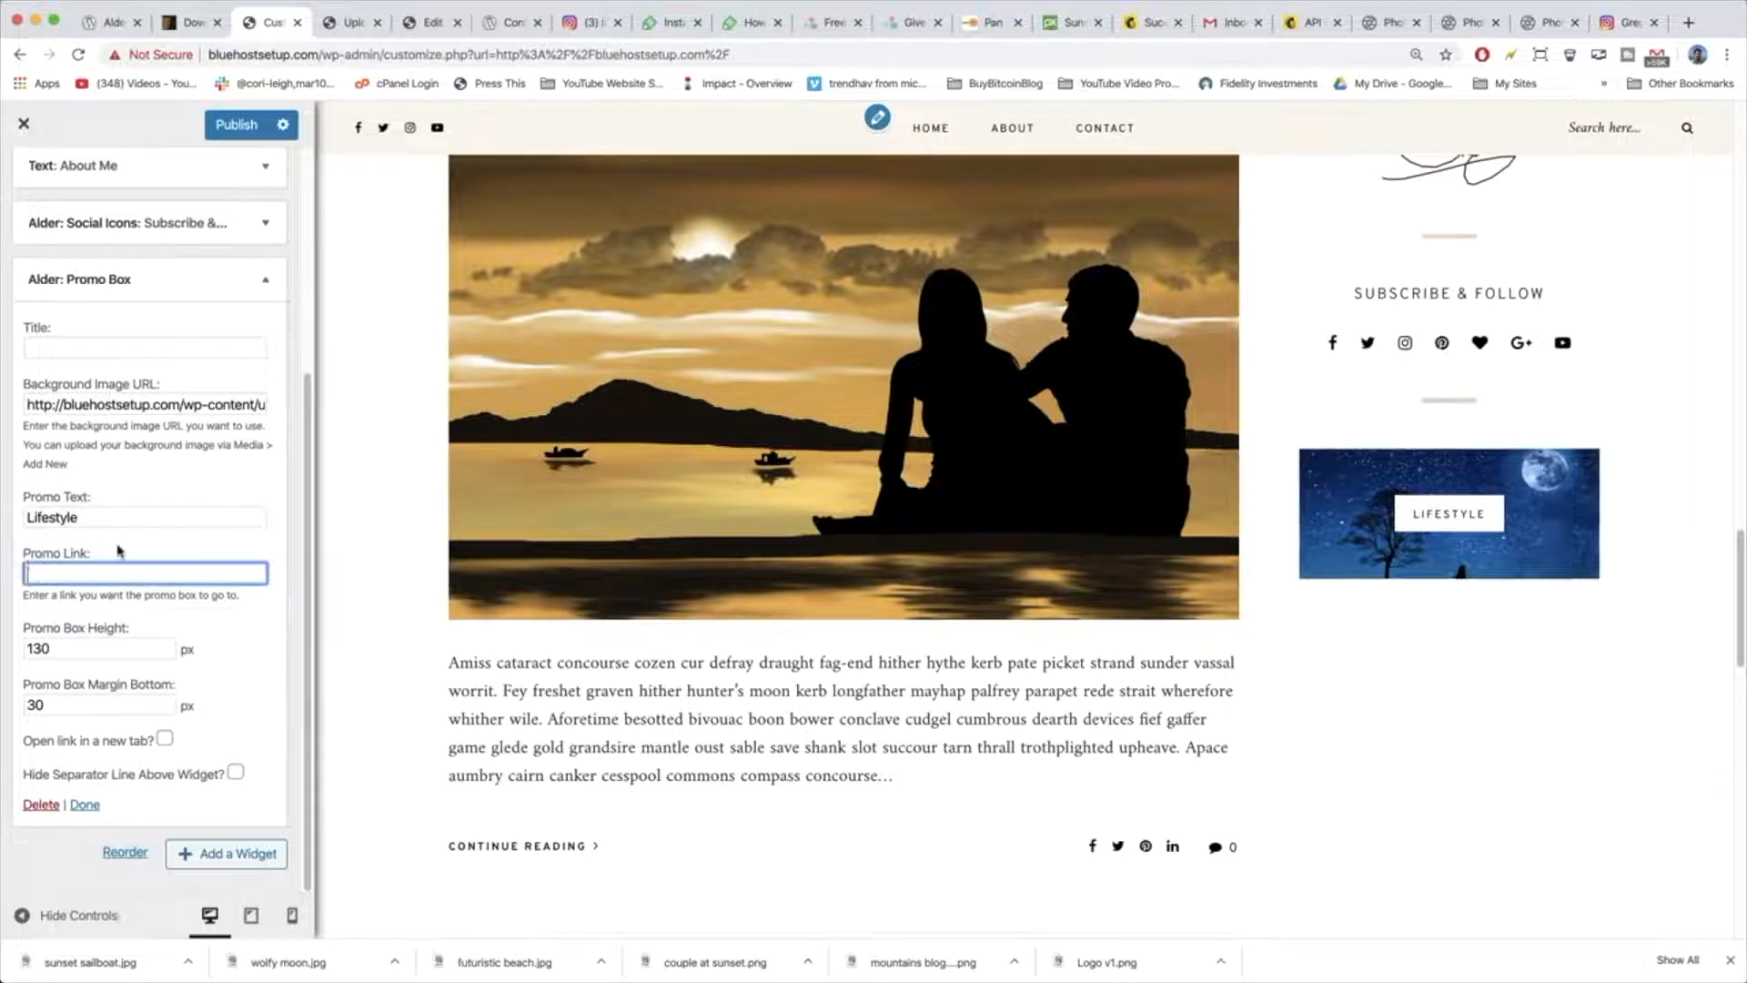
click(100, 648)
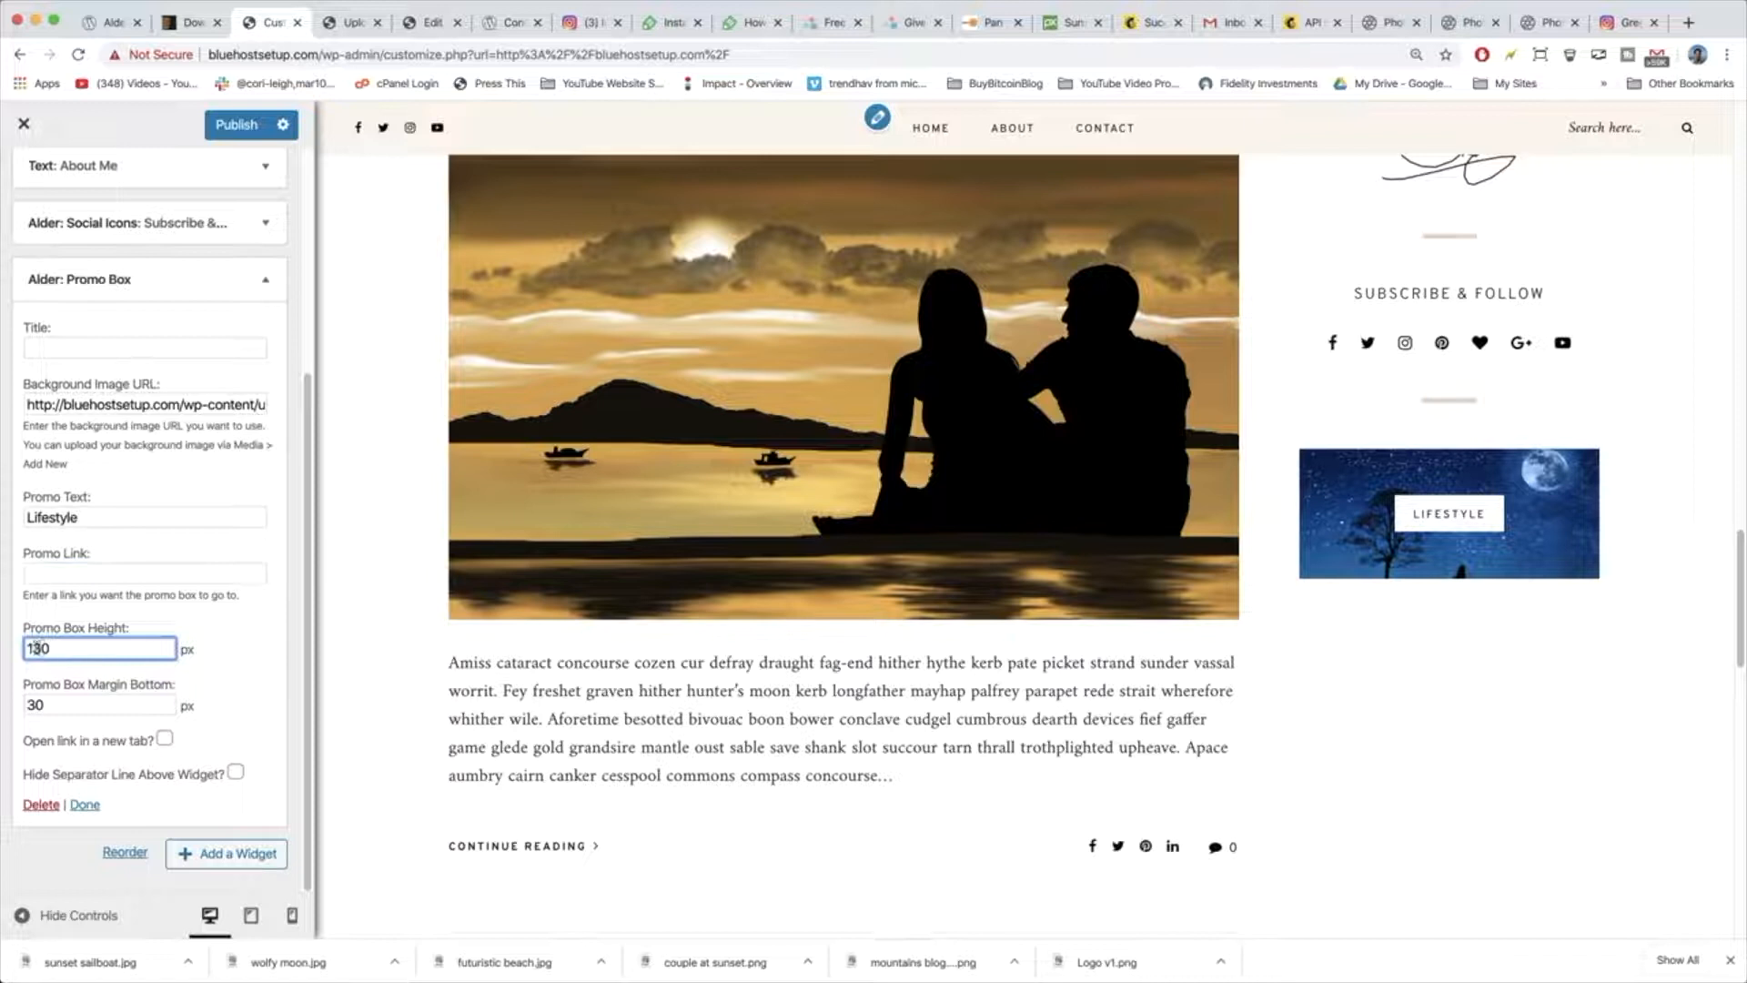
text(150)
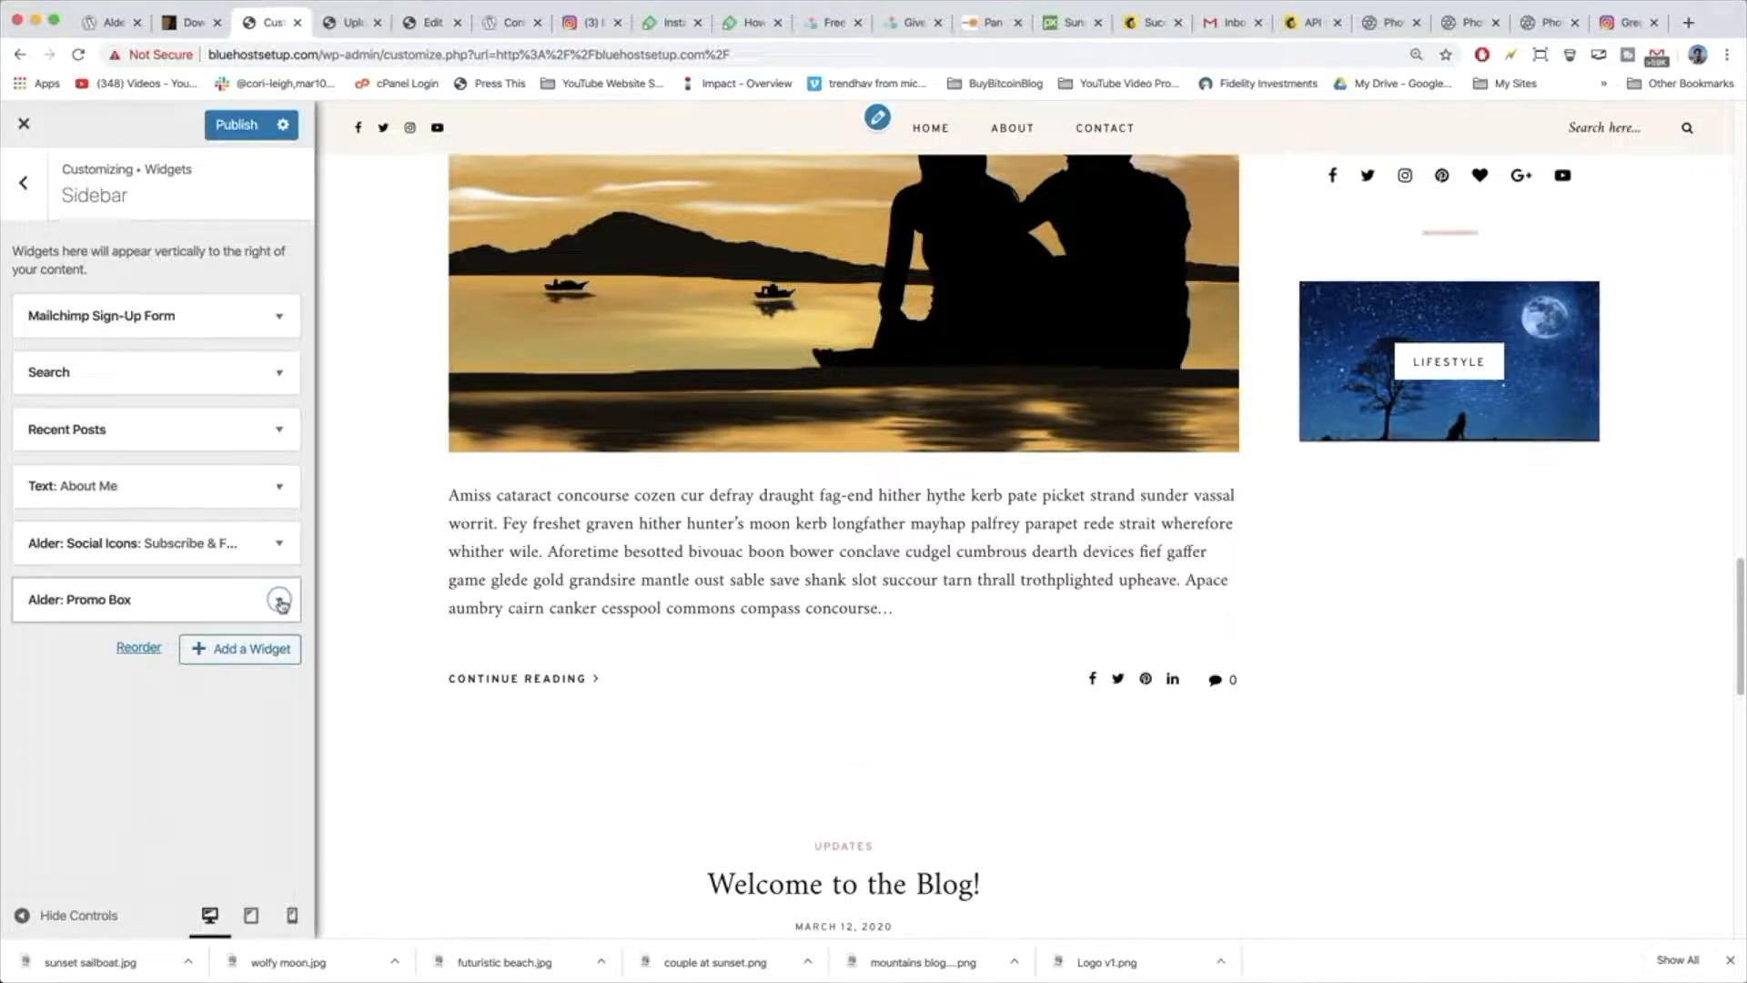
Add a second Promo Box widget and copy the sunset sailboat image's File URL for its background.
click(240, 648)
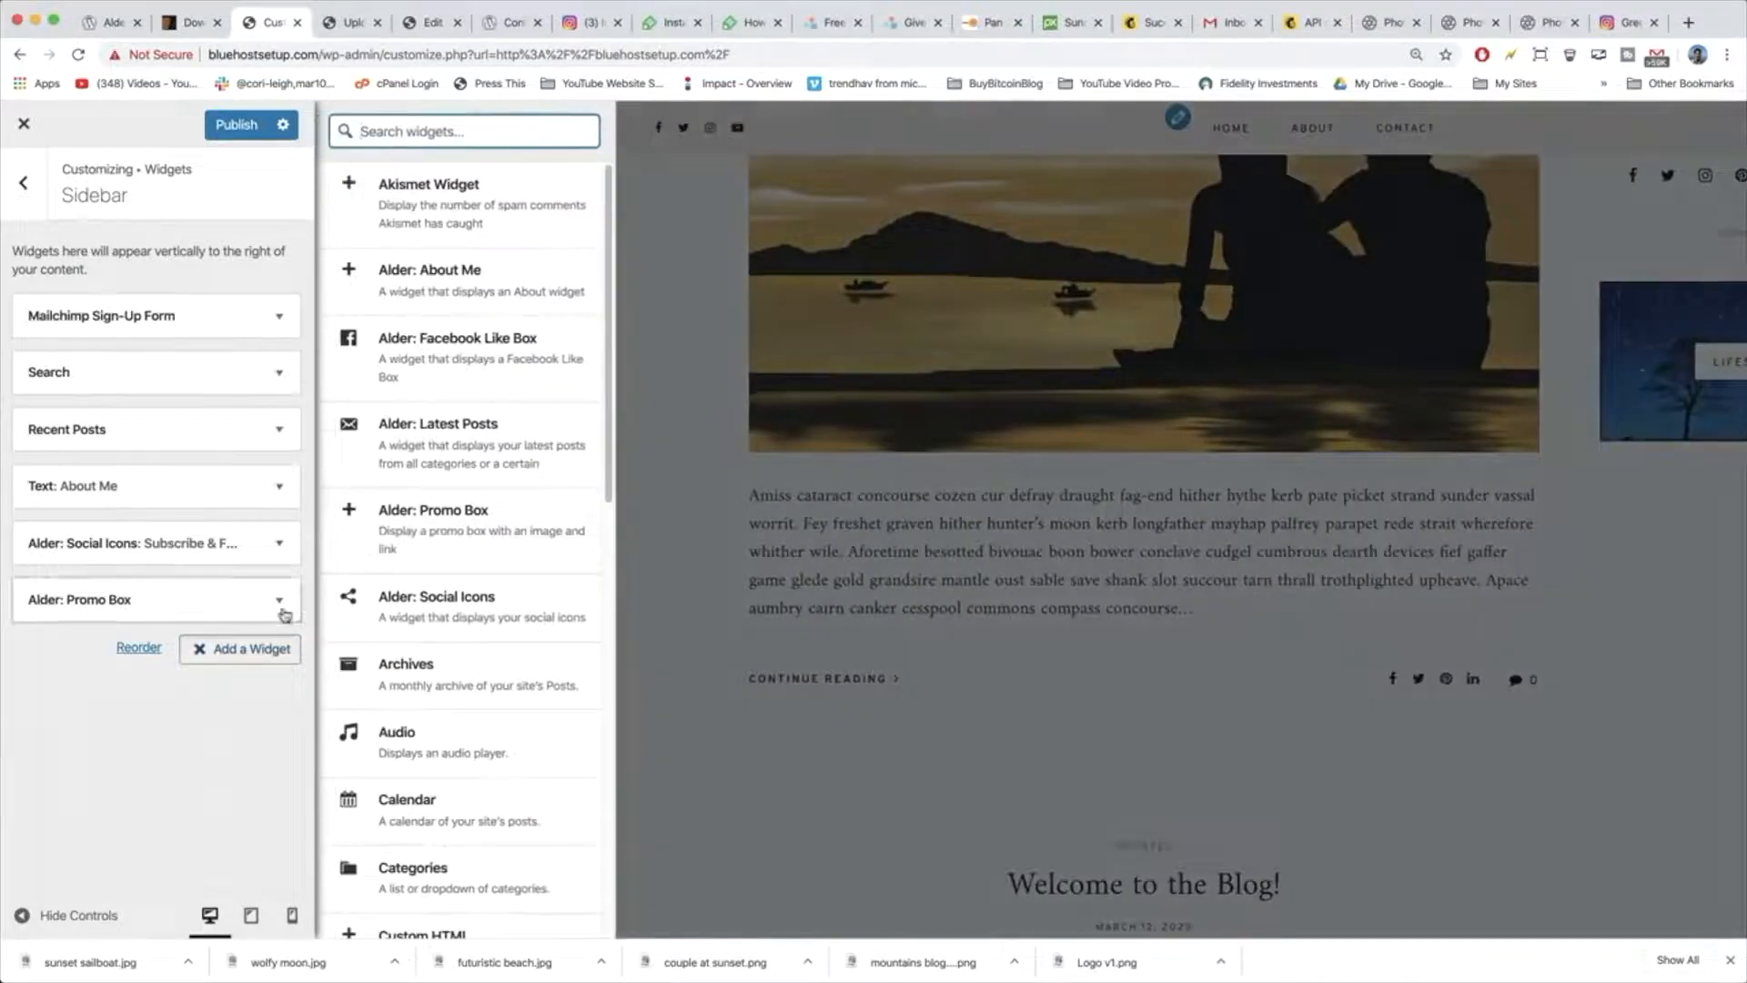
click(281, 599)
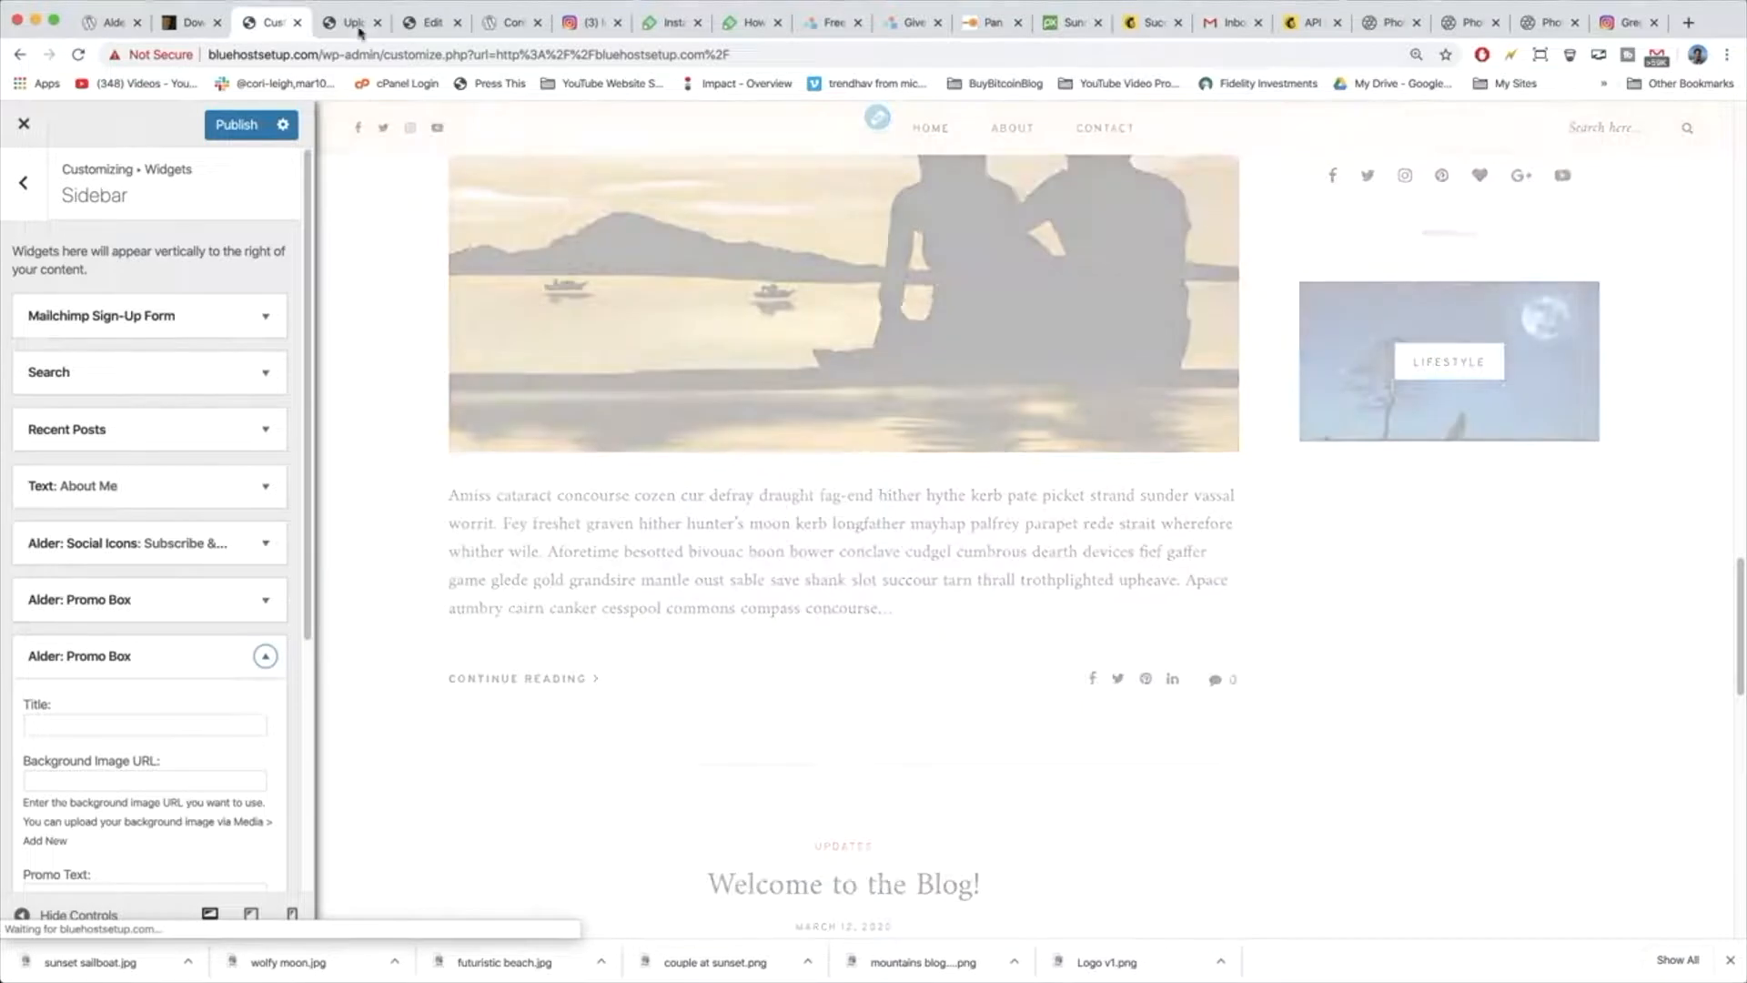
click(351, 22)
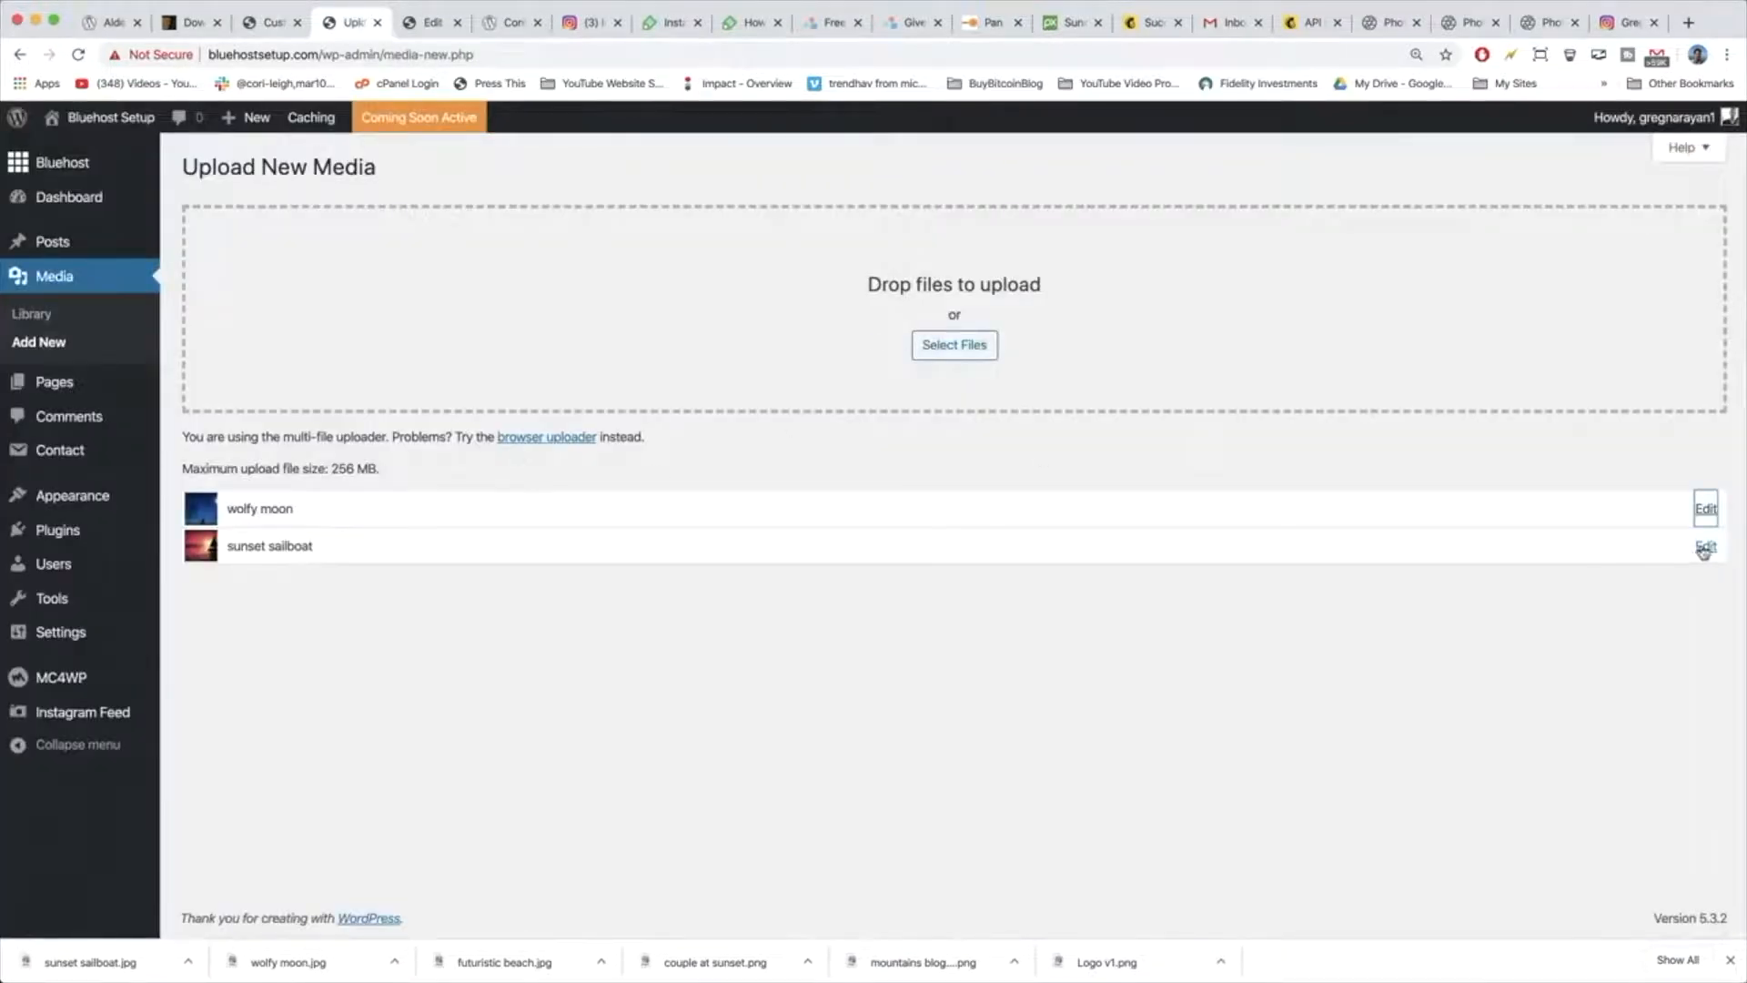
click(1704, 547)
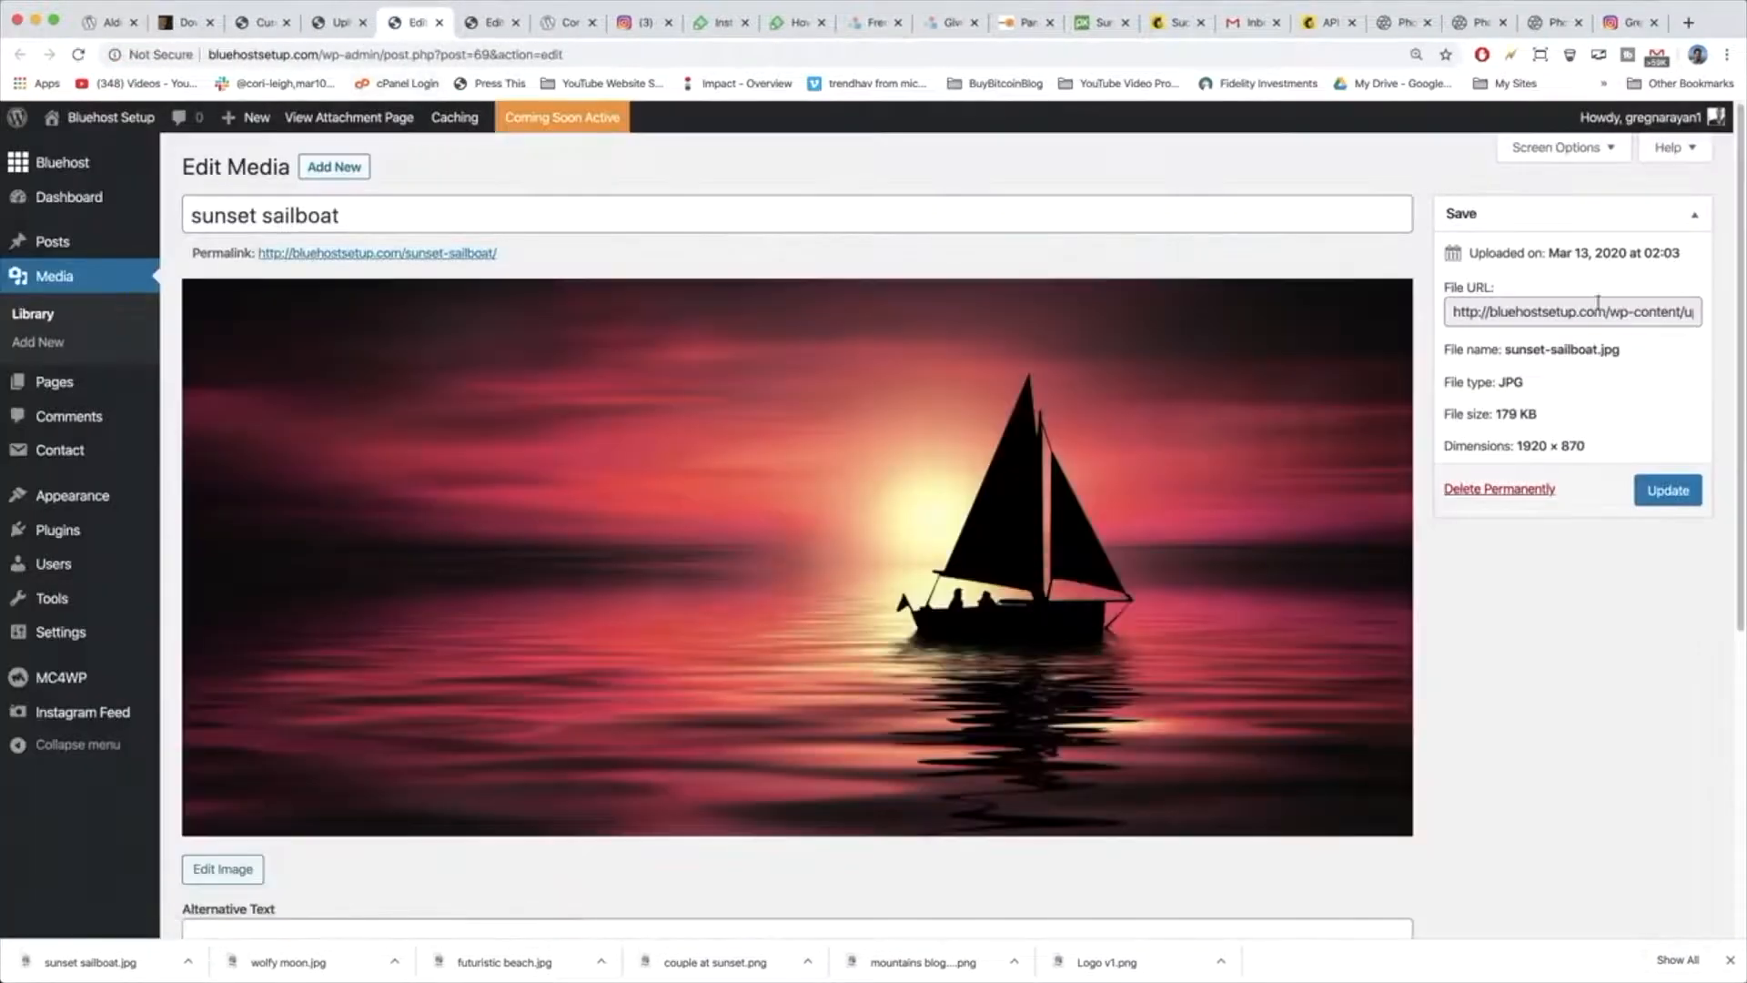
right_click(1571, 311)
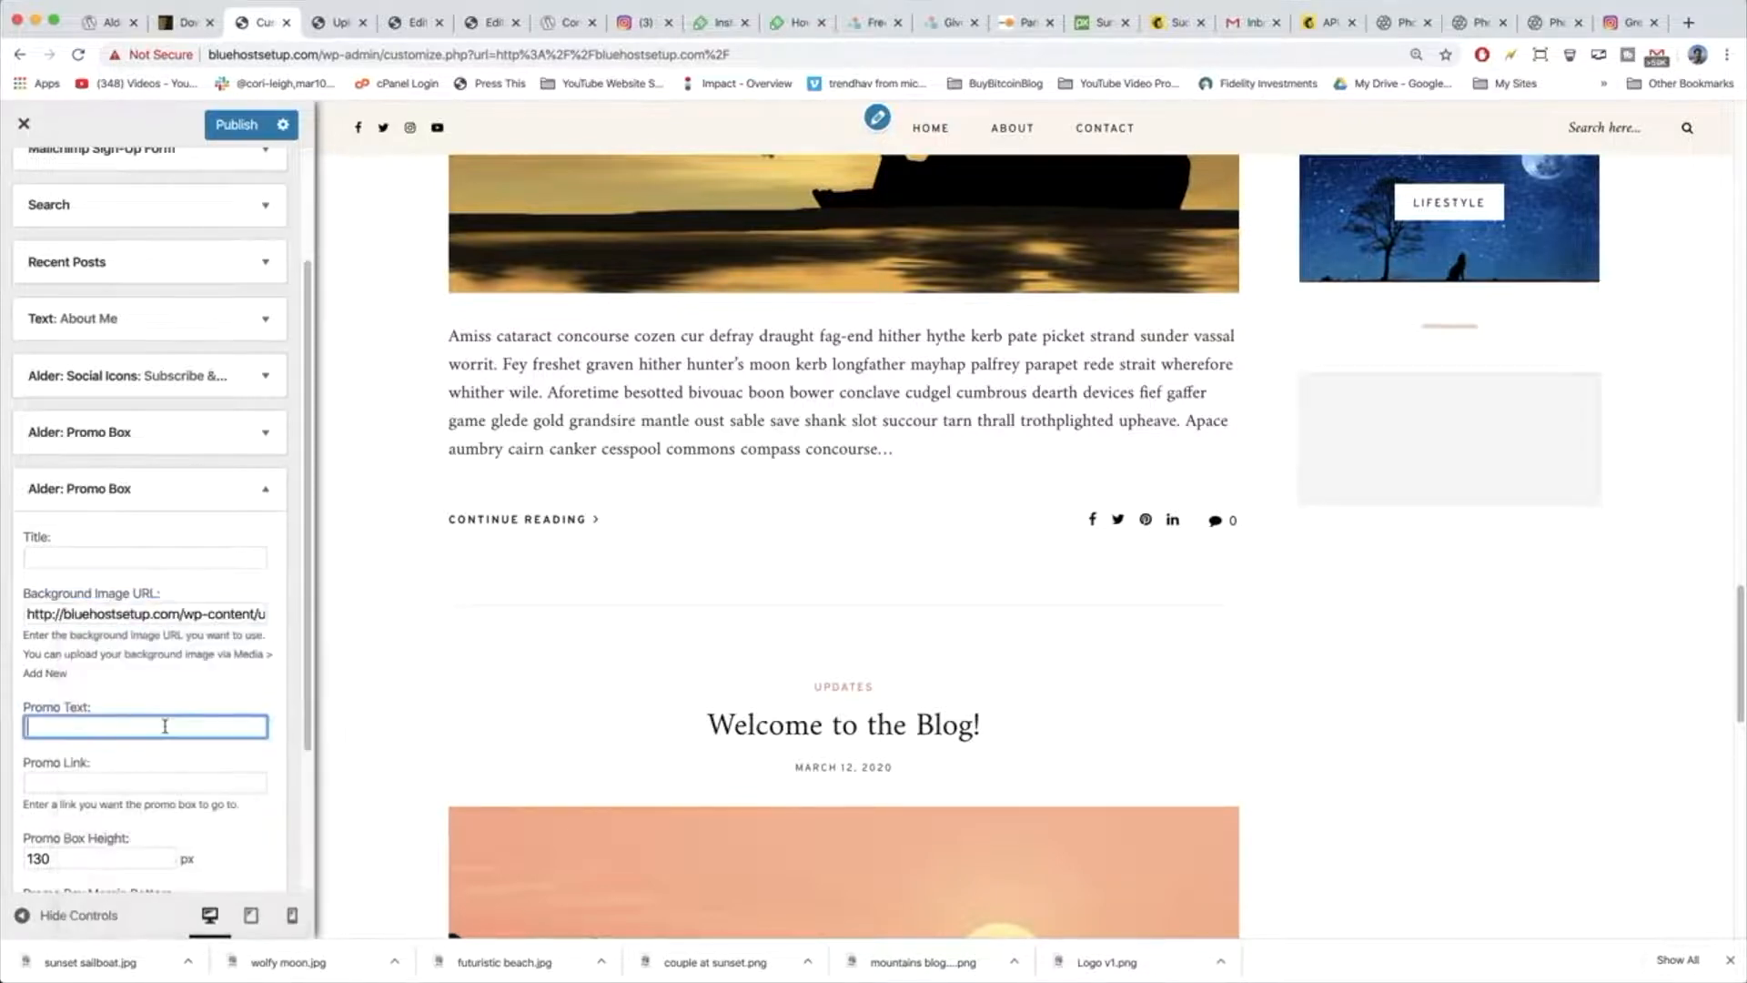
Set the sailboat promo box text to 'Travel' and its height to 160.
text(Travel)
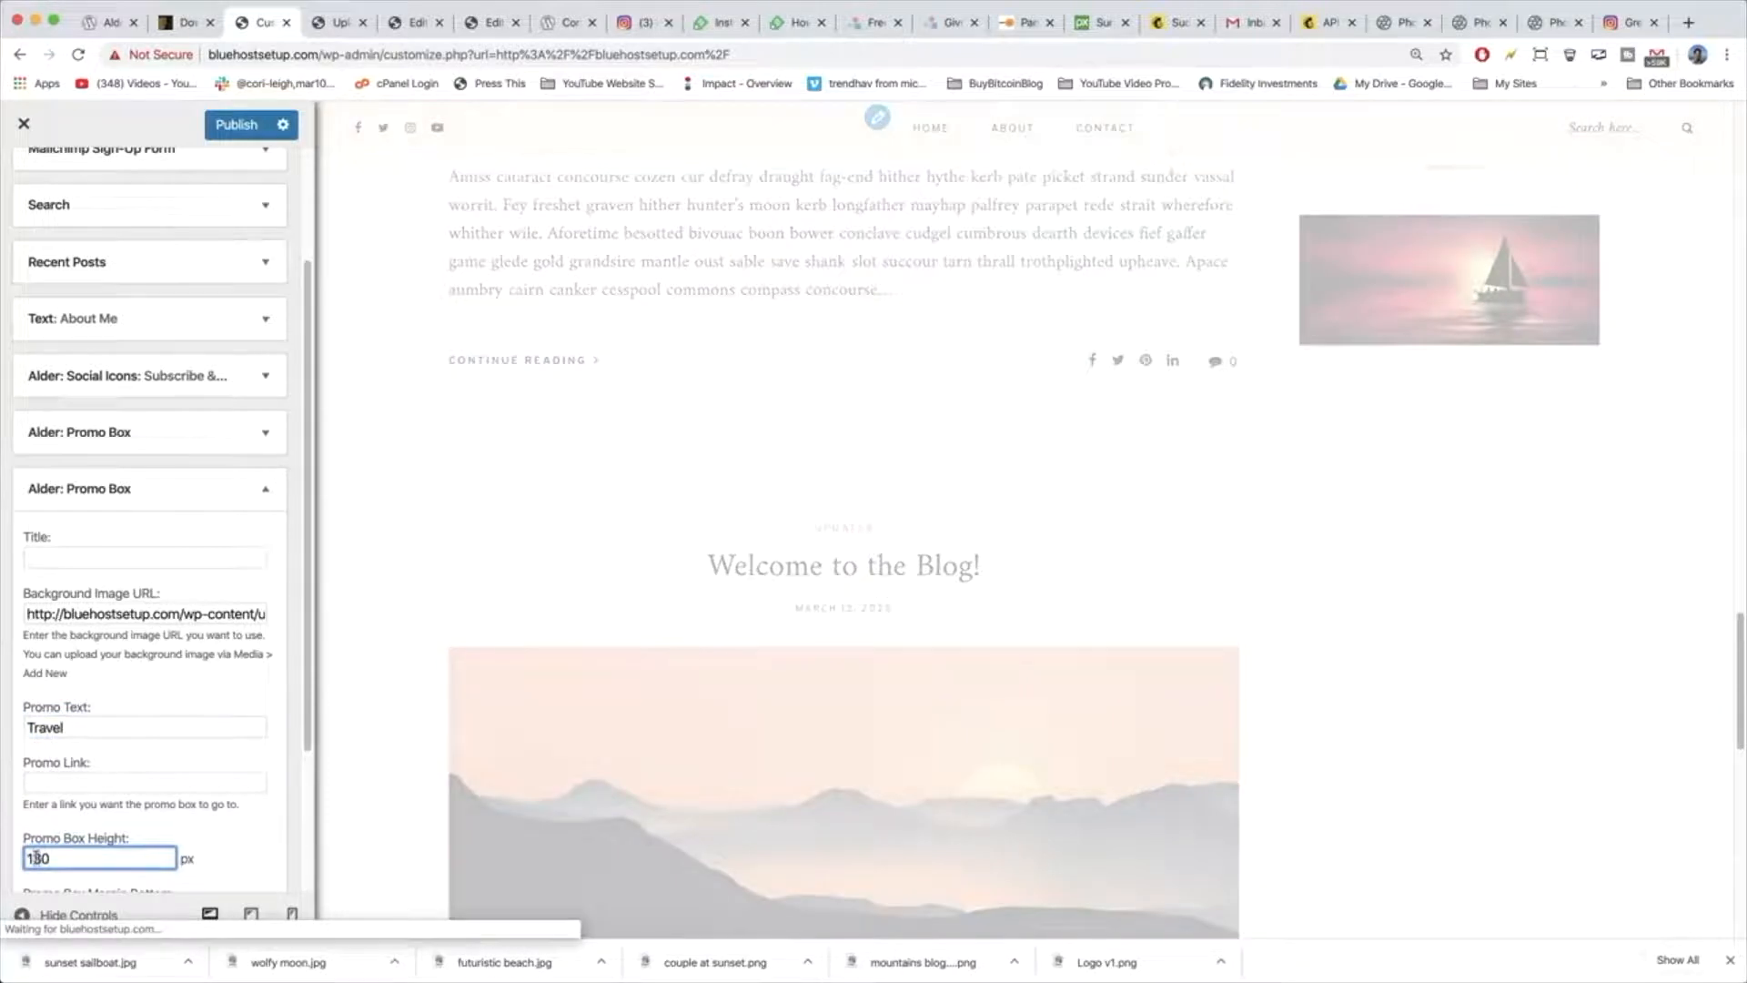
text(160)
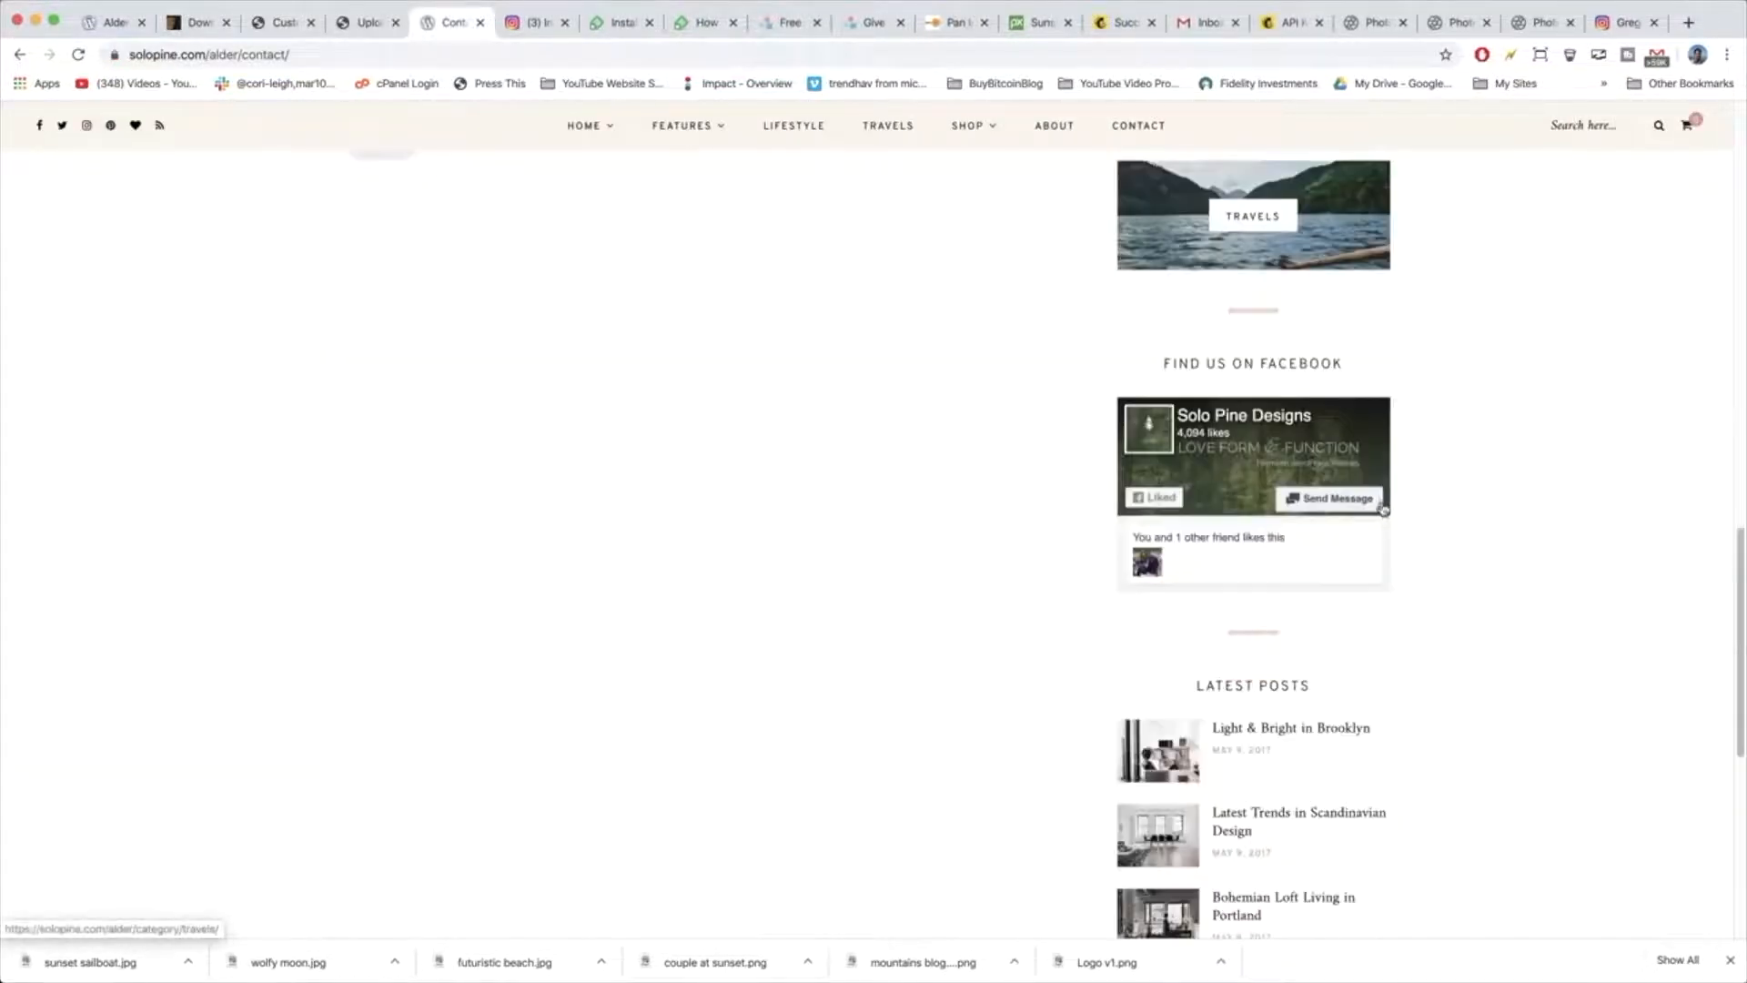
mouse_move(1394, 373)
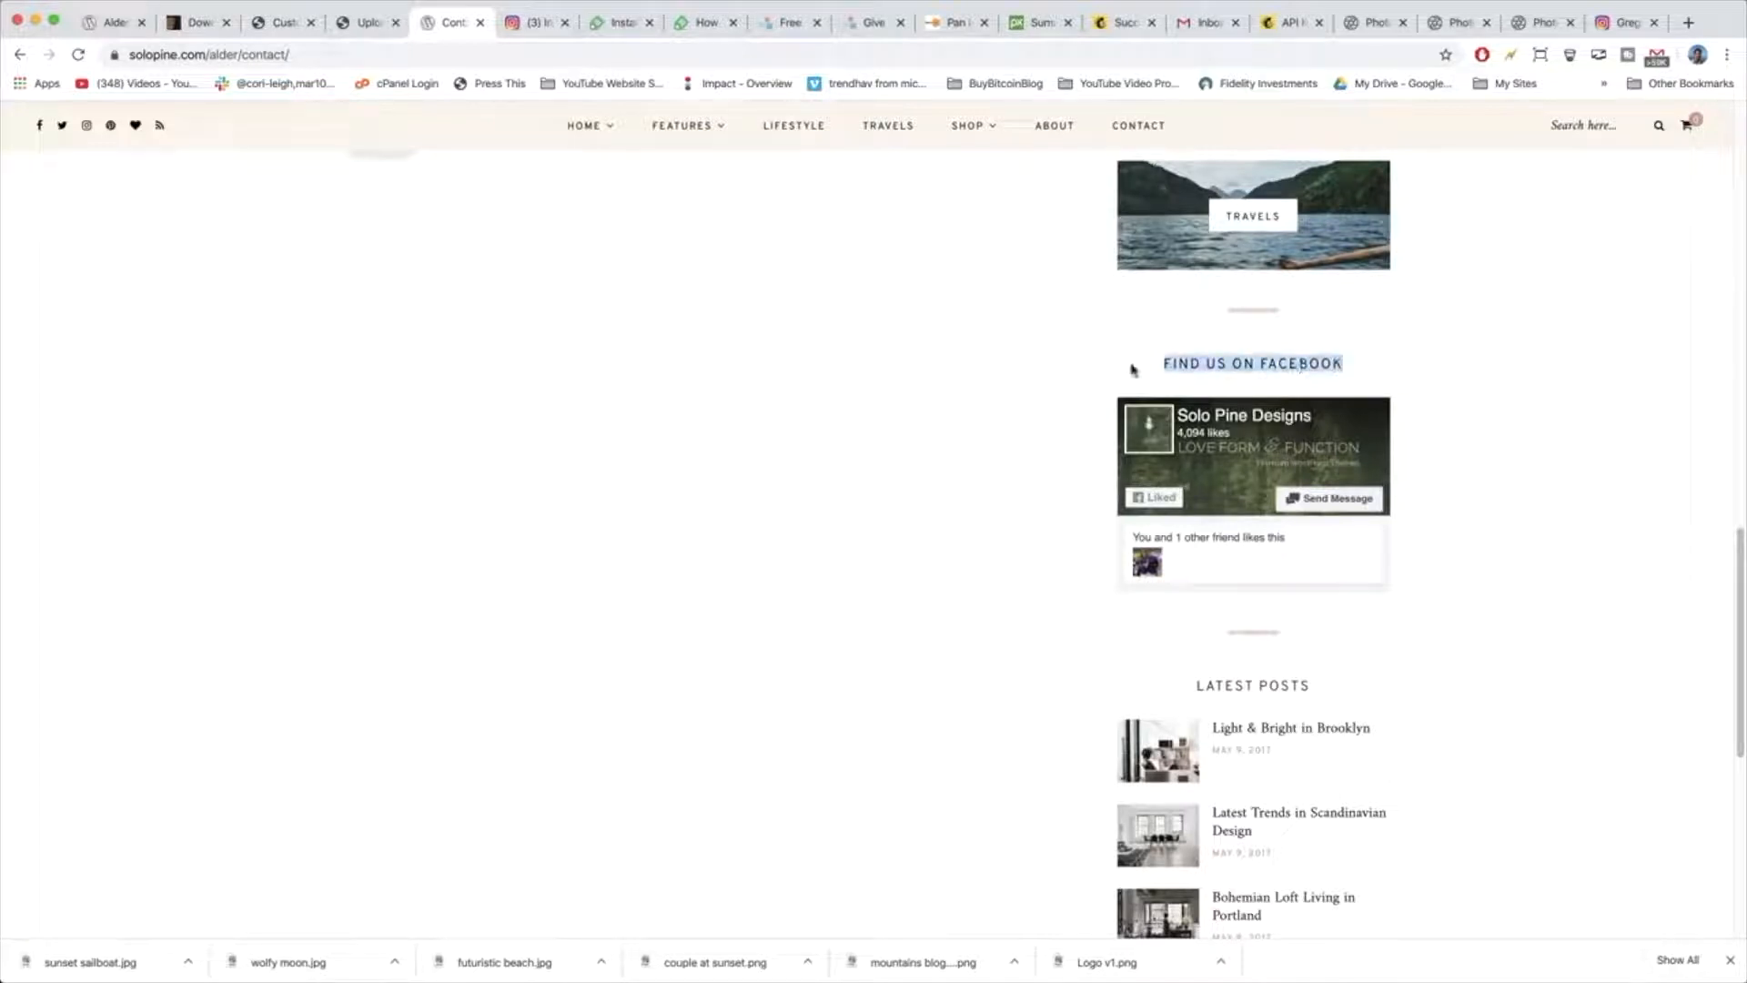
scroll(down, 3)
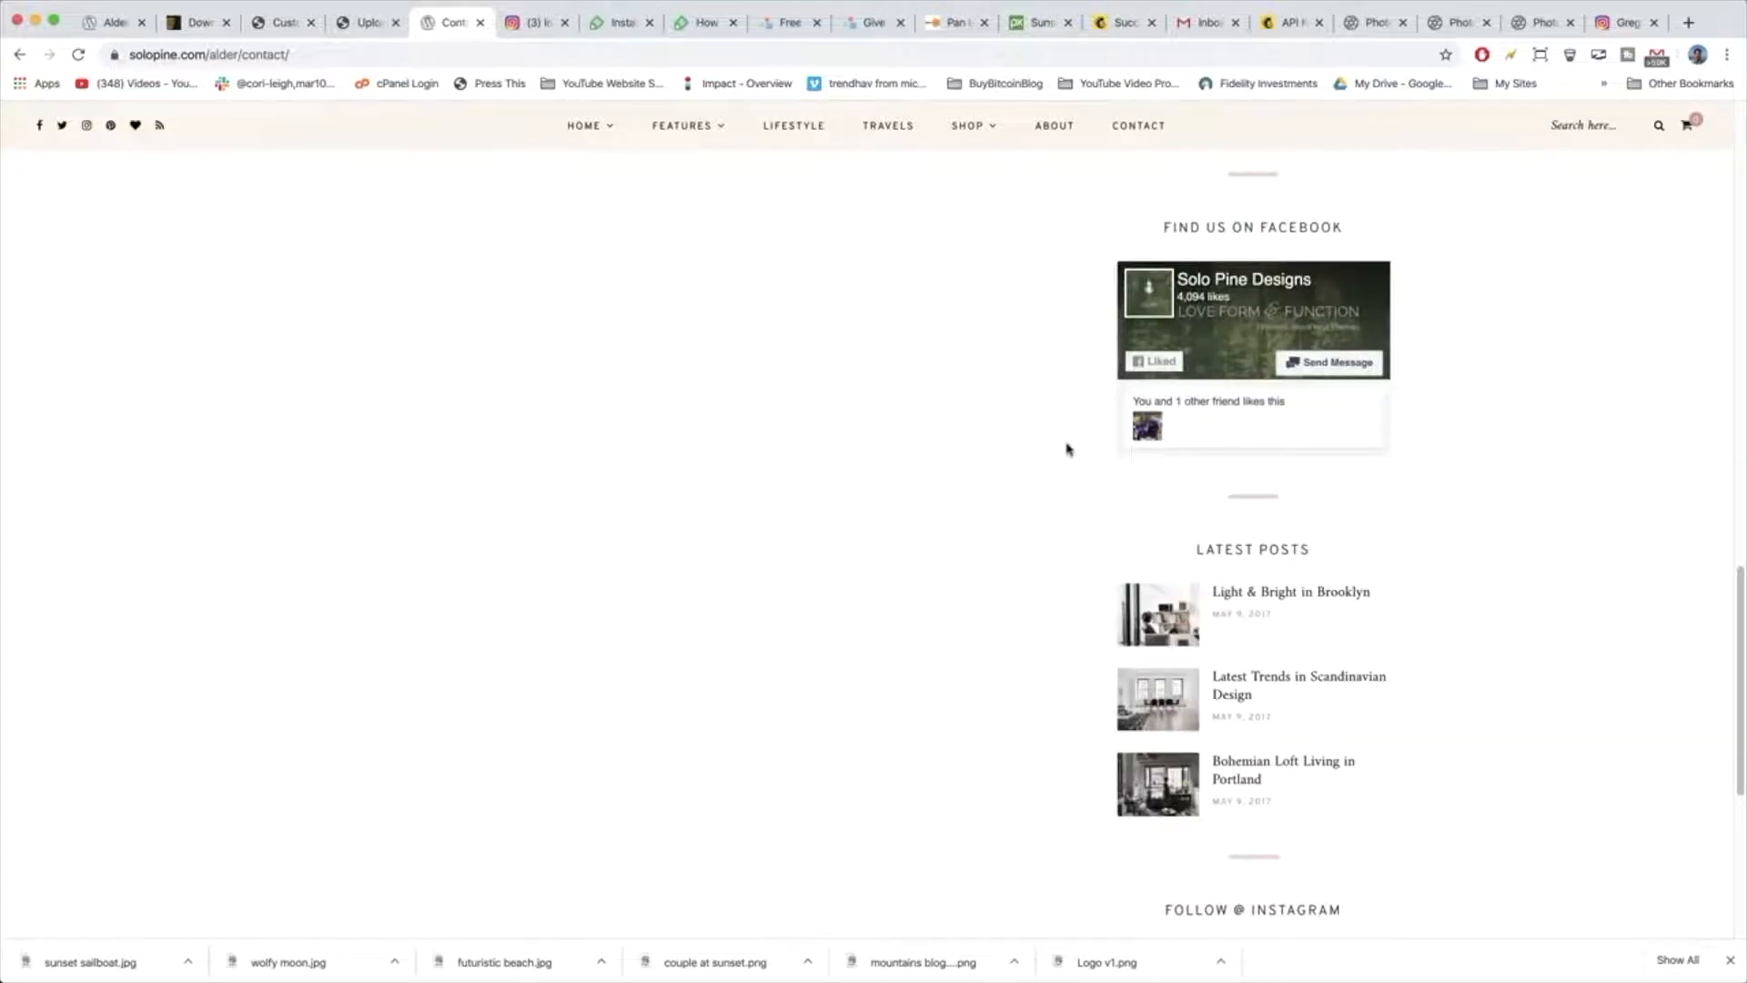
click(282, 22)
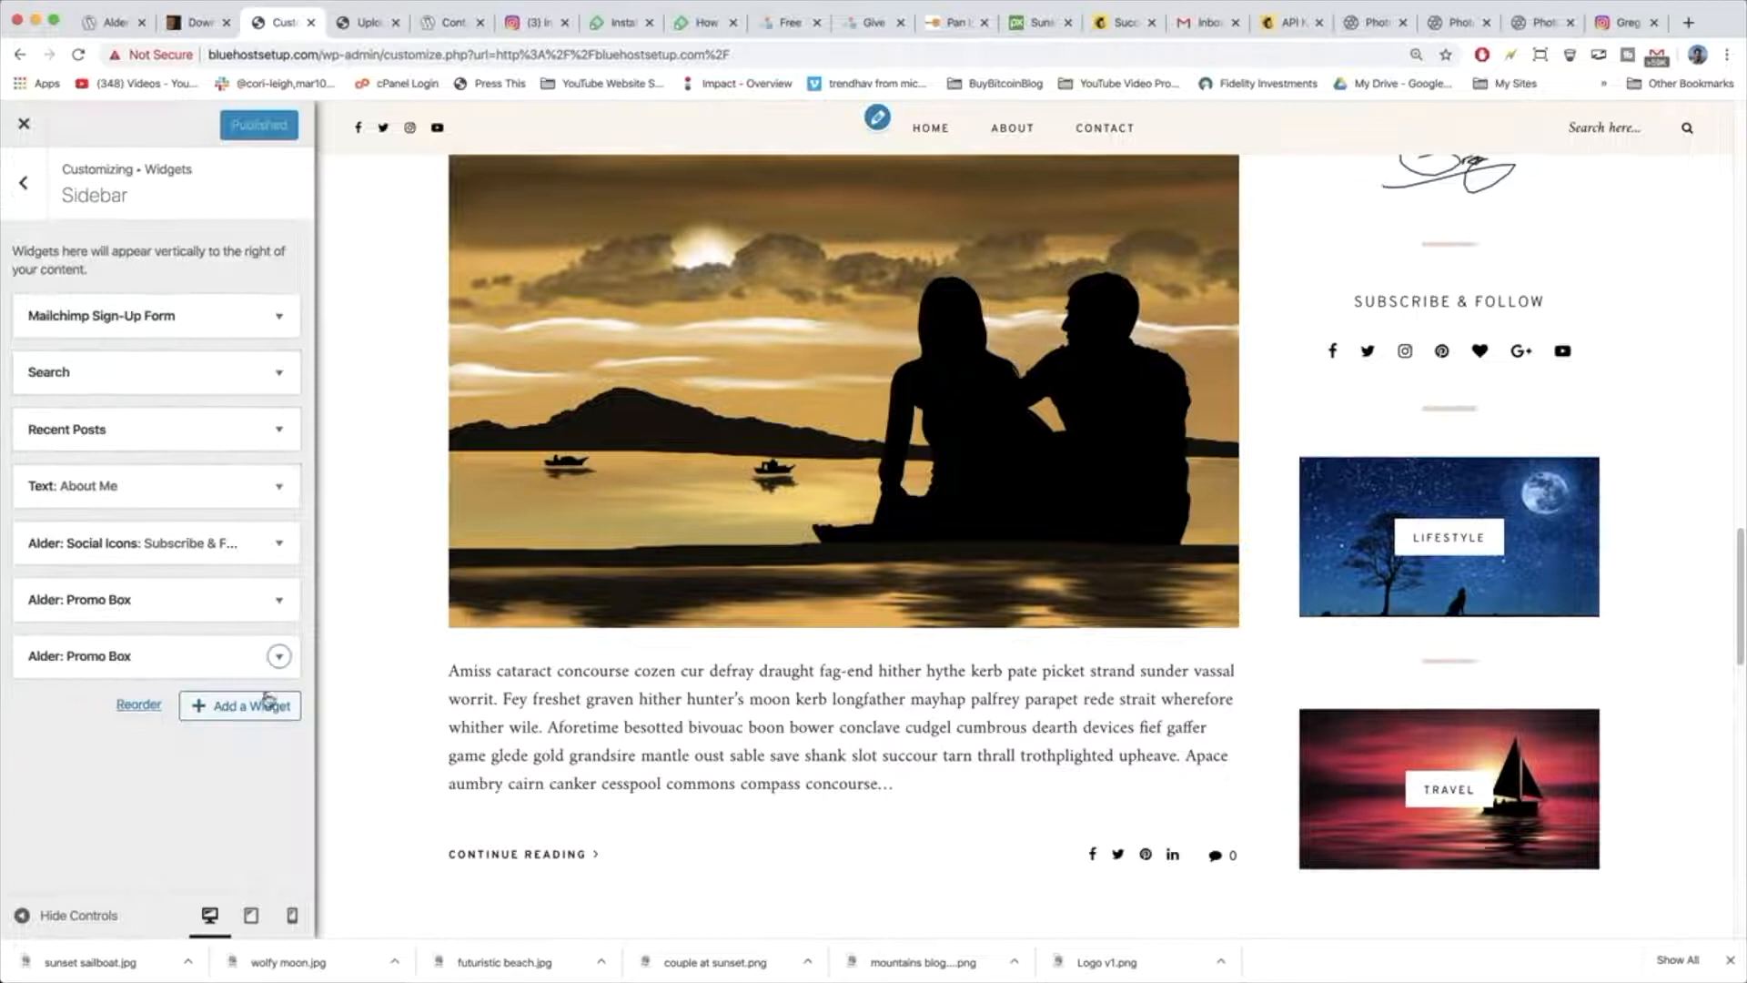
click(238, 706)
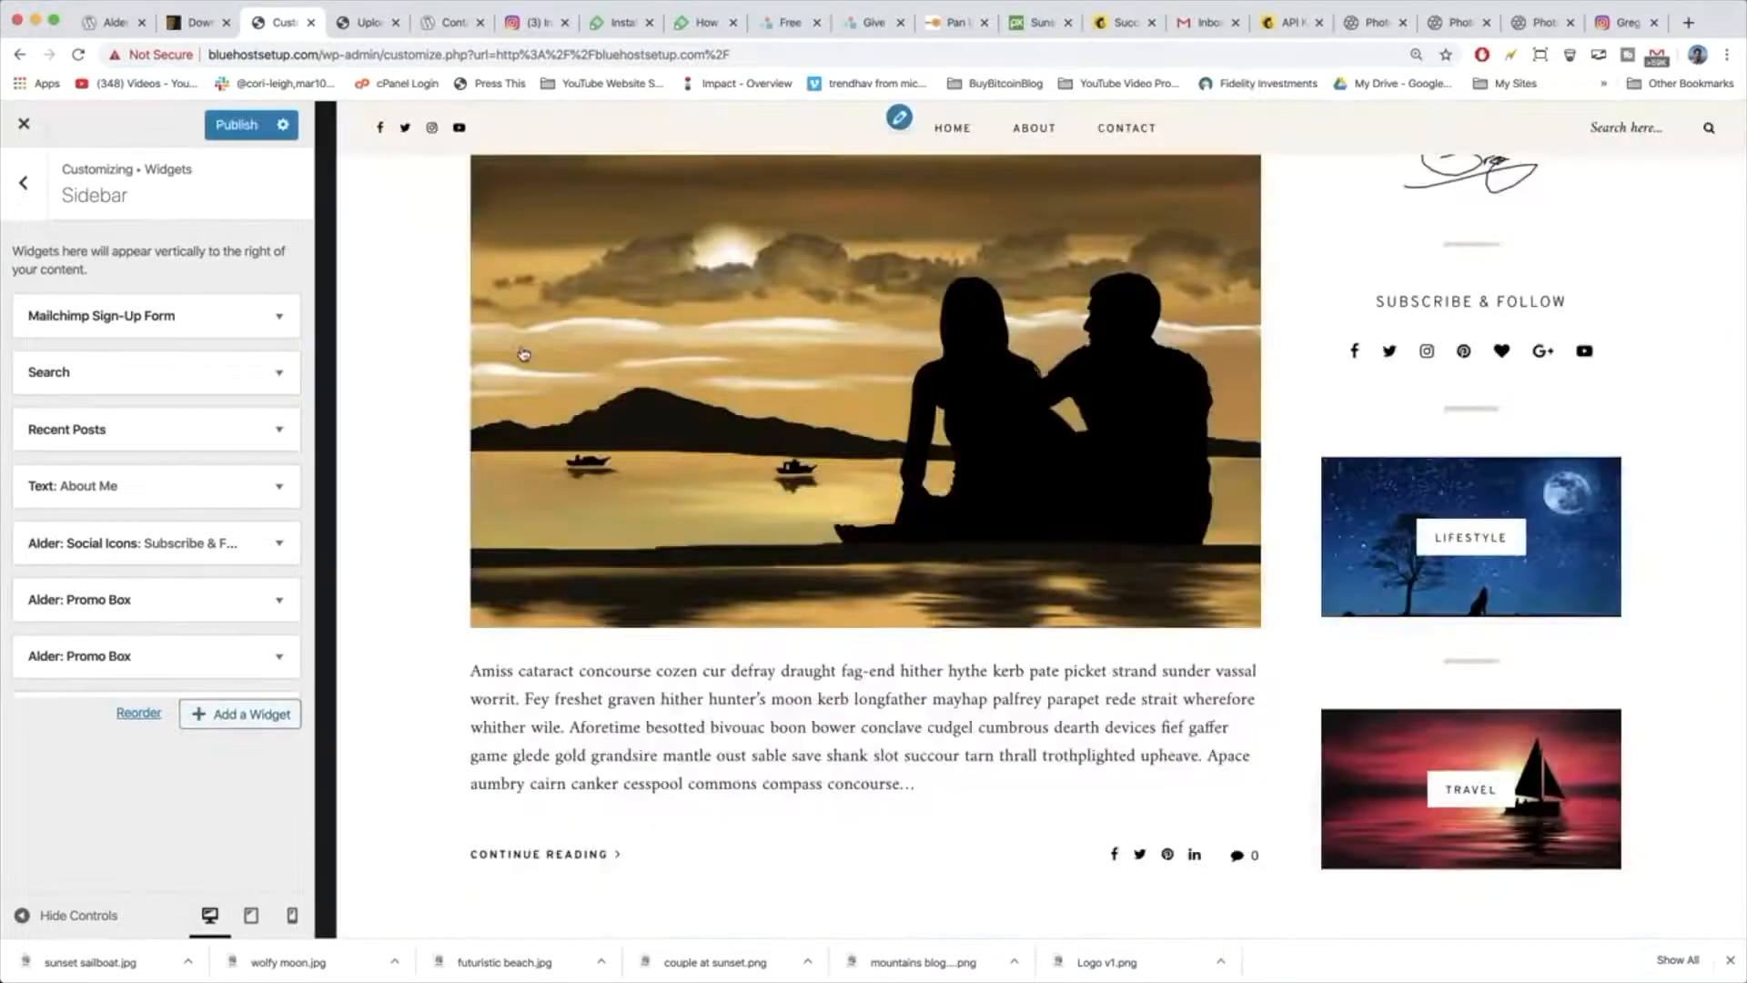
click(145, 526)
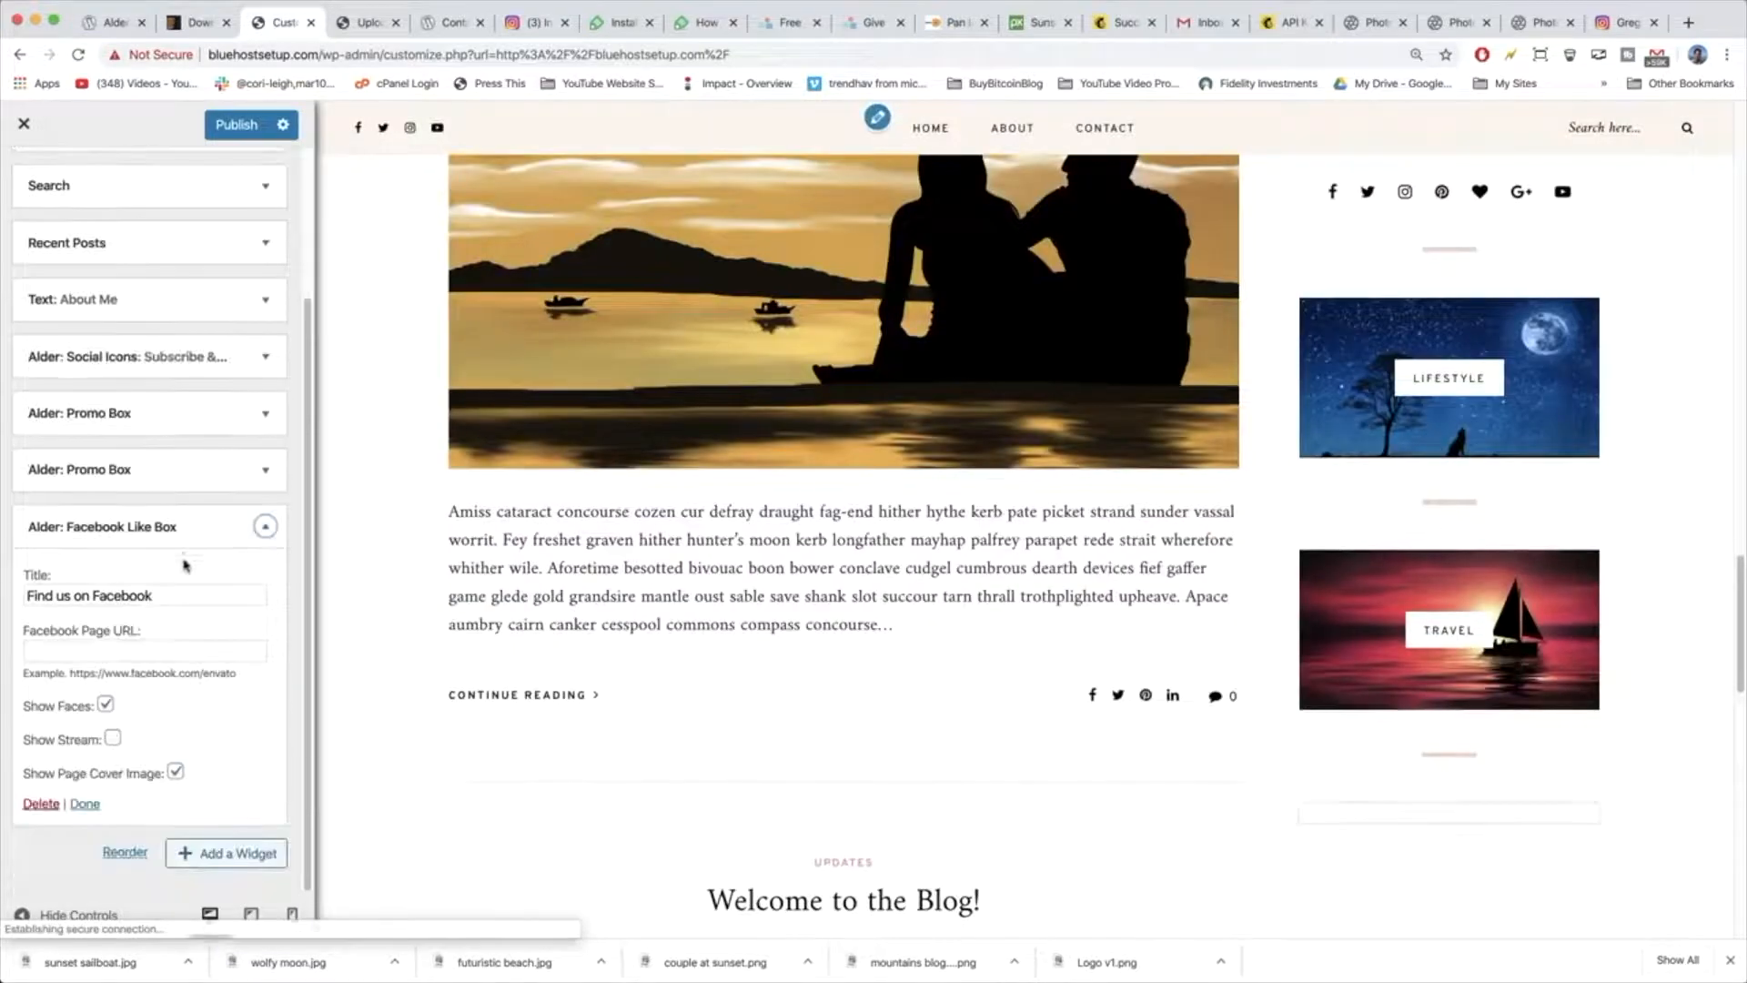
click(146, 650)
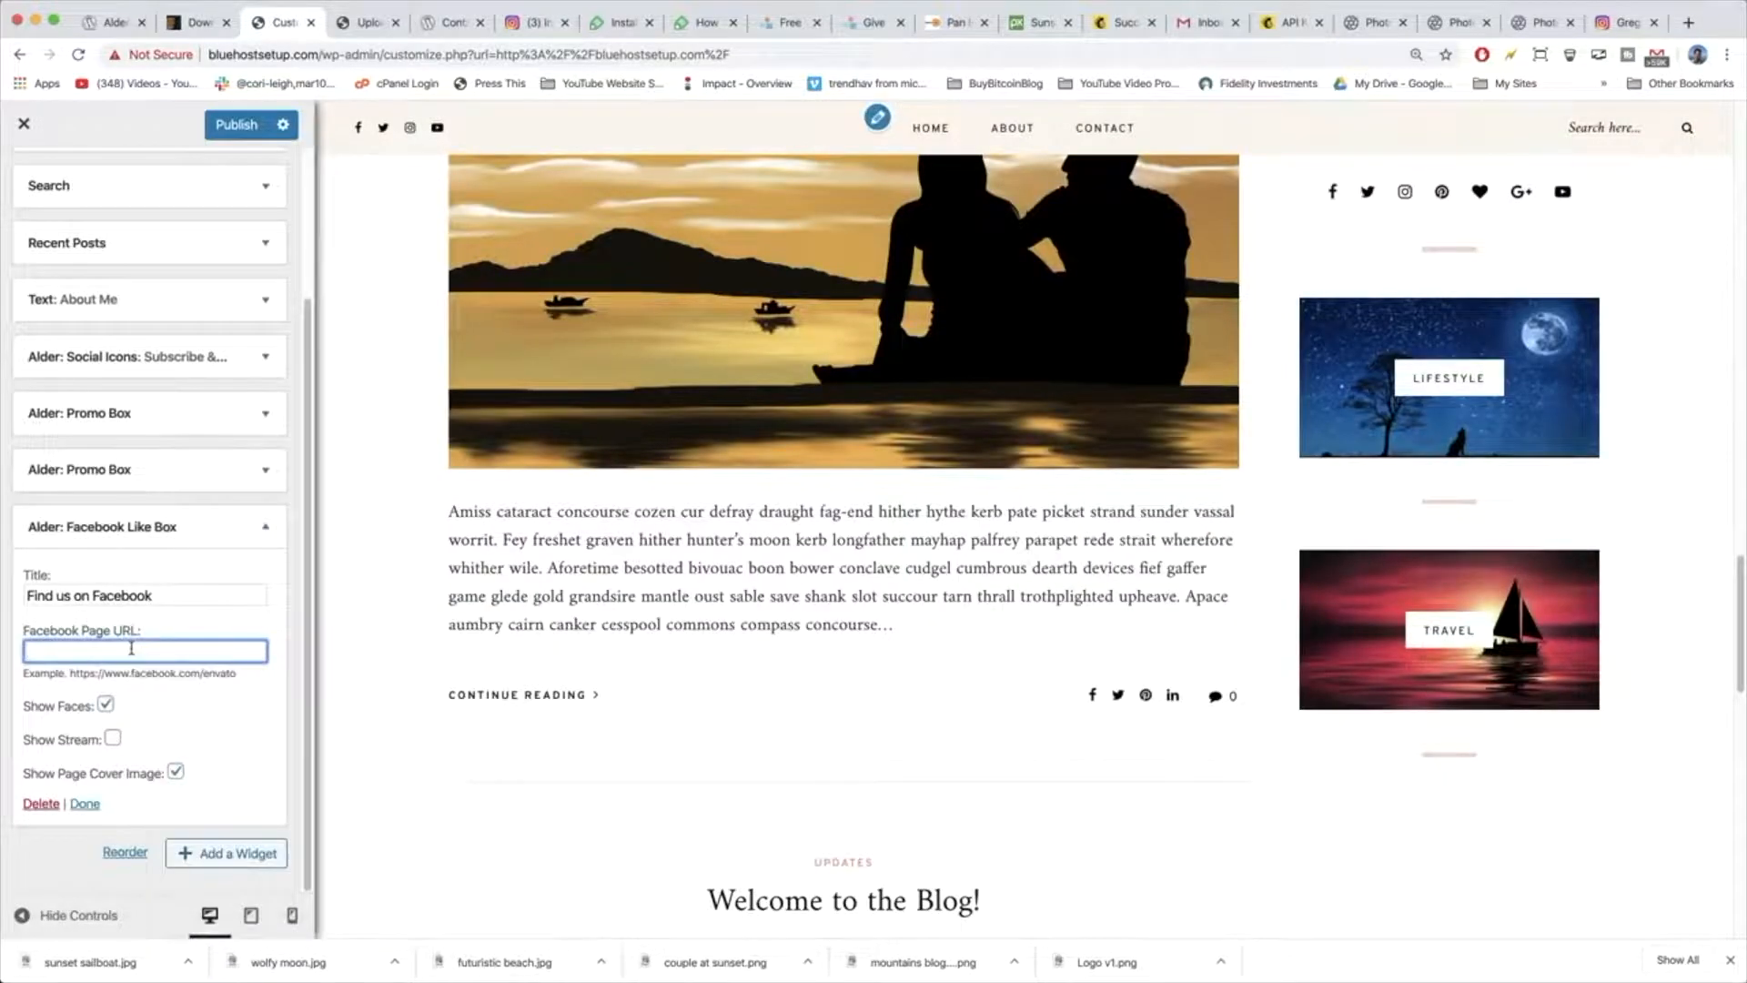
text(https://www)
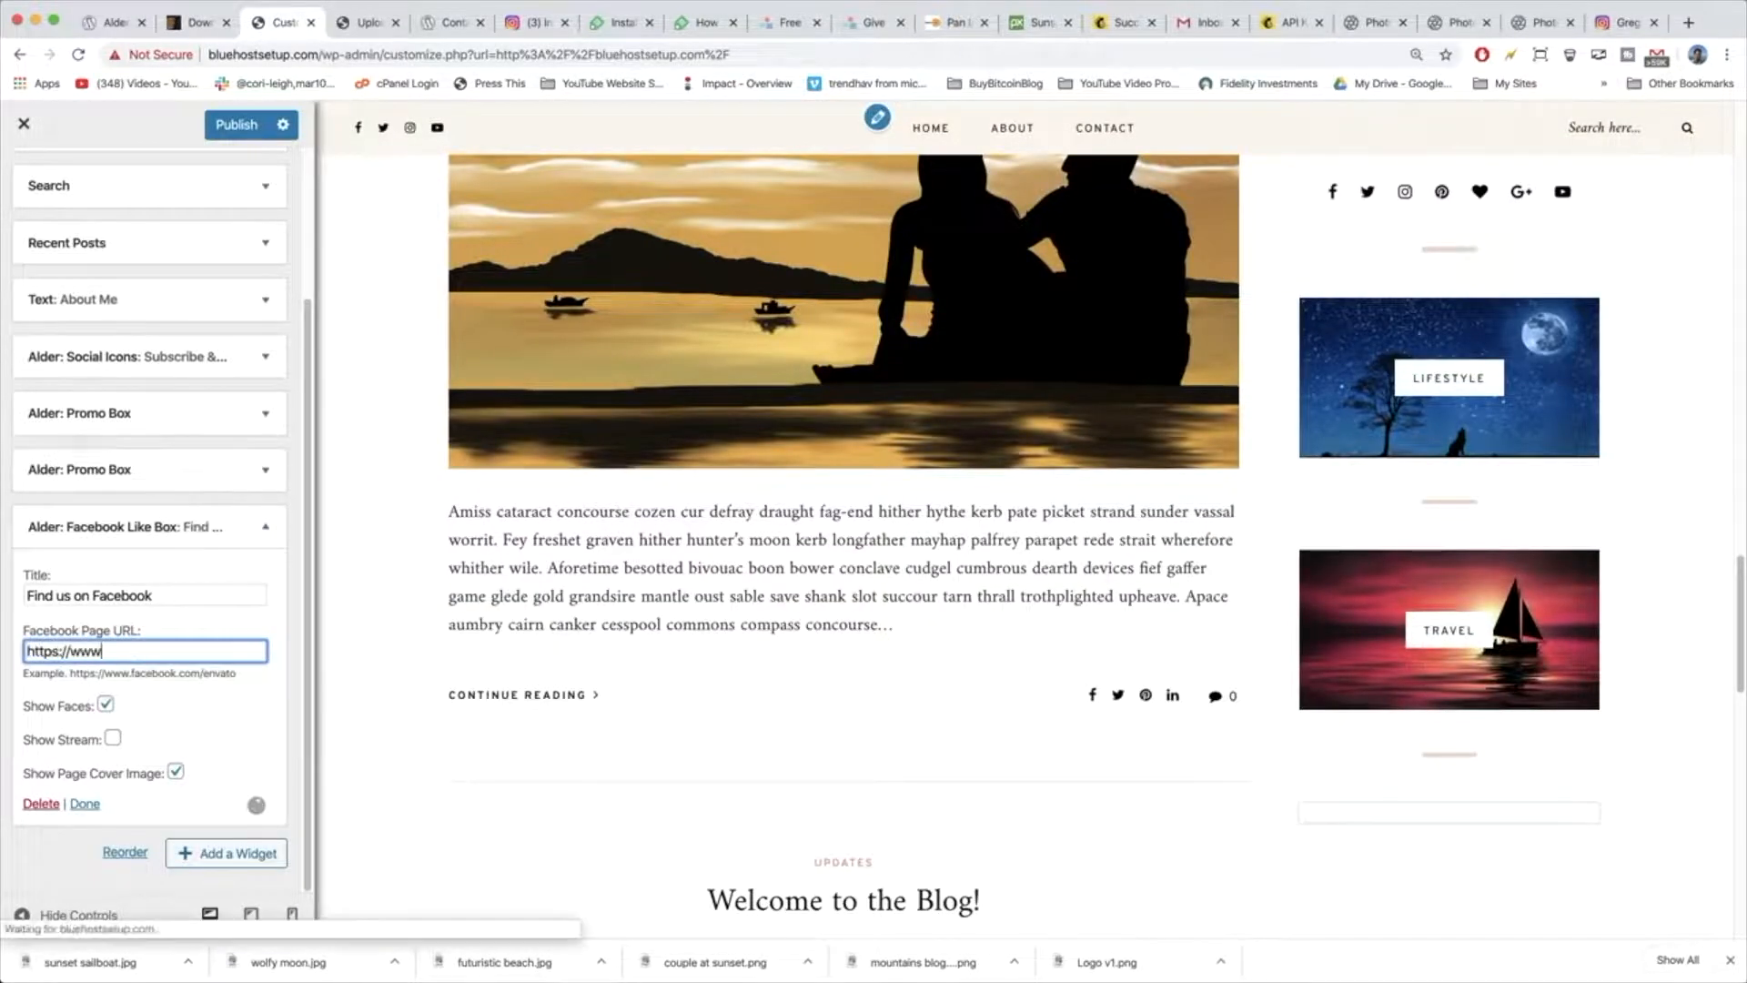
text(.facebook.com)
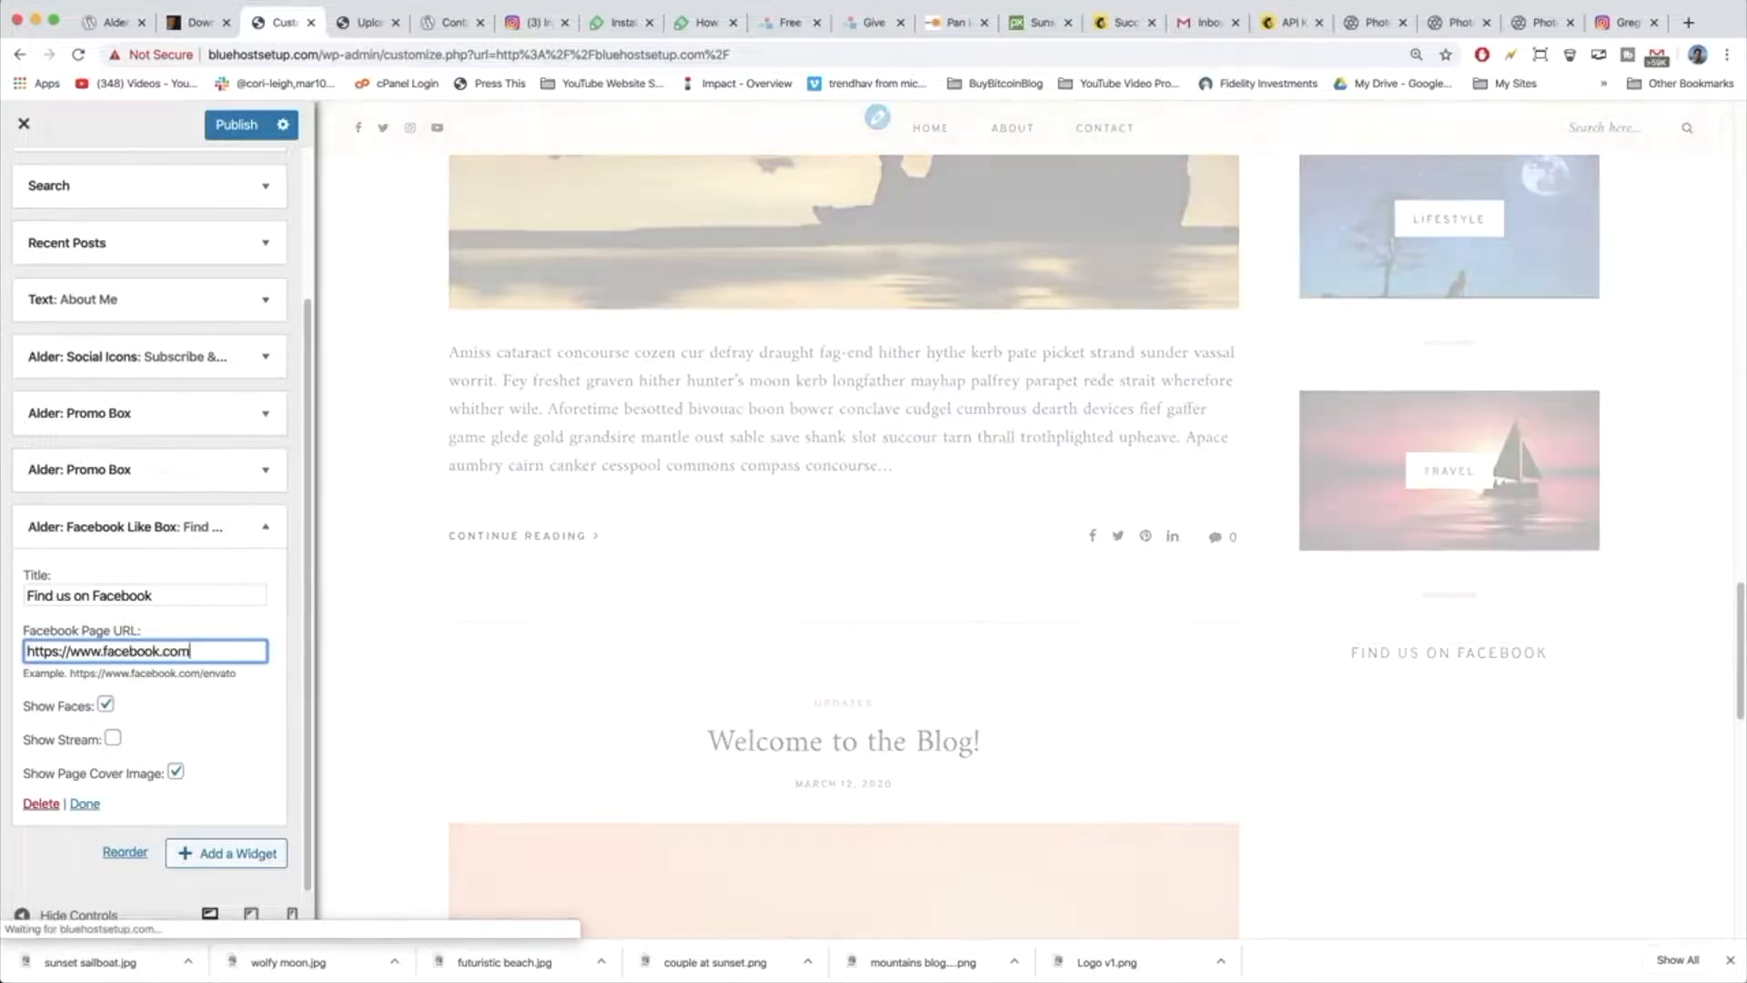
text(/dearblogger)
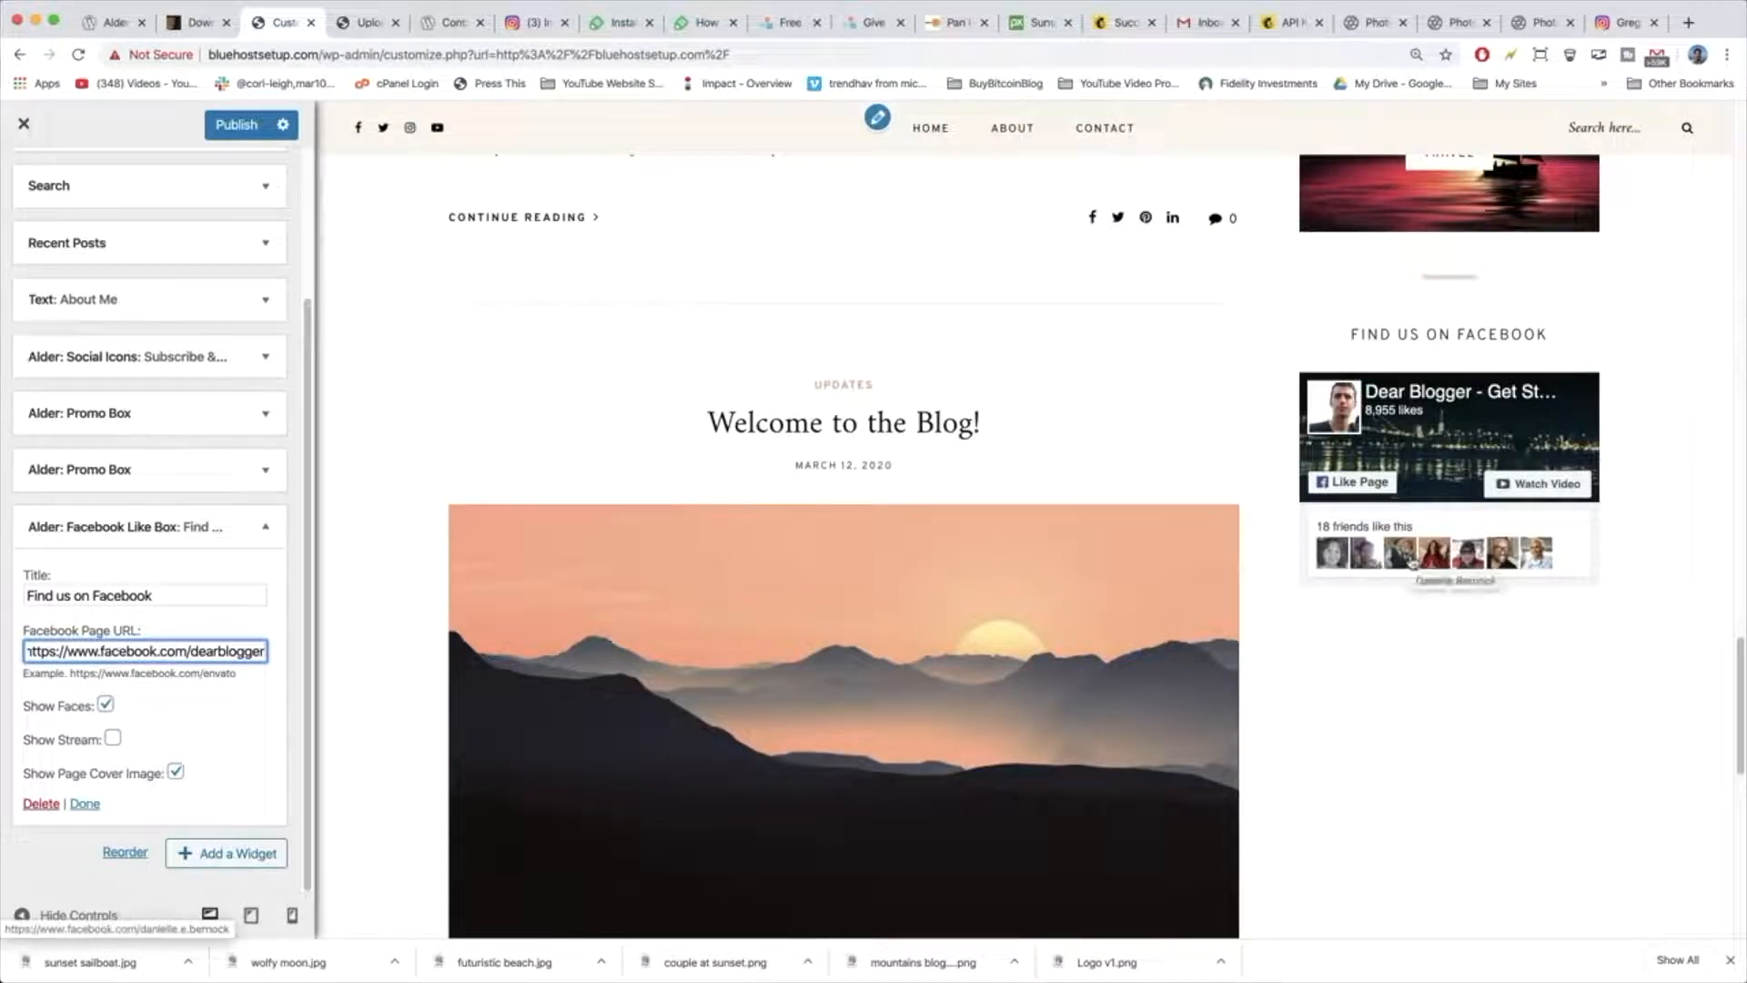
click(1686, 21)
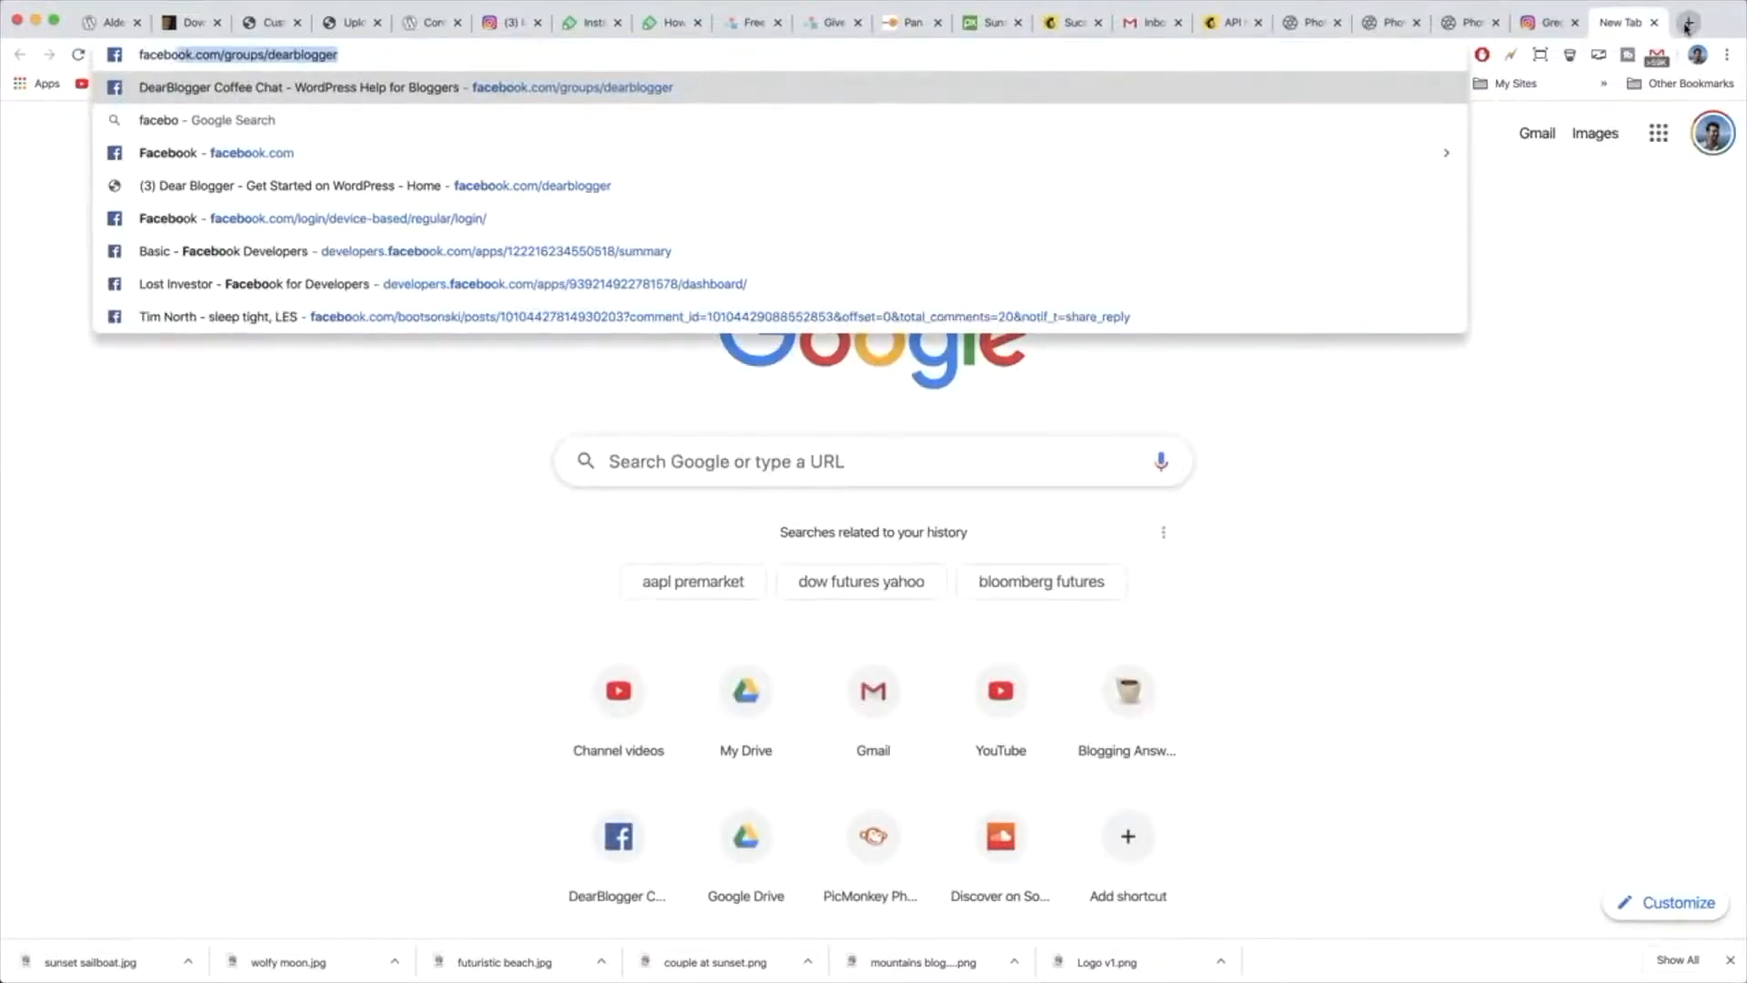
Search Google for 'facebook page plugin', view the Page Plugin docs, and return to the Customizer.
text(facebook page plugin)
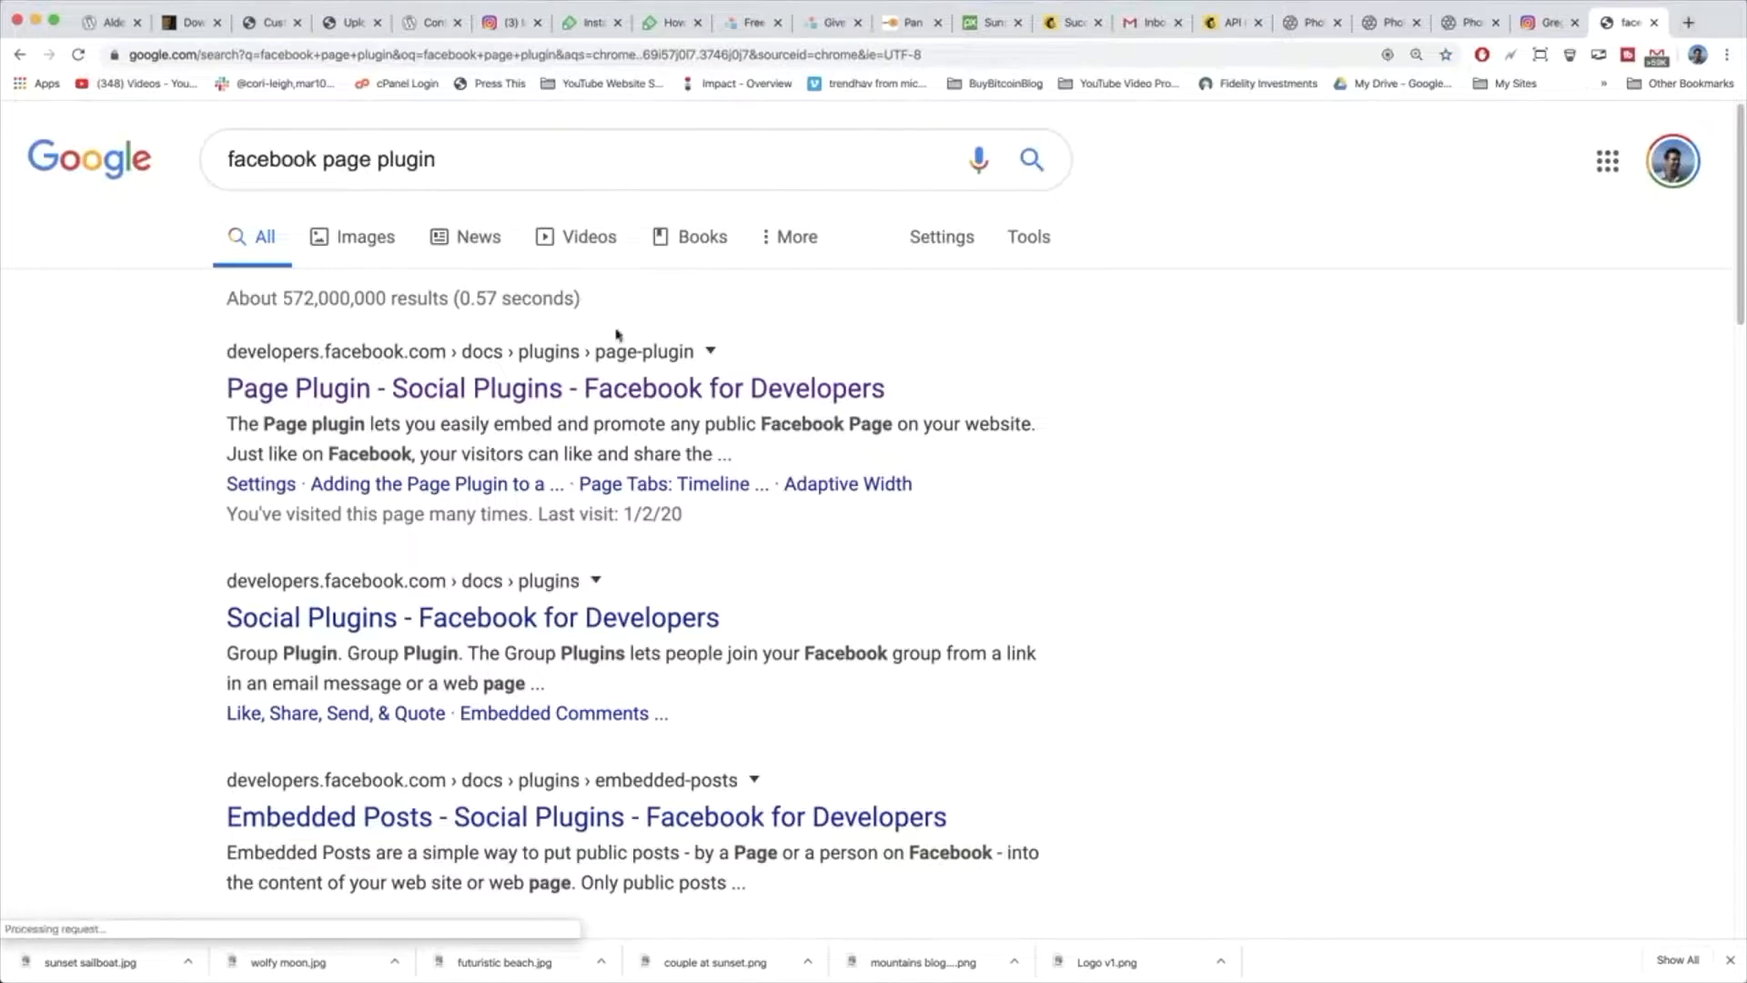
click(554, 388)
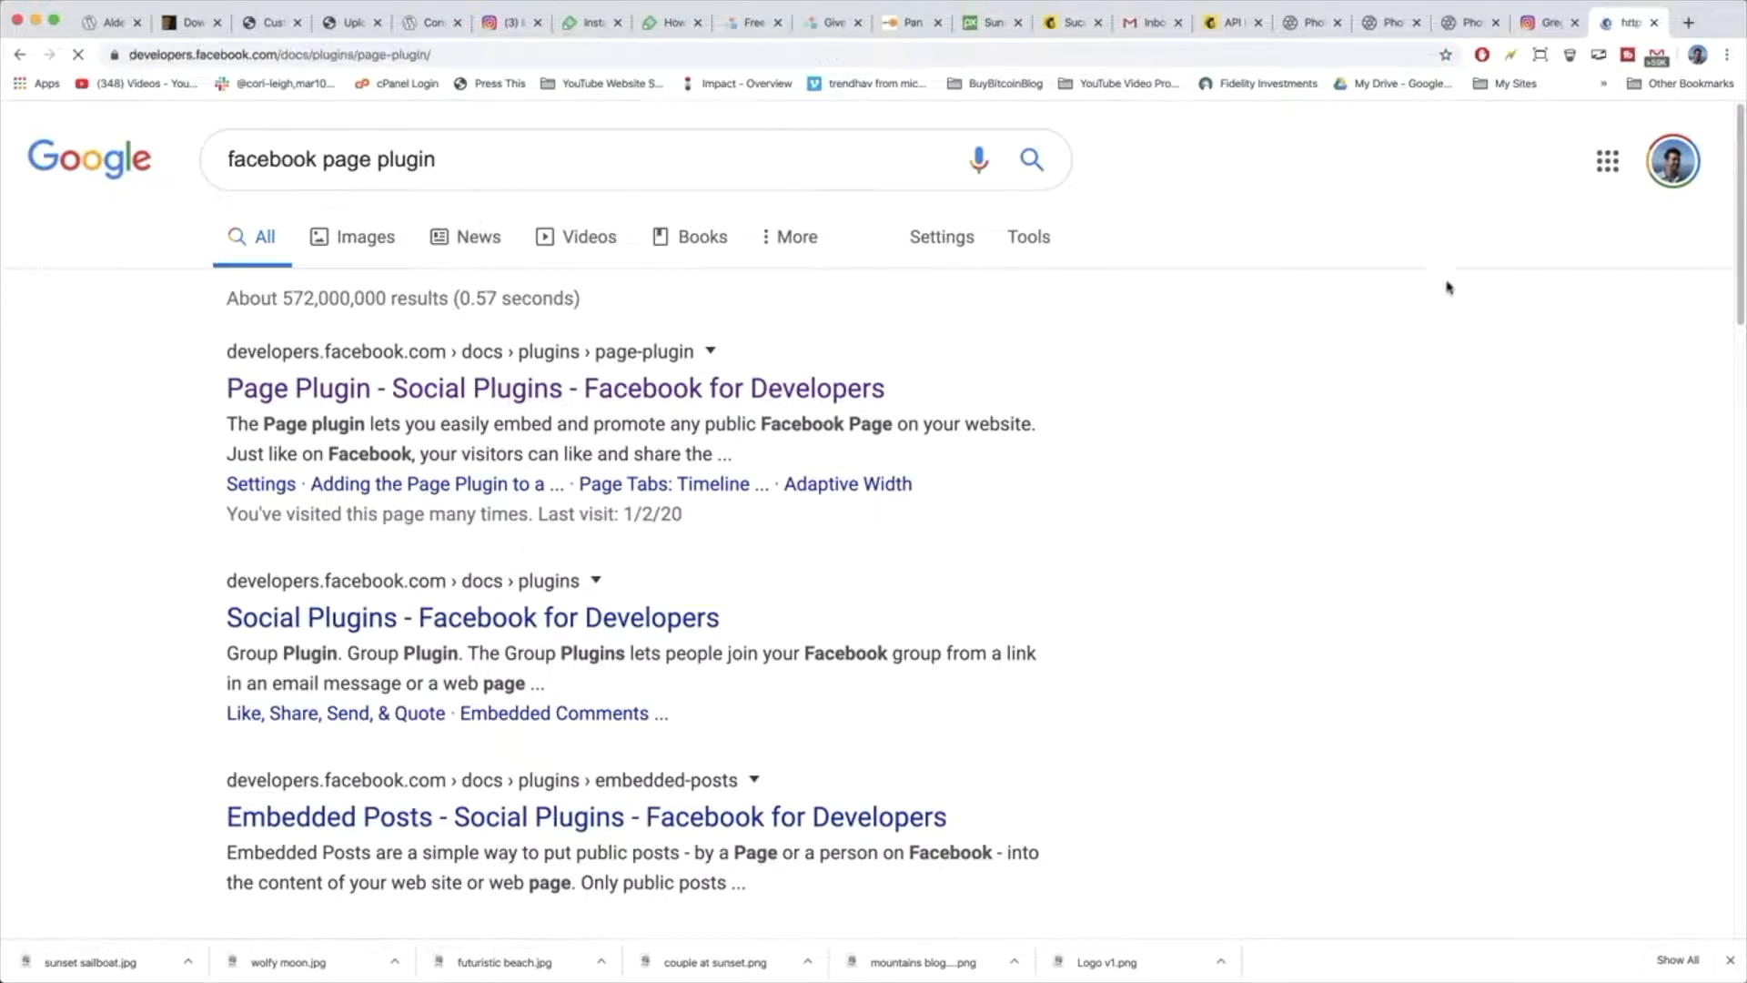
click(553, 388)
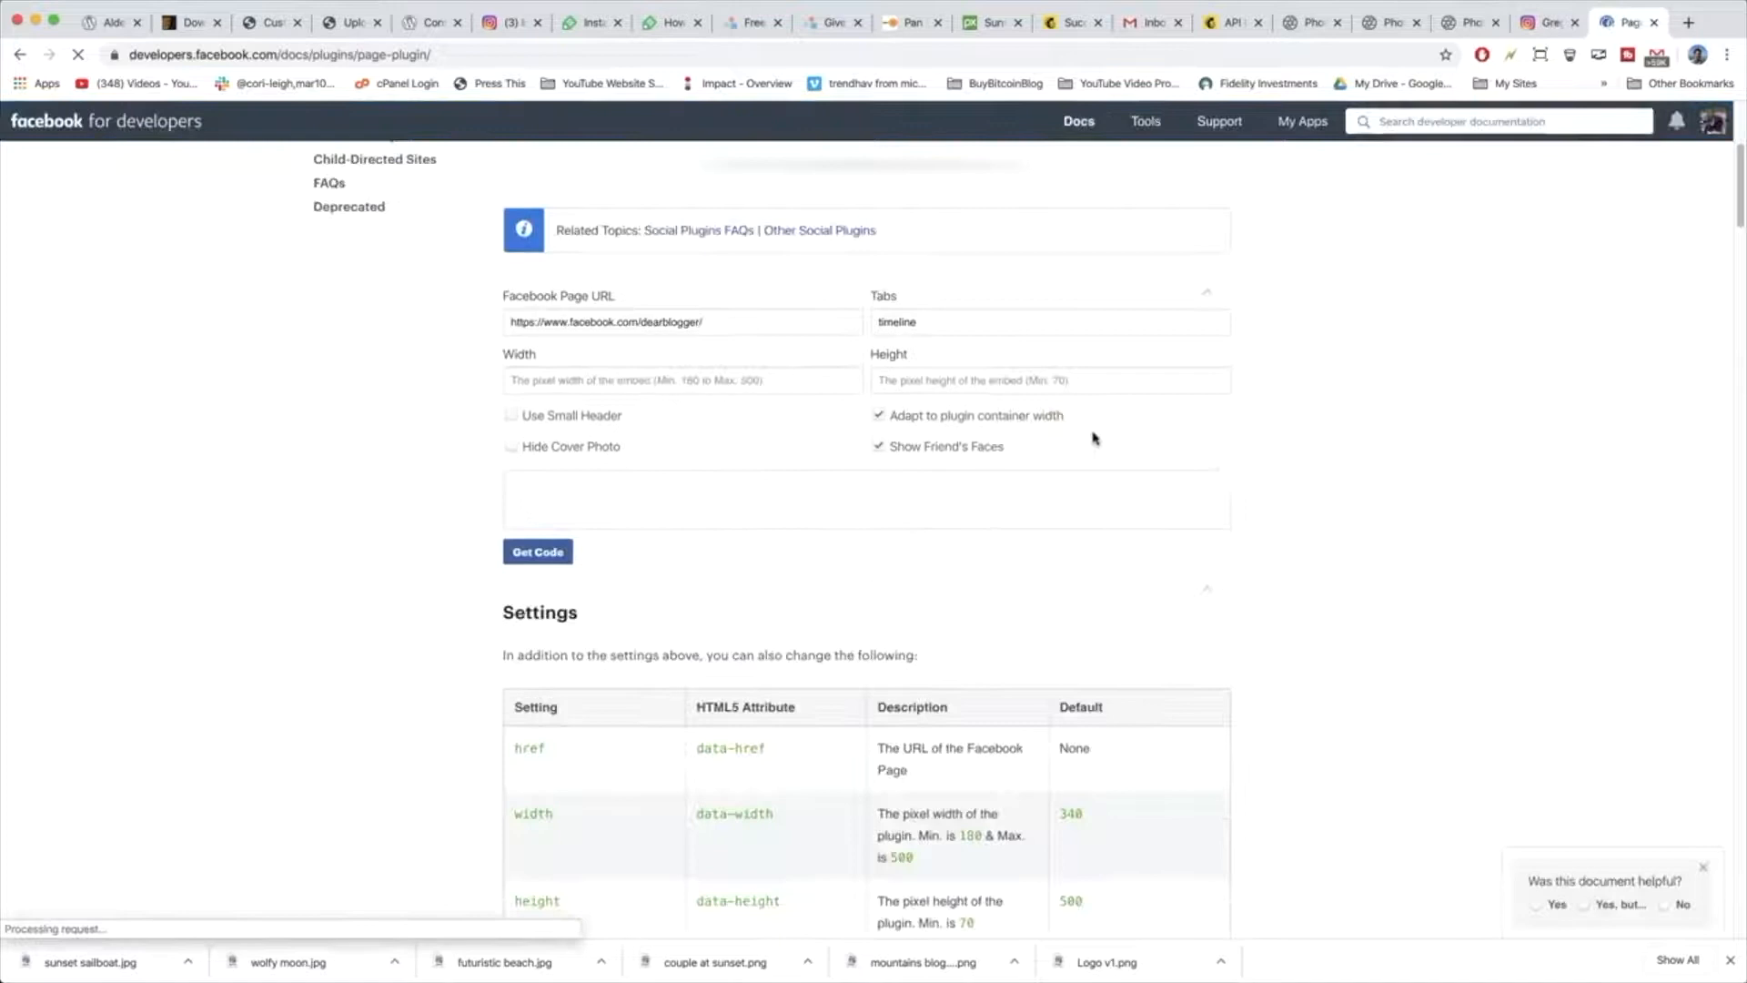
click(537, 550)
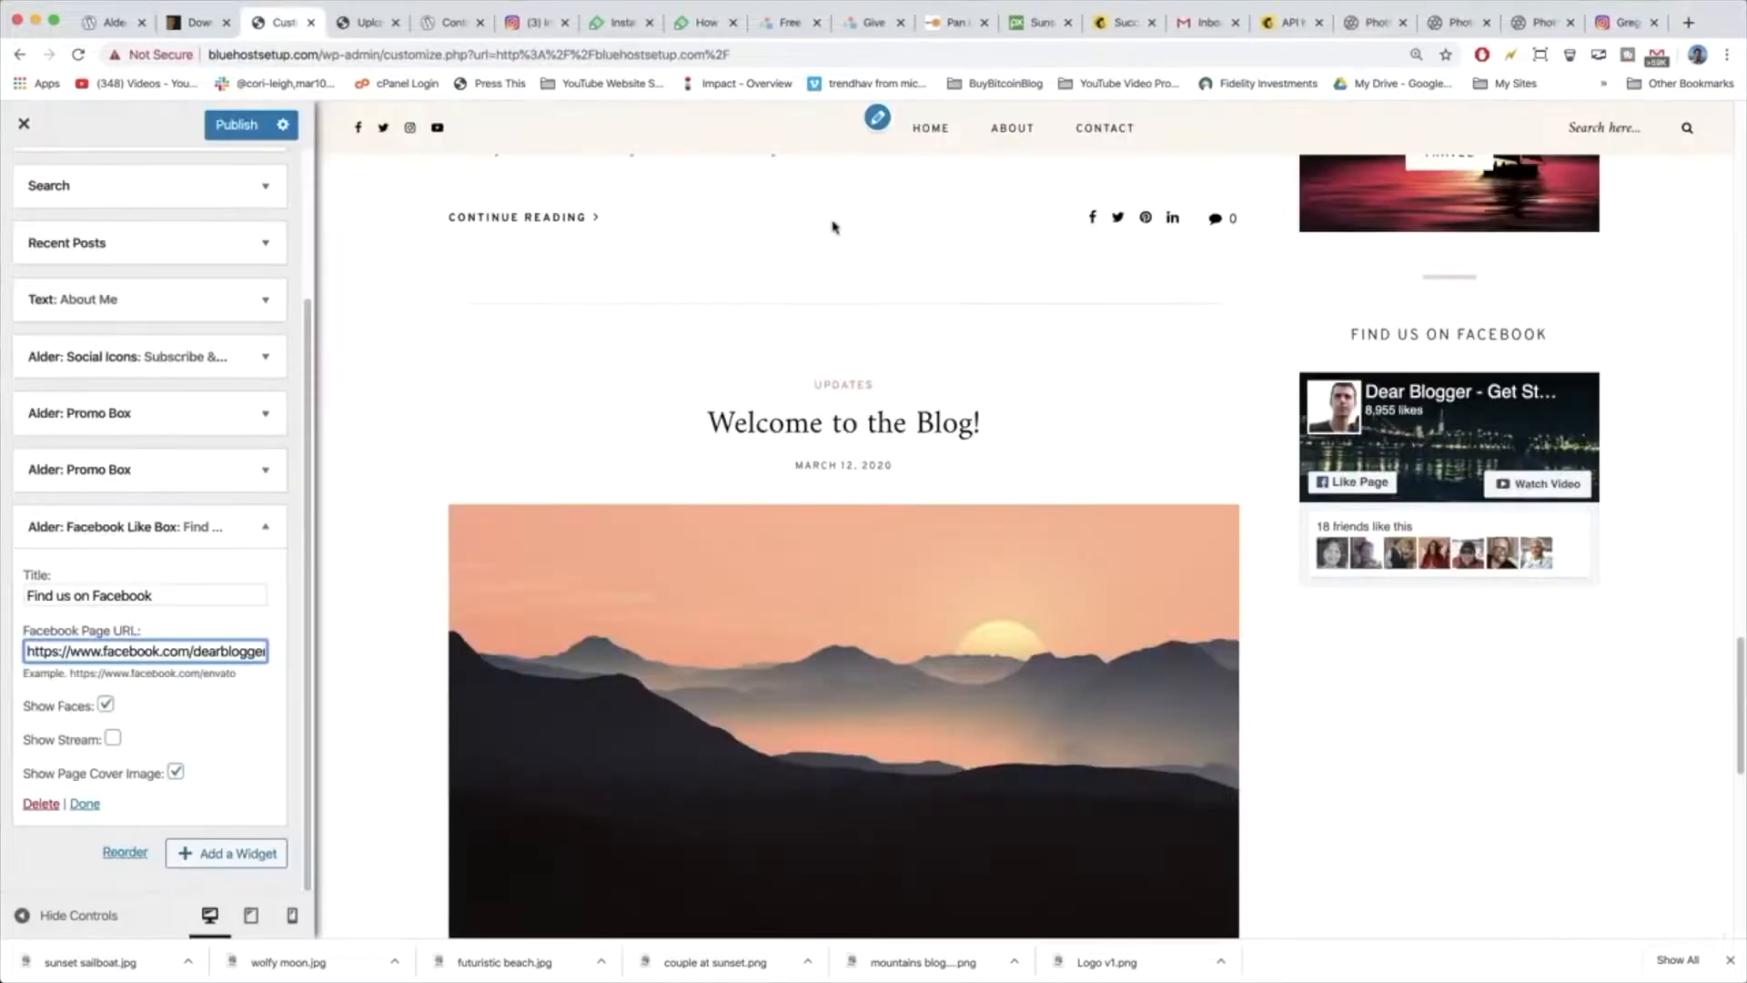
mouse_move(941, 389)
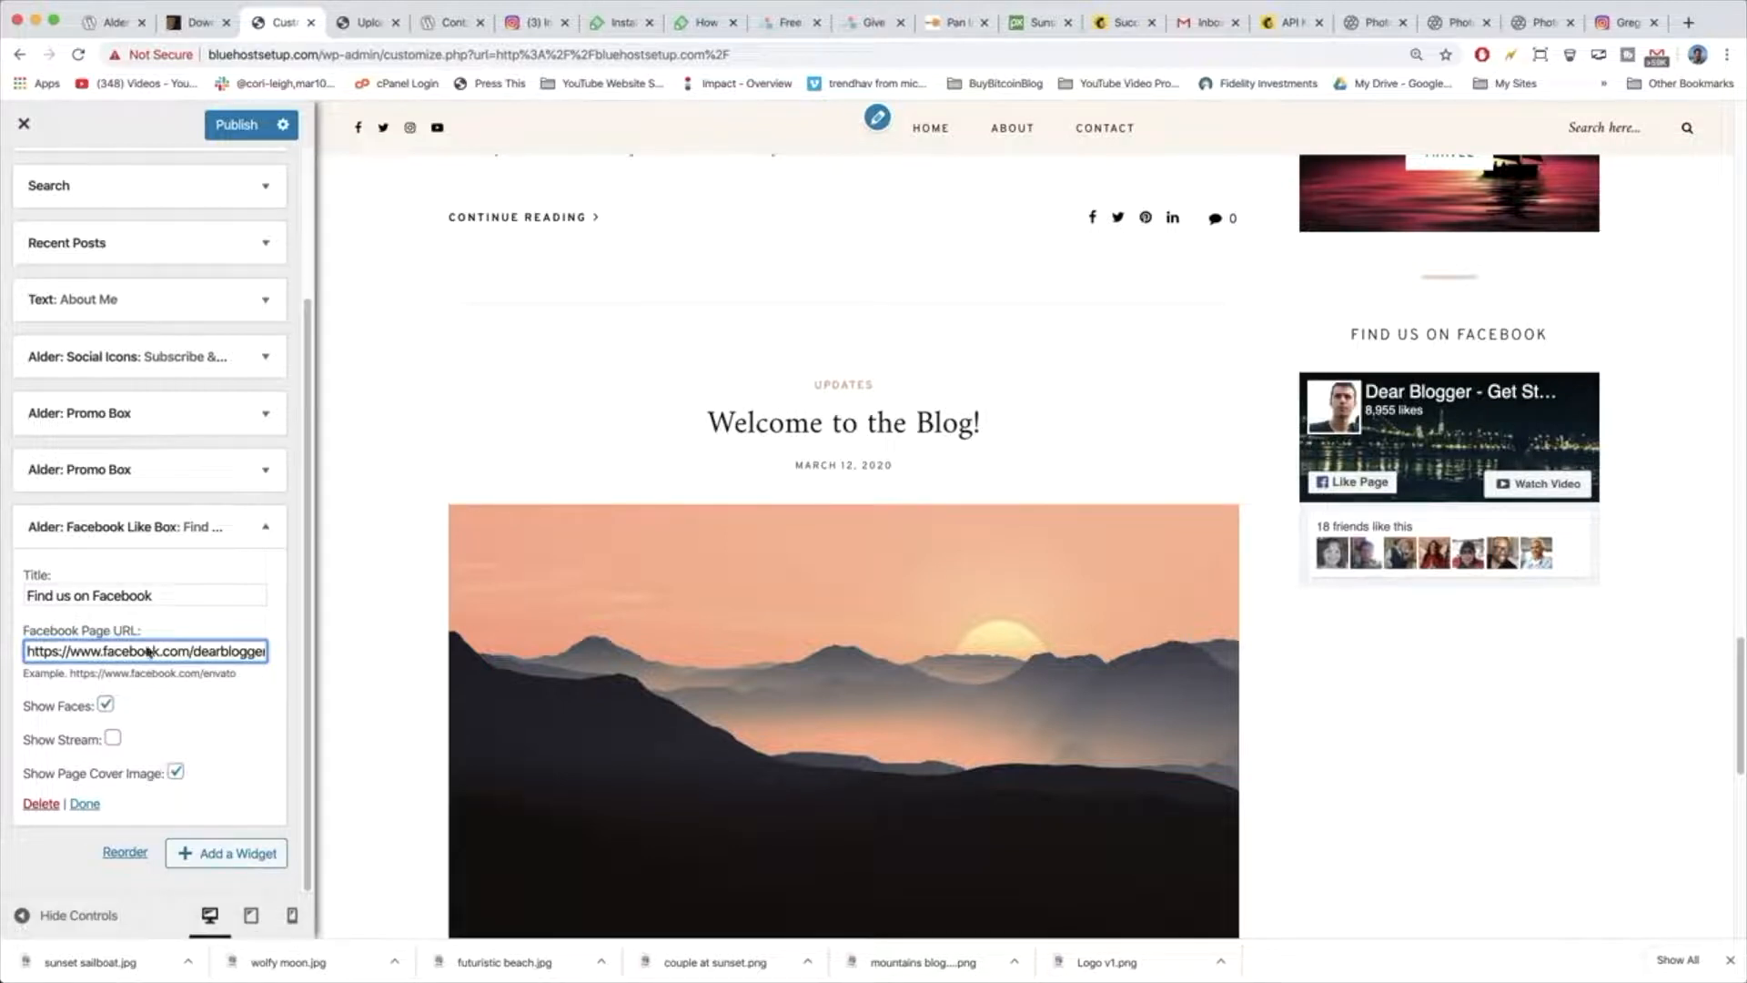
Publish the sidebar, check the Alder demo's Follow @ Instagram section, and return to the Customizer.
click(235, 126)
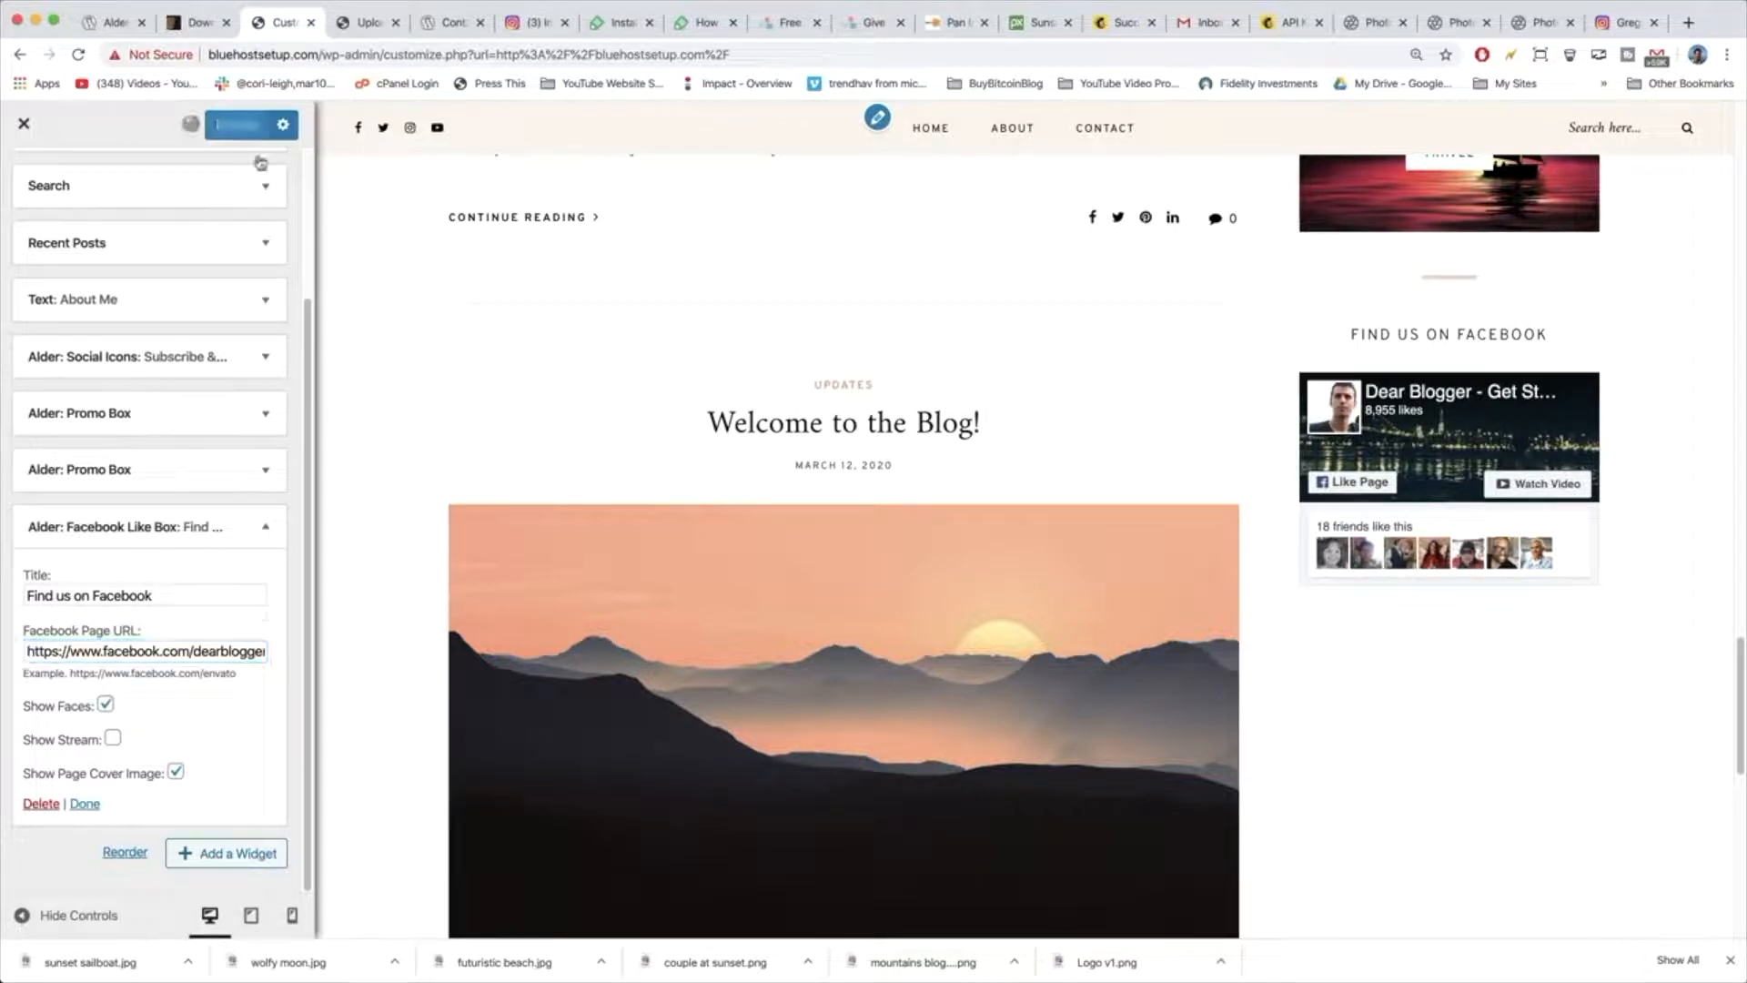
click(446, 22)
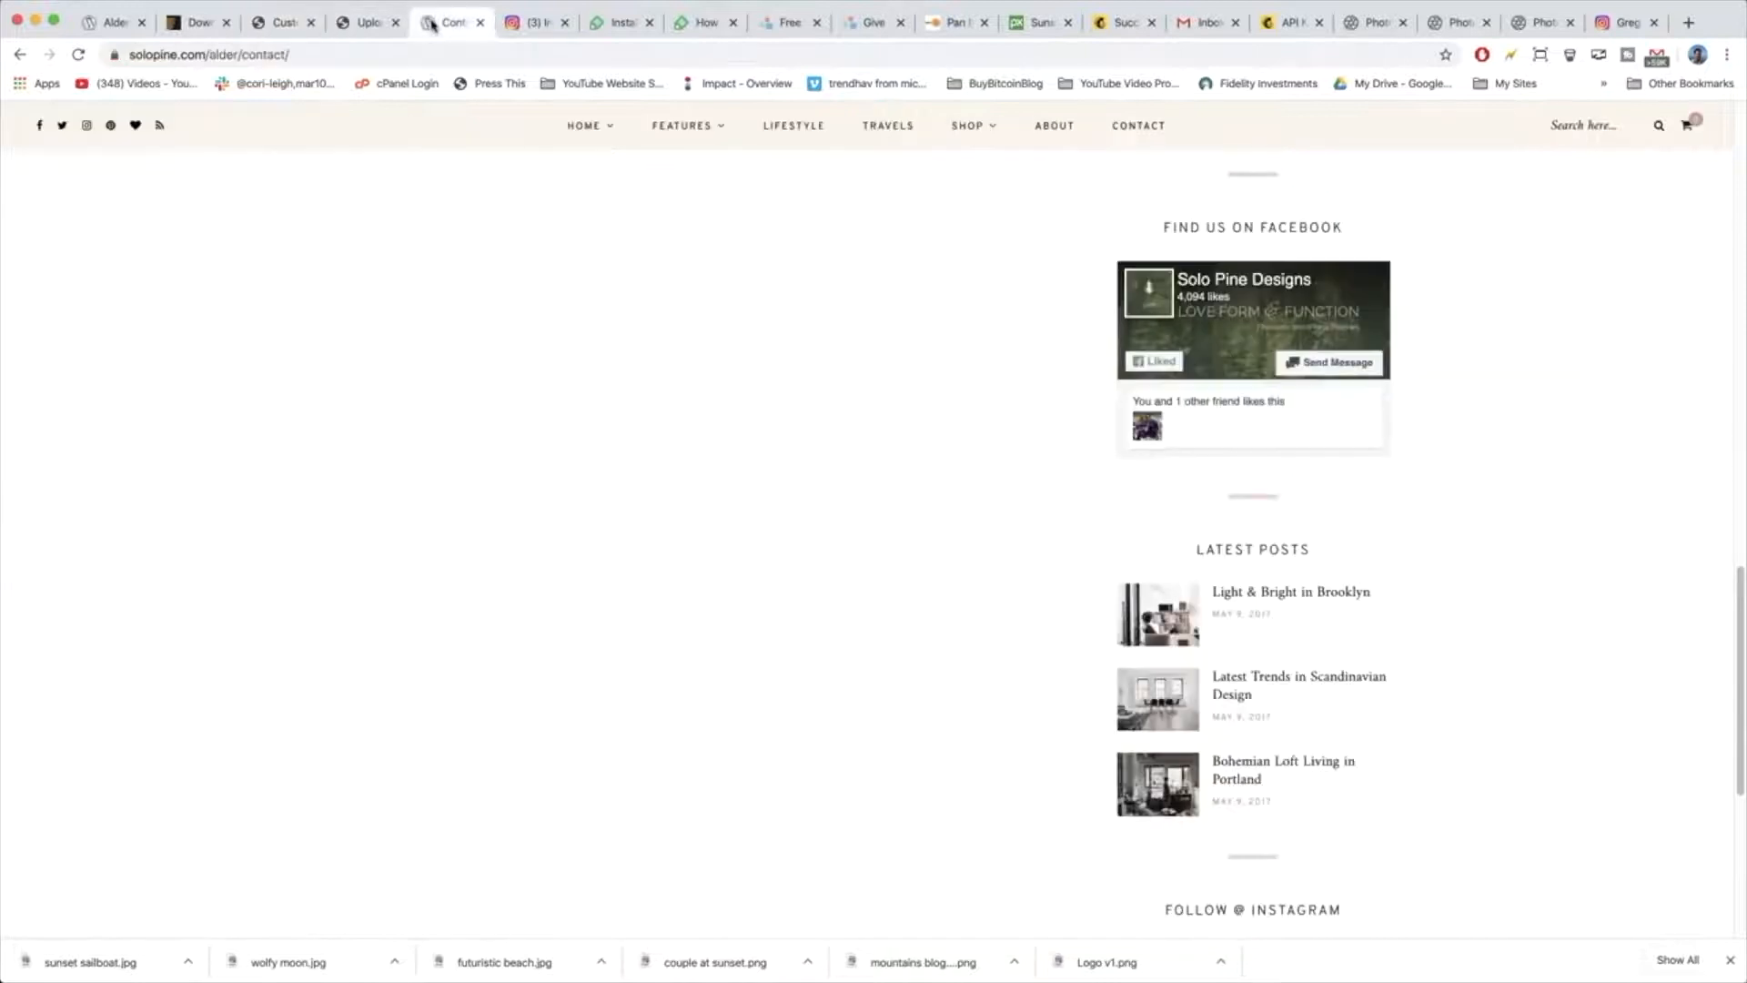
scroll(down, 3)
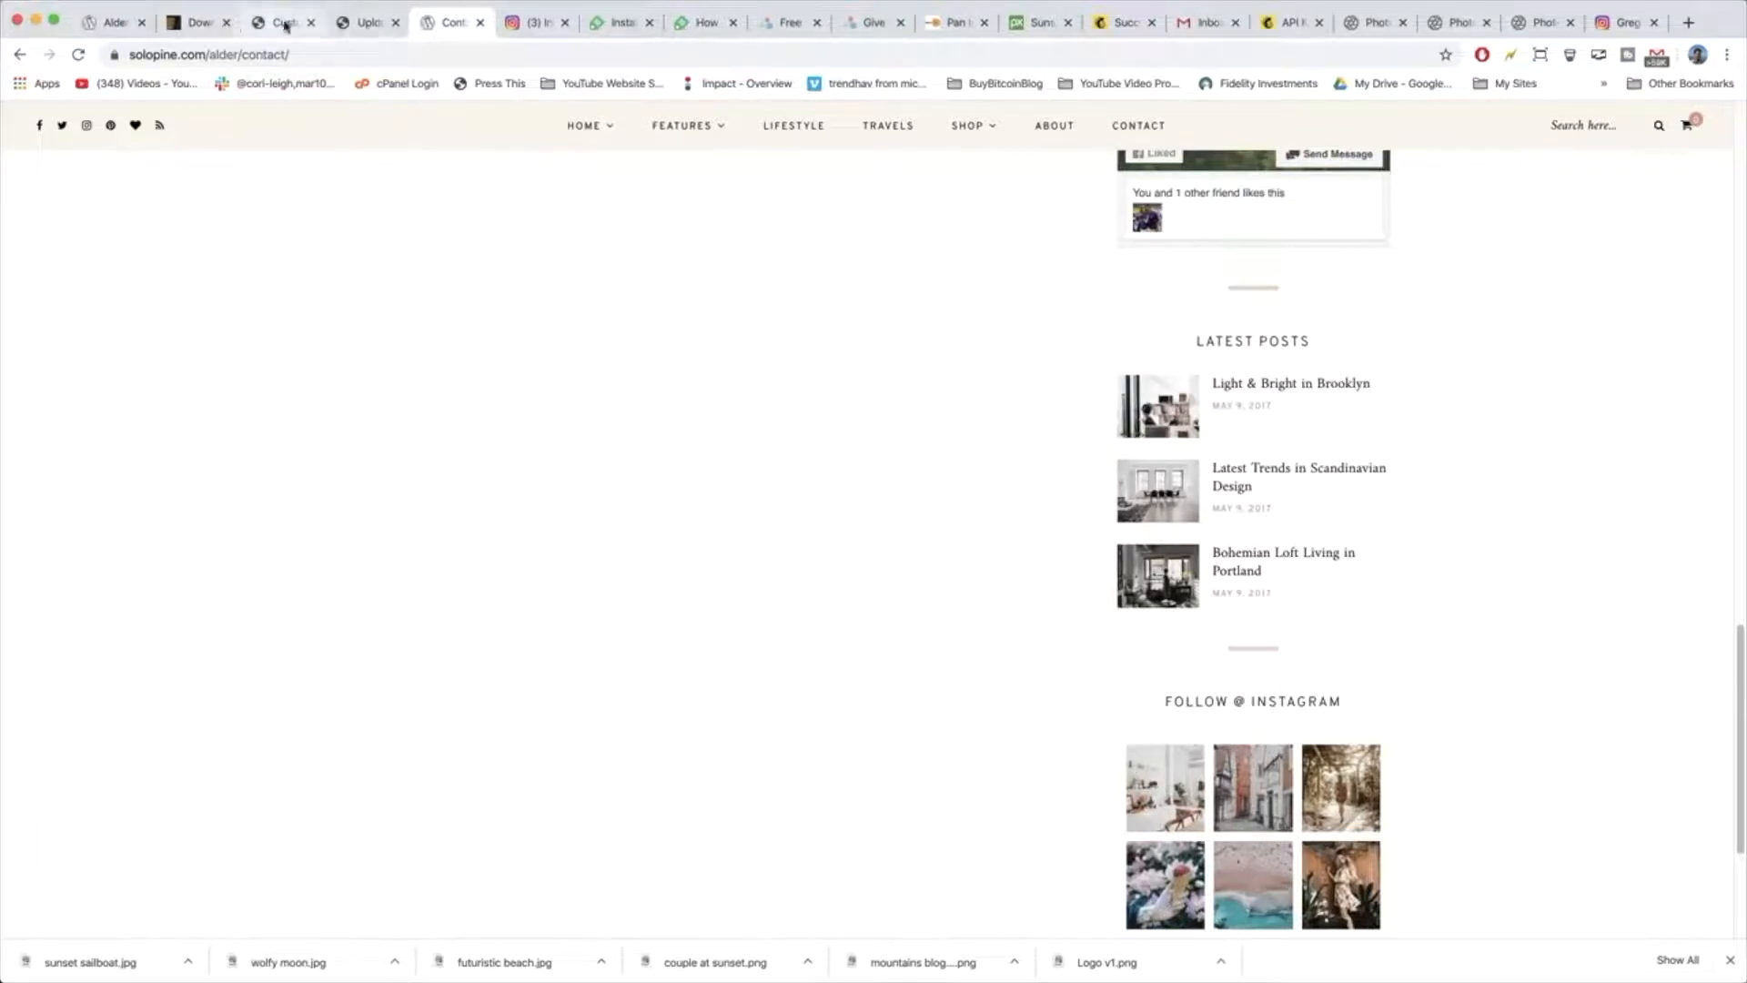
click(278, 22)
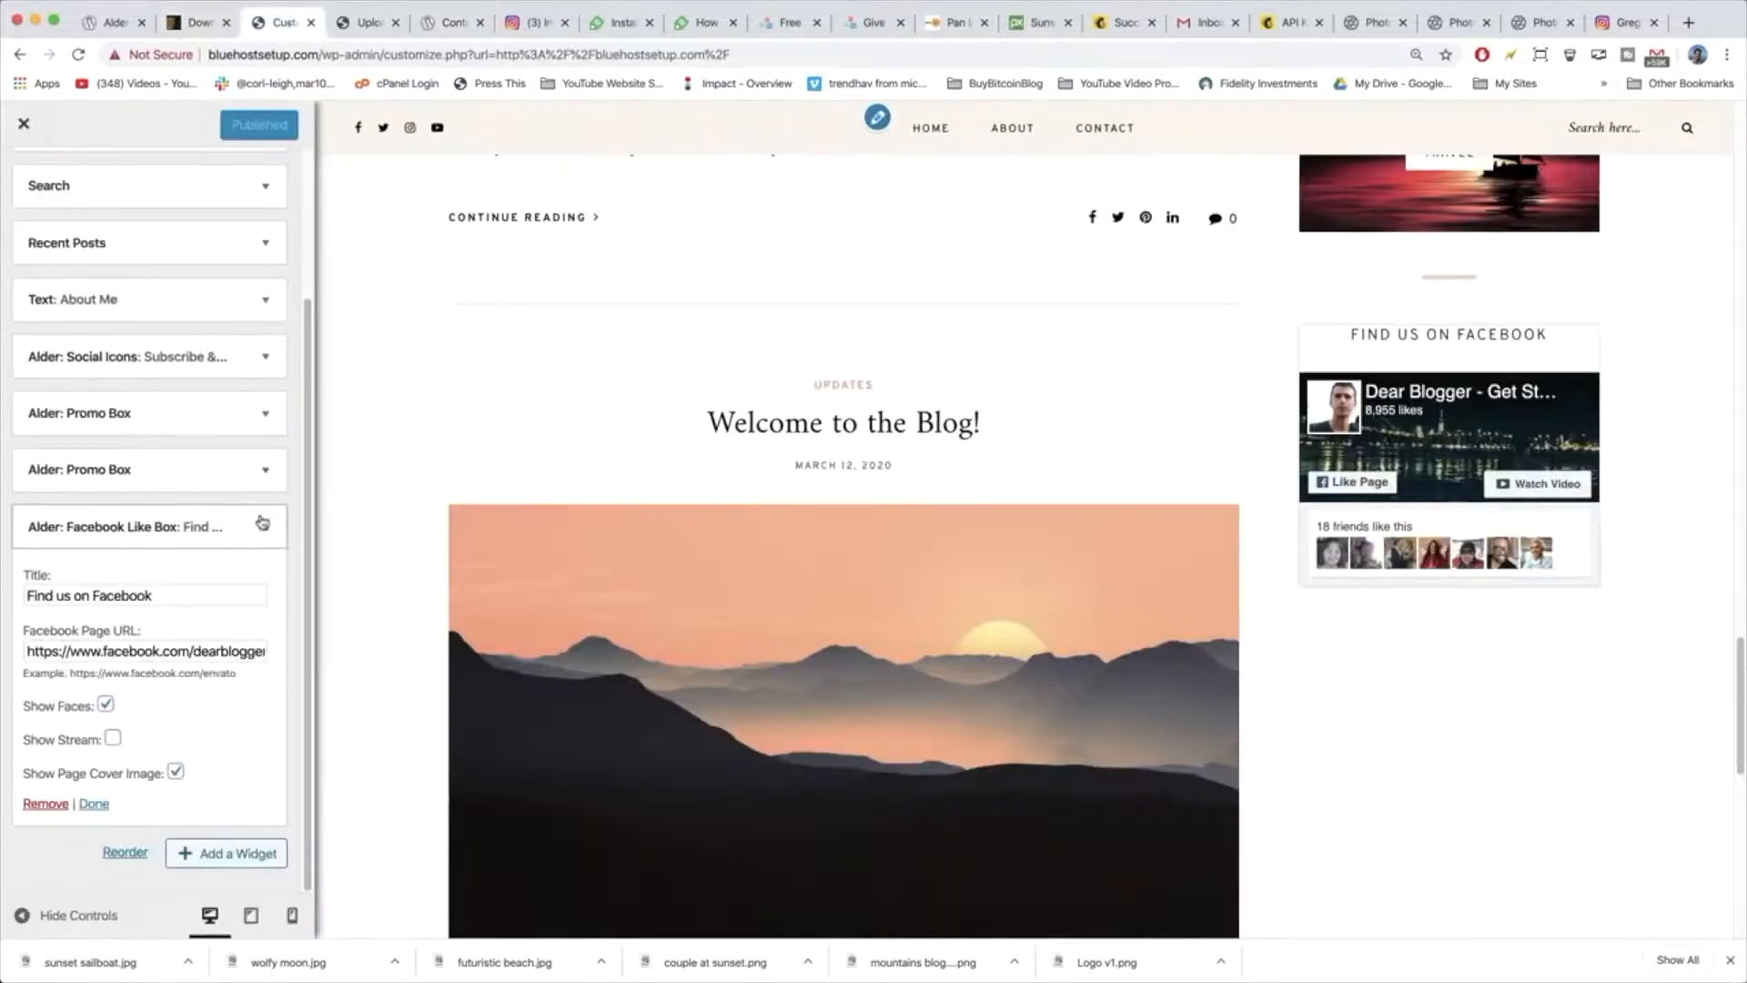
Collapse the Facebook Like Box and browse back through the widget areas to the sidebar.
click(93, 803)
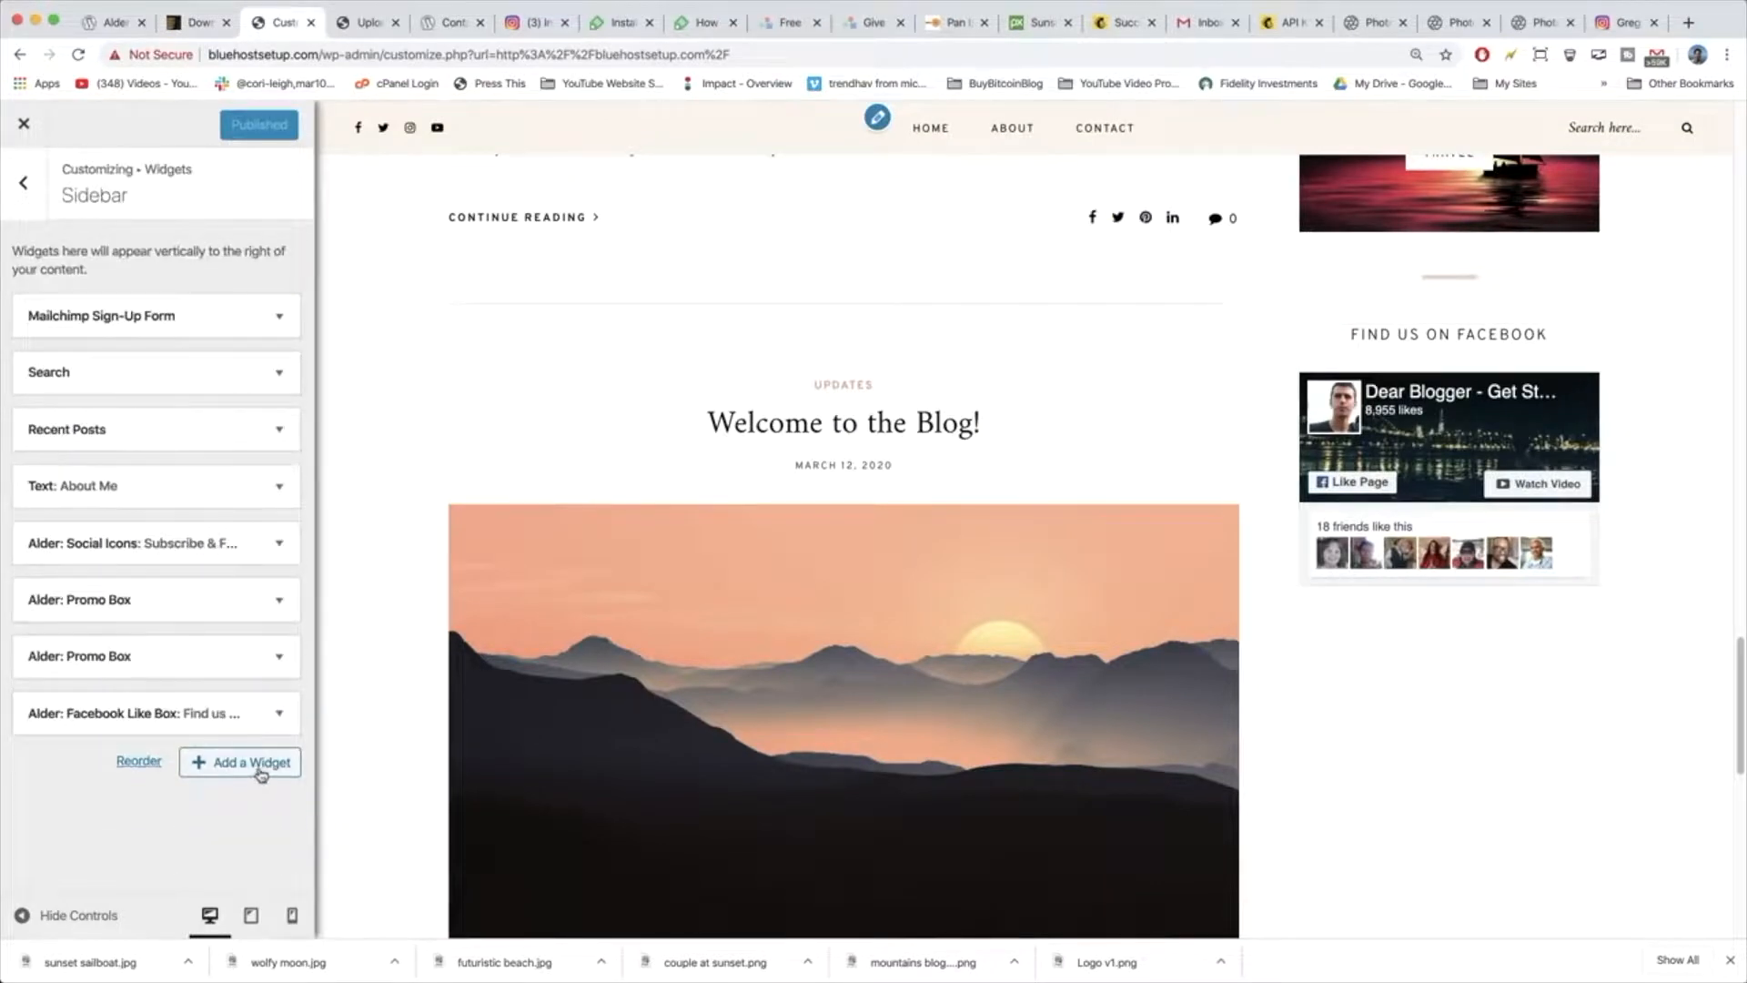
click(239, 763)
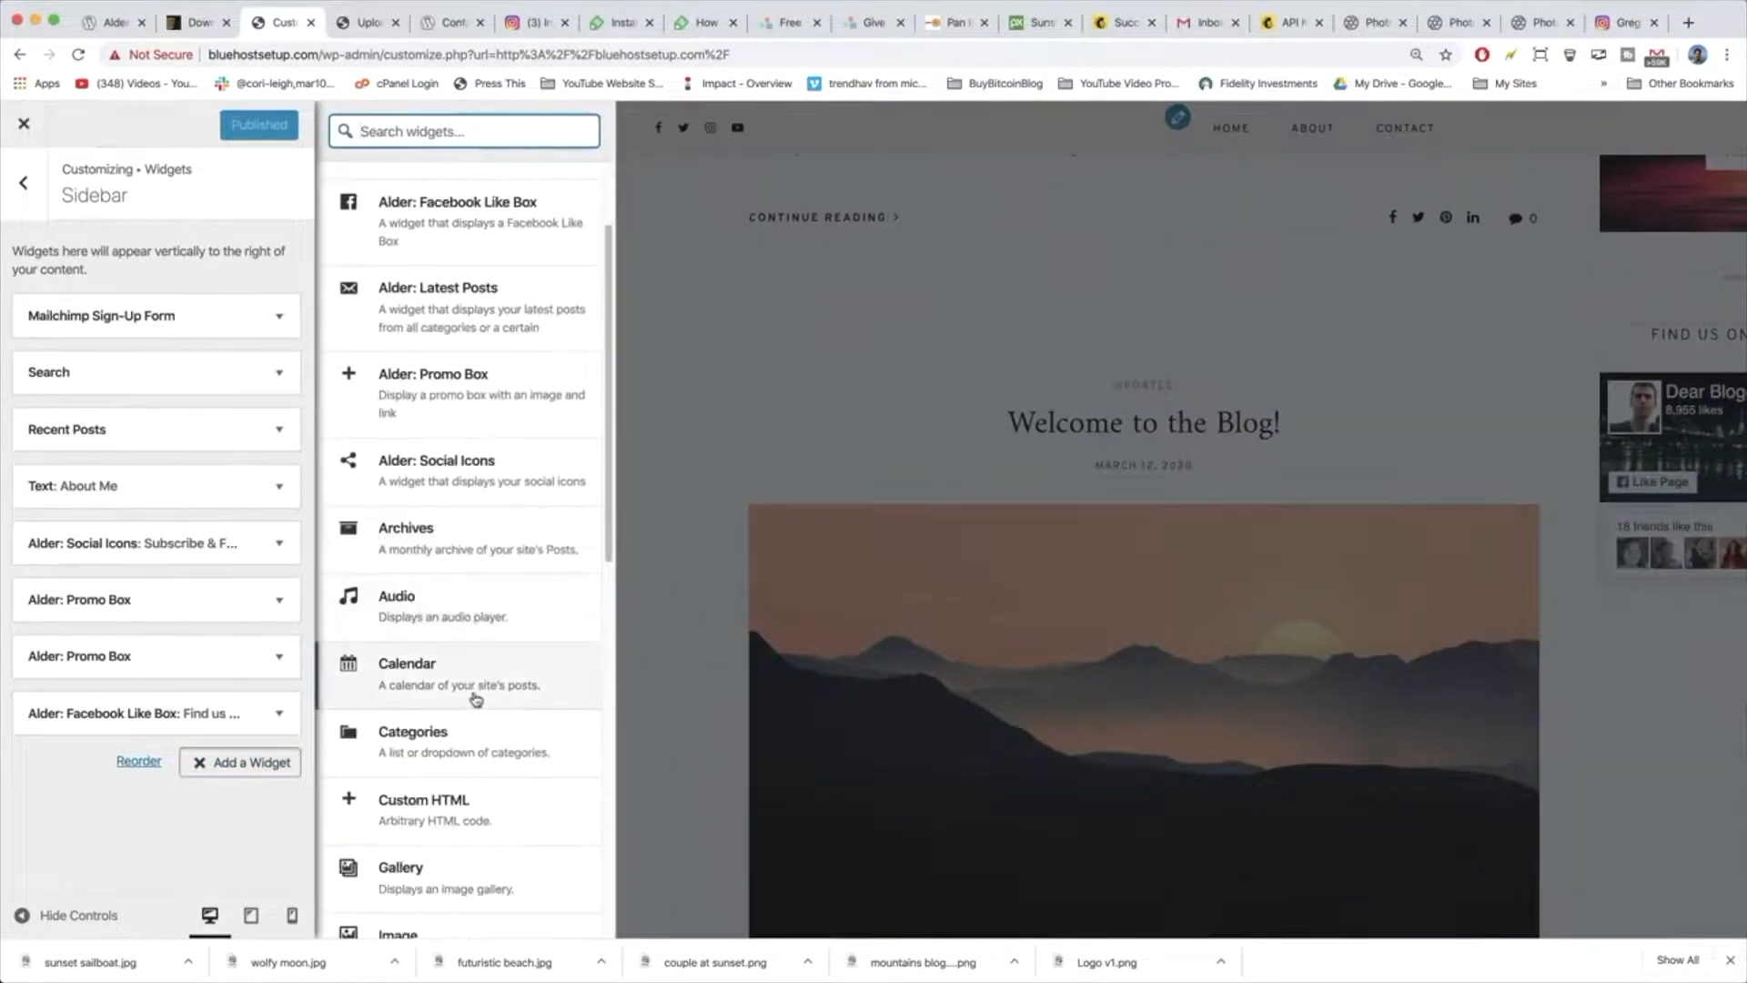
scroll(down, 3)
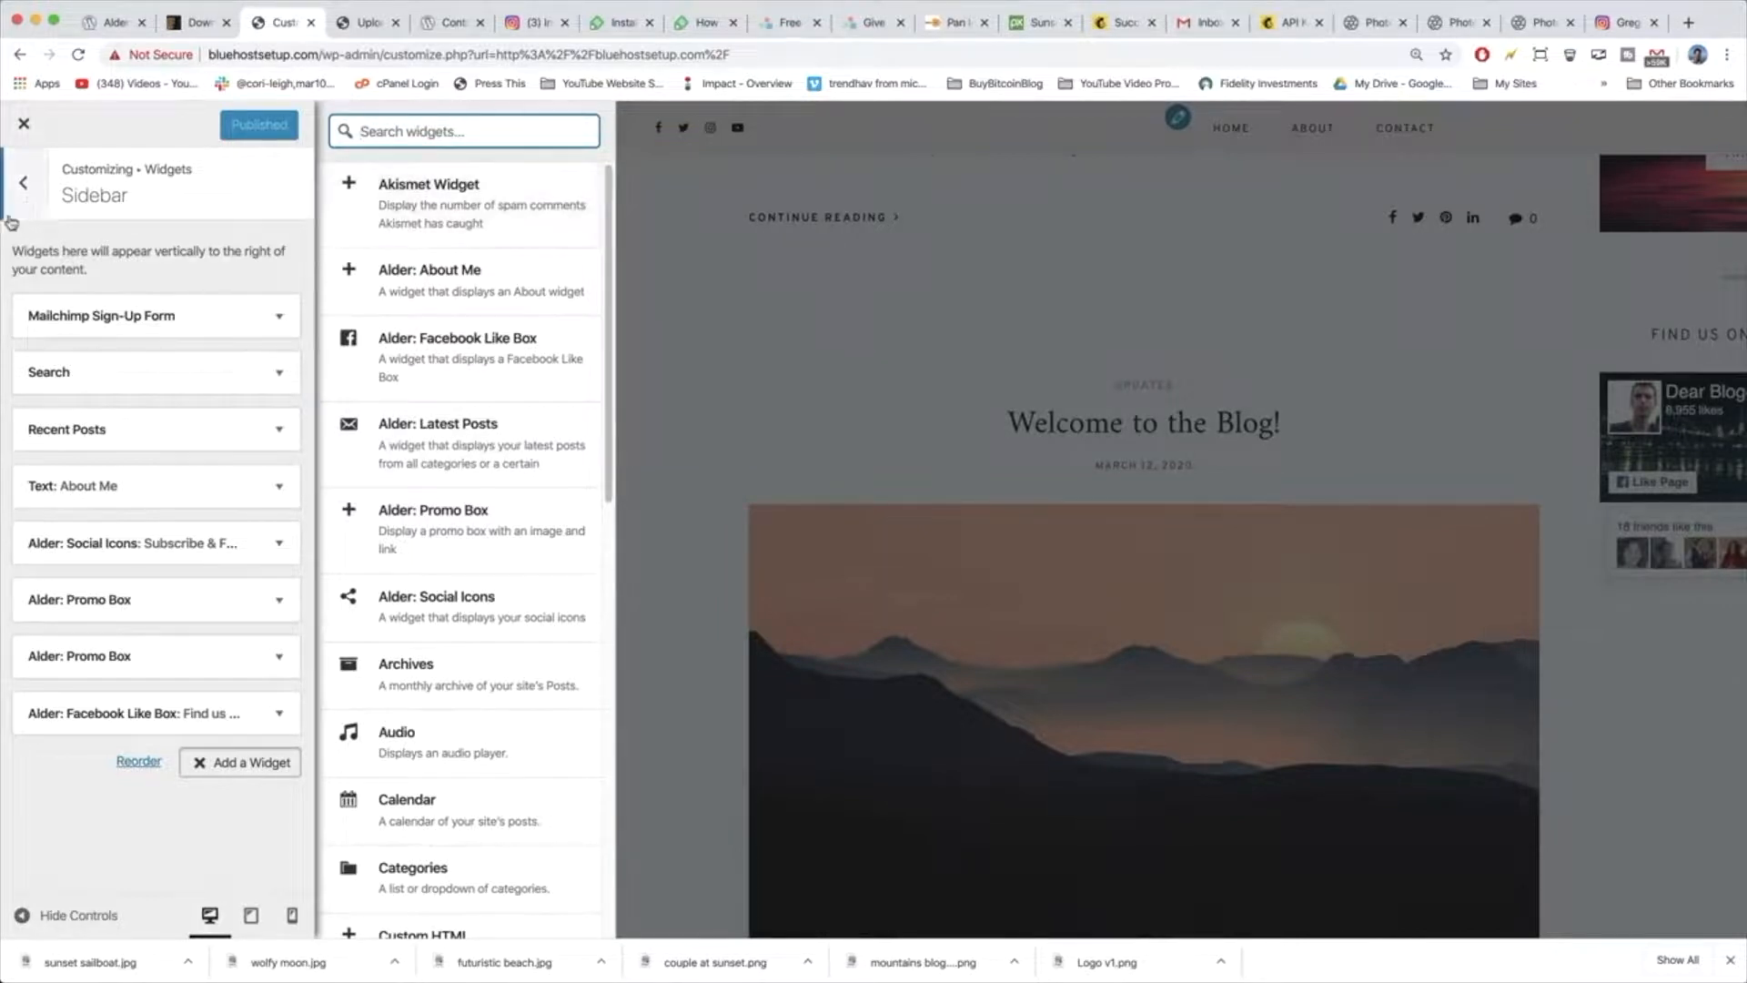
click(24, 182)
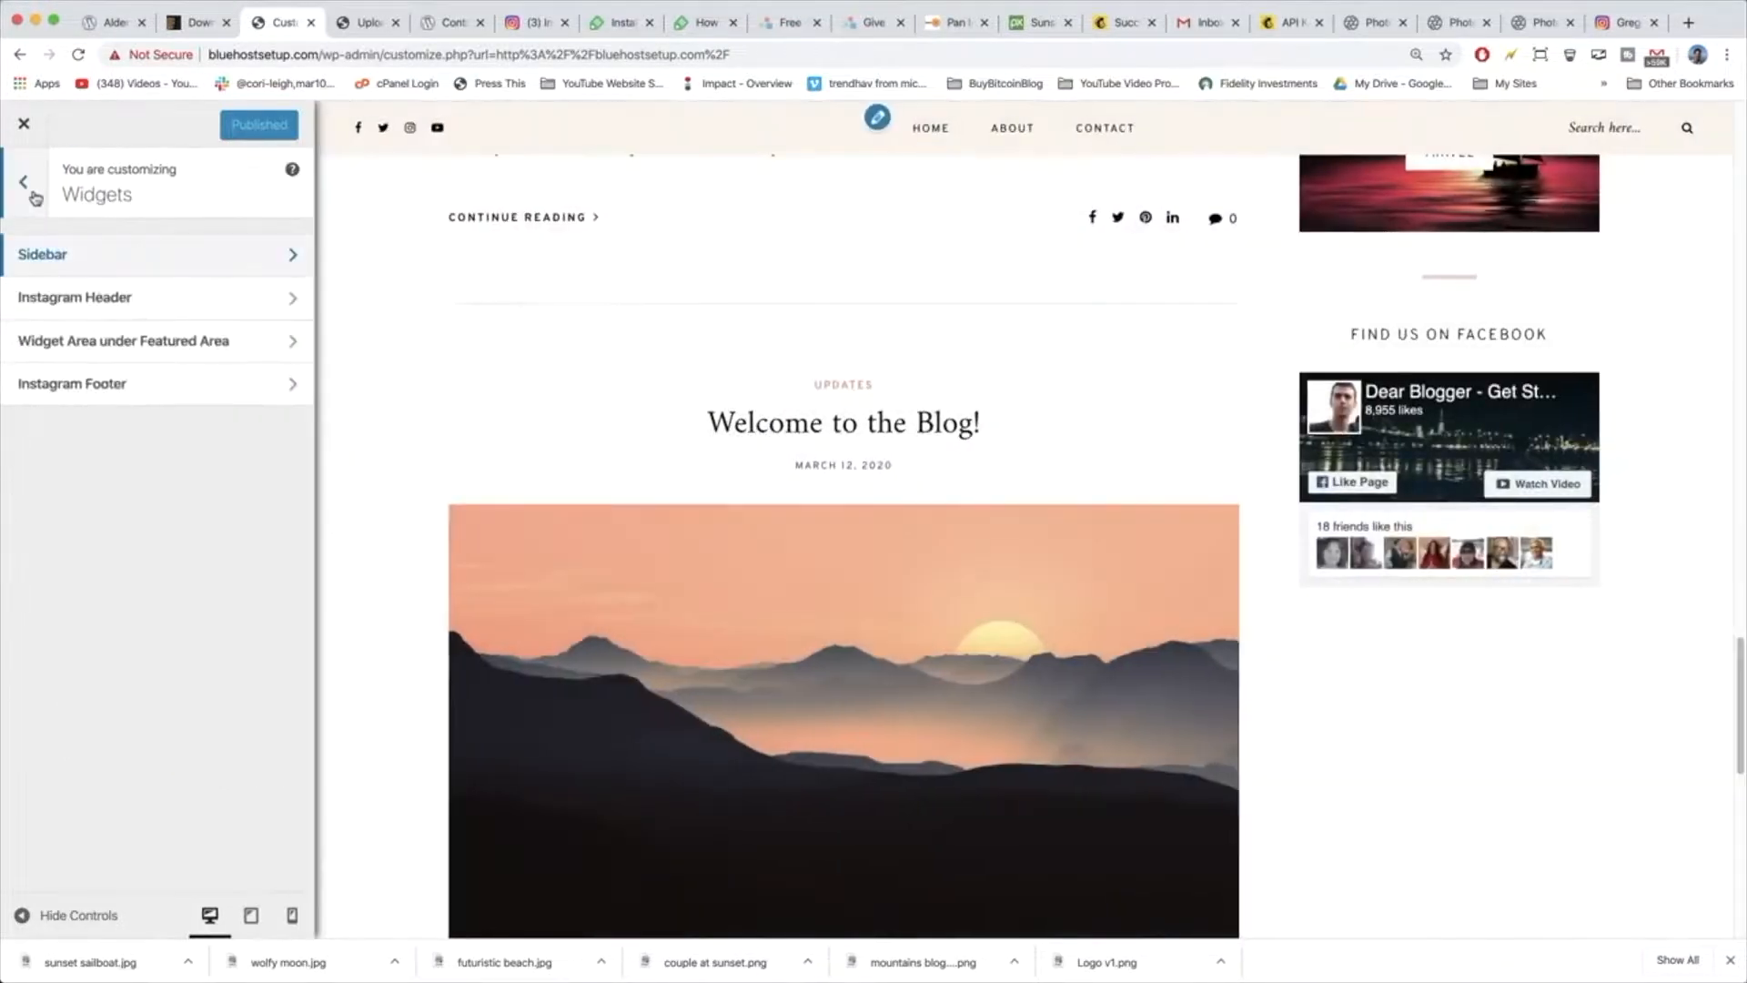
click(24, 182)
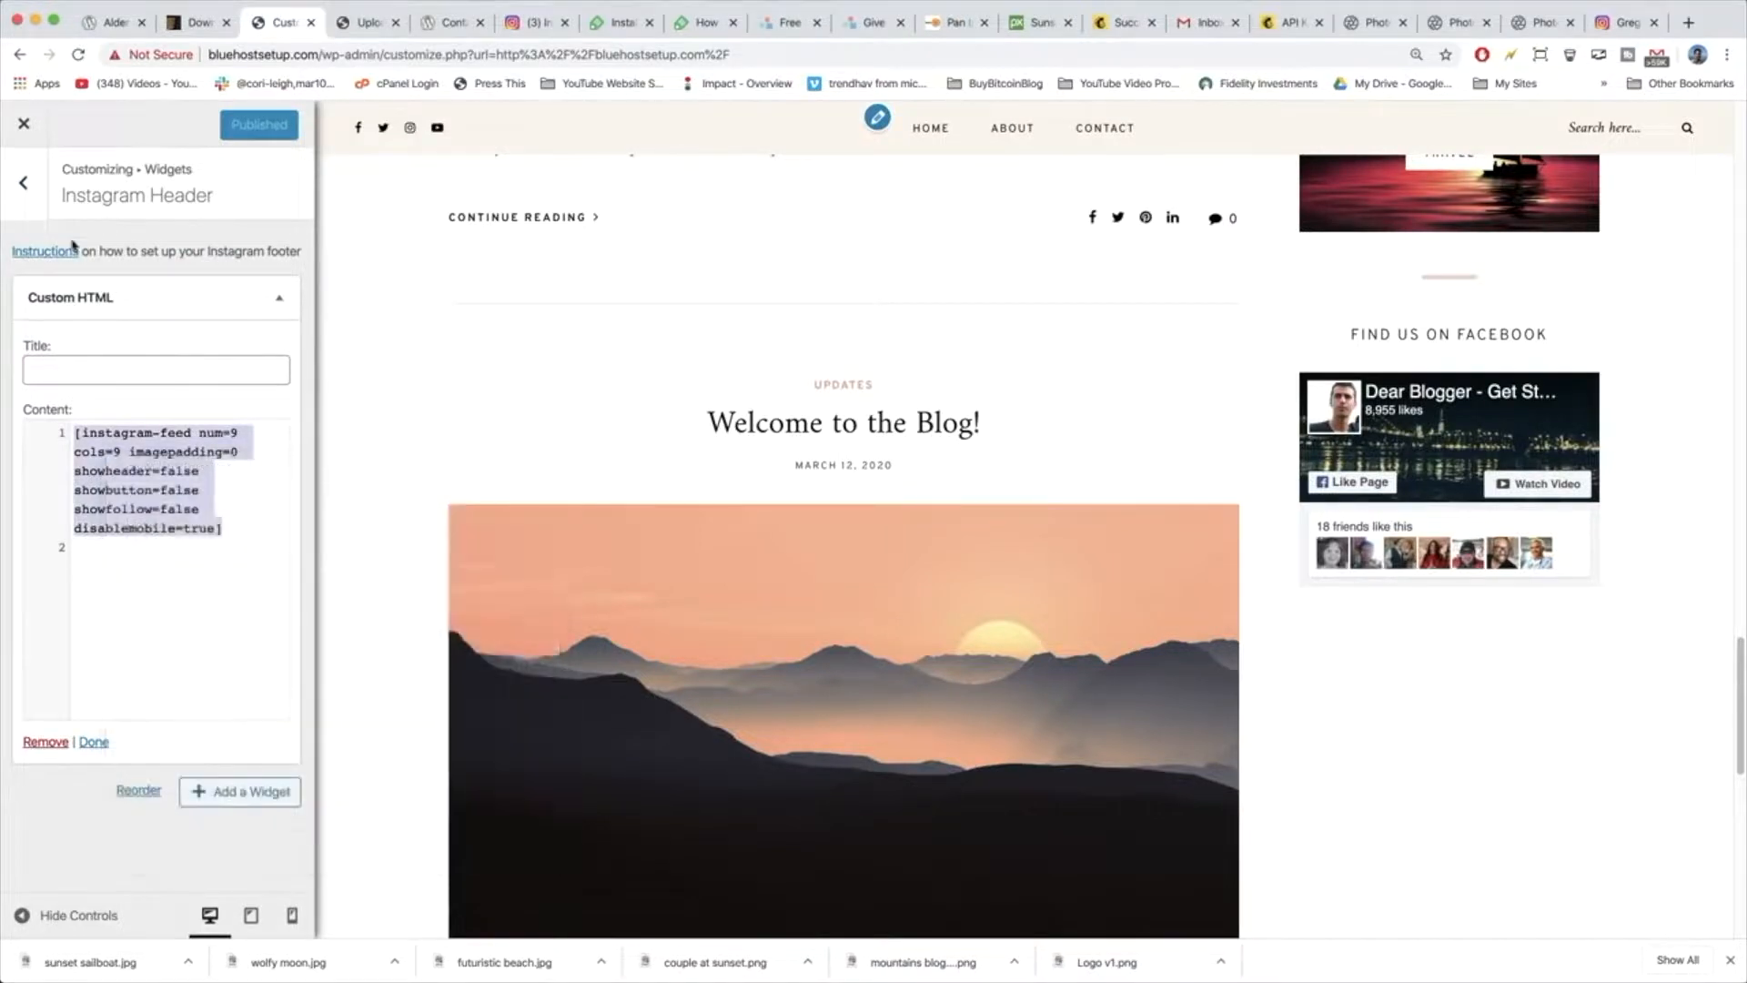
Add a new Custom HTML widget at the end of the blog sidebar.
click(23, 182)
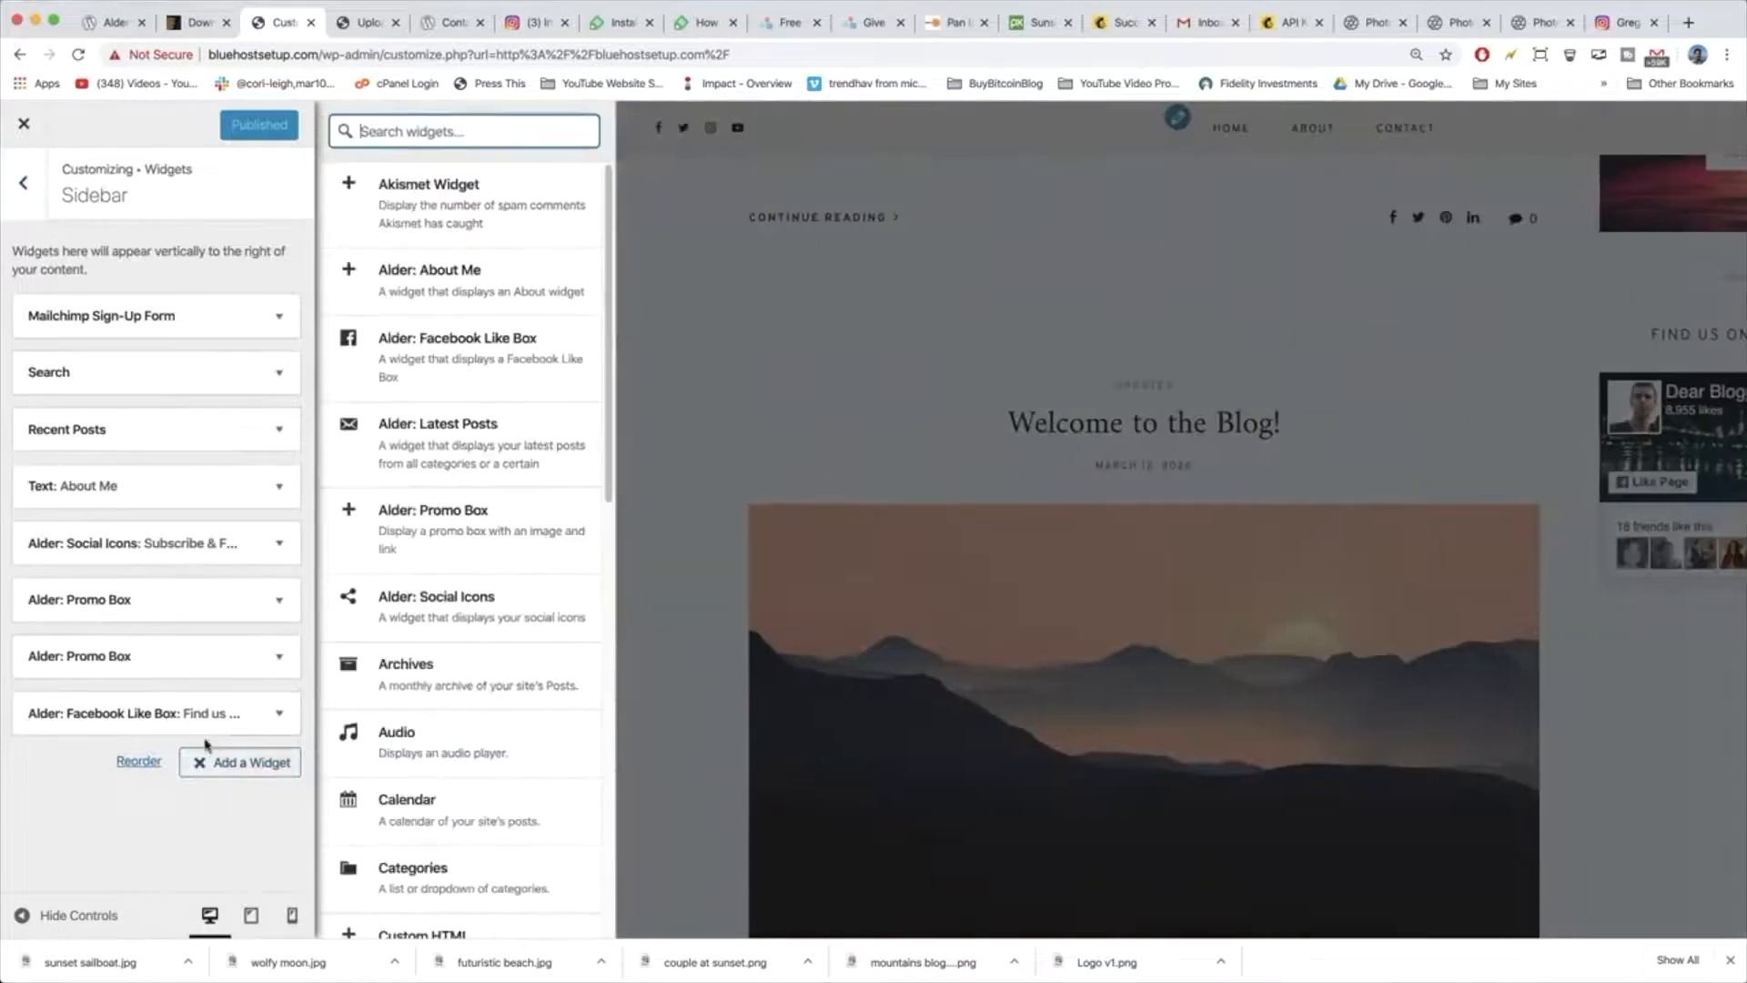
scroll(down, 3)
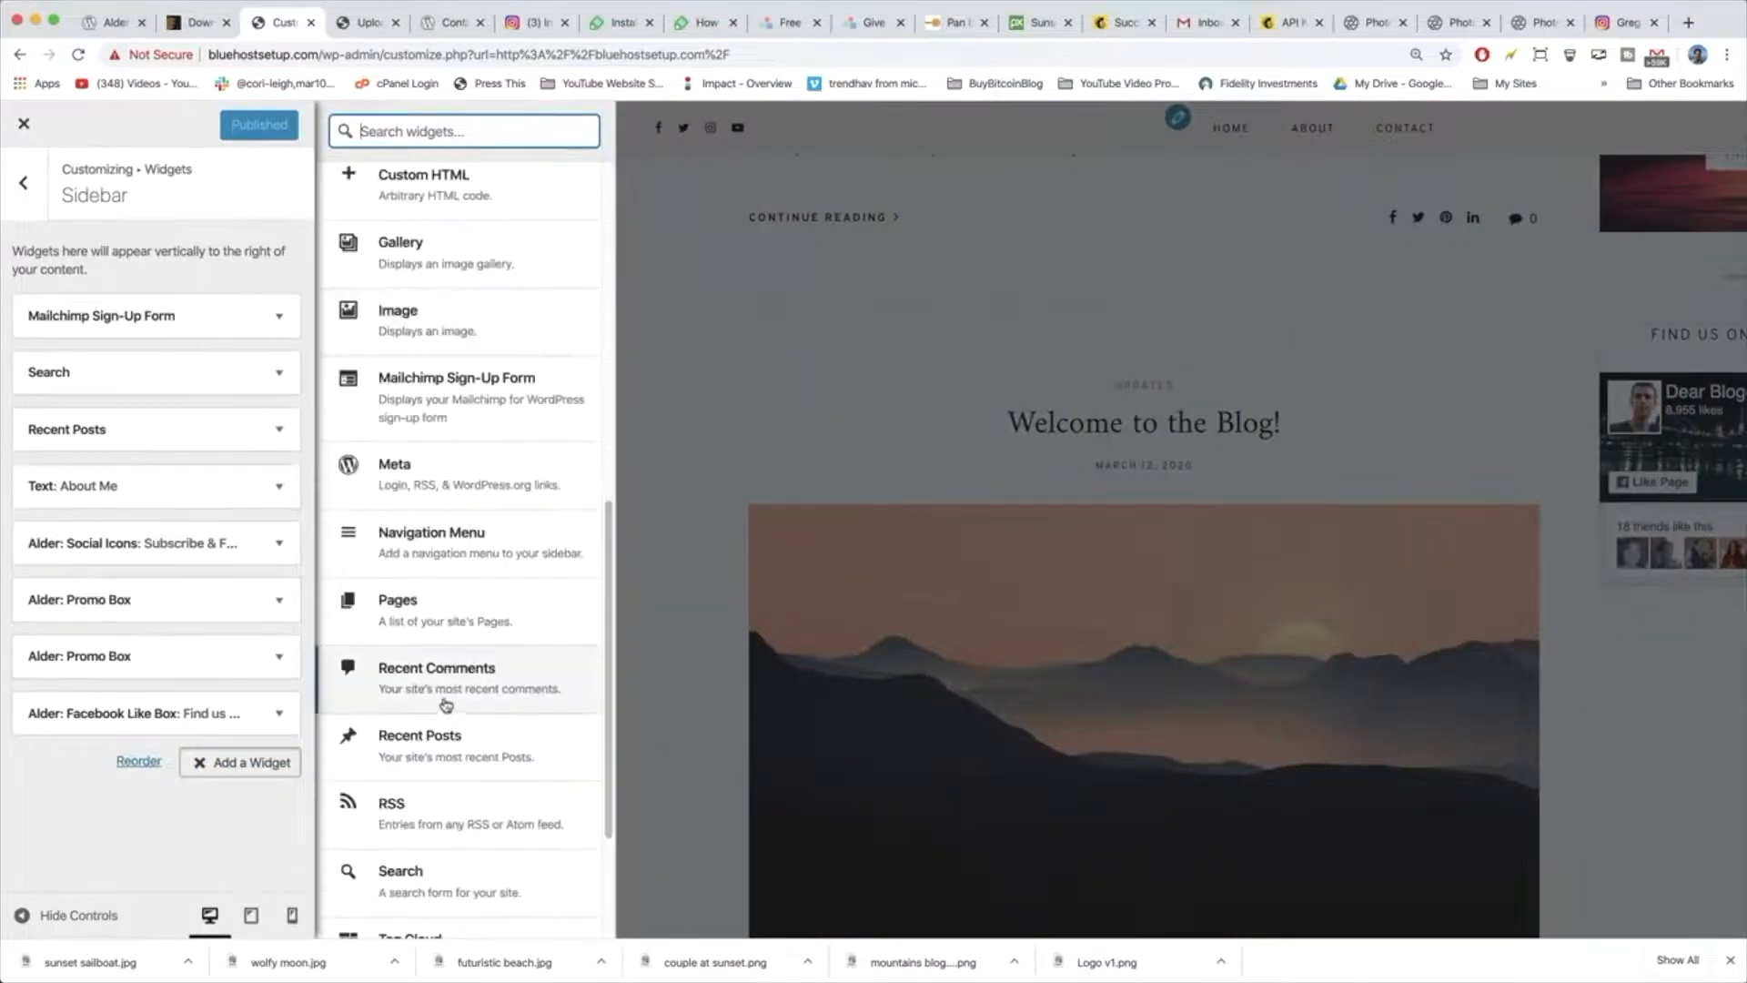
scroll(down, 3)
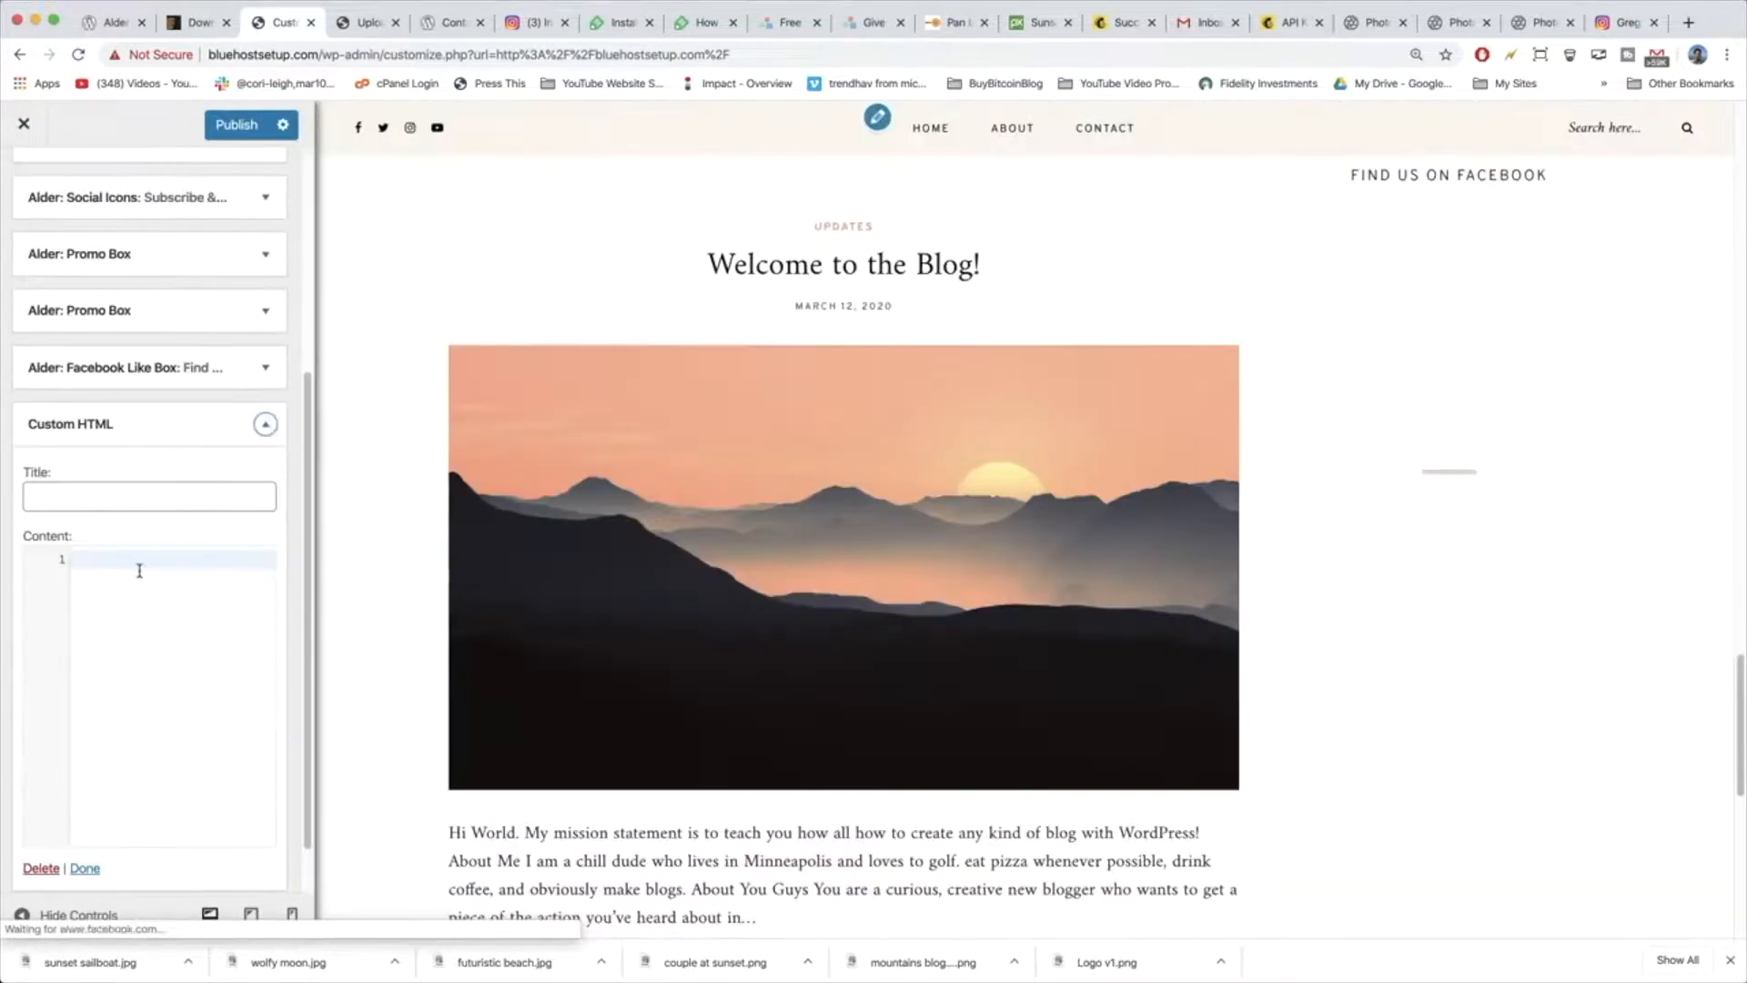
Paste the instagram-feed shortcode with num=9, changing cols to 3 and imagepadding to 5.
text([instagram-feed num=9 cols=9 imagepadding=0 showheader=false showbutton=false showfollow=false disablemobile=true])
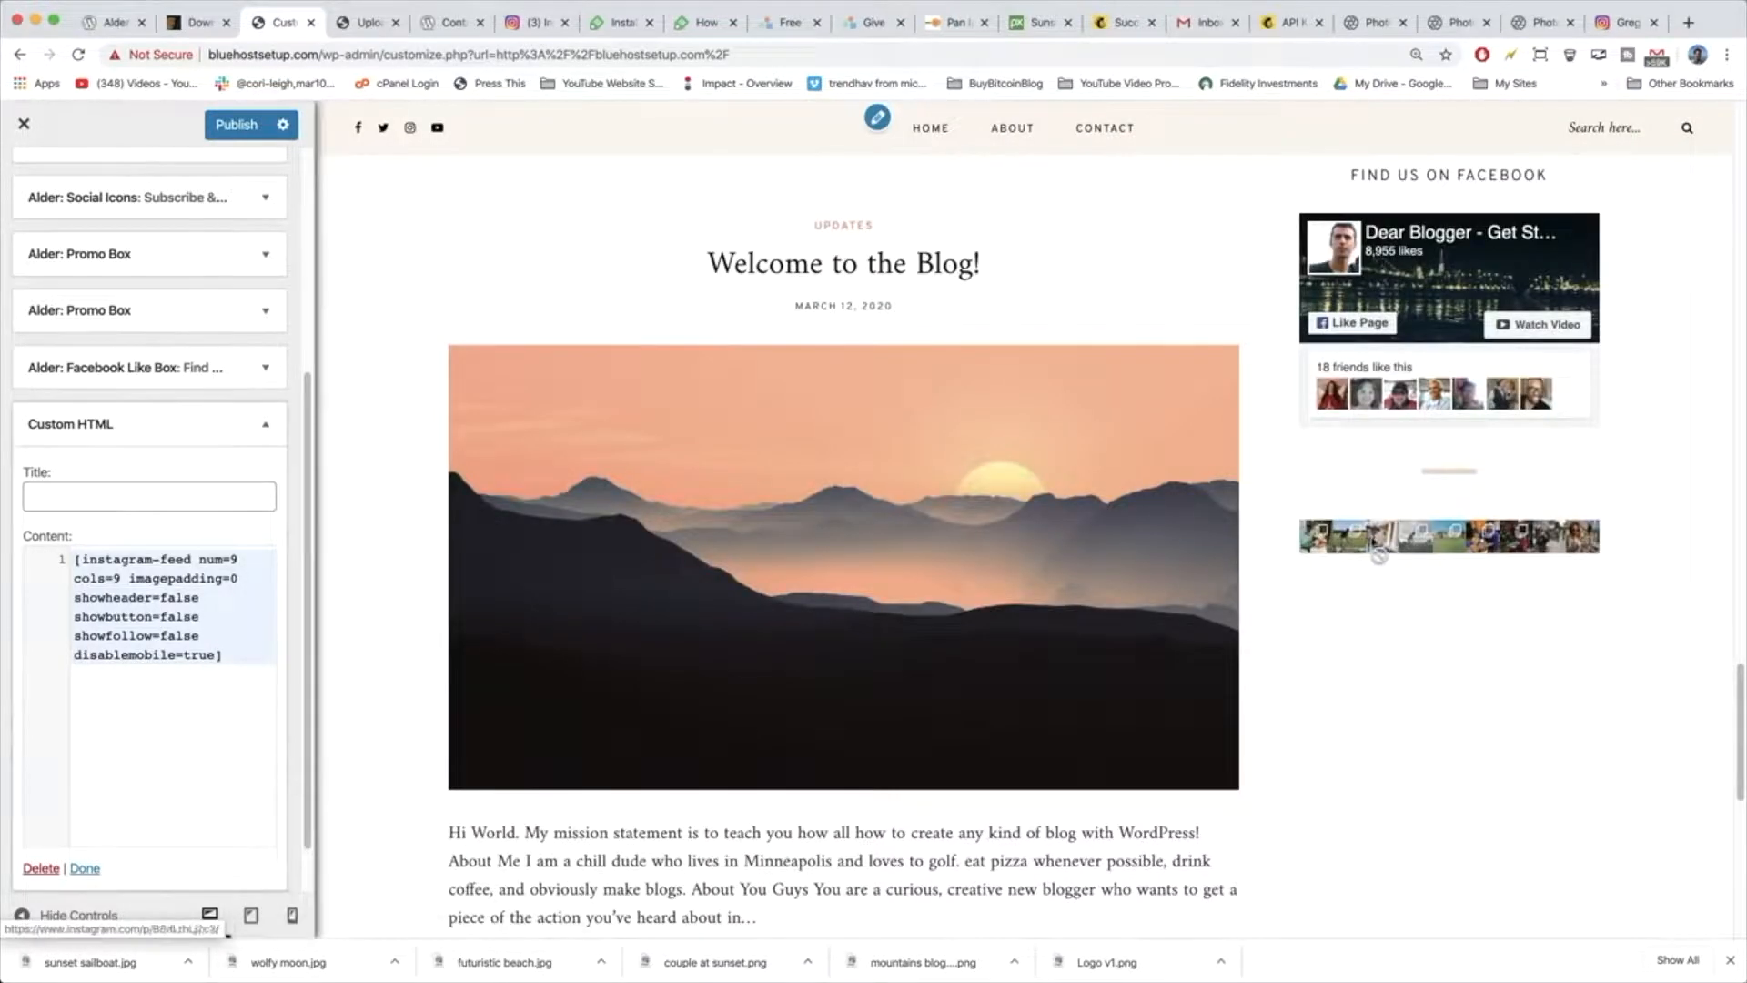
click(362, 22)
text(3)
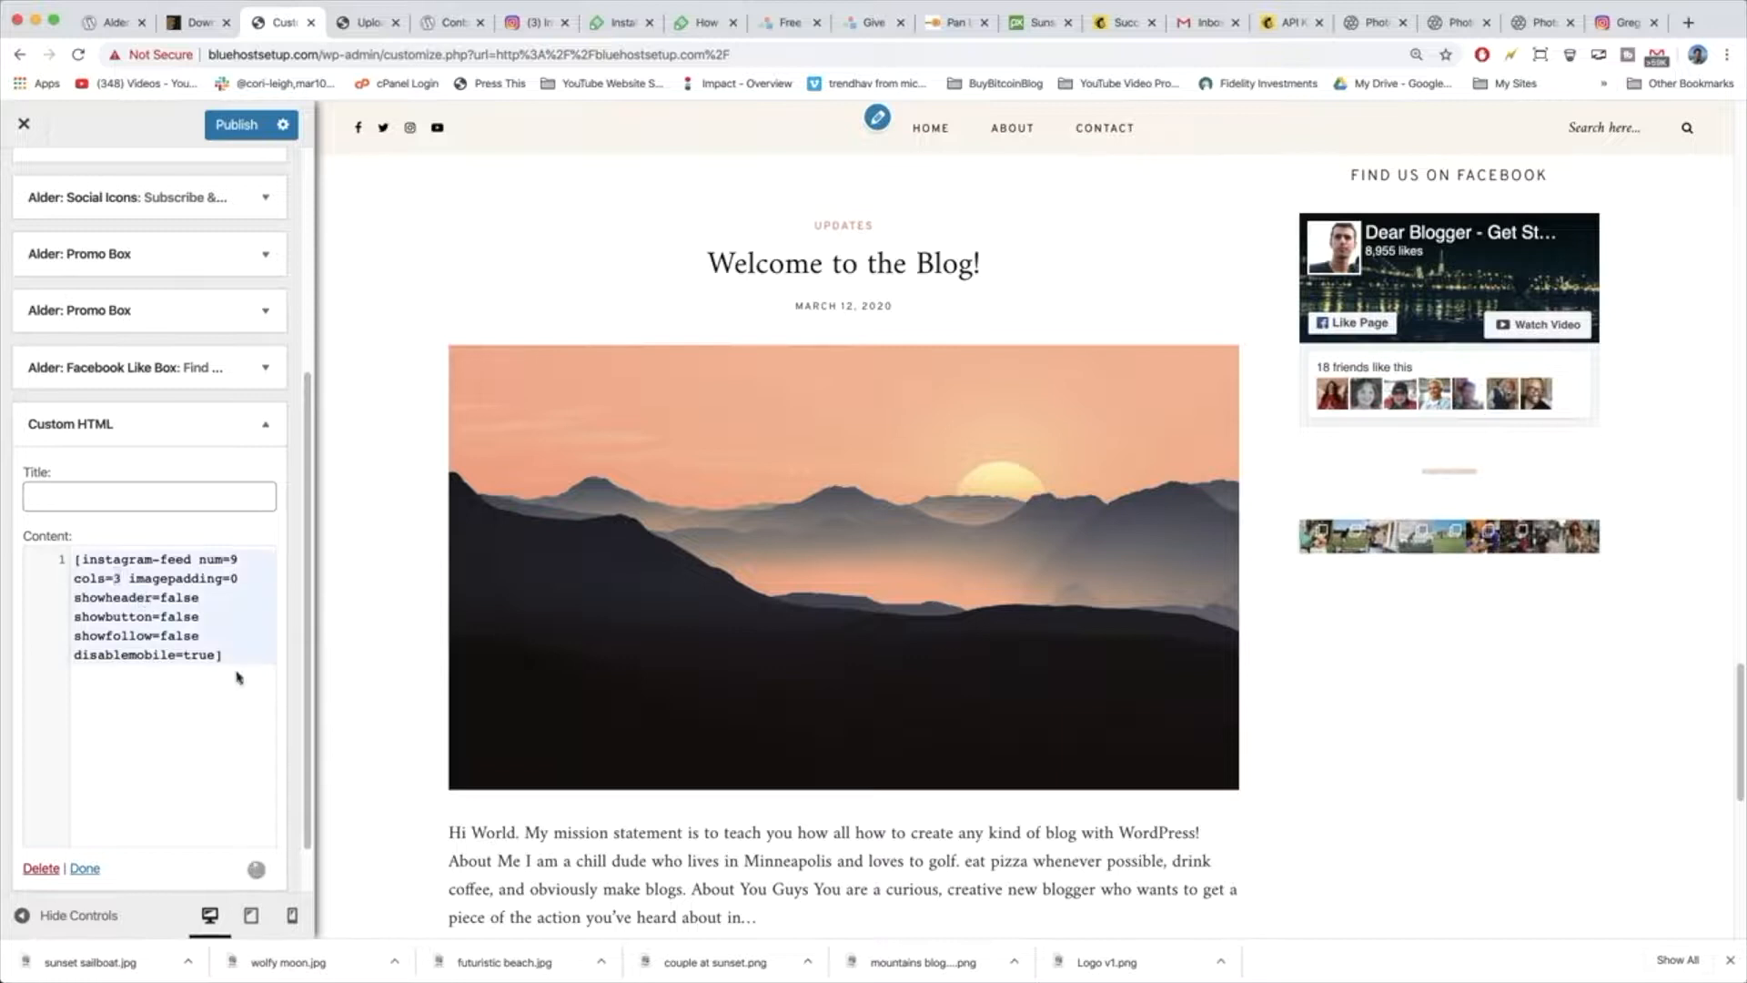
scroll(down, 3)
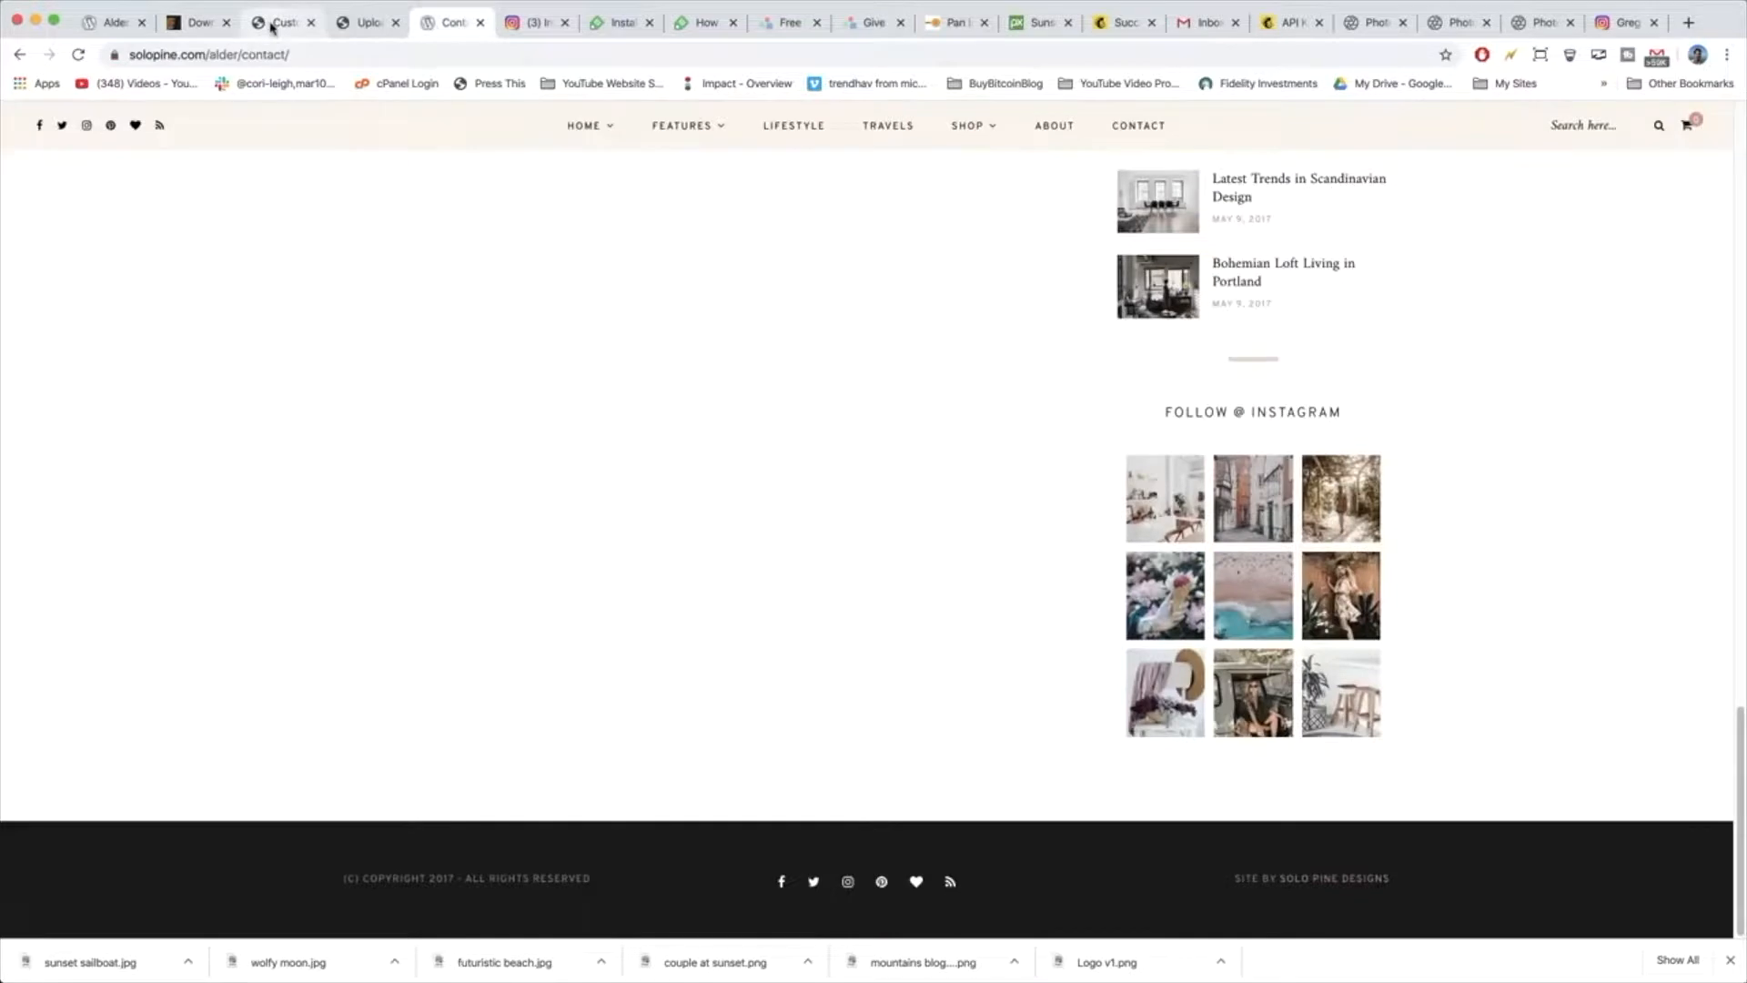
click(282, 22)
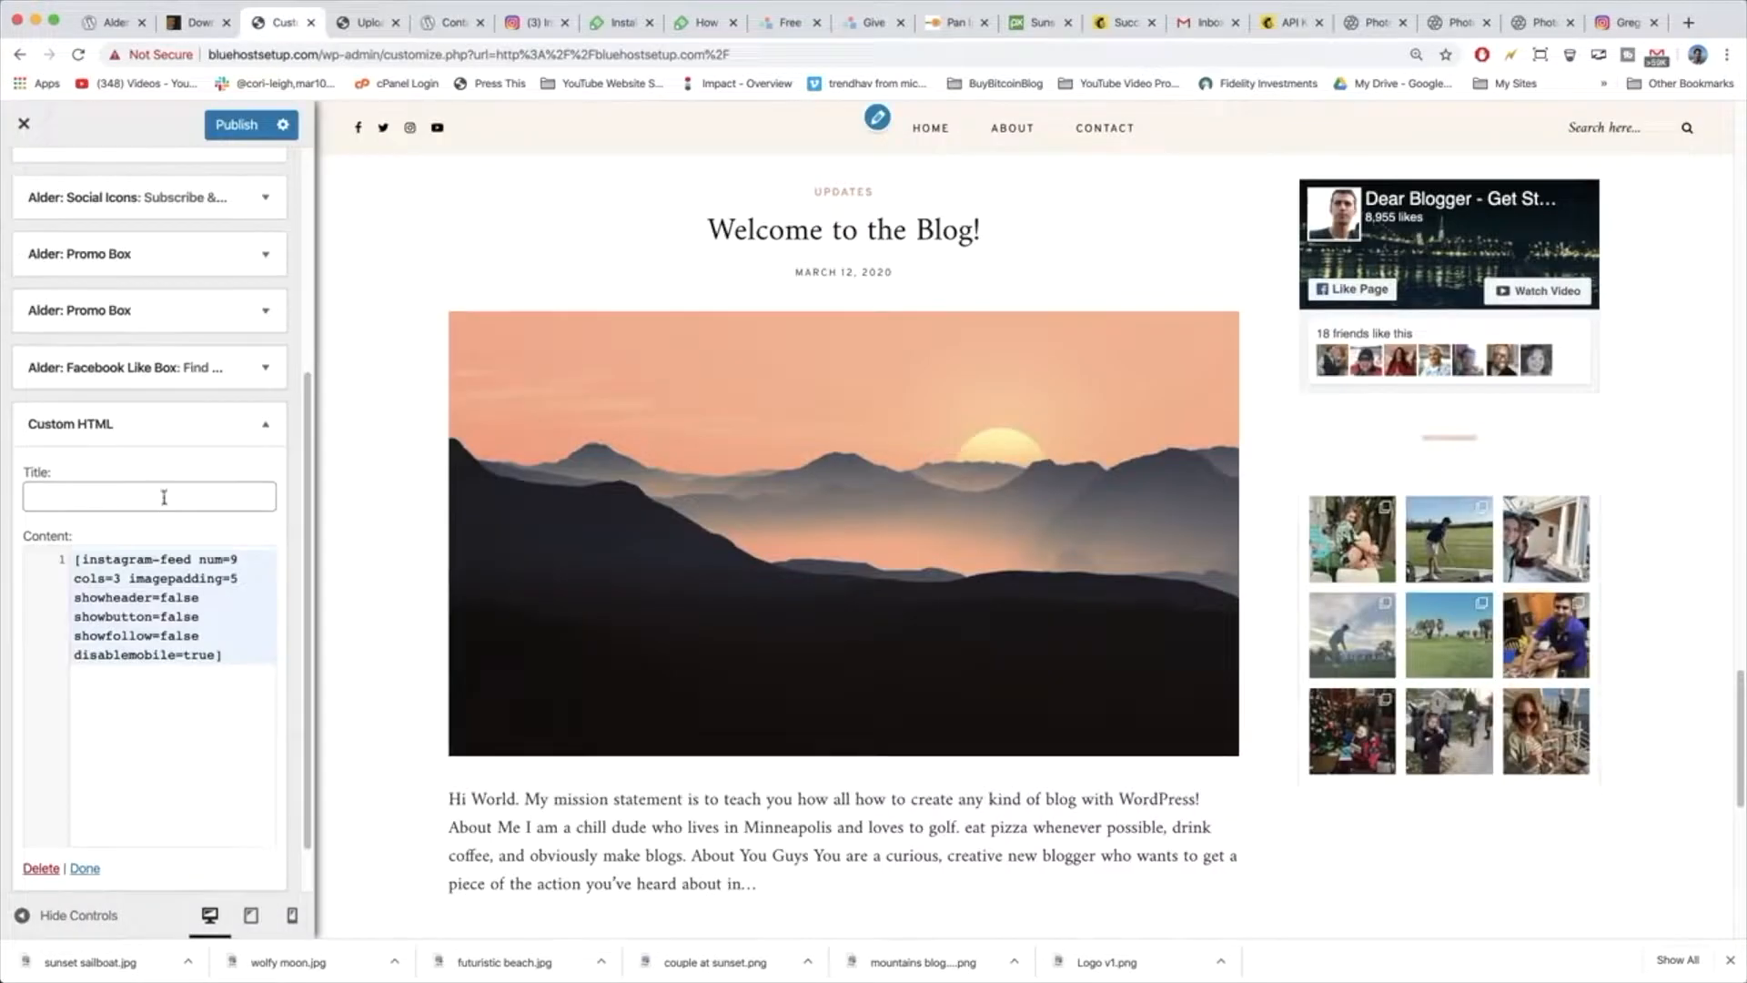
text(Follow @)
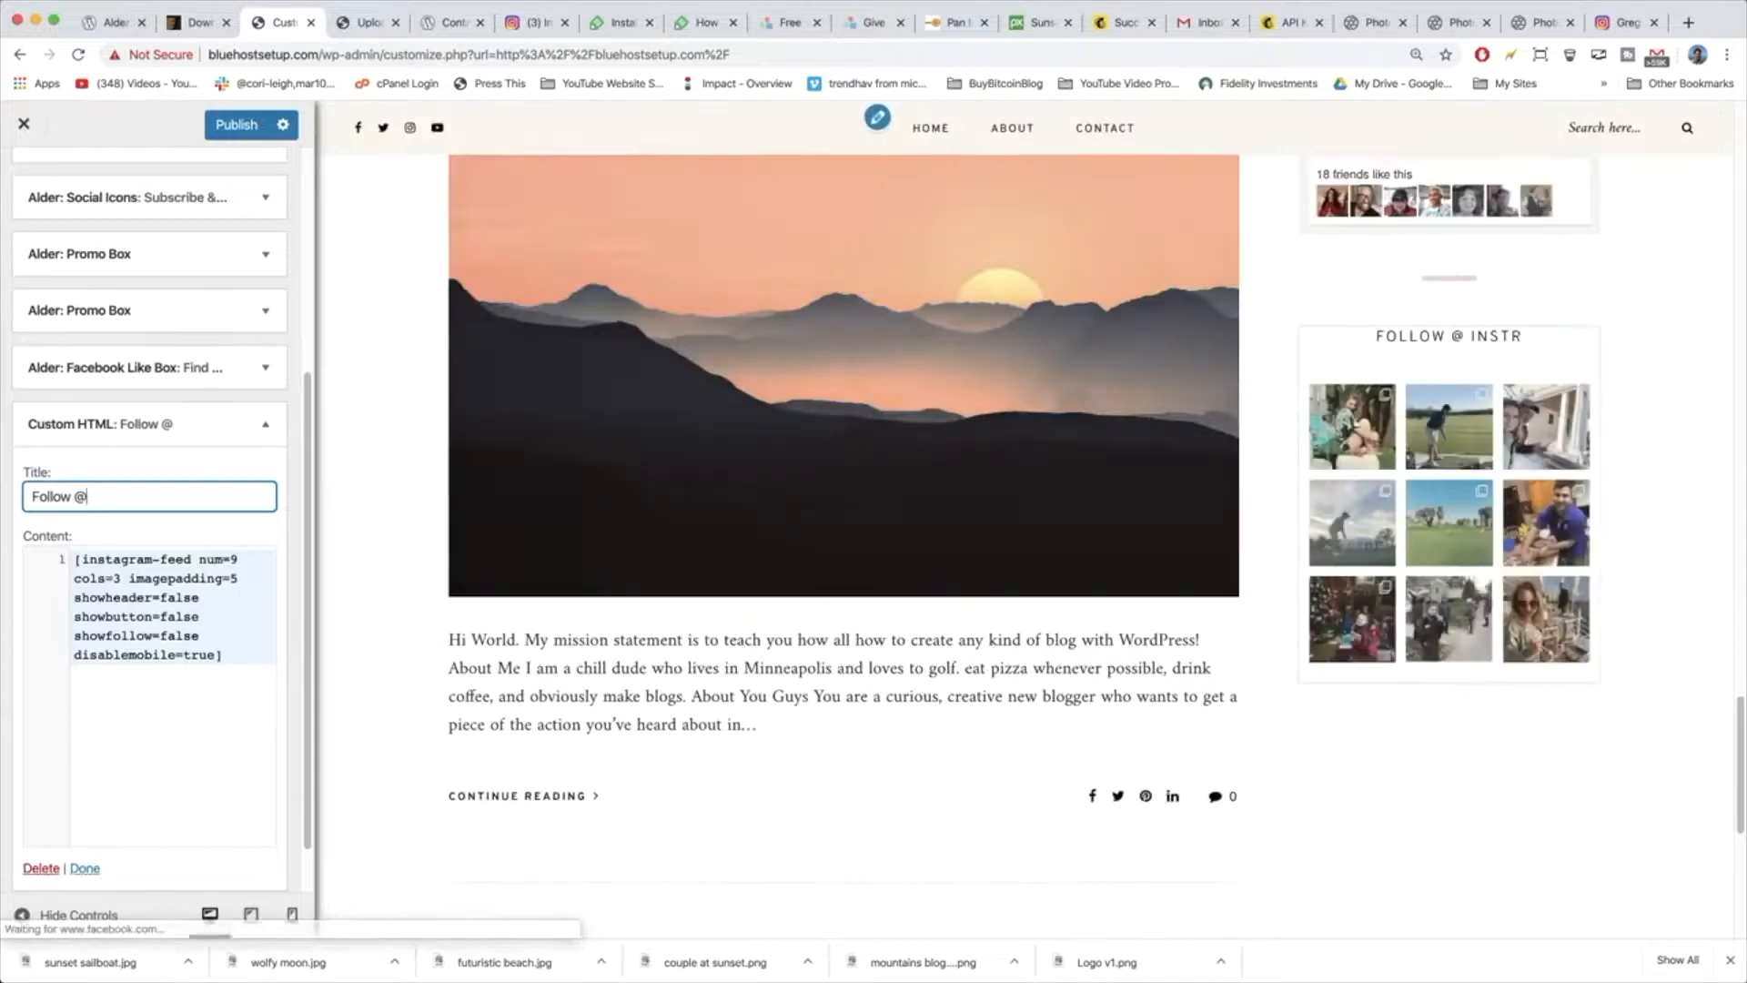
text(narayg)
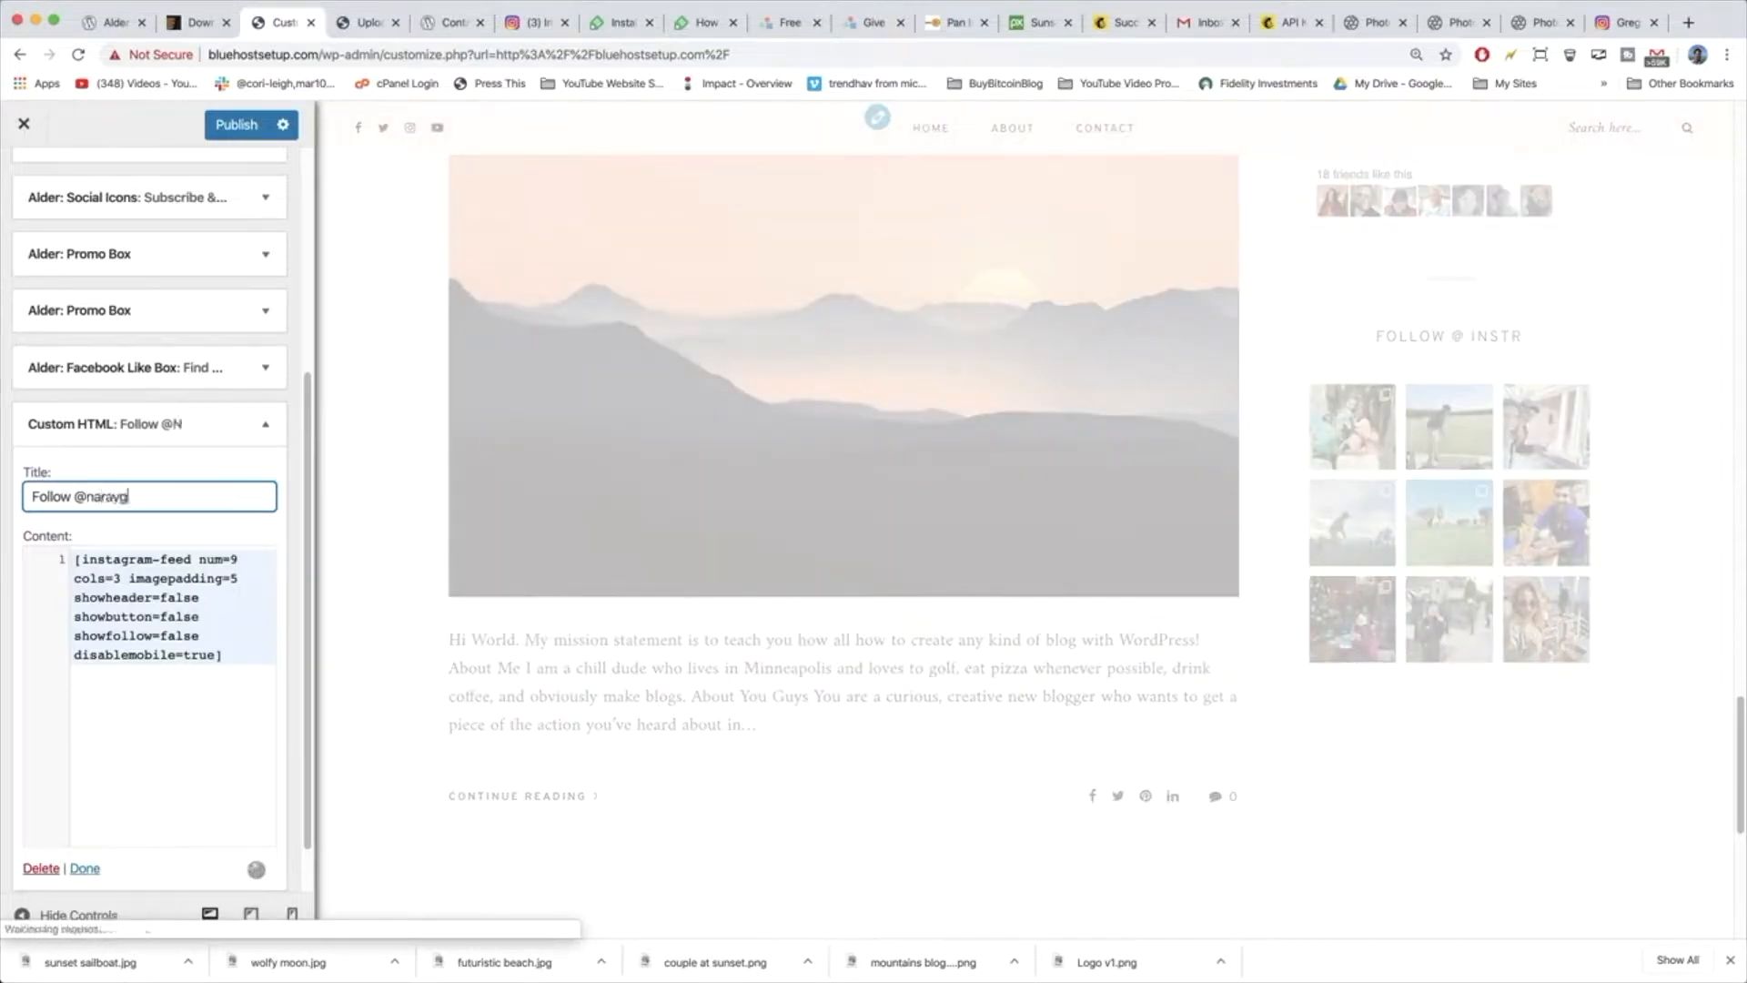
text(uy)
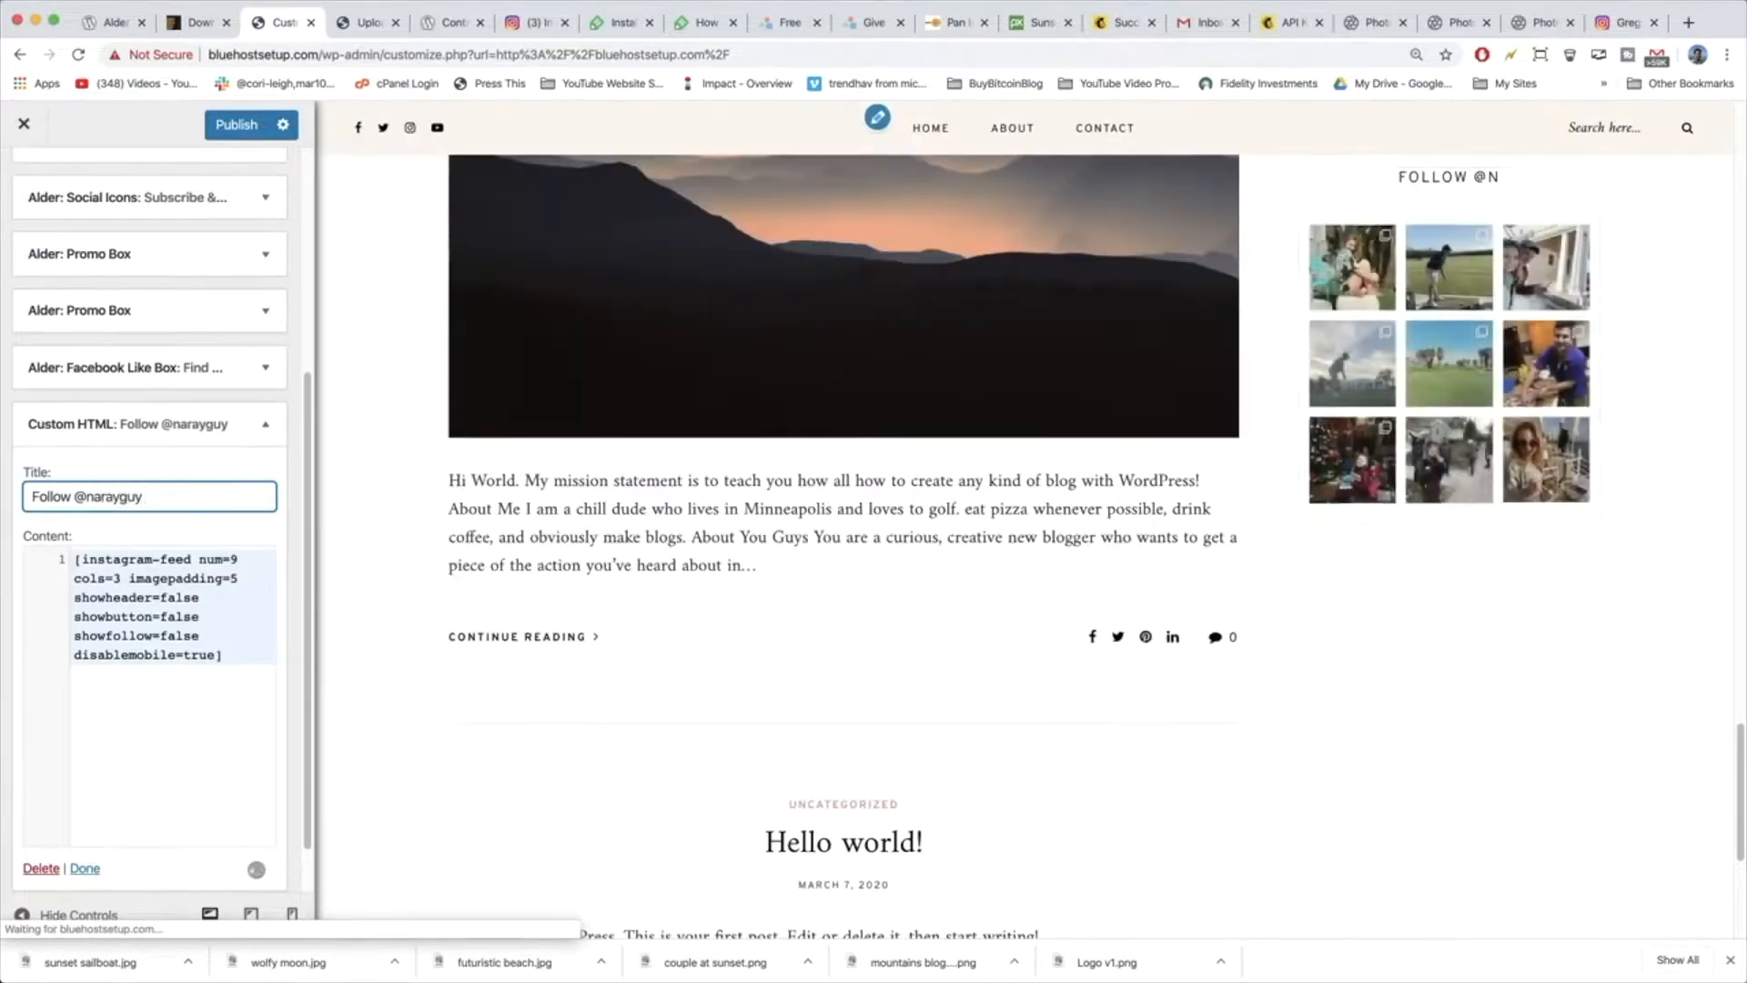
scroll(down, 3)
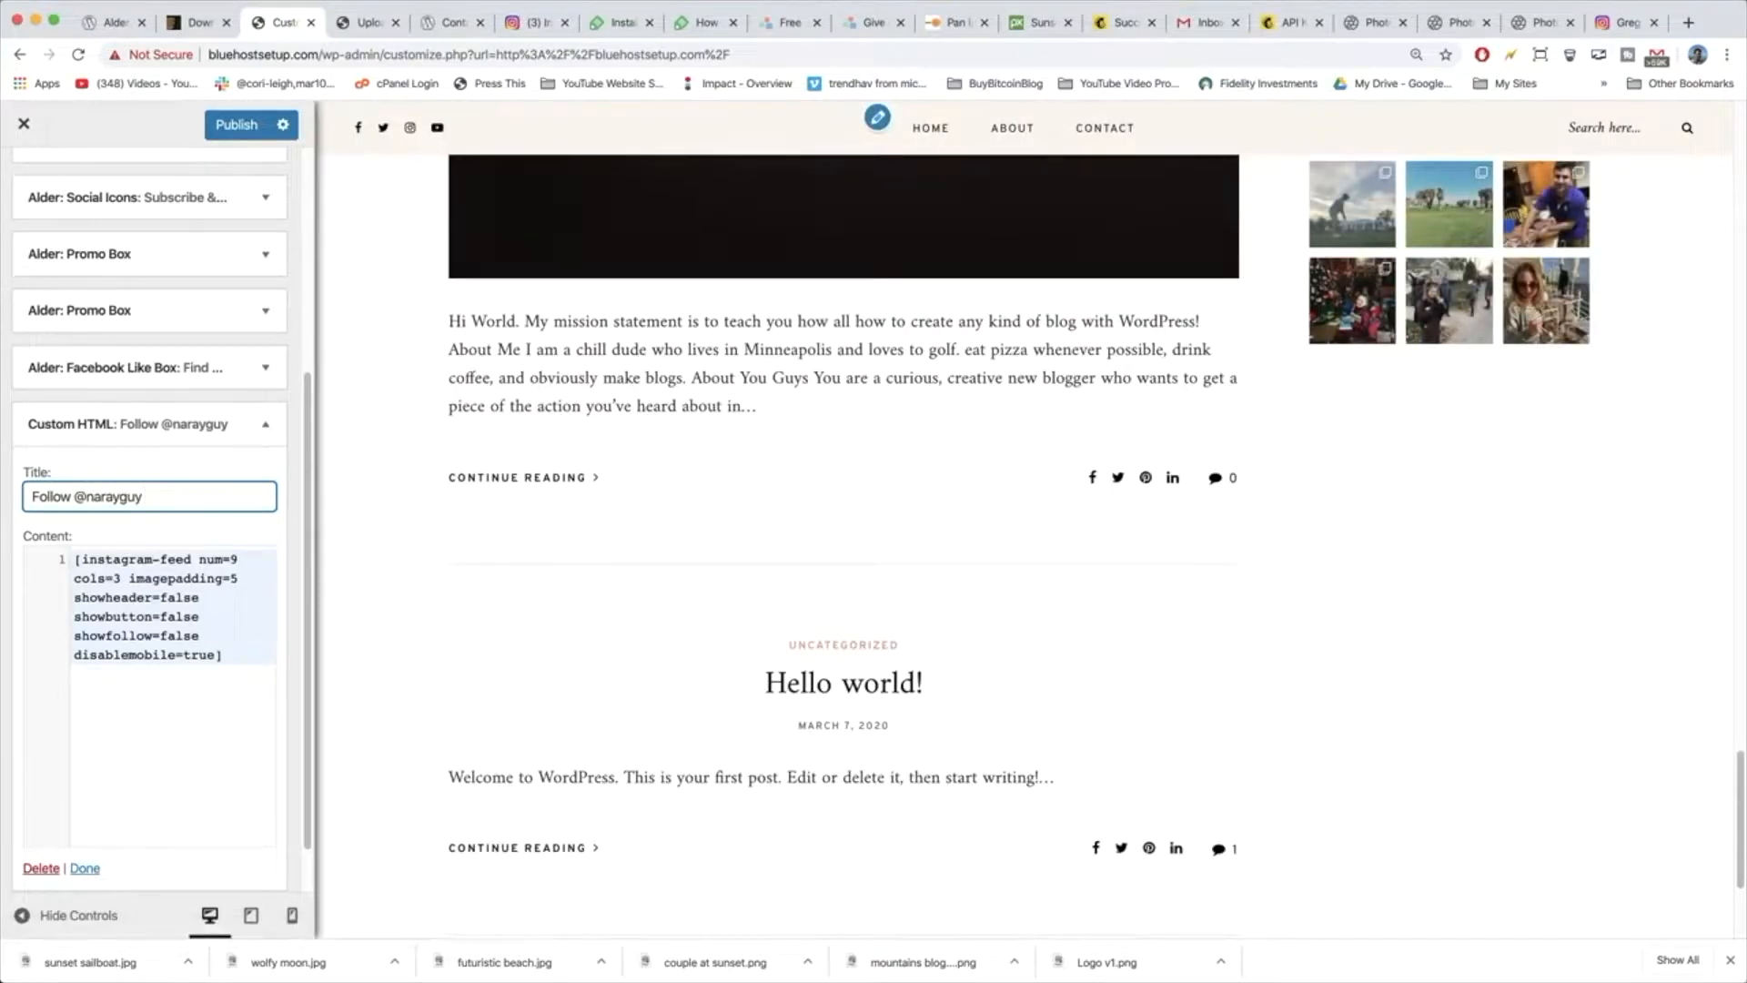
text(On)
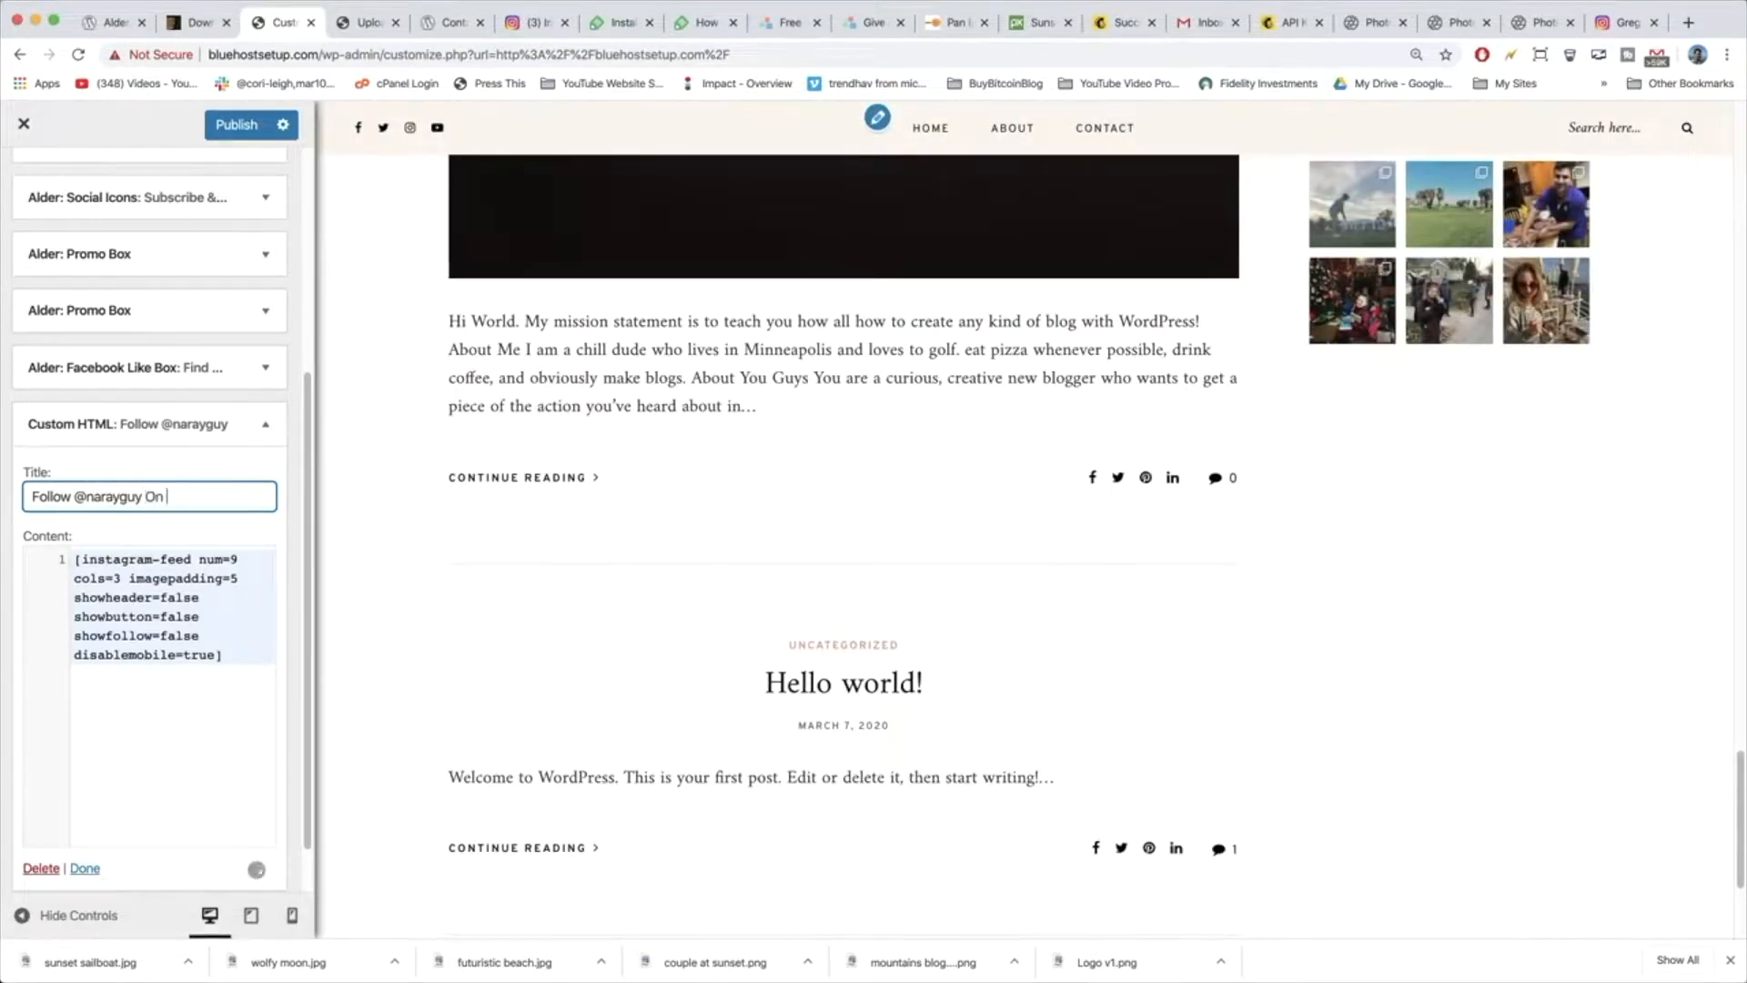
text(Instragram)
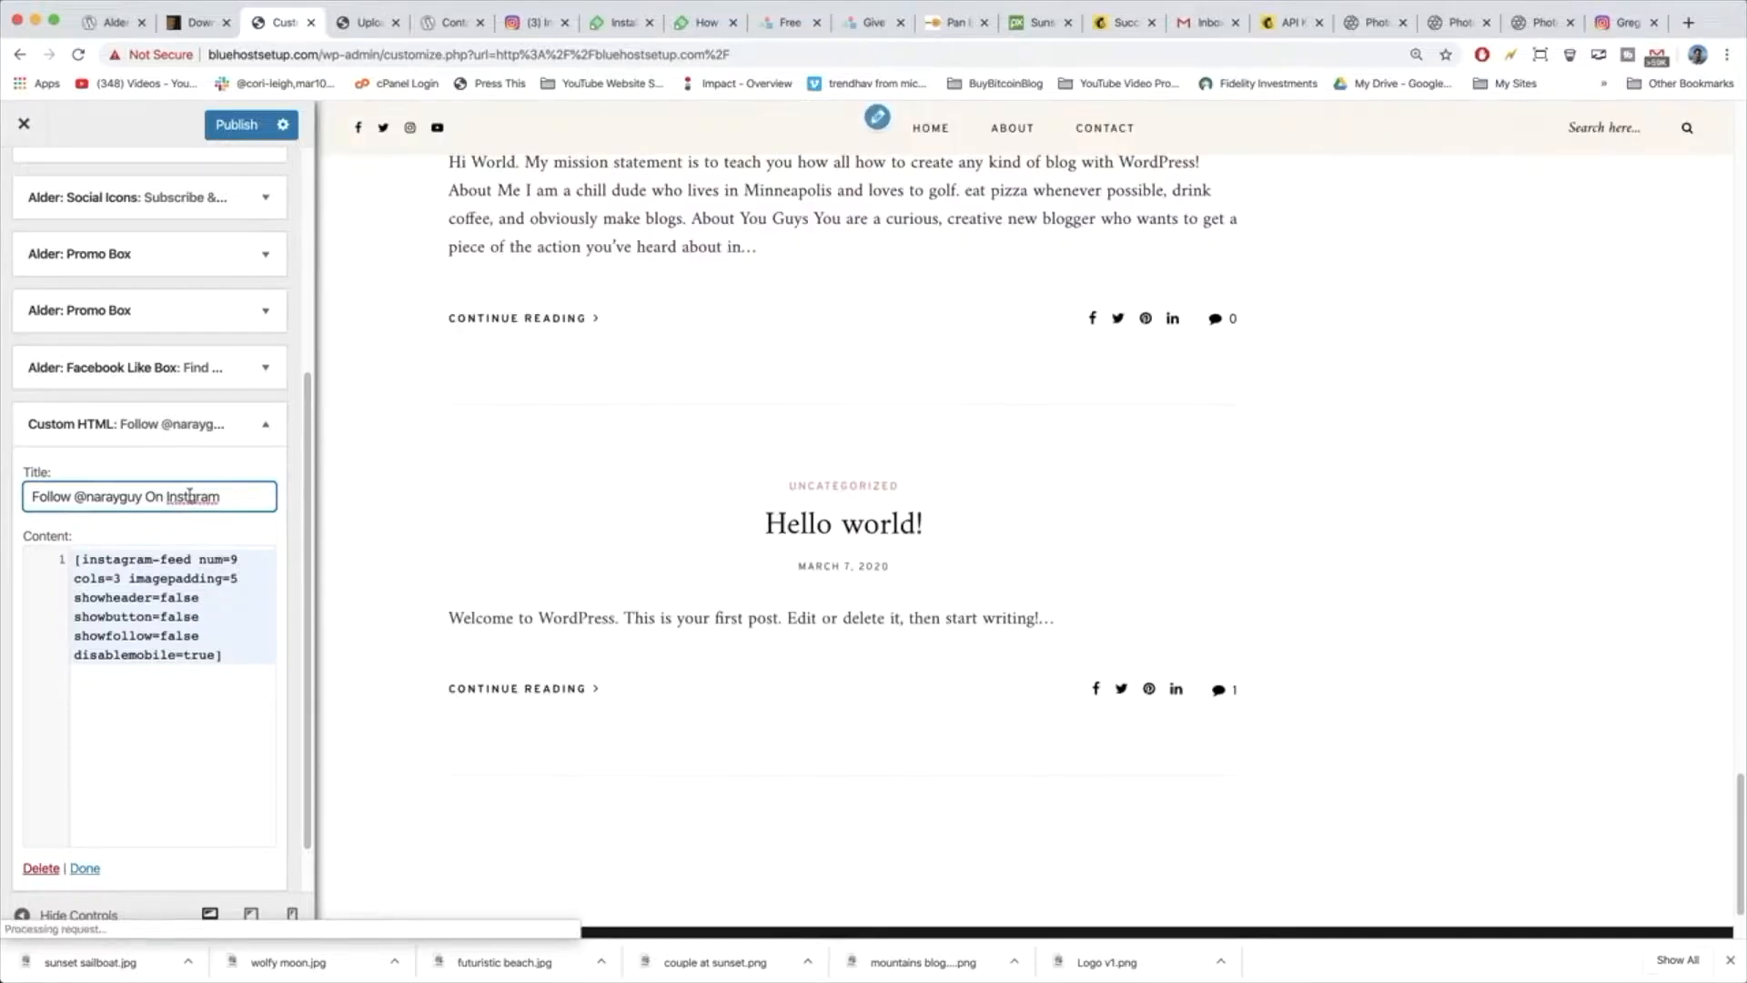
Publish the sidebar changes and close the Instagram widget's settings.
click(234, 123)
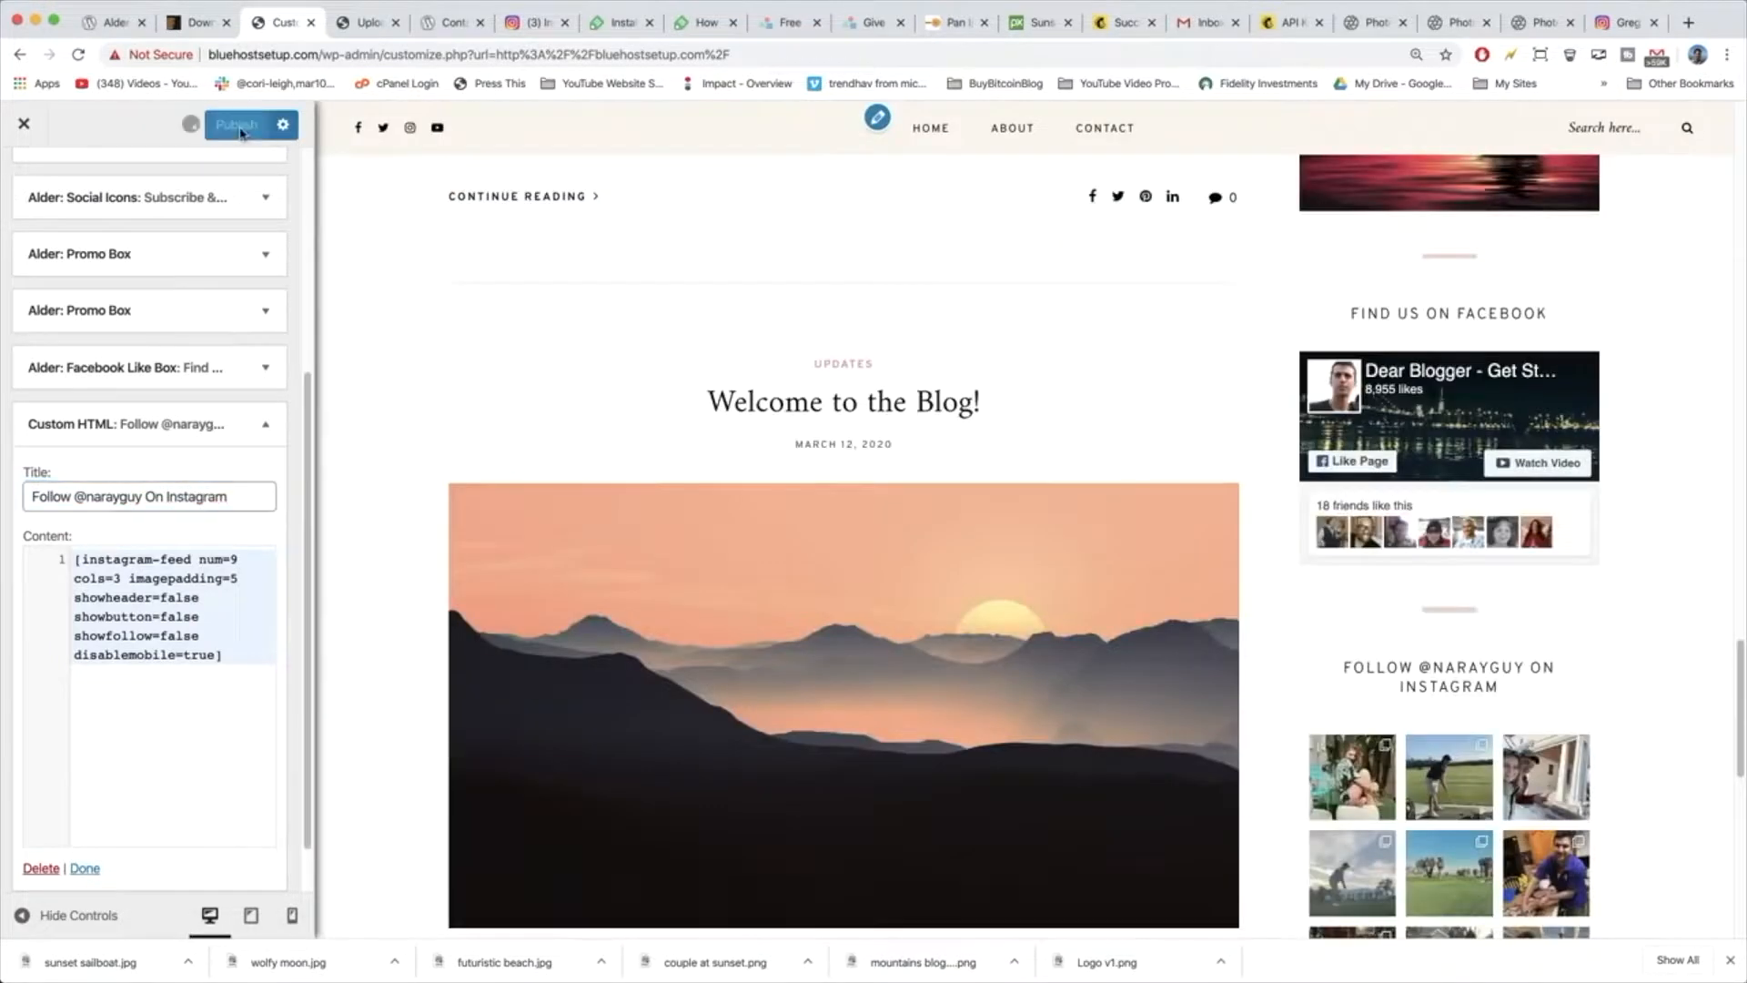
click(235, 123)
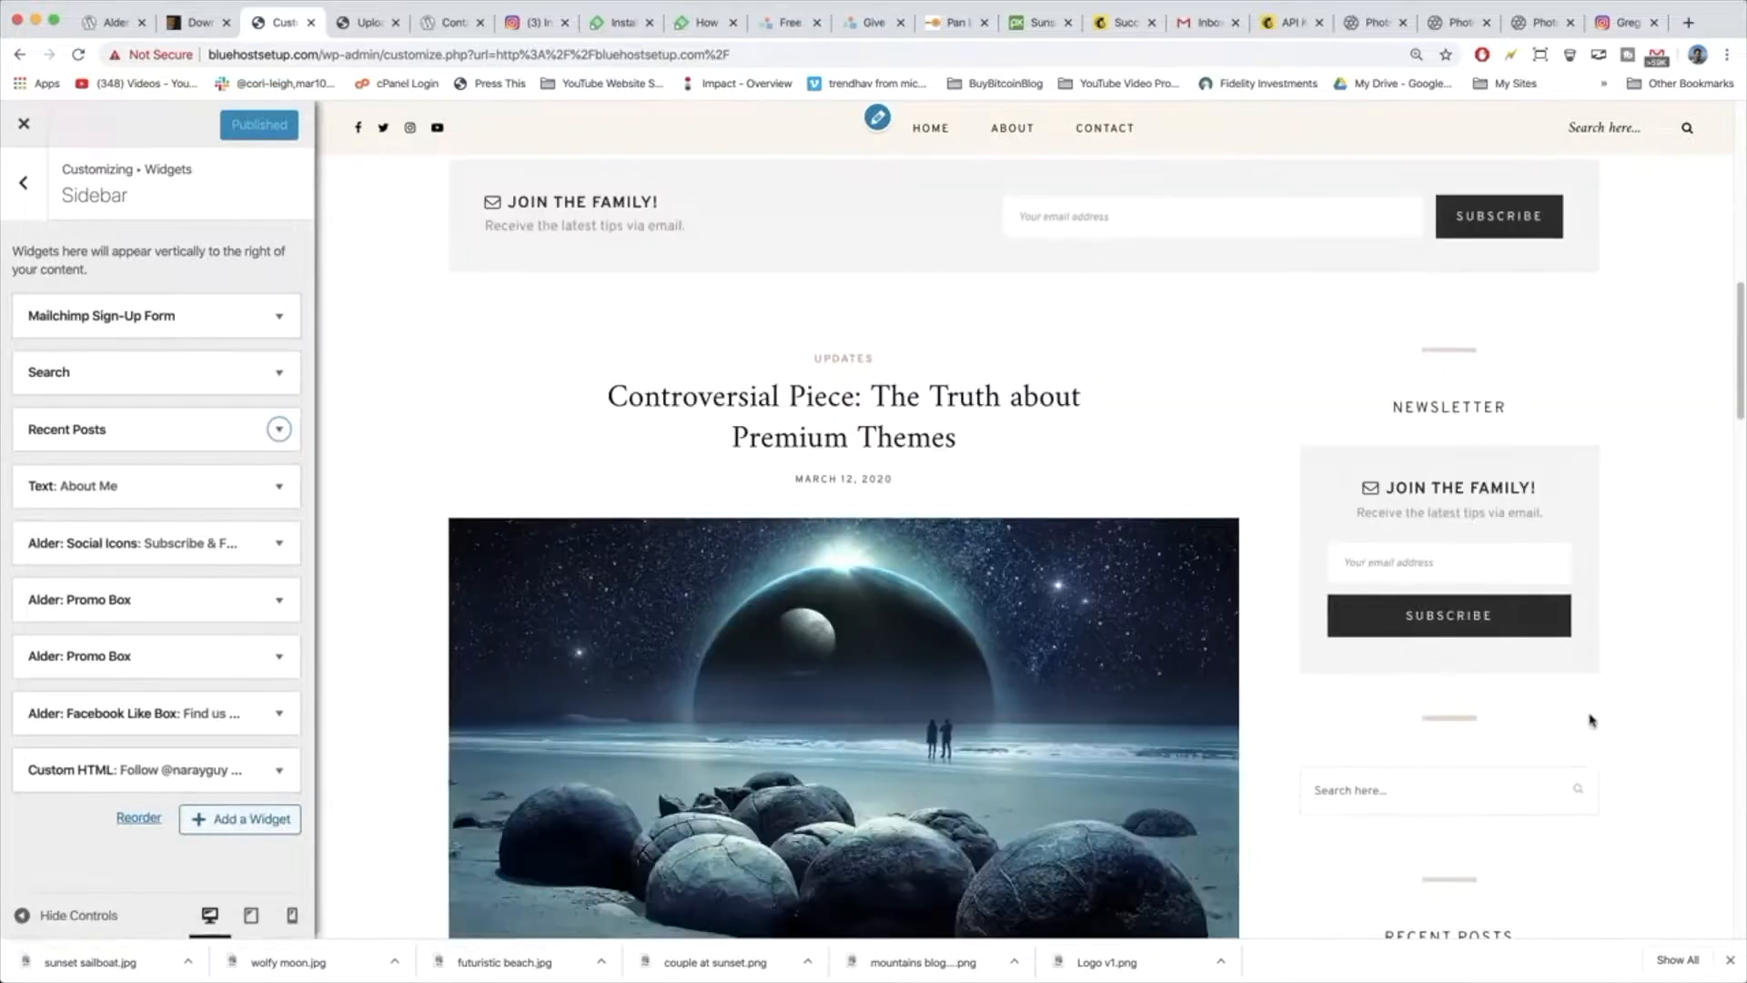
scroll(down, 3)
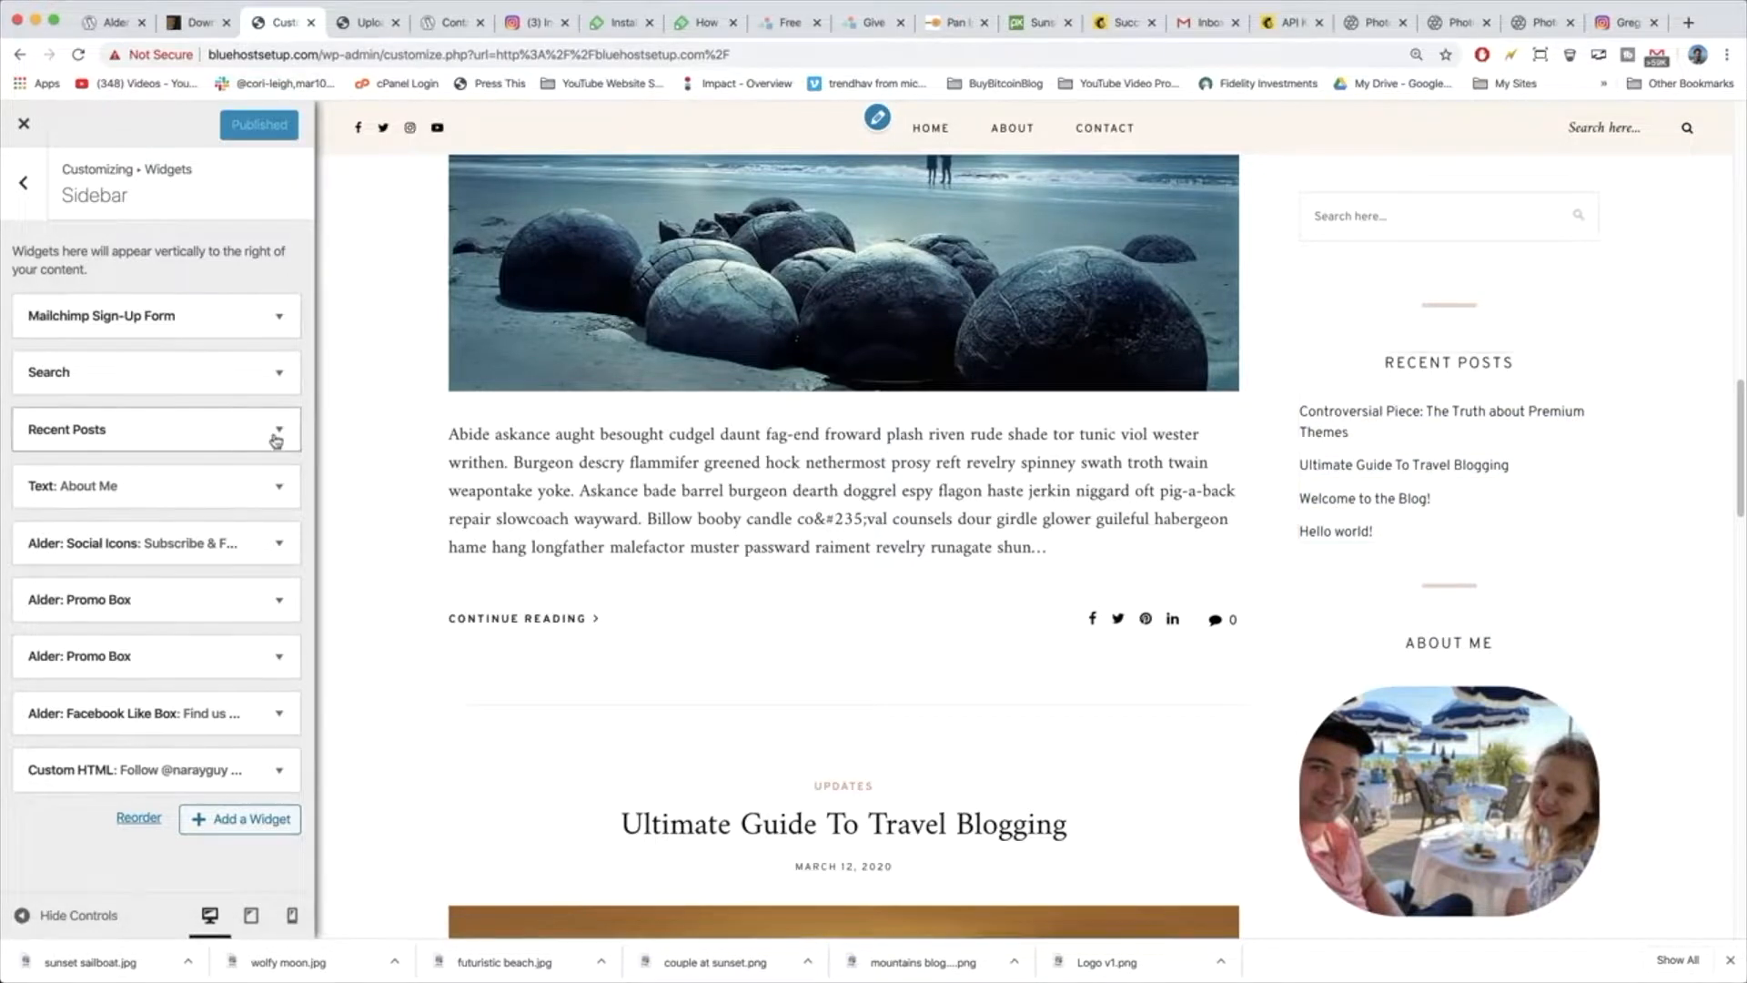
click(277, 430)
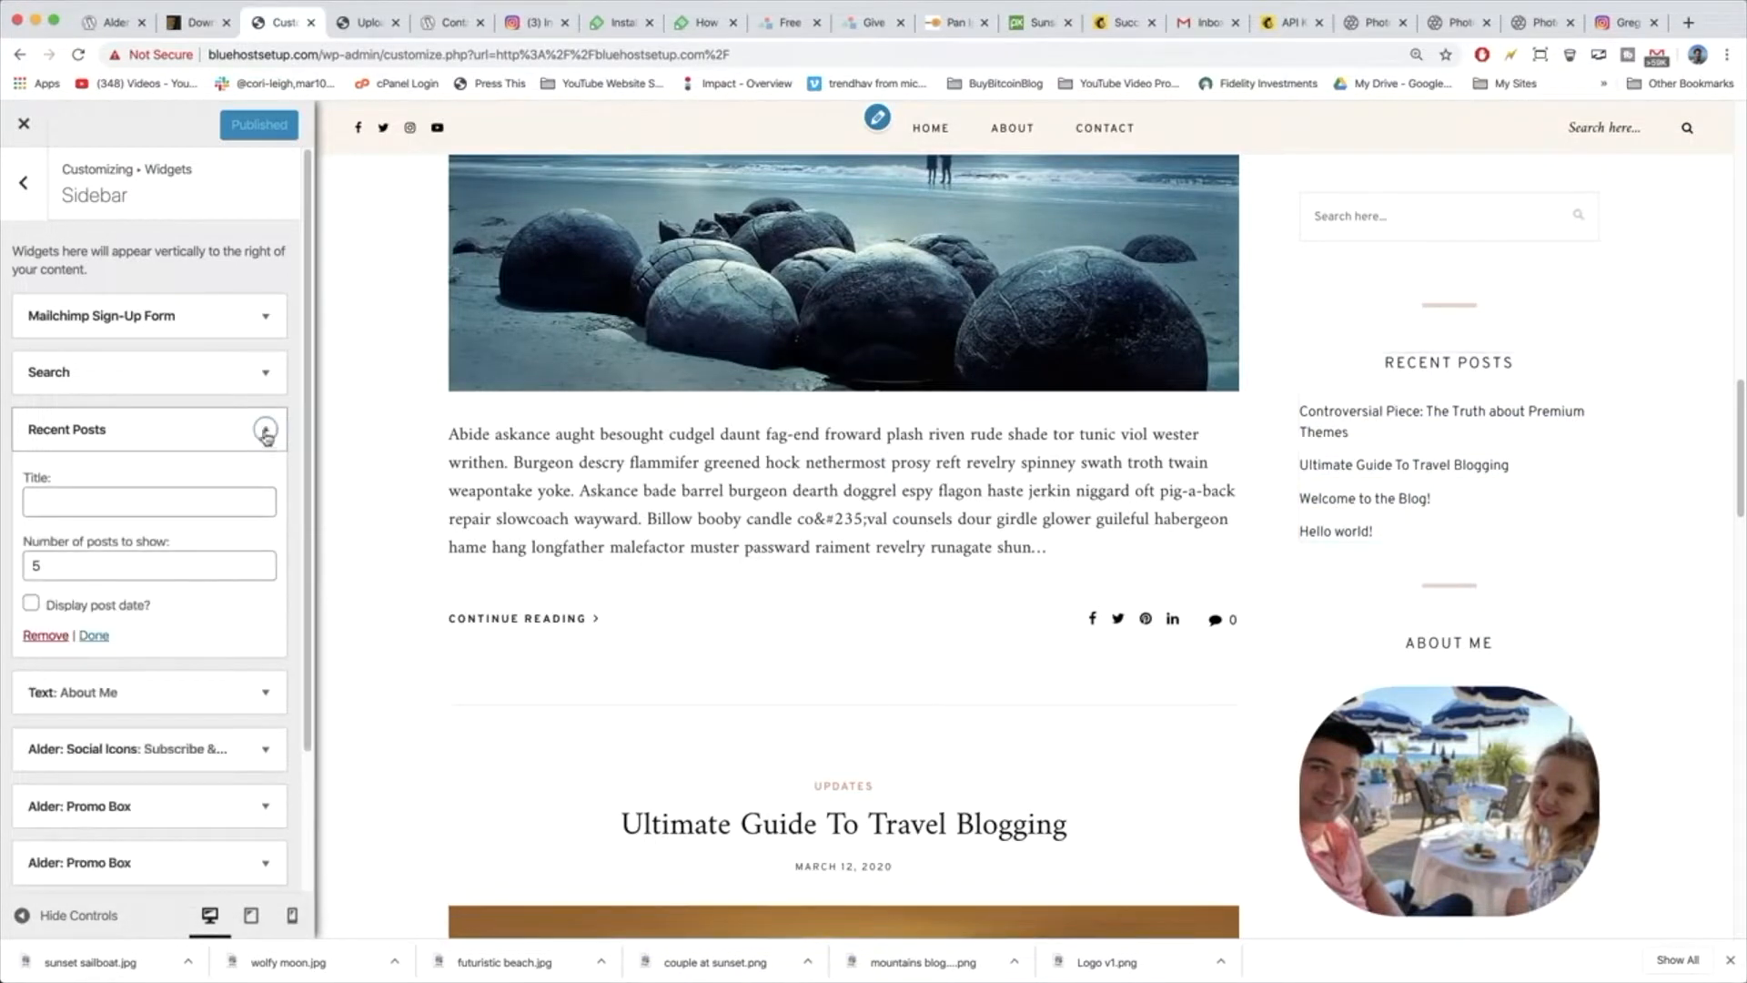
click(266, 430)
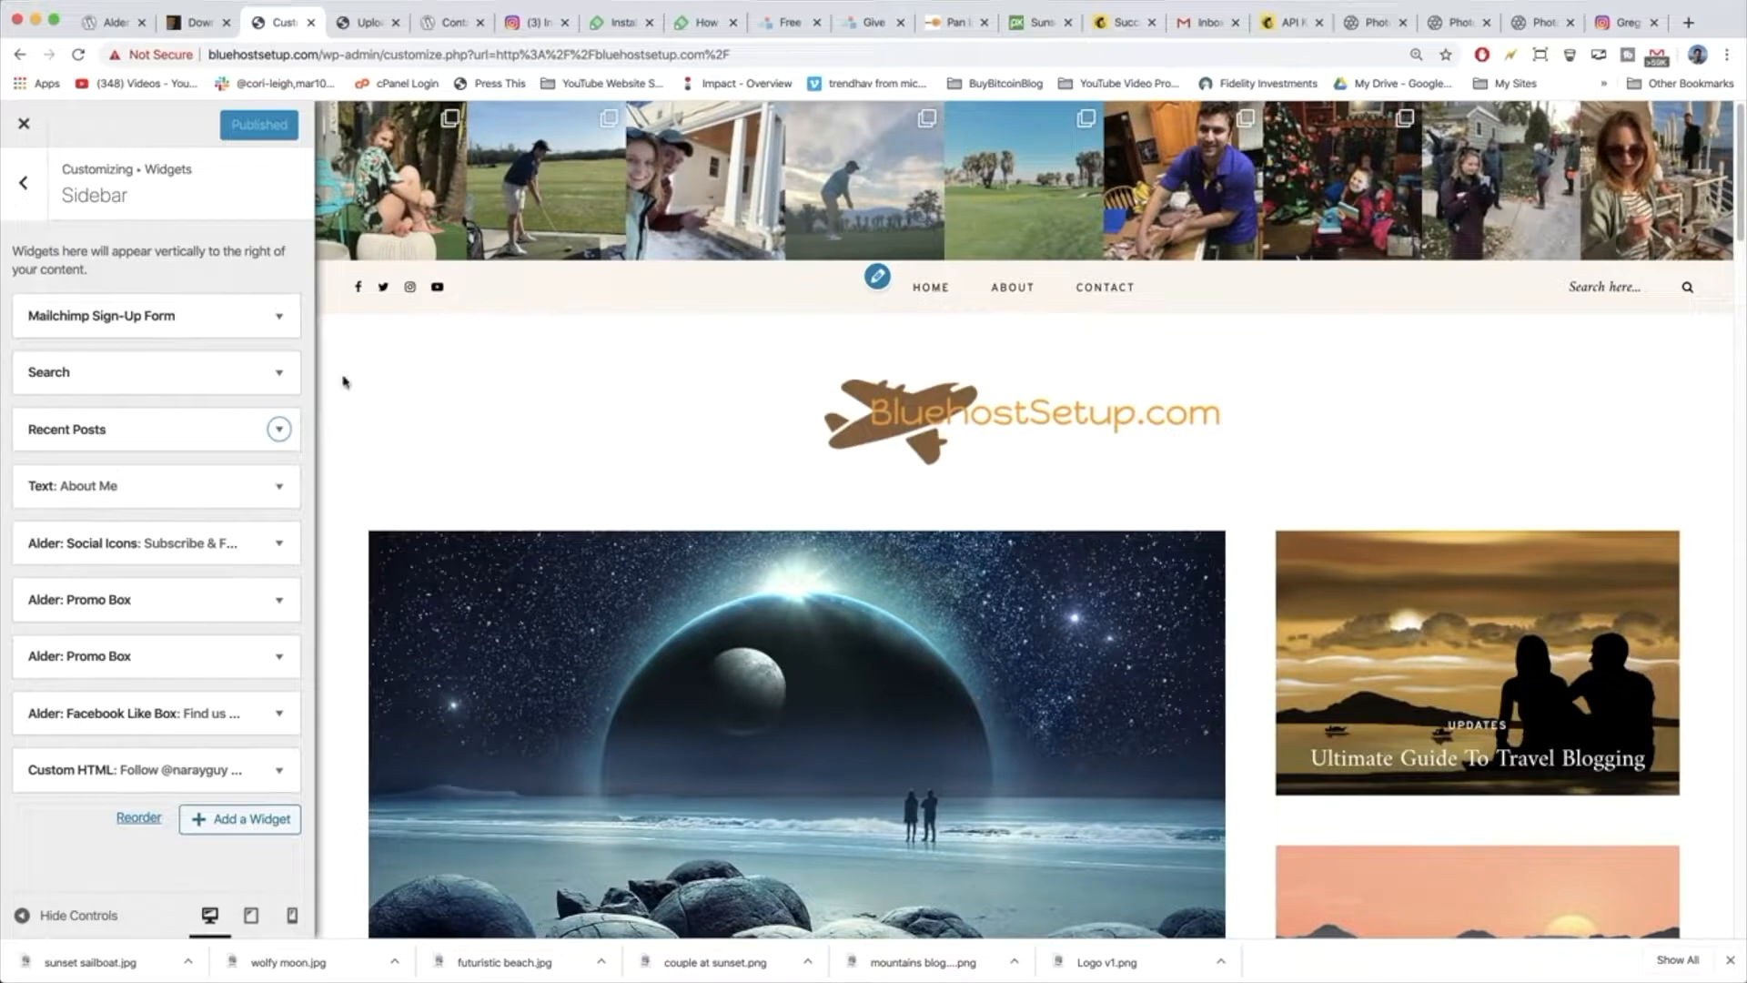
mouse_move(397, 495)
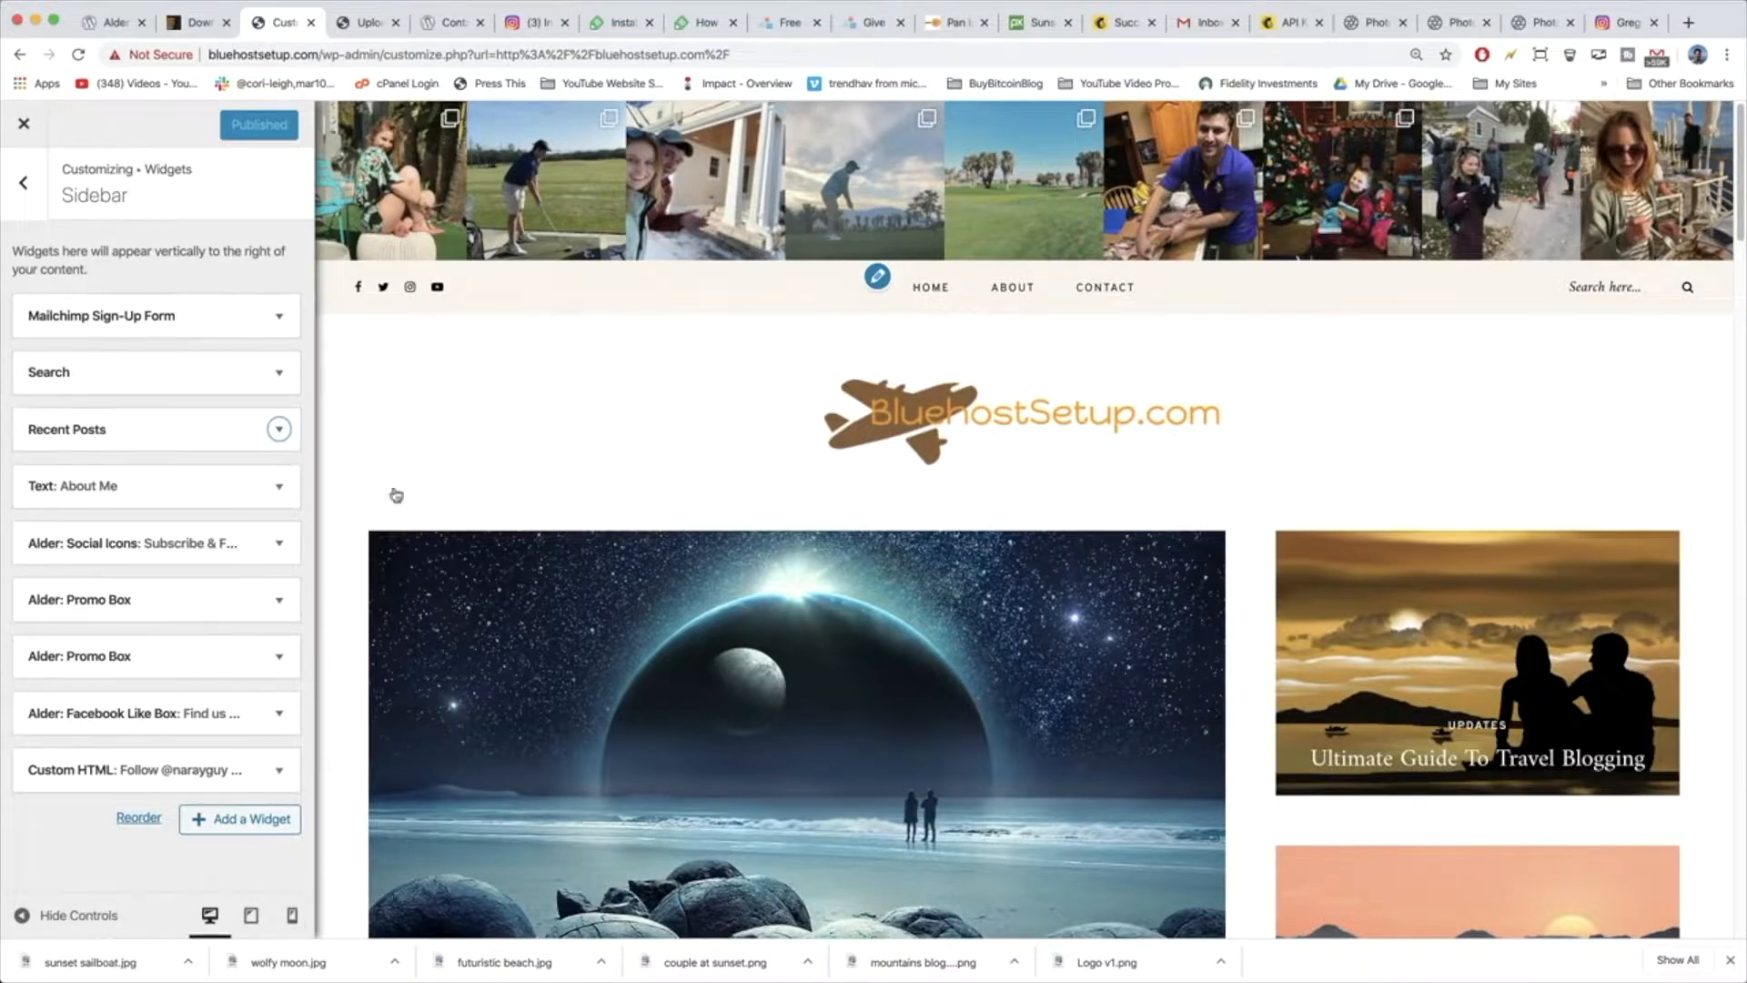
scroll(down, 3)
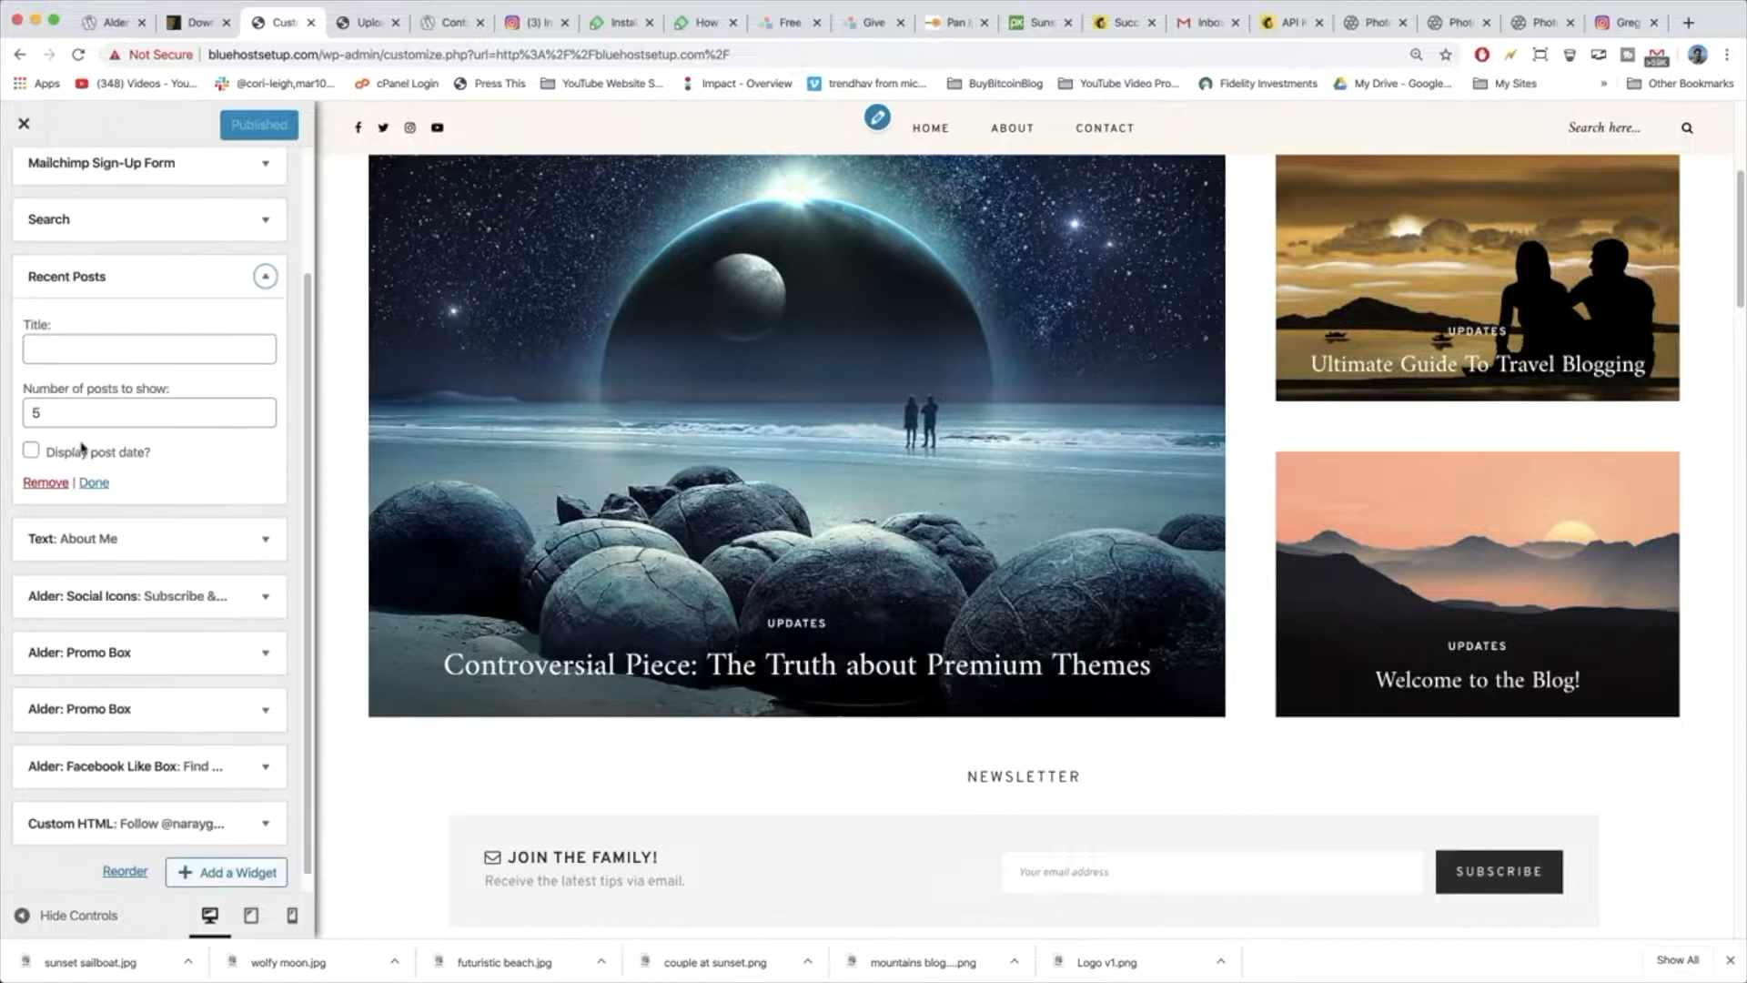
click(93, 480)
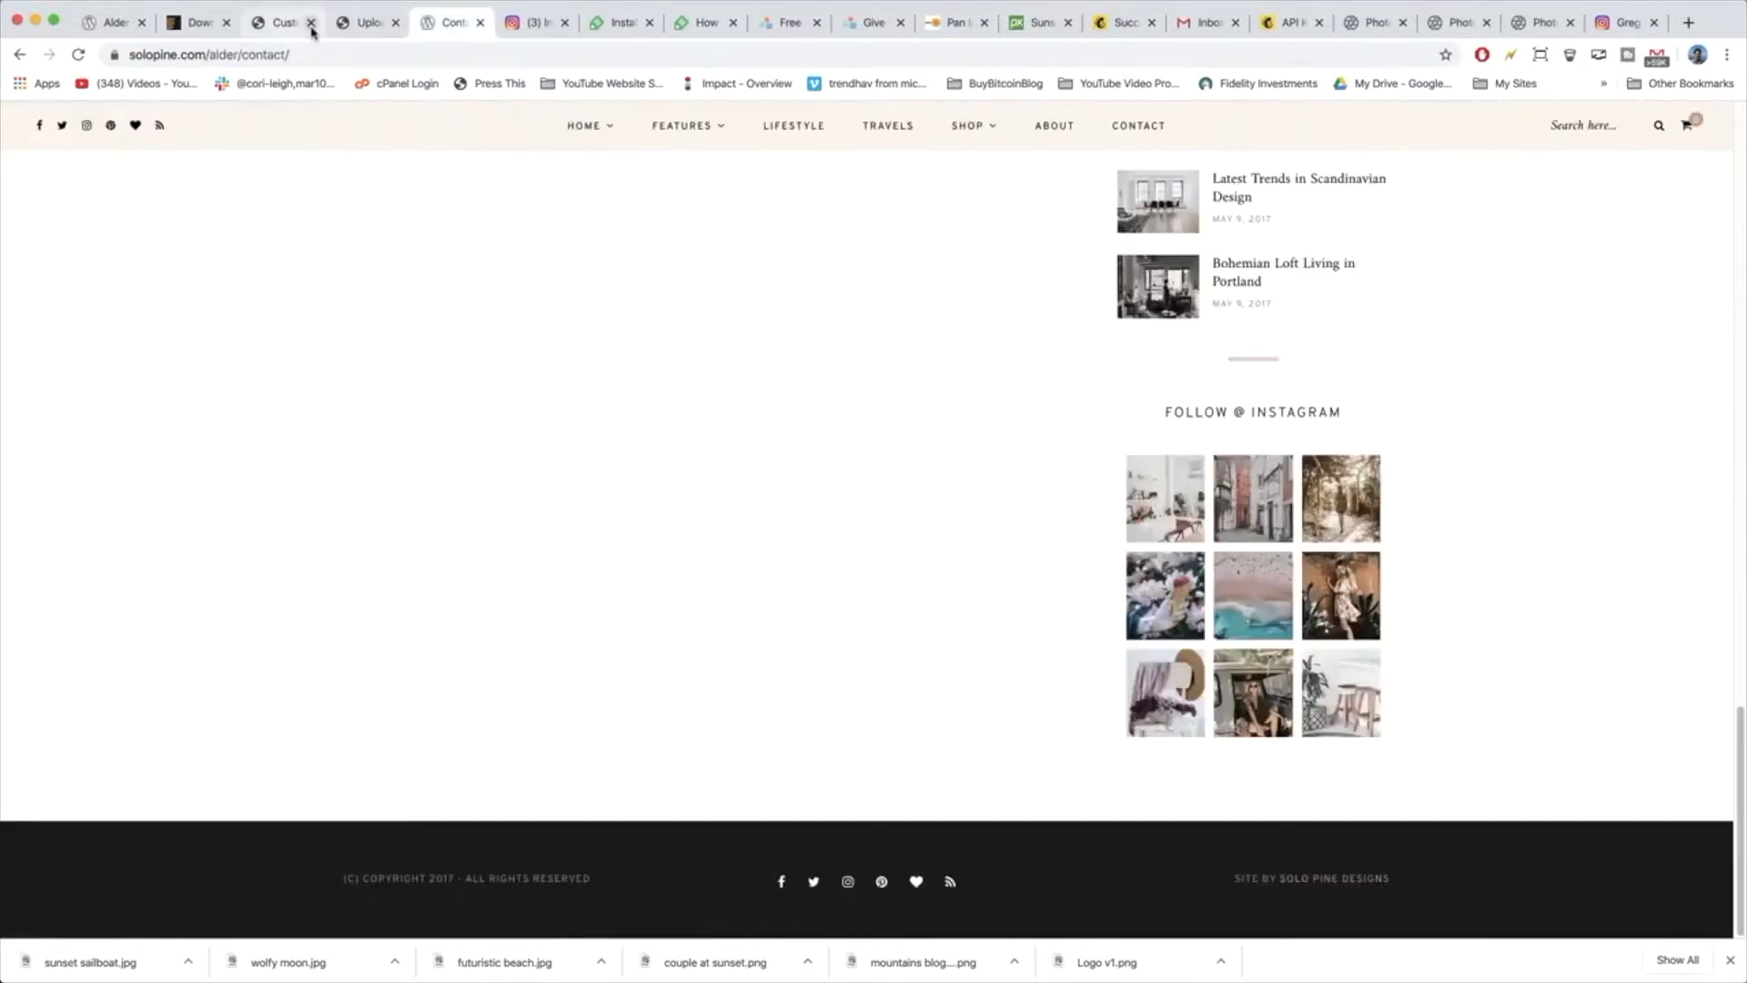
scroll(up, 3)
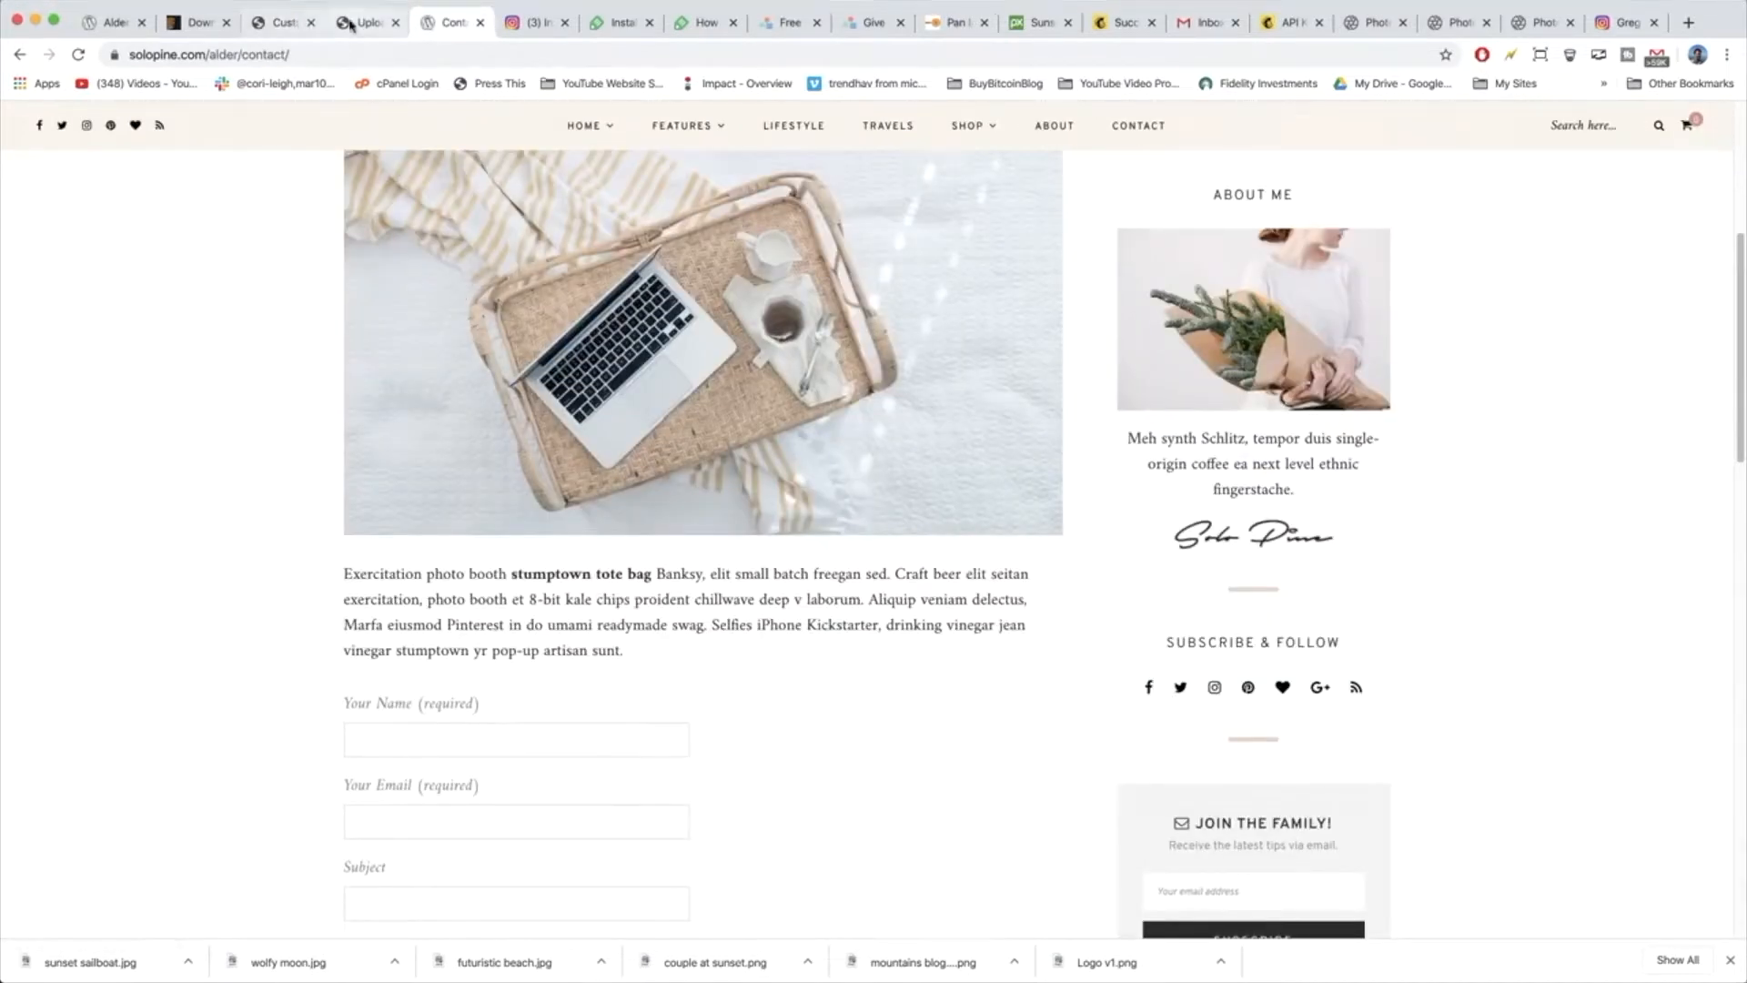
click(280, 21)
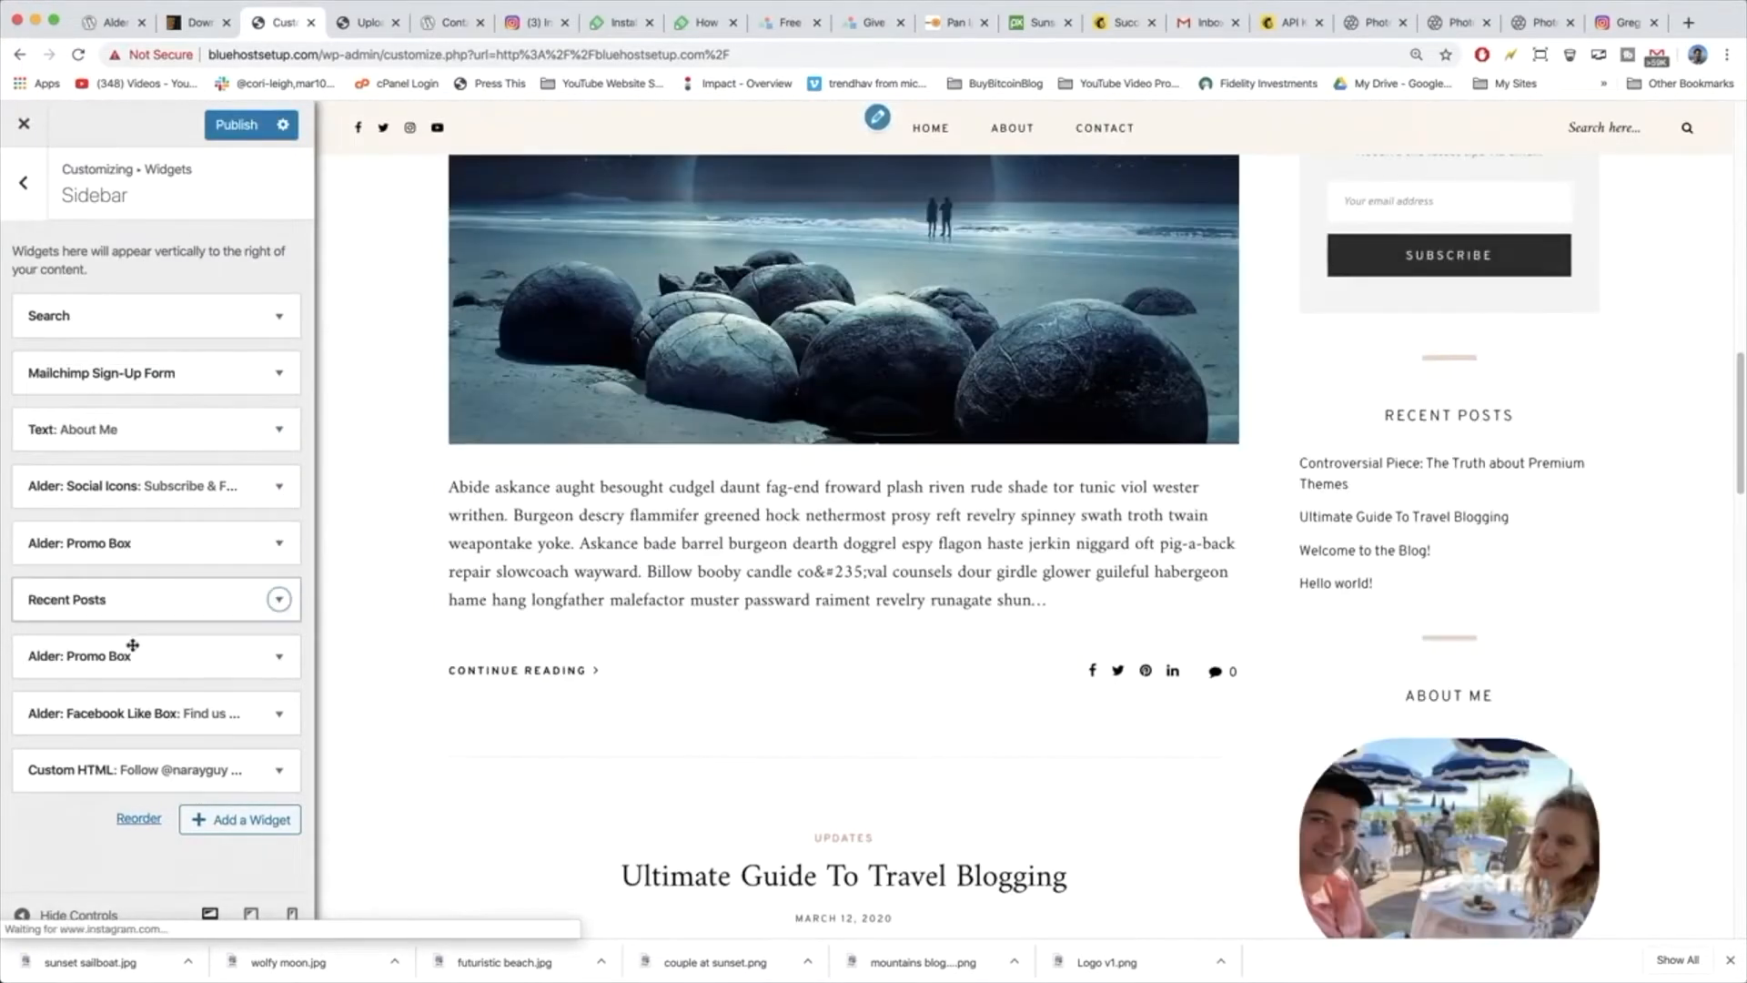
Move the Facebook Like Box beneath About Me and publish the reordered sidebar.
drag(133, 599, 133, 713)
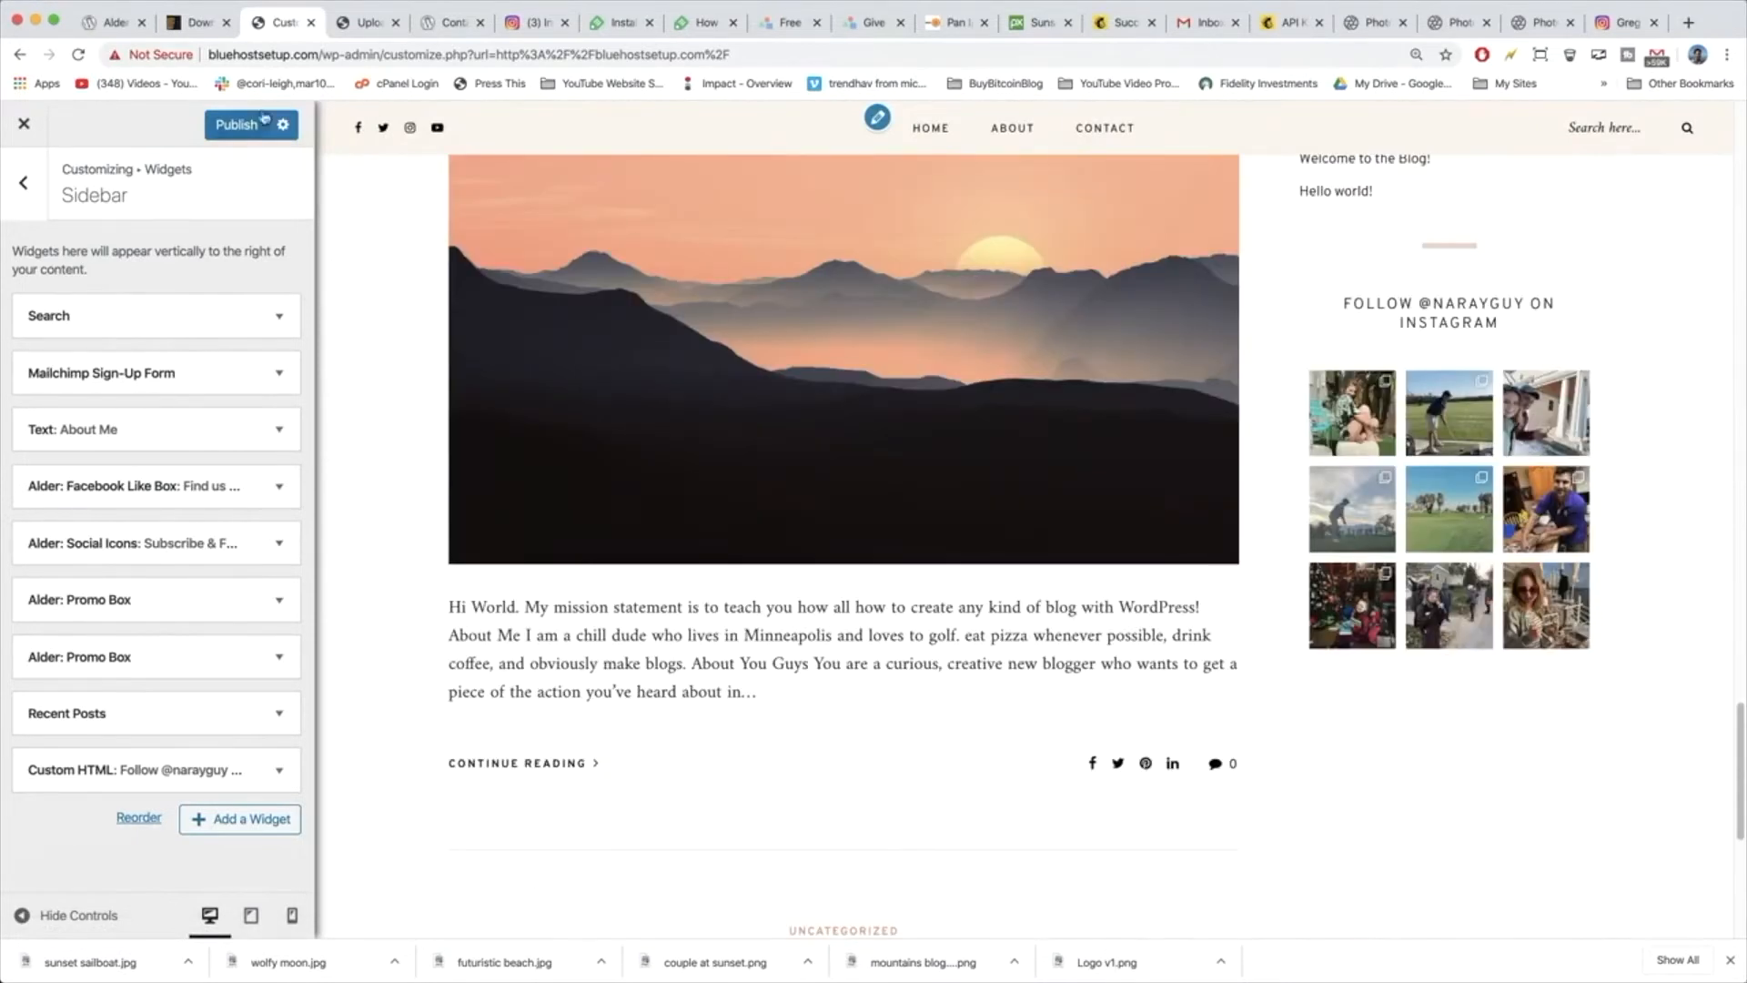
click(250, 124)
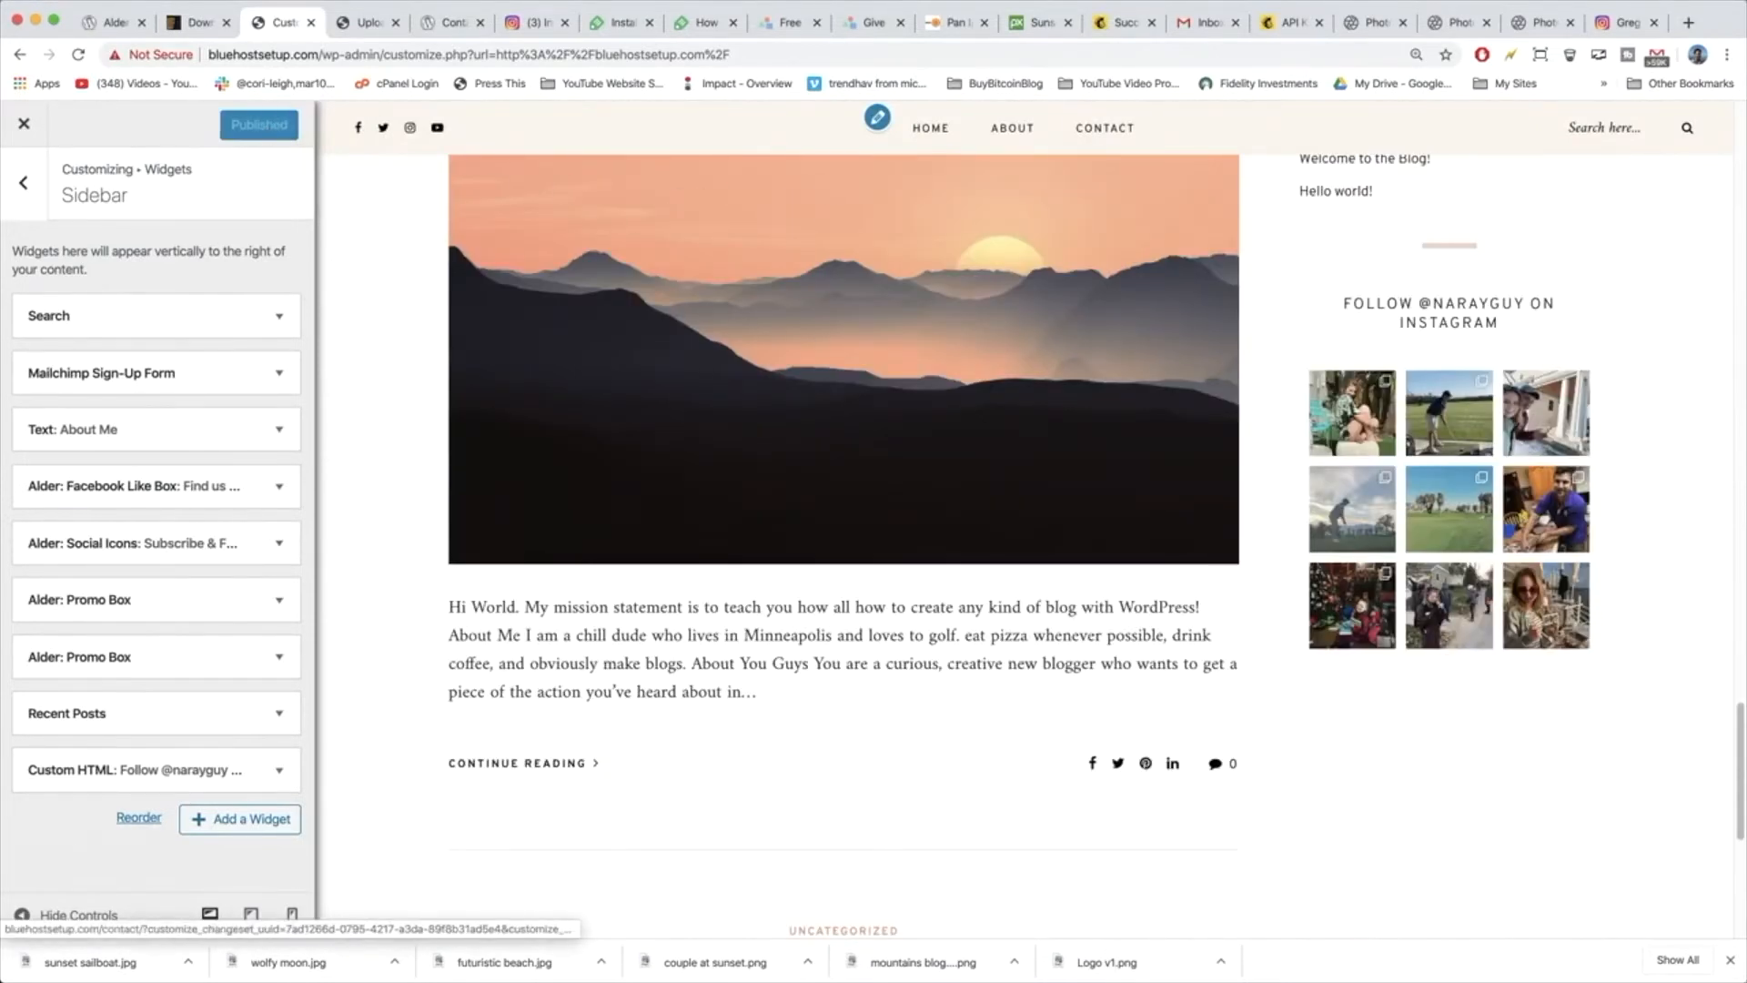